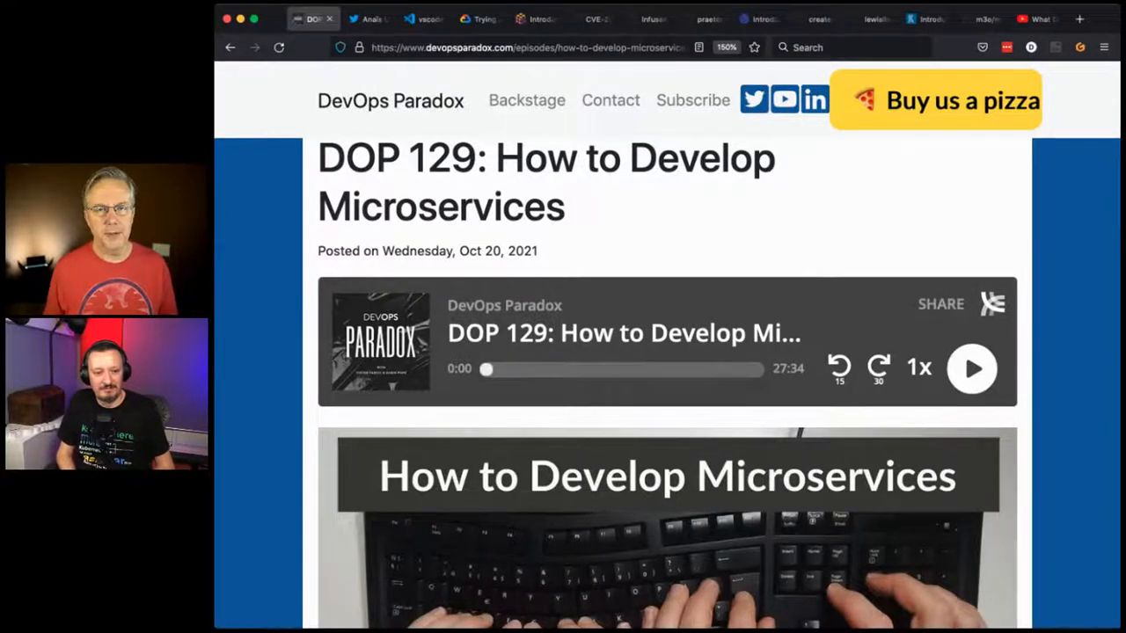
- Scroll further down the currently open page before moving on
scroll("down", 3)
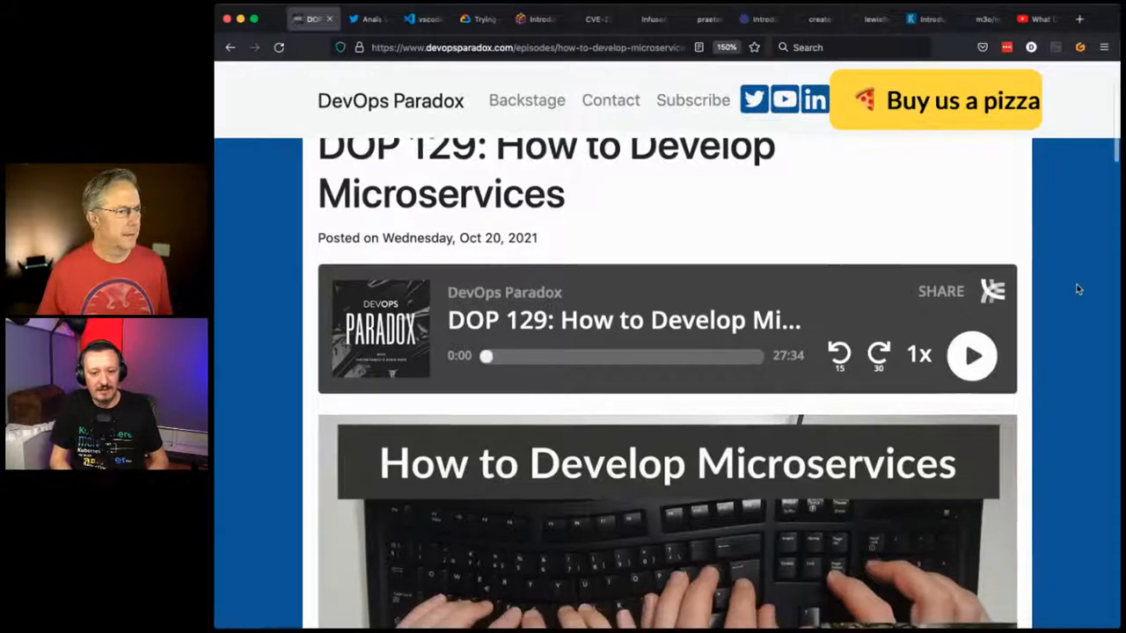
scroll("down", 3)
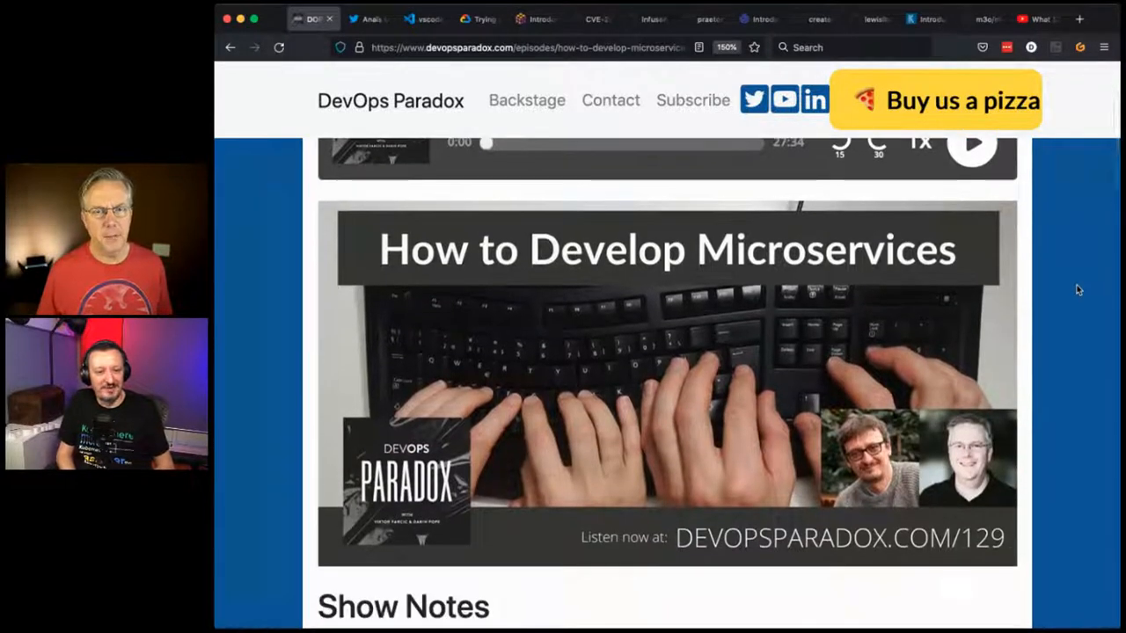
scroll("down", 3)
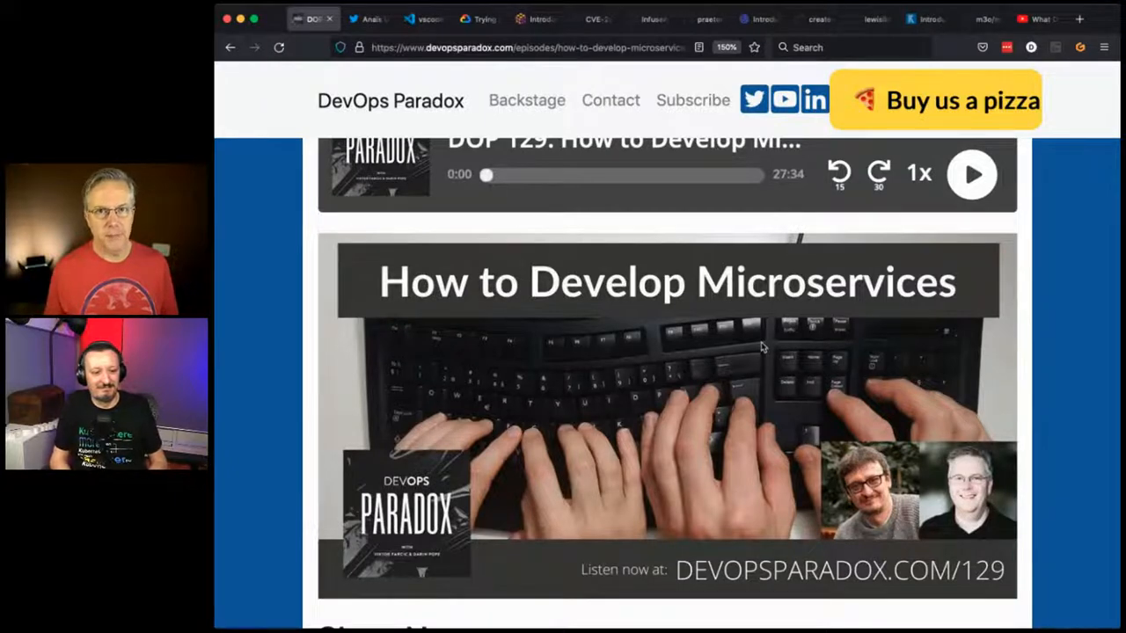
scroll("down", 3)
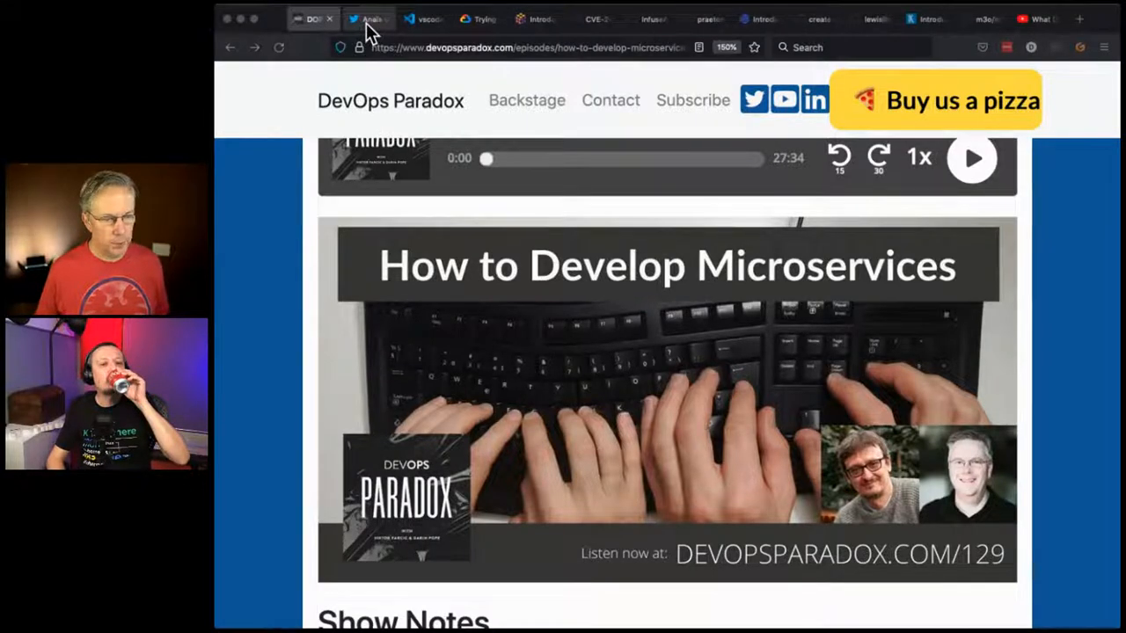
- Switch to the Top Ambassador 2021 tweet and scroll to its announcement image
left_click(368, 17)
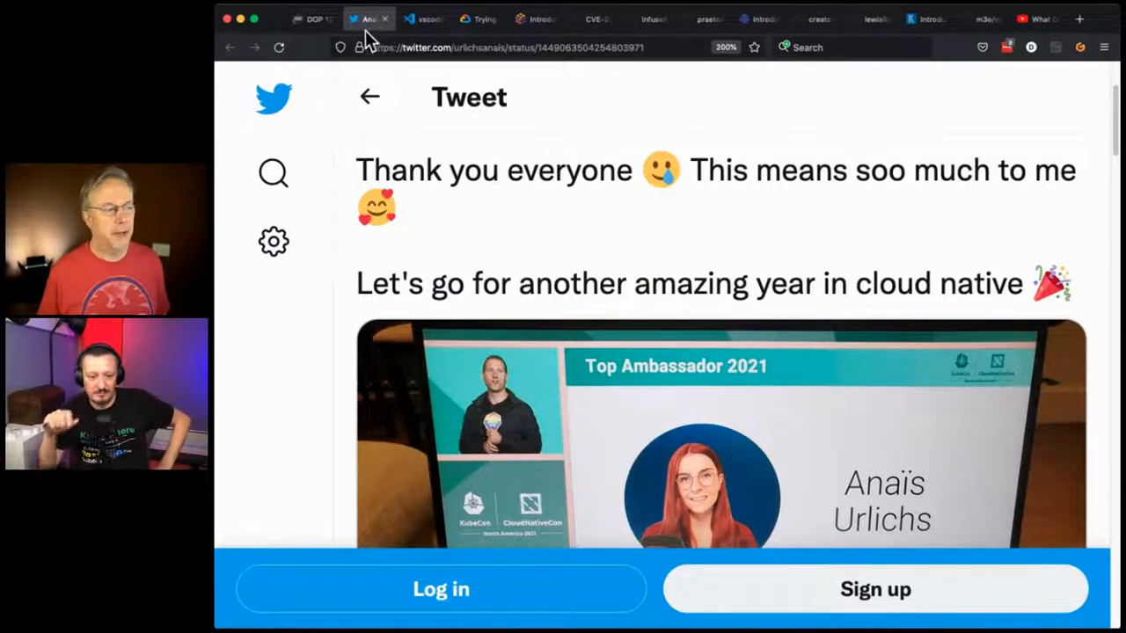
scroll("down", 3)
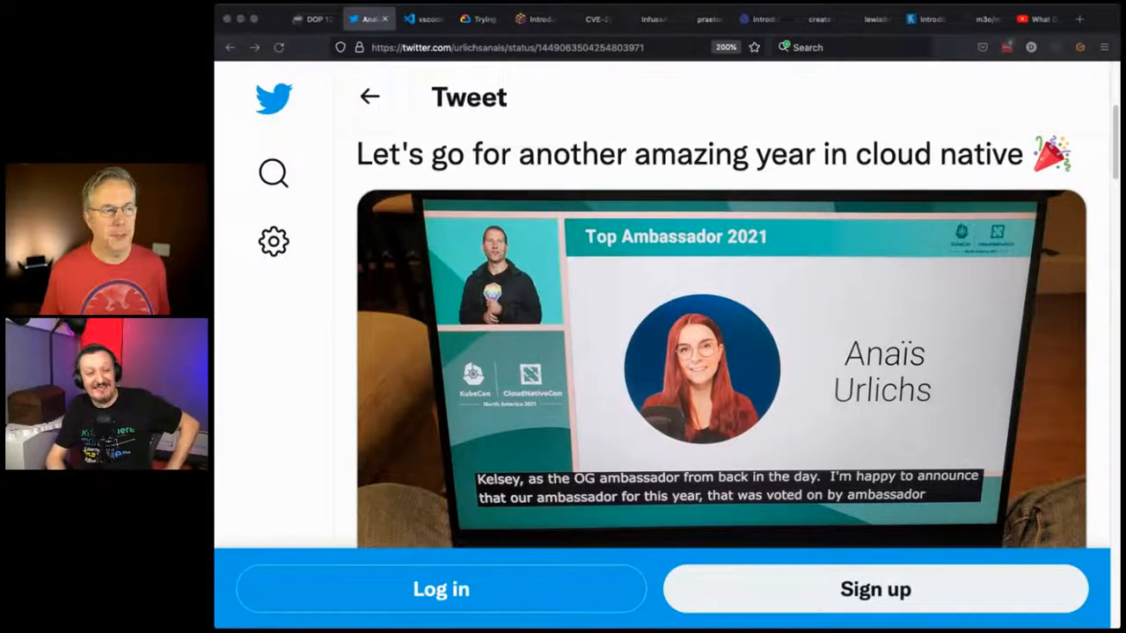
mouse_move(489, 54)
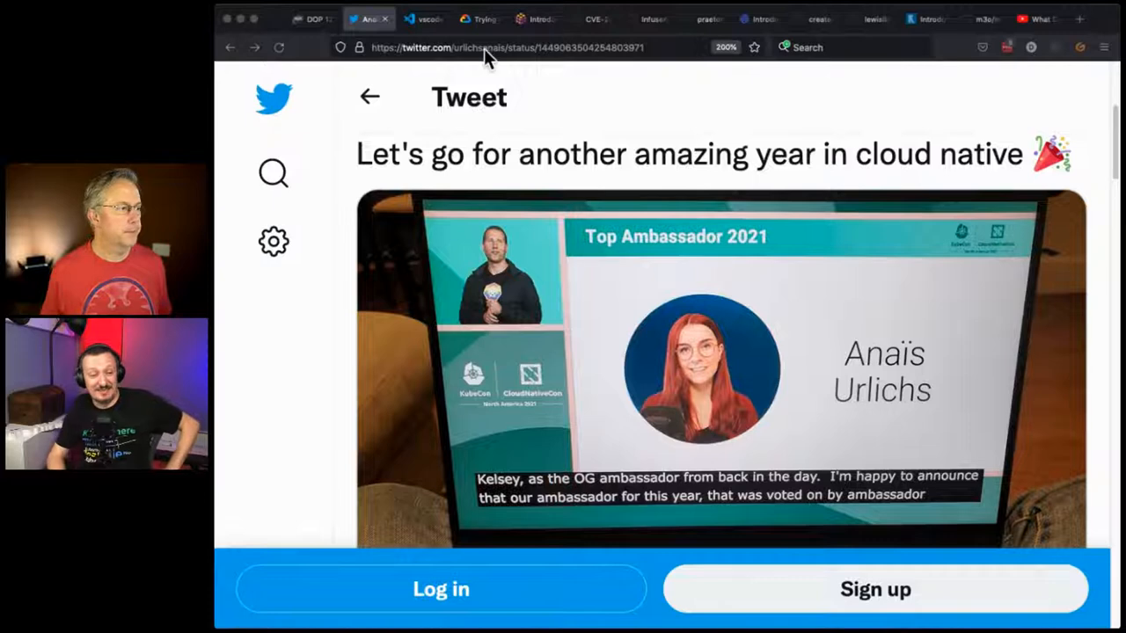
- Switch to the vscode.dev announcement post and read past the editor screenshot
left_click(422, 18)
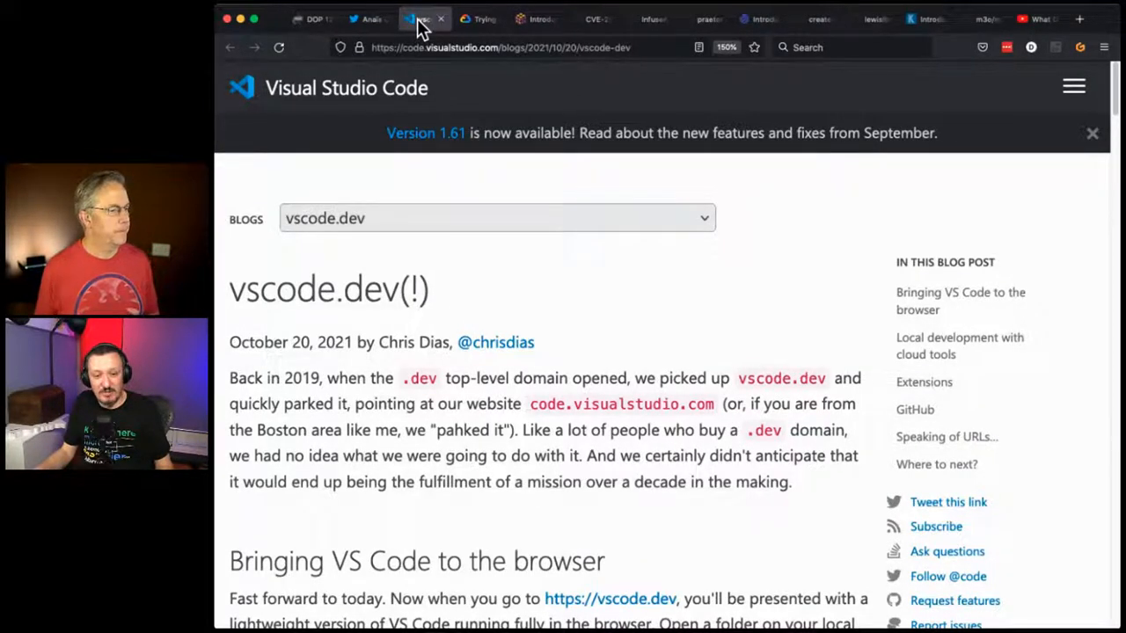
mouse_move(711, 324)
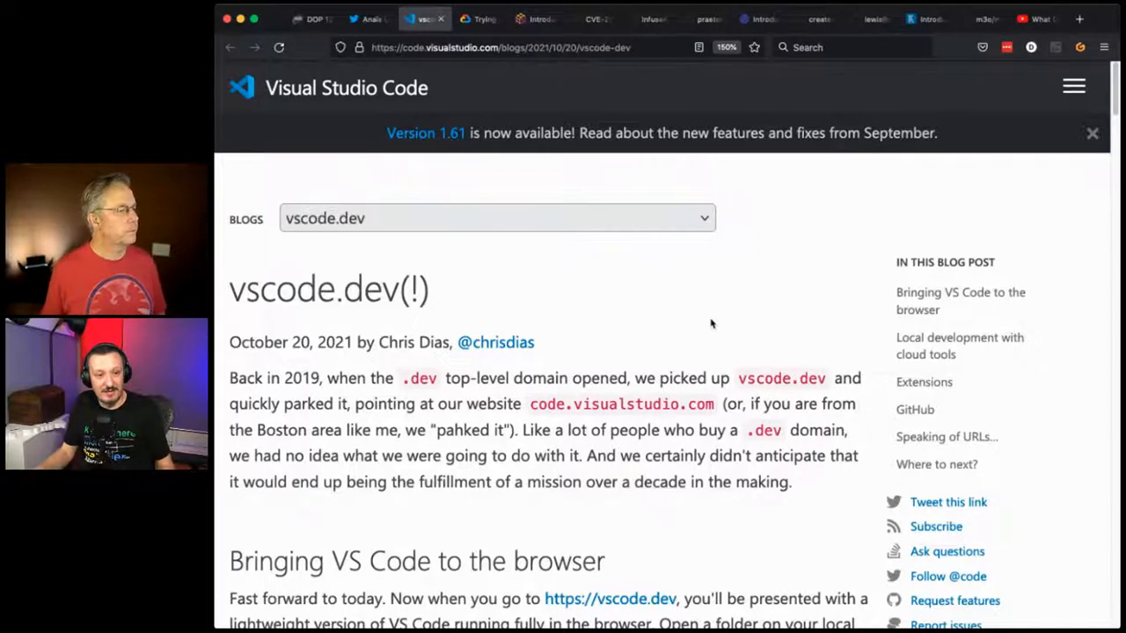
left_click(1093, 134)
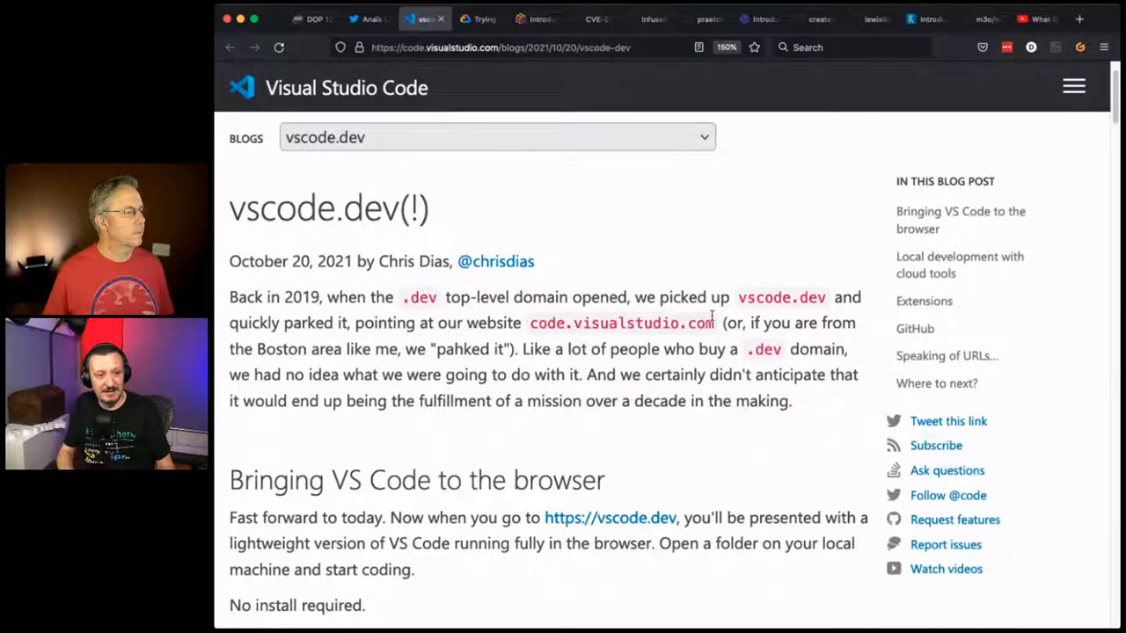
scroll("down", 3)
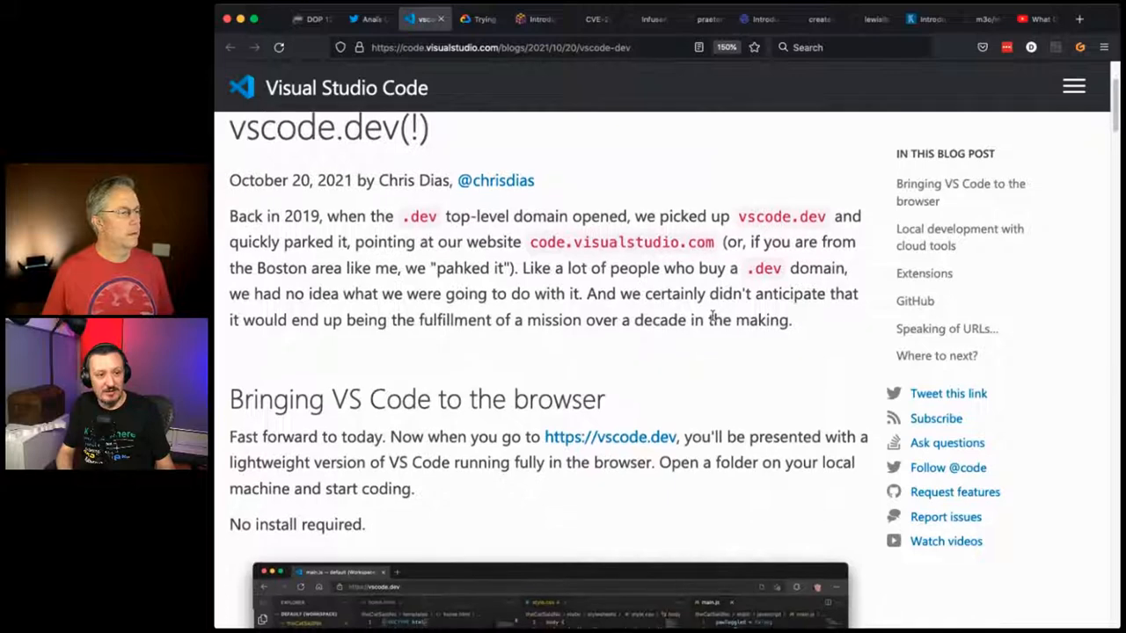
scroll("down", 3)
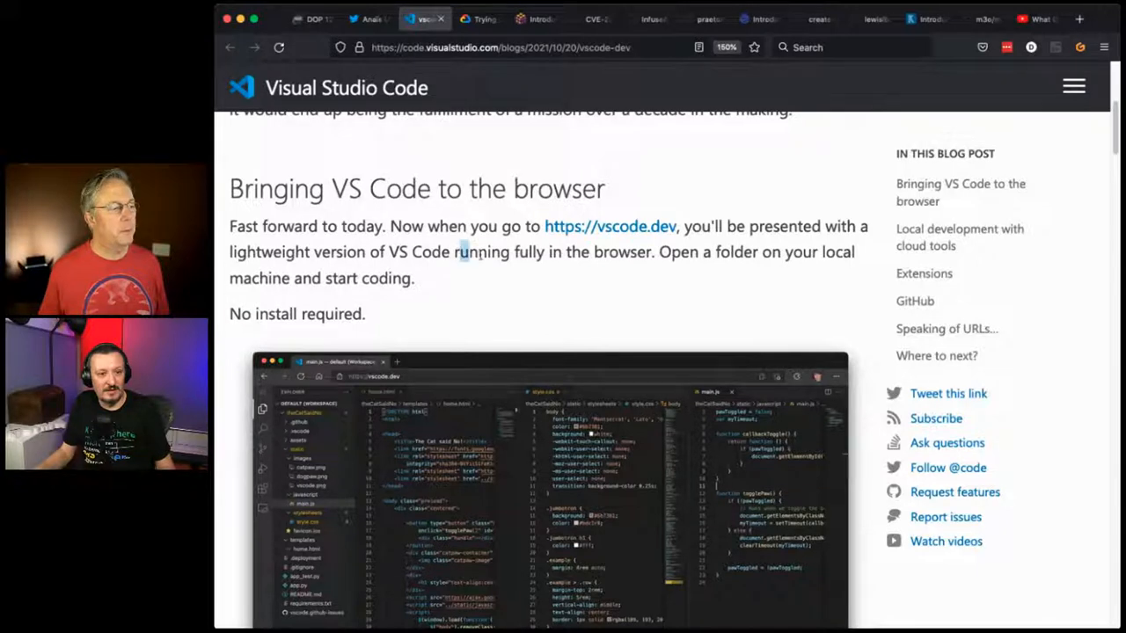
- Highlight the phrase 'running fully in the browser' and read on to 'Local development with cloud tools'
left_click_drag(457, 252, 651, 252)
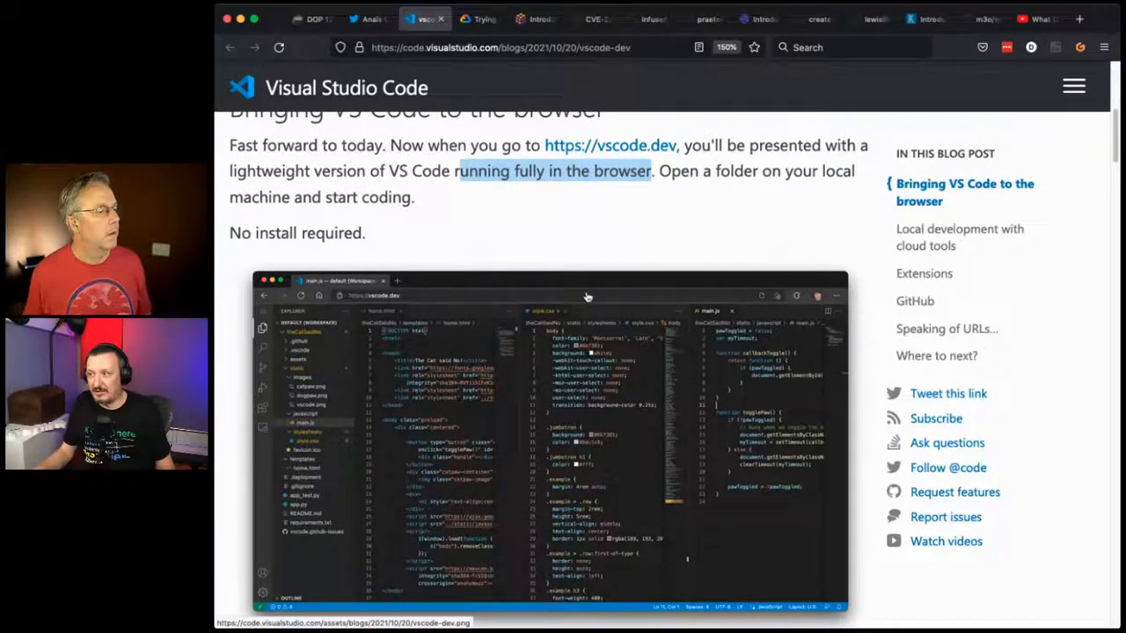
scroll("down", 3)
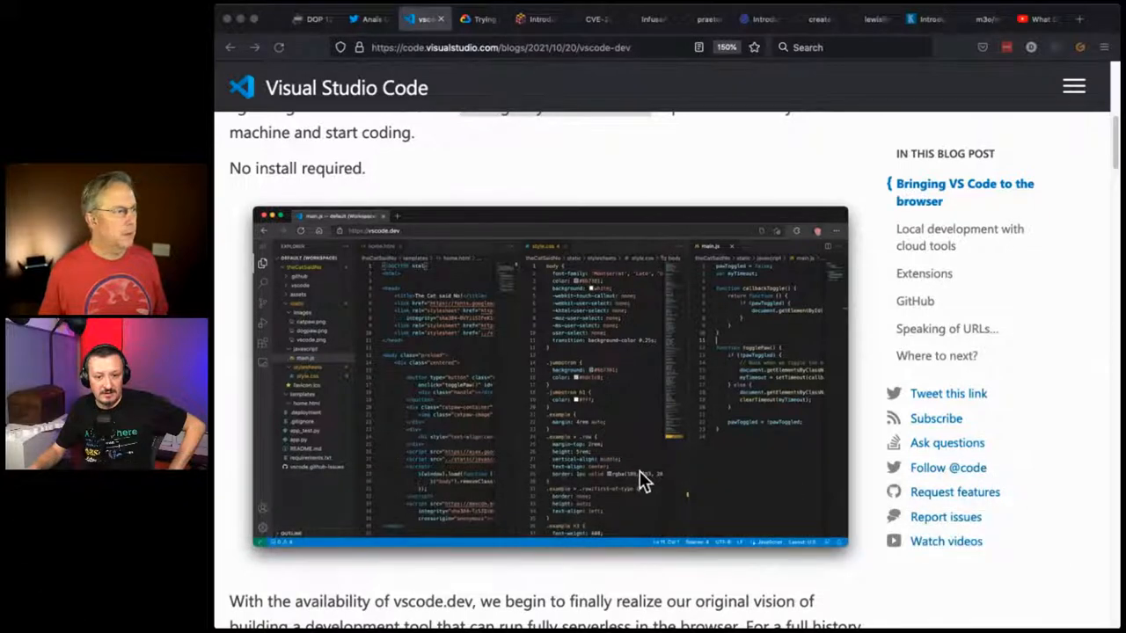
scroll("down", 3)
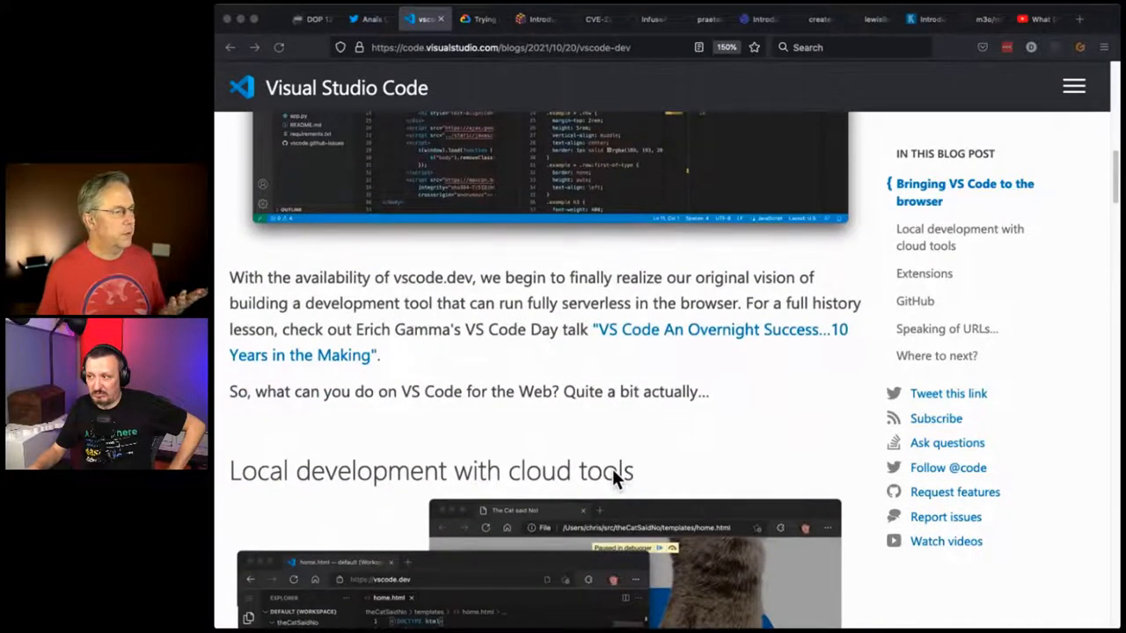
mouse_move(493, 316)
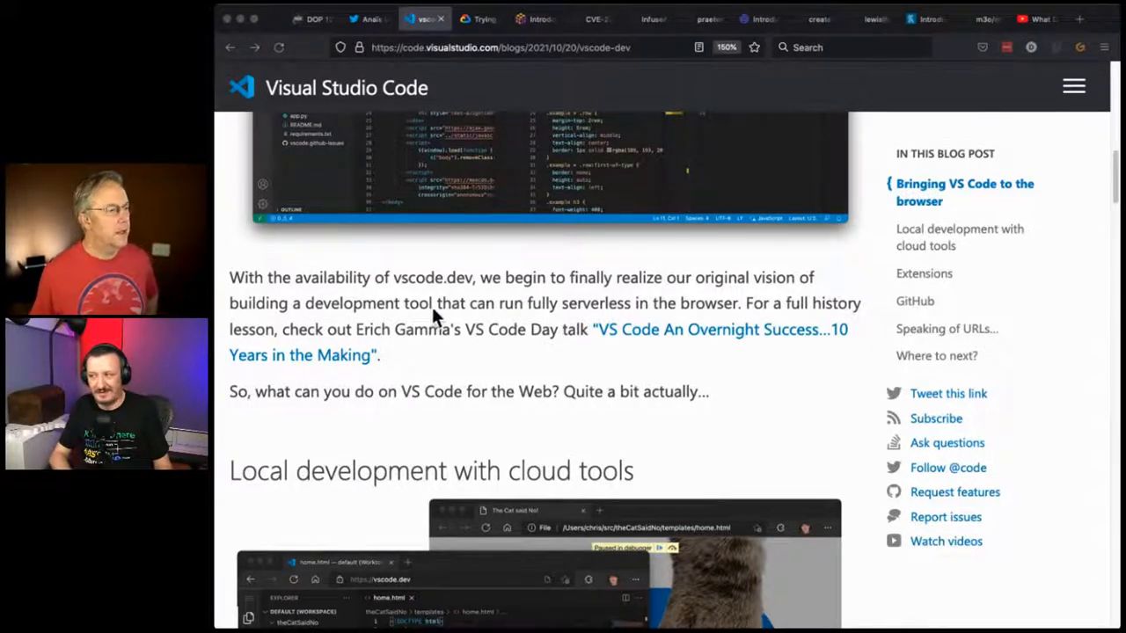
mouse_move(703, 320)
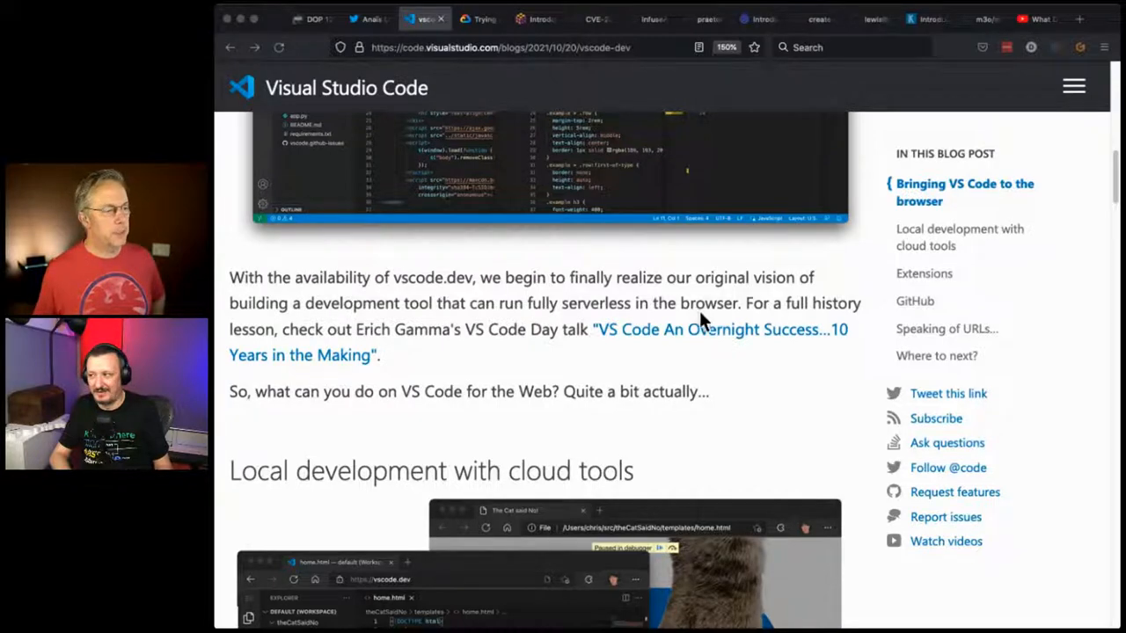
mouse_move(654, 364)
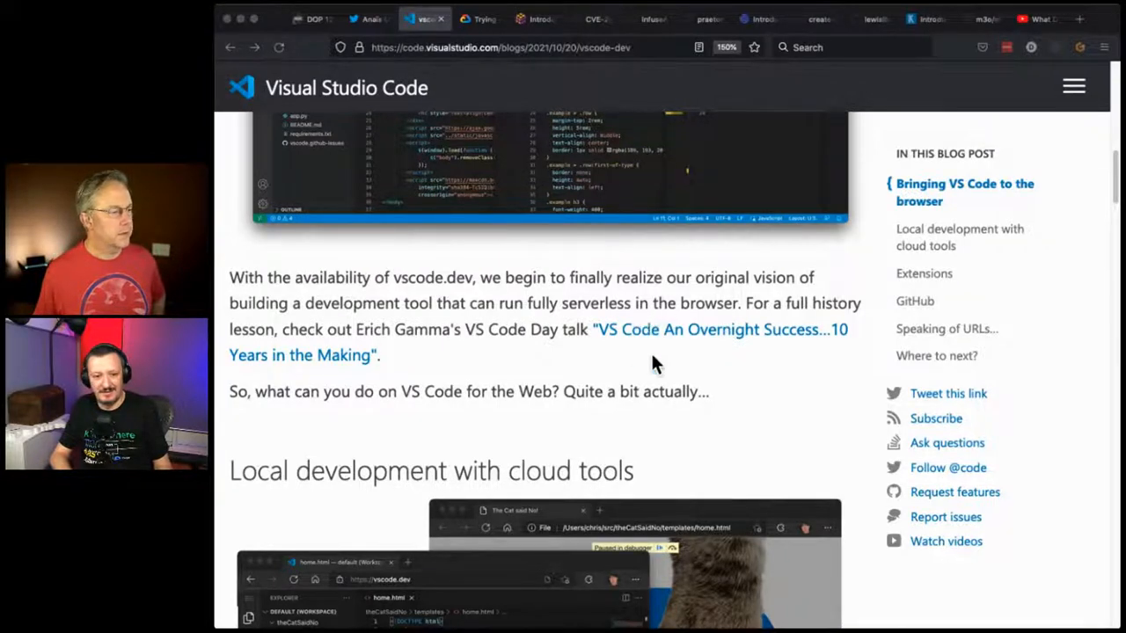
- Skim the Light(er)weight Experience and Extensions sections, then head back toward the top
scroll("down", 3)
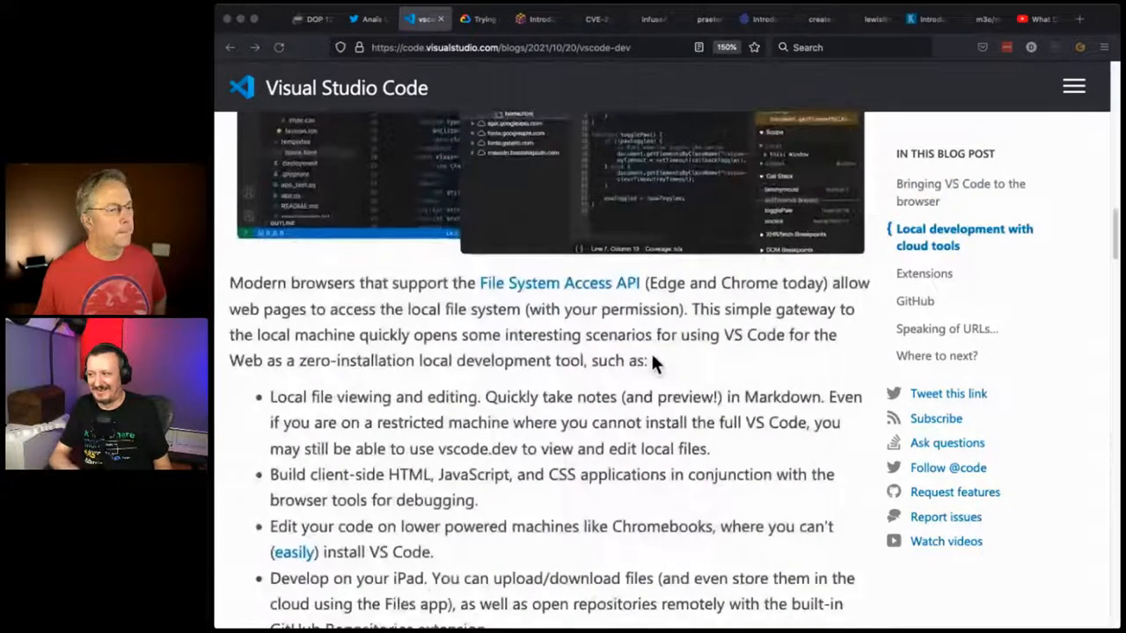
scroll("down", 3)
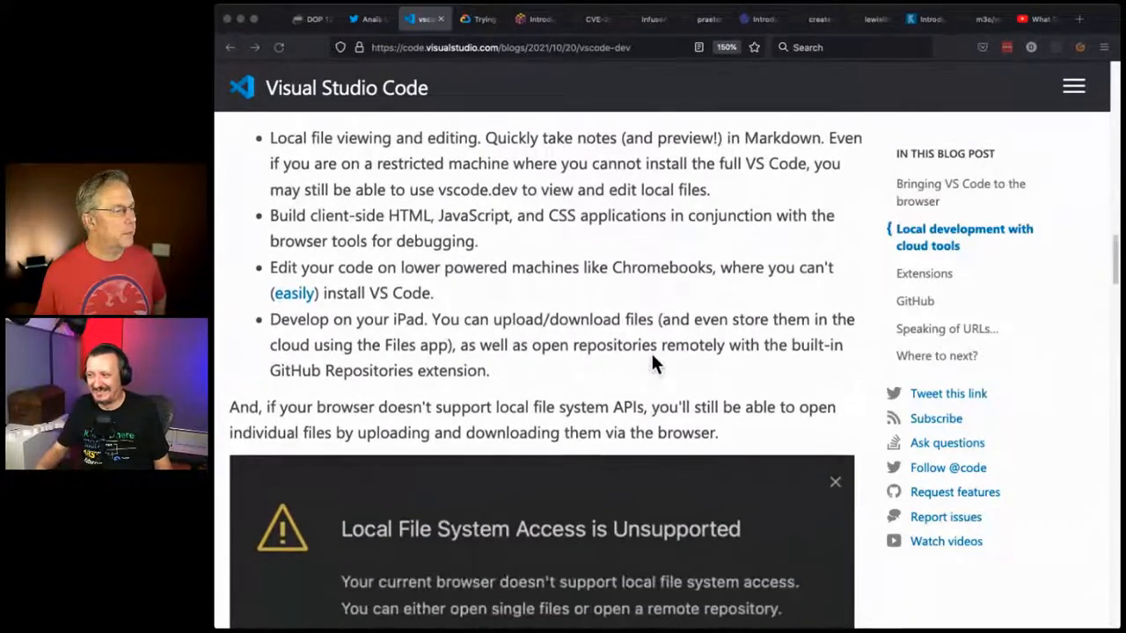
scroll("down", 3)
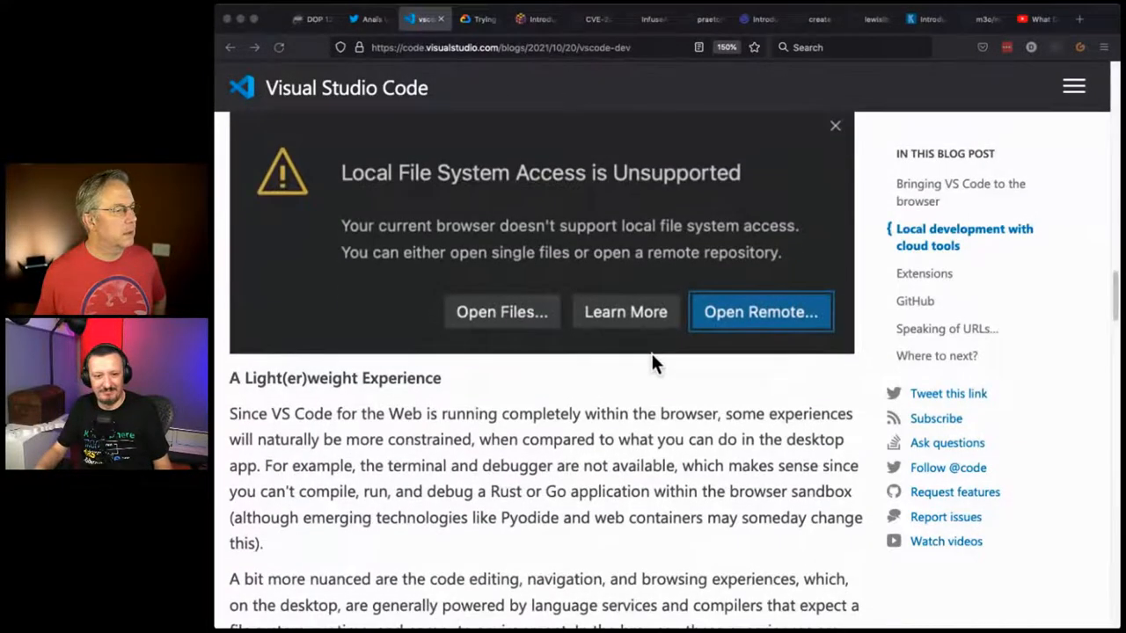
scroll("down", 3)
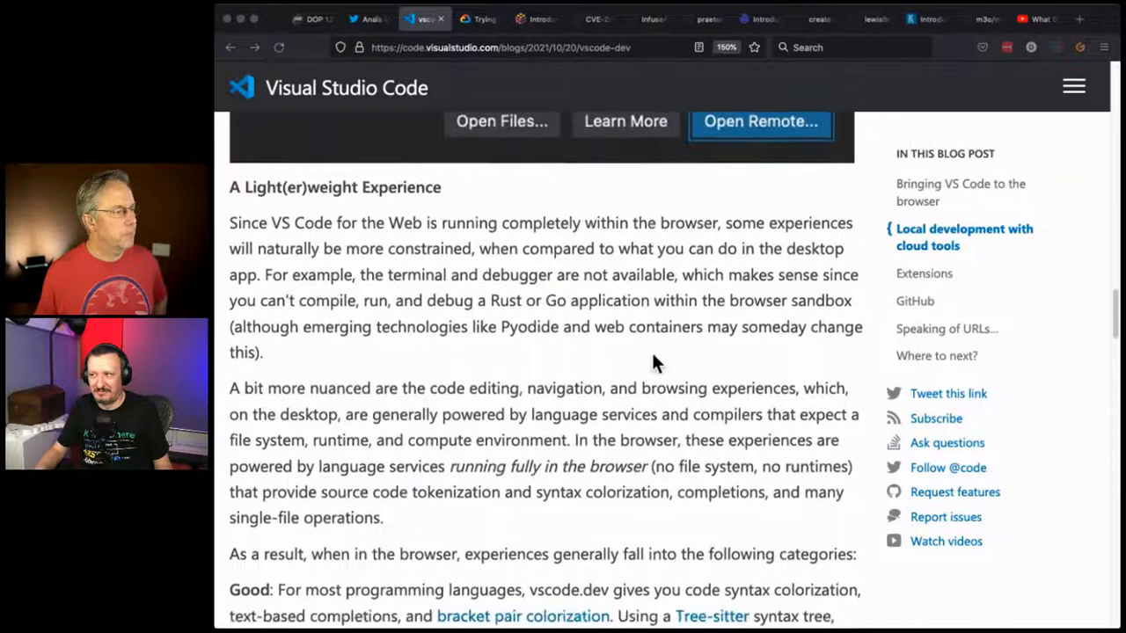
scroll("down", 3)
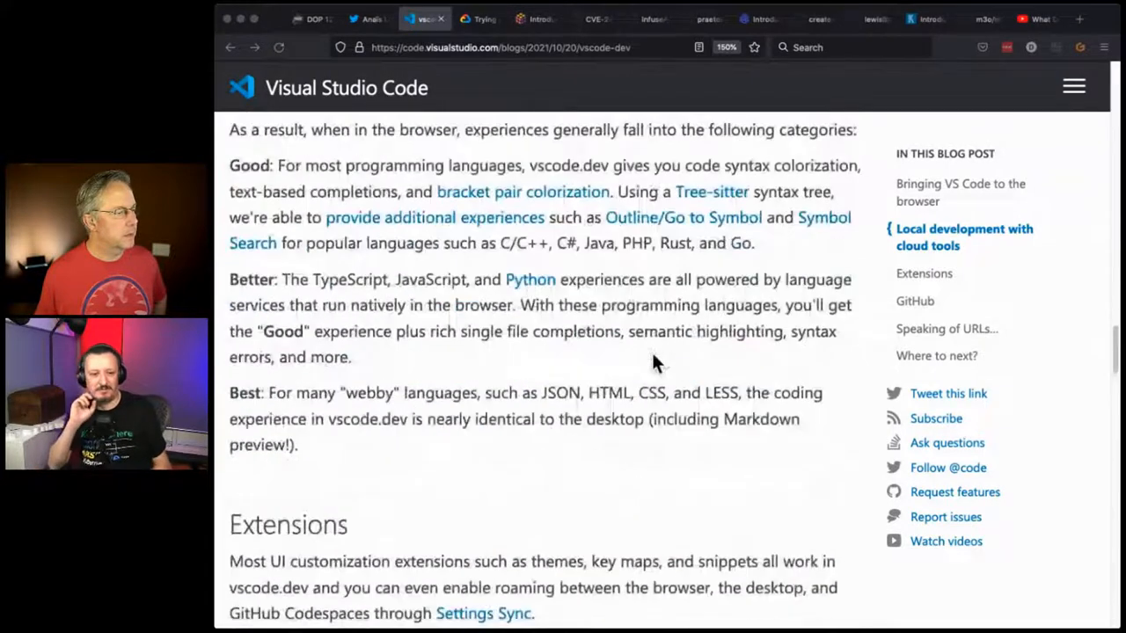
scroll("down", 3)
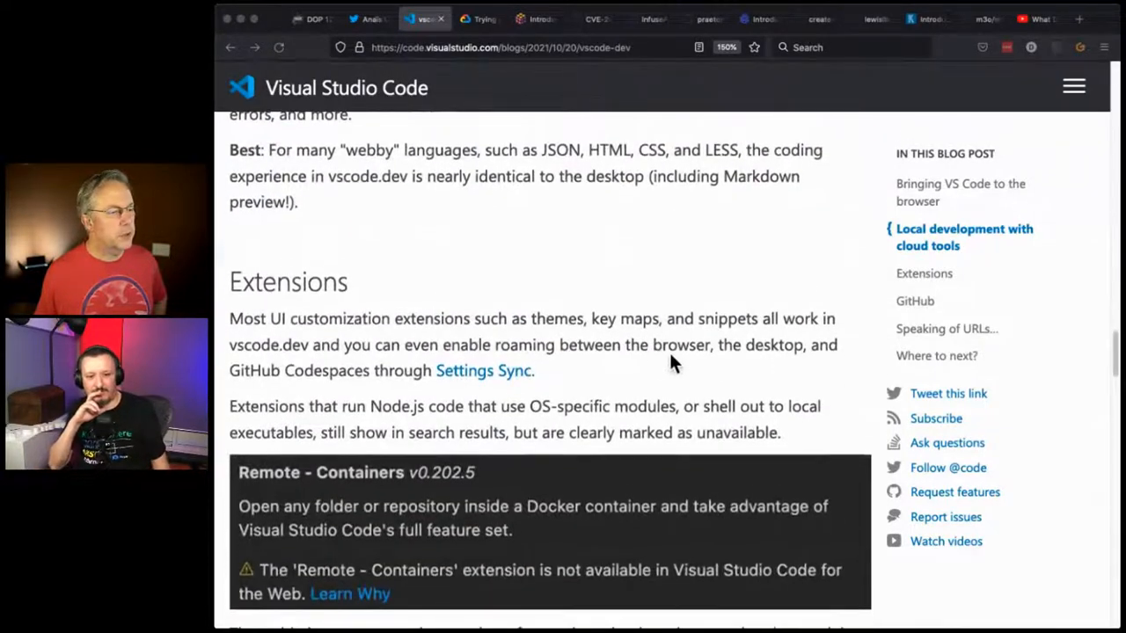
scroll("up", 3)
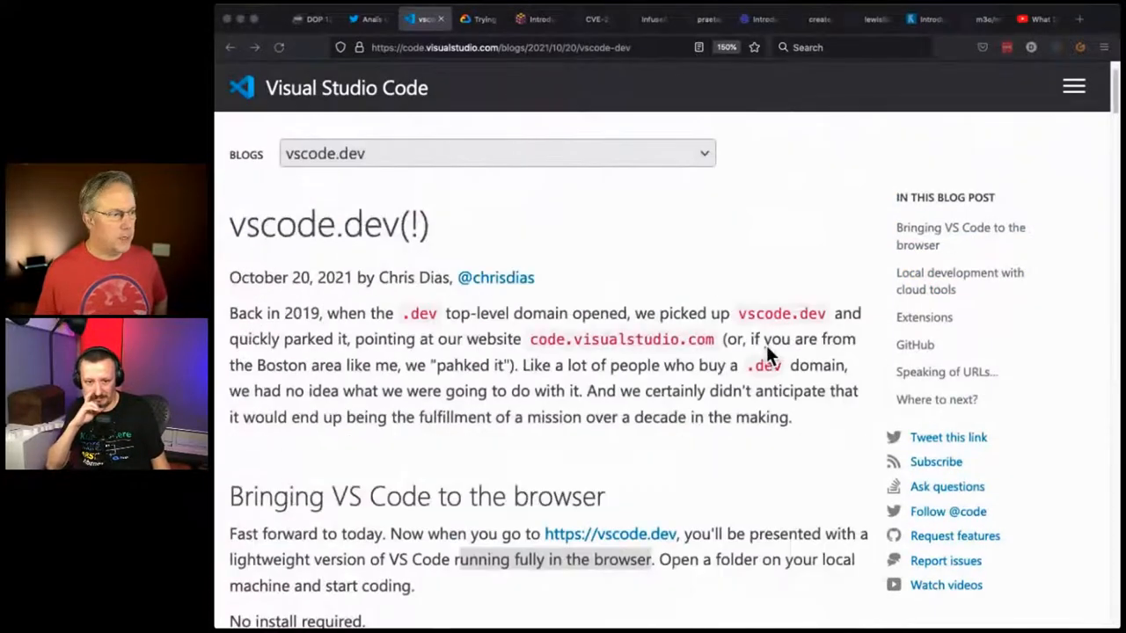
- Read down through the Extensions section to the GitHub Issue Notebooks example
scroll("down", 3)
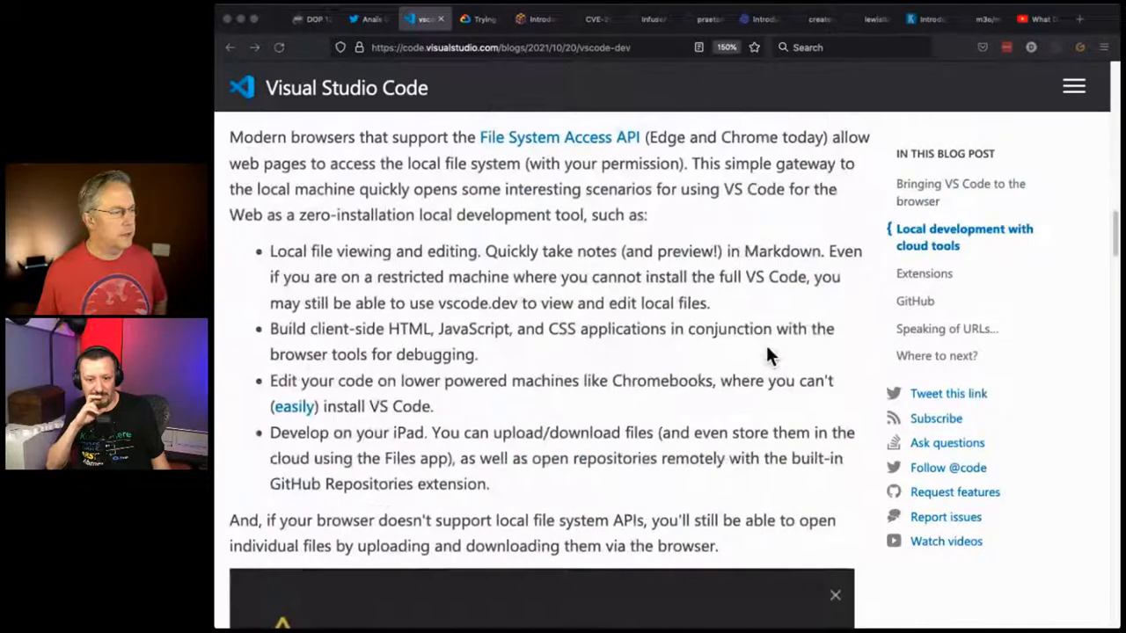
scroll("down", 3)
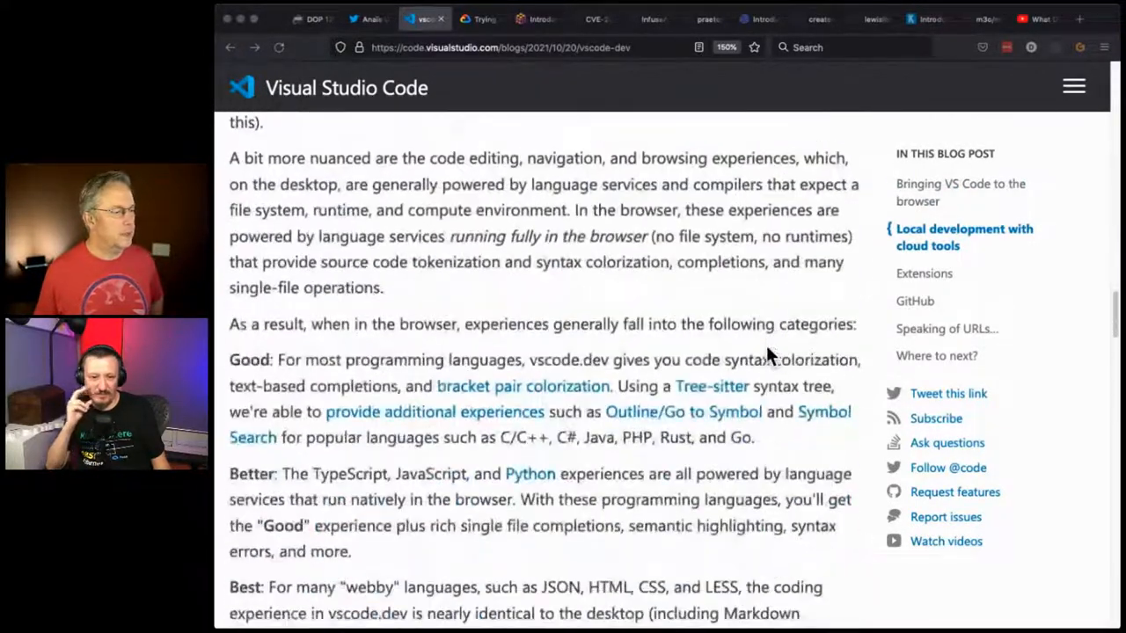
scroll("down", 3)
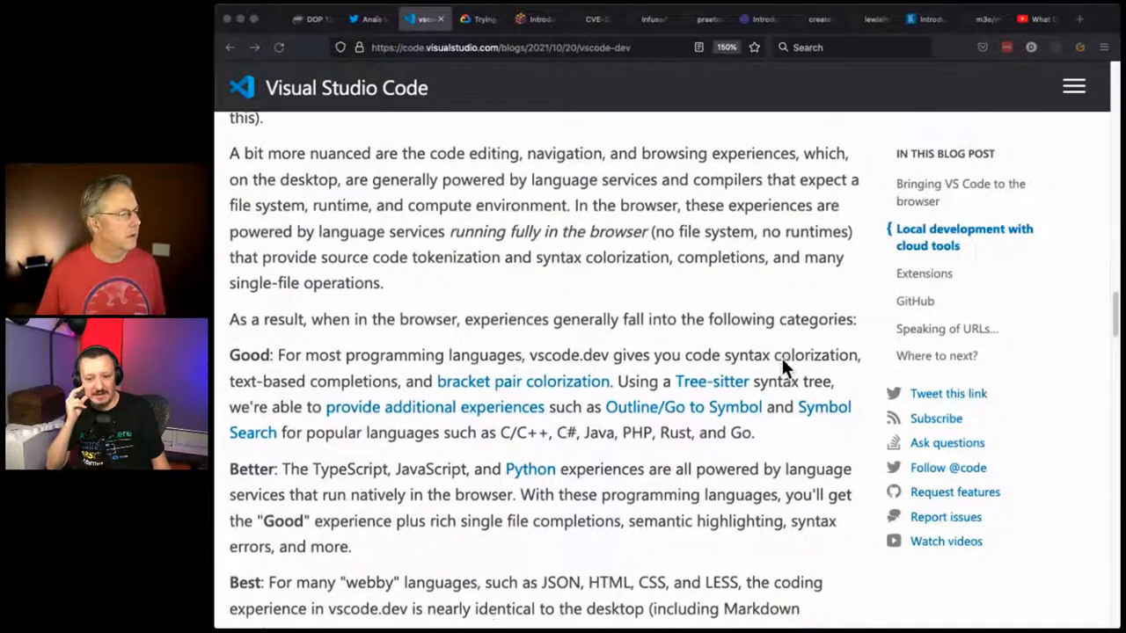
scroll("down", 3)
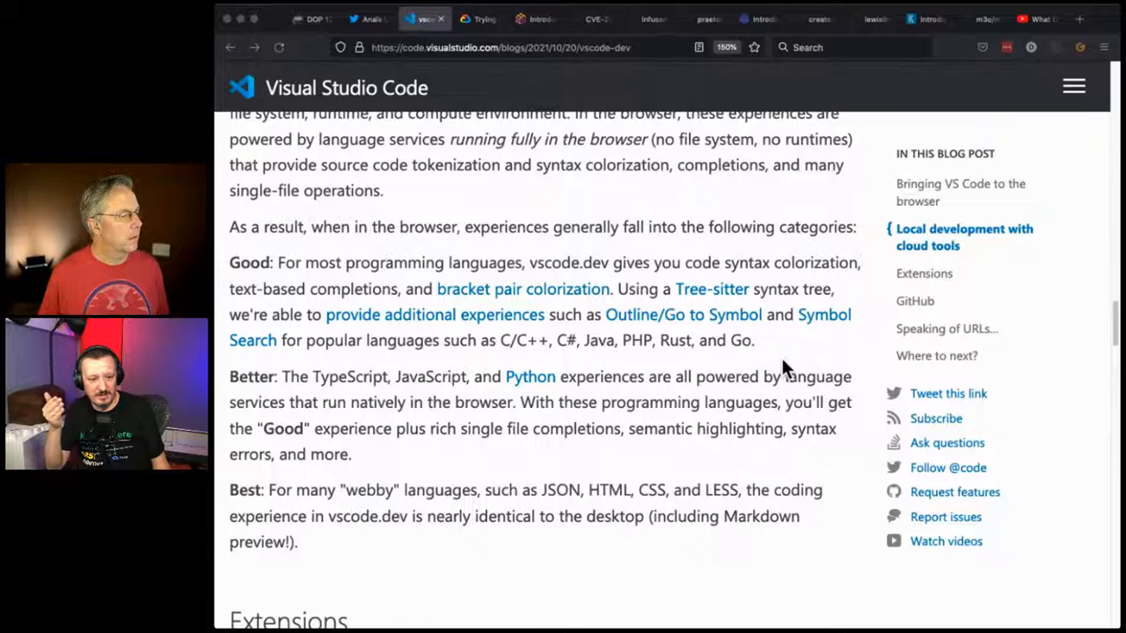
scroll("down", 3)
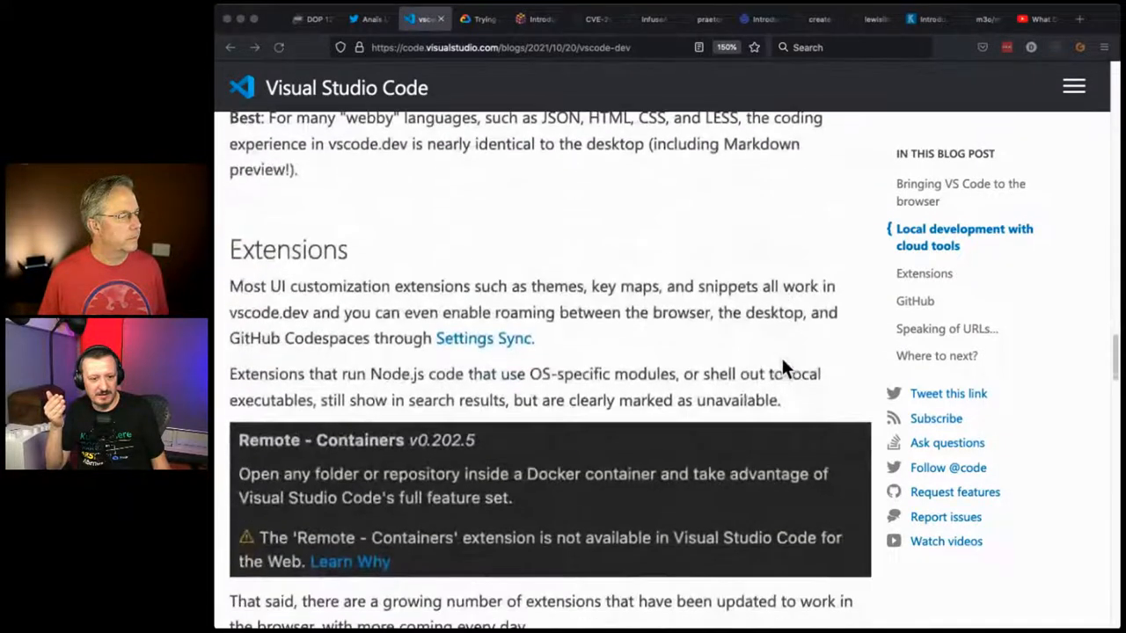
scroll("down", 3)
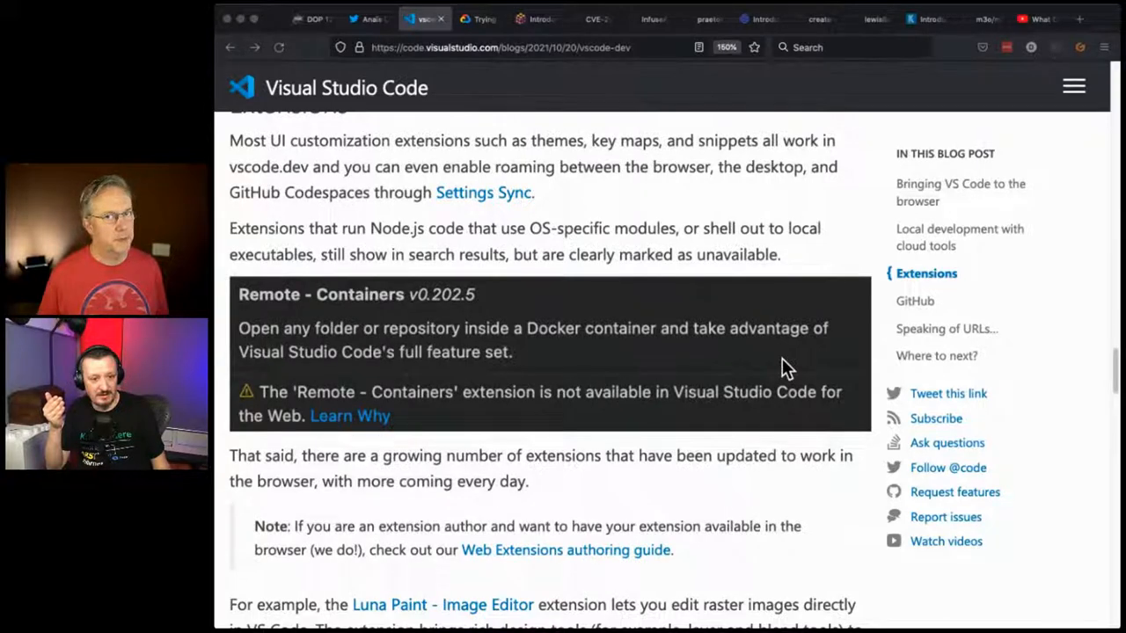
scroll("down", 3)
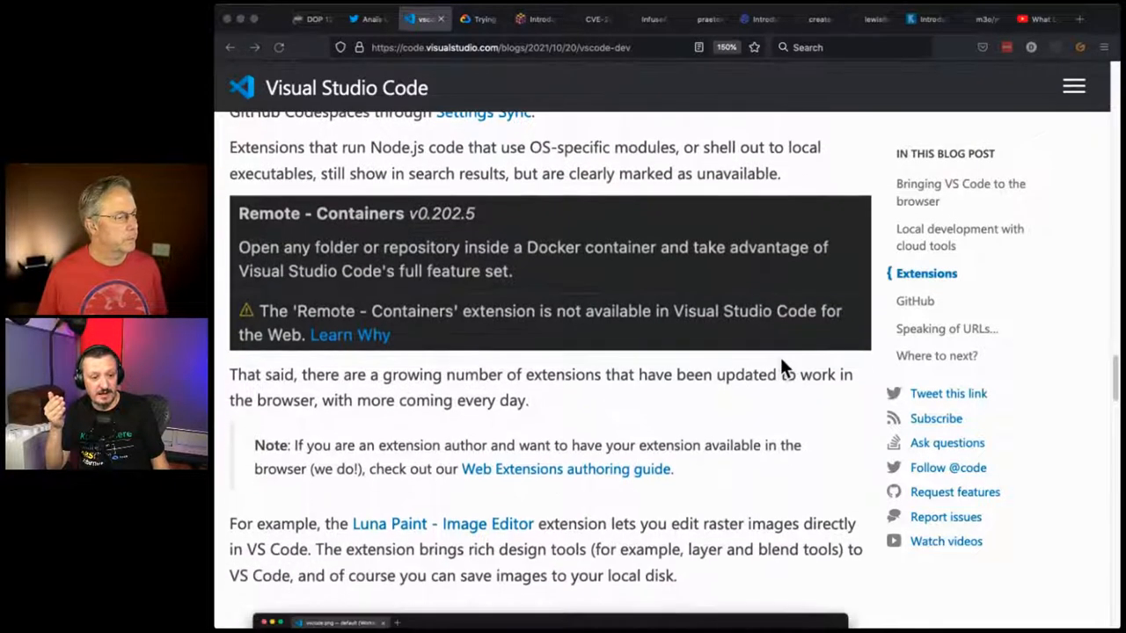
scroll("down", 3)
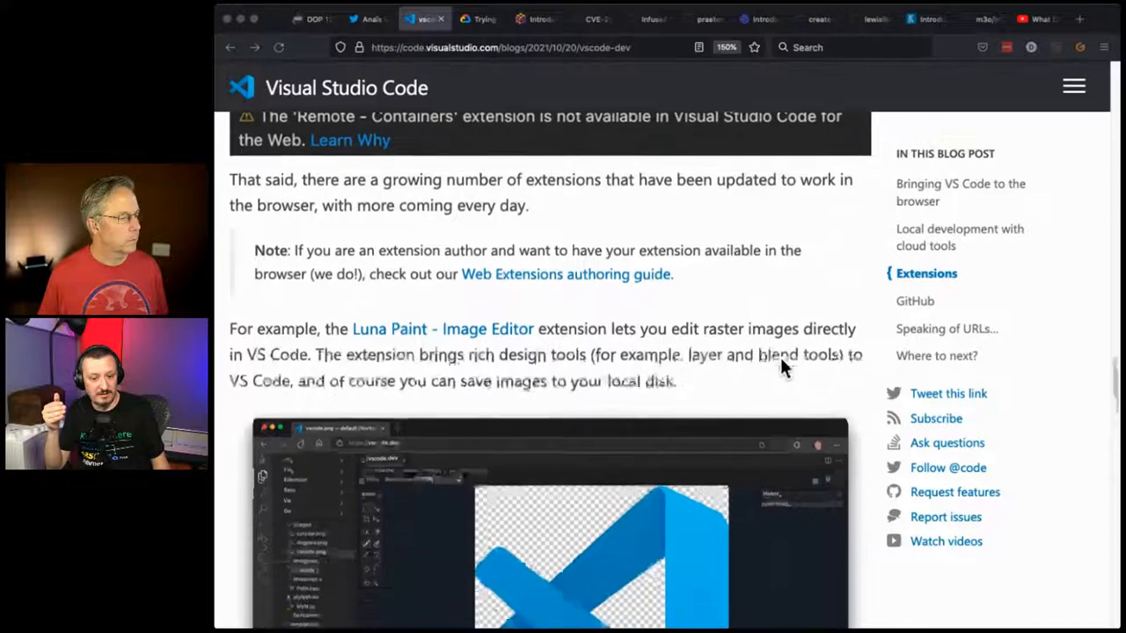
scroll("down", 3)
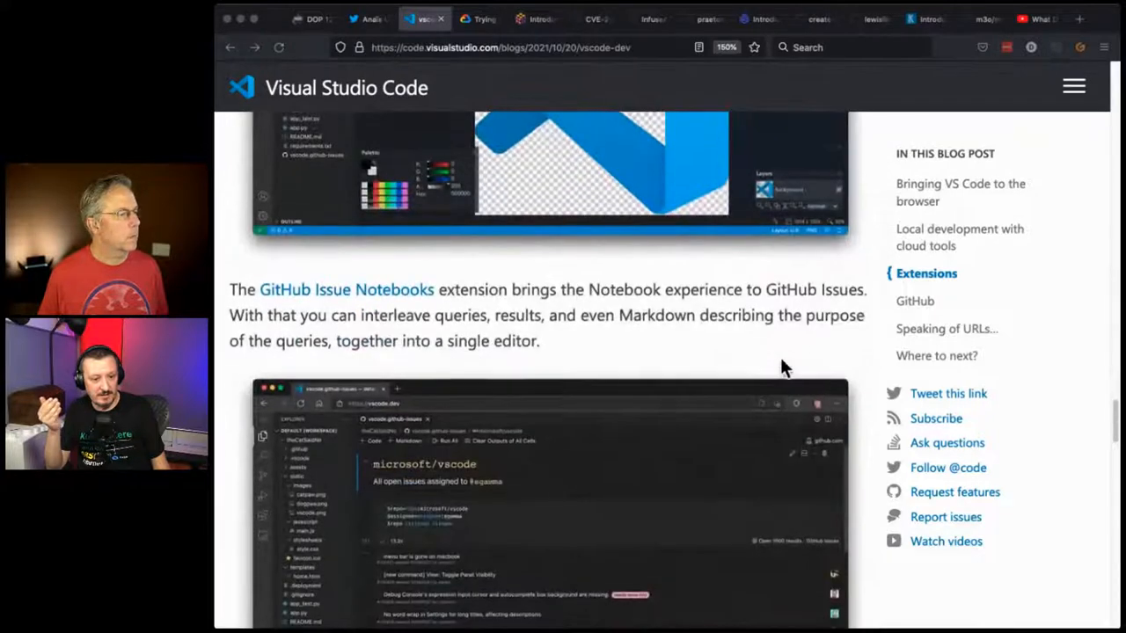
- Read through the GitHub section of the vscode.dev post
scroll("down", 3)
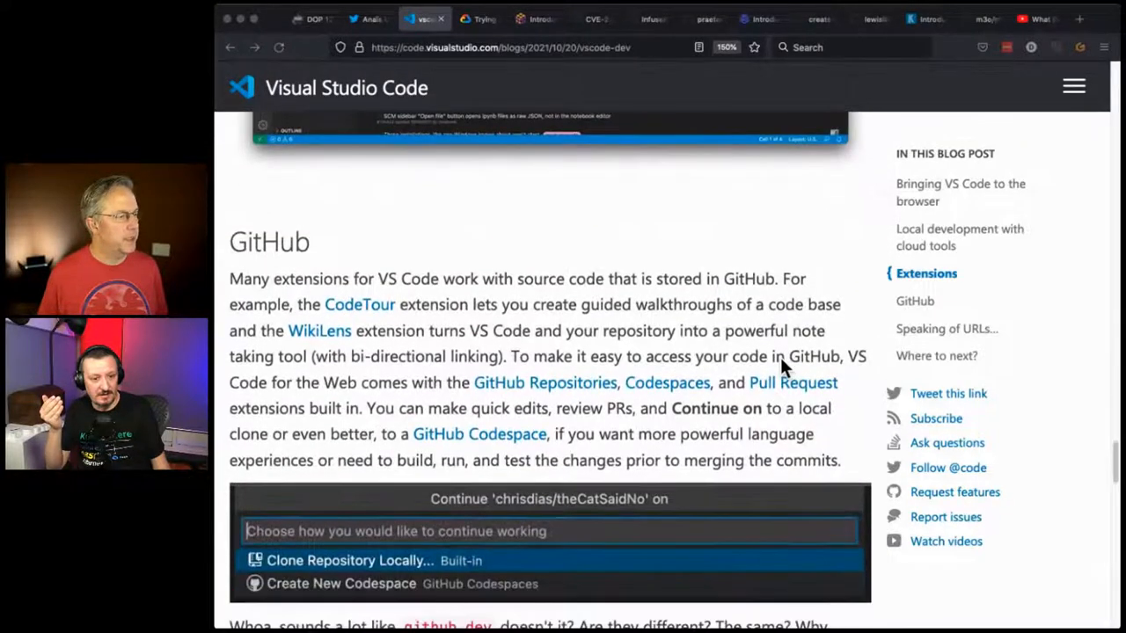
scroll("down", 3)
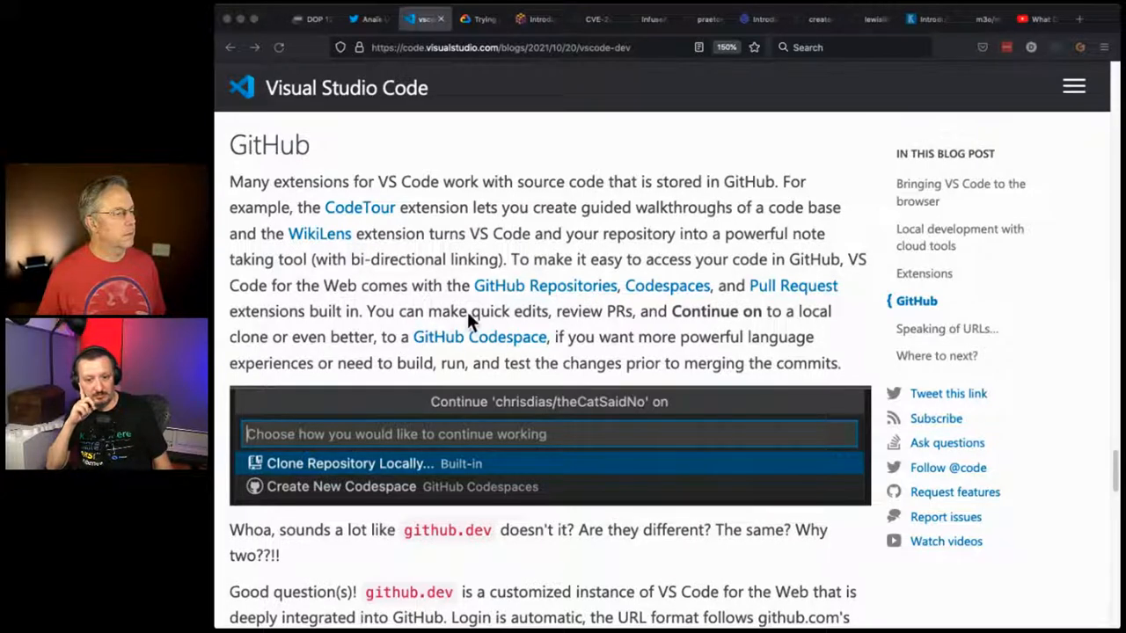
mouse_move(418, 348)
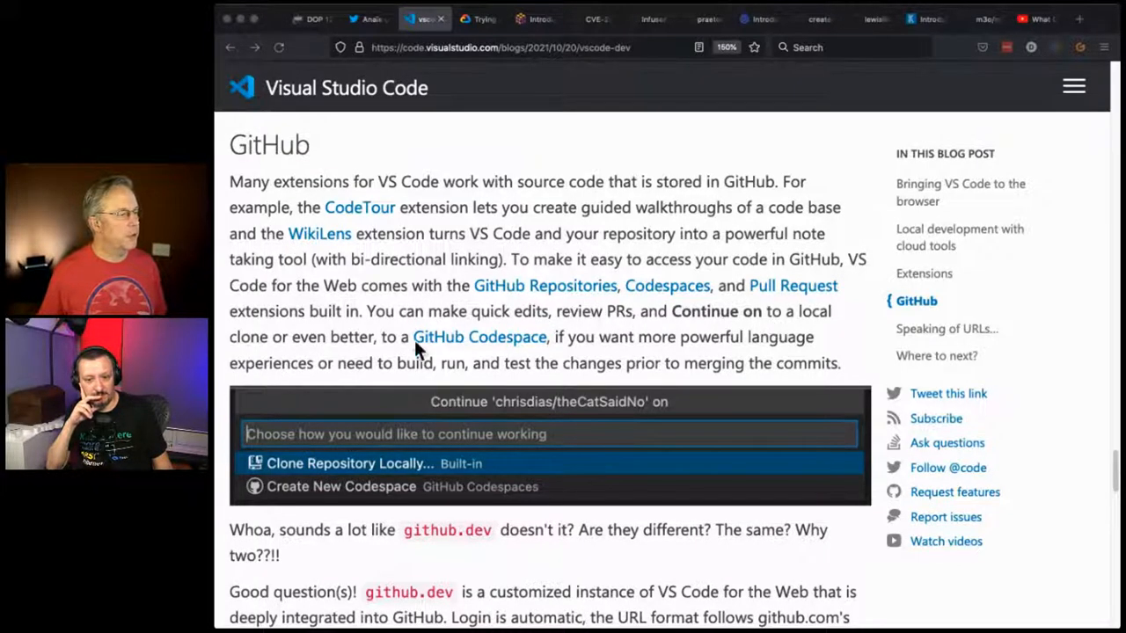
mouse_move(528, 343)
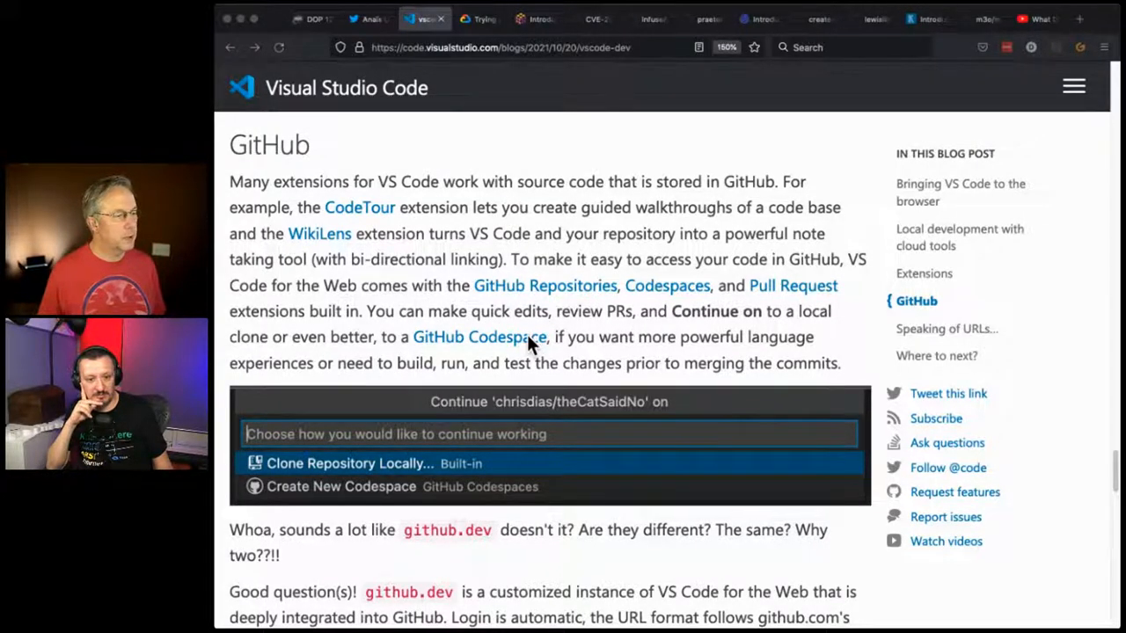
scroll("down", 3)
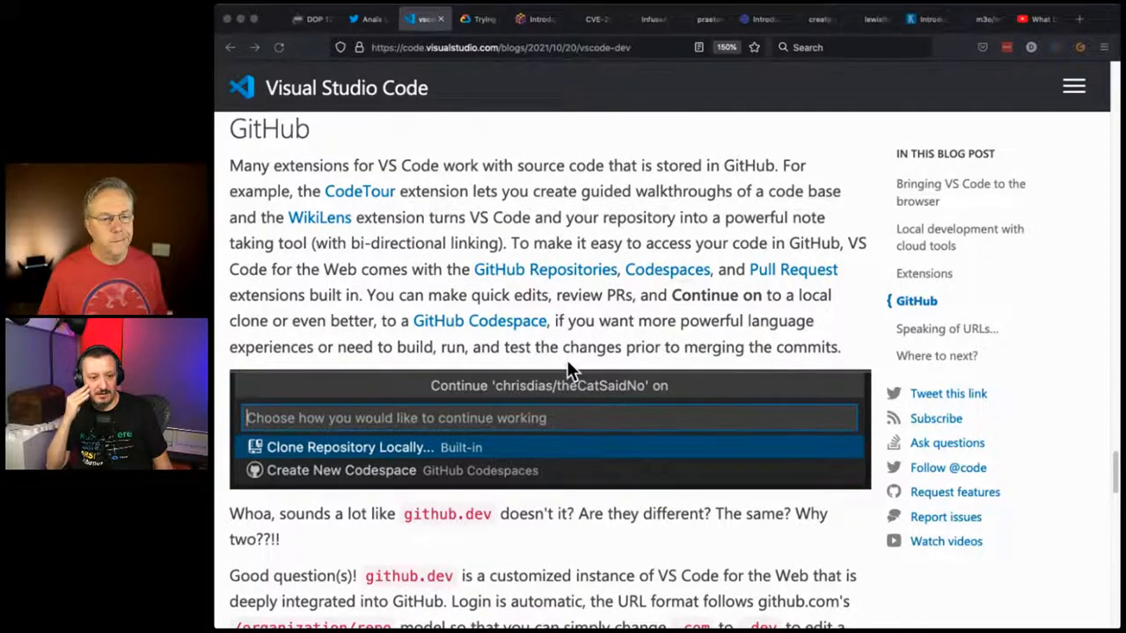
scroll("down", 3)
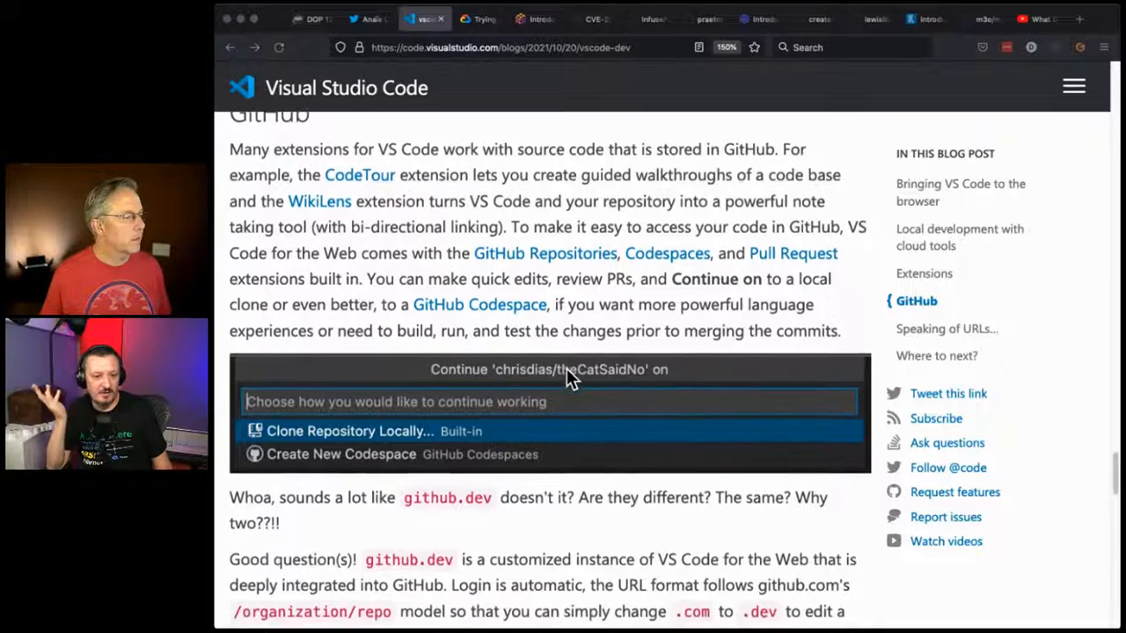
scroll("down", 3)
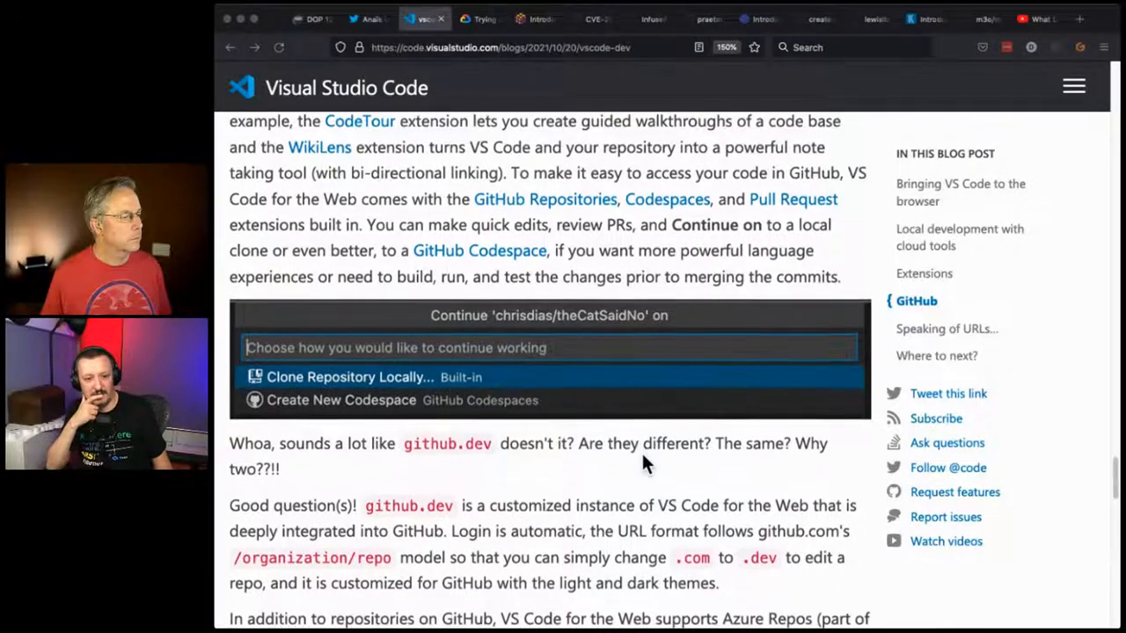
scroll("down", 3)
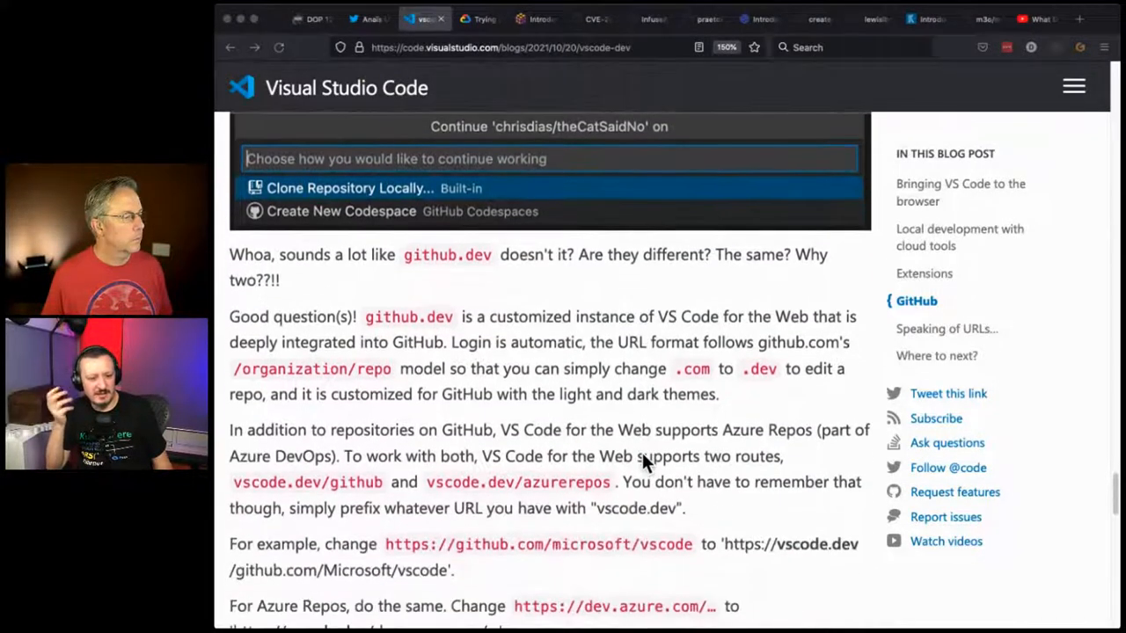
- Continue through Speaking of URLs until the Where to next? conclusion appears
scroll("down", 3)
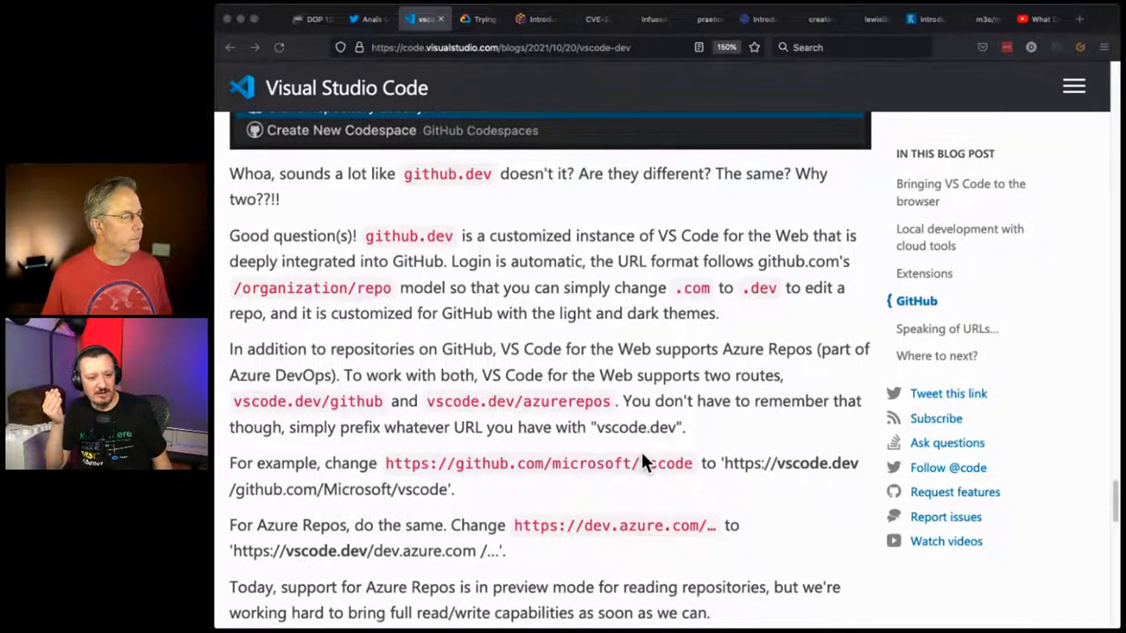
scroll("down", 3)
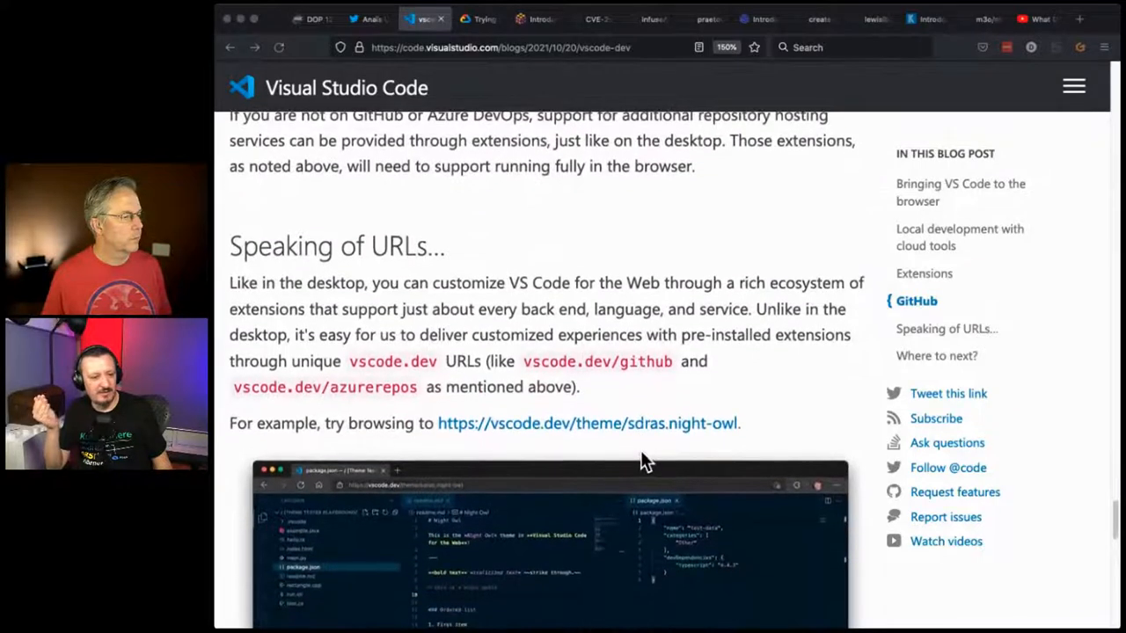
scroll("down", 3)
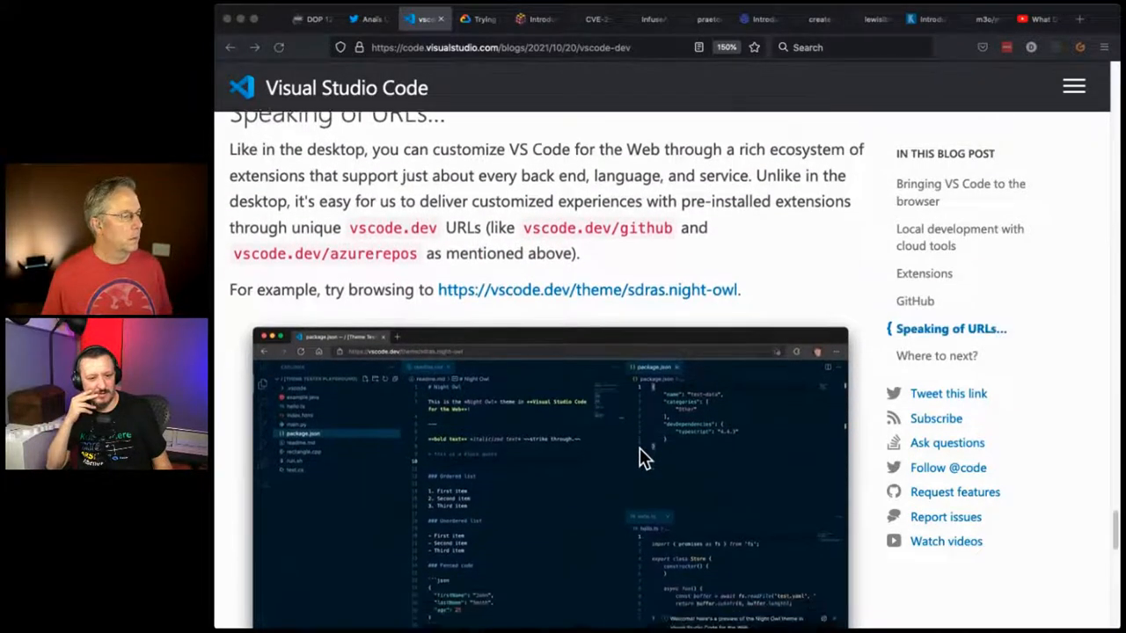
scroll("down", 3)
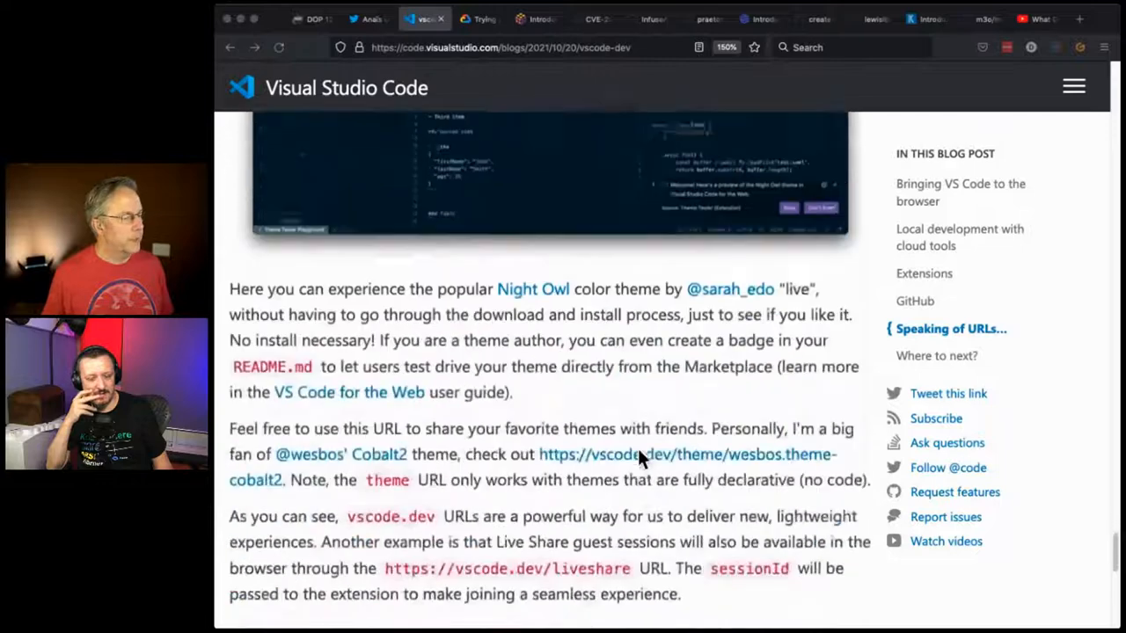
scroll("down", 3)
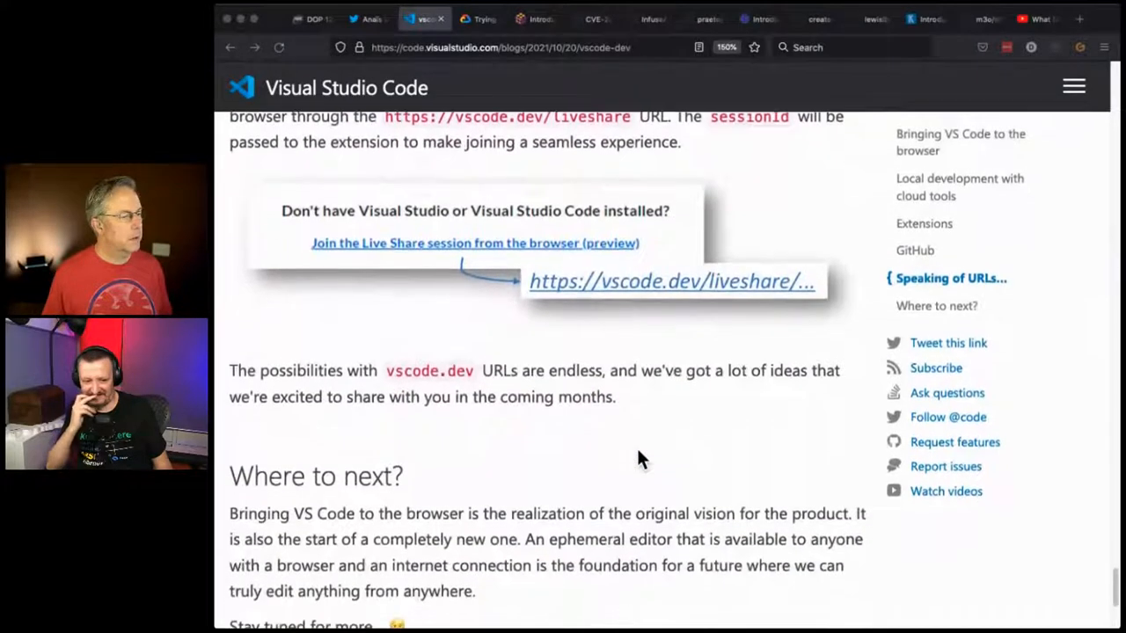
scroll("down", 3)
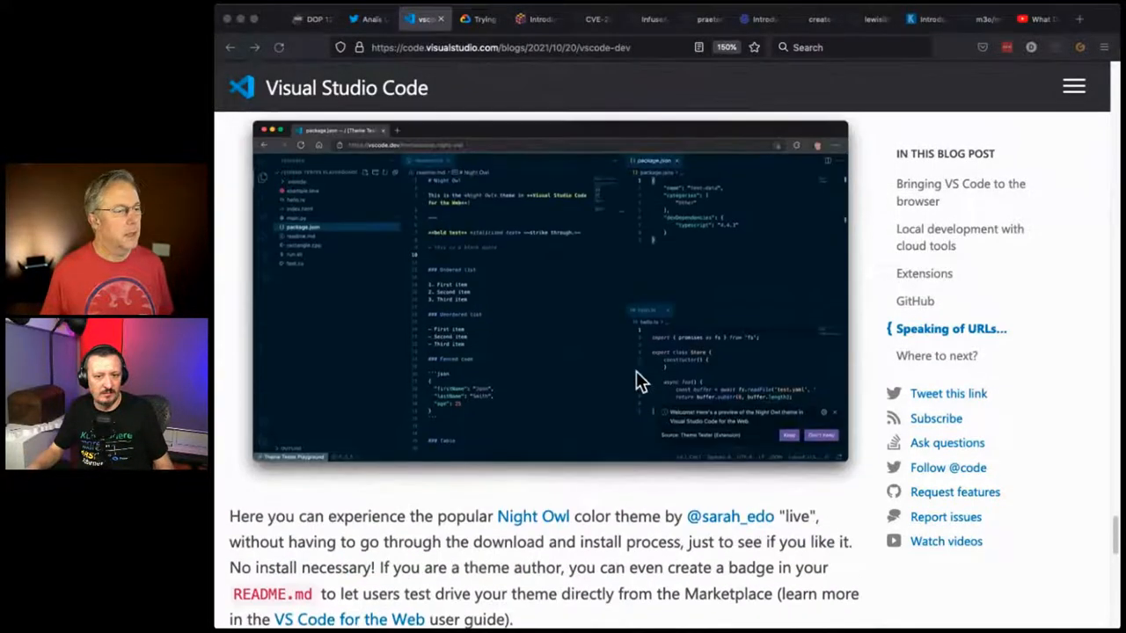
- Revisit the GitHub and Extensions image sections and land back at the post's title and intro
scroll("down", 3)
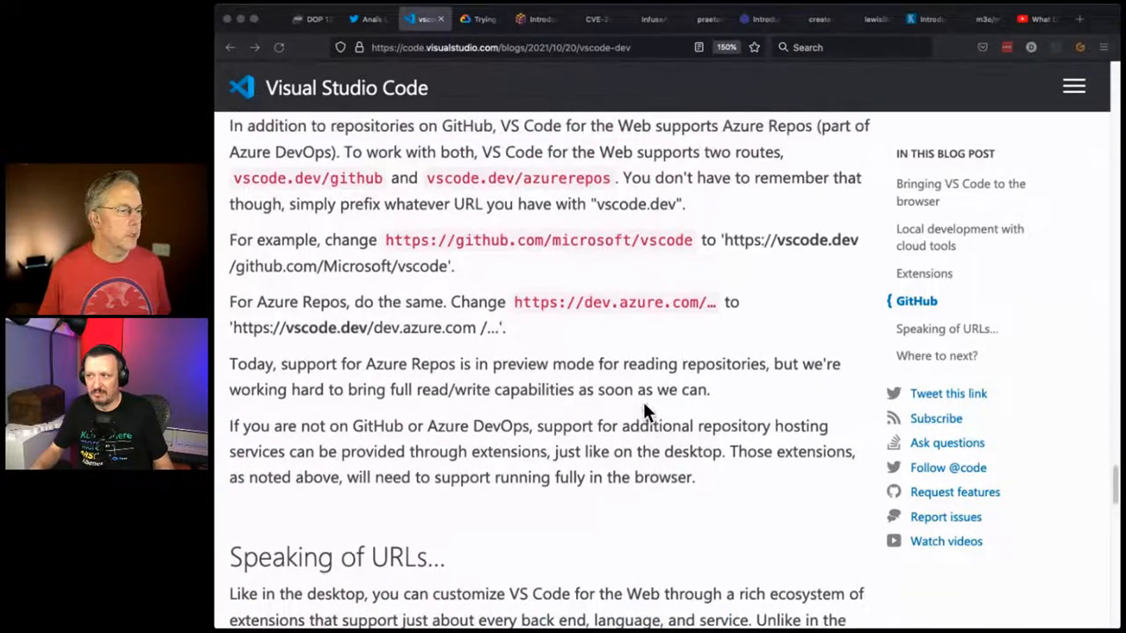
scroll("down", 3)
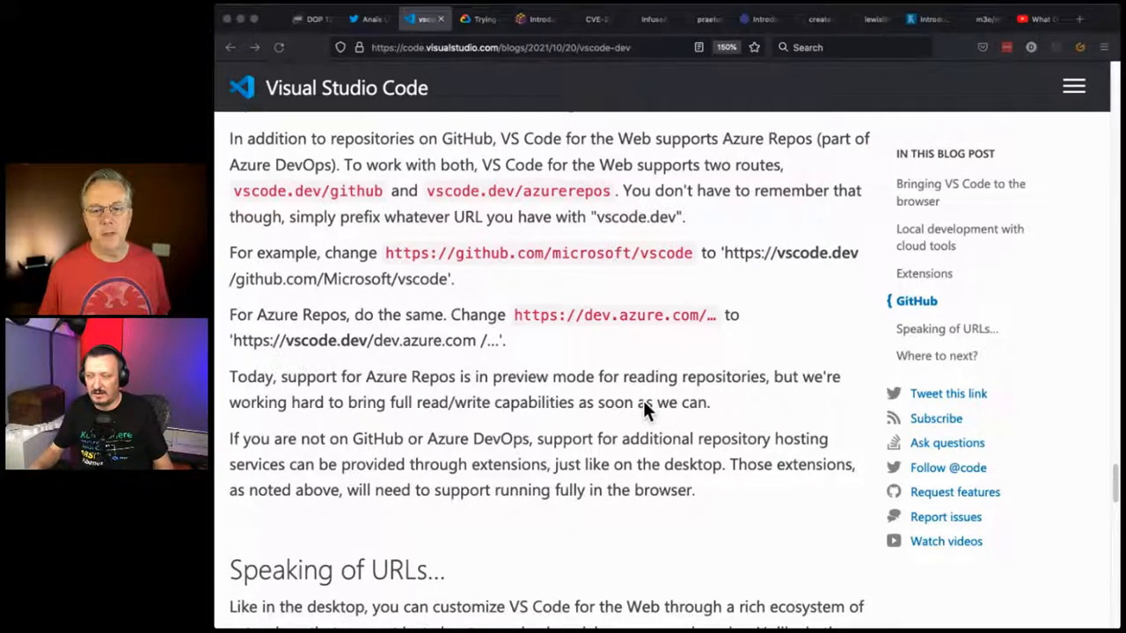
scroll("up", 3)
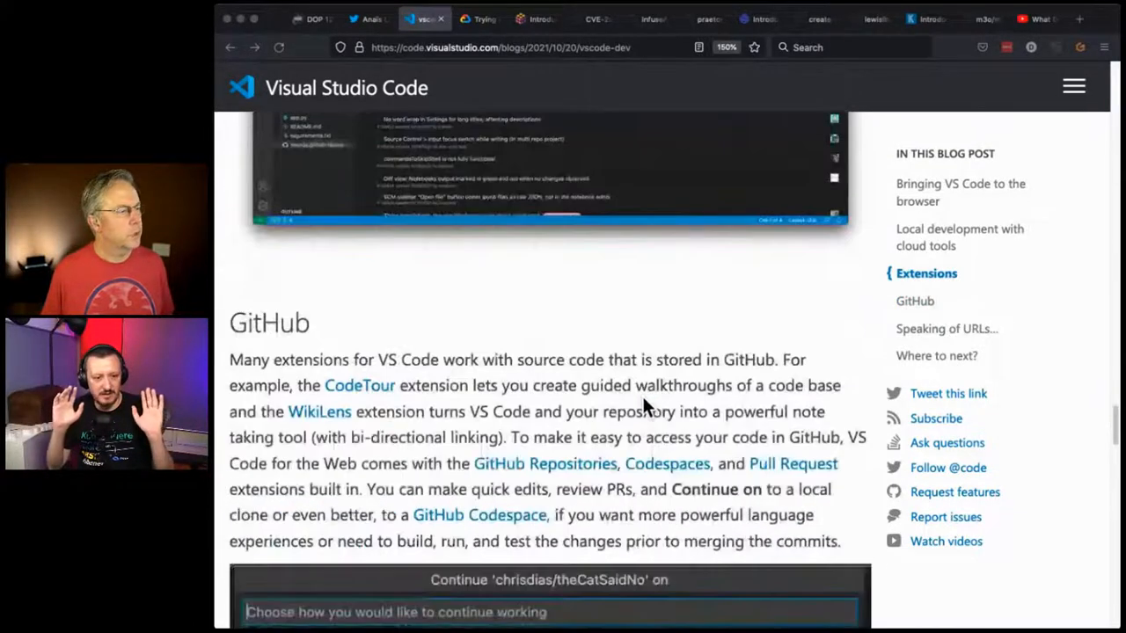
scroll("down", 3)
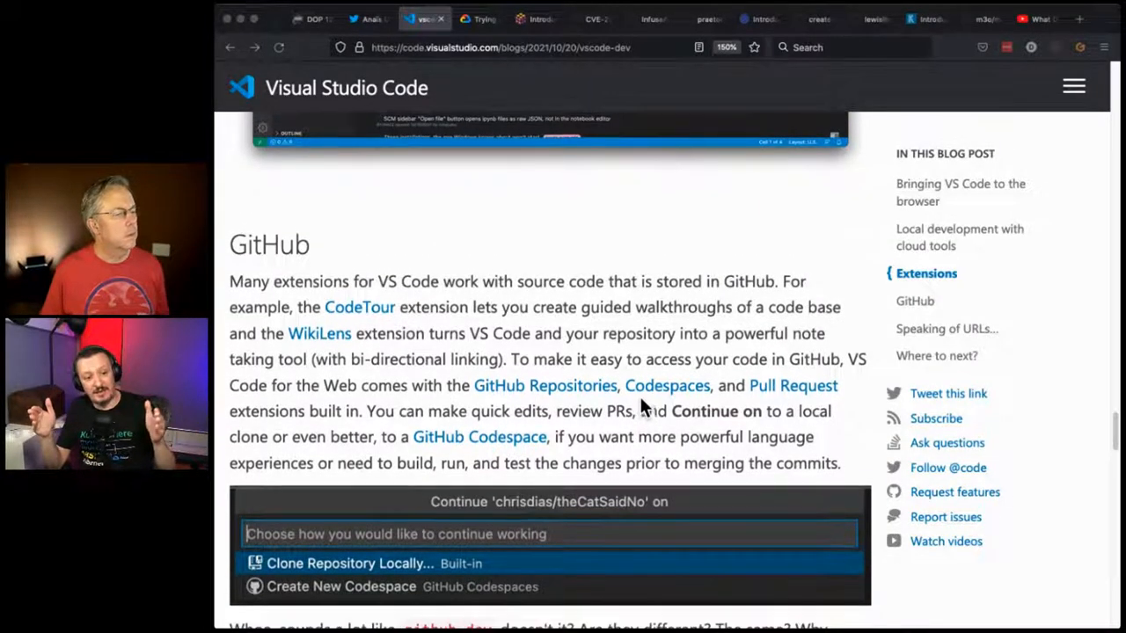
scroll("down", 3)
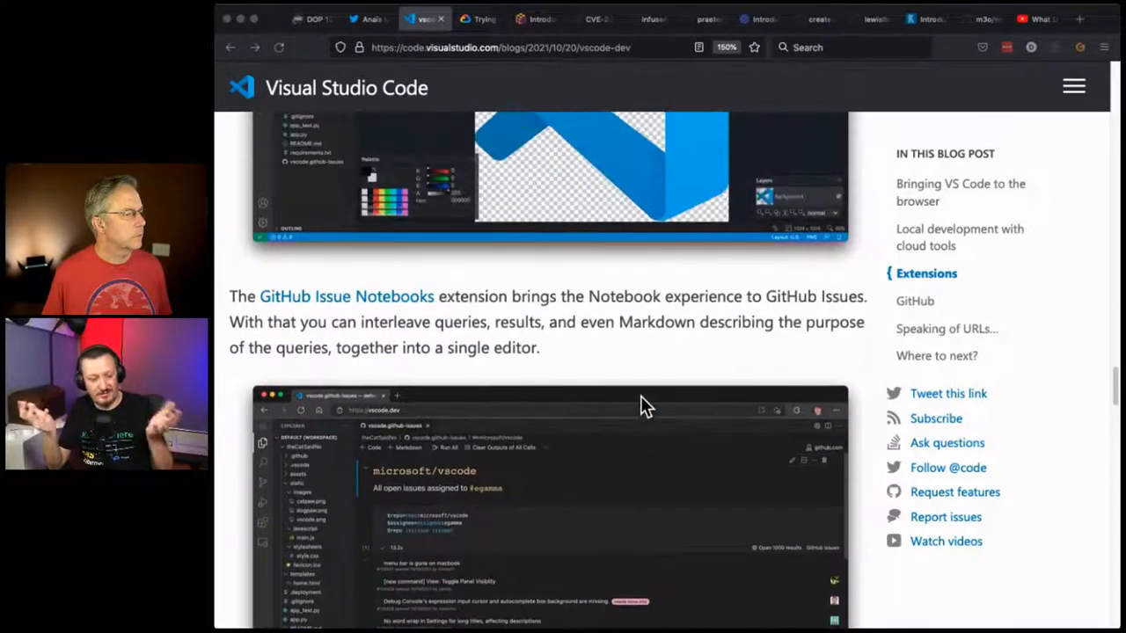
scroll("down", 3)
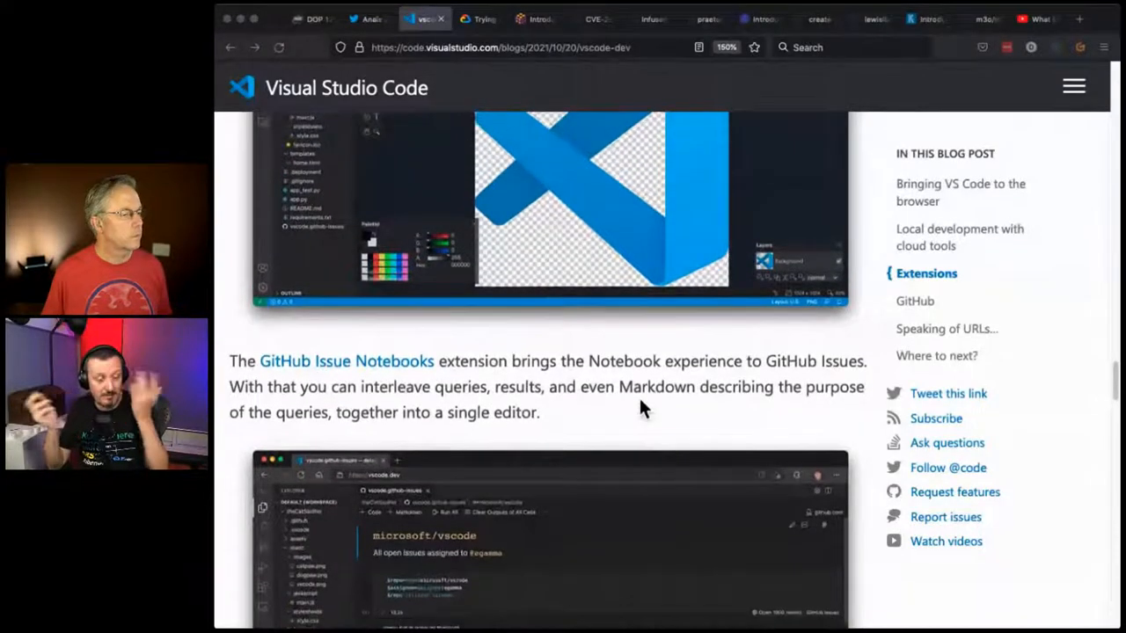
scroll("down", 3)
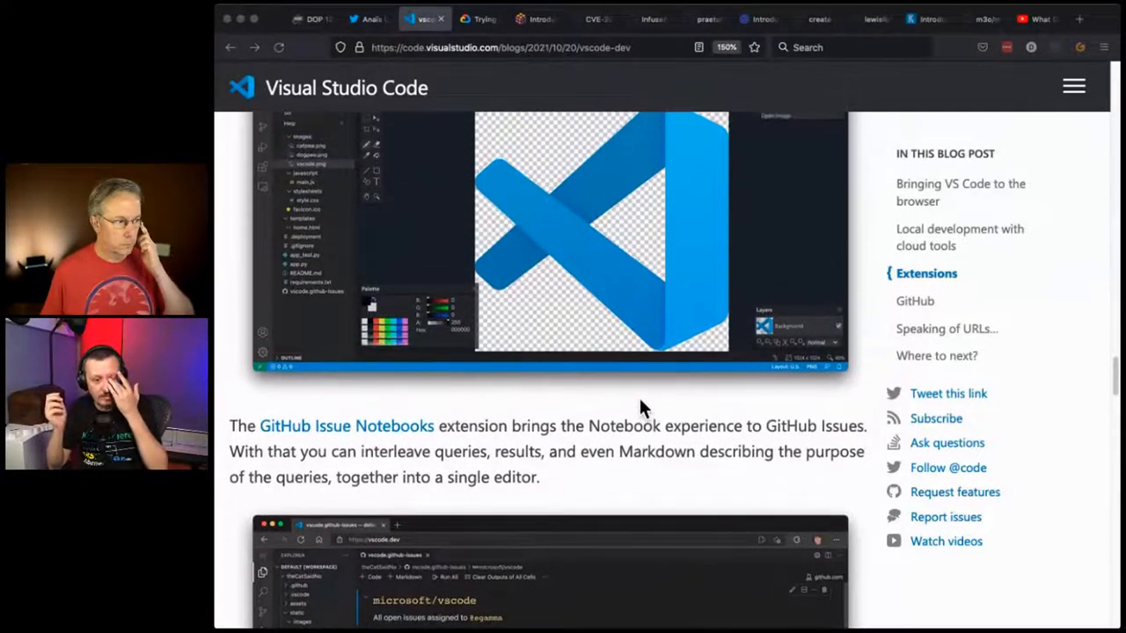
scroll("down", 3)
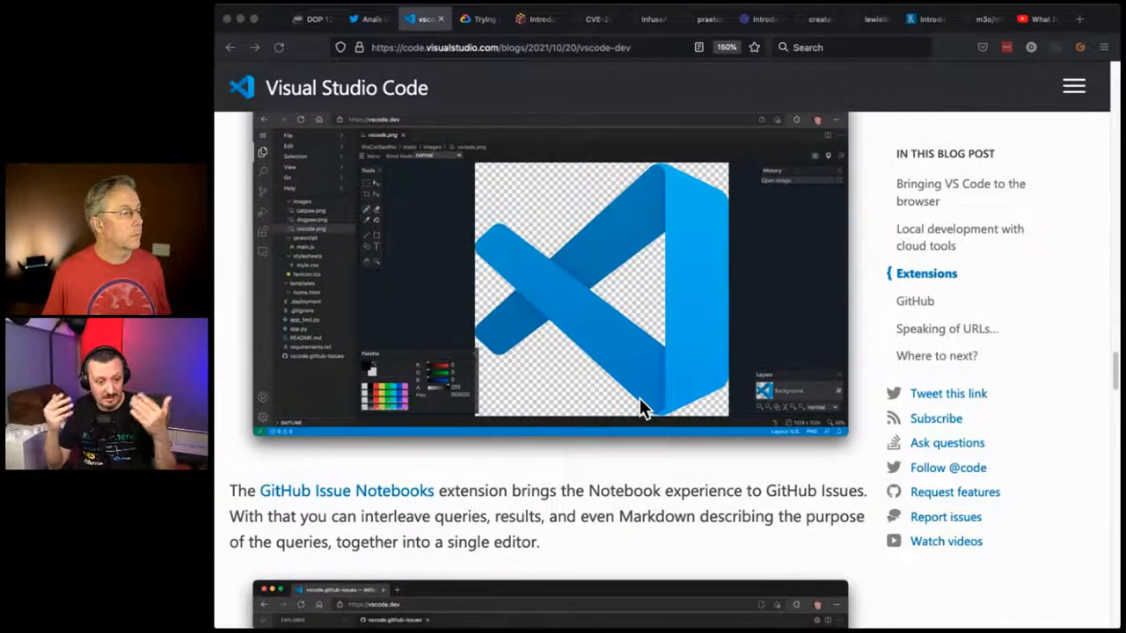
scroll("down", 3)
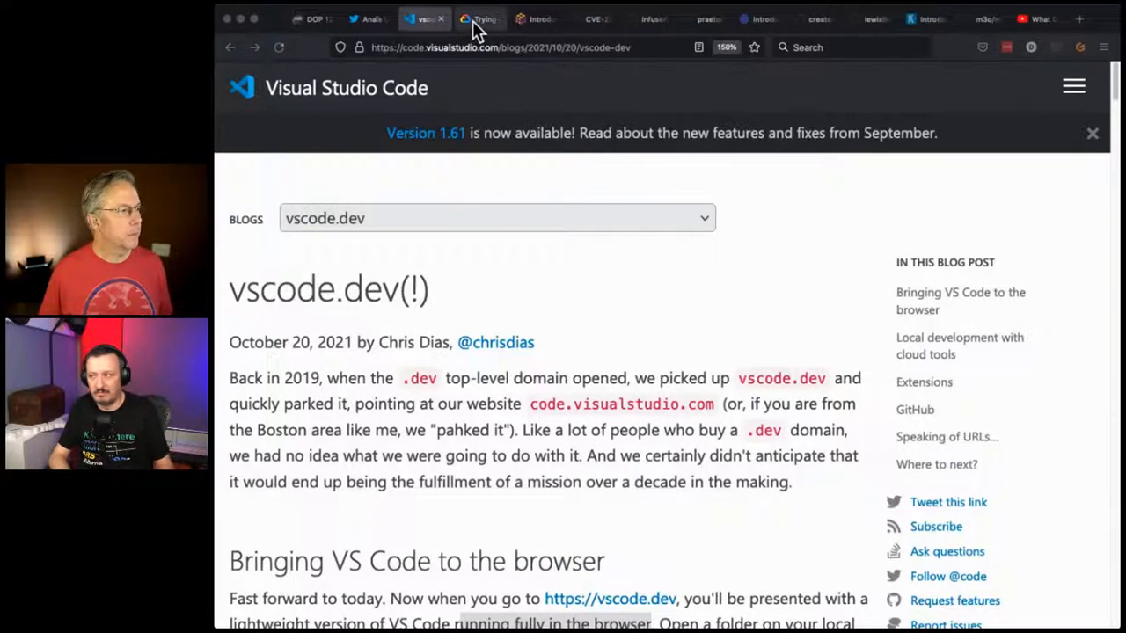
- Switch to the Cloud Run source-based deployment article and read its introduction
left_click(478, 18)
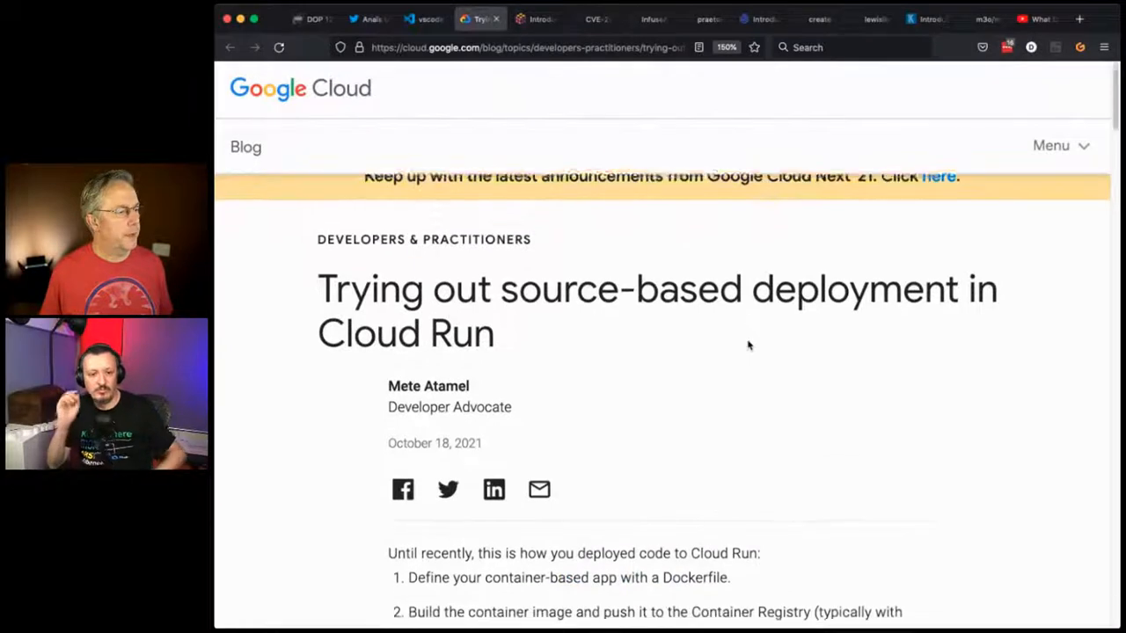
scroll("down", 3)
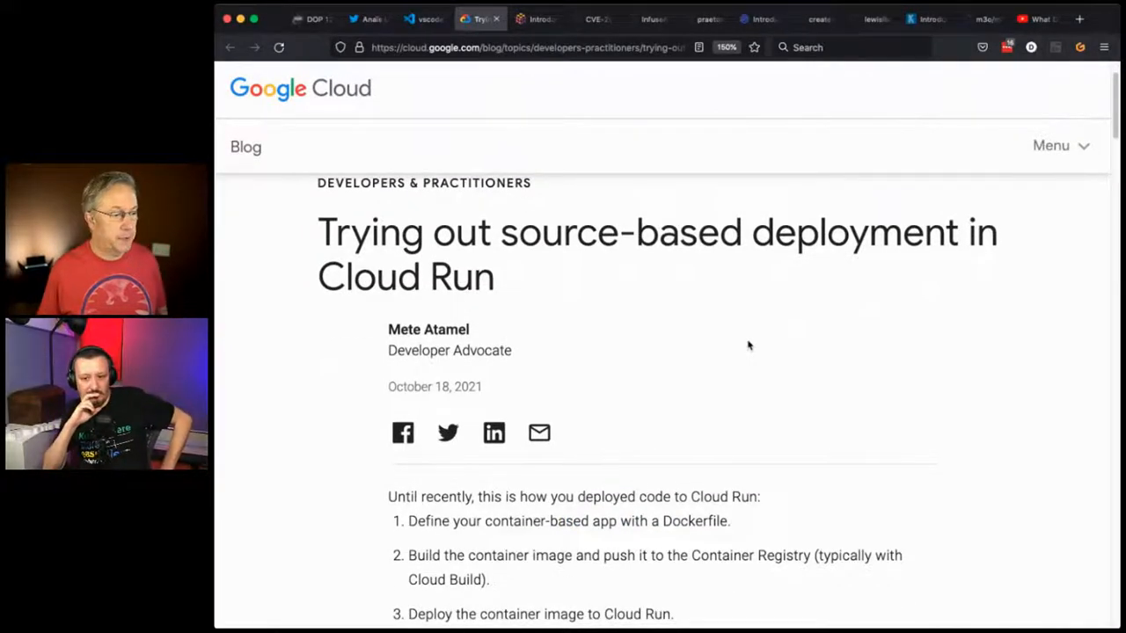
scroll("down", 3)
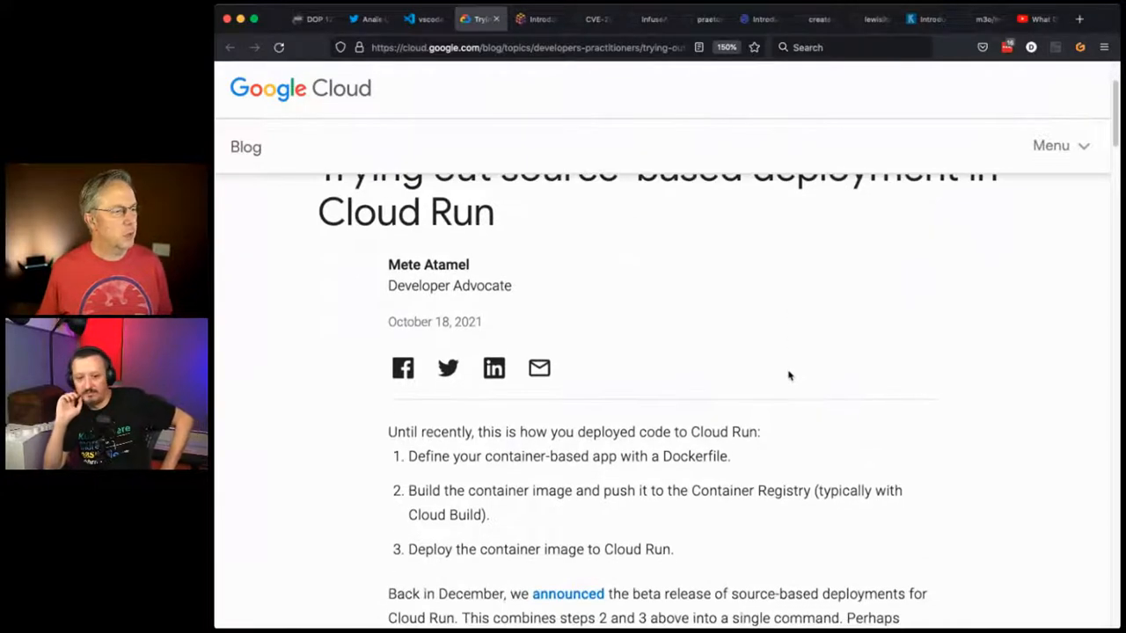
scroll("down", 3)
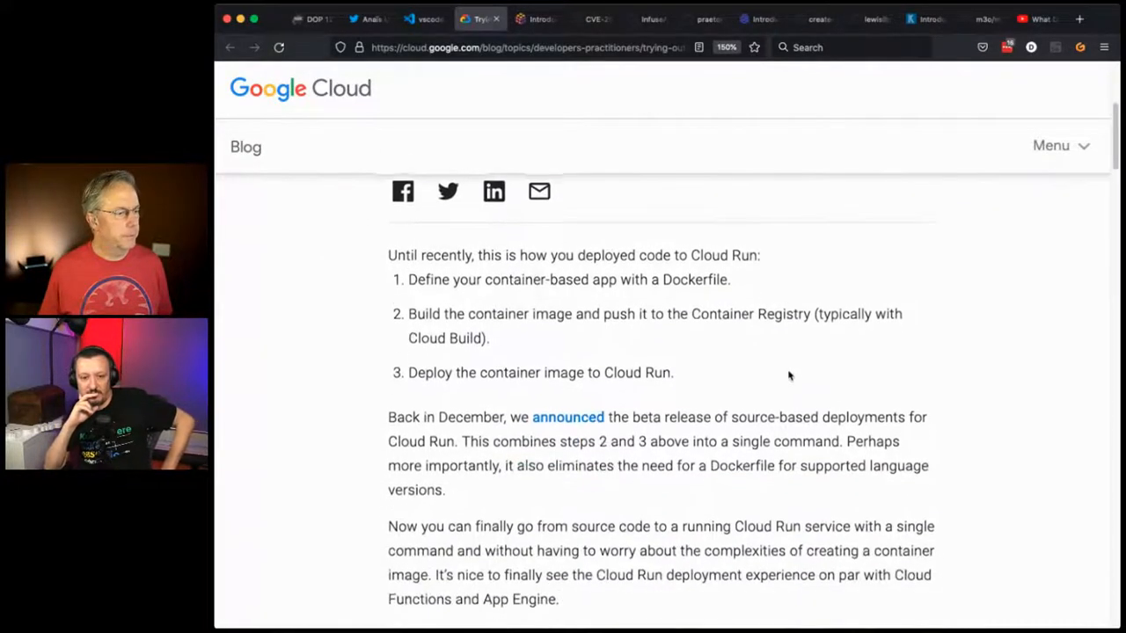
scroll("down", 3)
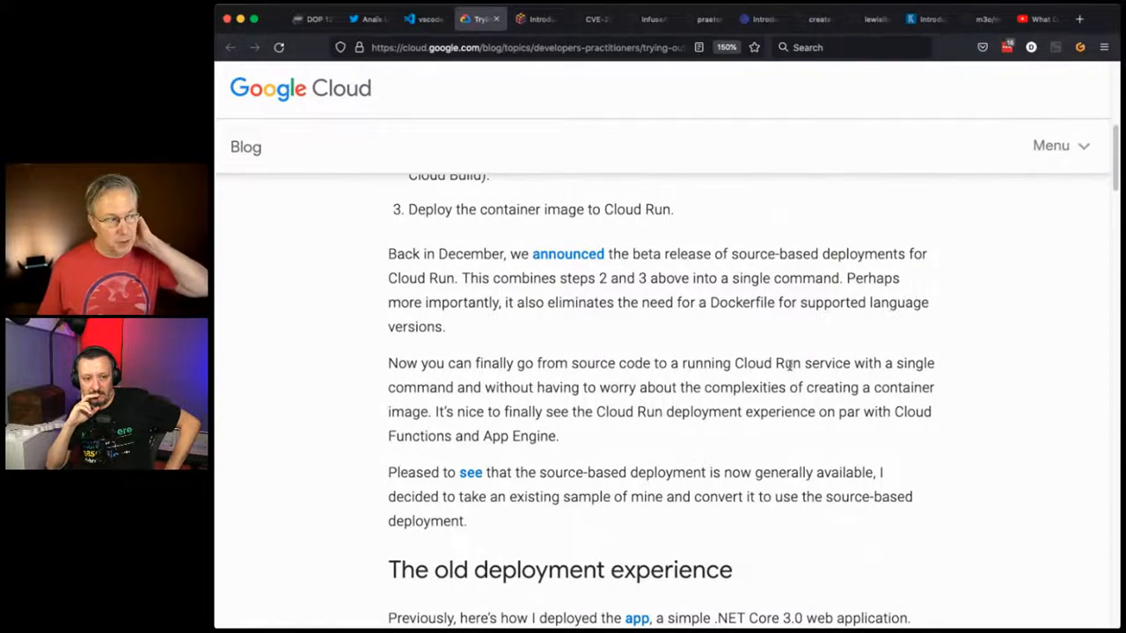
scroll("down", 3)
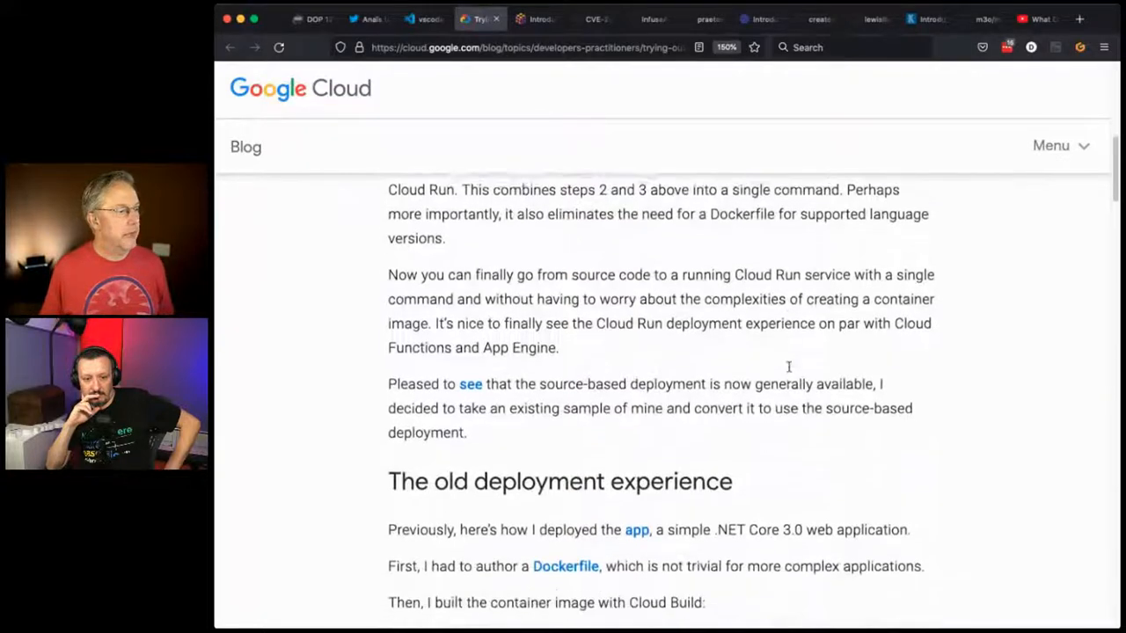
scroll("down", 3)
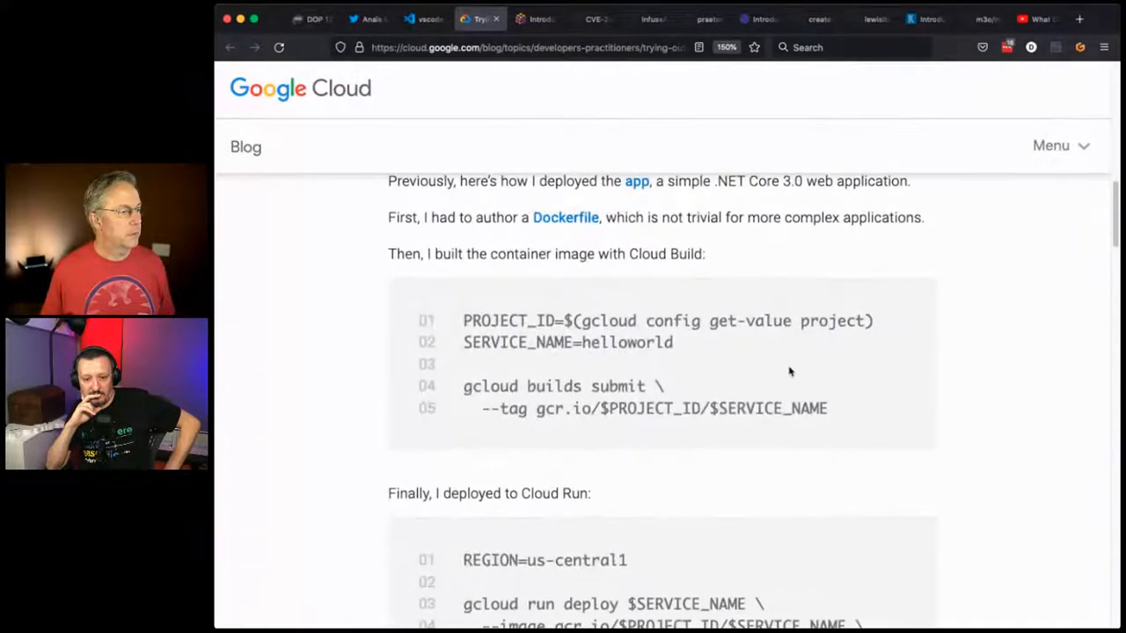
- Read on to the 'gcloud run deploy --source .' single-command code block
scroll("down", 3)
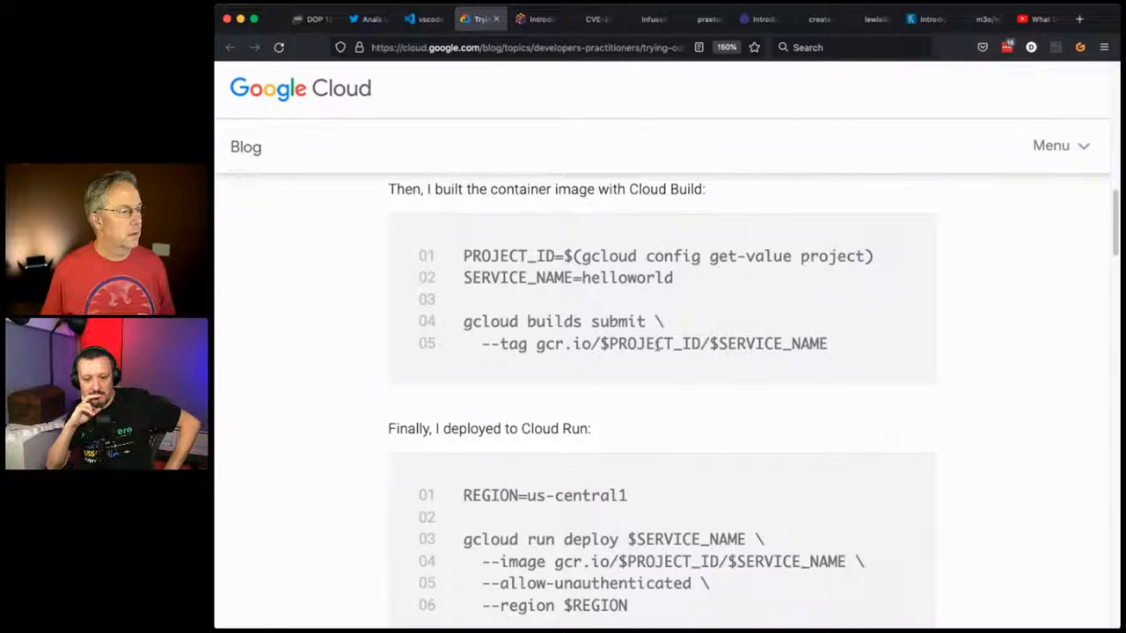
scroll("down", 3)
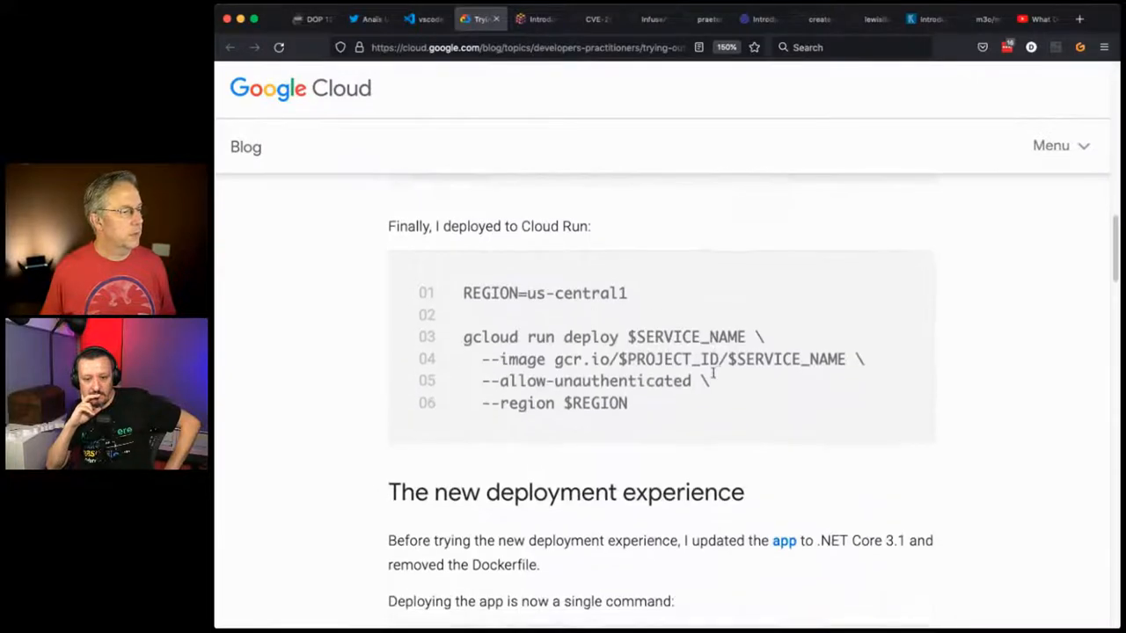
scroll("down", 3)
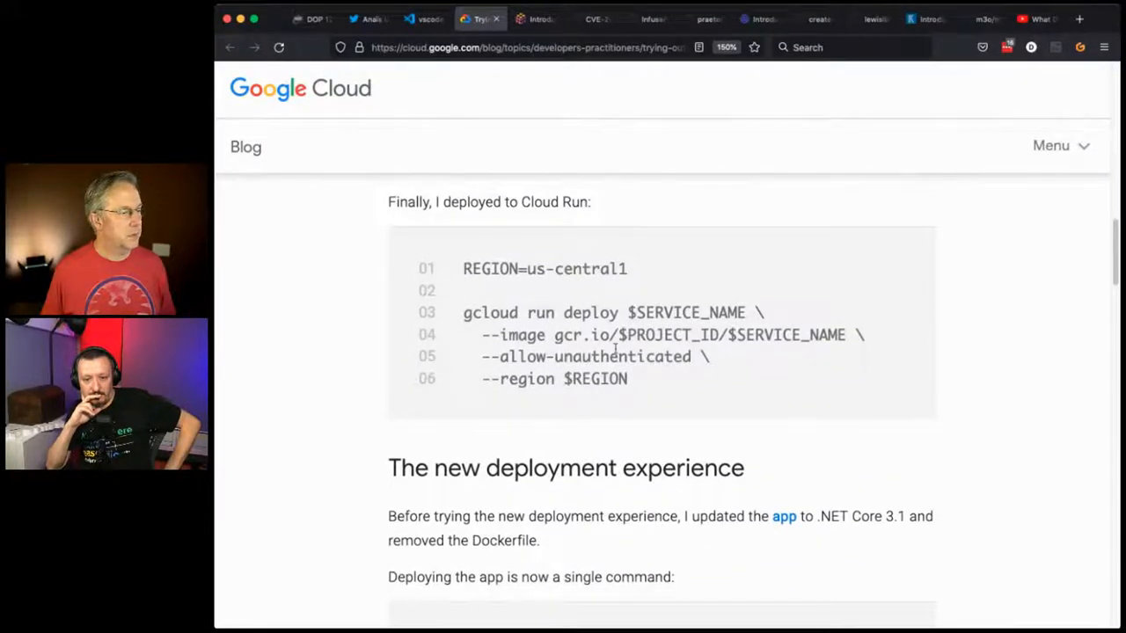
scroll("down", 3)
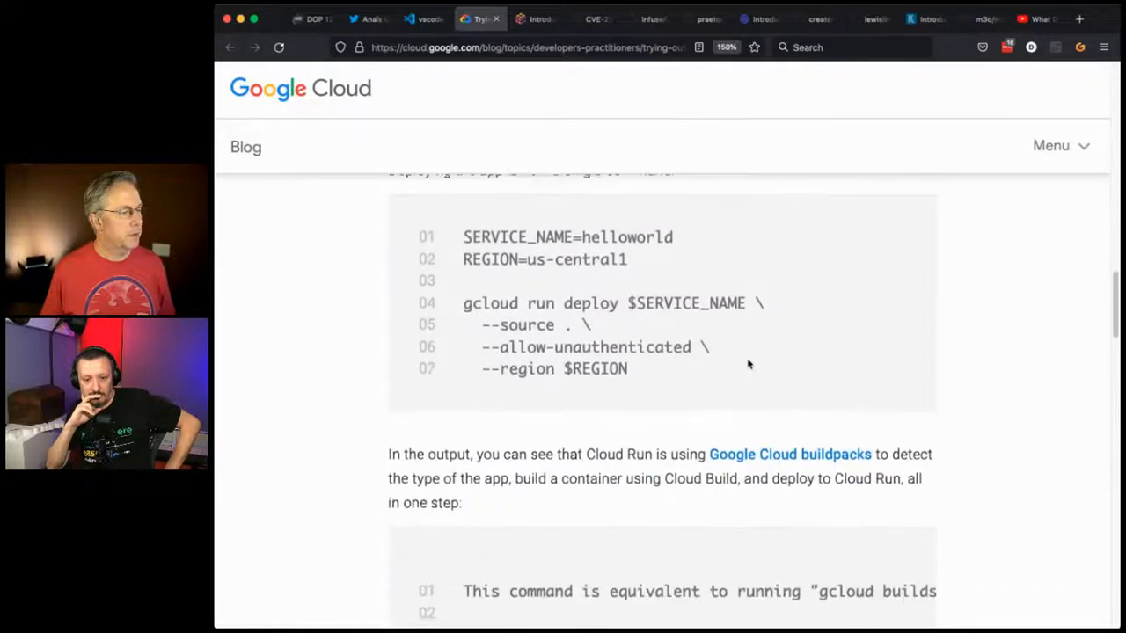
scroll("down", 3)
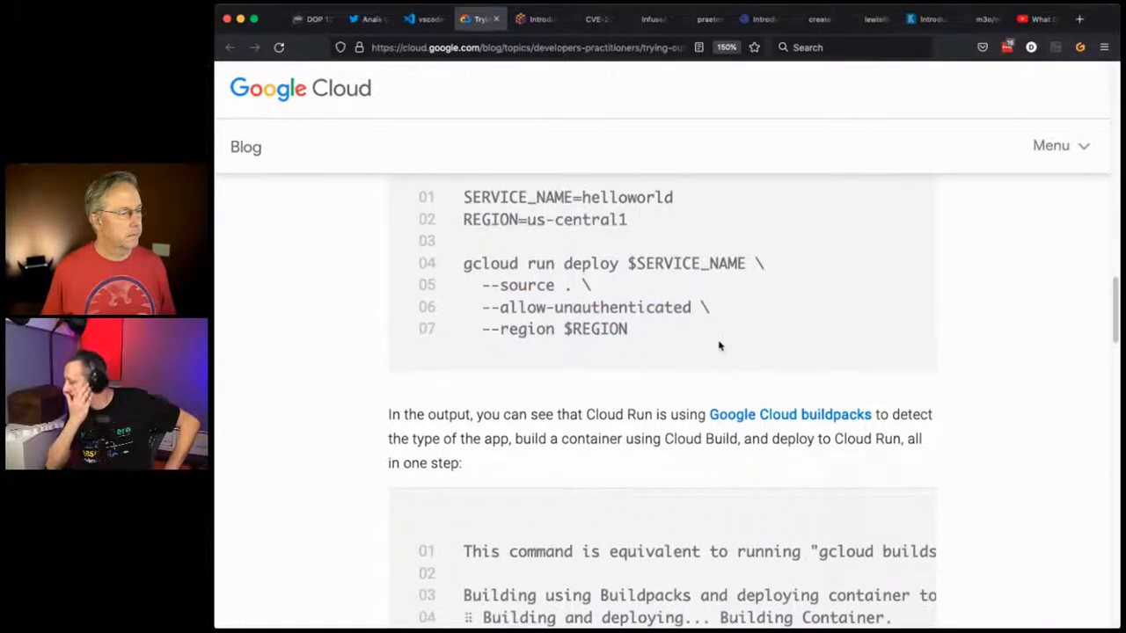
scroll("down", 3)
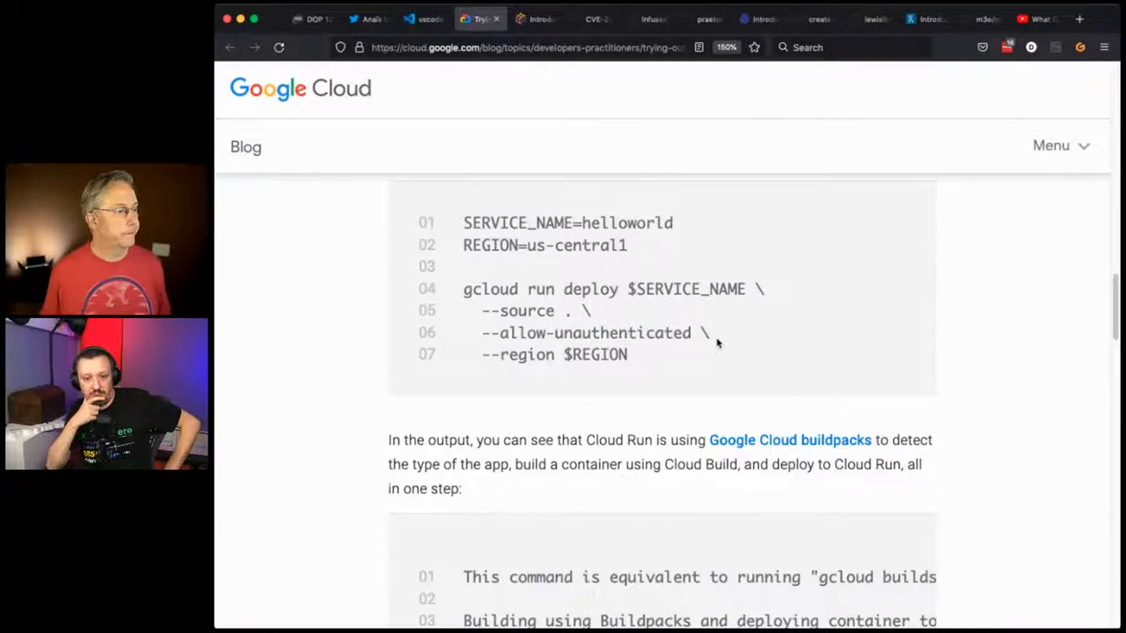
mouse_move(700, 373)
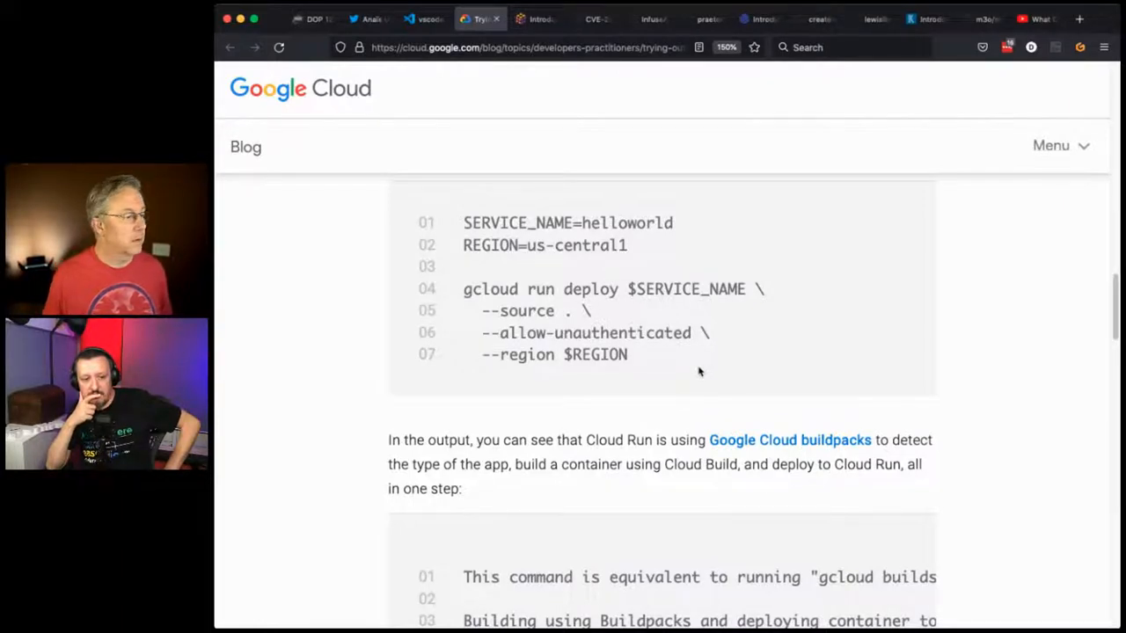
- Re-read the deploy example and buildpacks output, scrolling back and forth around it
scroll("down", 3)
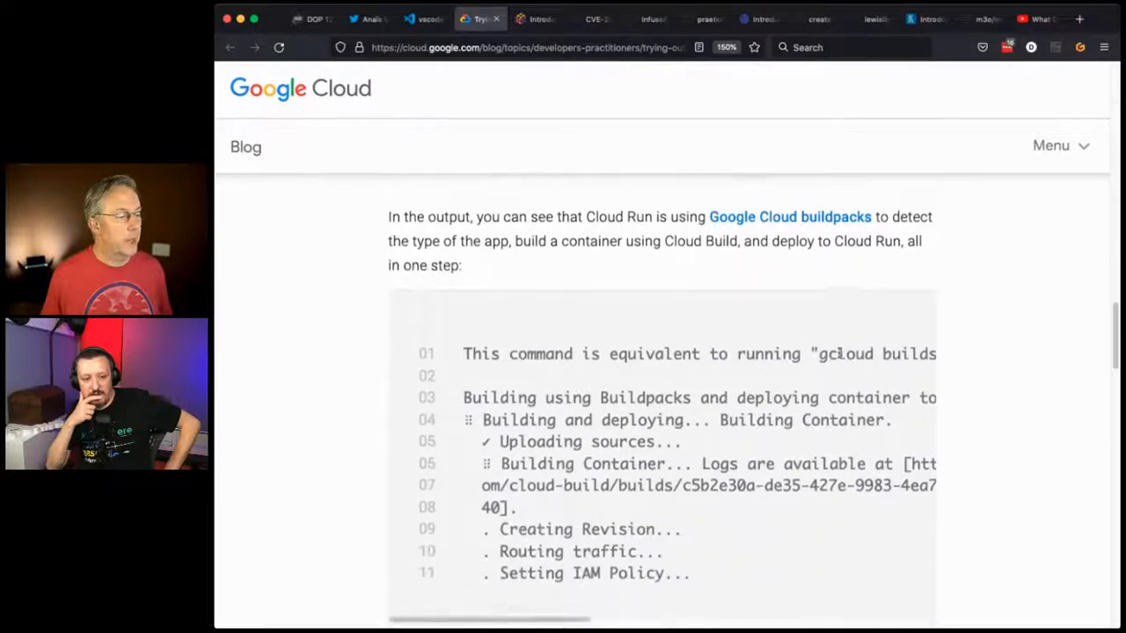
scroll("up", 3)
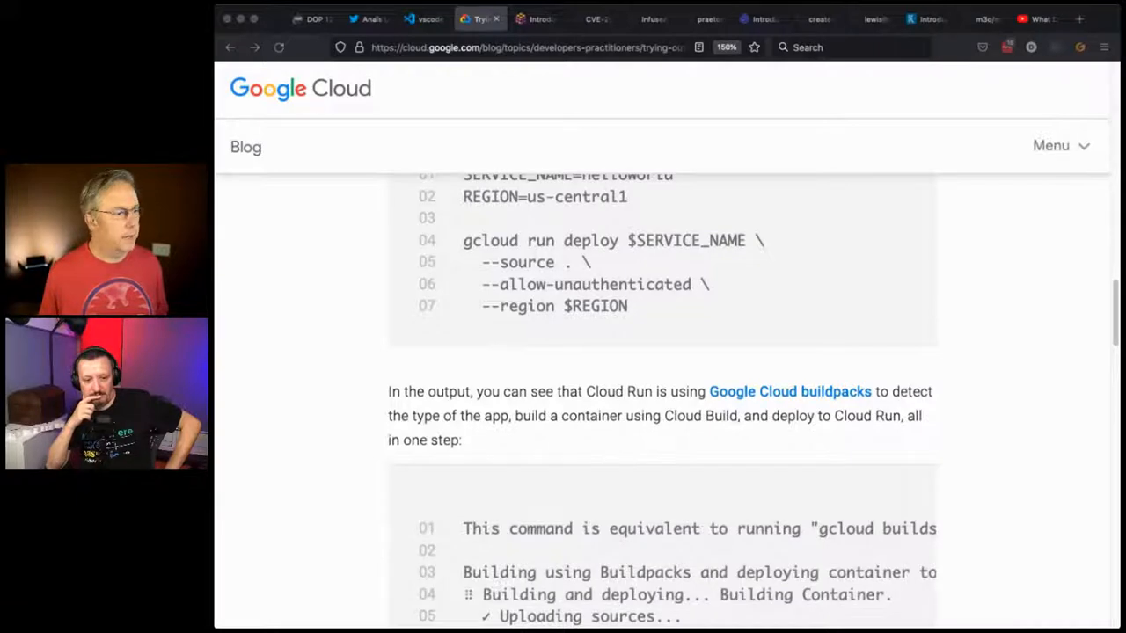
scroll("down", 3)
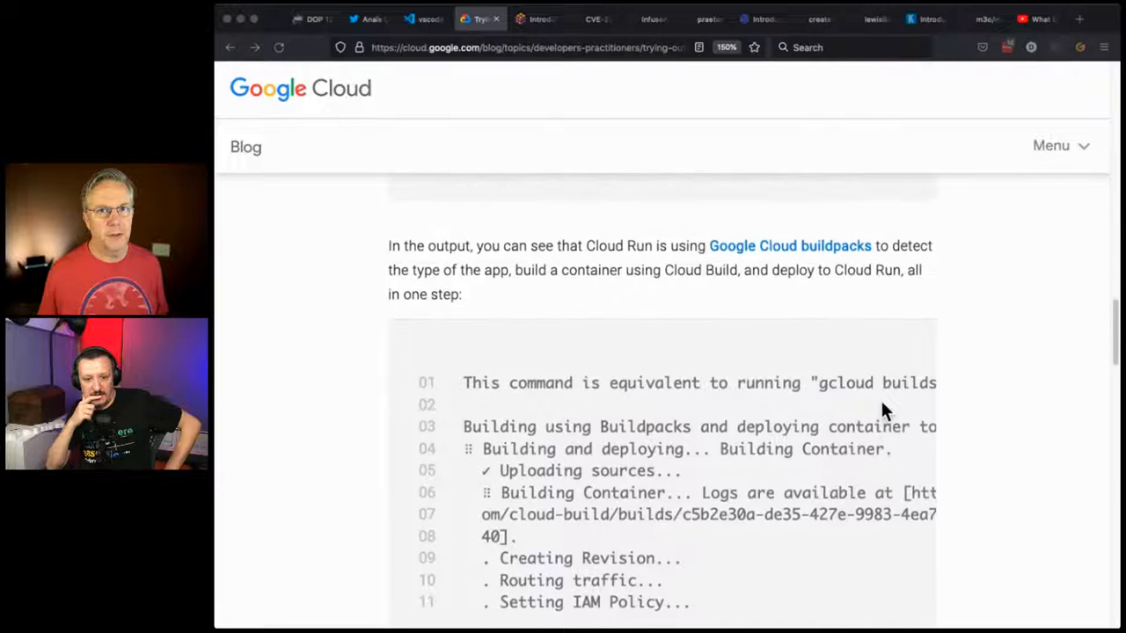
scroll("up", 3)
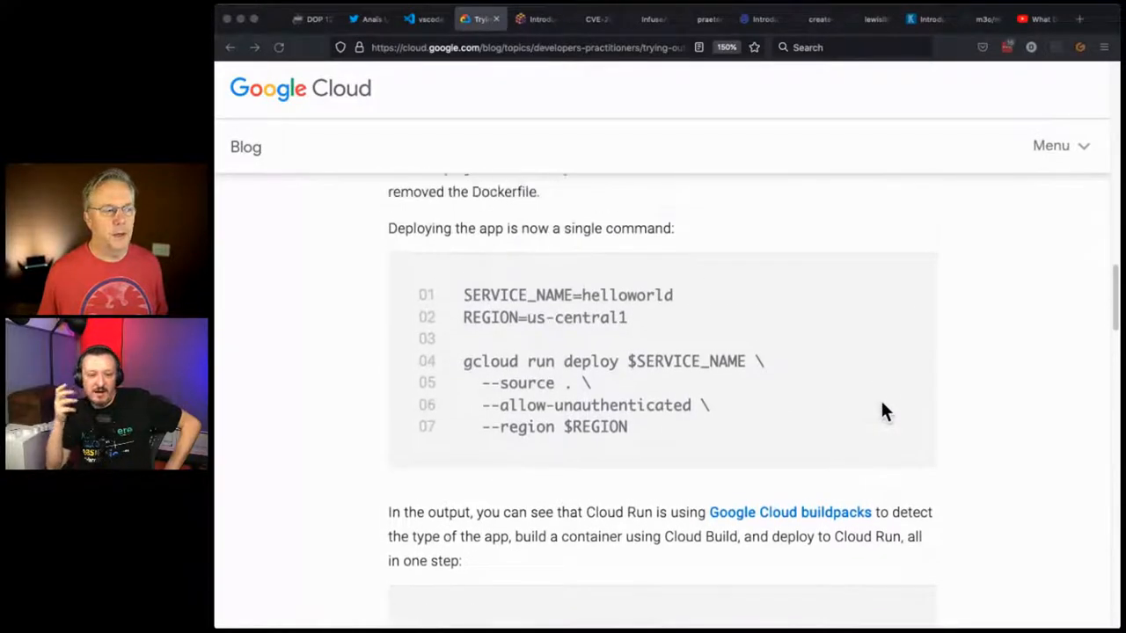
scroll("up", 3)
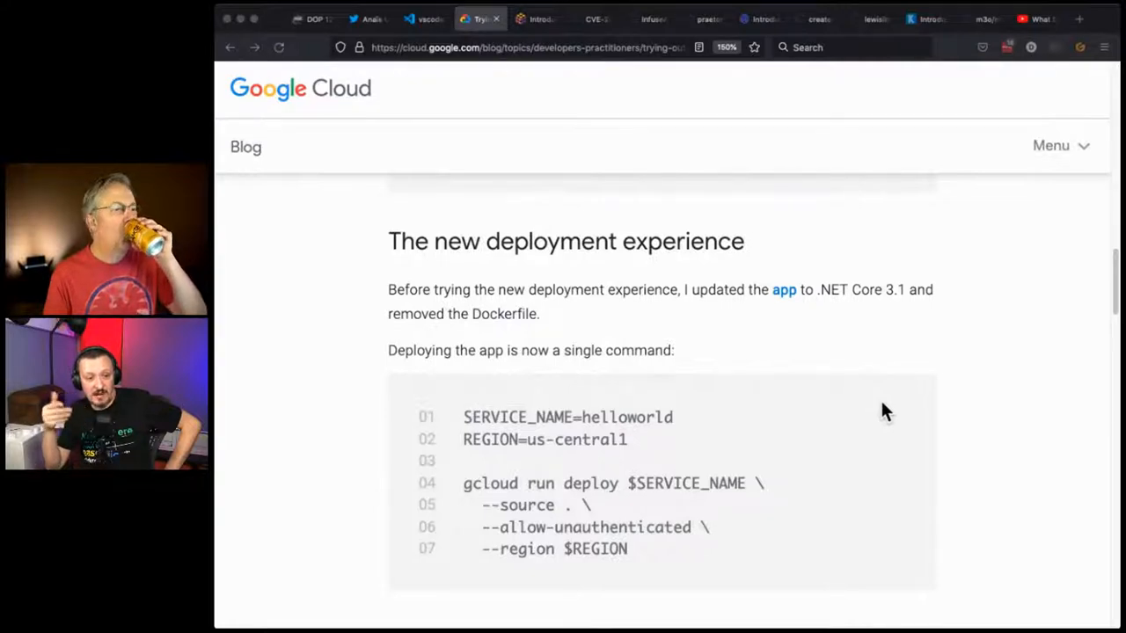
mouse_move(889, 428)
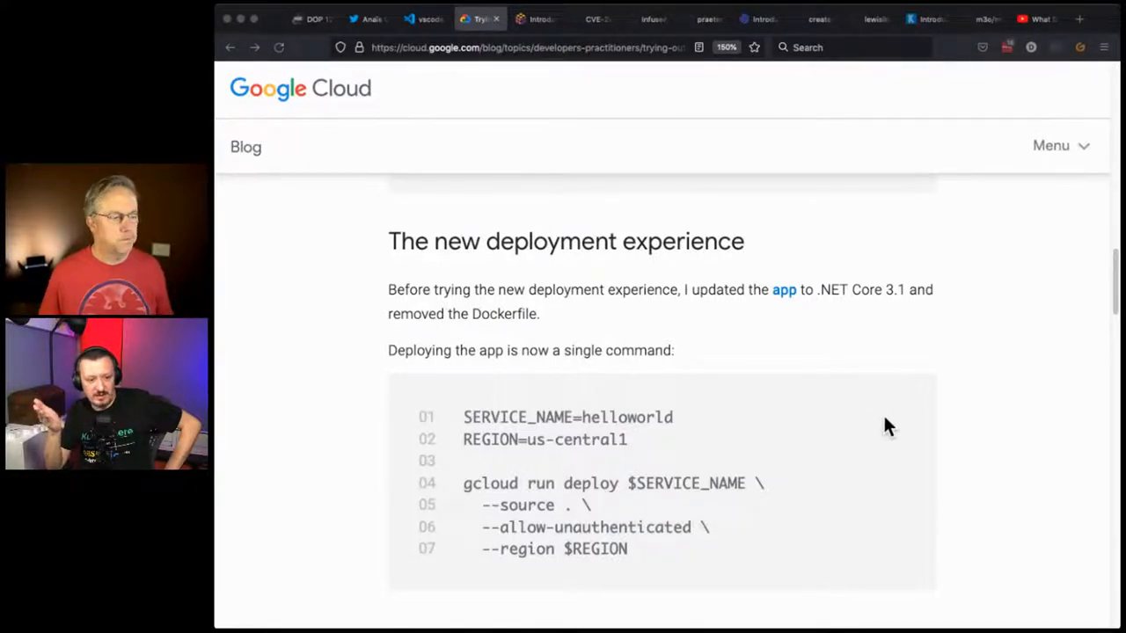
- Read past the supported languages table into the .NET 5.0 Dockerfile escape hatch section
scroll("down", 3)
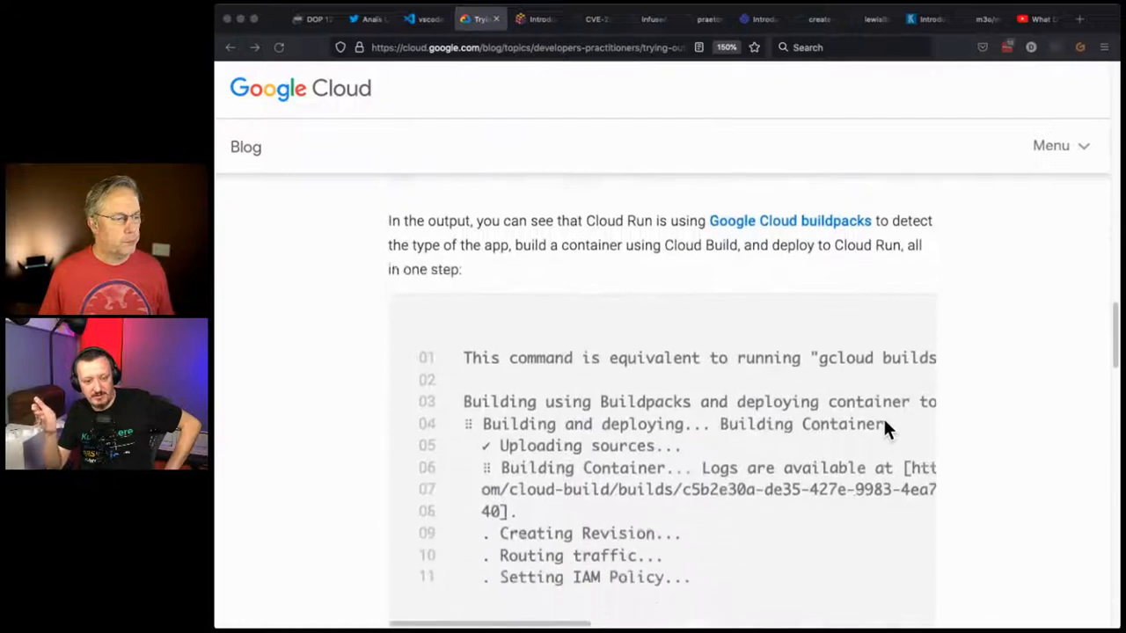
scroll("down", 3)
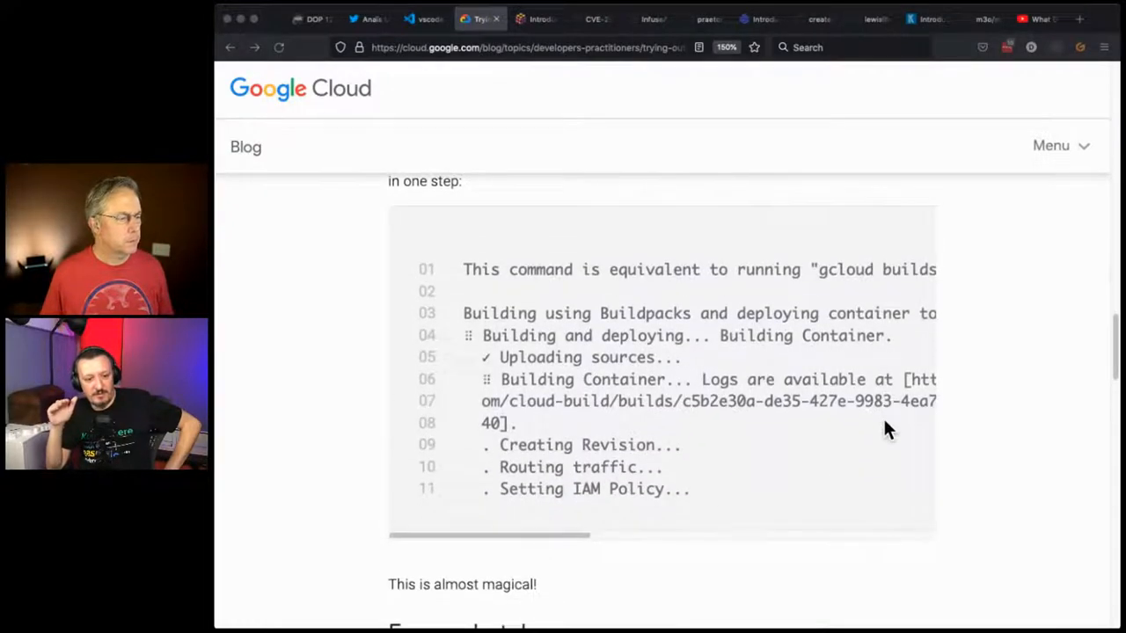
scroll("down", 3)
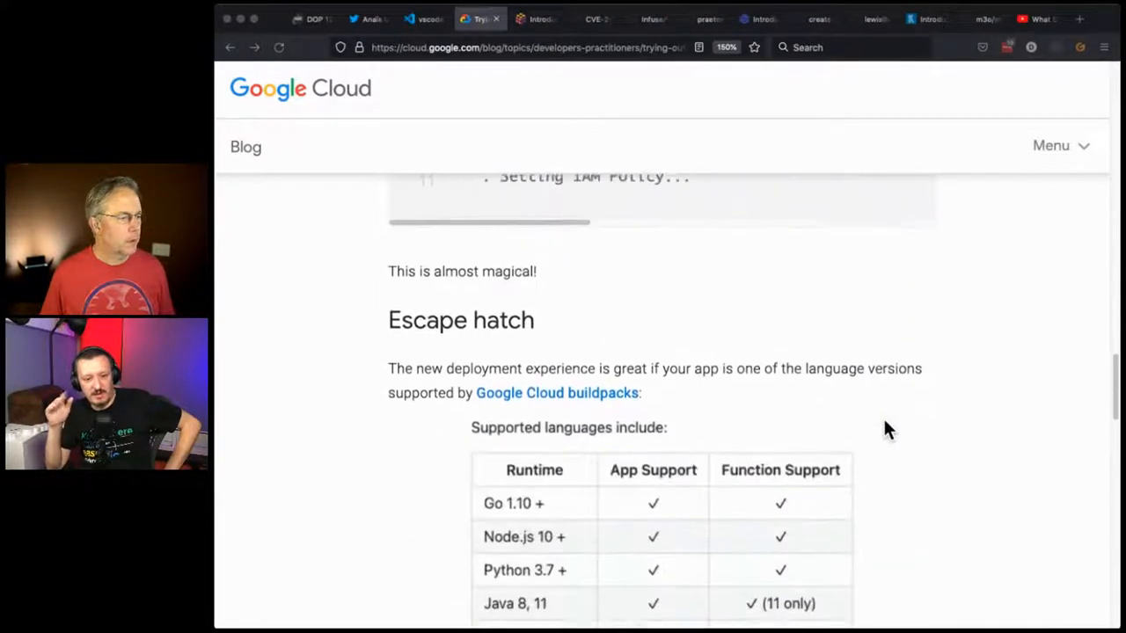
scroll("down", 3)
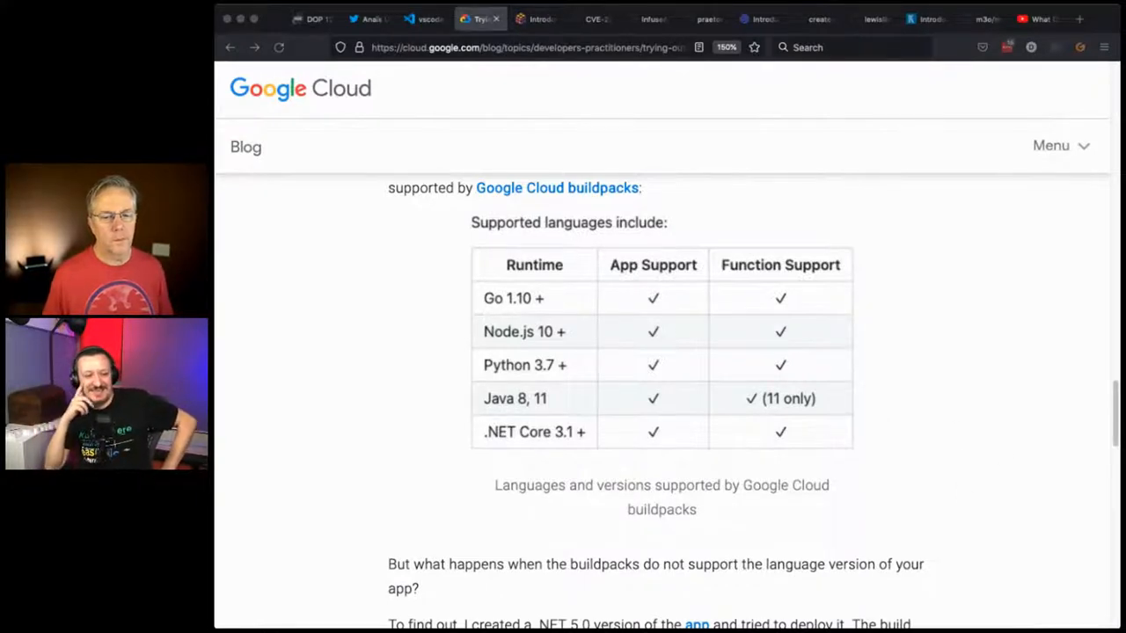
mouse_move(1020, 461)
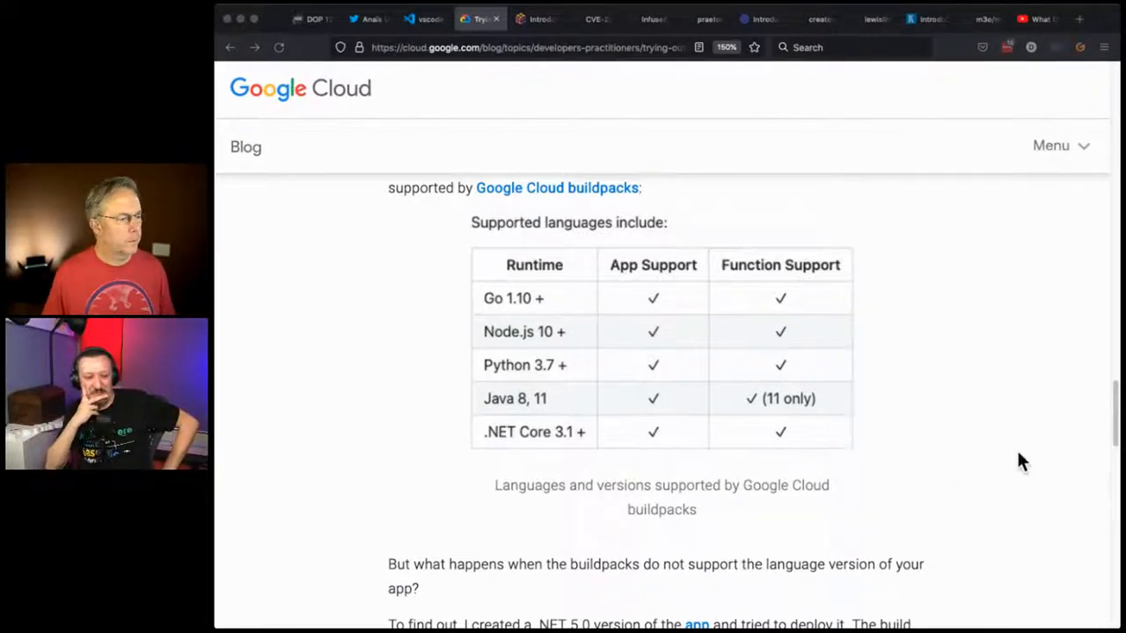
scroll("down", 3)
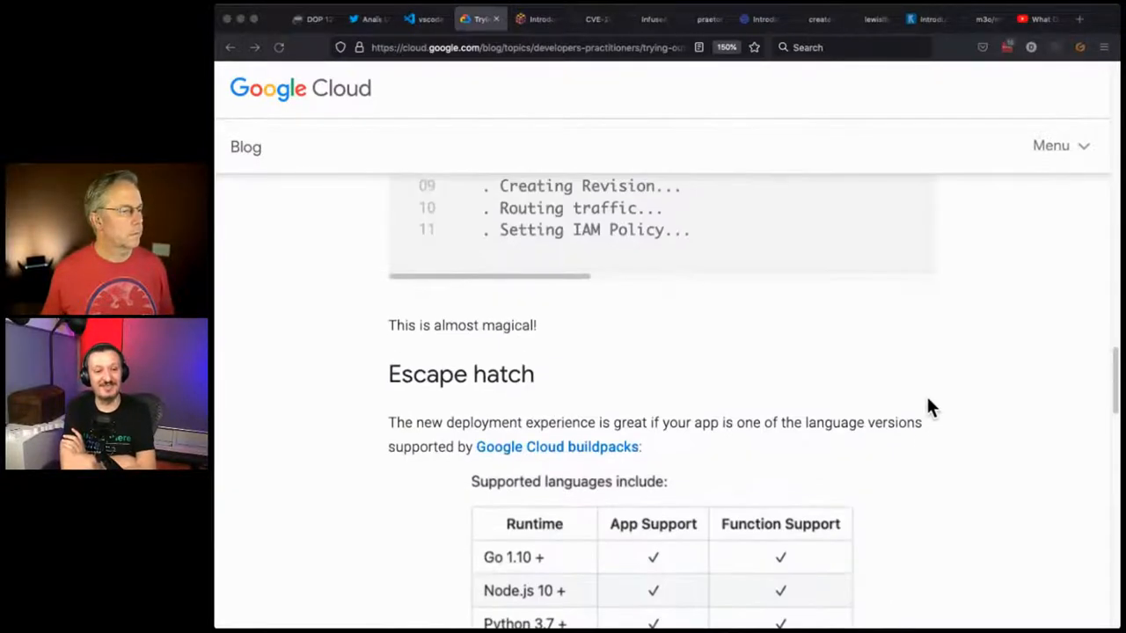
scroll("down", 3)
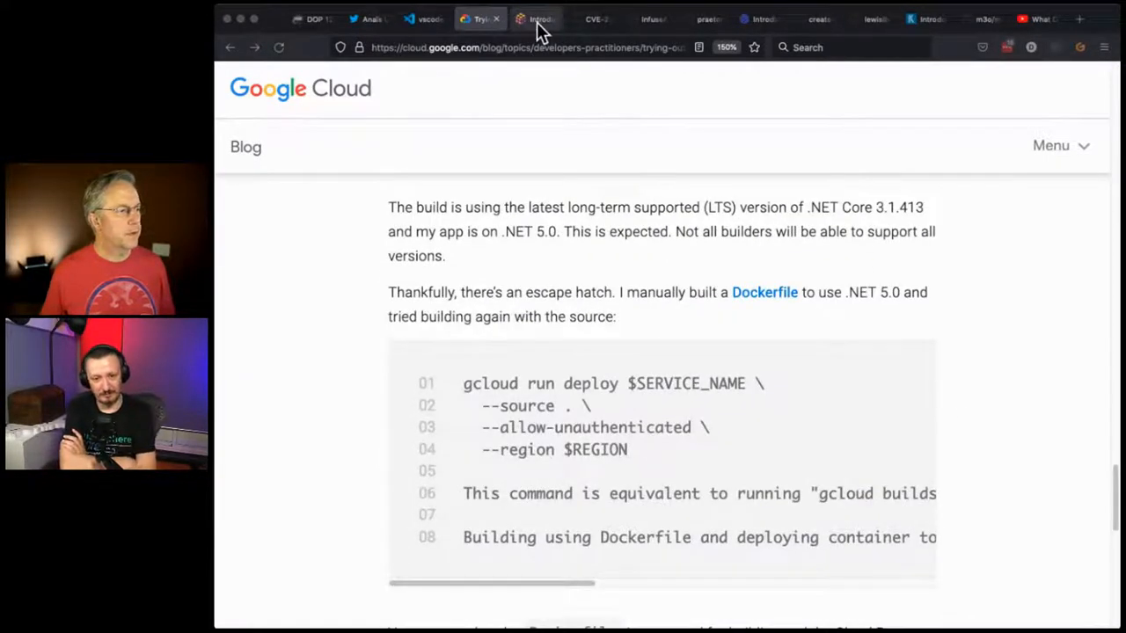
- Switch to the Introducing Pulumi Registry post and read down to its Featured Packages screenshot
left_click(537, 17)
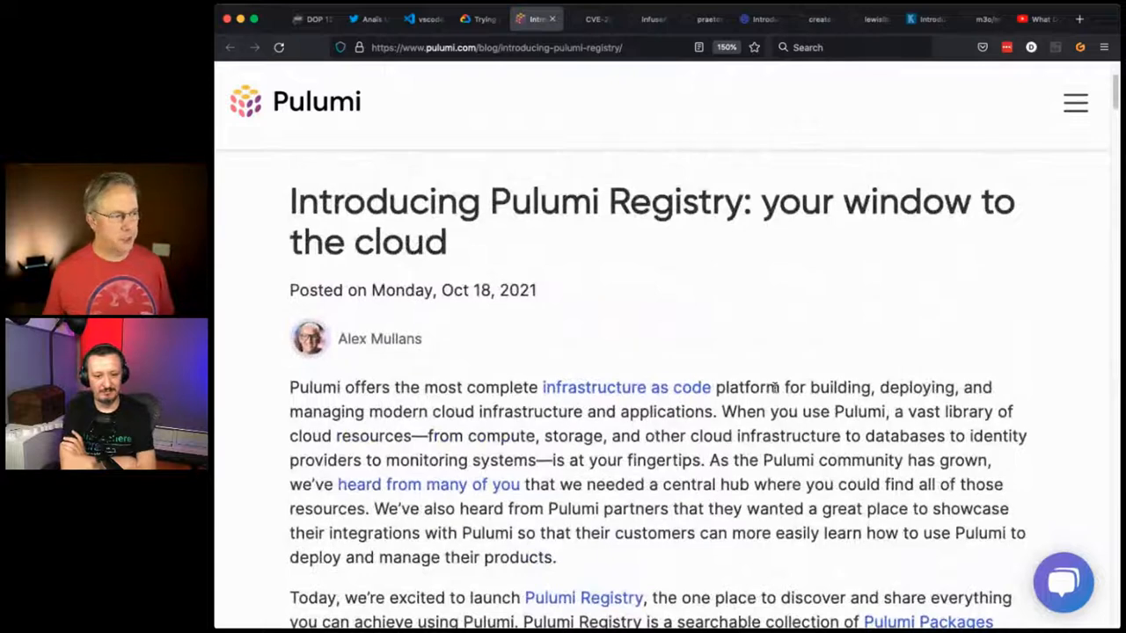
scroll("down", 3)
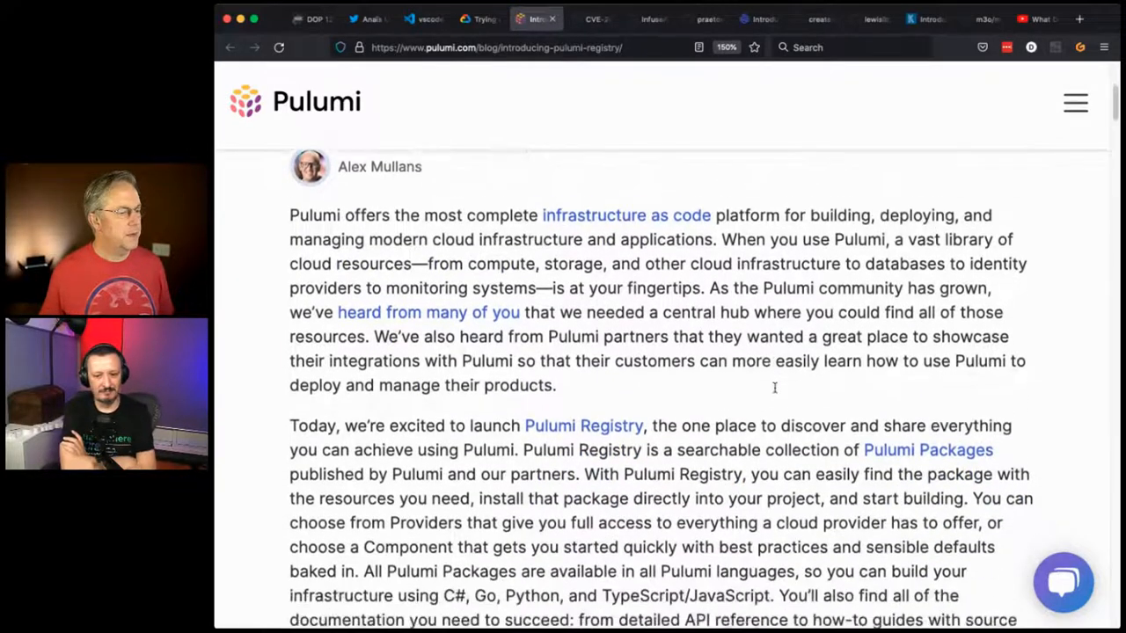
scroll("down", 3)
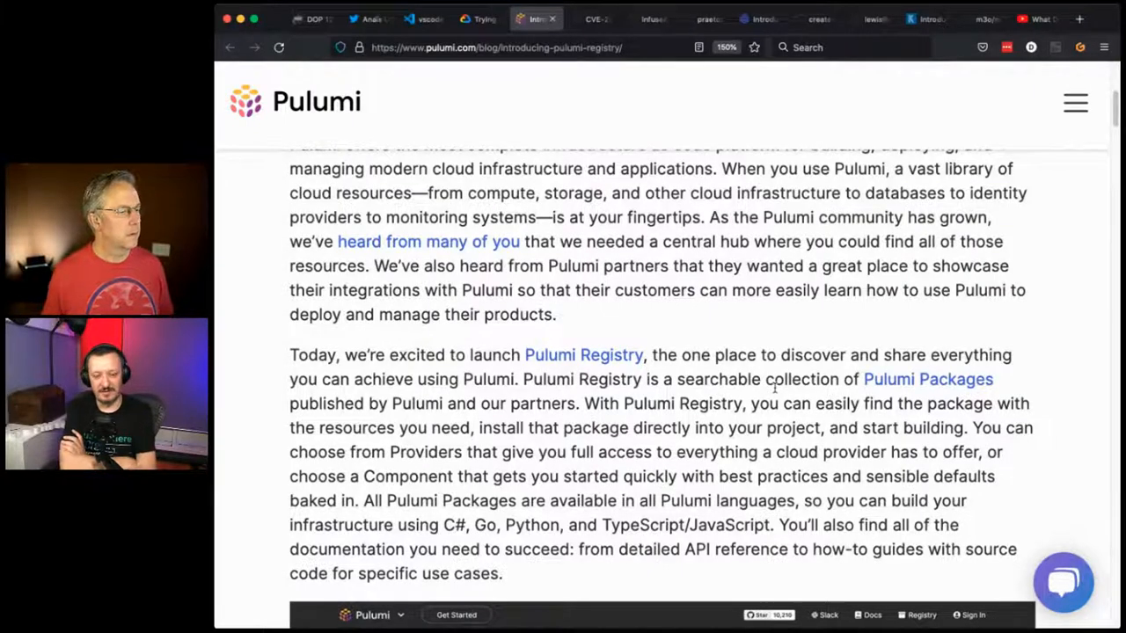
scroll("down", 3)
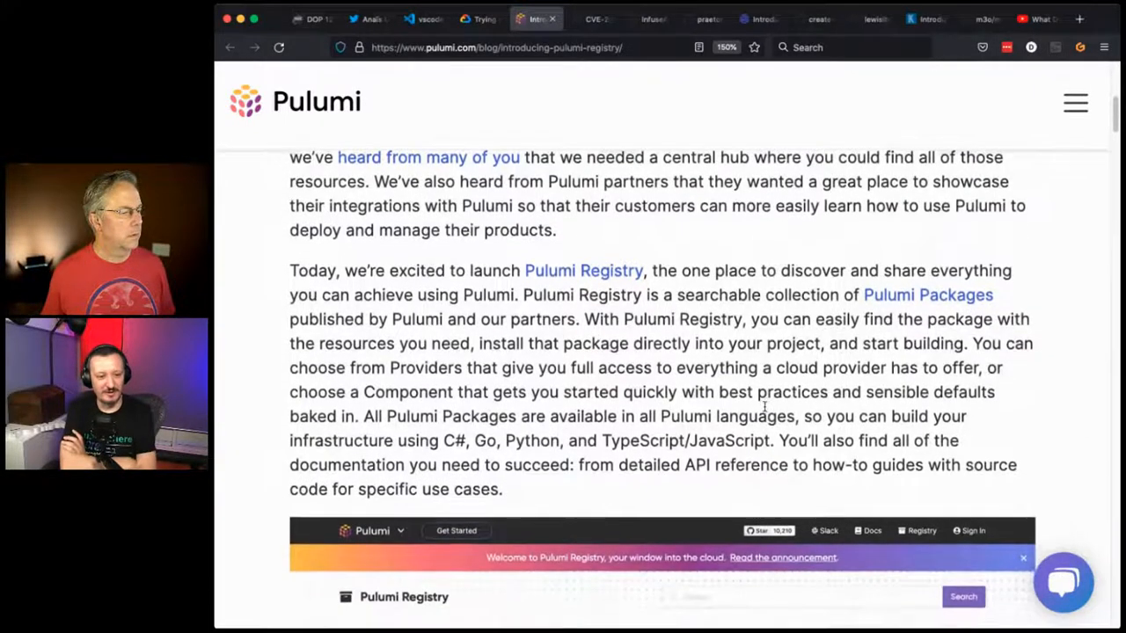
scroll("down", 3)
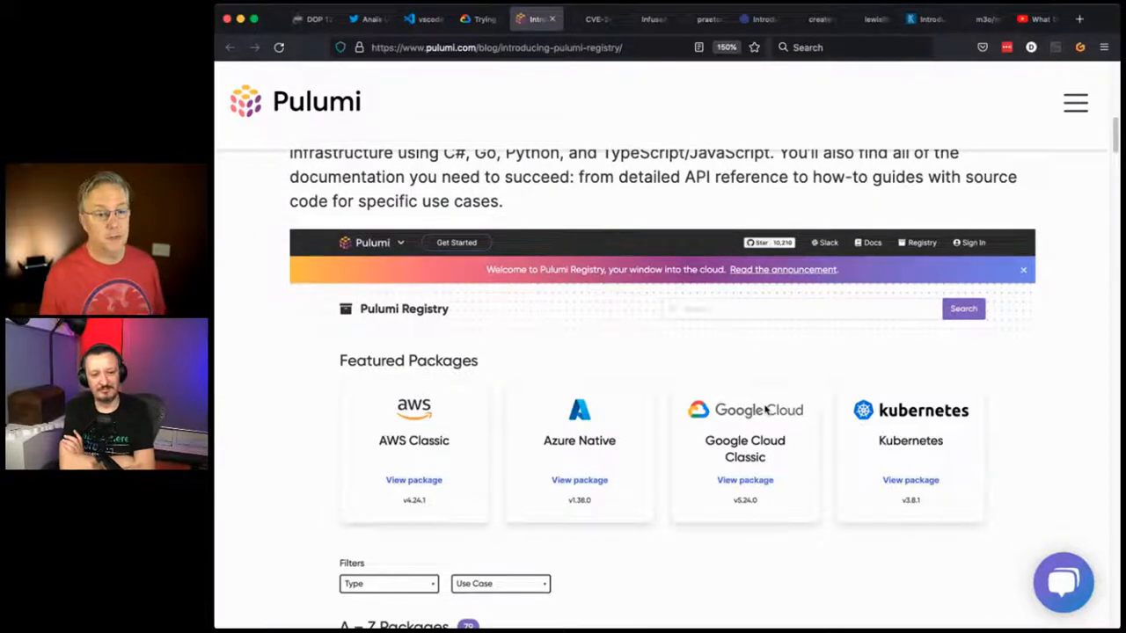
- Read past the package listing and modern cloud section to the Providers heading
scroll("down", 3)
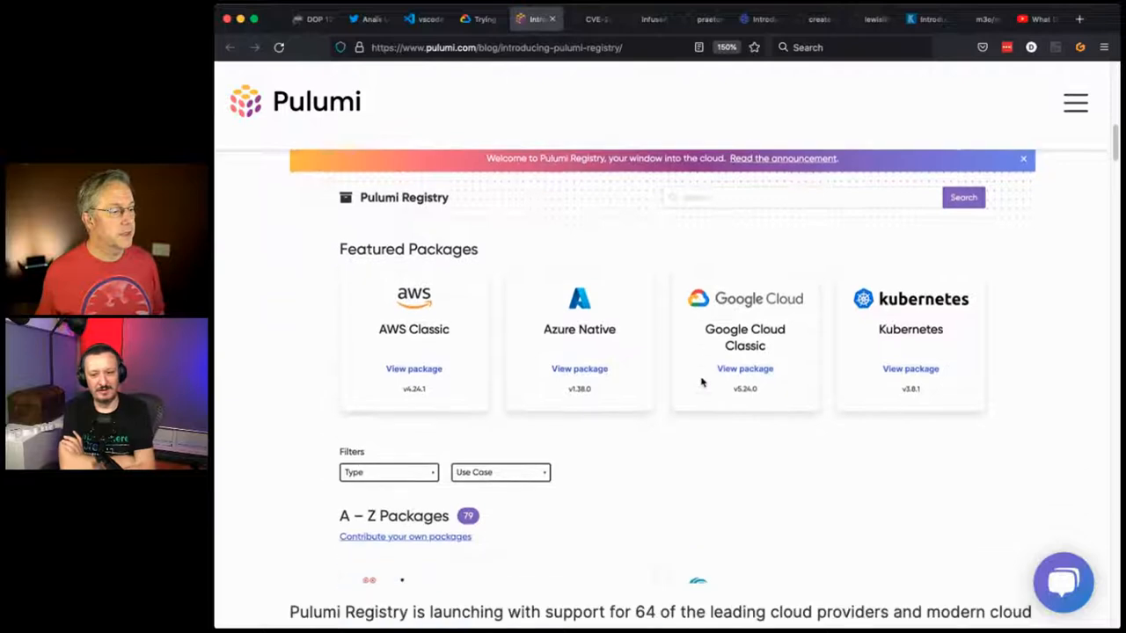
scroll("down", 3)
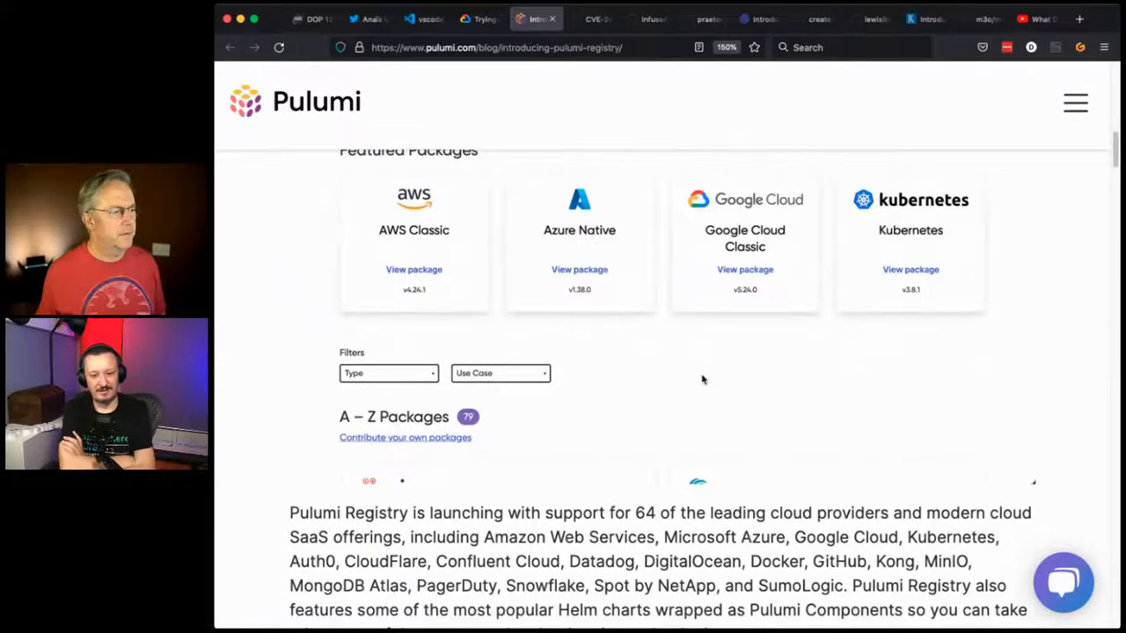
scroll("down", 3)
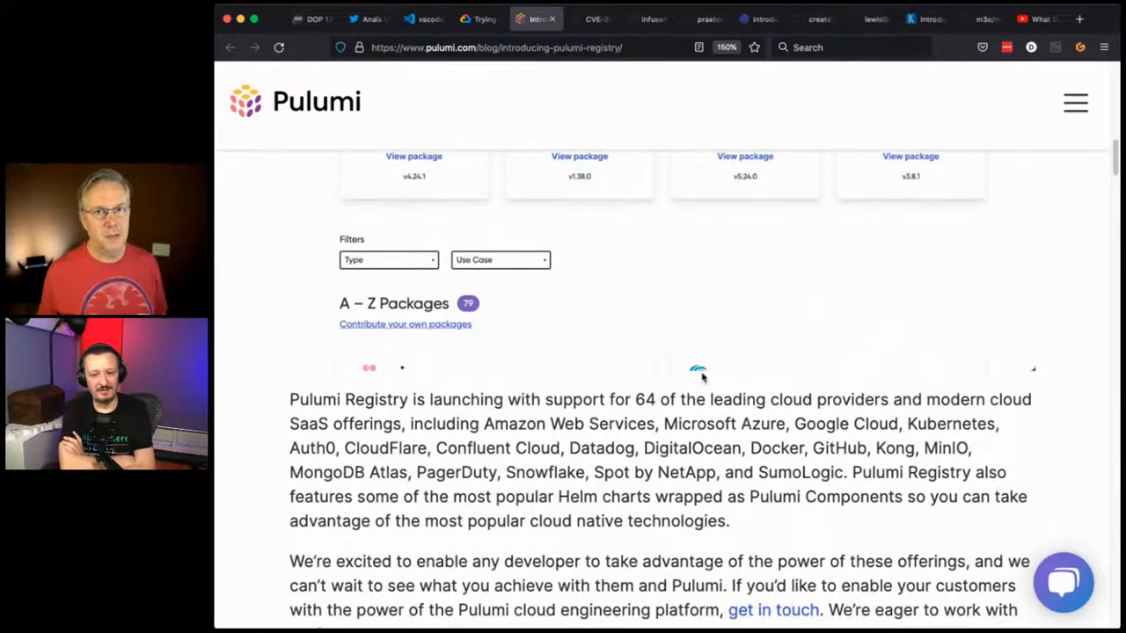
scroll("down", 3)
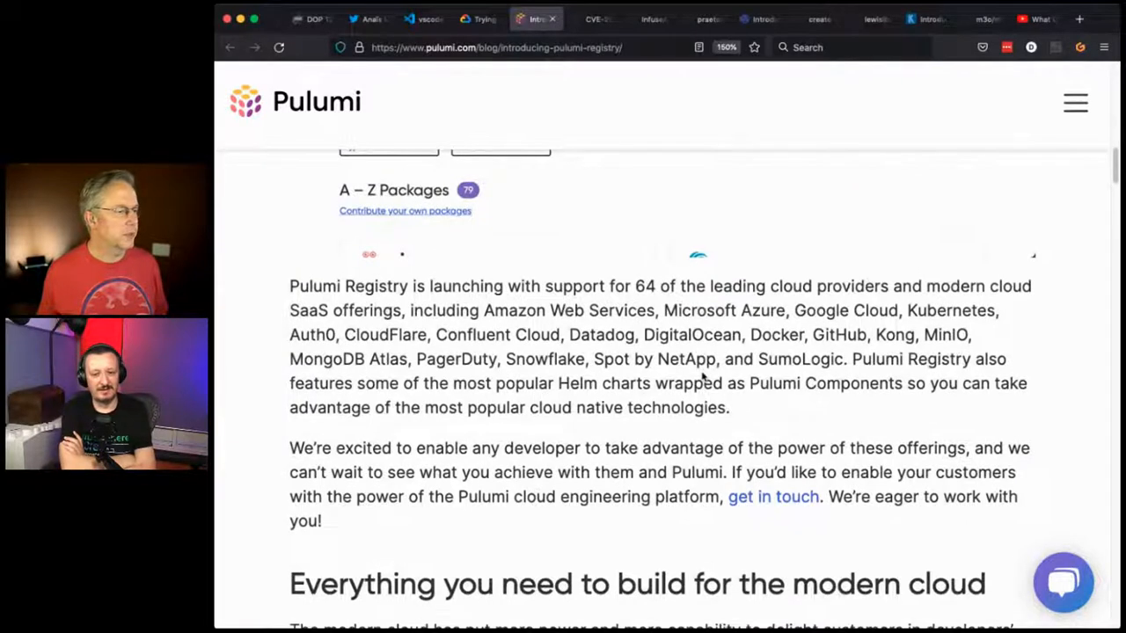
scroll("down", 3)
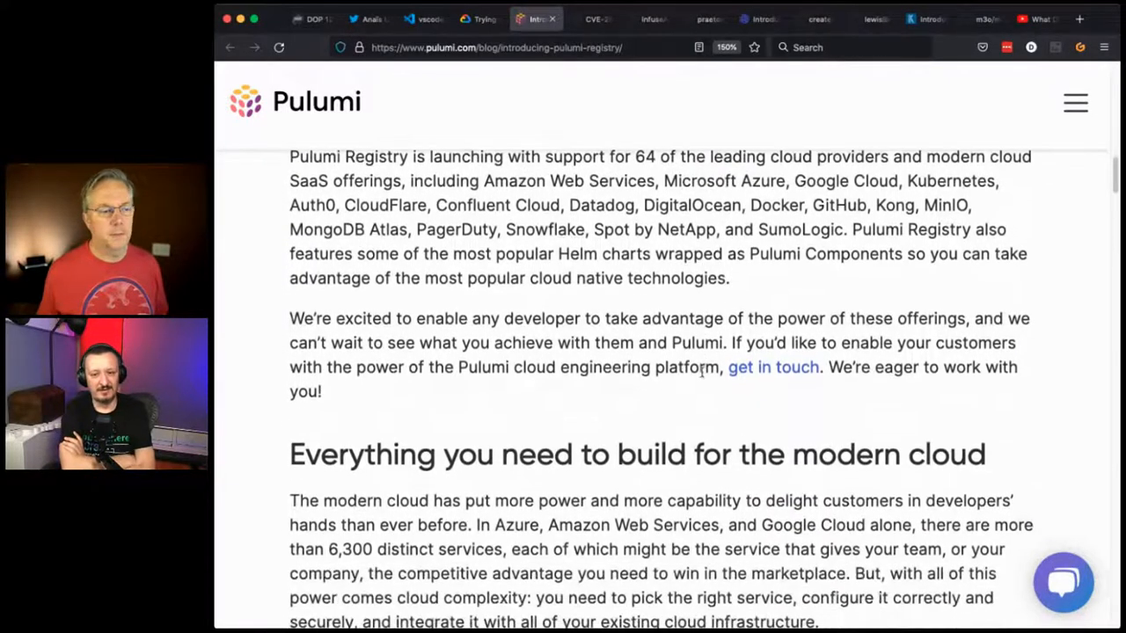
scroll("down", 3)
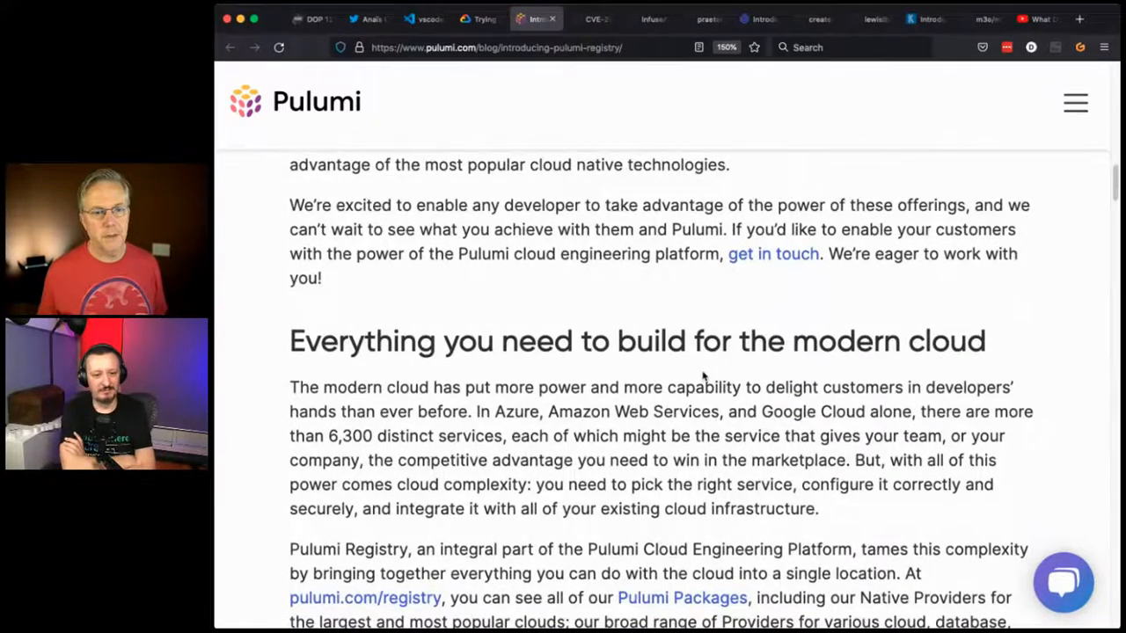
scroll("down", 3)
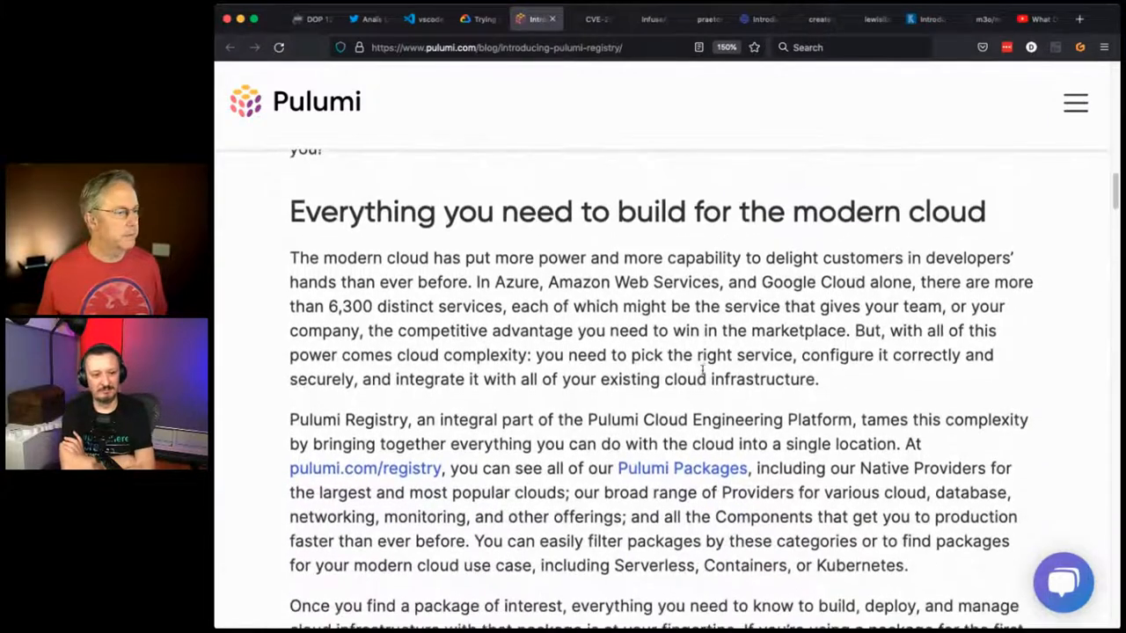
scroll("down", 3)
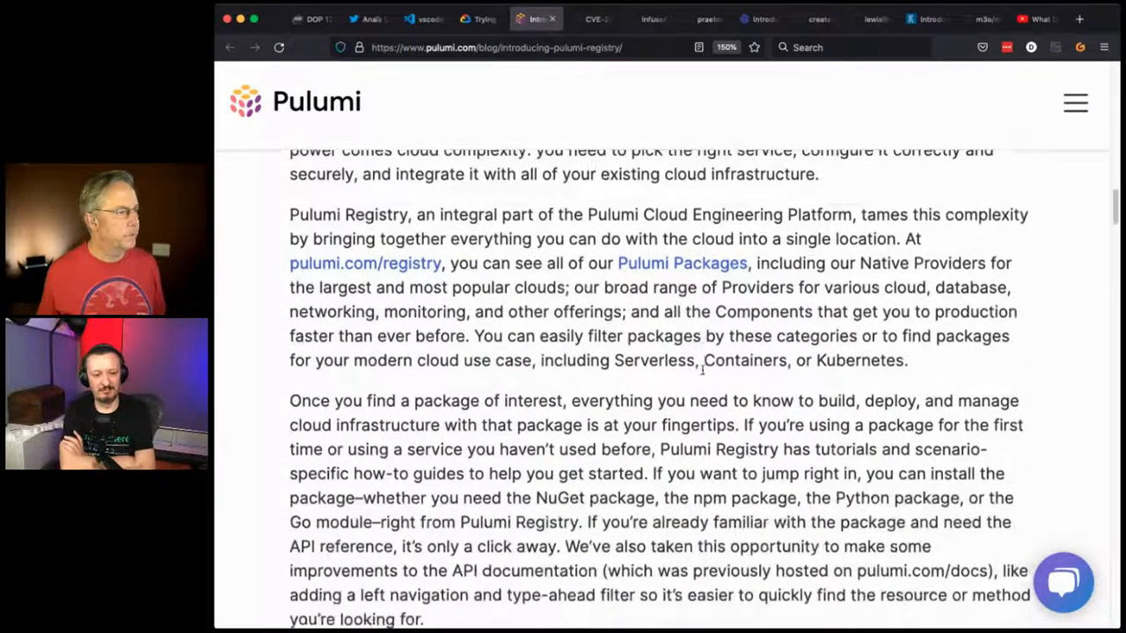
scroll("down", 3)
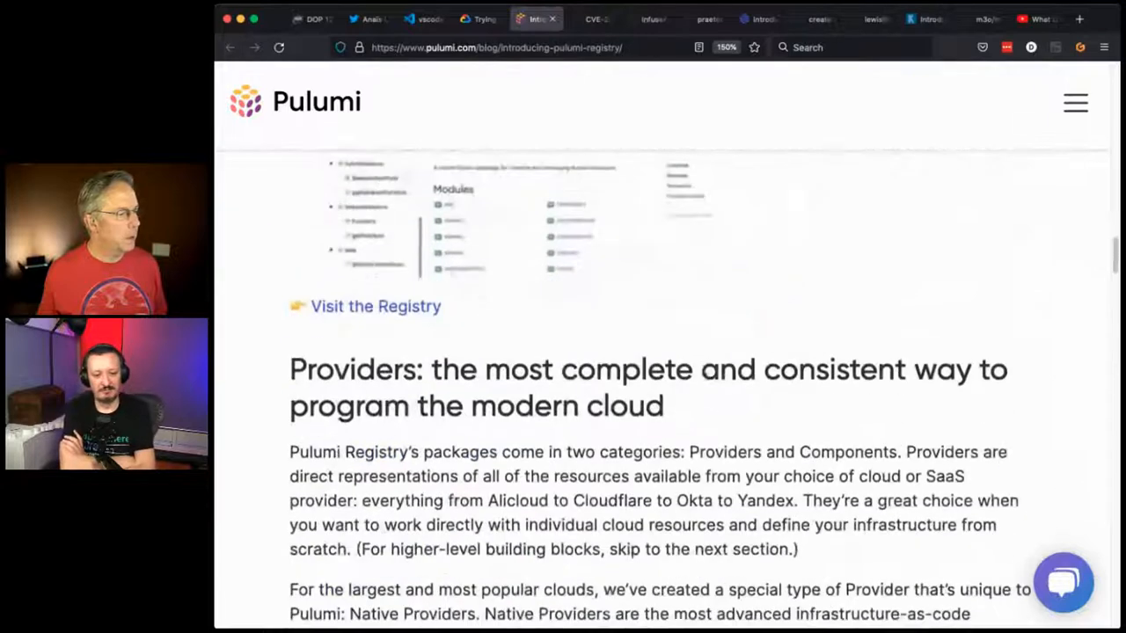
- Scroll the Registry post down to the AWS, Azure, Google Cloud and Kubernetes Native Provider cards
scroll("down", 3)
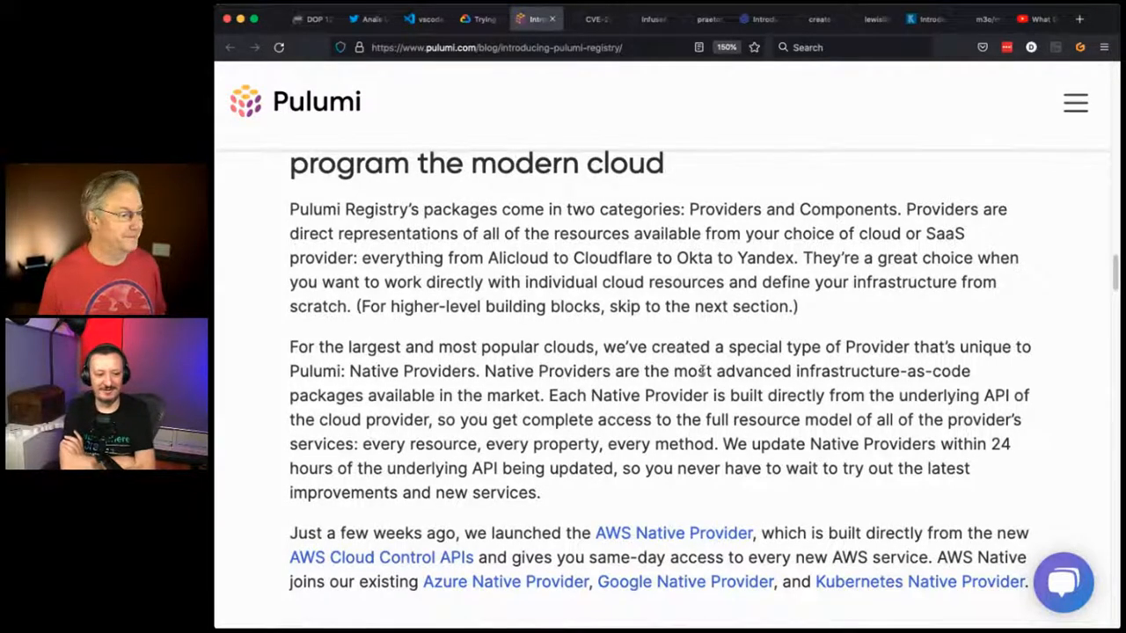
scroll("down", 3)
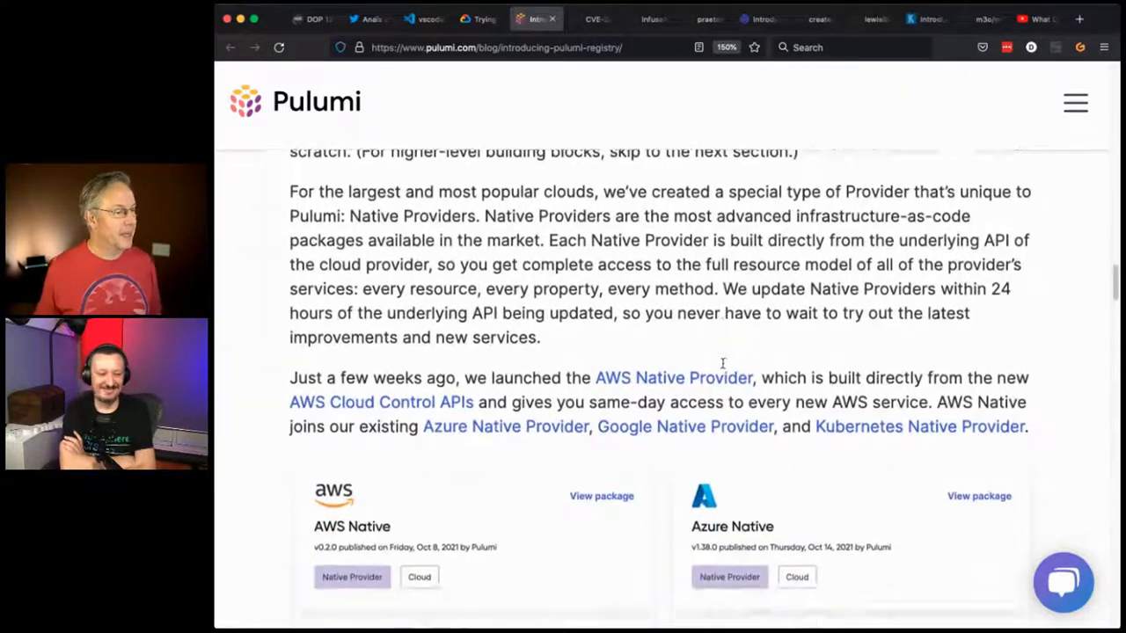
scroll("down", 3)
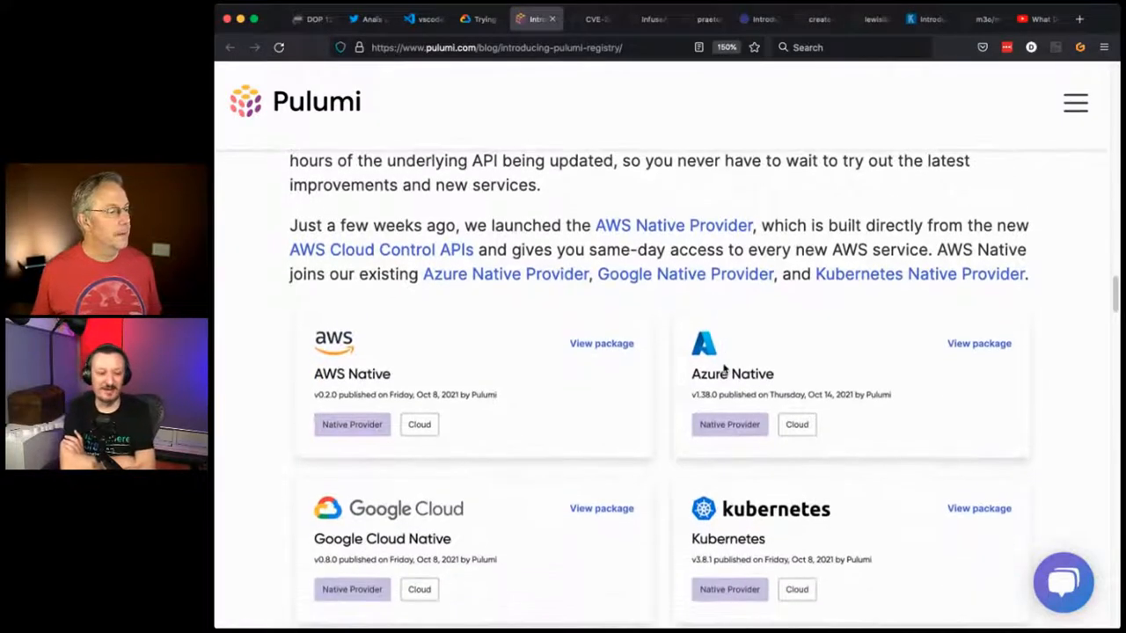
scroll("down", 3)
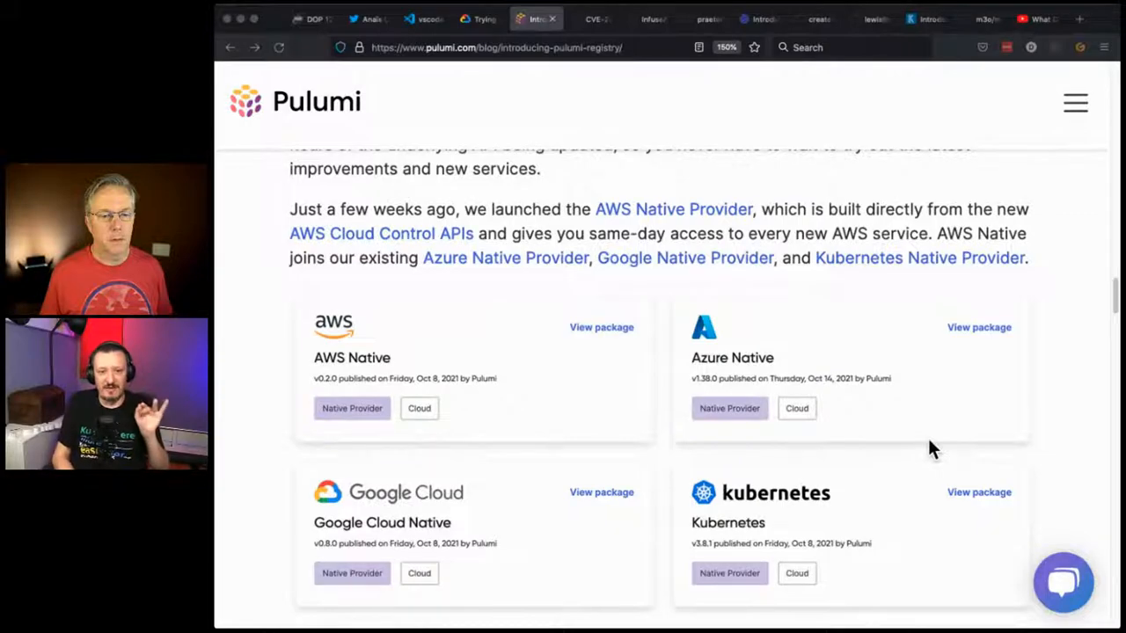
- Scroll past 'Full access to the Terraform ecosystem' and on into the ingress-nginx issue #7837
scroll("down", 3)
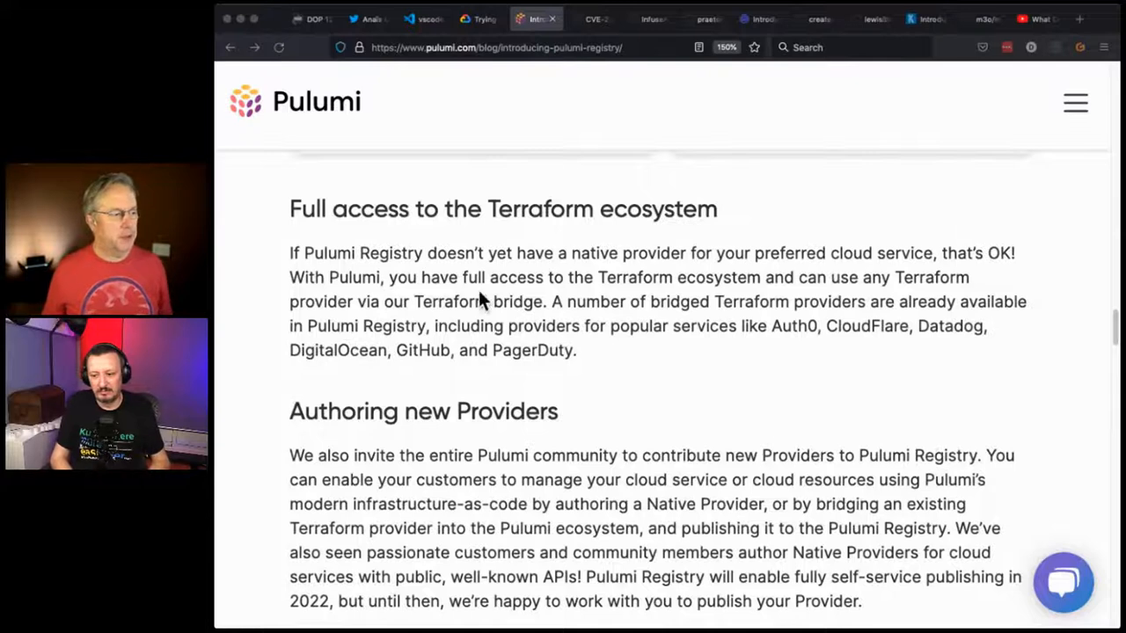
mouse_move(783, 263)
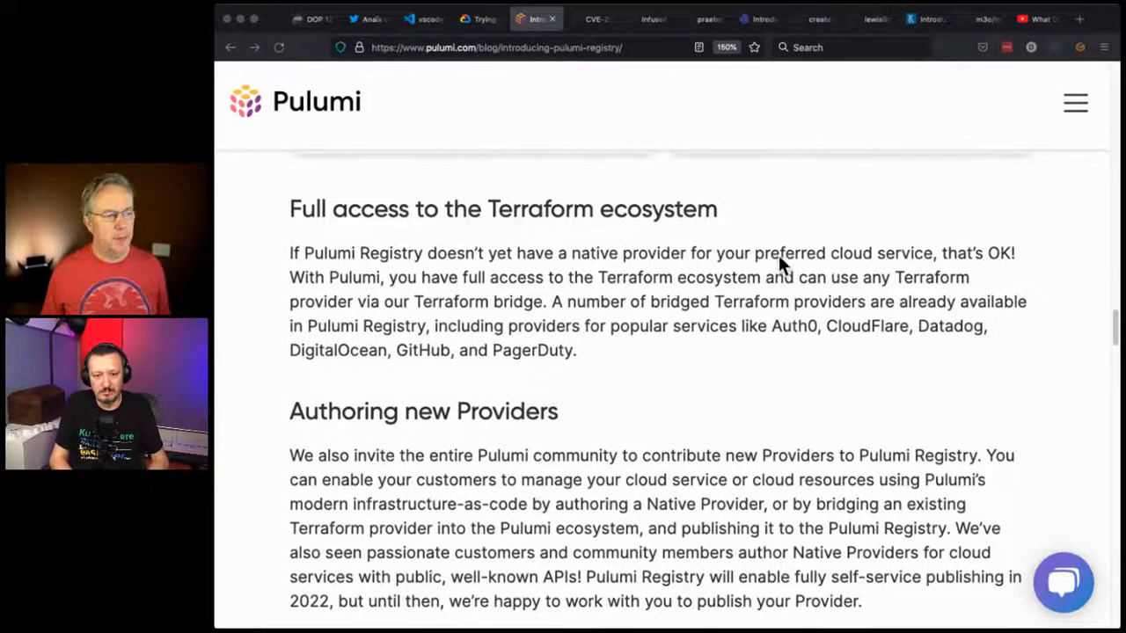
mouse_move(862, 310)
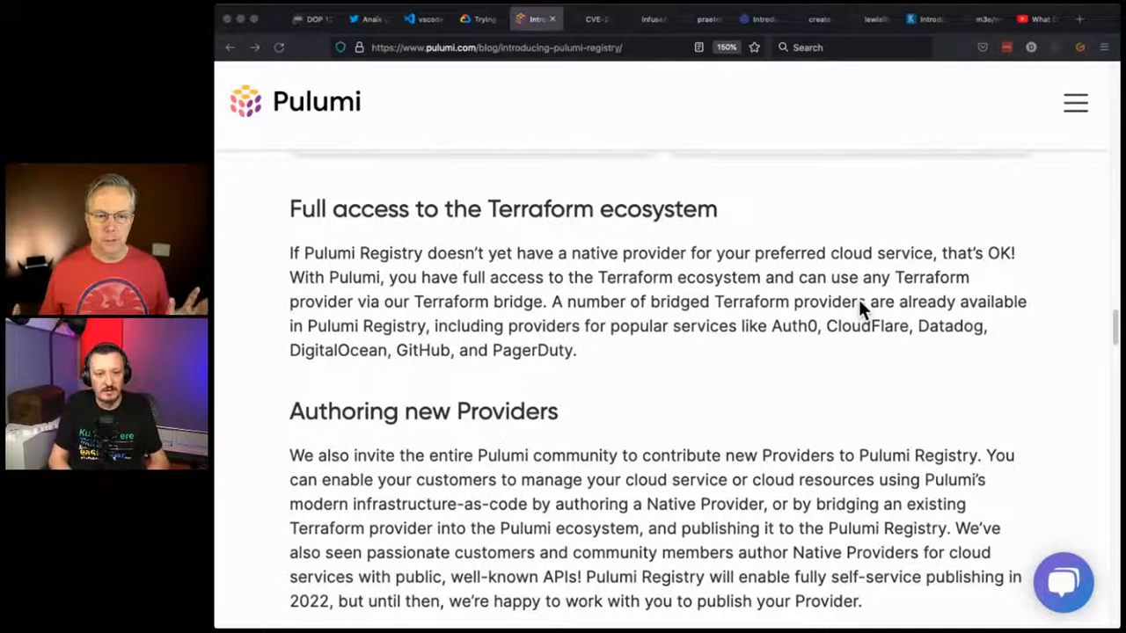
mouse_move(876, 349)
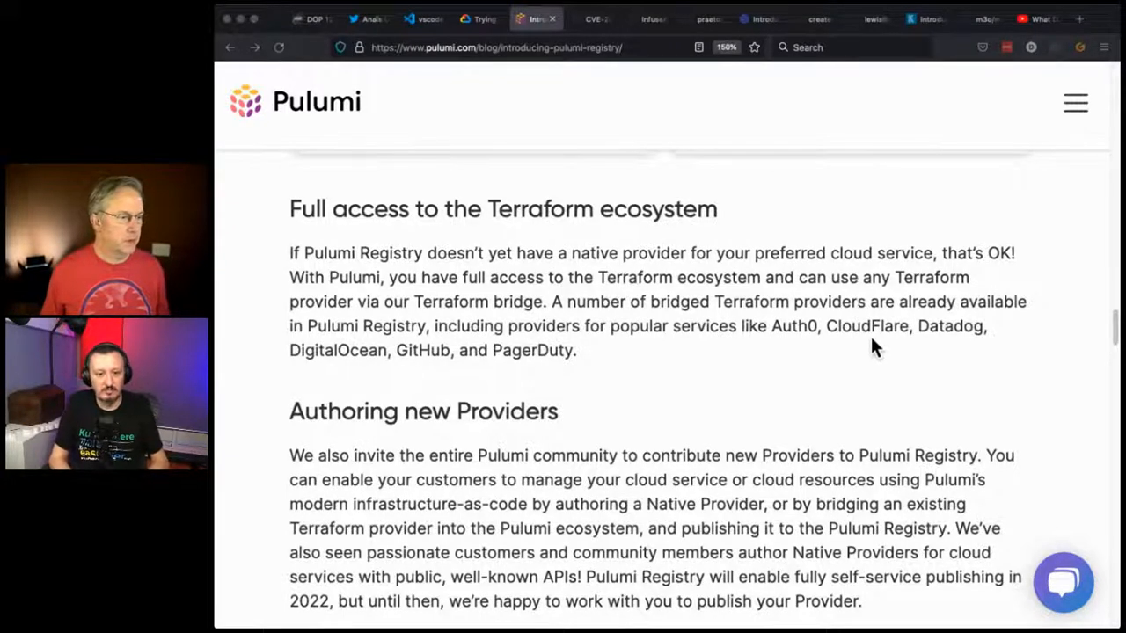
mouse_move(869, 341)
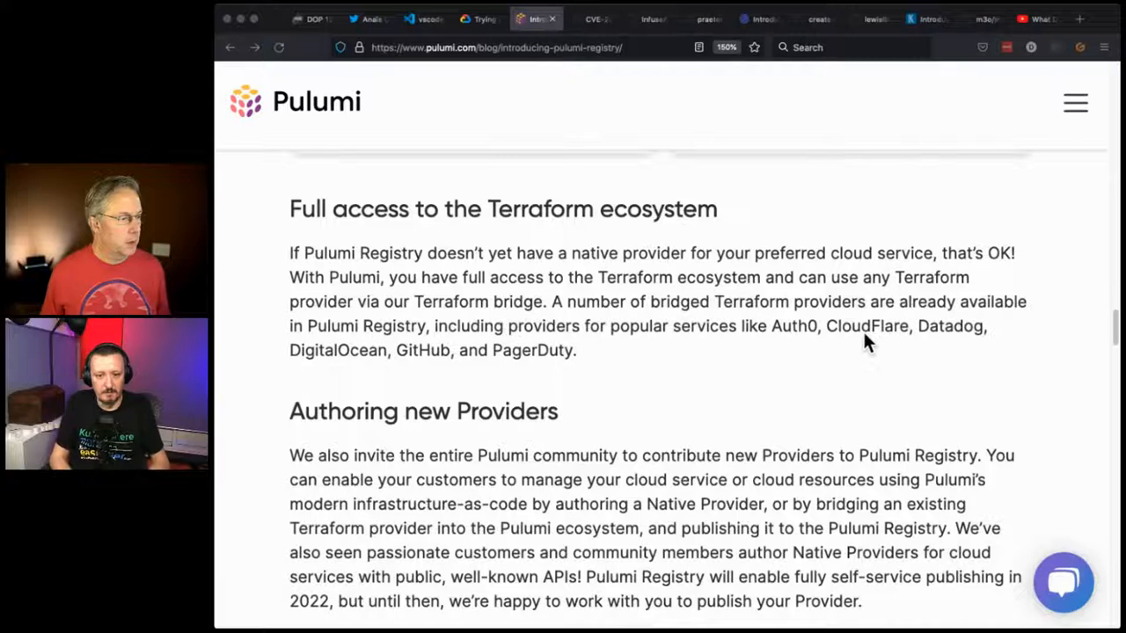
scroll("down", 3)
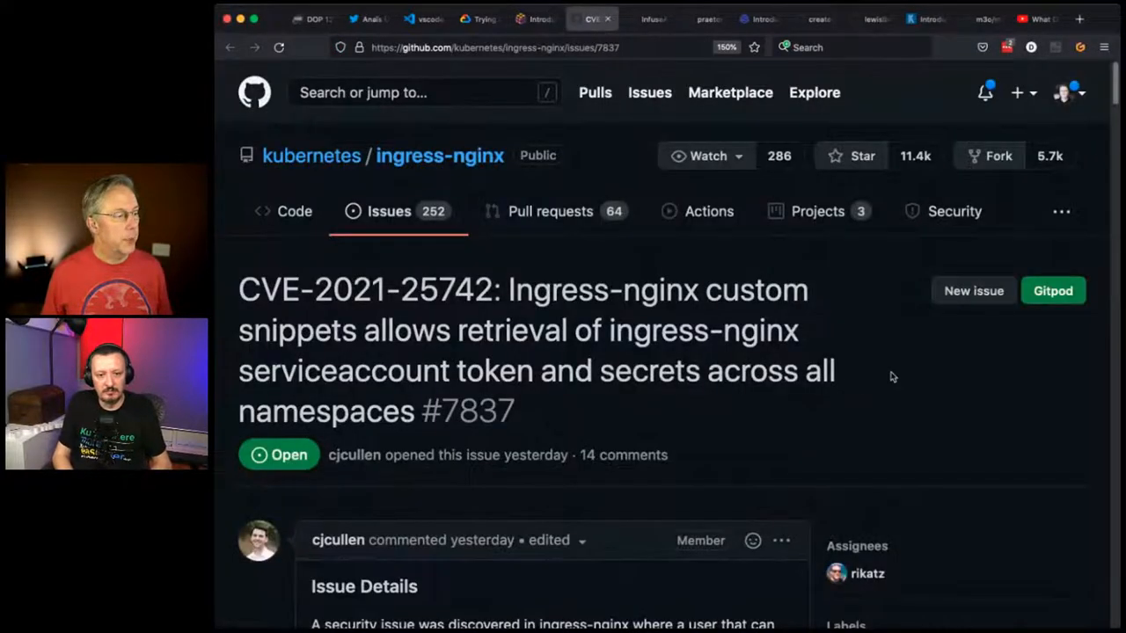
- Read down issue #7837 through Affected Components and version lists to the Mitigation section
scroll("down", 3)
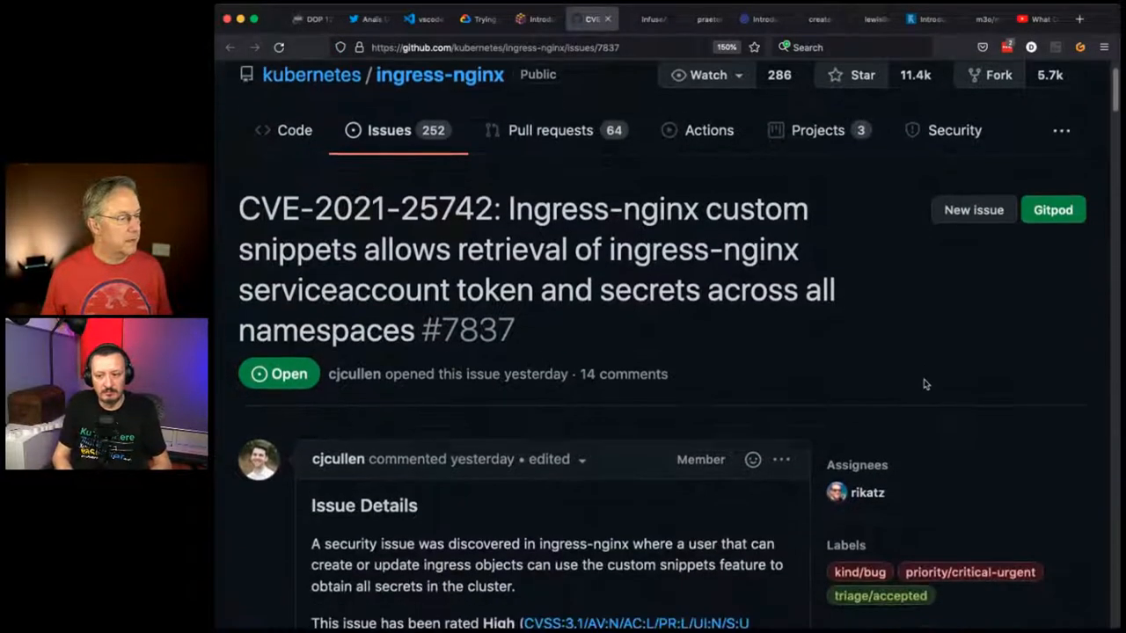
scroll("down", 3)
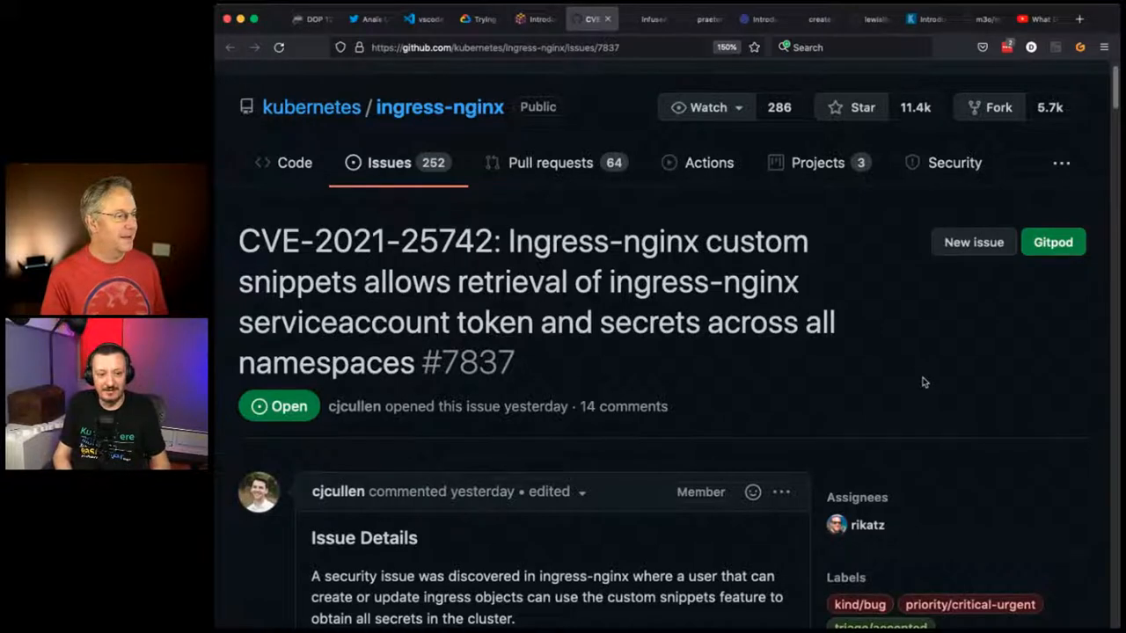
scroll("down", 3)
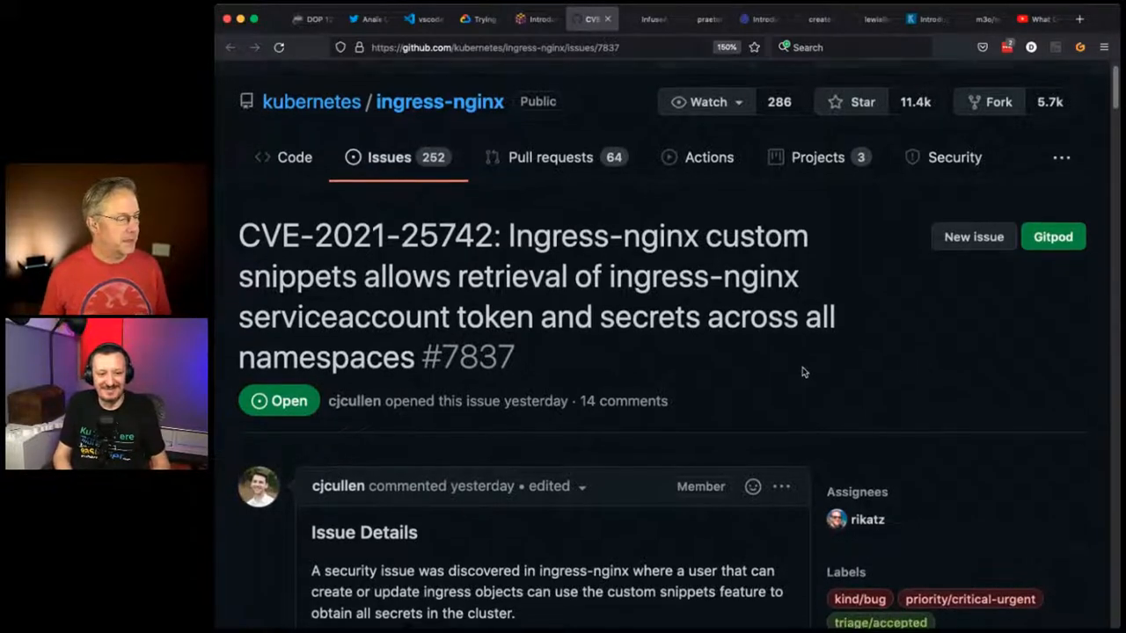
scroll("down", 3)
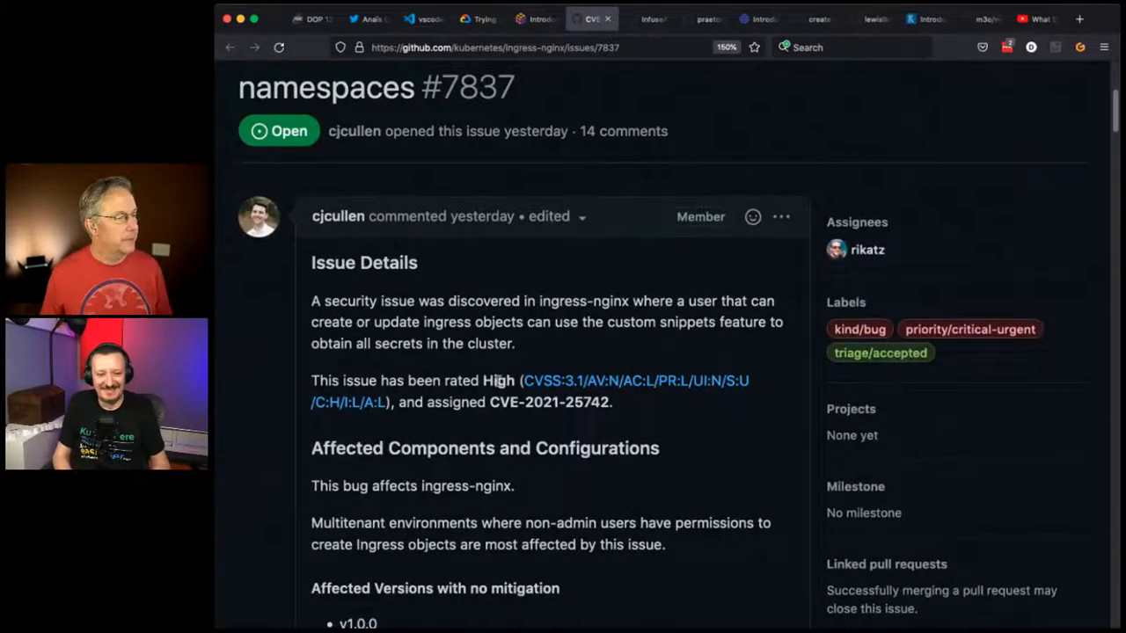
scroll("down", 3)
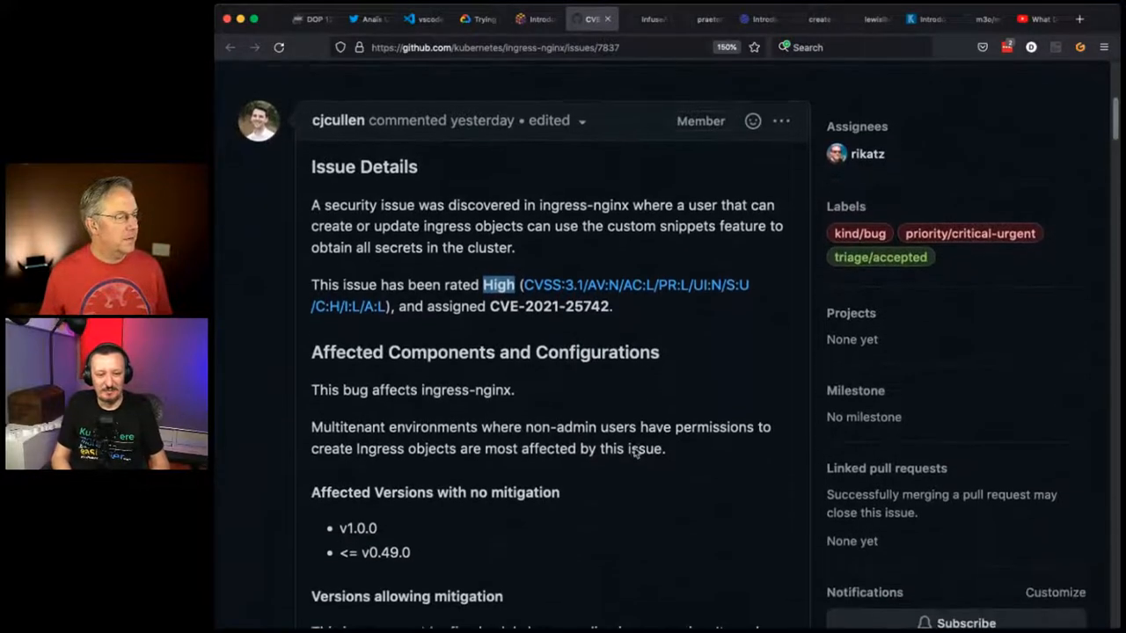
scroll("down", 3)
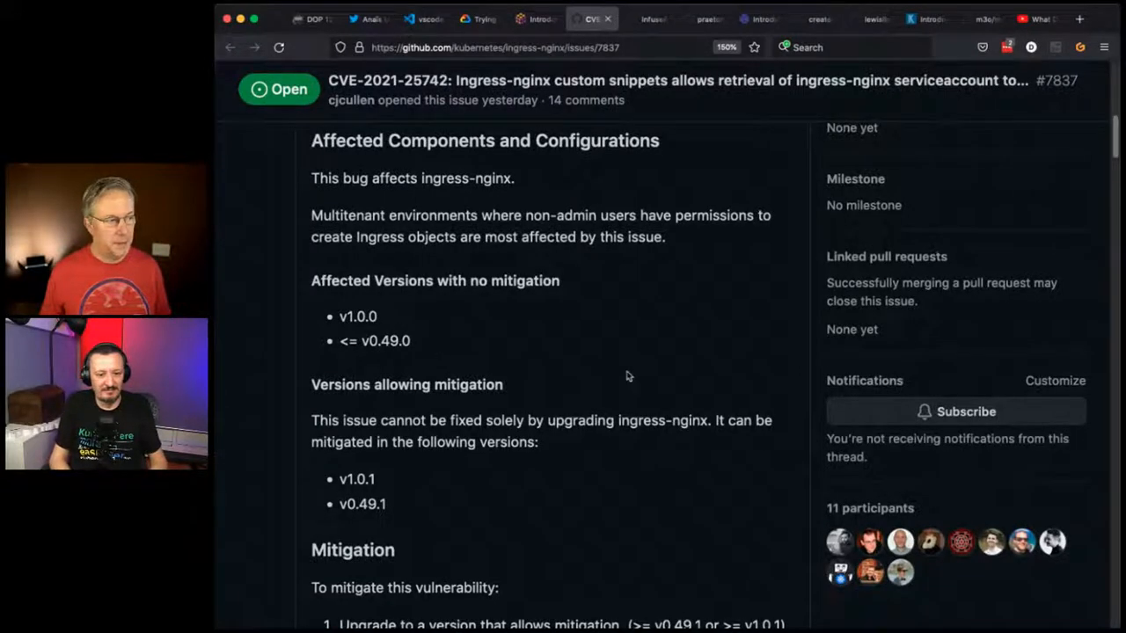
- Scroll past Mitigation, Detection and Acknowledgements into the issue's comment thread
scroll("down", 3)
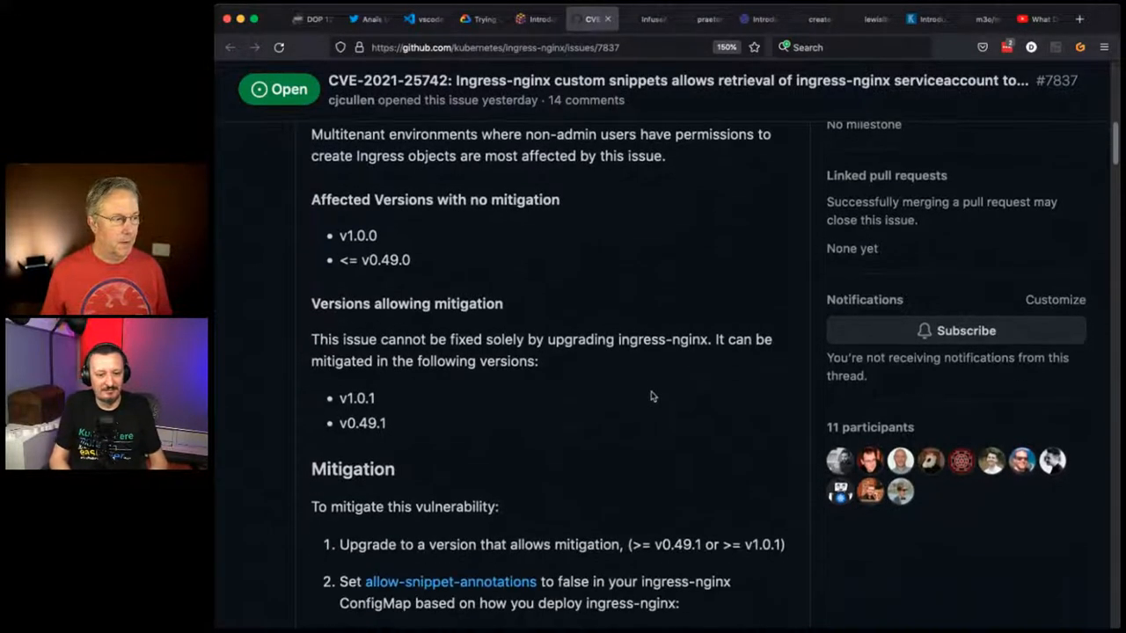
scroll("down", 3)
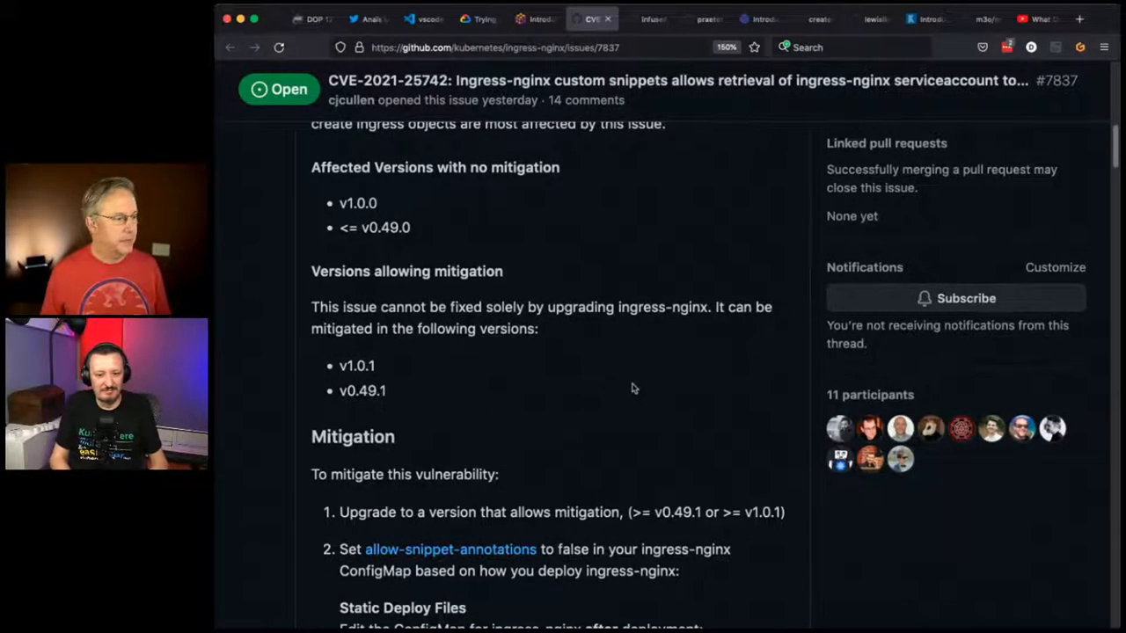
scroll("down", 3)
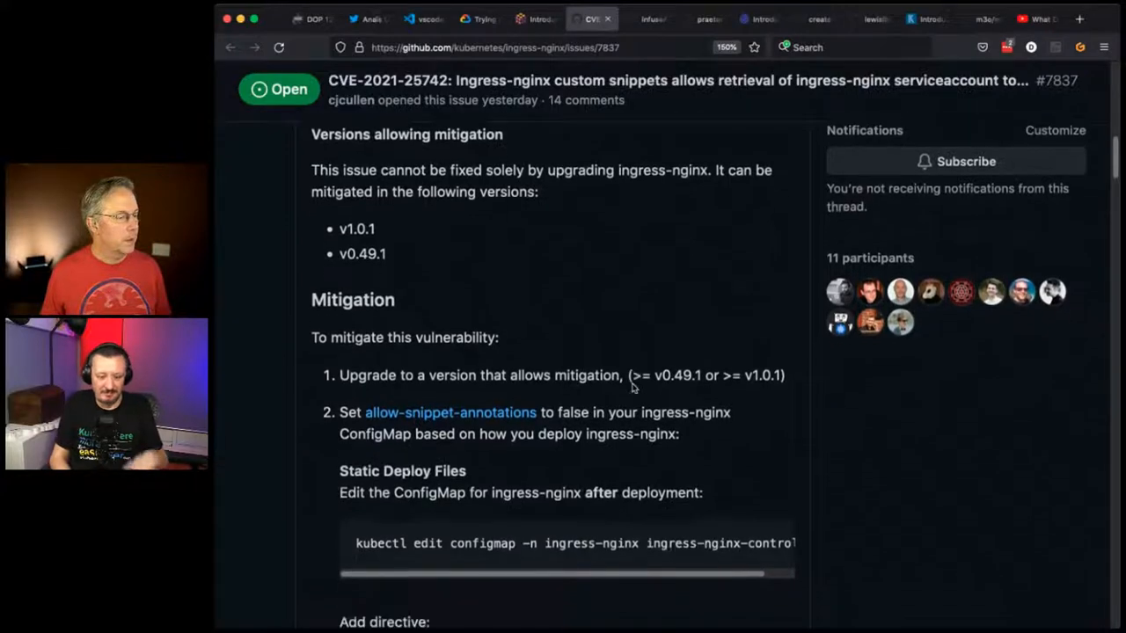
scroll("down", 3)
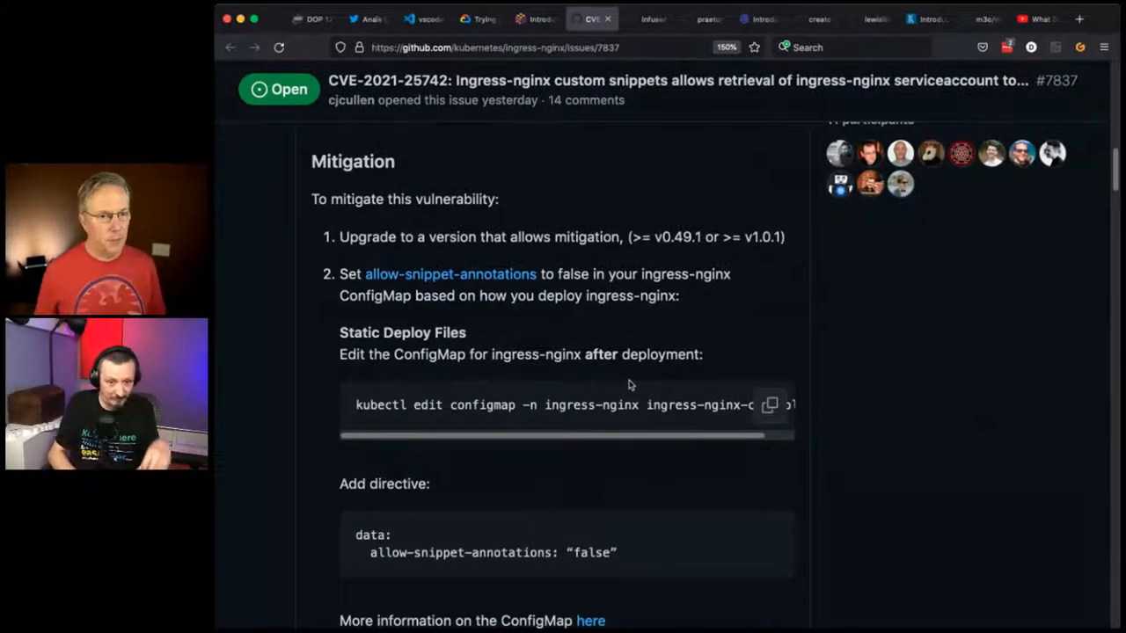
scroll("down", 3)
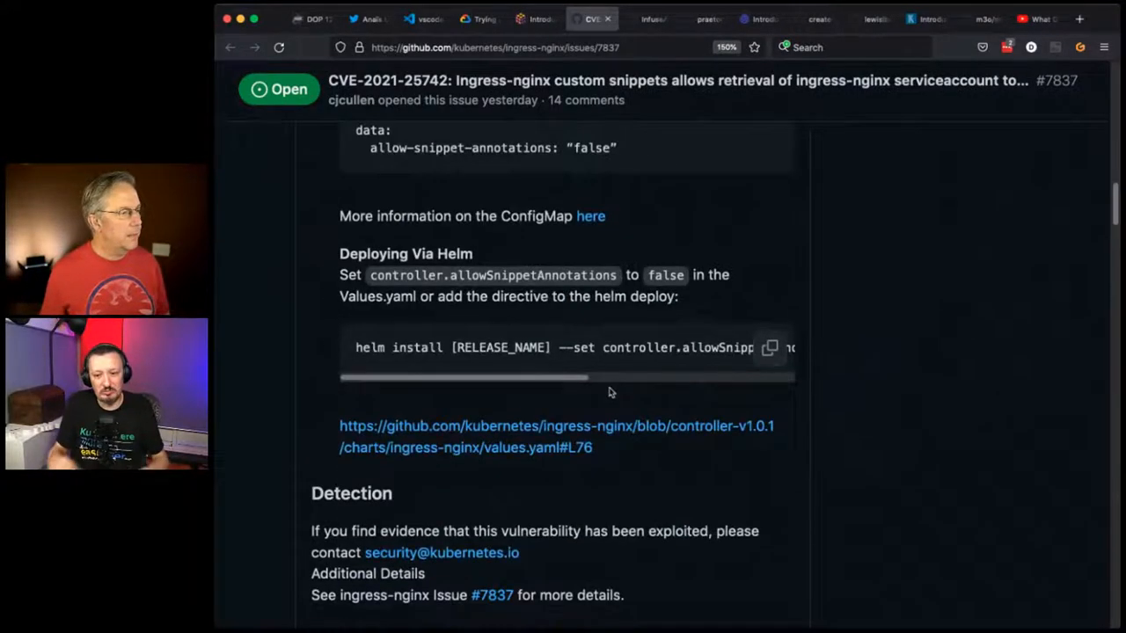
- Continue past labels and linked PRs to dwertent's Kubescape comment with the scan screenshot
scroll("down", 3)
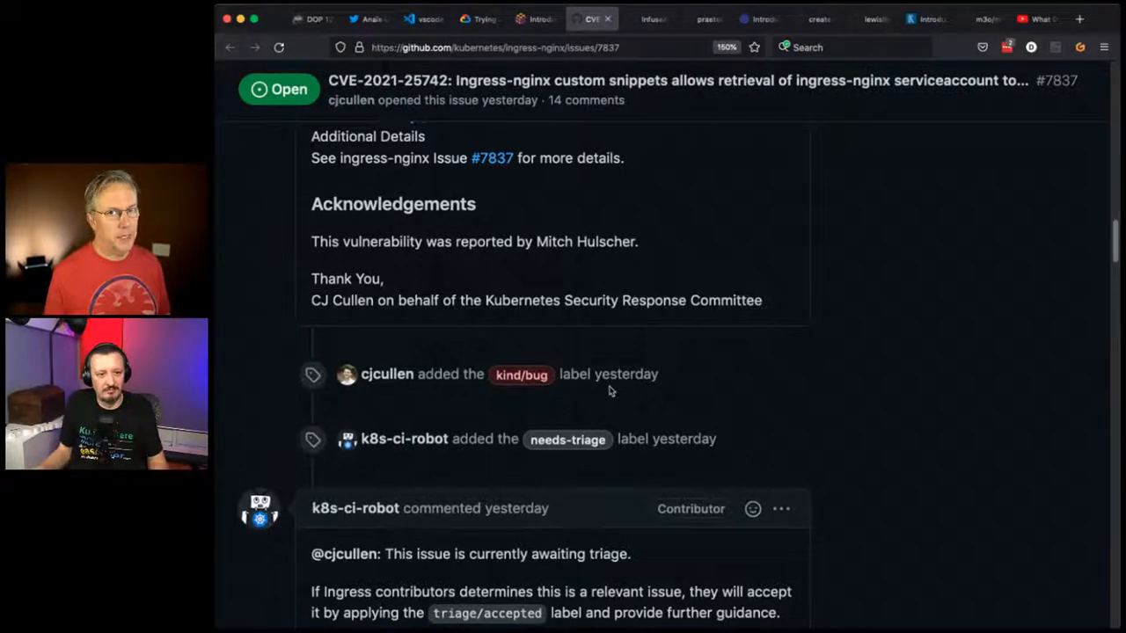
scroll("down", 3)
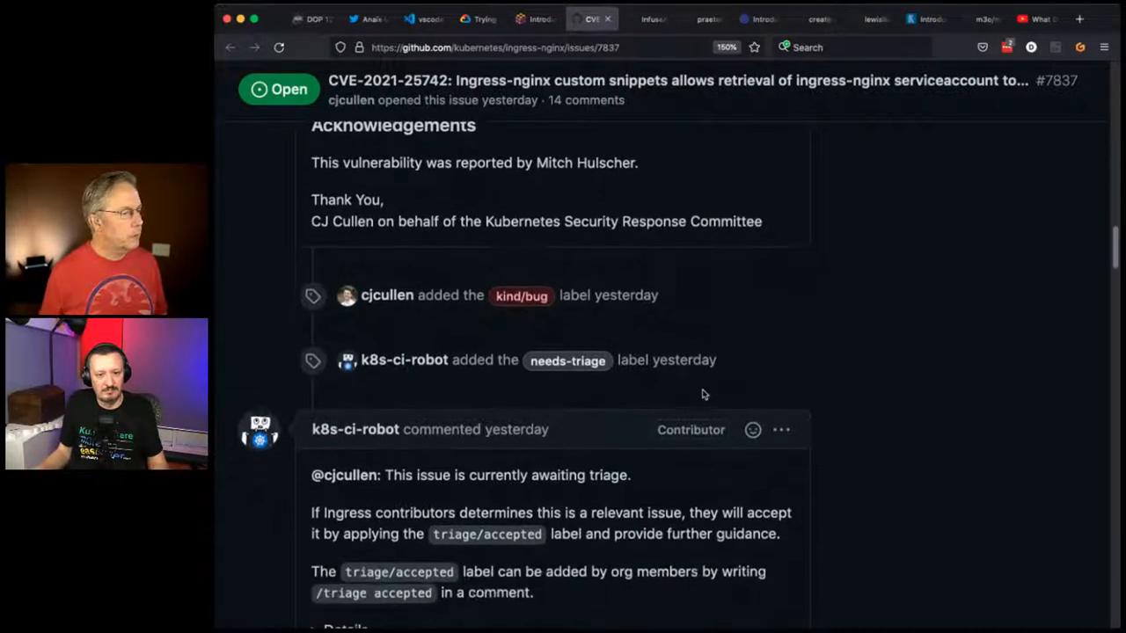
scroll("down", 3)
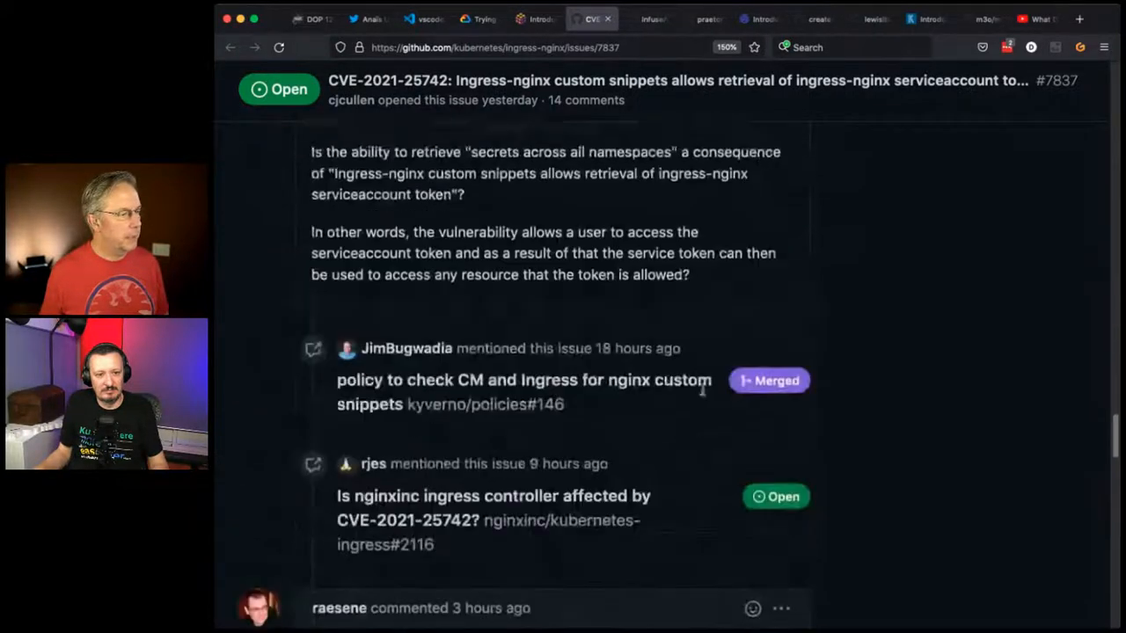
scroll("down", 3)
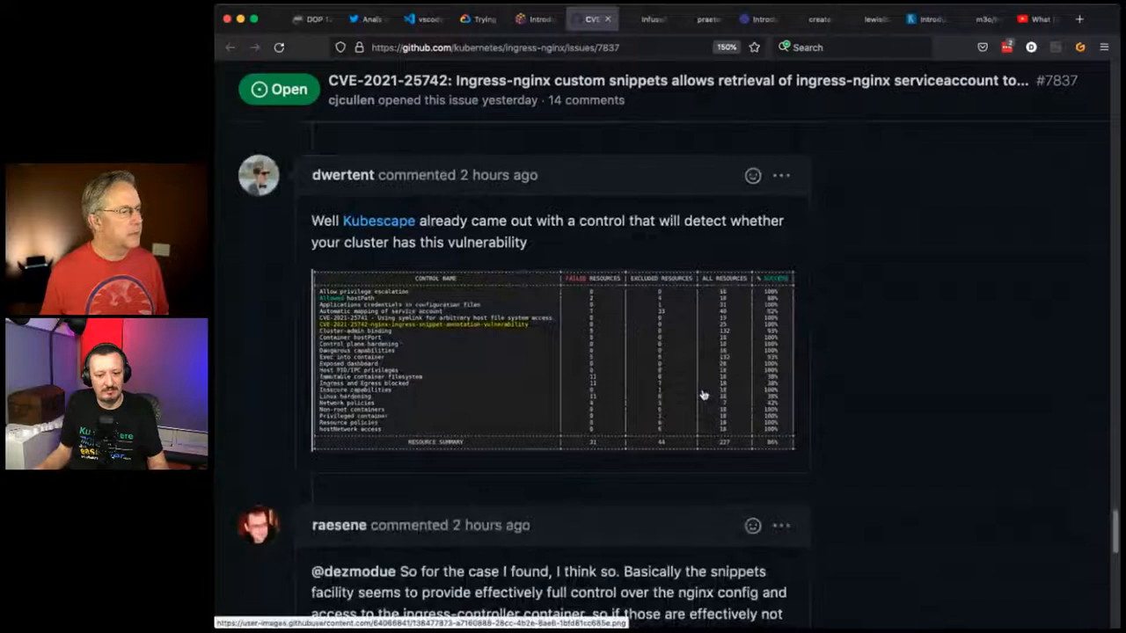
scroll("down", 3)
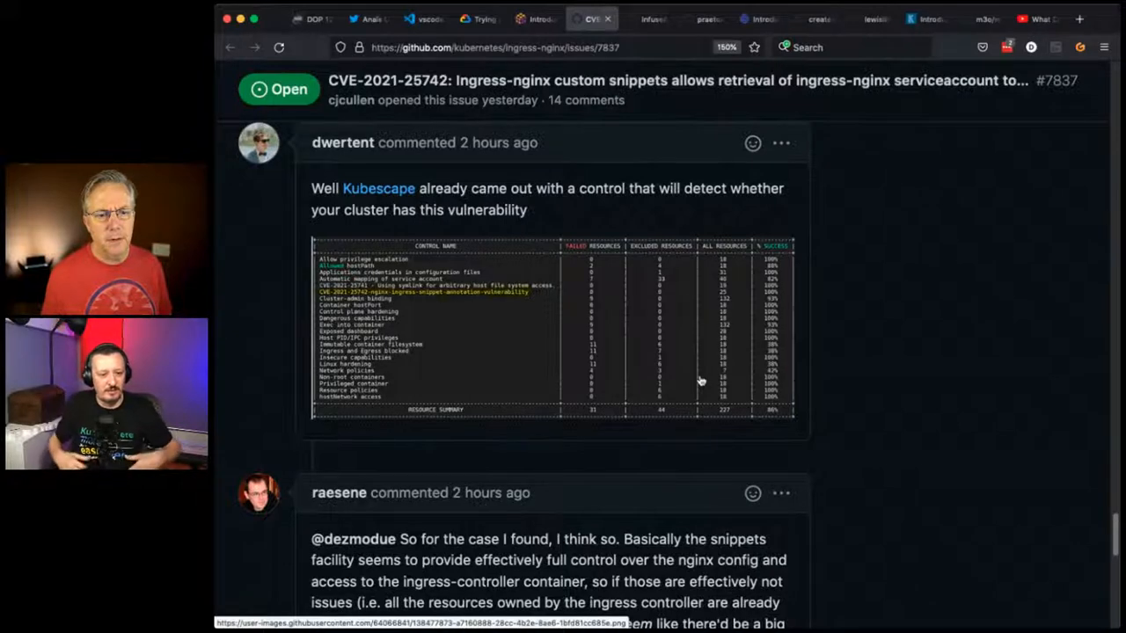
mouse_move(683, 377)
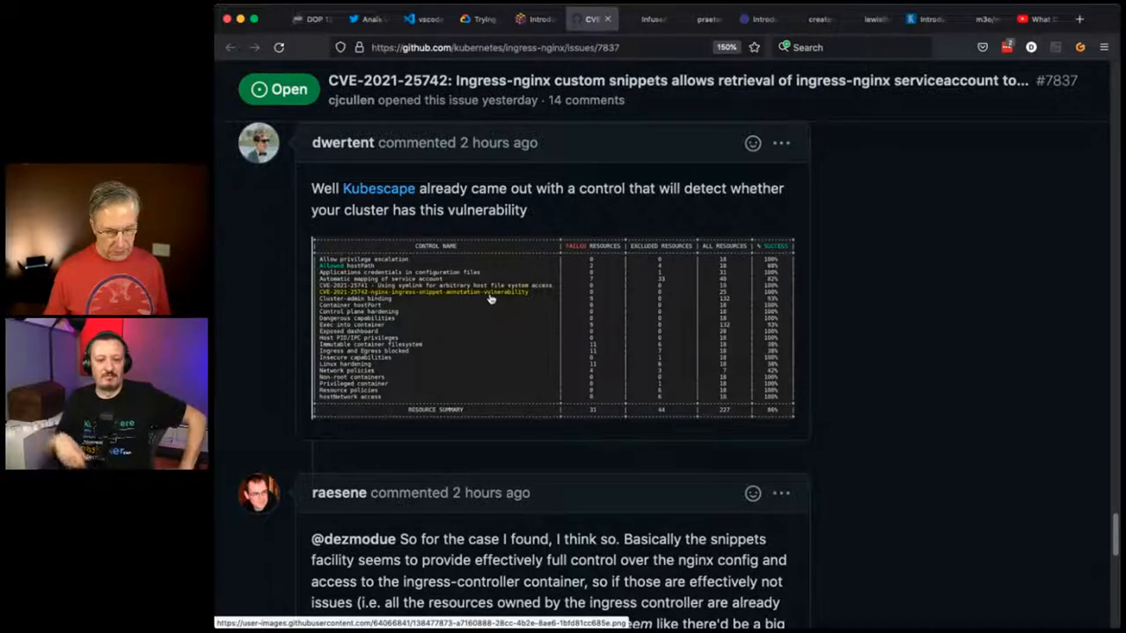
- Open the Kubescape scan screenshot from dwertent's comment at full size
left_click(483, 299)
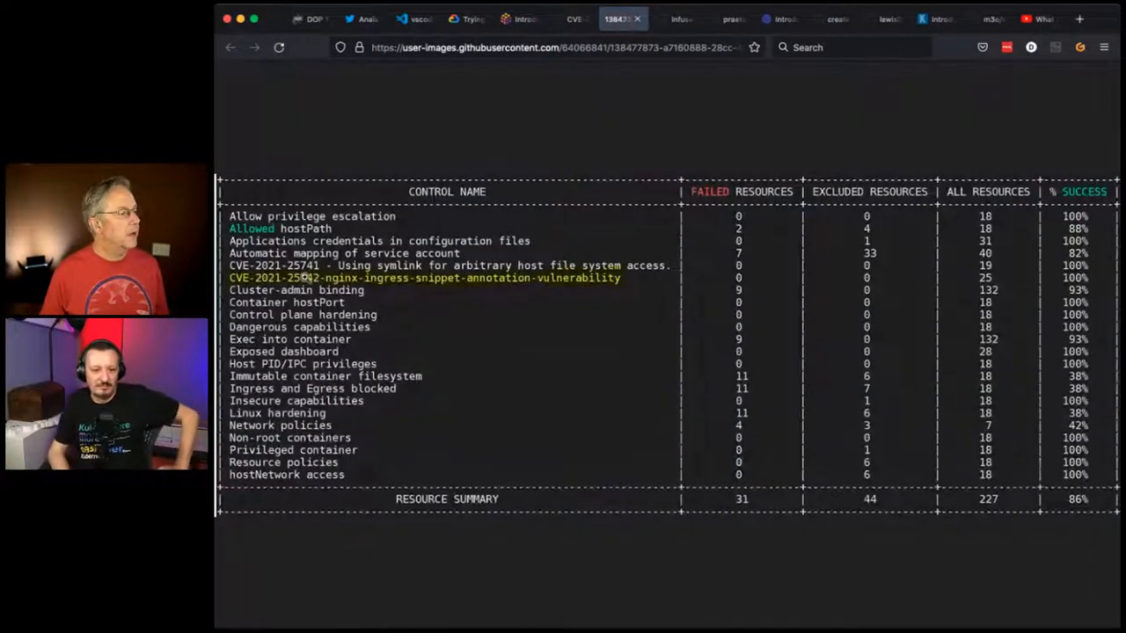
mouse_move(517, 289)
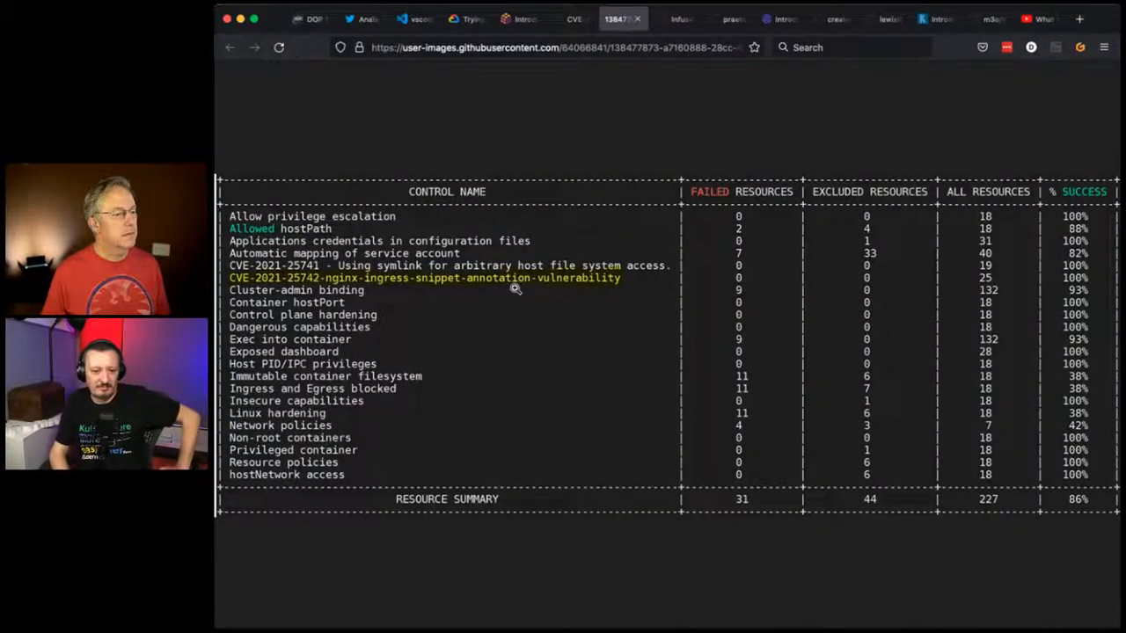
mouse_move(577, 295)
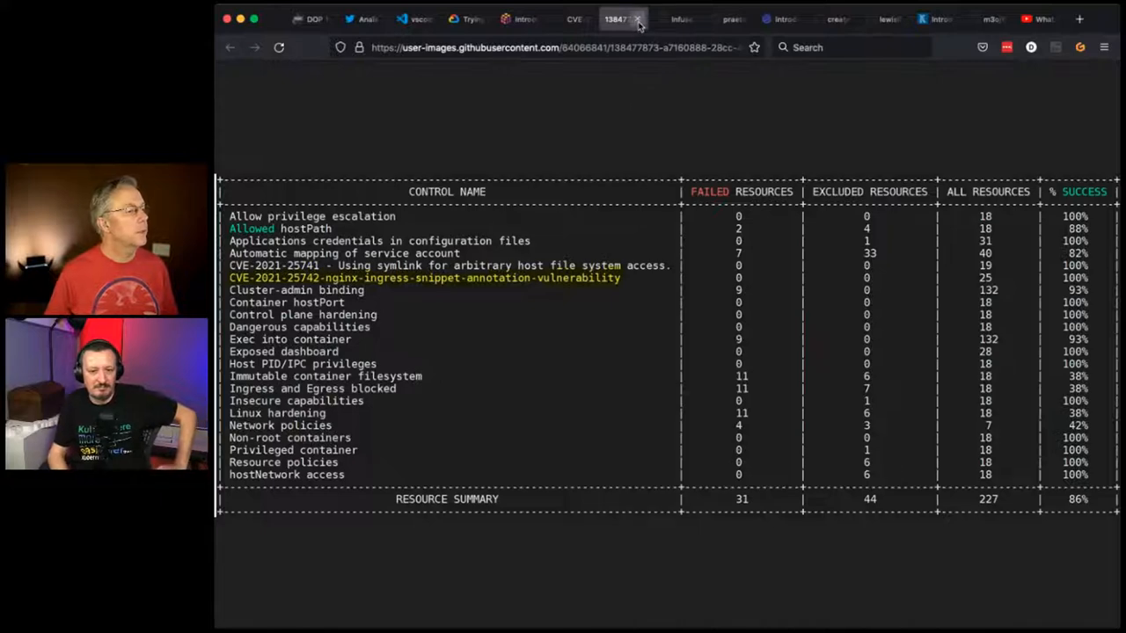
- Close the full-size screenshot, glance further down the issue, then move to the next tab
left_click(582, 17)
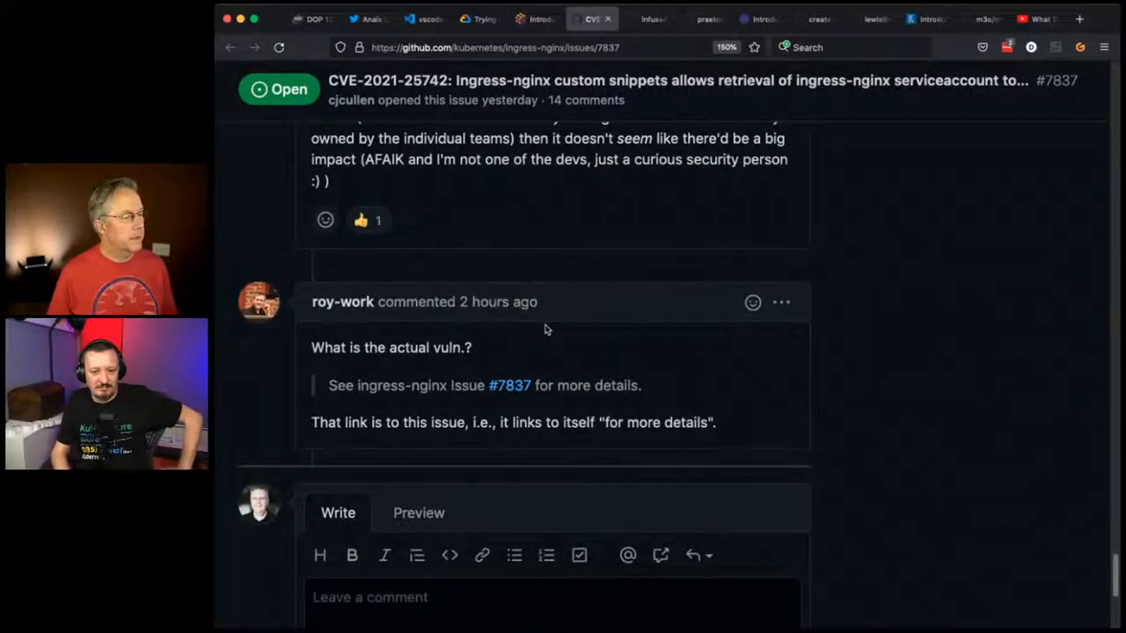
scroll("down", 3)
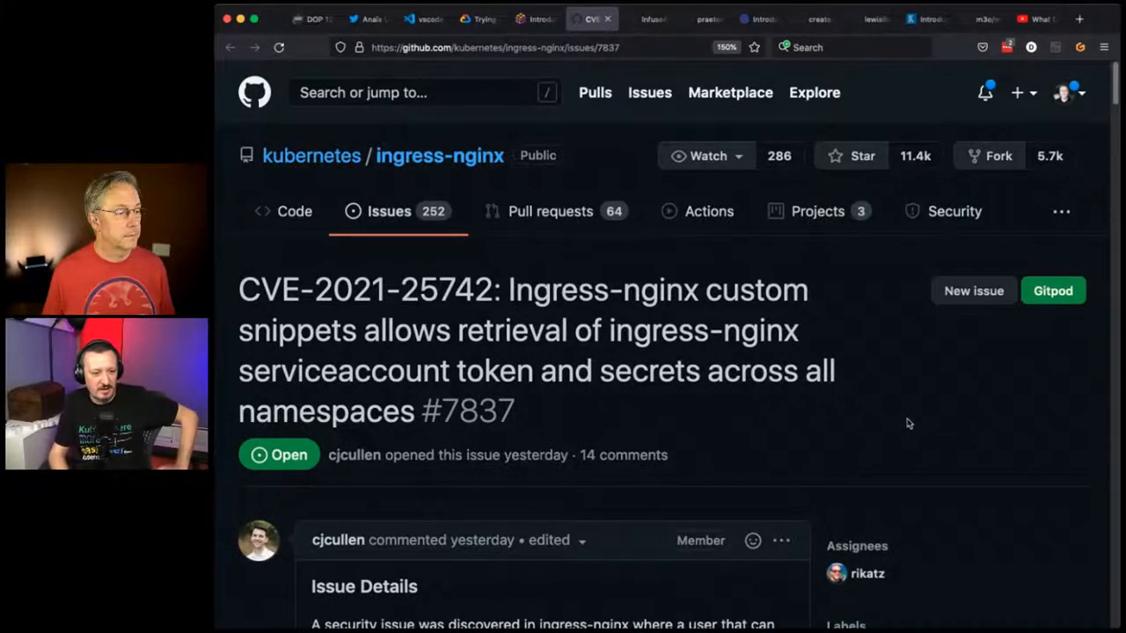
scroll("down", 3)
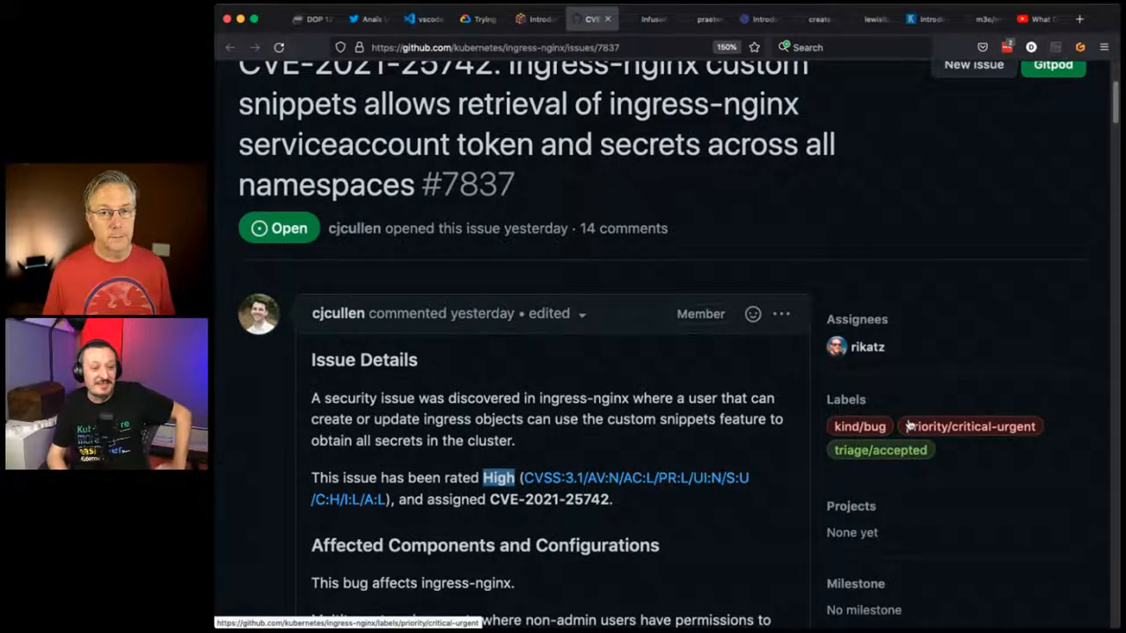
mouse_move(985, 361)
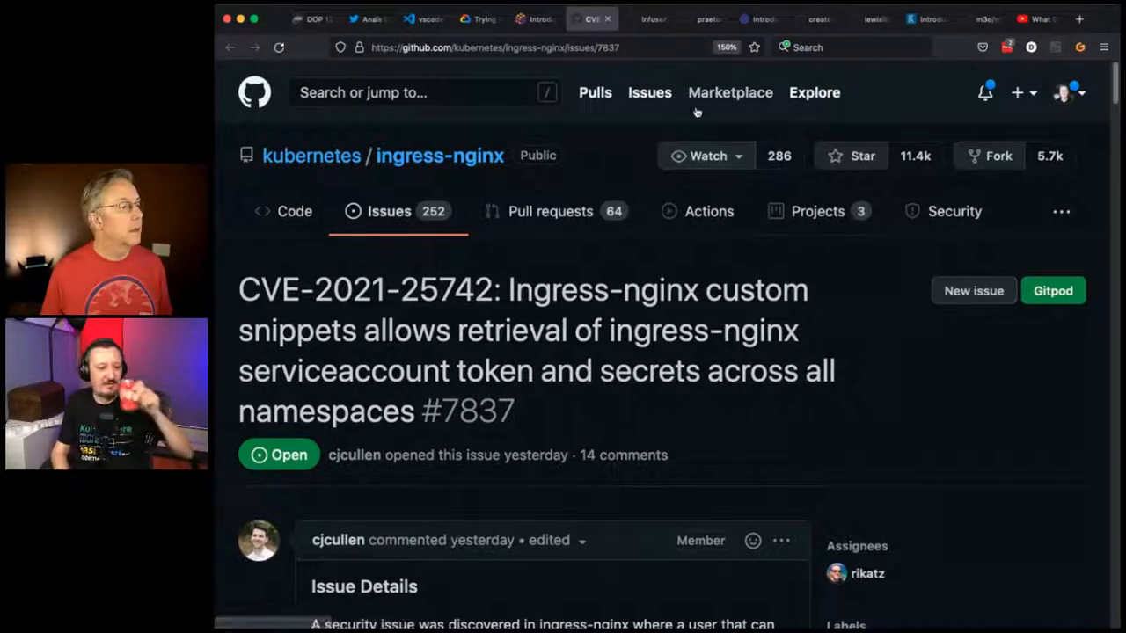
left_click(644, 18)
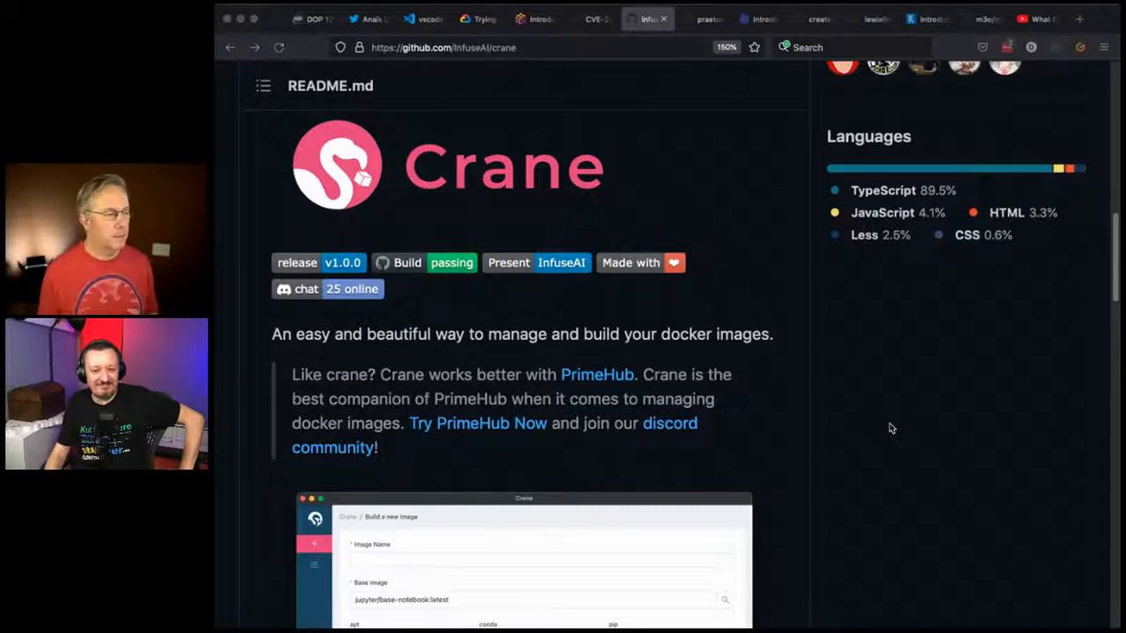
mouse_move(904, 418)
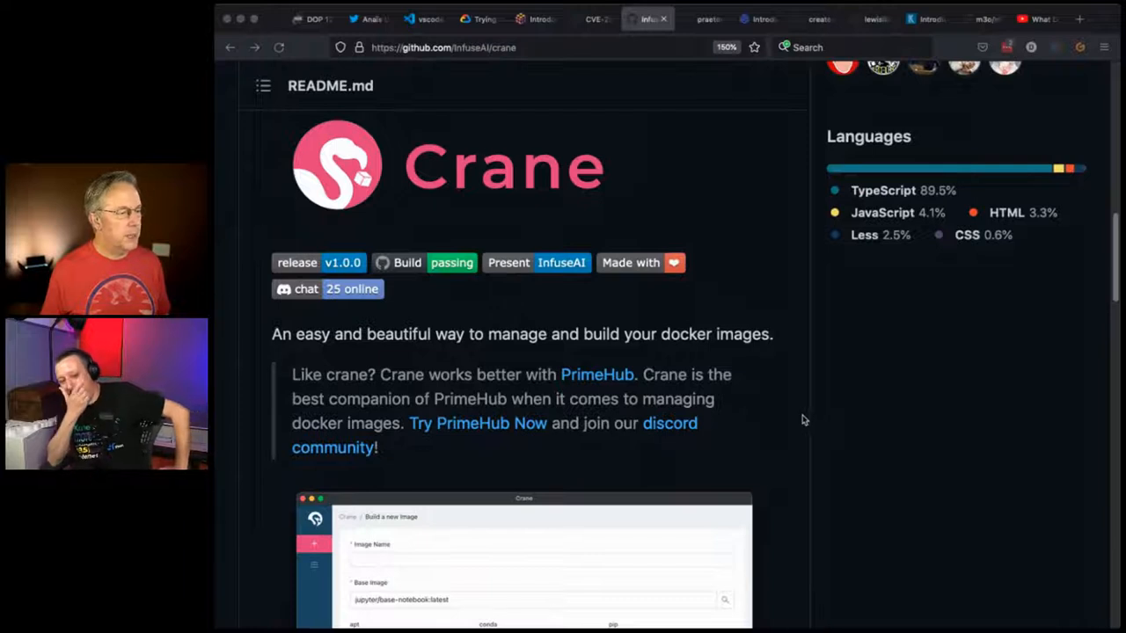
mouse_move(601, 379)
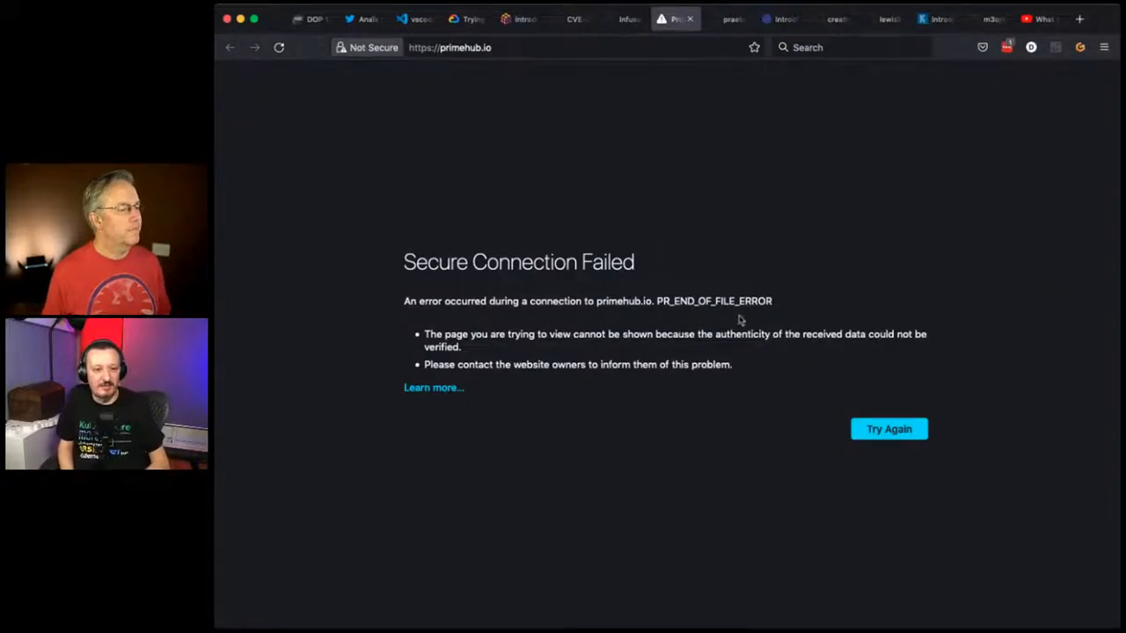
mouse_move(432, 388)
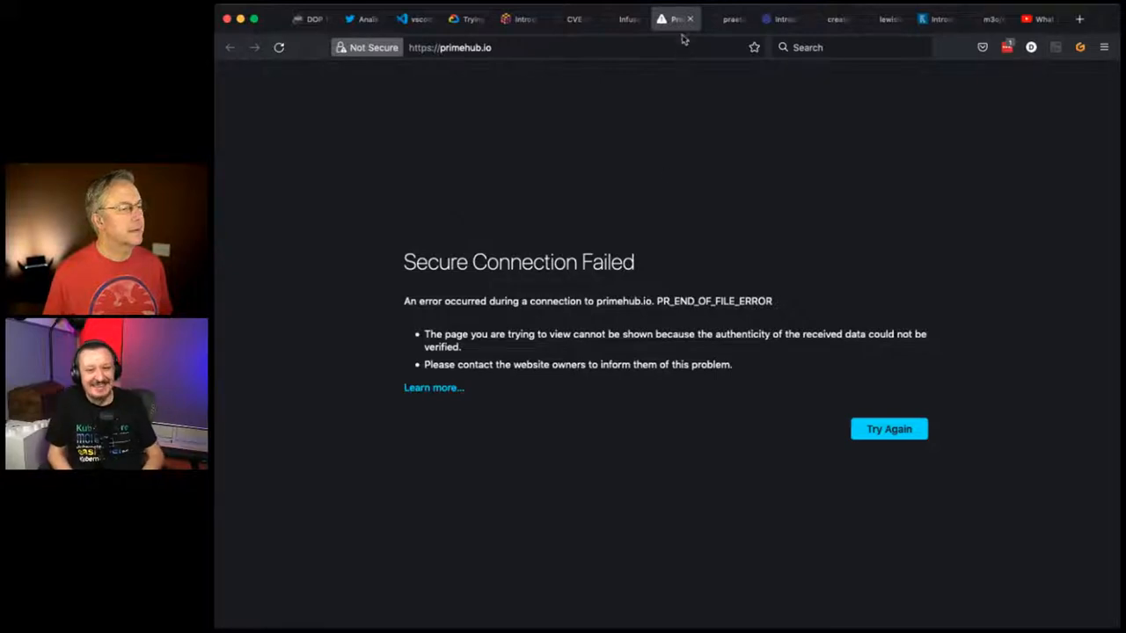
- Close the failed PrimeHub tab and read the Crane README through build and development
left_click(648, 17)
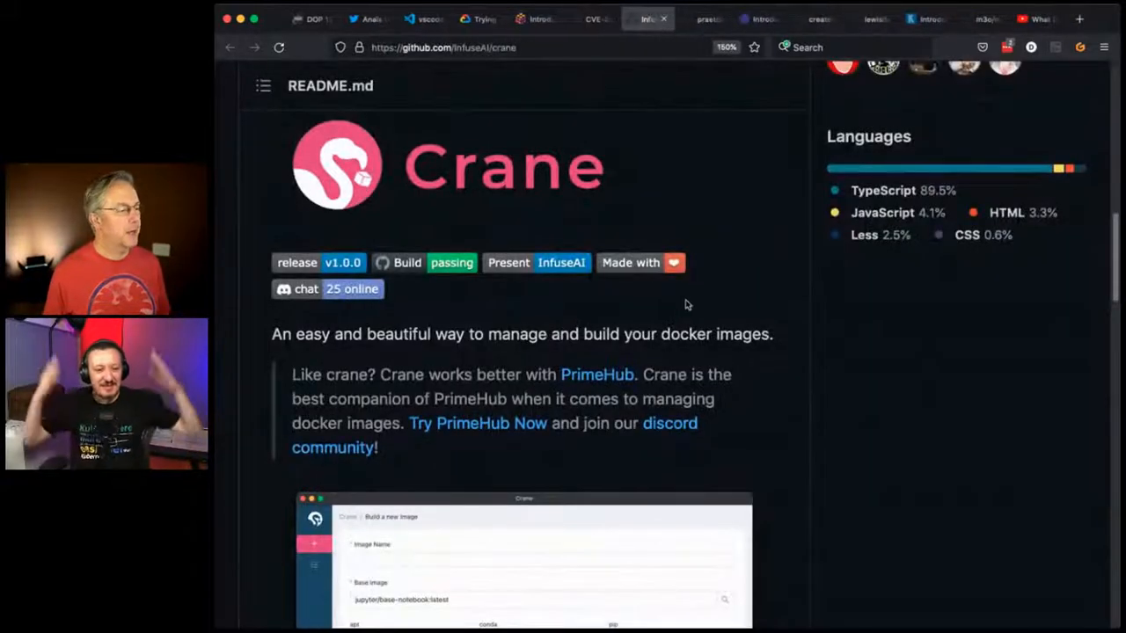
scroll("down", 3)
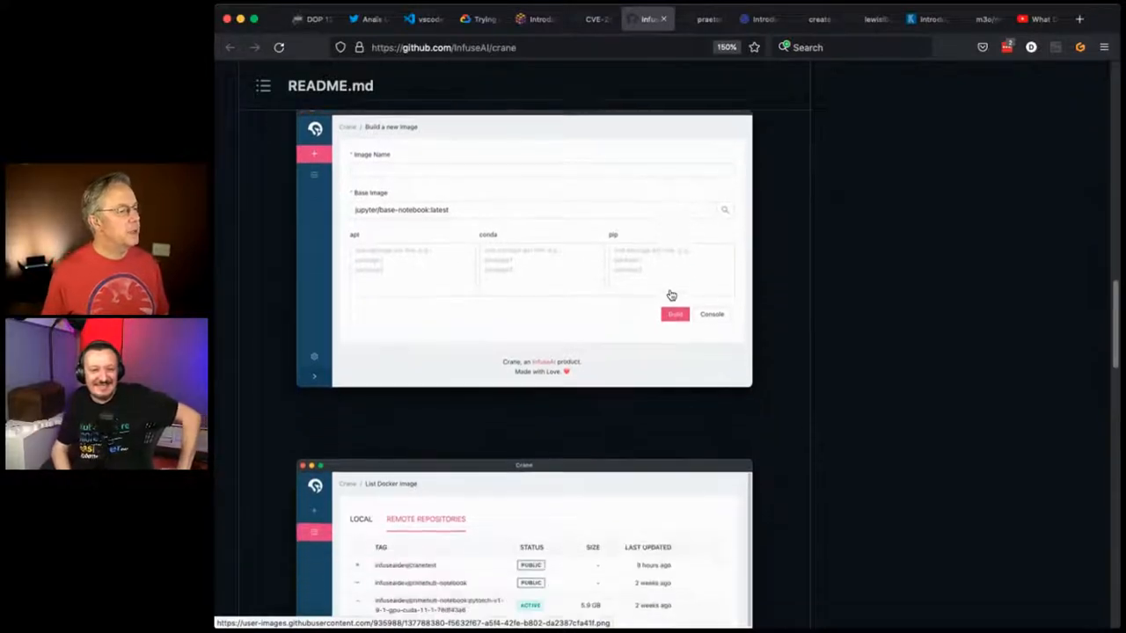
scroll("down", 3)
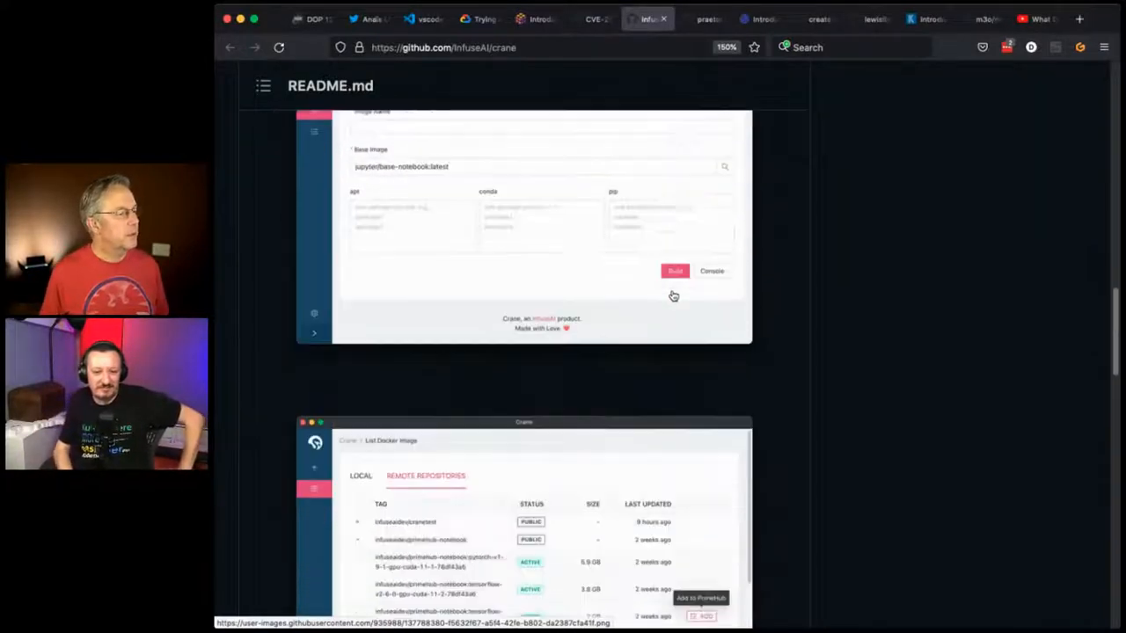
scroll("down", 3)
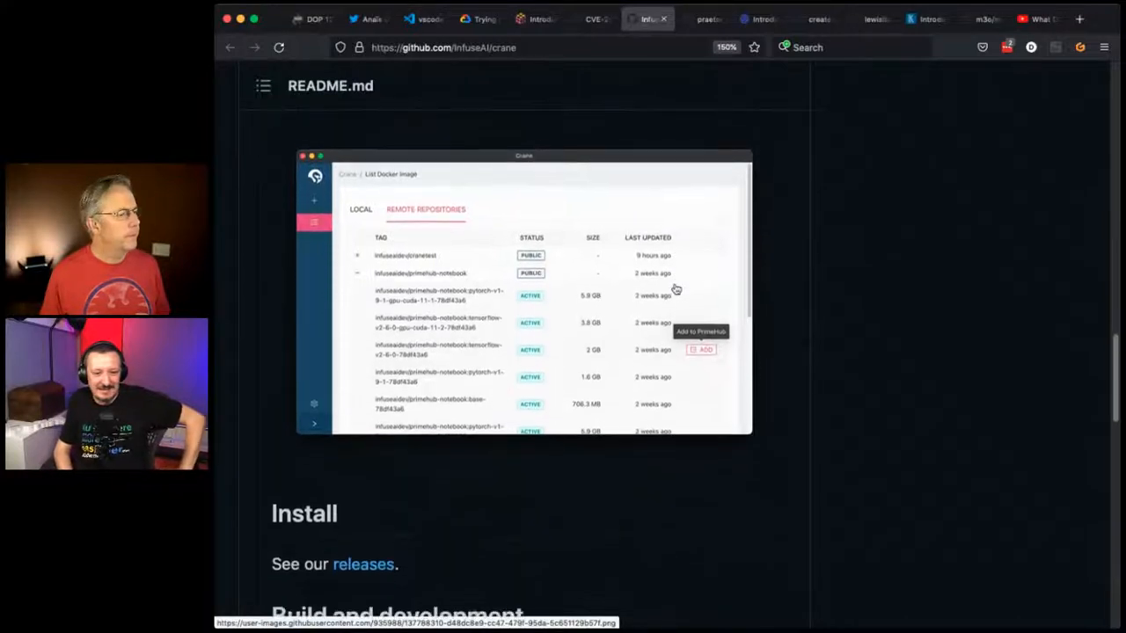
scroll("down", 3)
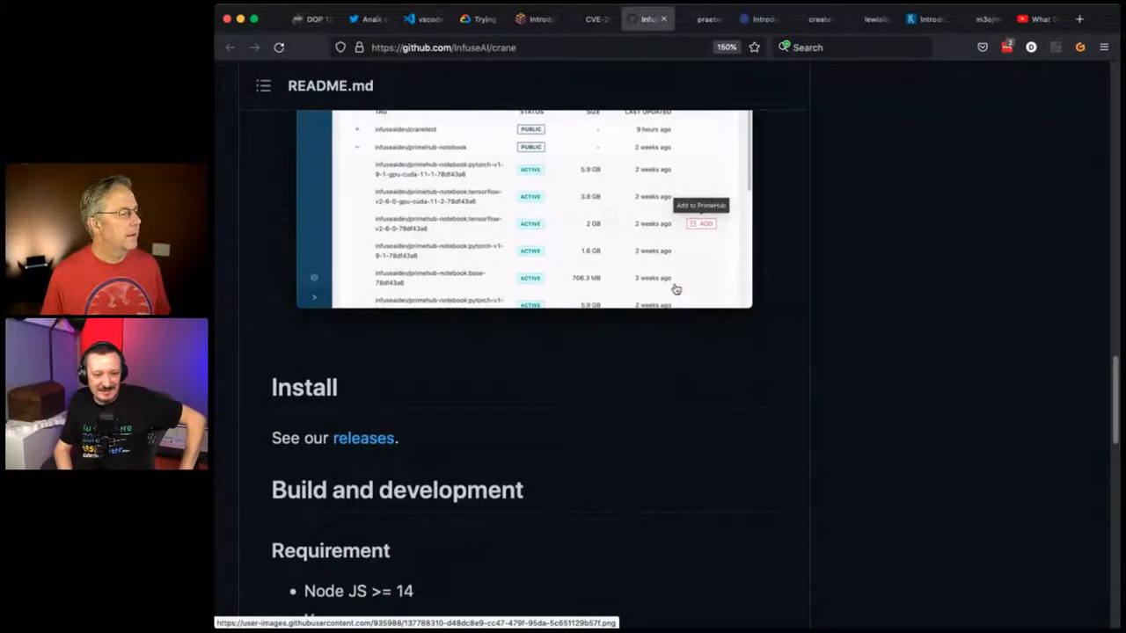
scroll("down", 3)
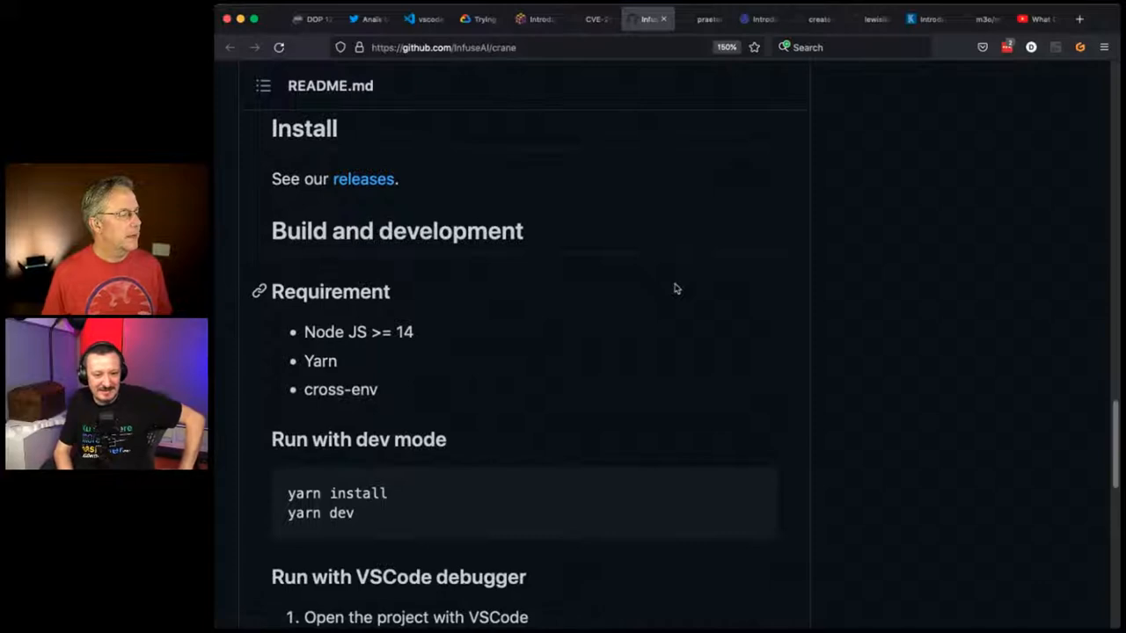
scroll("down", 3)
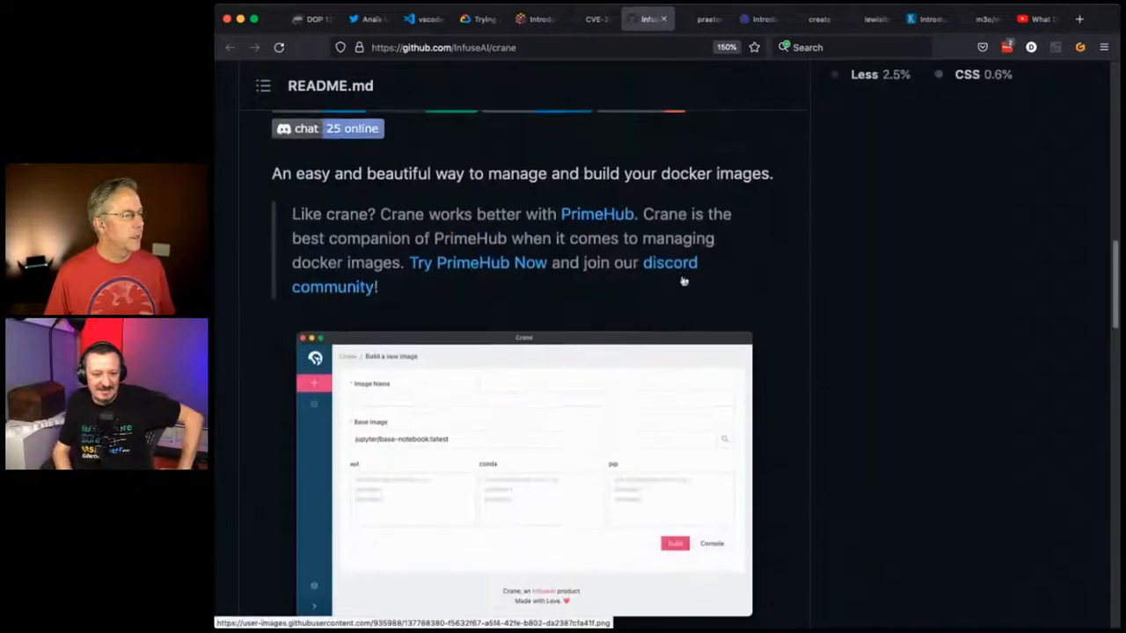
scroll("down", 3)
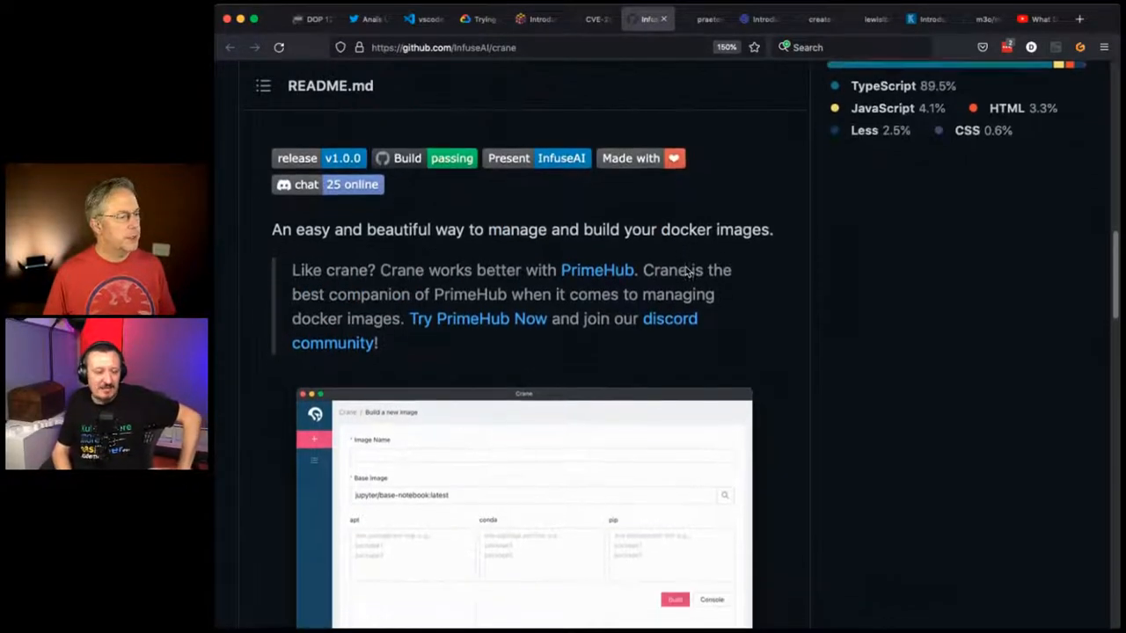
- Continue through the VSCode debugger steps and screenshots, ending back at the repository file list
scroll("down", 3)
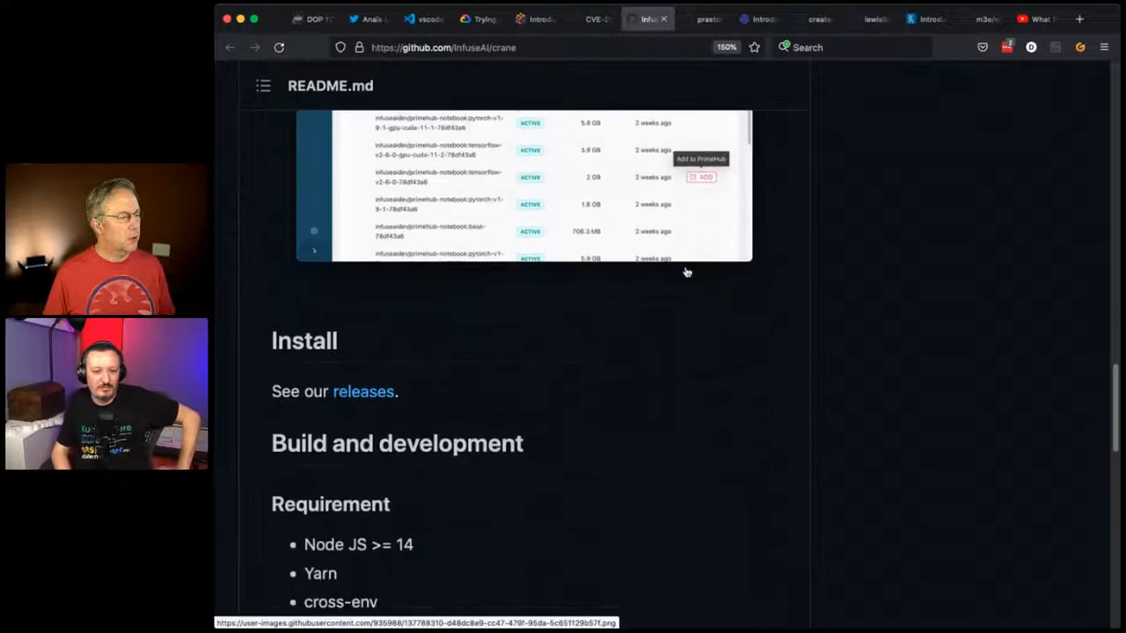
scroll("down", 3)
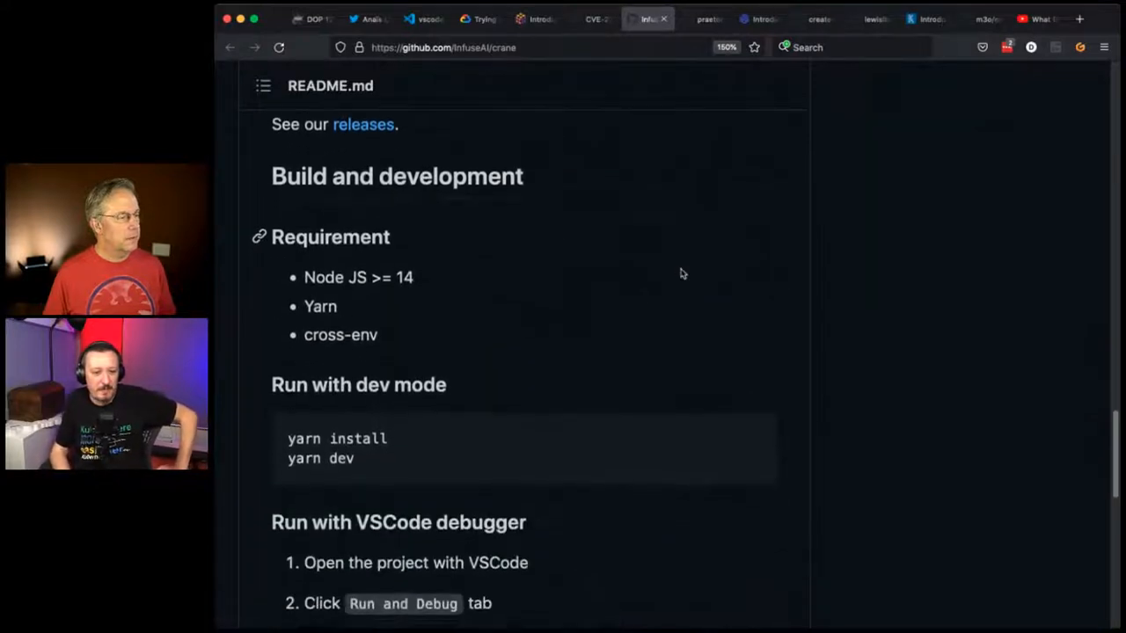
scroll("down", 3)
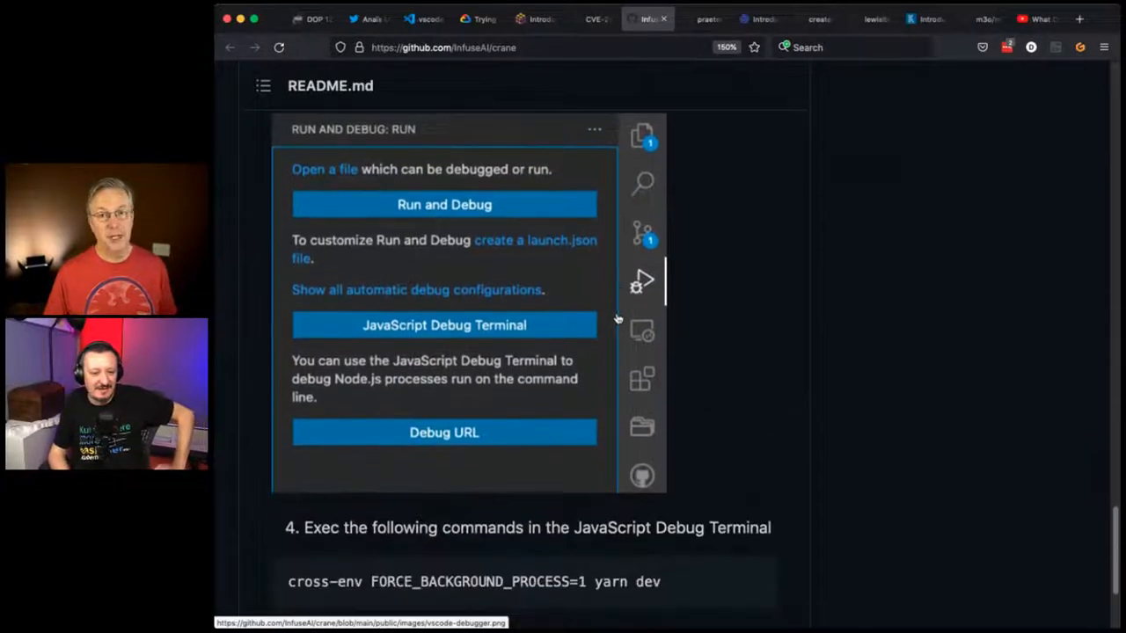
scroll("down", 3)
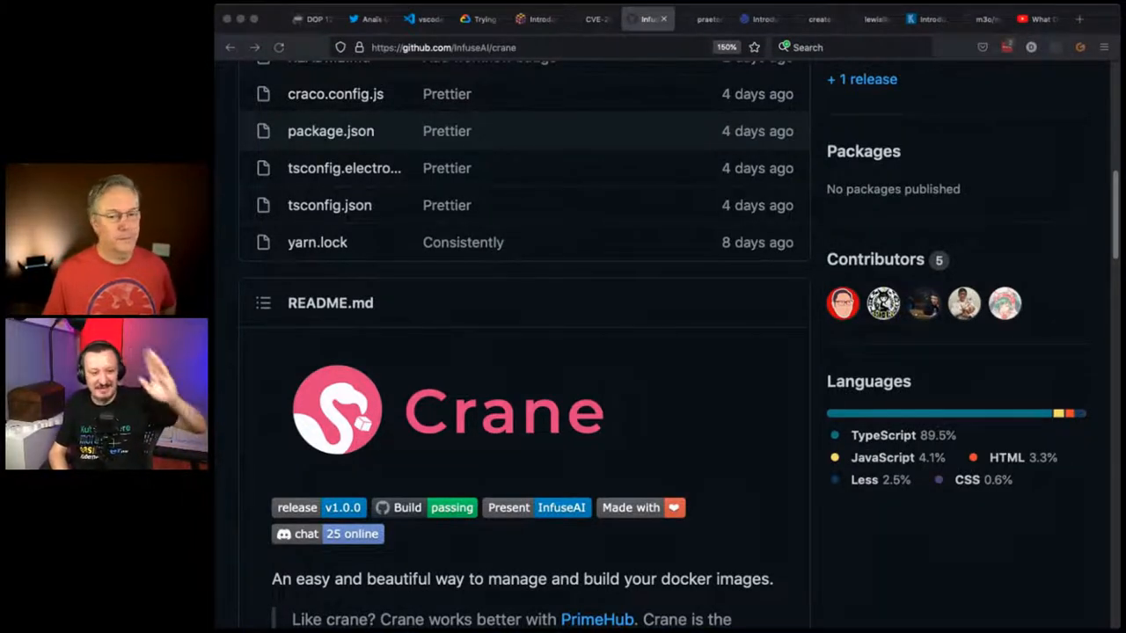
scroll("down", 3)
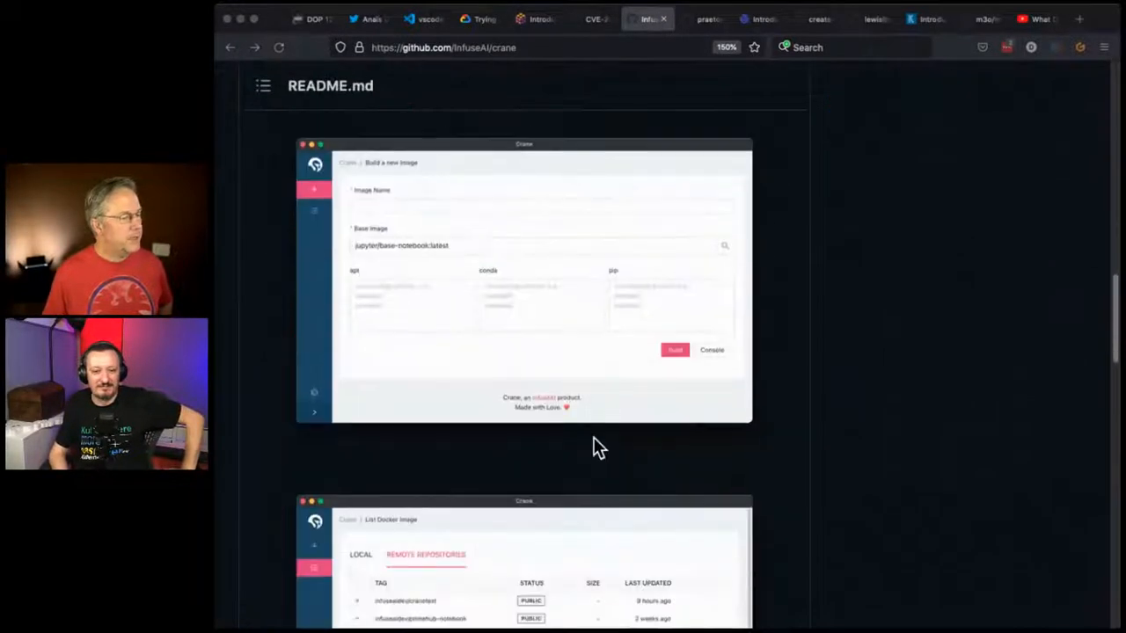
scroll("down", 3)
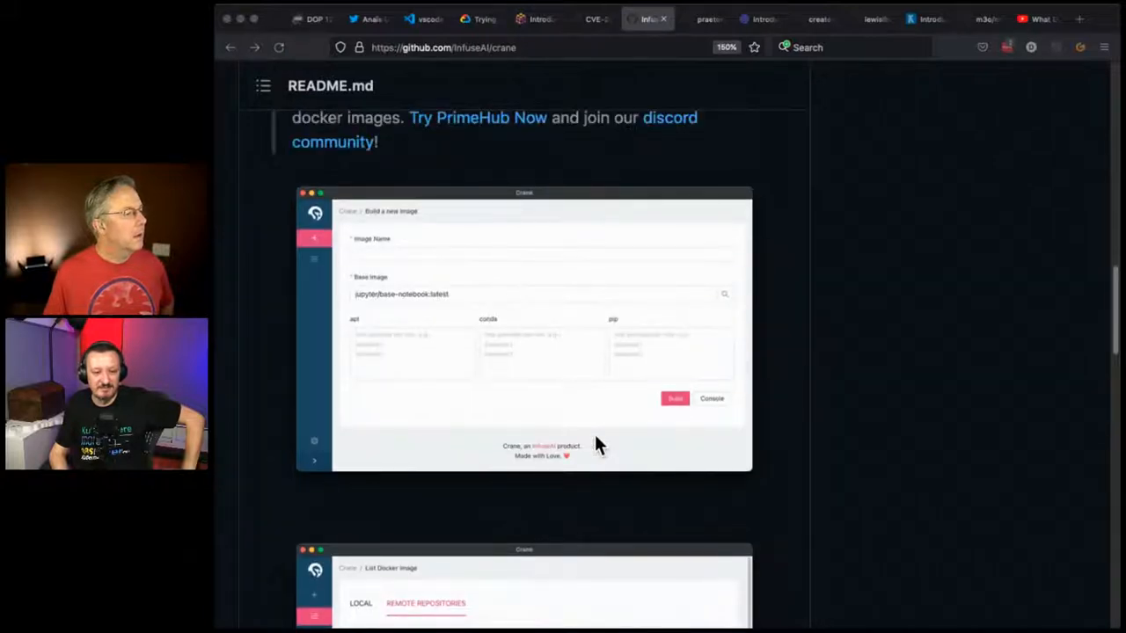
mouse_move(453, 299)
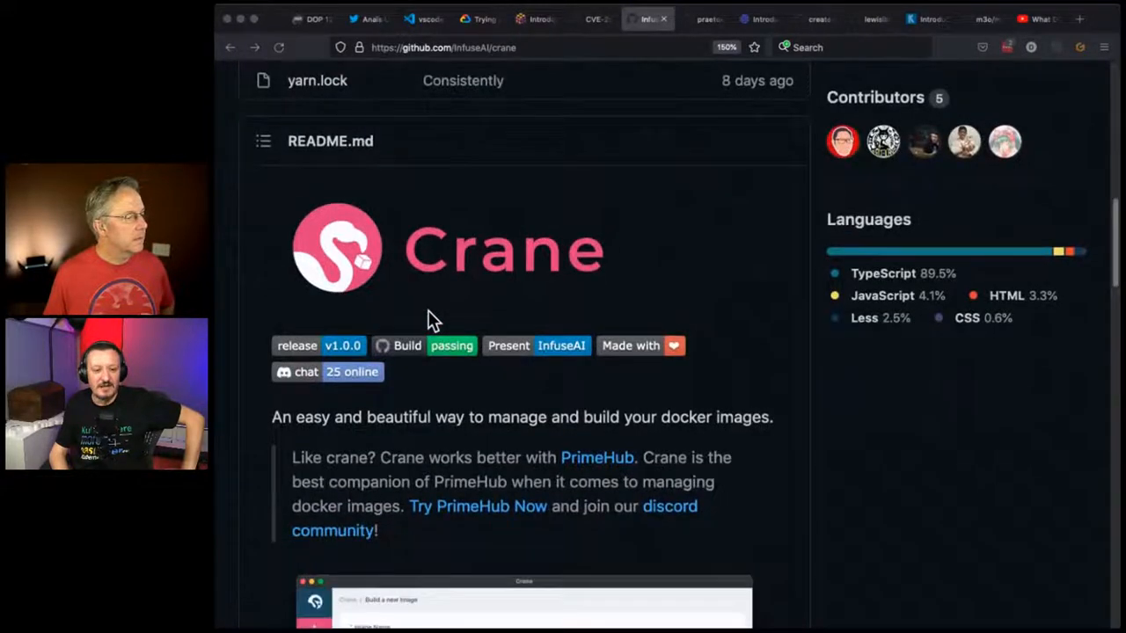
scroll("down", 3)
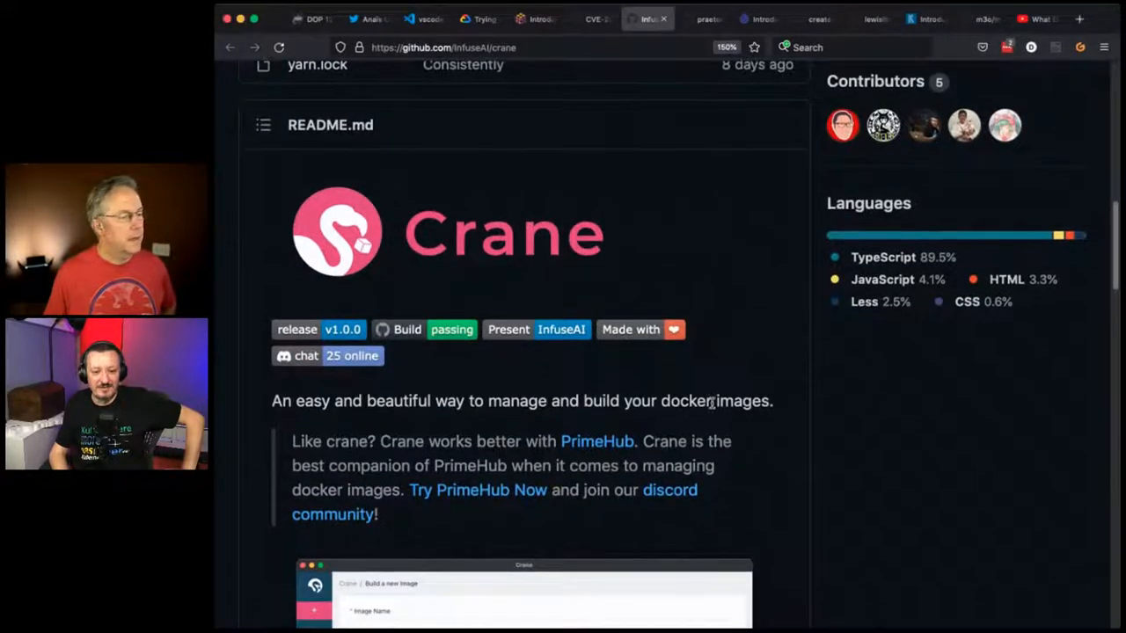
double_click(689, 401)
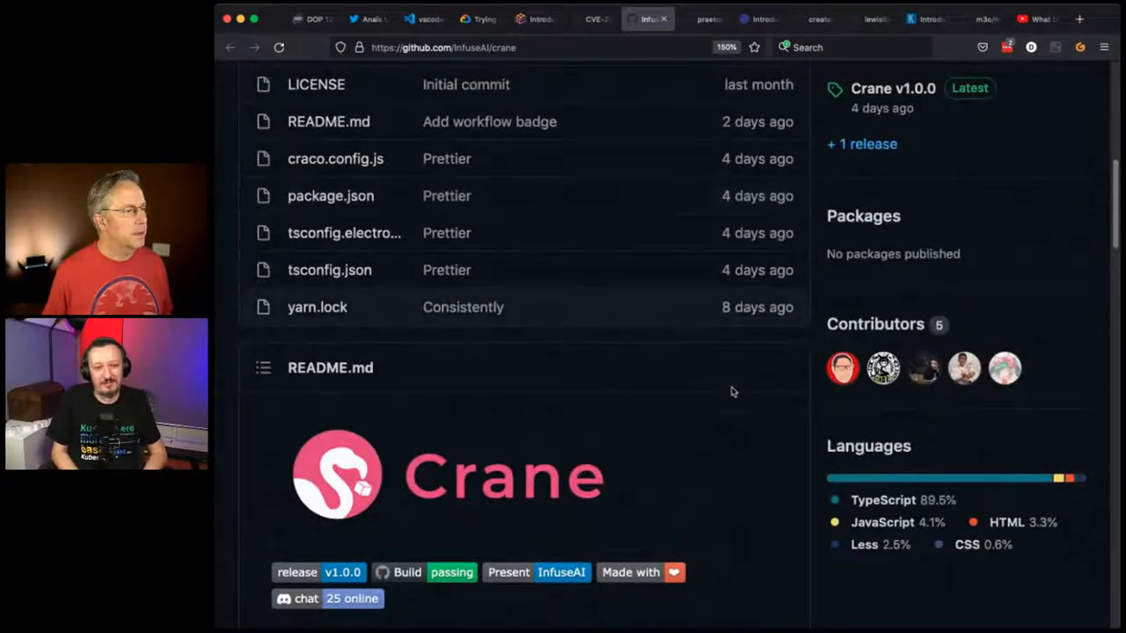
- Switch to praetorian-inc/snowcat and read its README down through the Install options
left_click(704, 18)
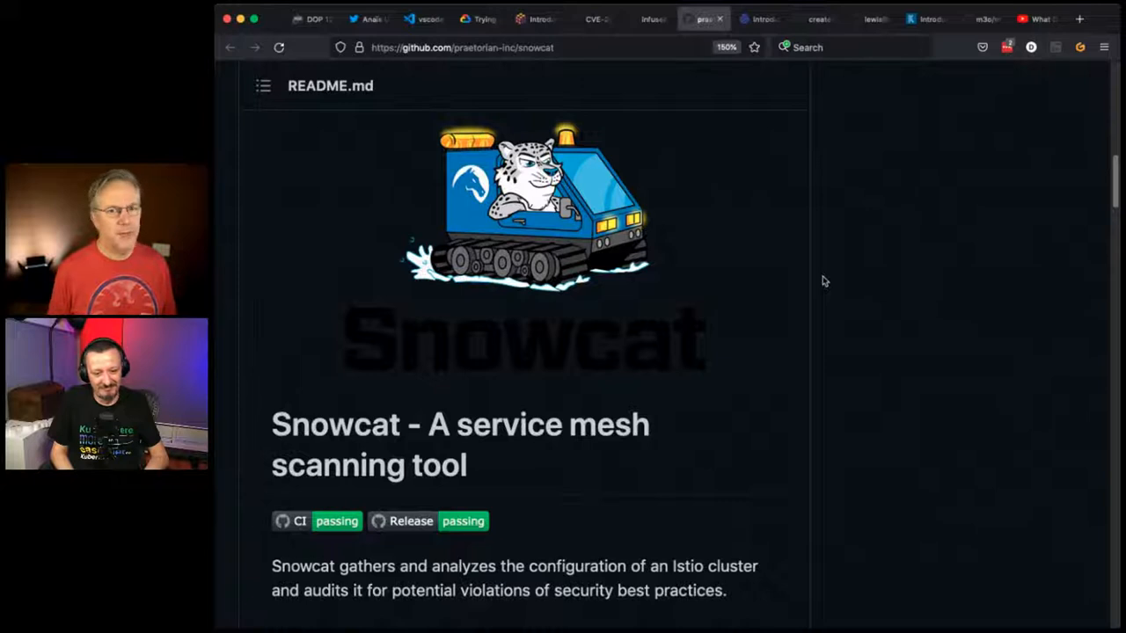
mouse_move(693, 343)
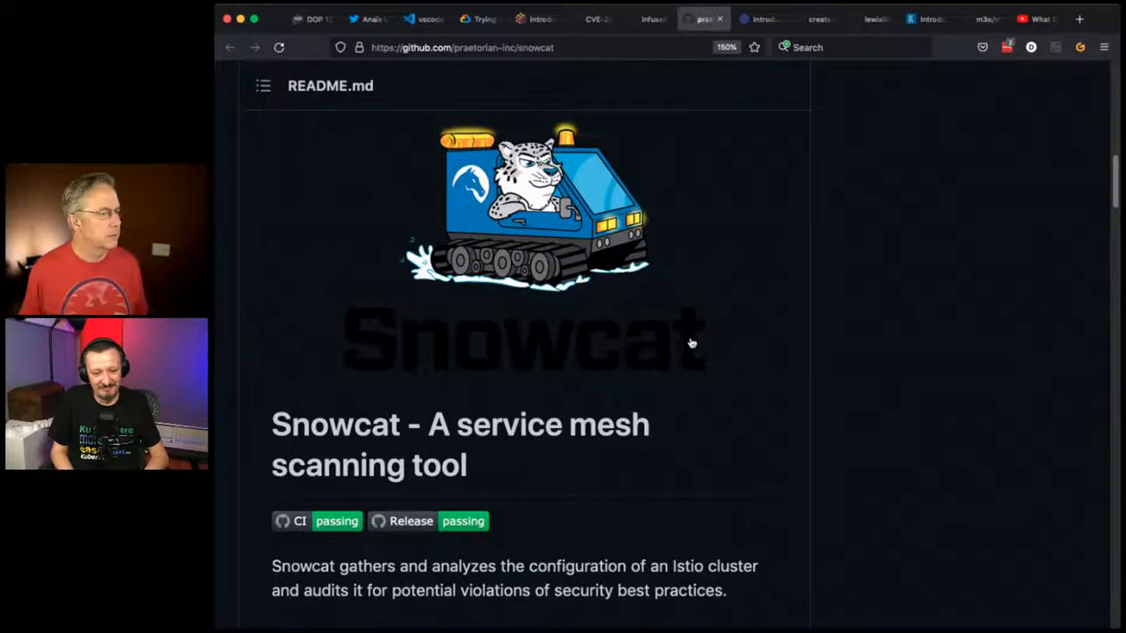
scroll("down", 3)
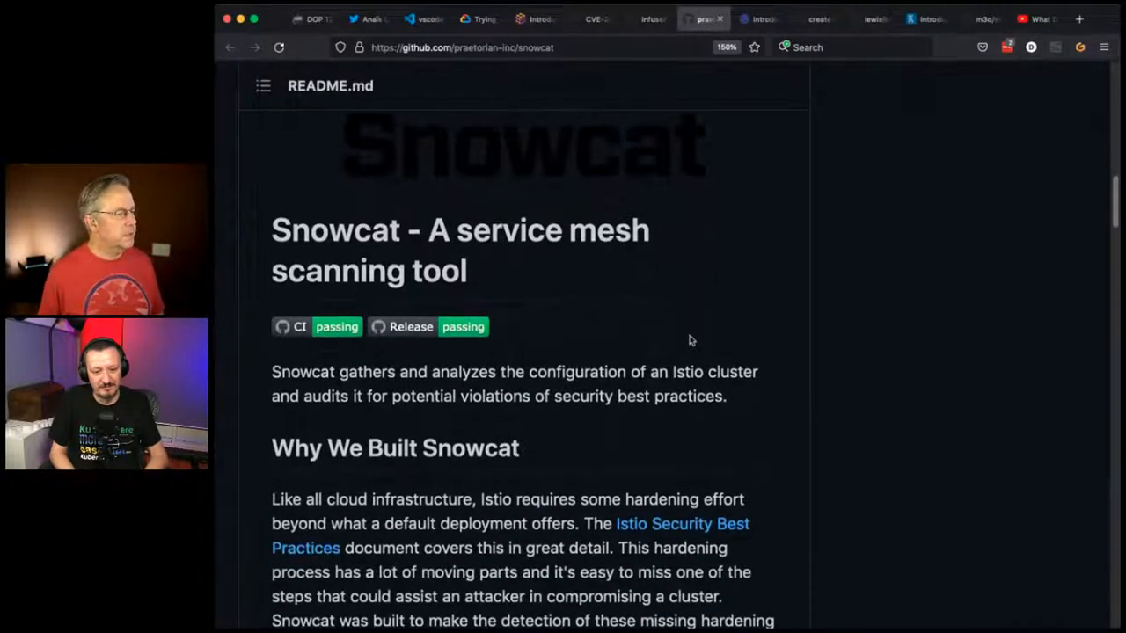
scroll("down", 3)
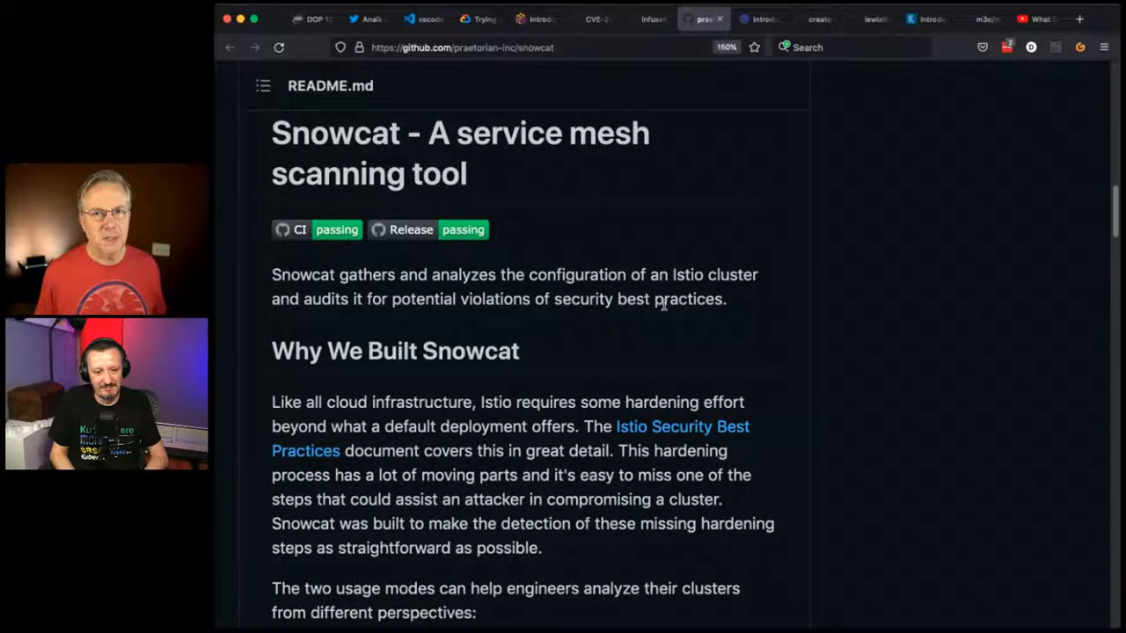
mouse_move(649, 330)
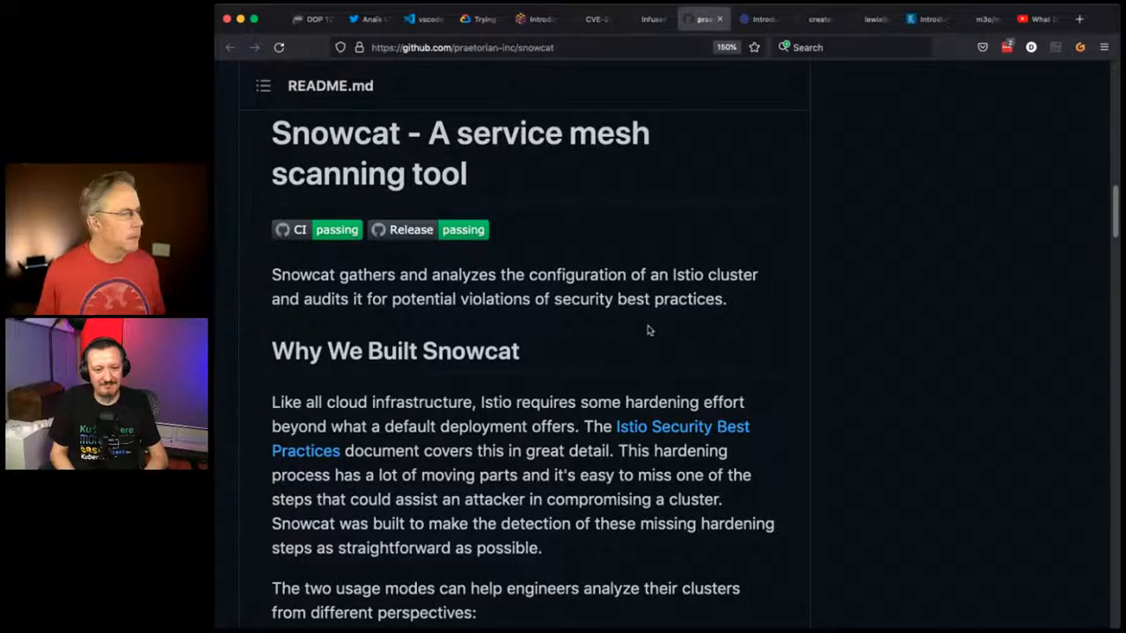
scroll("down", 3)
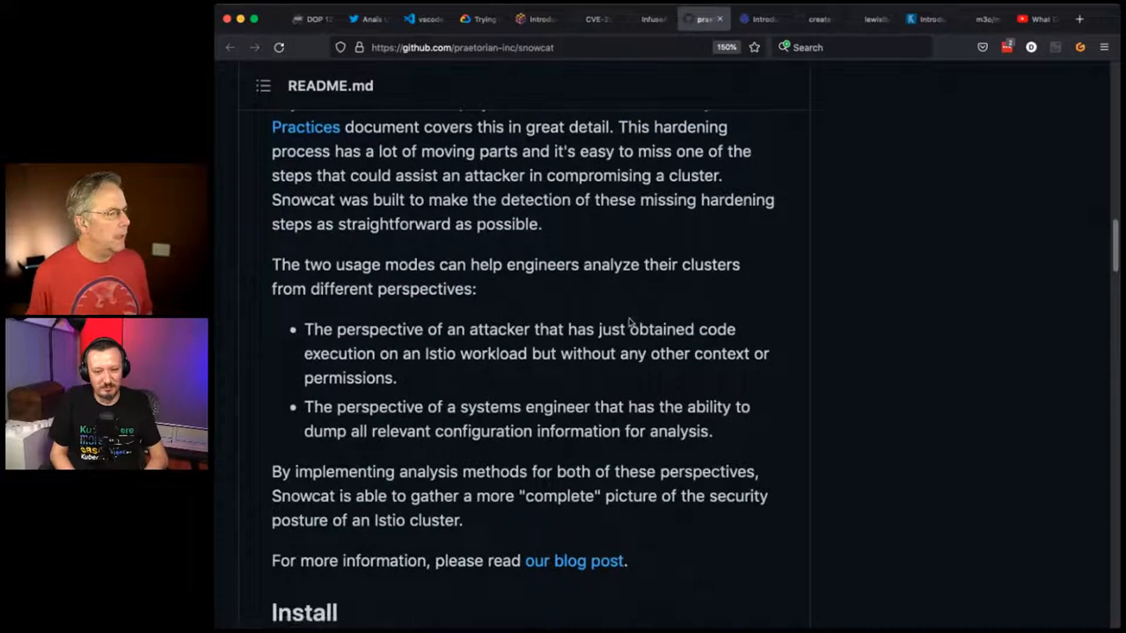
scroll("down", 3)
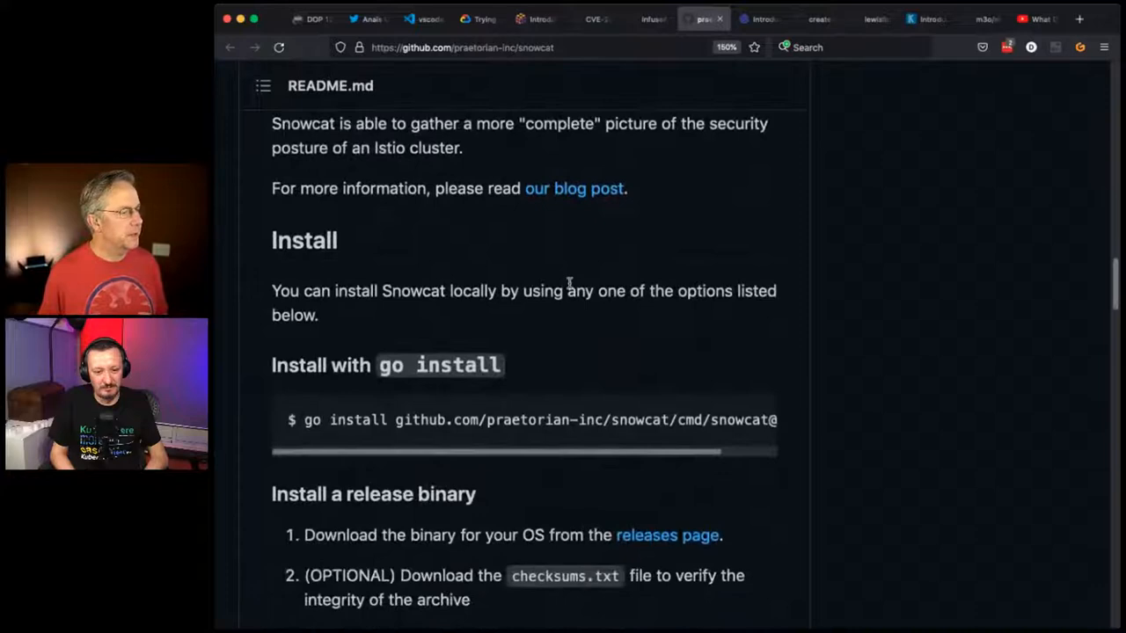
scroll("down", 3)
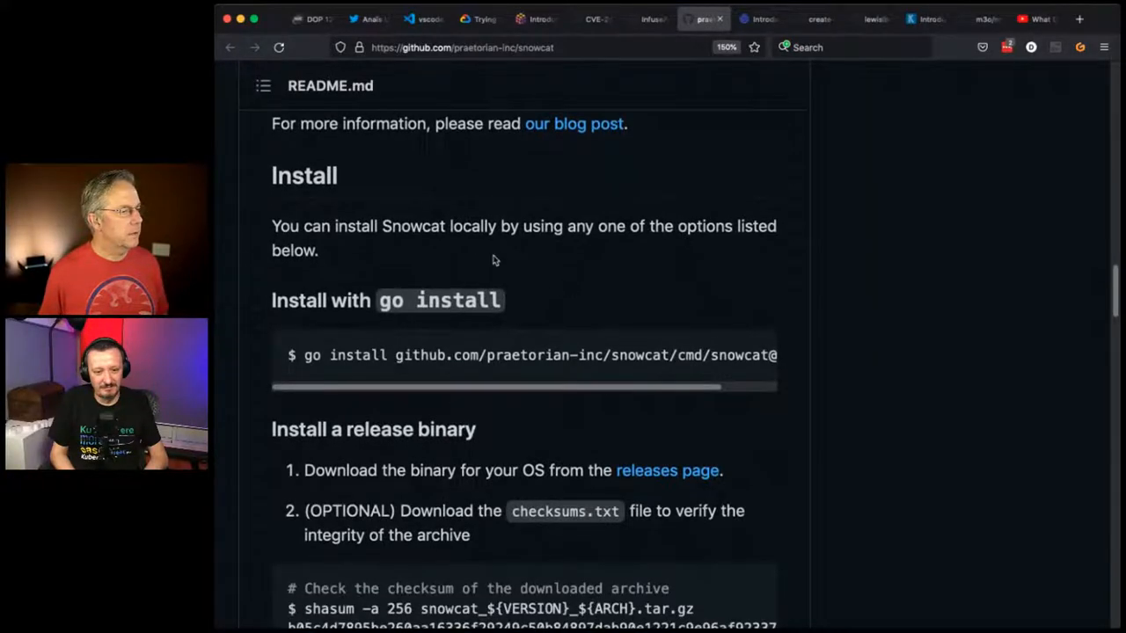
scroll("down", 3)
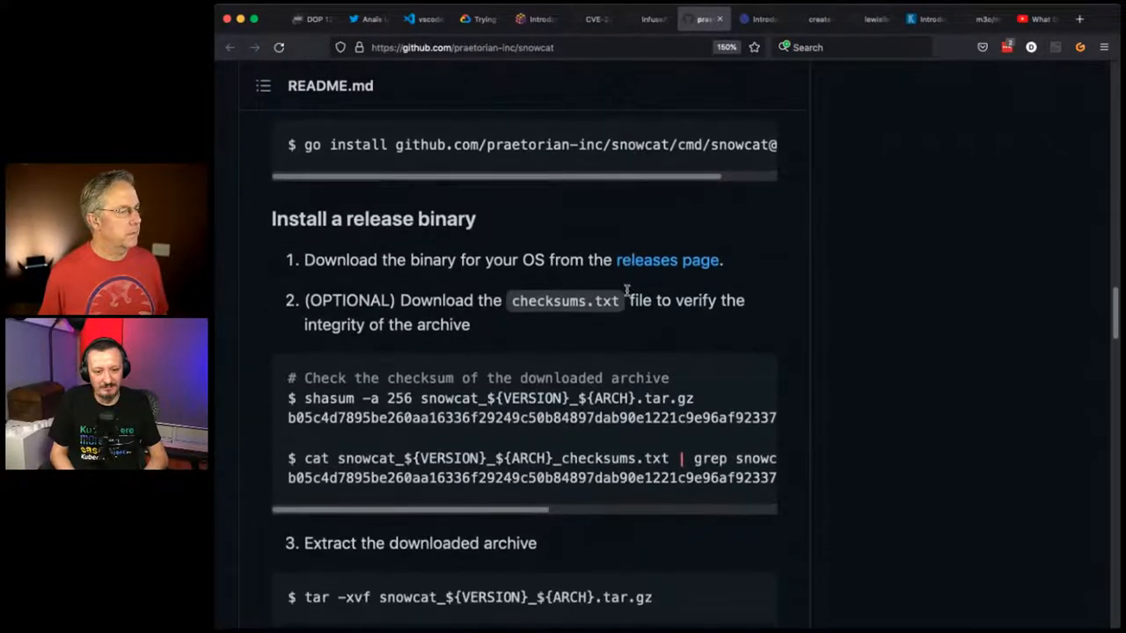
scroll("down", 3)
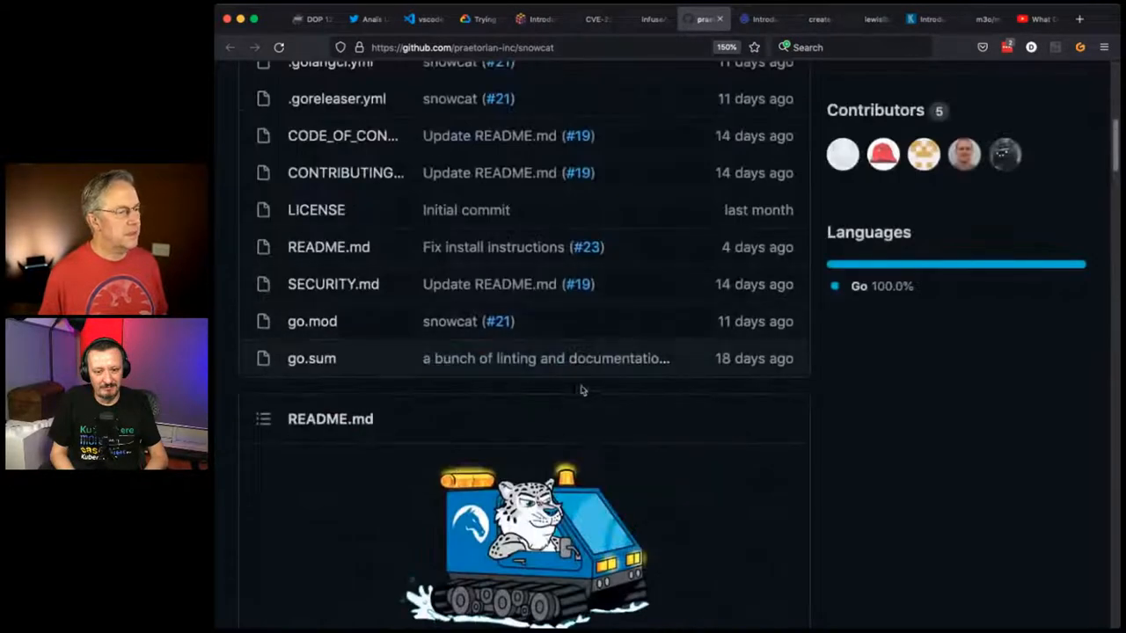
scroll("down", 3)
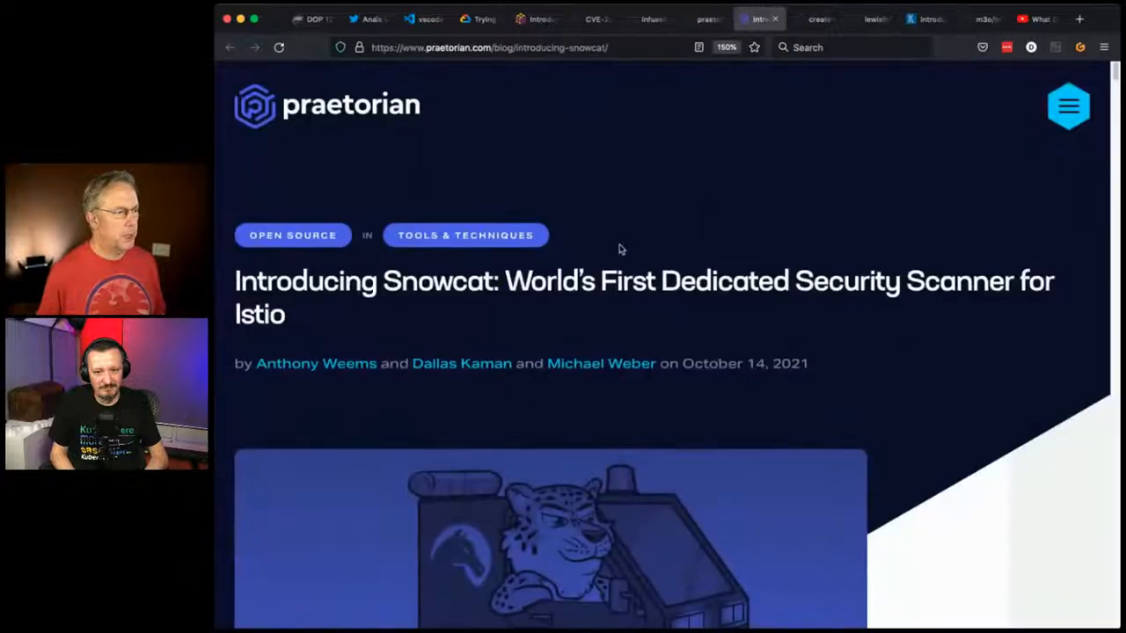
- Scroll the Praetorian Snowcat post past its cover art to 'Why Service Meshes Matter'
scroll("down", 3)
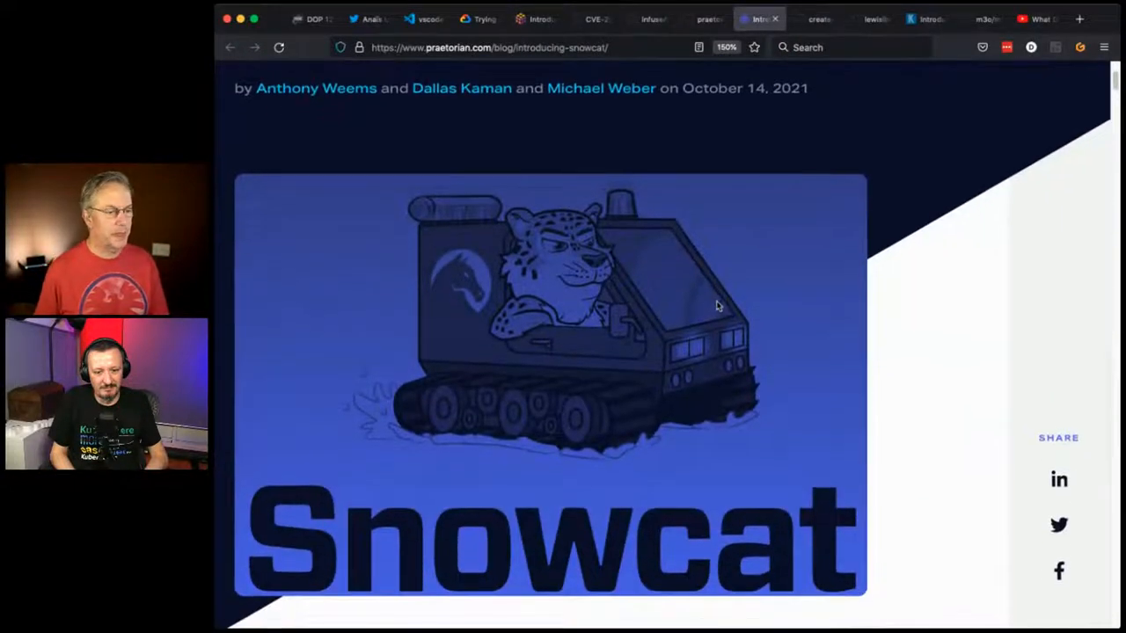
scroll("down", 3)
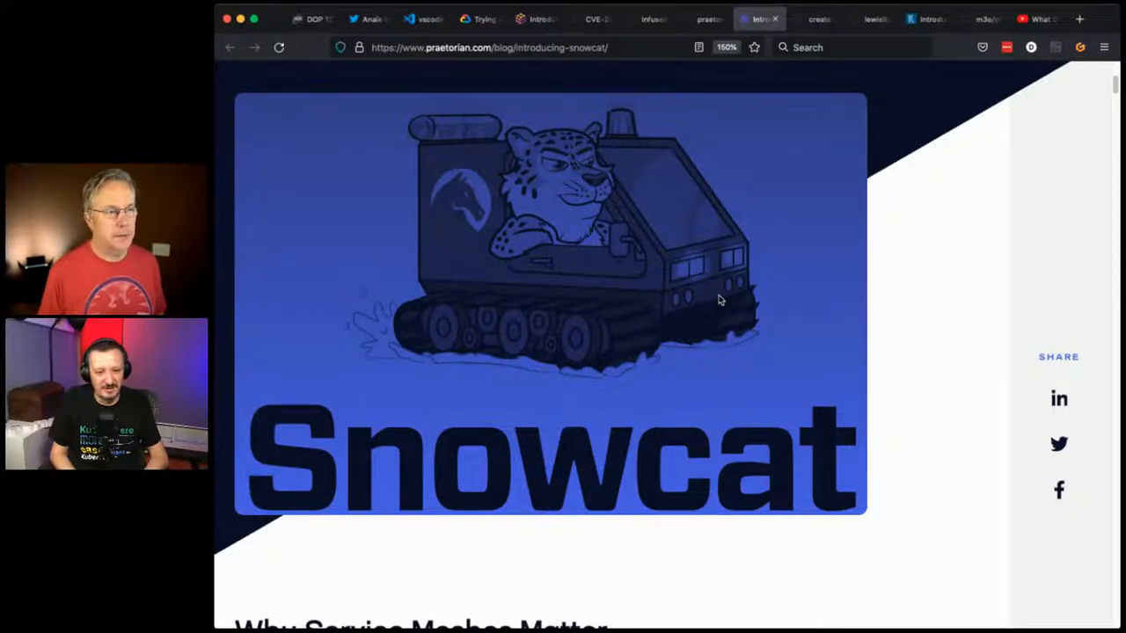
mouse_move(491, 211)
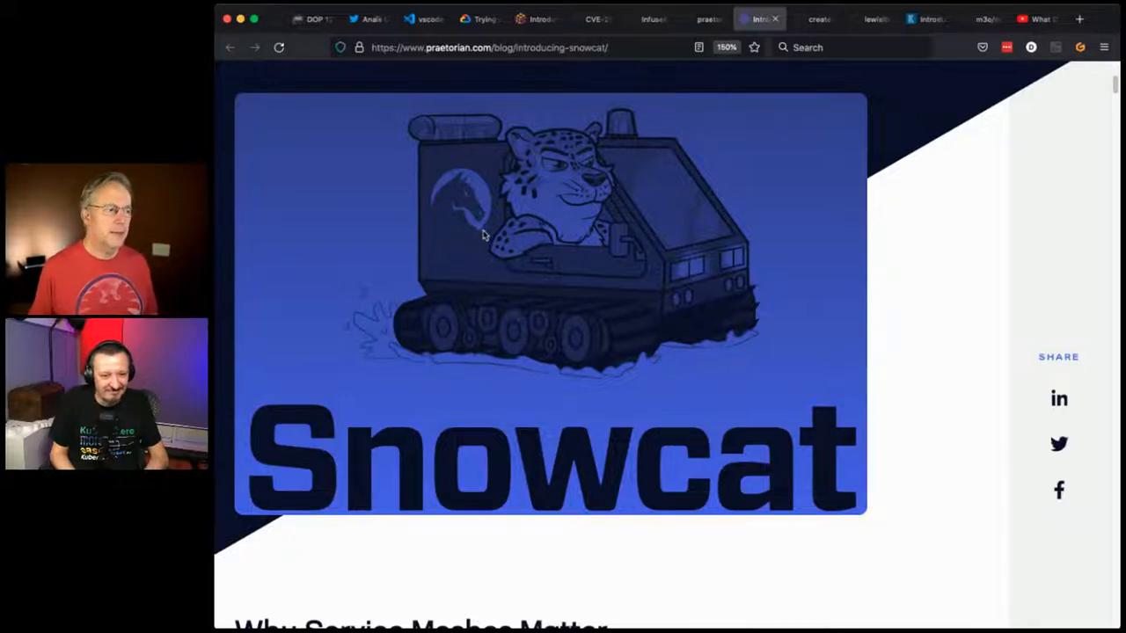
scroll("down", 3)
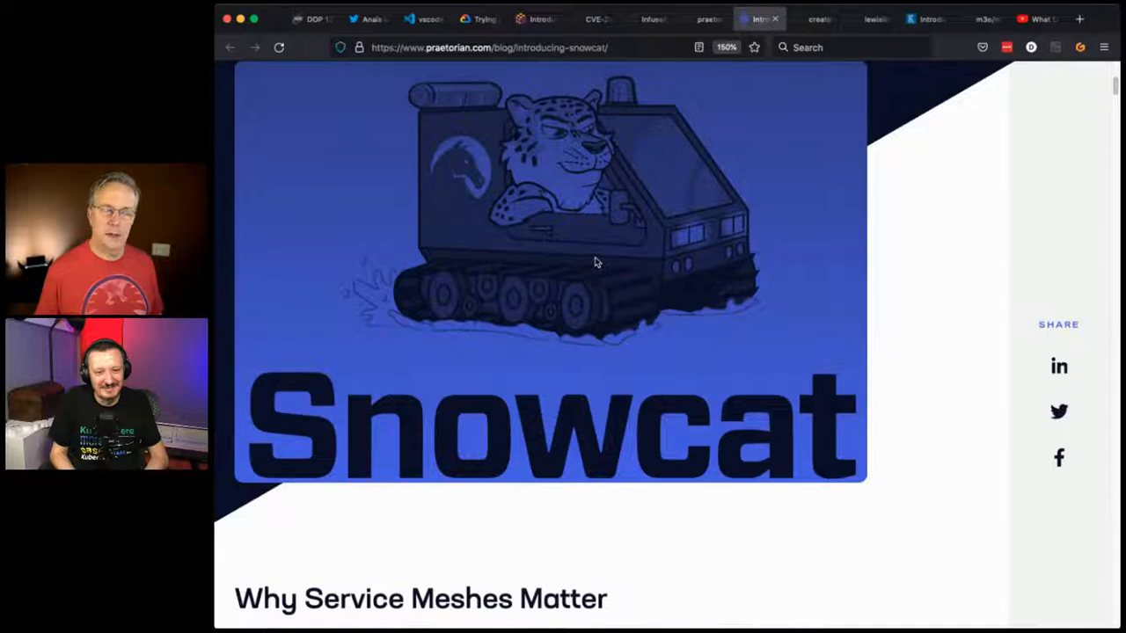
scroll("down", 3)
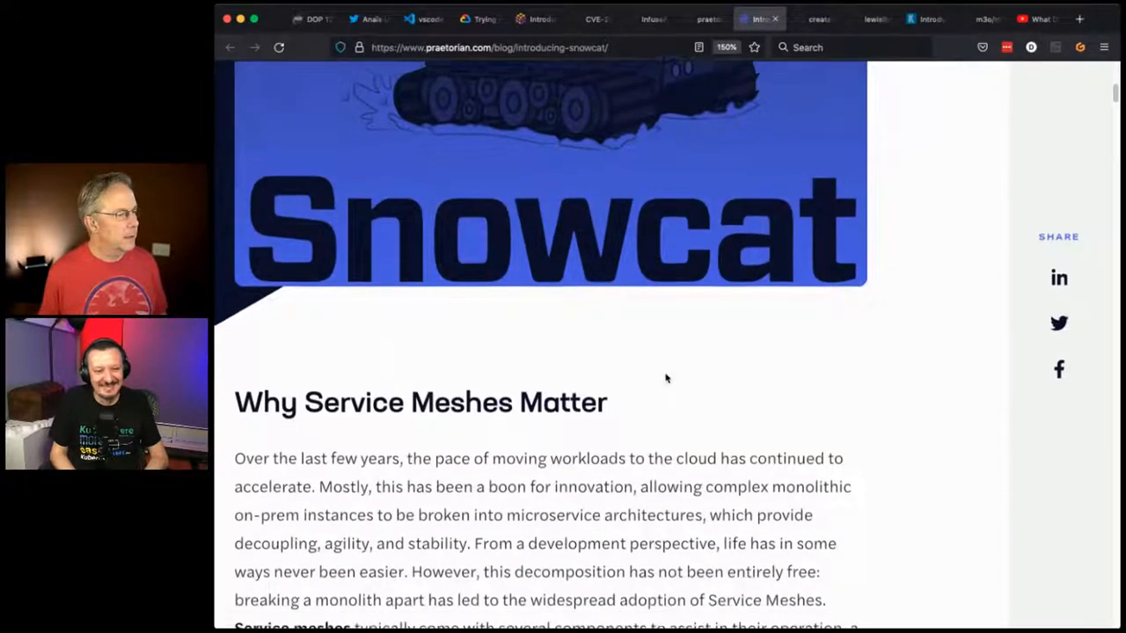
scroll("down", 3)
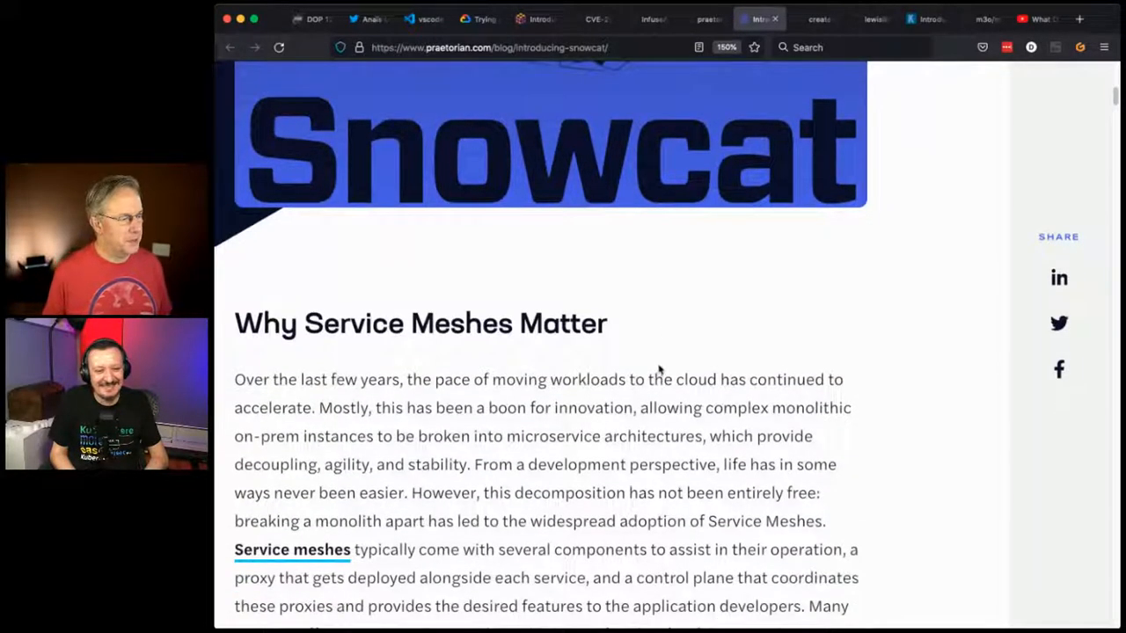
scroll("down", 3)
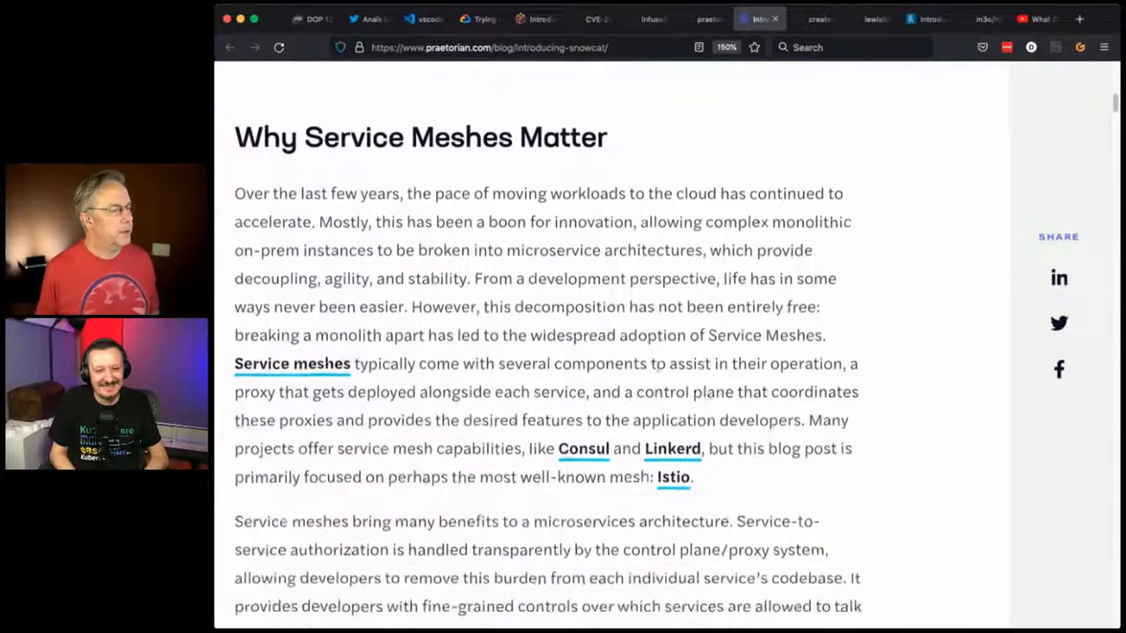
- Read through the Goals and mTLS sections of the Snowcat post
scroll("down", 3)
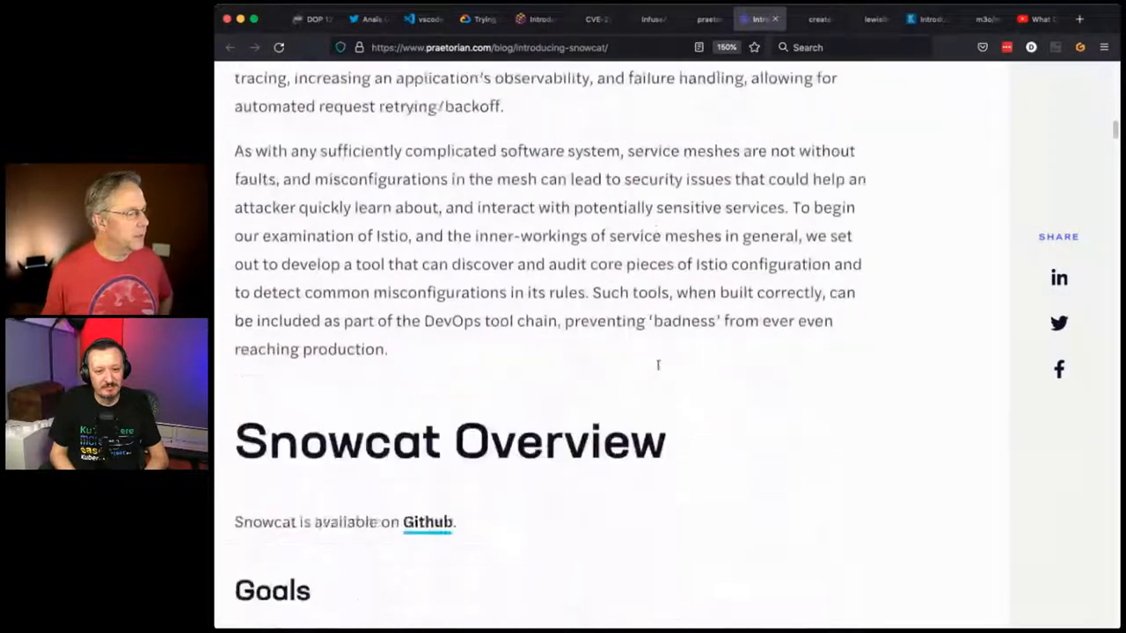
scroll("down", 3)
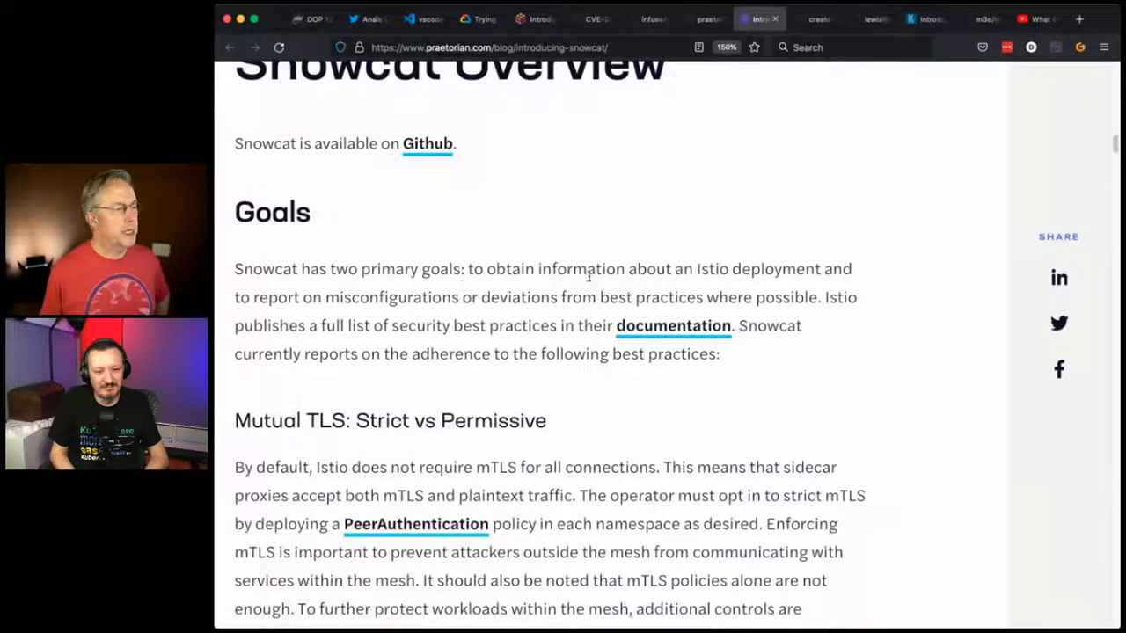
mouse_move(773, 270)
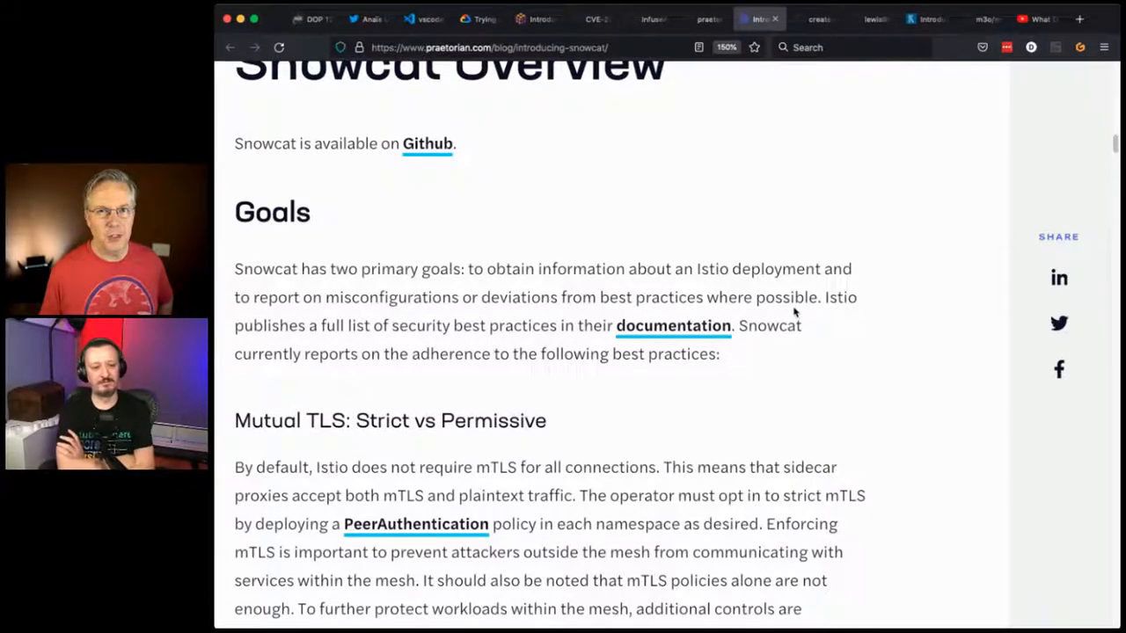
scroll("down", 3)
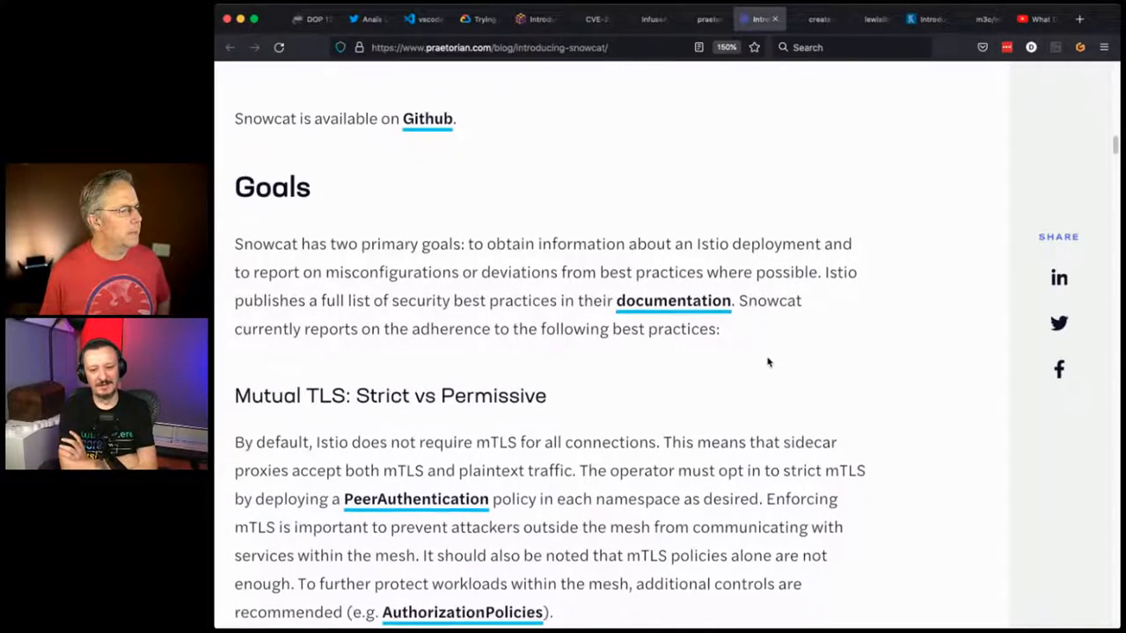
scroll("down", 3)
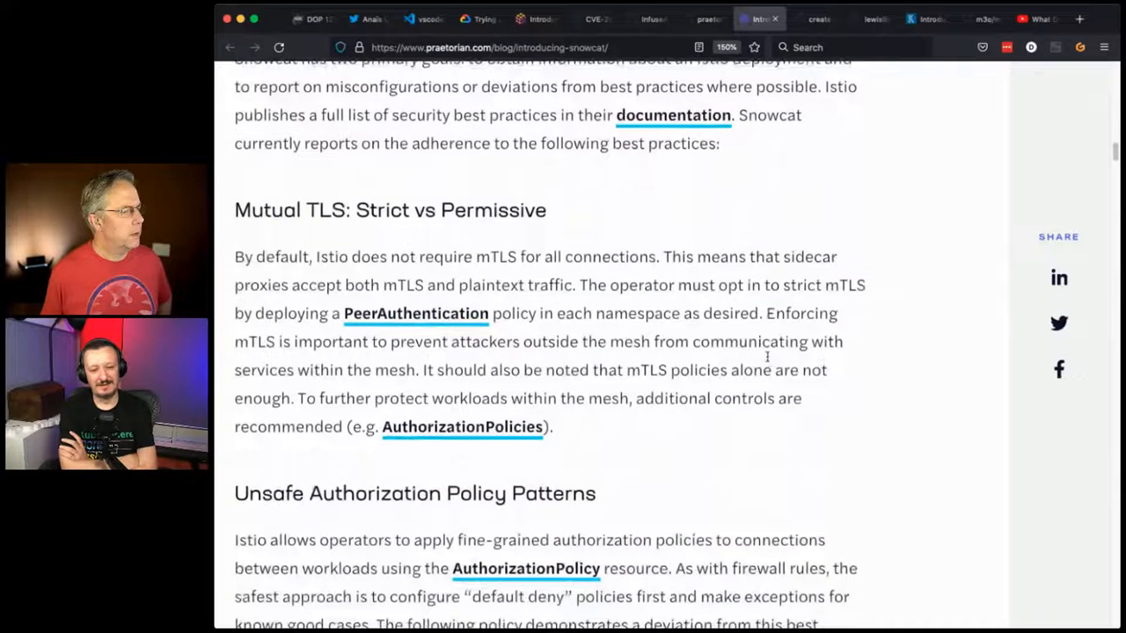
- Continue past the allow-except-/private AuthorizationPolicy example to TLS Certificate Validation in DestinationRules
scroll("down", 3)
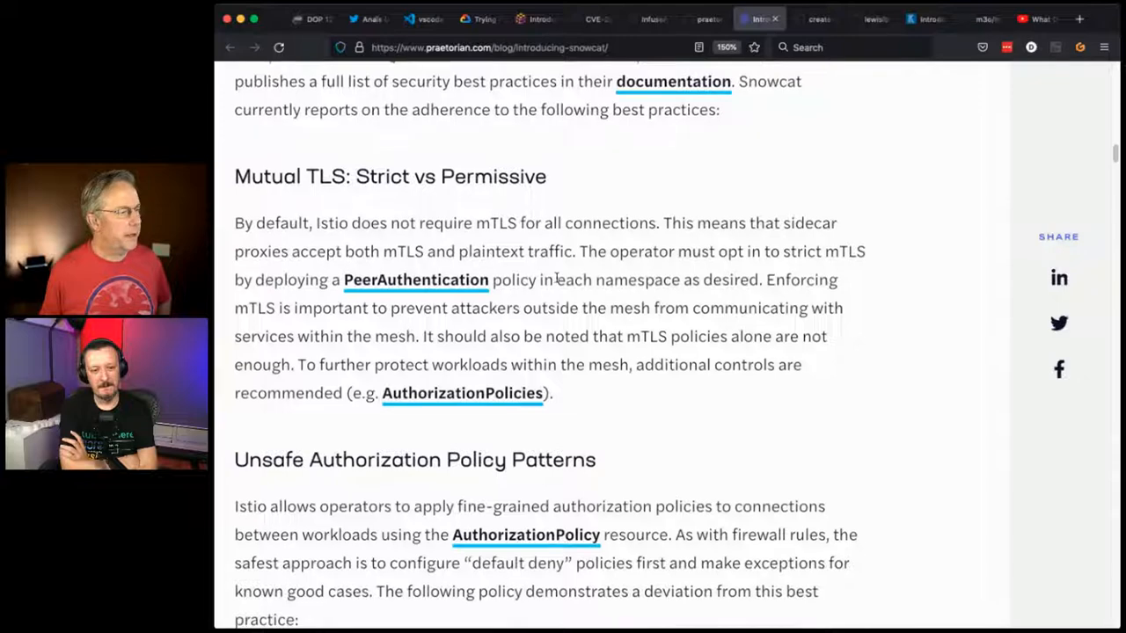
scroll("down", 3)
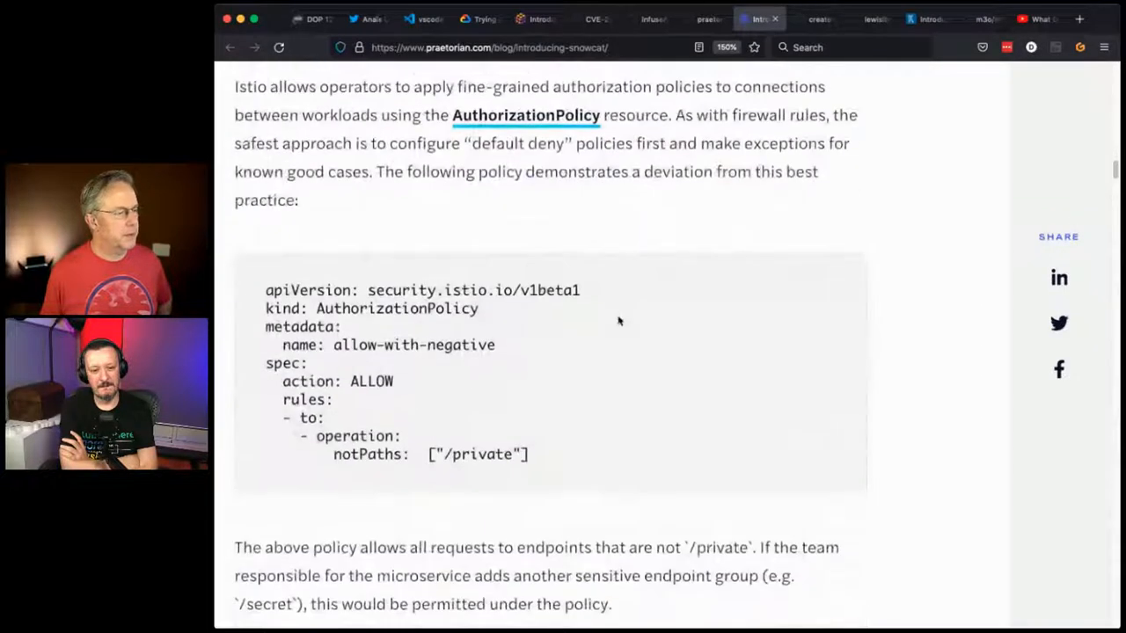
scroll("down", 3)
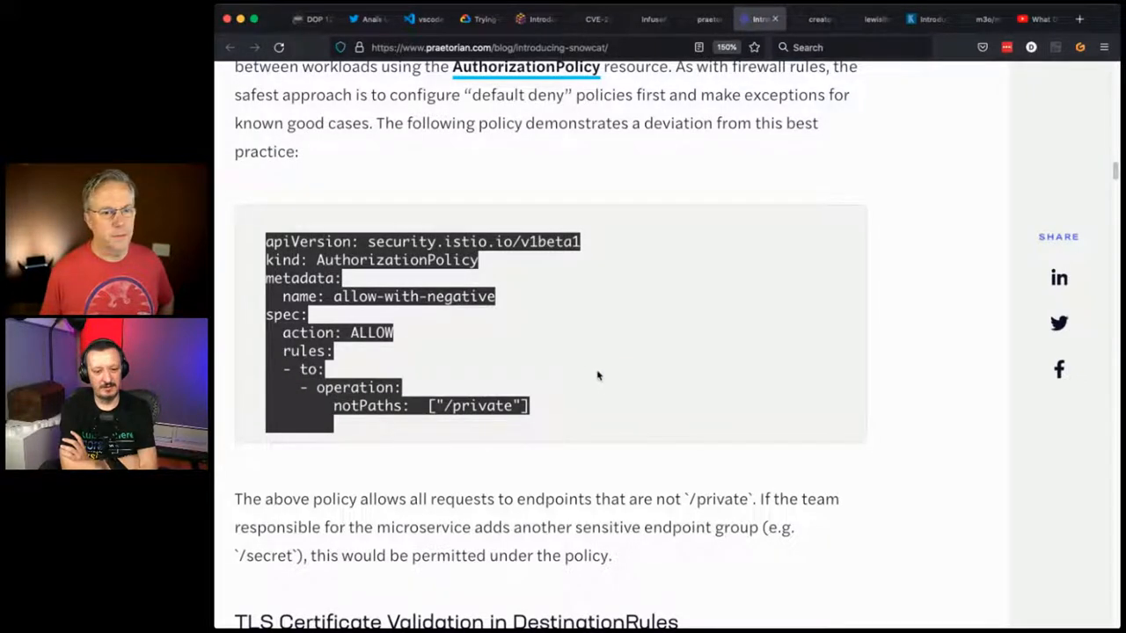
scroll("down", 3)
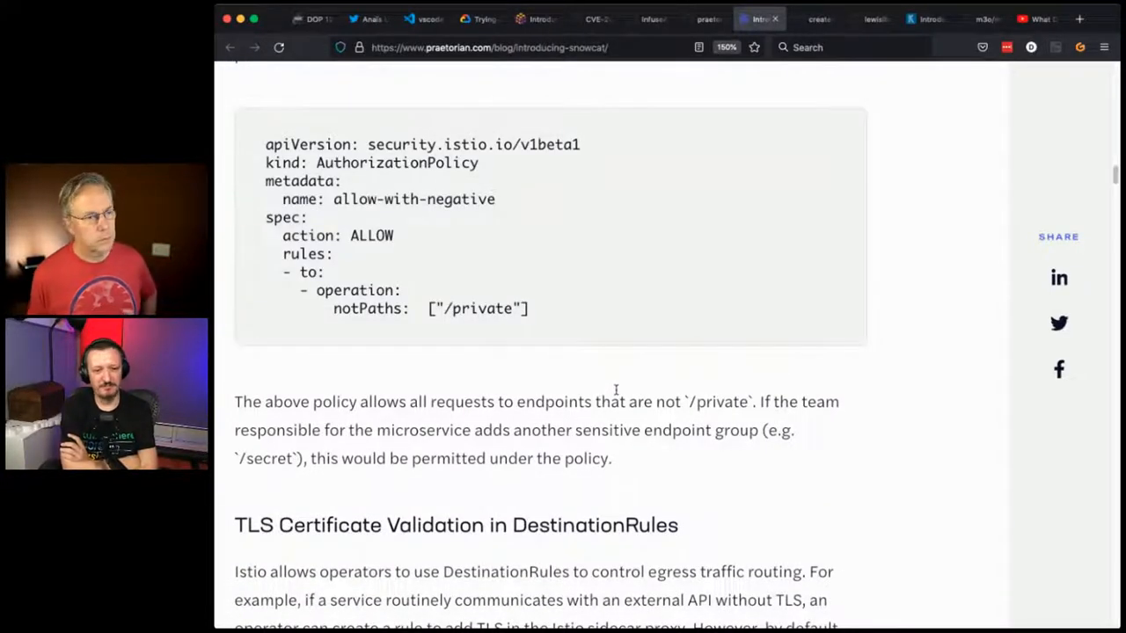
- Read the Snowcat post's TLS Certificate Validation and service account authentication sections
scroll("down", 3)
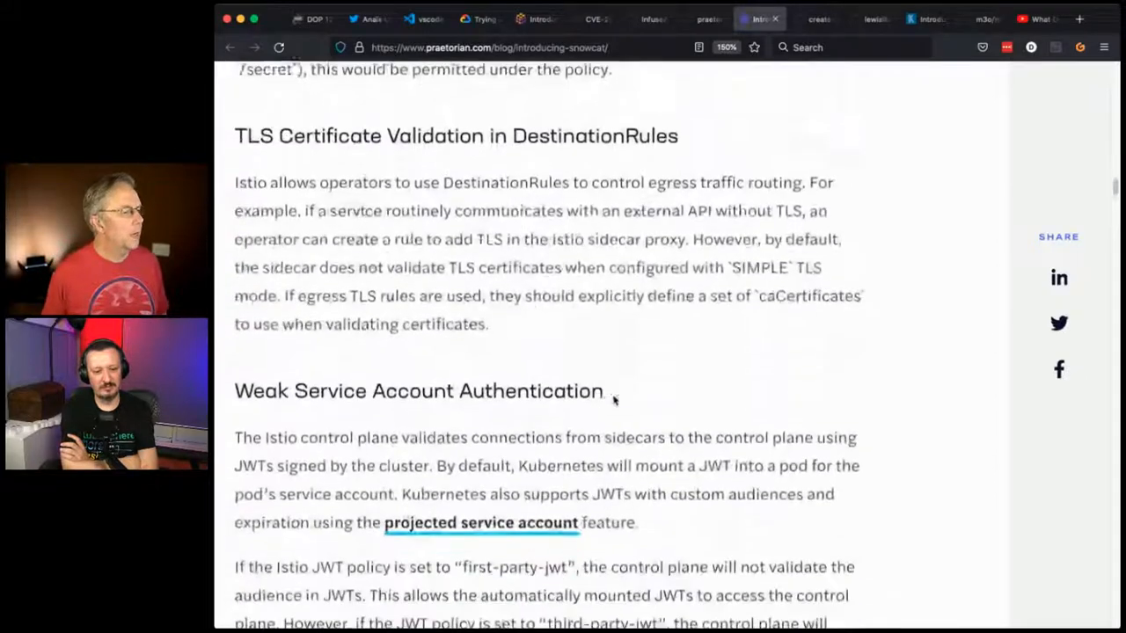
scroll("down", 3)
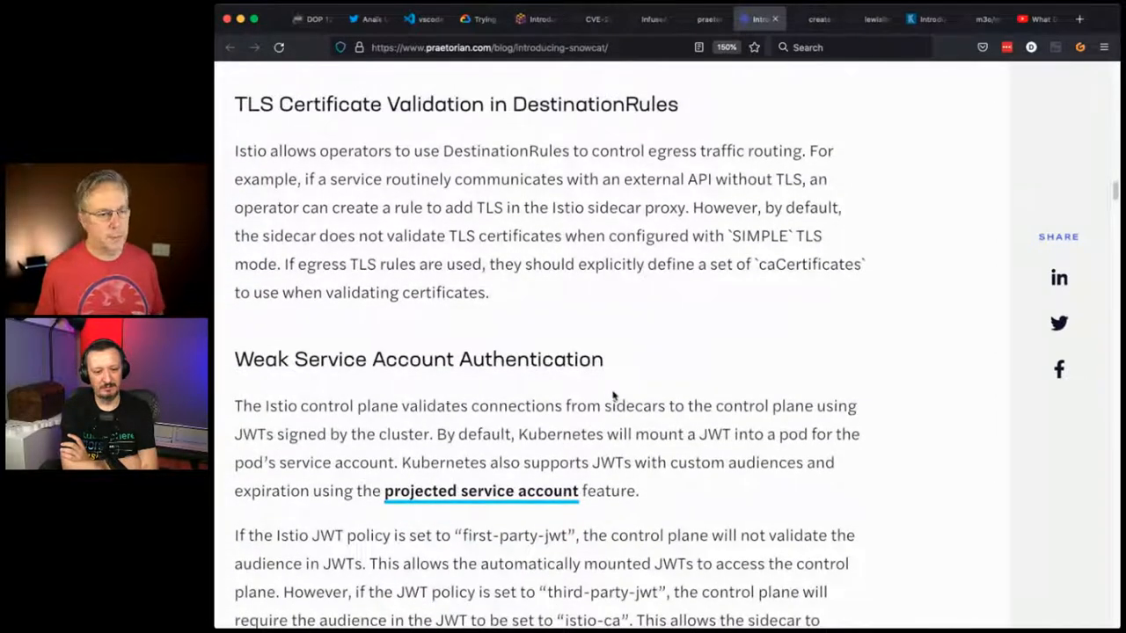
scroll("down", 3)
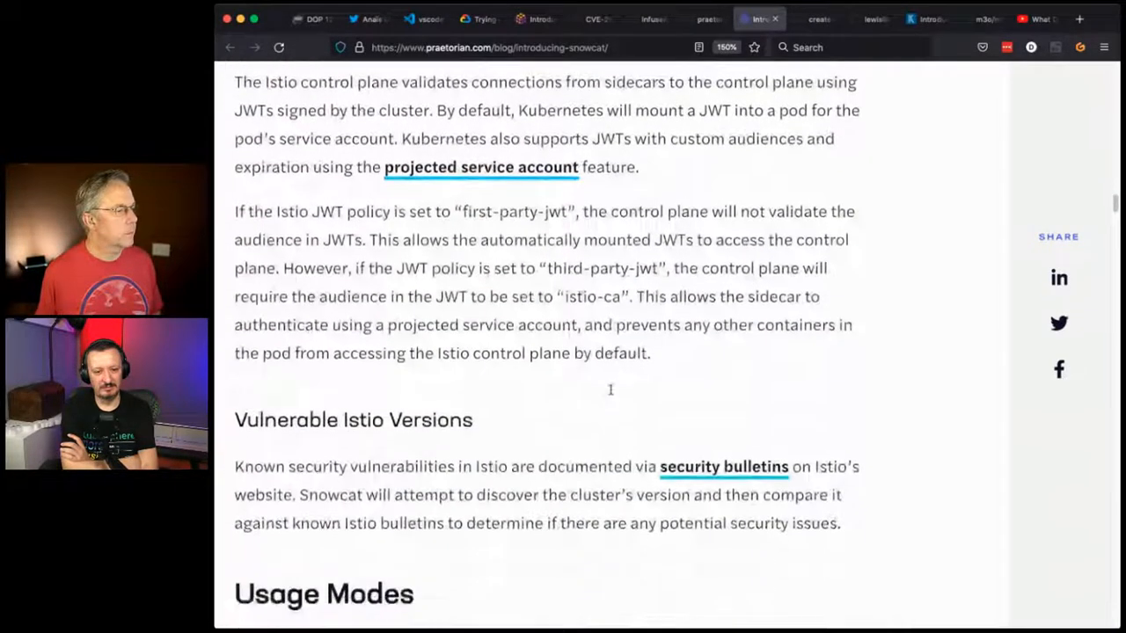
scroll("down", 3)
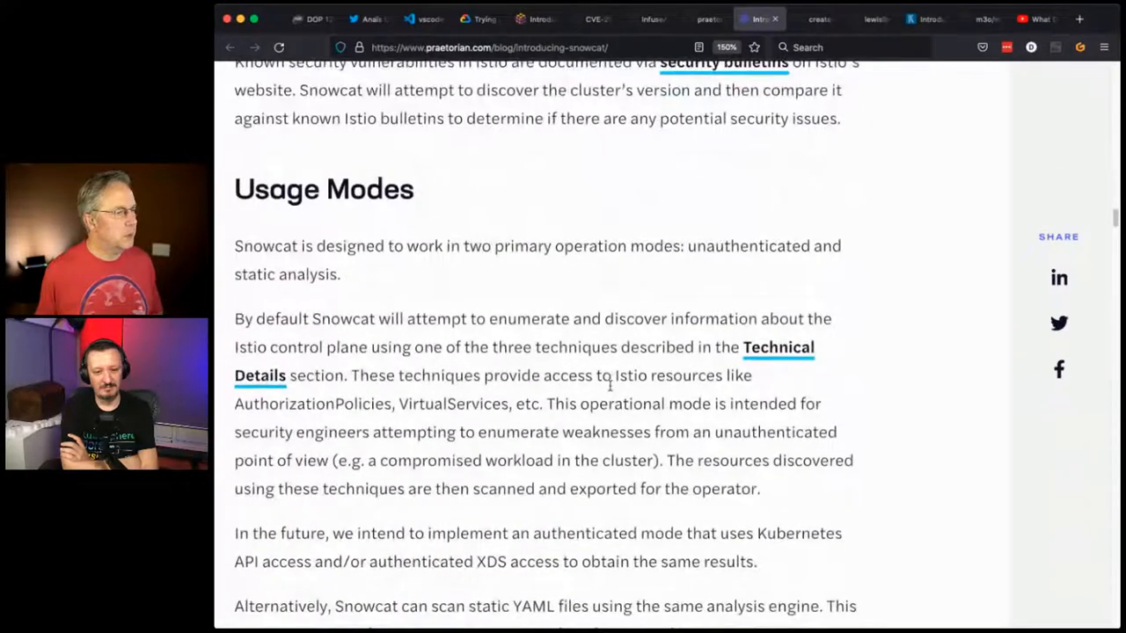
double_click(748, 246)
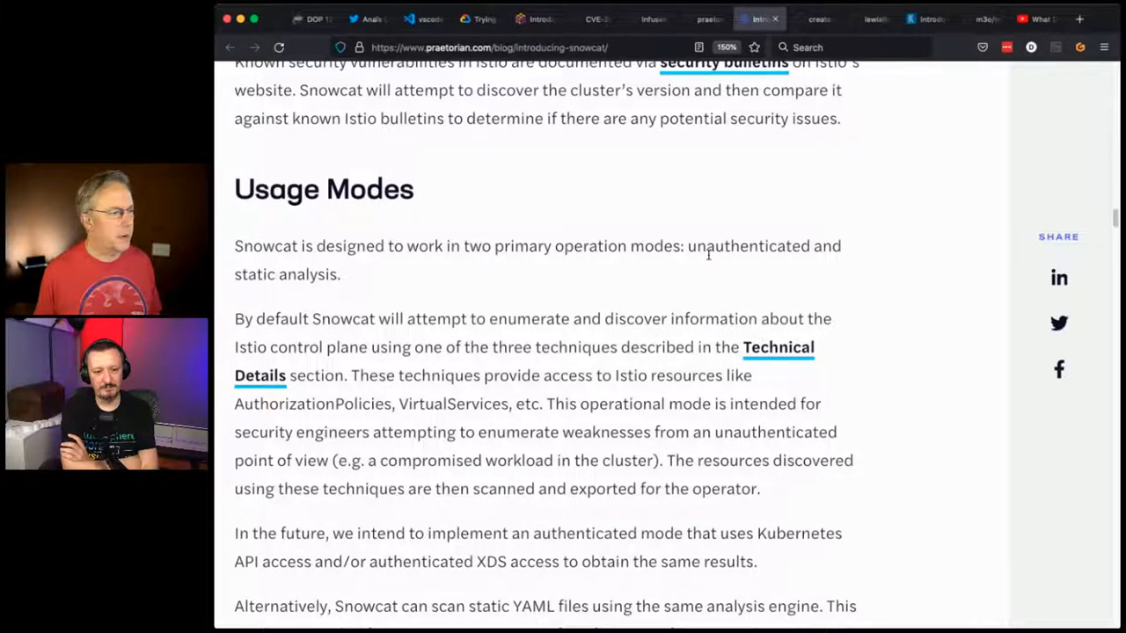
mouse_move(707, 271)
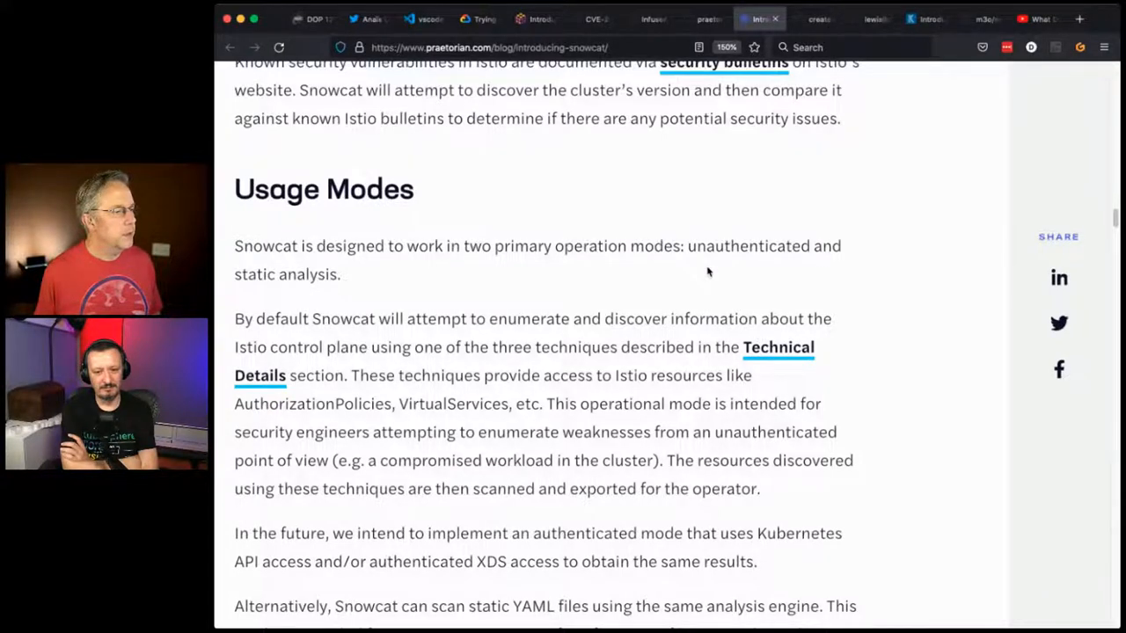
- Read through the Usage Modes section, scrolling back briefly to reread part of it
scroll("down", 3)
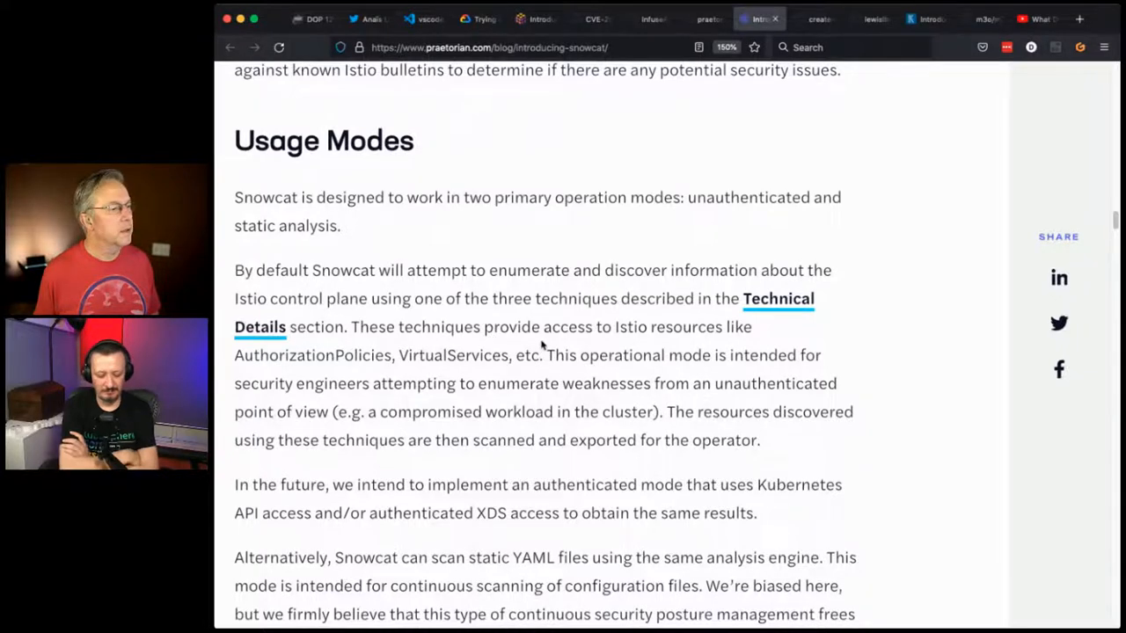
scroll("down", 3)
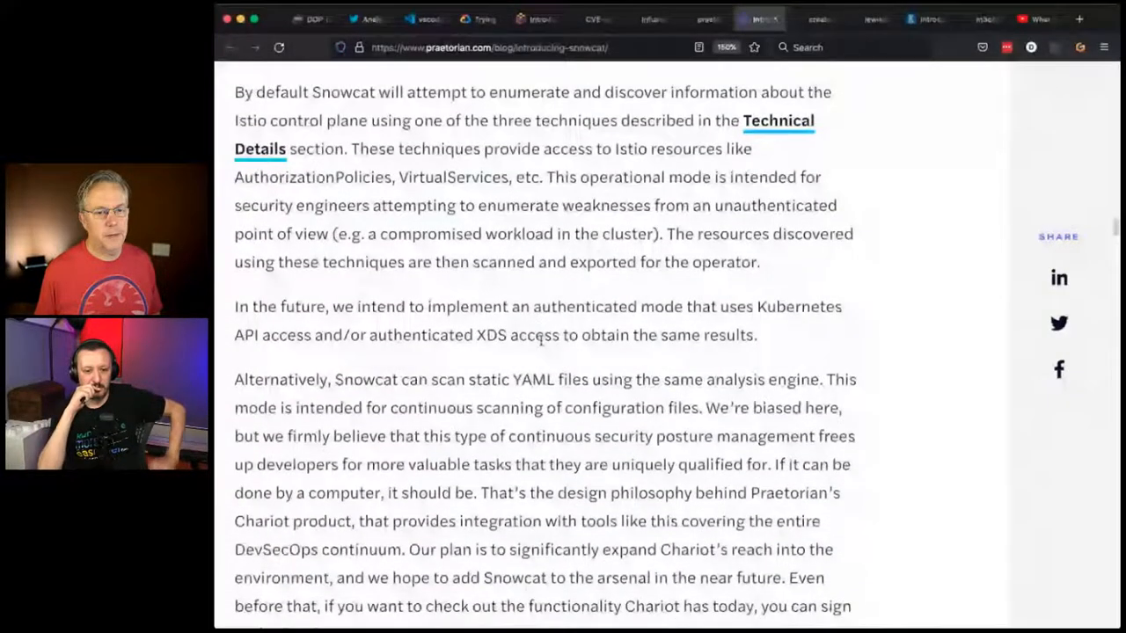
scroll("down", 3)
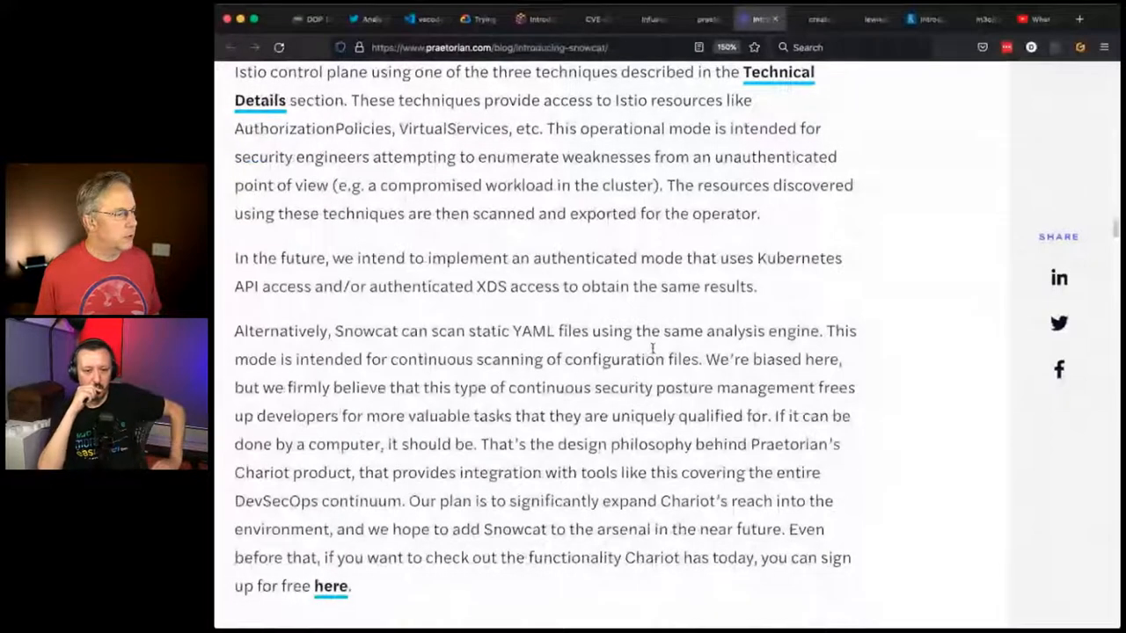
scroll("down", 3)
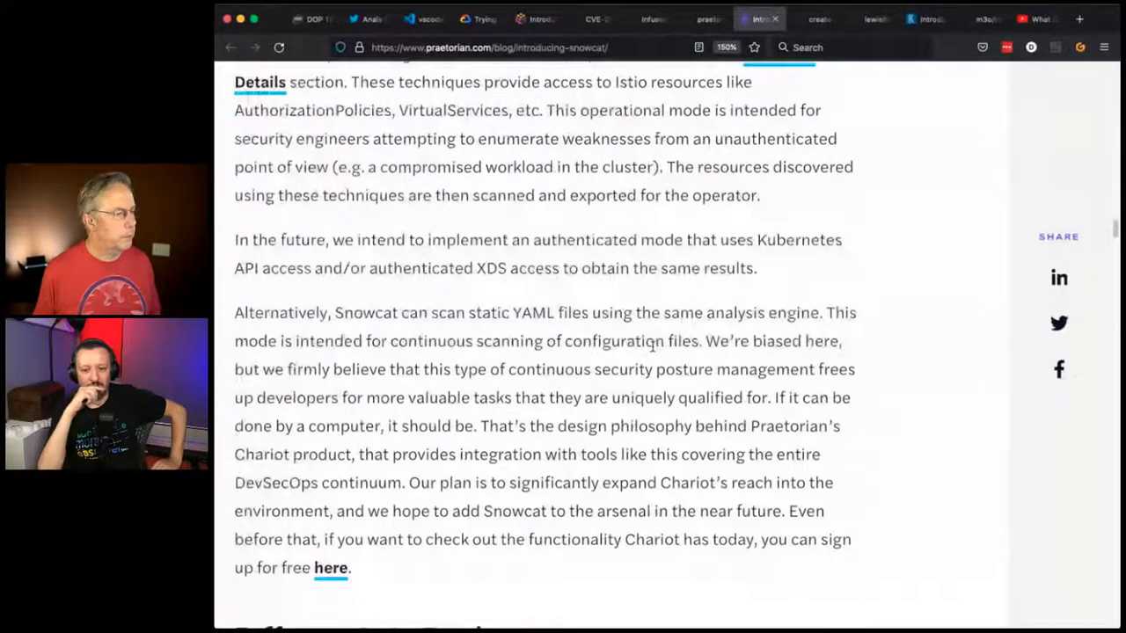
scroll("up", 3)
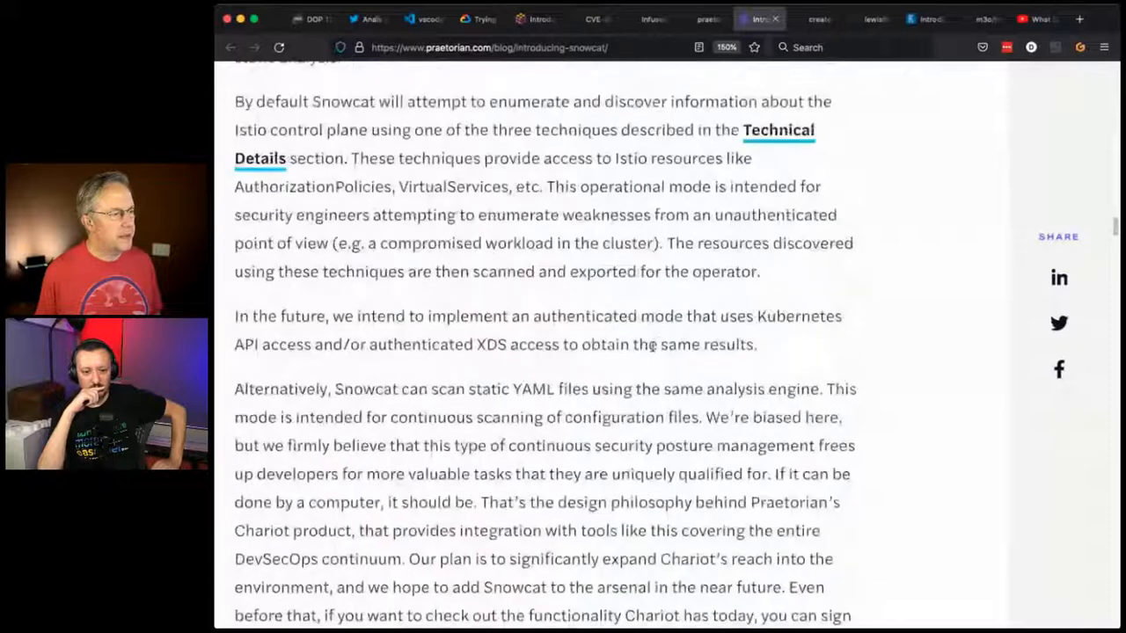
scroll("up", 3)
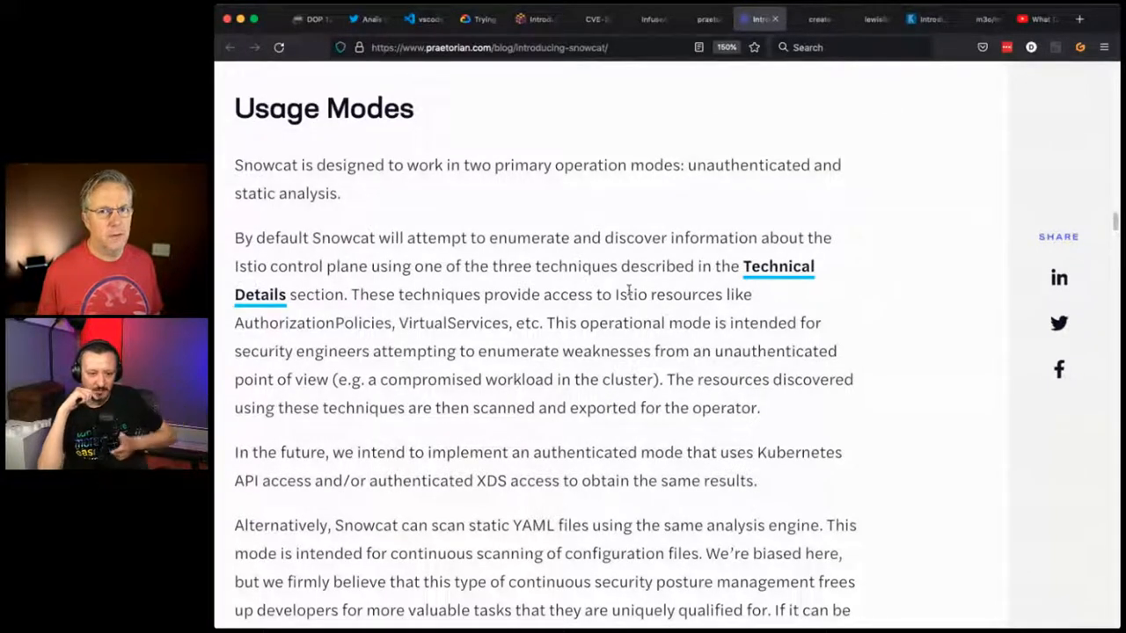
- Continue down through Different Istio Deployments to the Alternatives heading
scroll("down", 3)
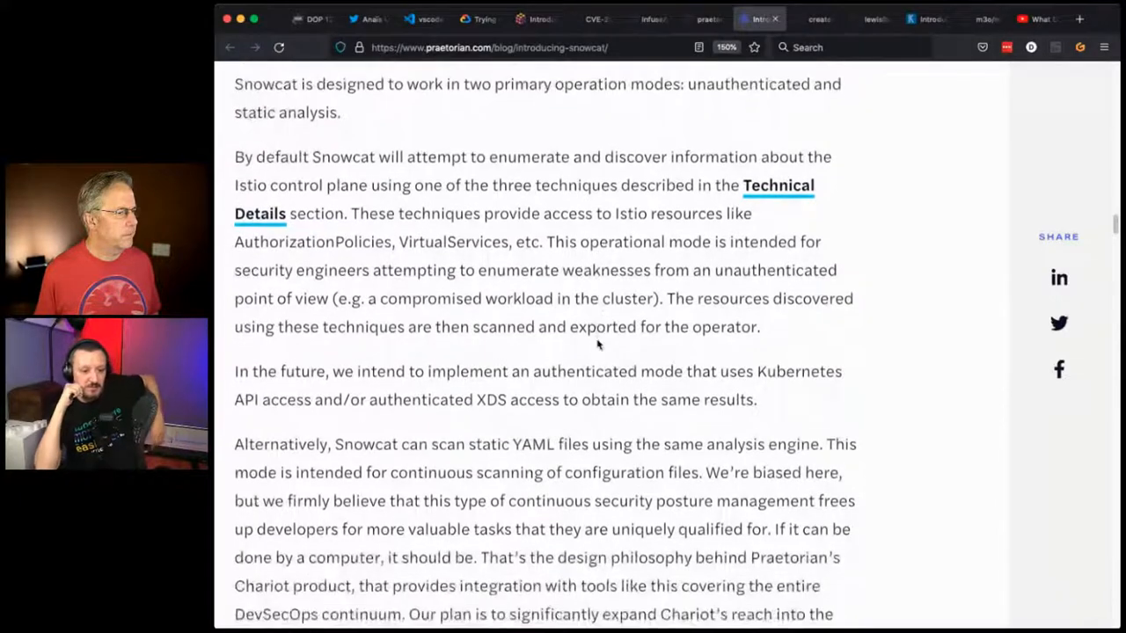
scroll("down", 3)
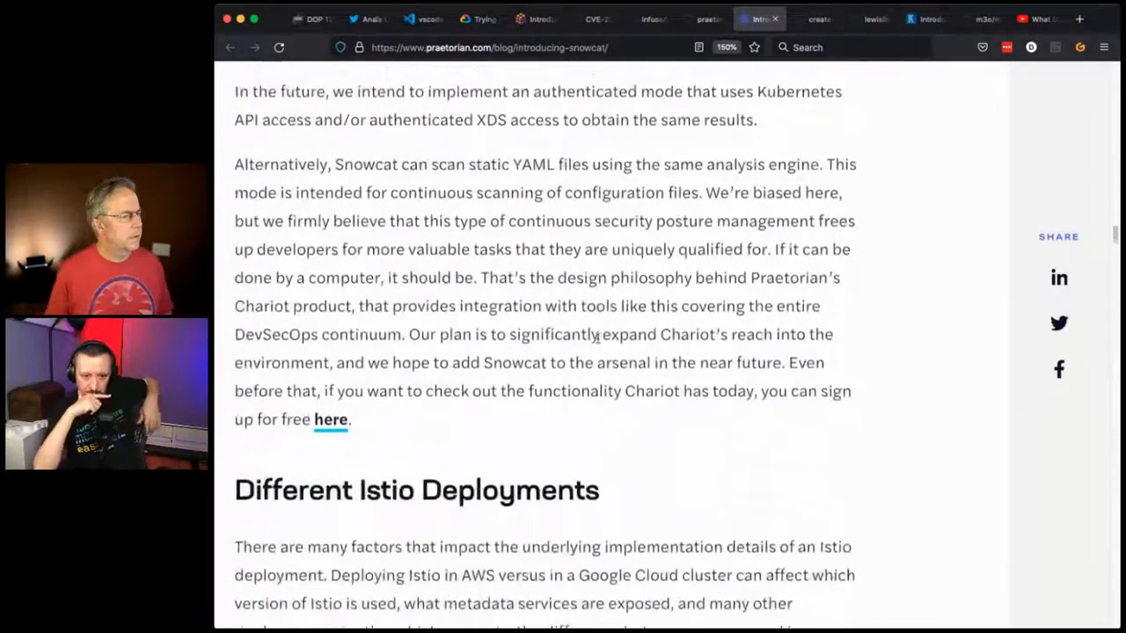
scroll("down", 3)
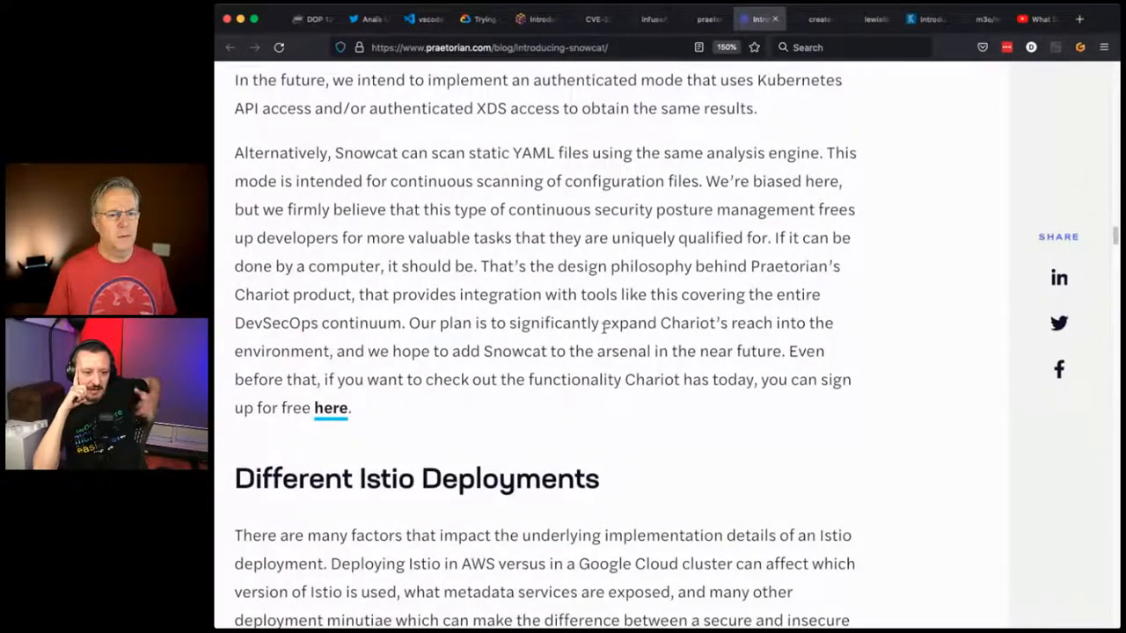
scroll("down", 3)
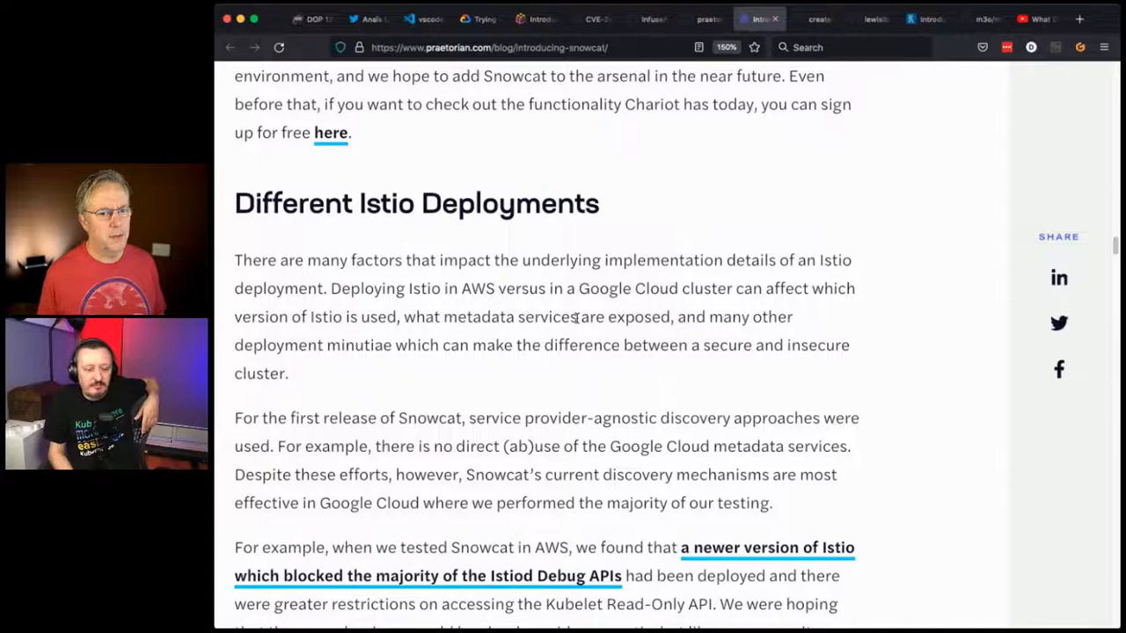
scroll("down", 3)
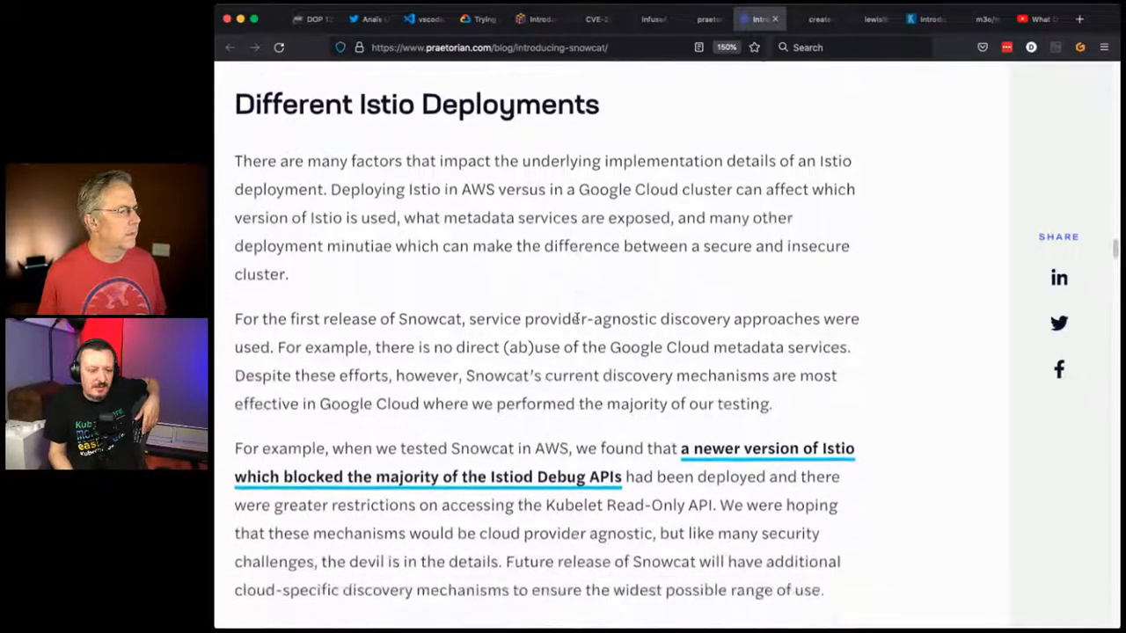
scroll("down", 3)
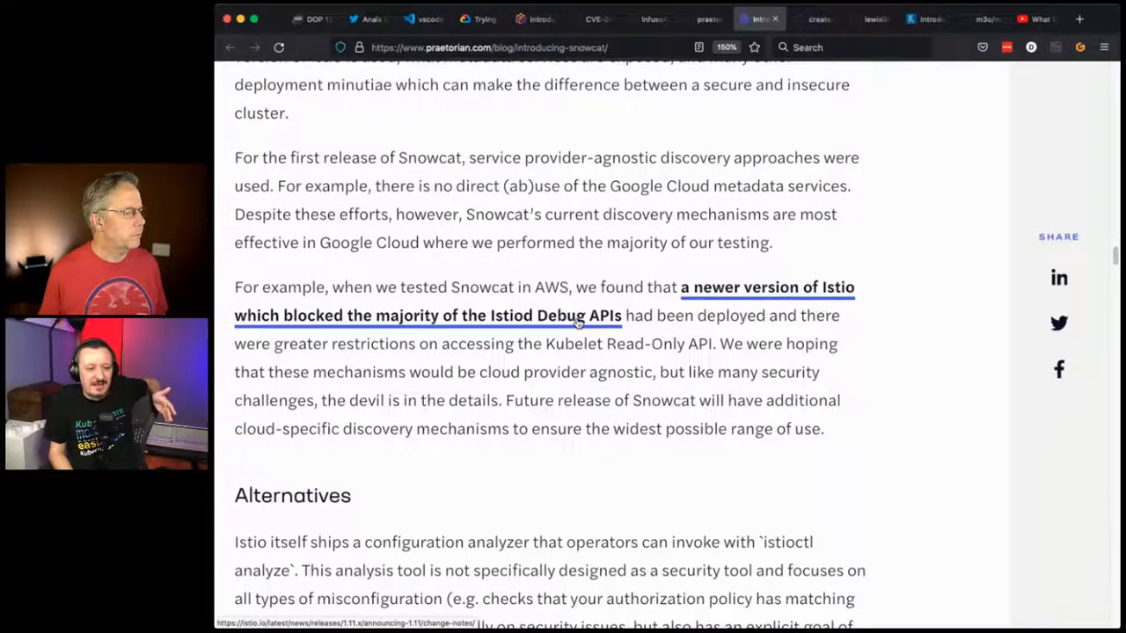
- Skim Alternatives and Technical Details, ending back at the Snowcat post's title and authors
scroll("down", 3)
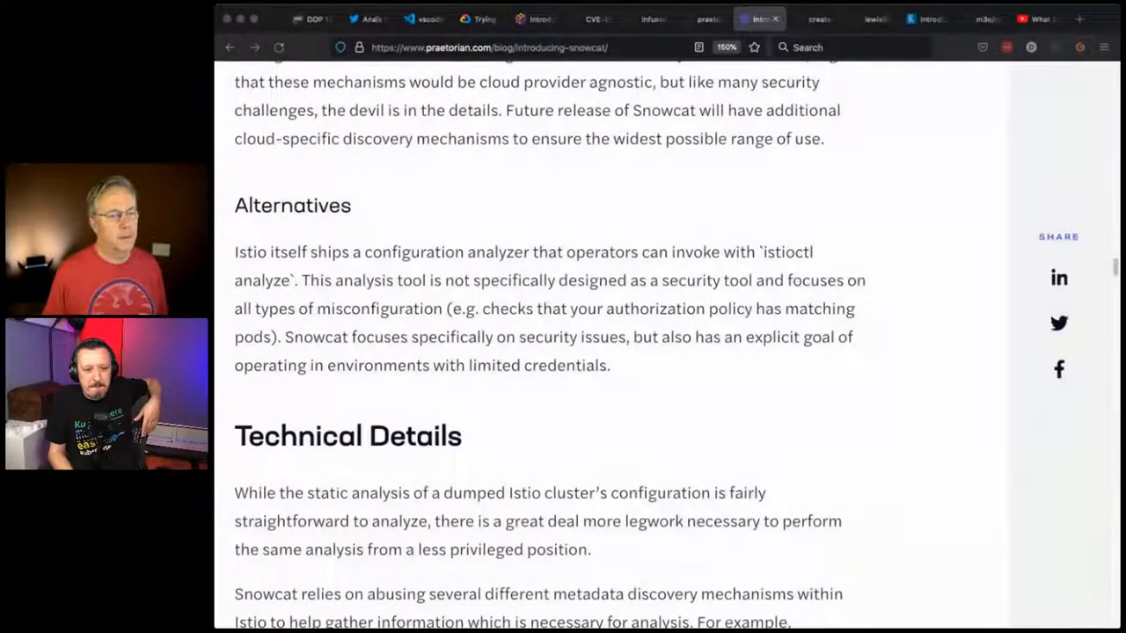
scroll("down", 3)
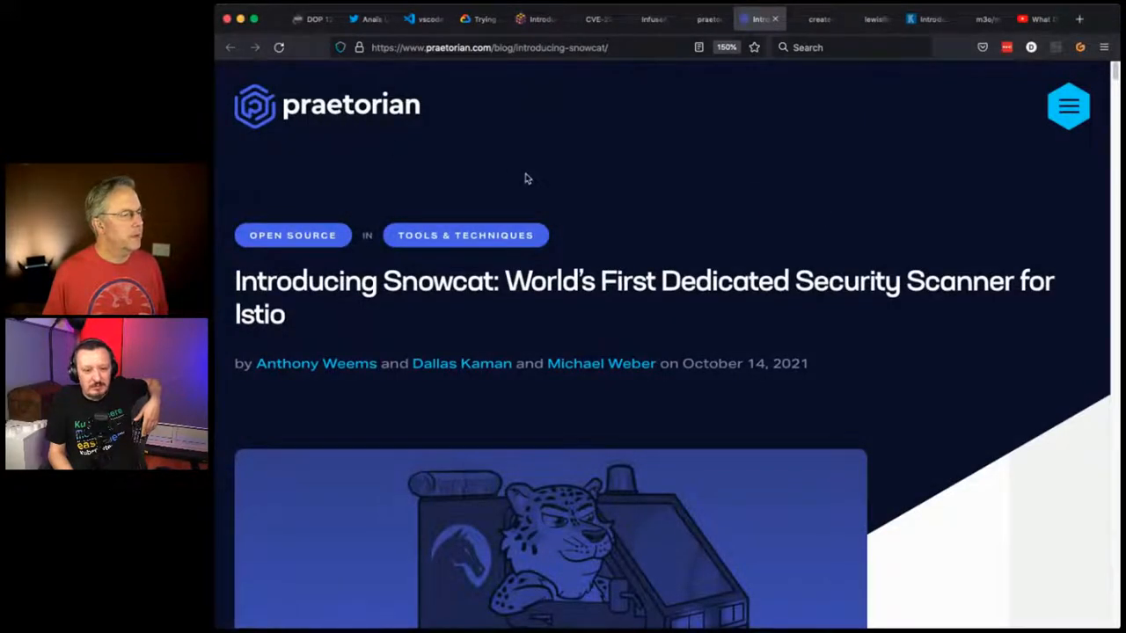
mouse_move(816, 218)
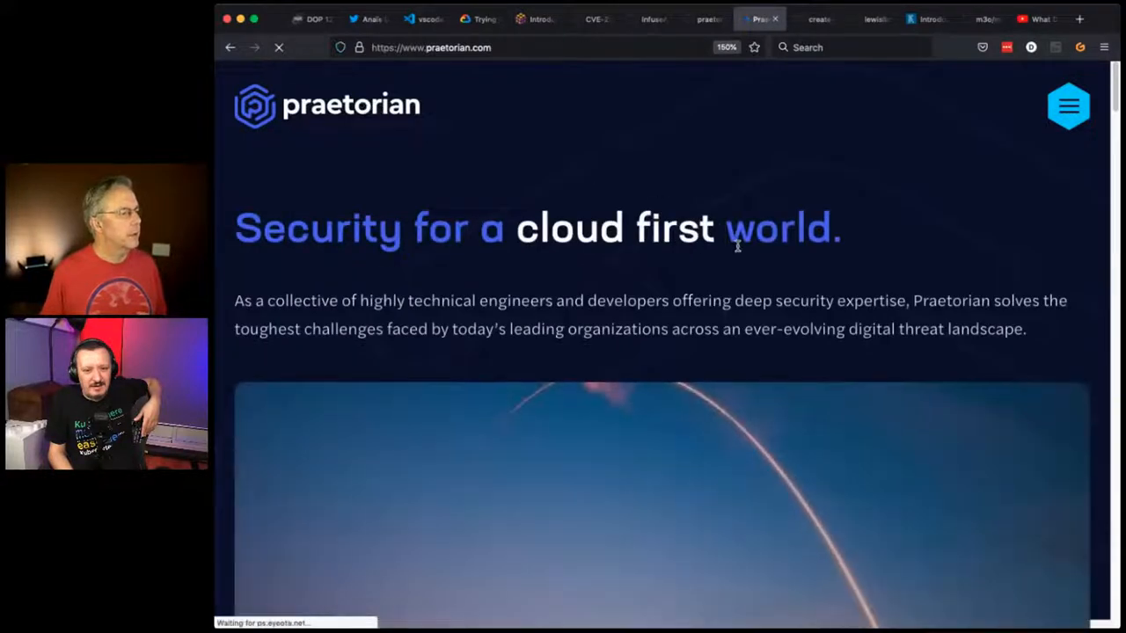
- Scroll through Praetorian's homepage past Chariot into the customer success stories
scroll("down", 3)
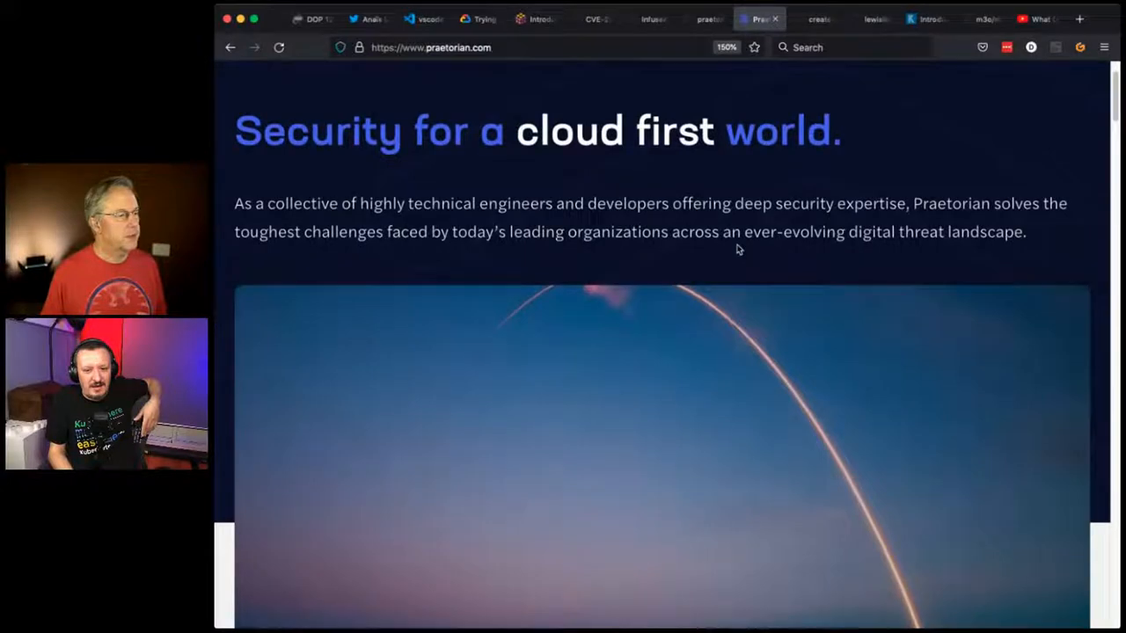
scroll("down", 3)
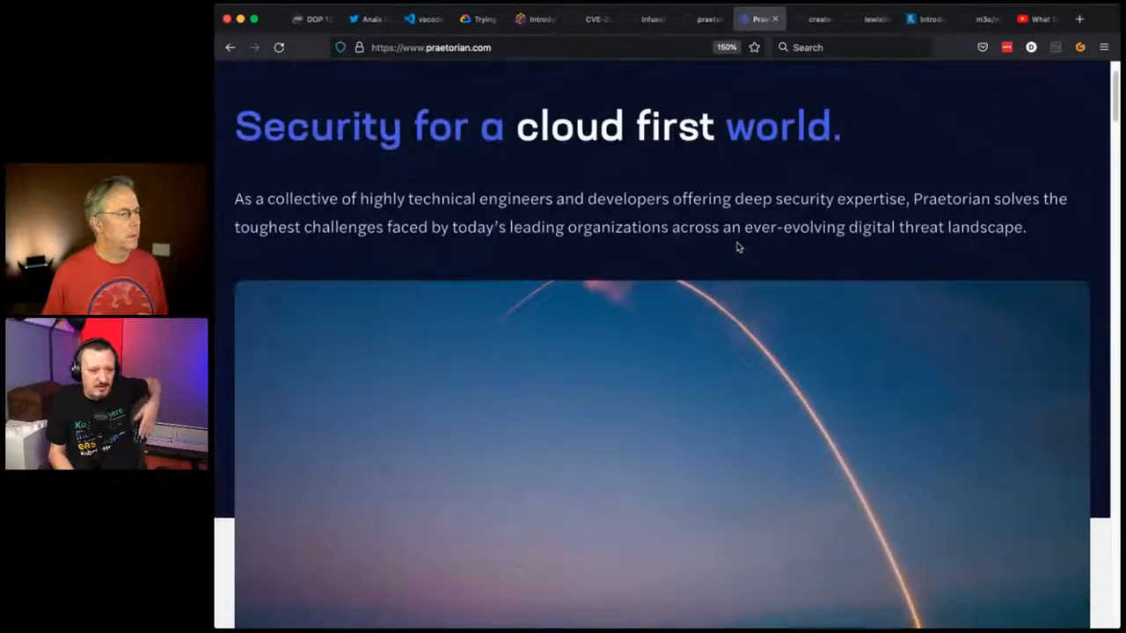
scroll("down", 3)
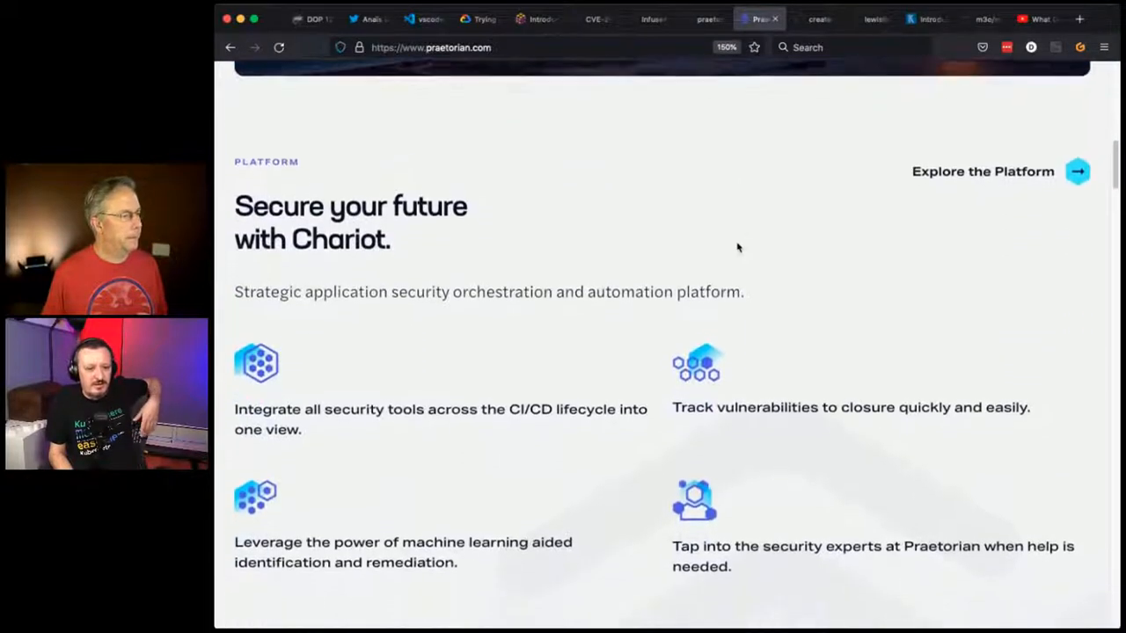
scroll("down", 3)
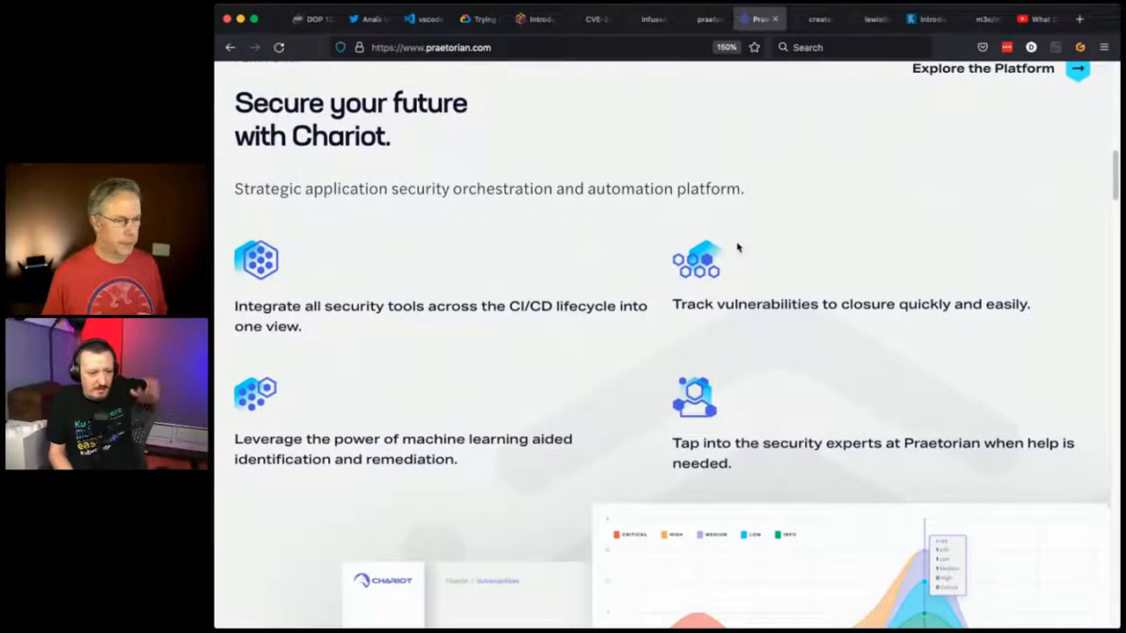
scroll("down", 3)
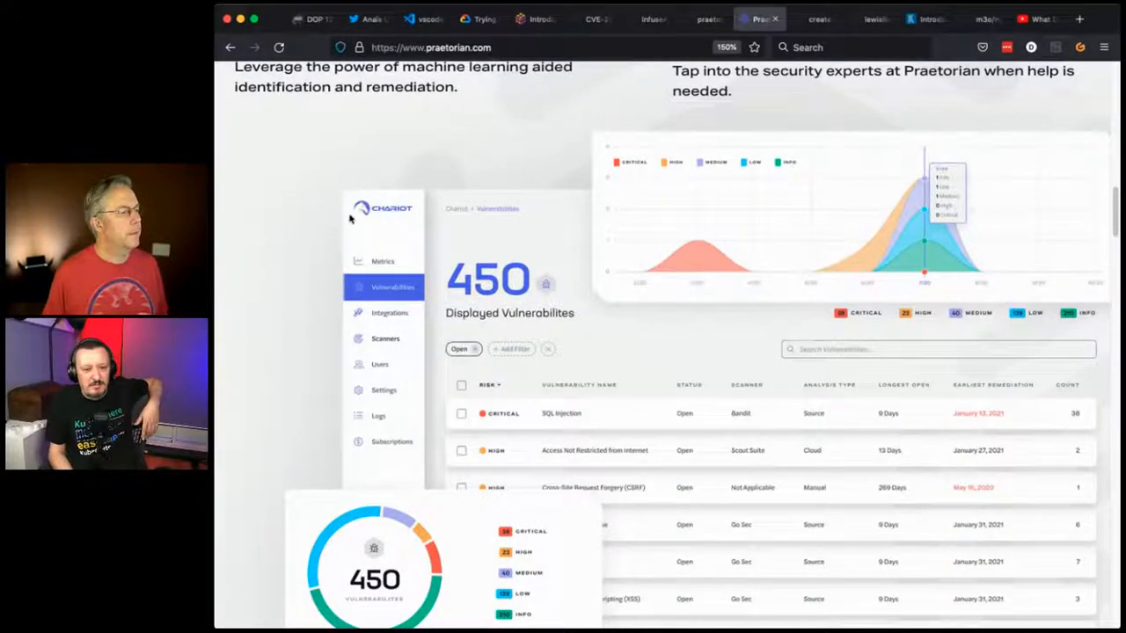
mouse_move(444, 218)
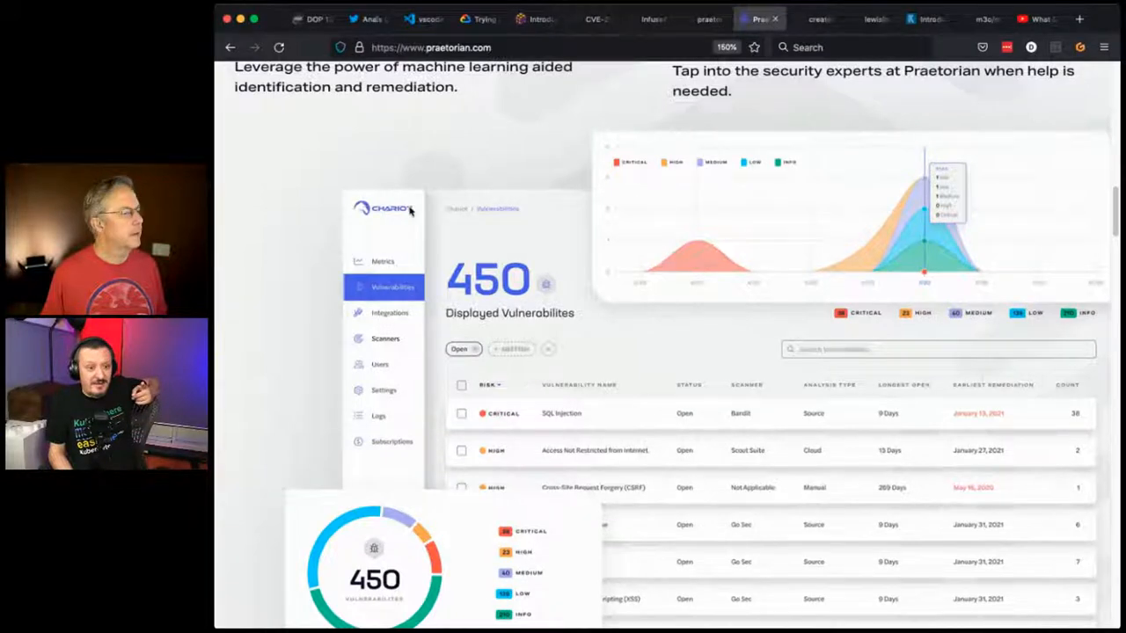
- Finish the customer stories and return to the cloud-first security headline at the top
scroll("down", 3)
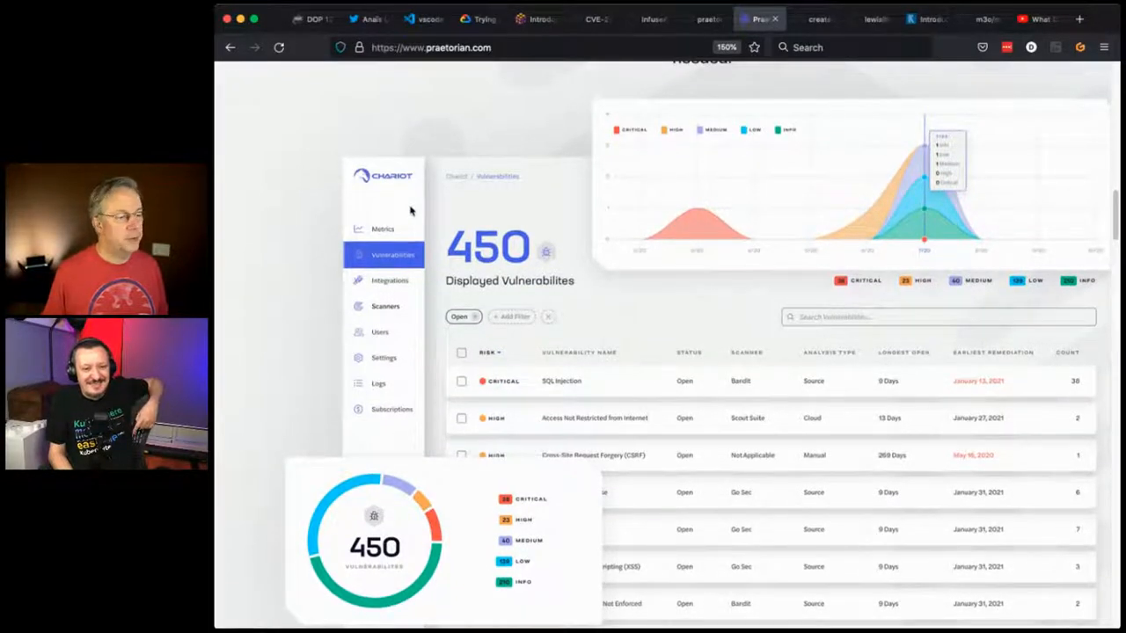
scroll("down", 3)
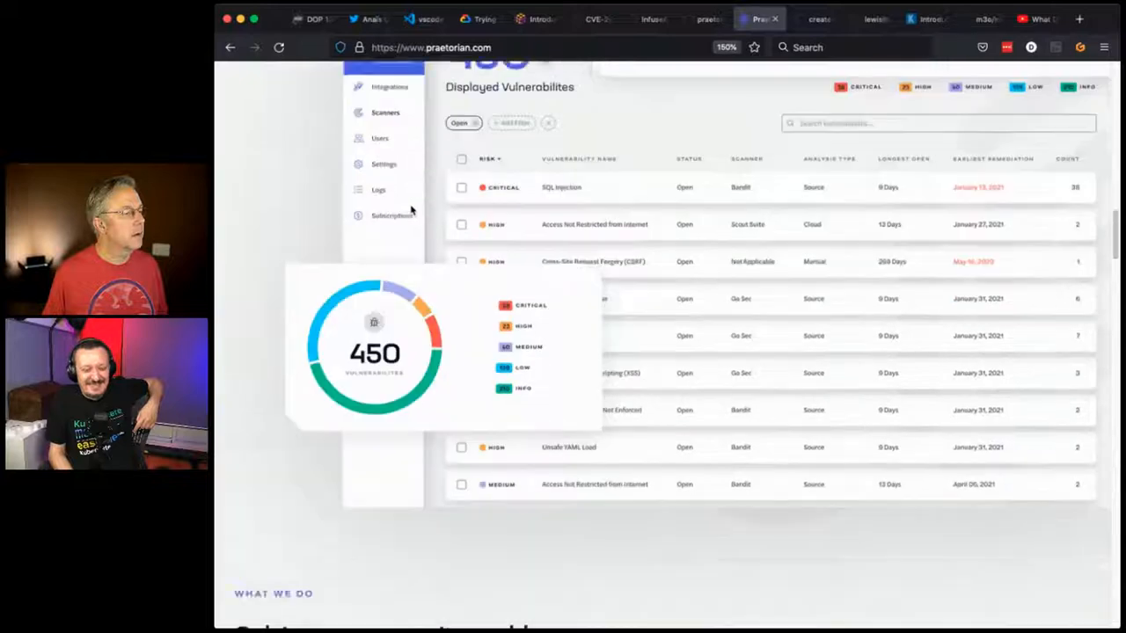
scroll("down", 3)
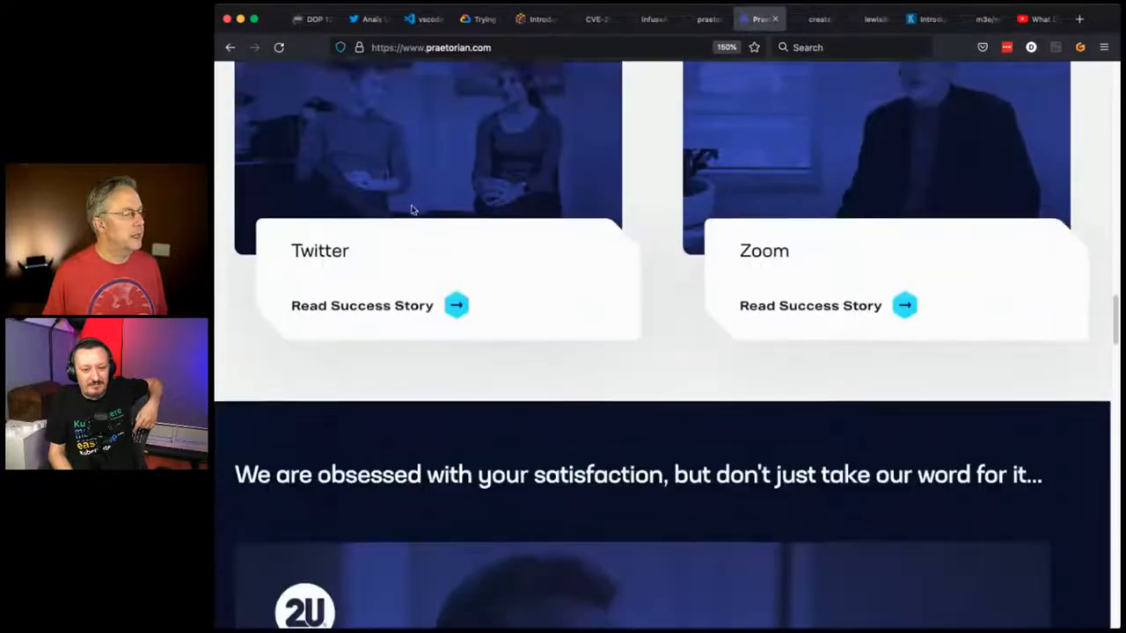
scroll("down", 3)
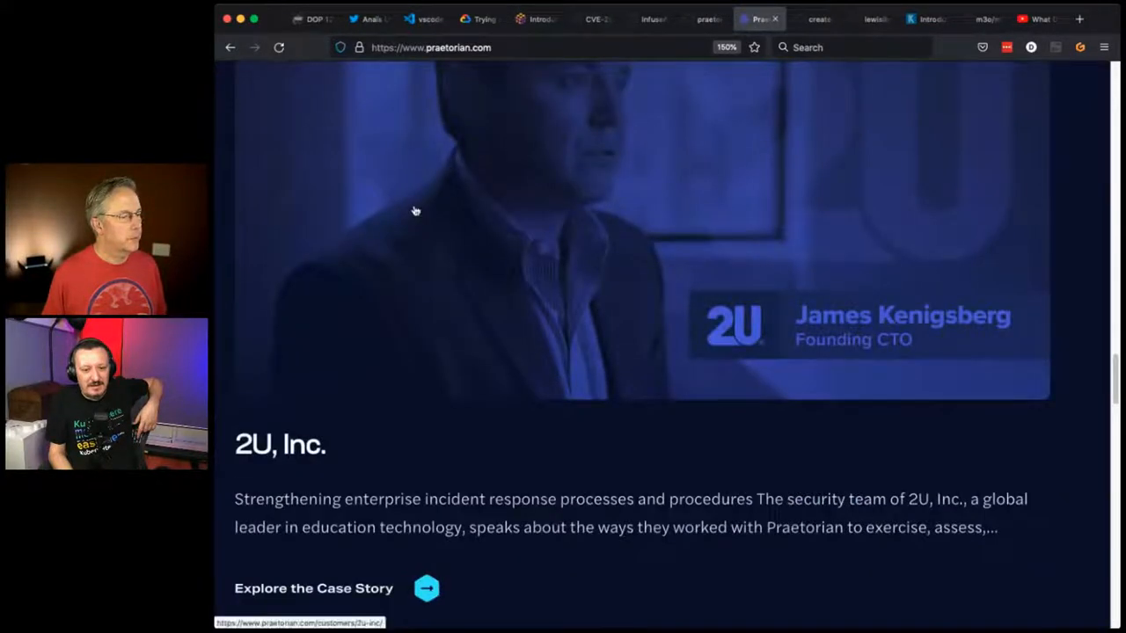
scroll("up", 3)
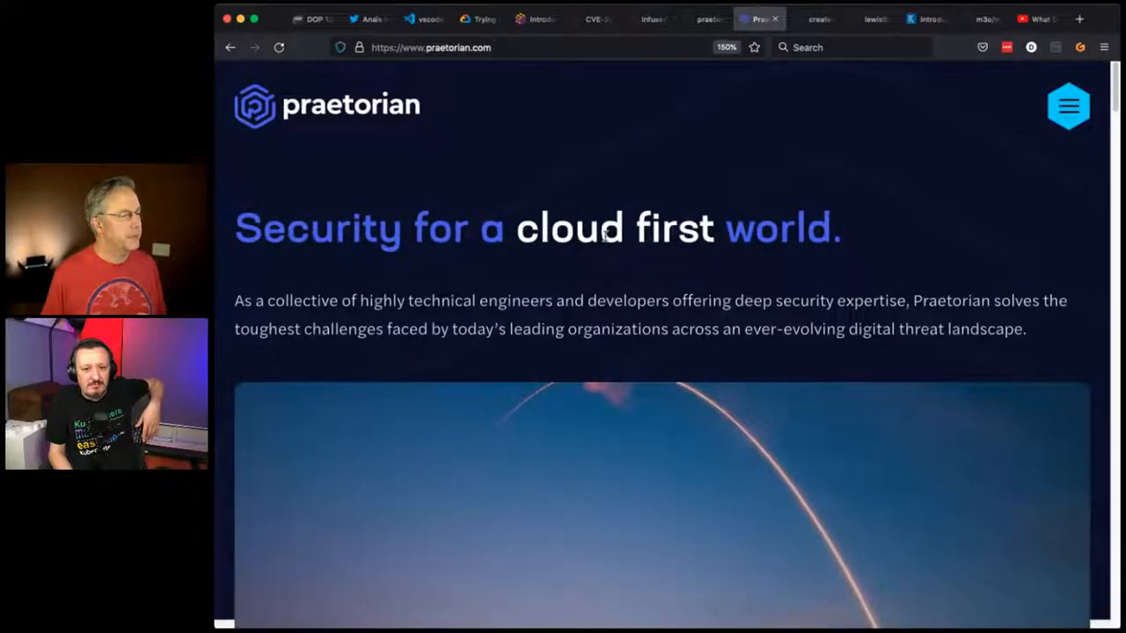
- View Praetorian's Products menu with Chariot, then return to the Snowcat GitHub README
scroll("down", 3)
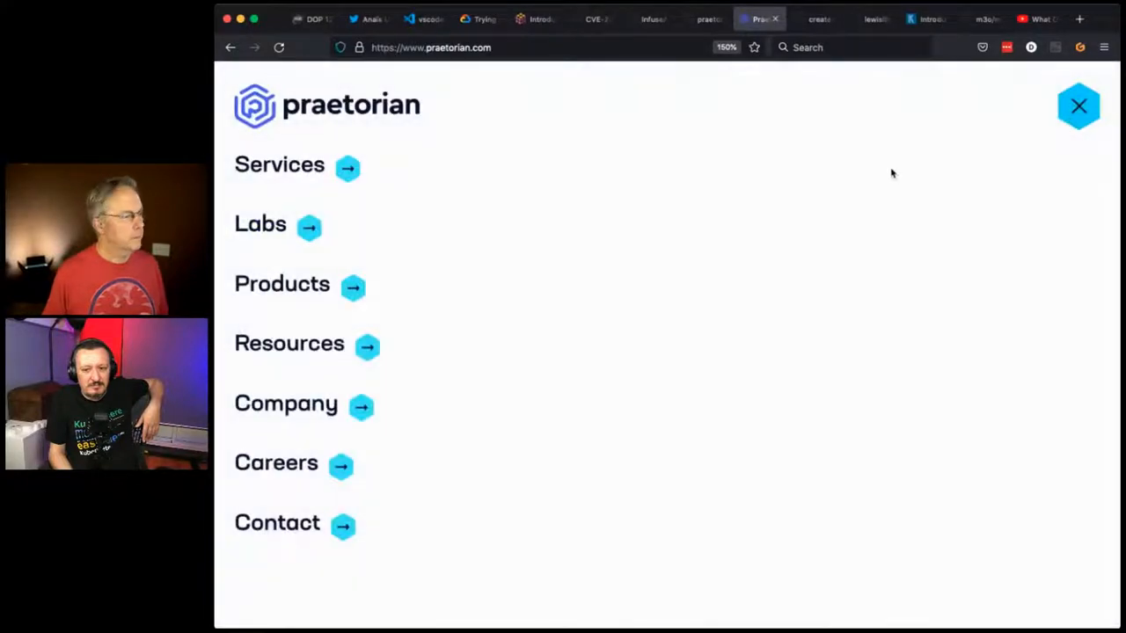
left_click(281, 283)
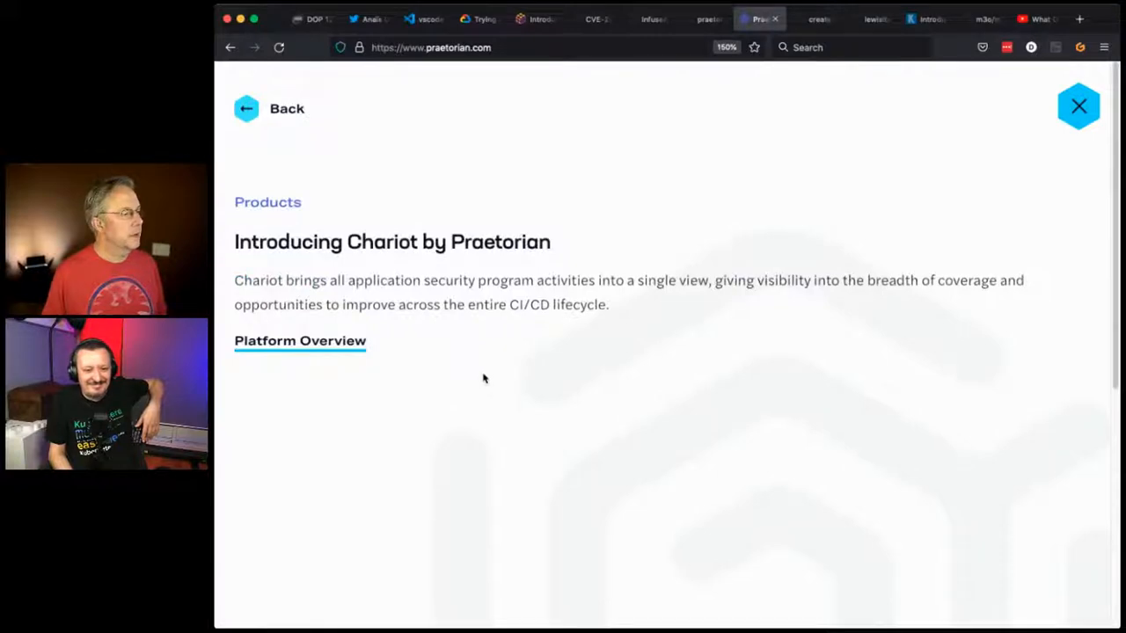
mouse_move(249, 127)
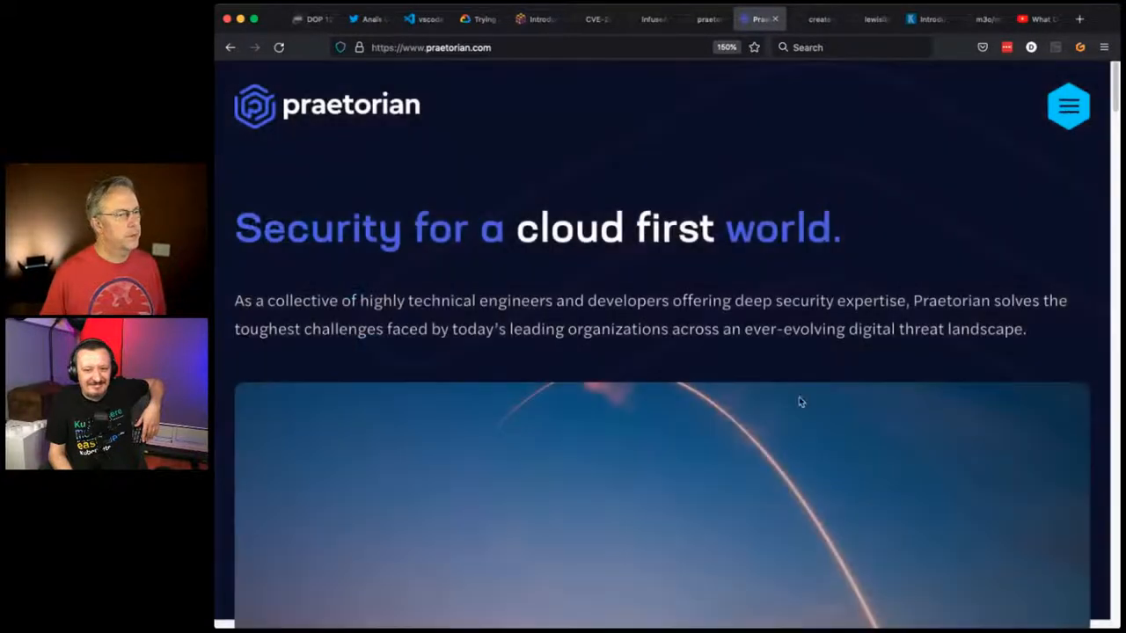
scroll("down", 3)
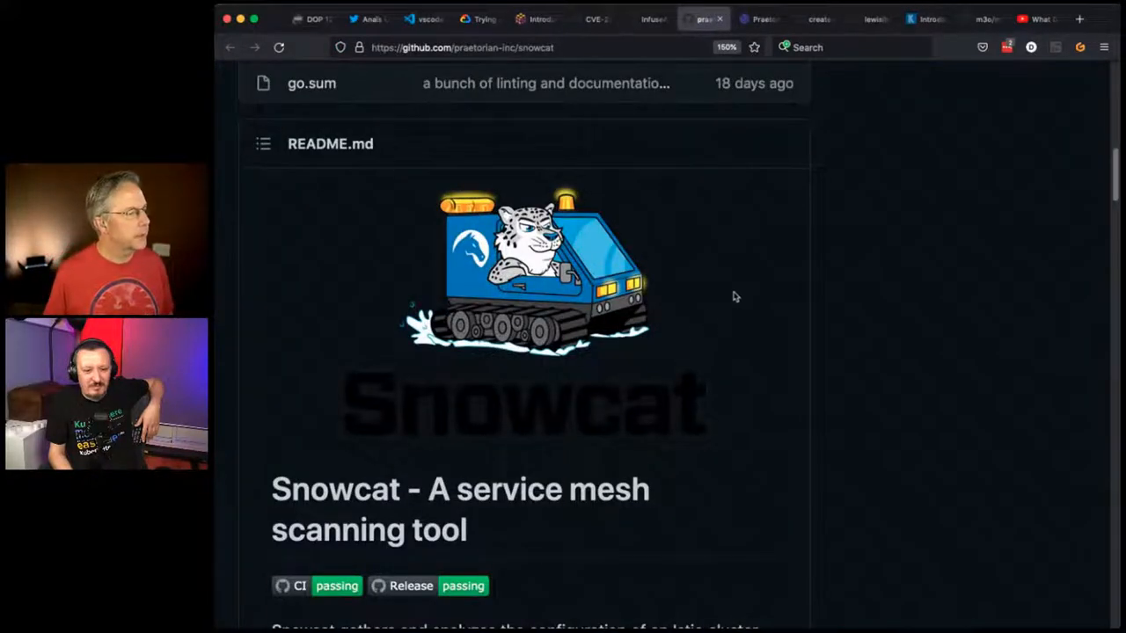
left_click(813, 18)
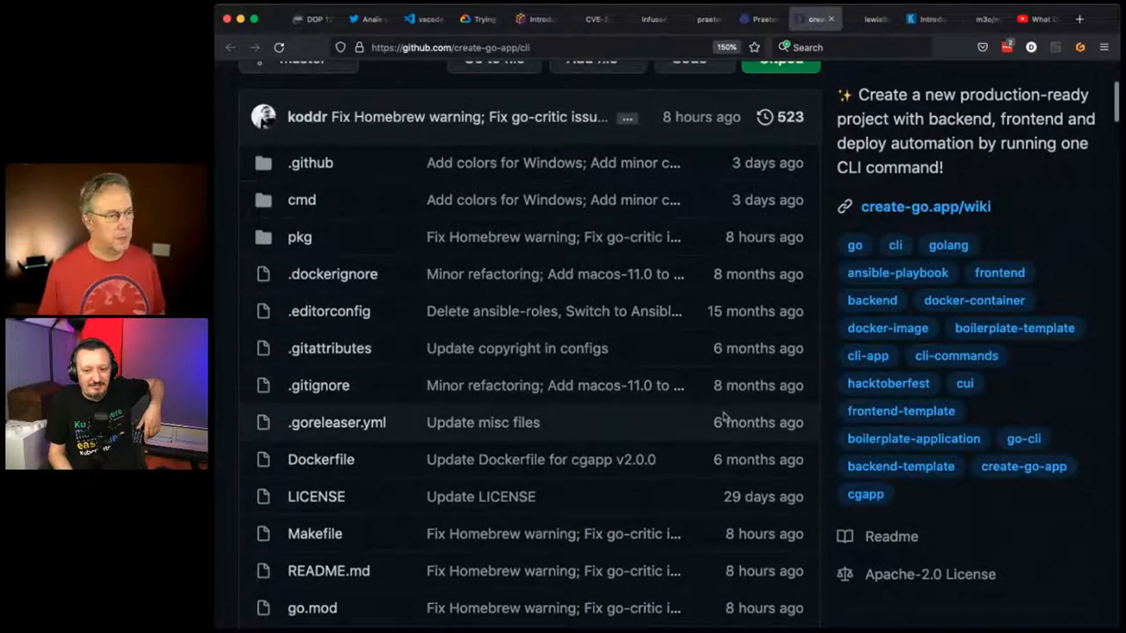
- Scroll into the create-go-app README intro and highlight the words 'Ansible, Docker'
scroll("down", 3)
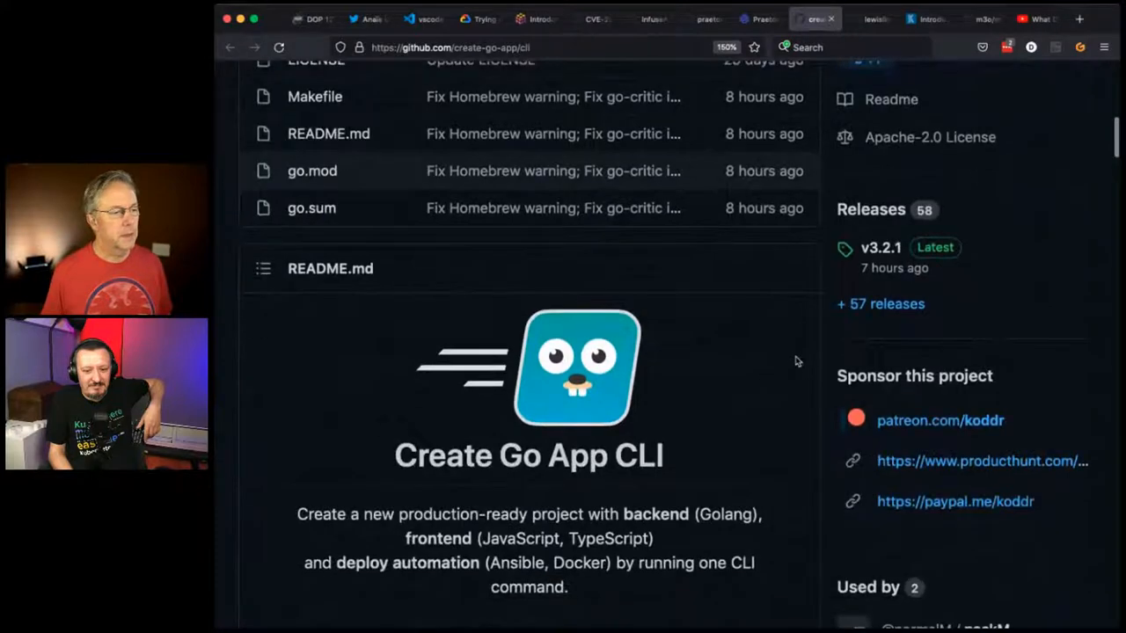
scroll("down", 3)
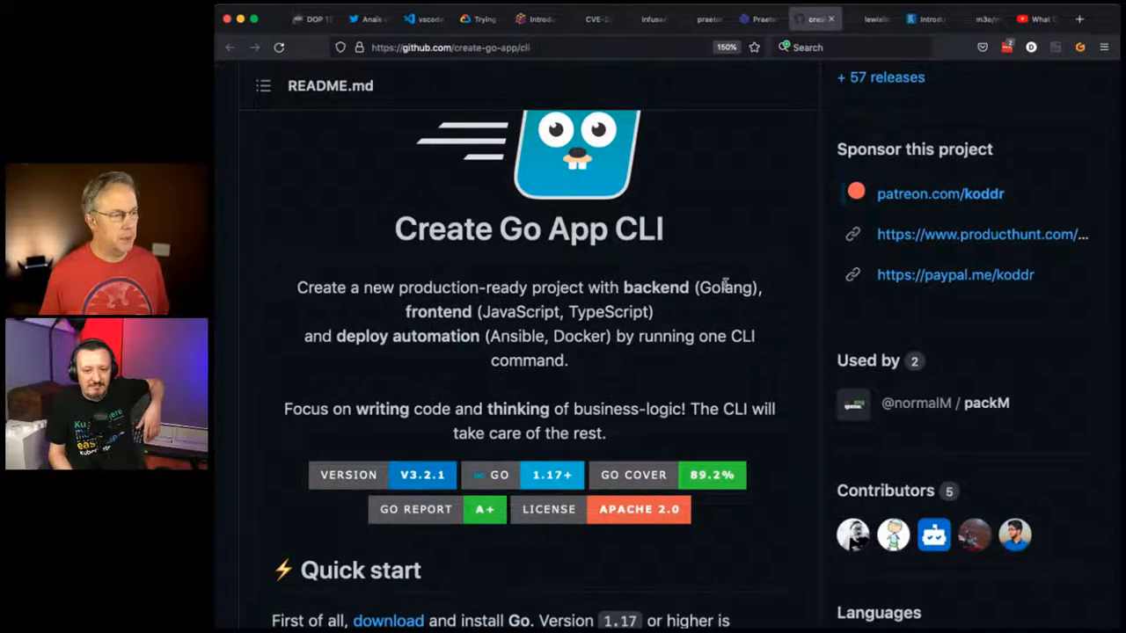
mouse_move(584, 327)
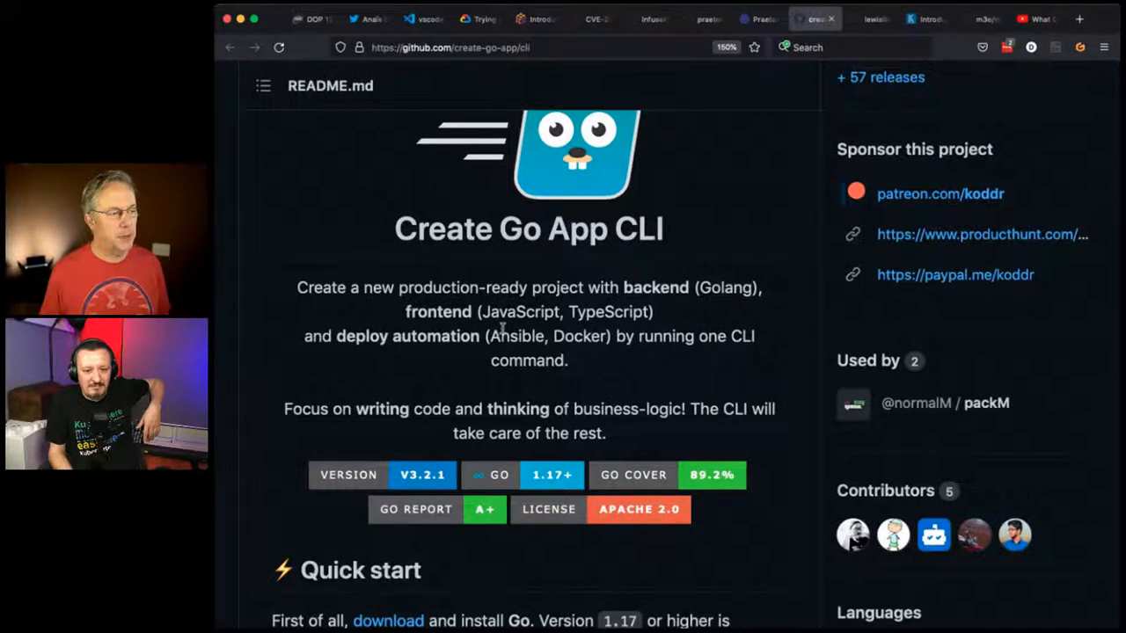
double_click(507, 336)
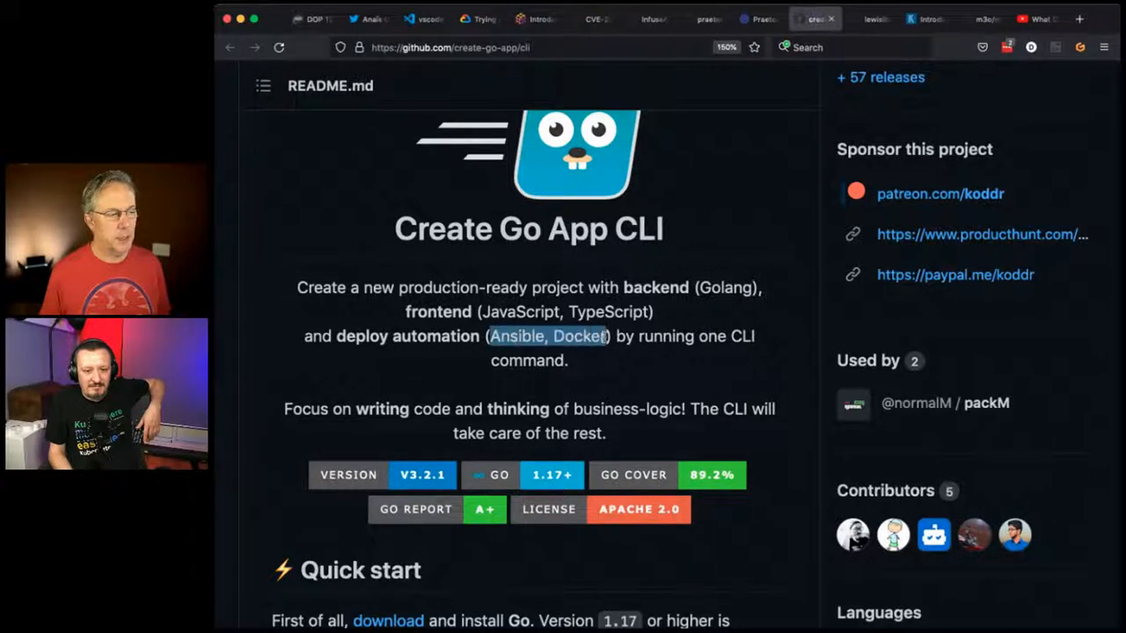
mouse_move(579, 368)
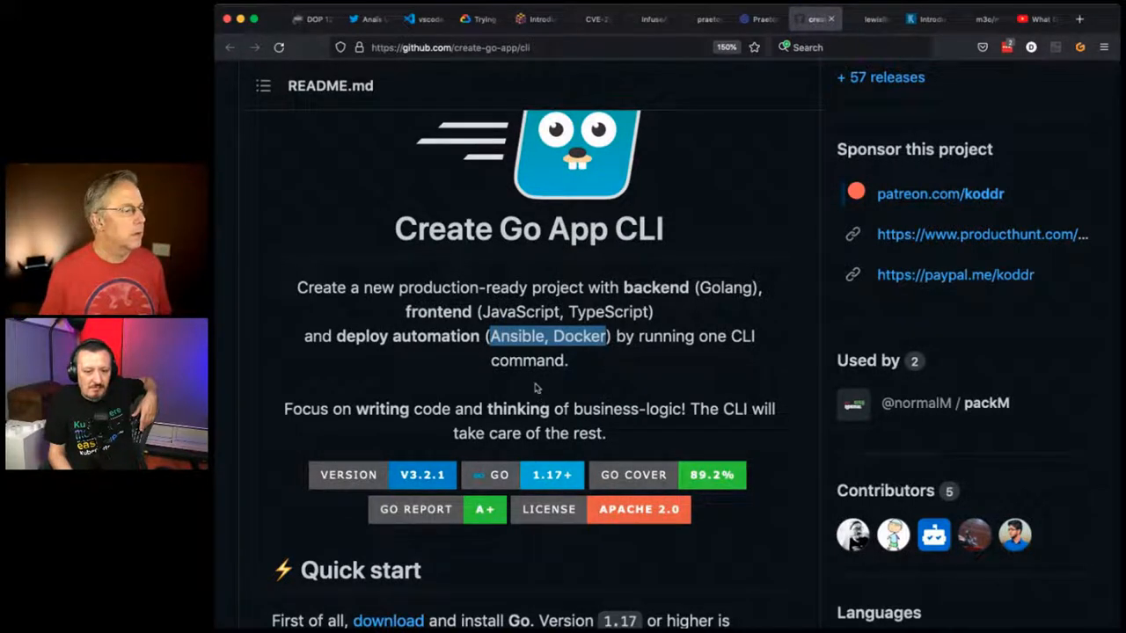
- Read the Create Go App README's quick start and create command options
scroll("down", 3)
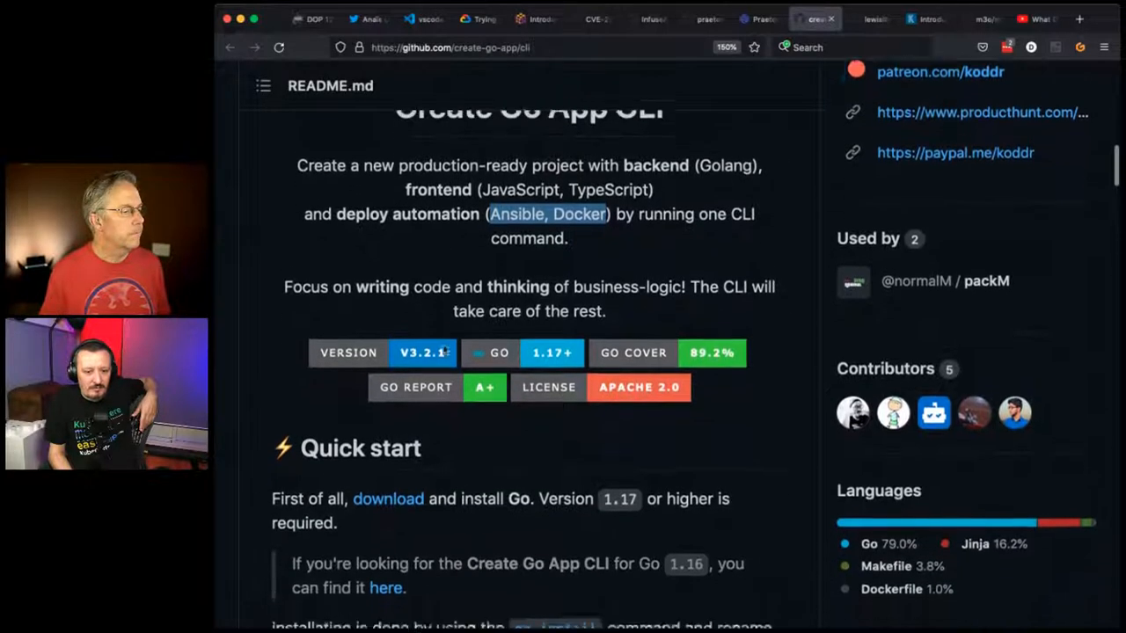
scroll("down", 3)
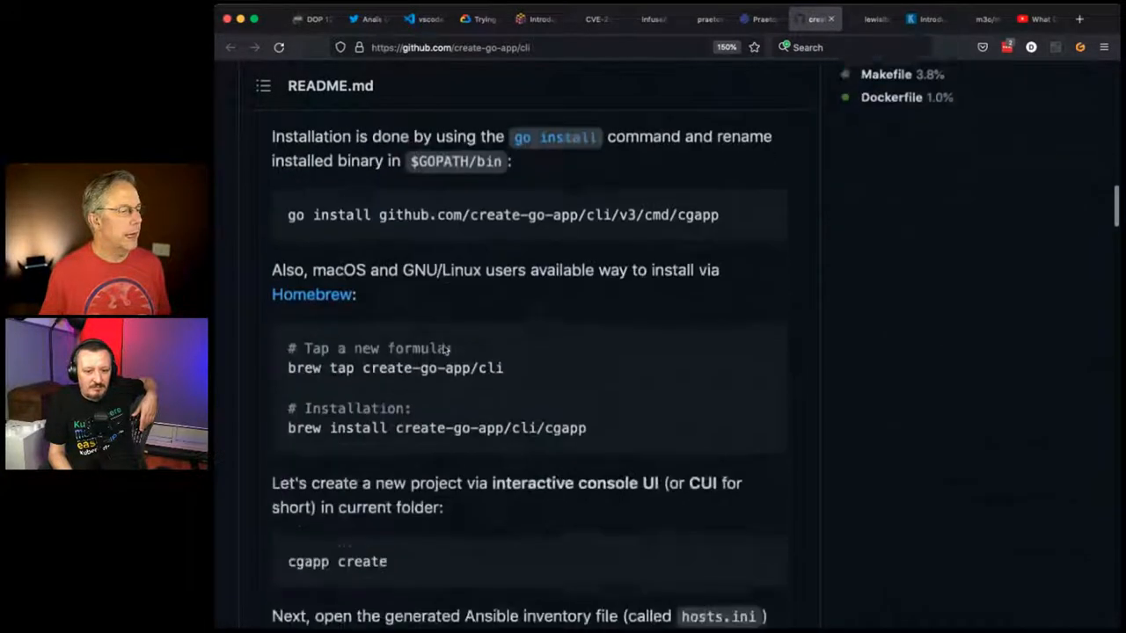
scroll("down", 3)
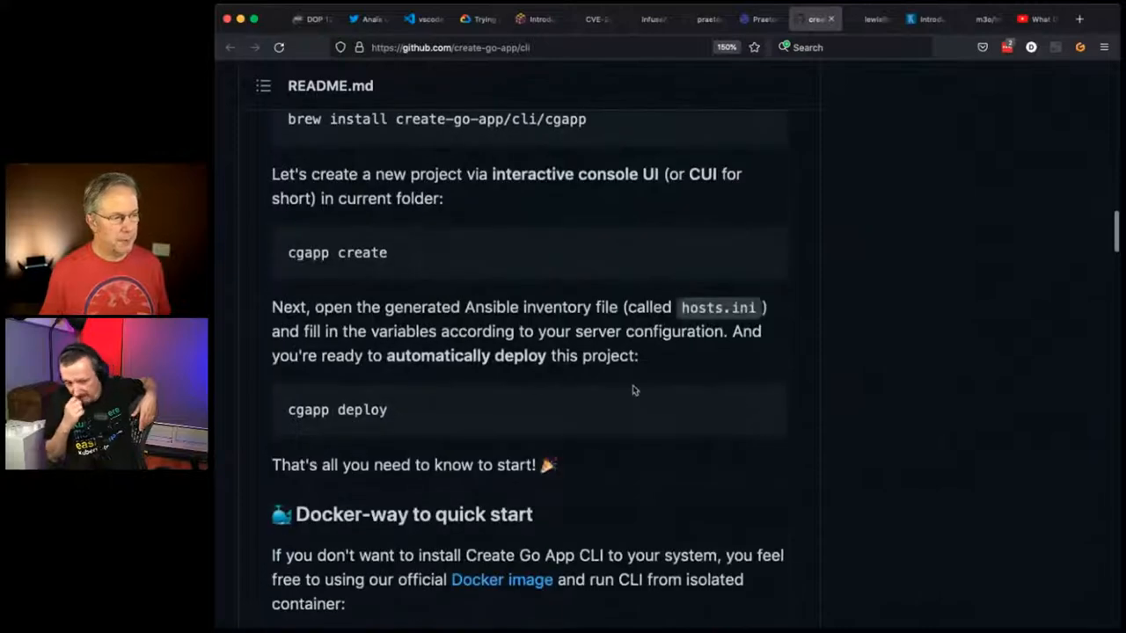
scroll("down", 3)
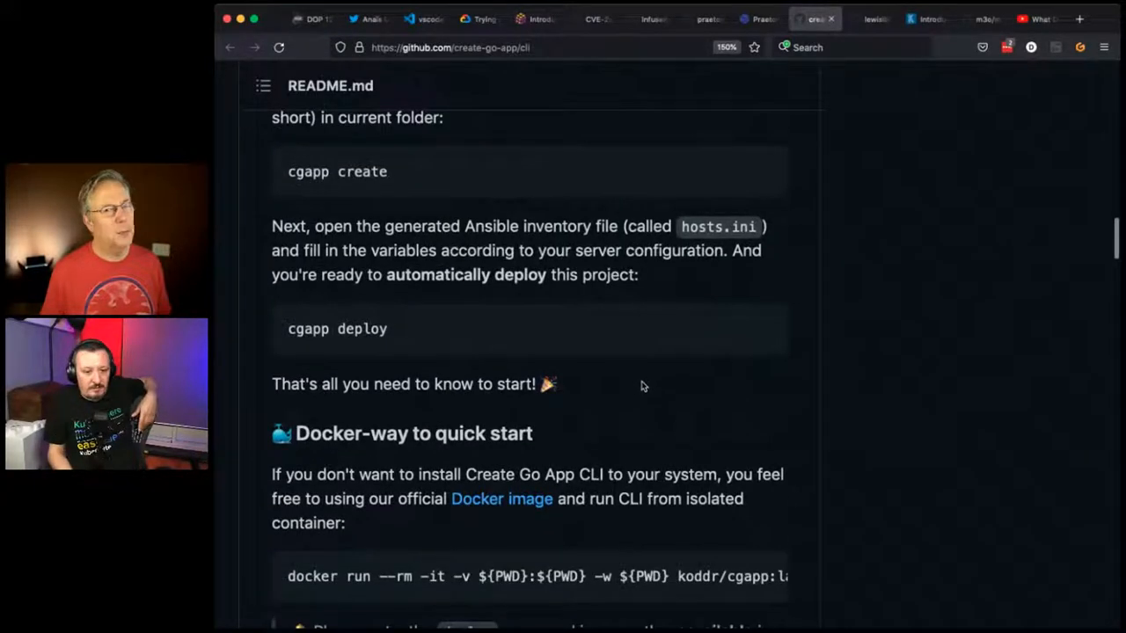
scroll("down", 3)
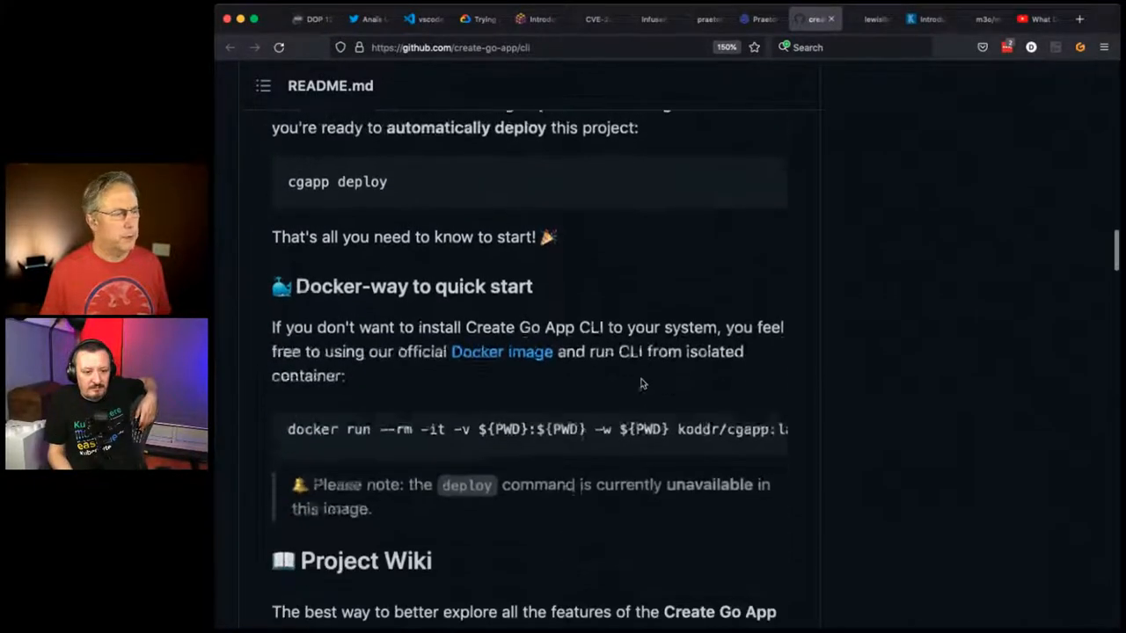
- Reach the deploy section and highlight the 'CLI command for deploy Docker containers' sentence
scroll("down", 3)
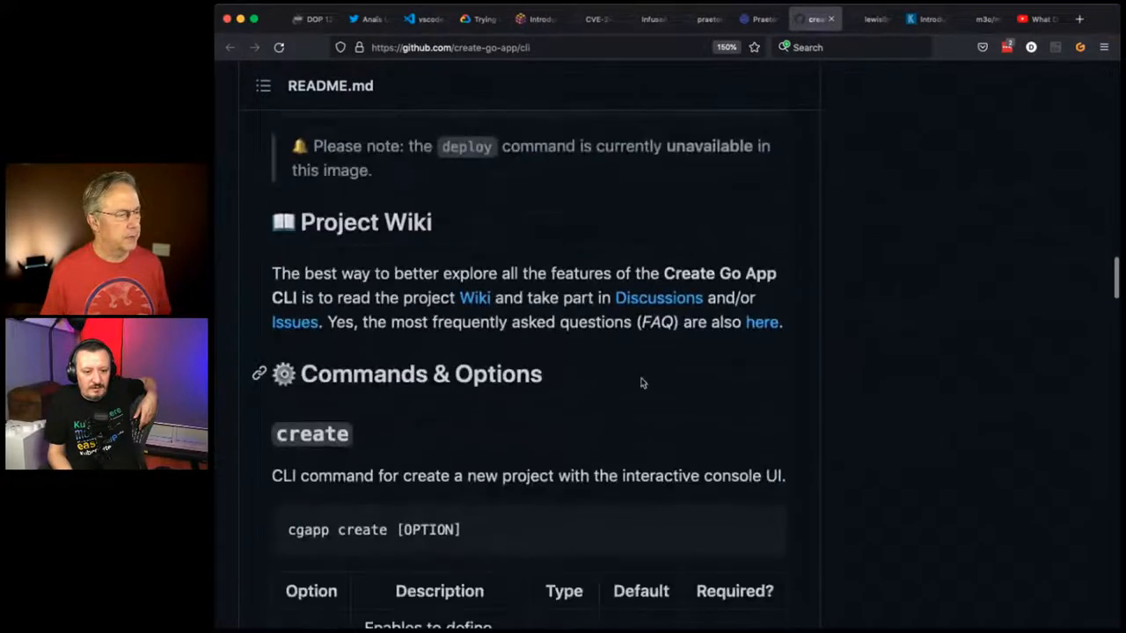
scroll("down", 3)
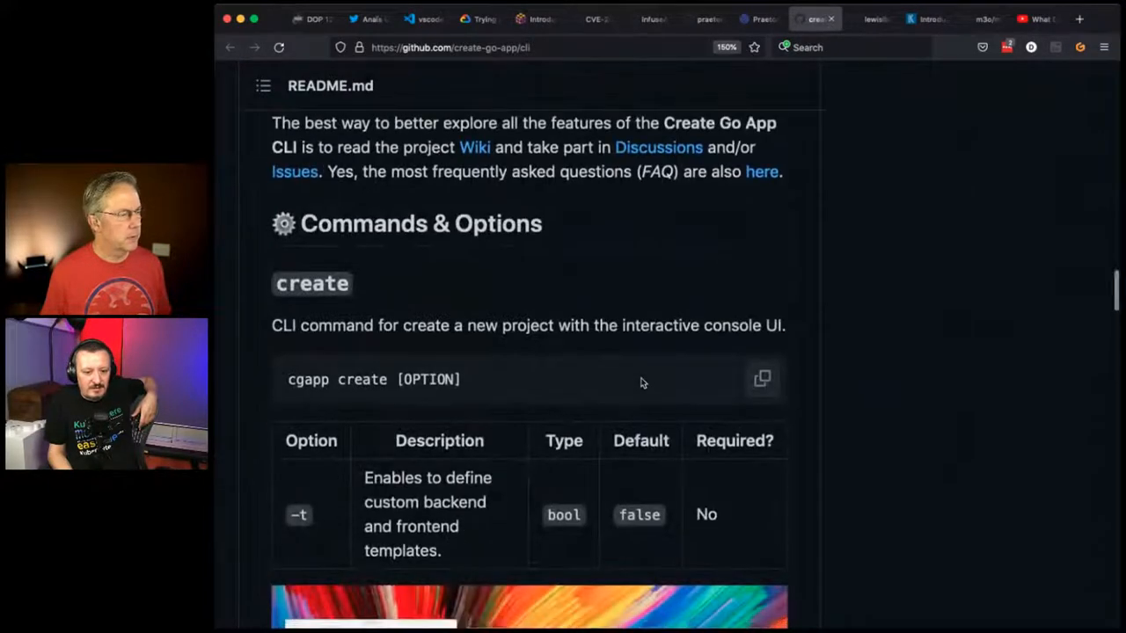
scroll("down", 3)
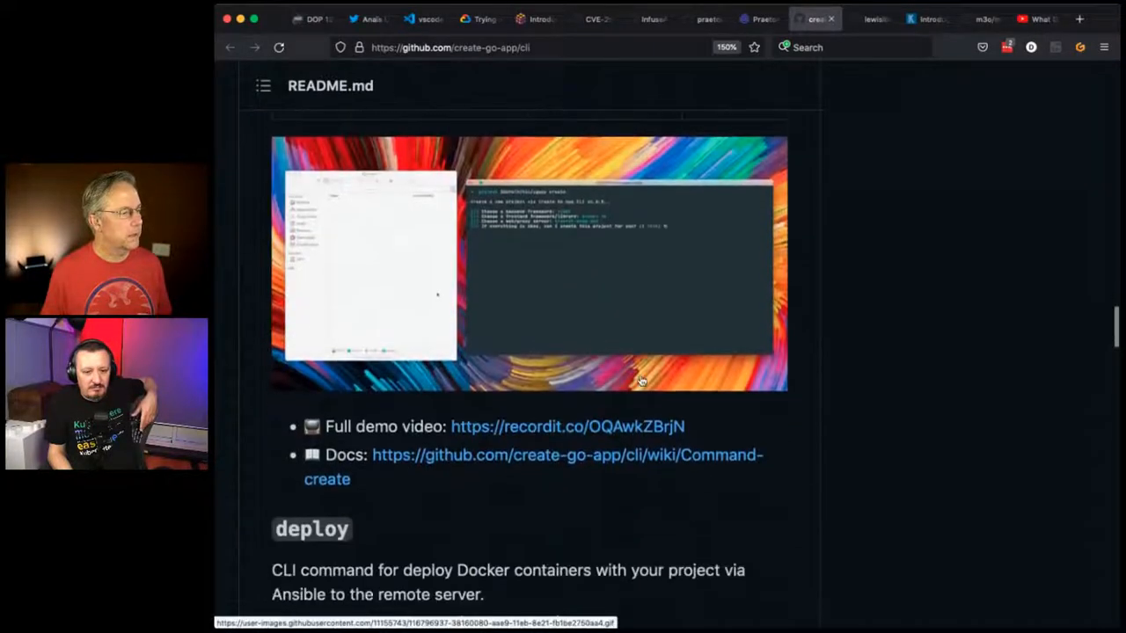
scroll("down", 3)
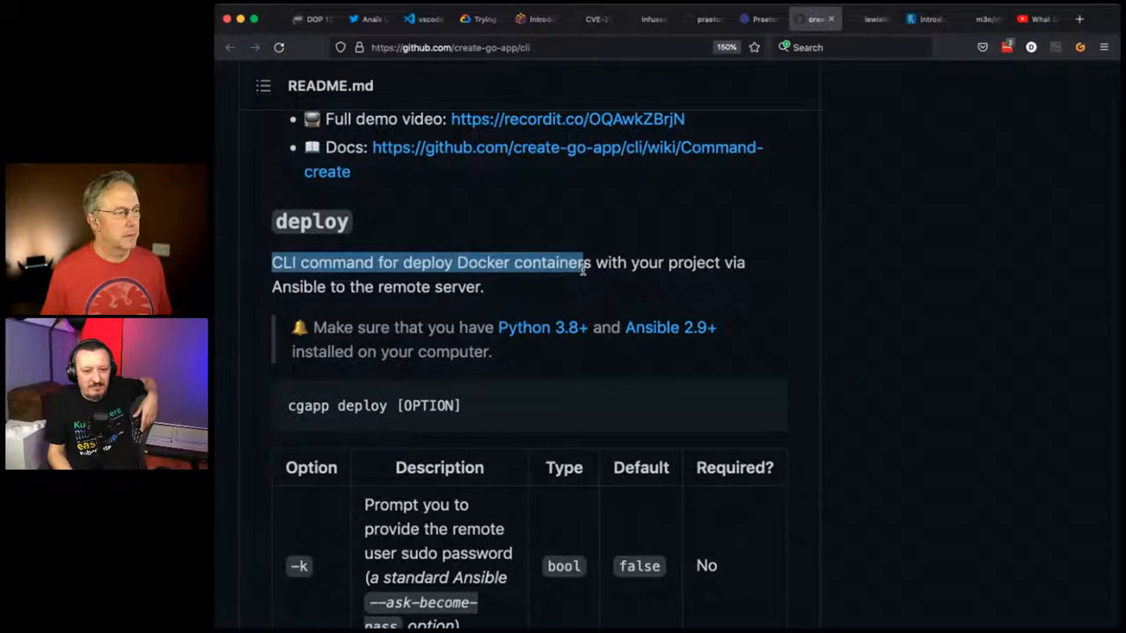
left_click_drag(582, 268, 482, 286)
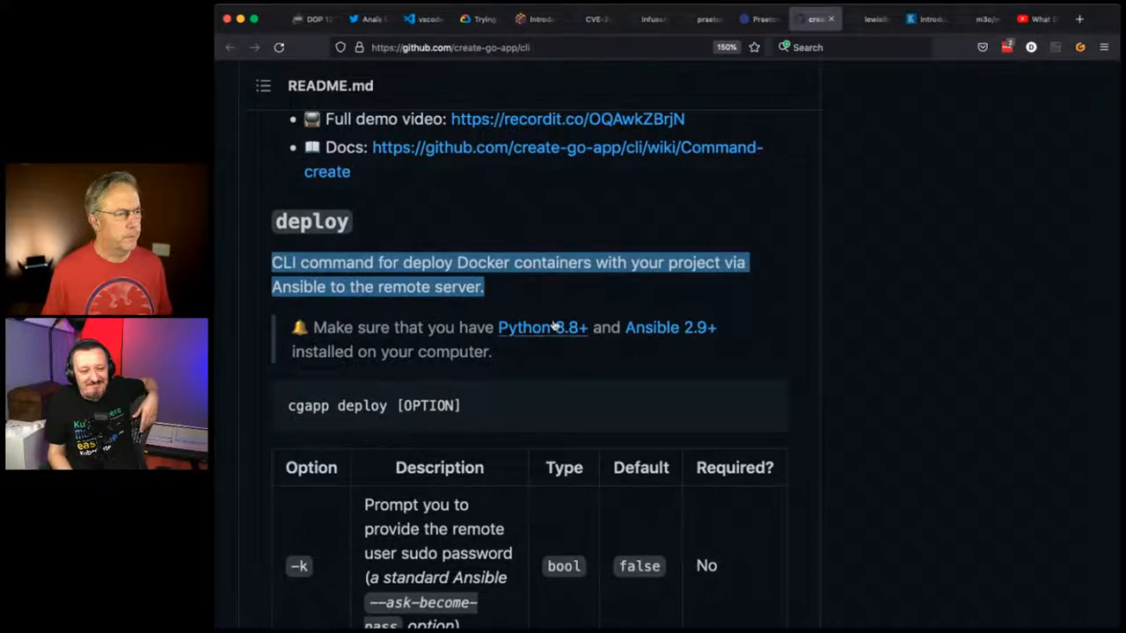
- Read through the README's backend and frontend project templates and Ansible roles
scroll("down", 3)
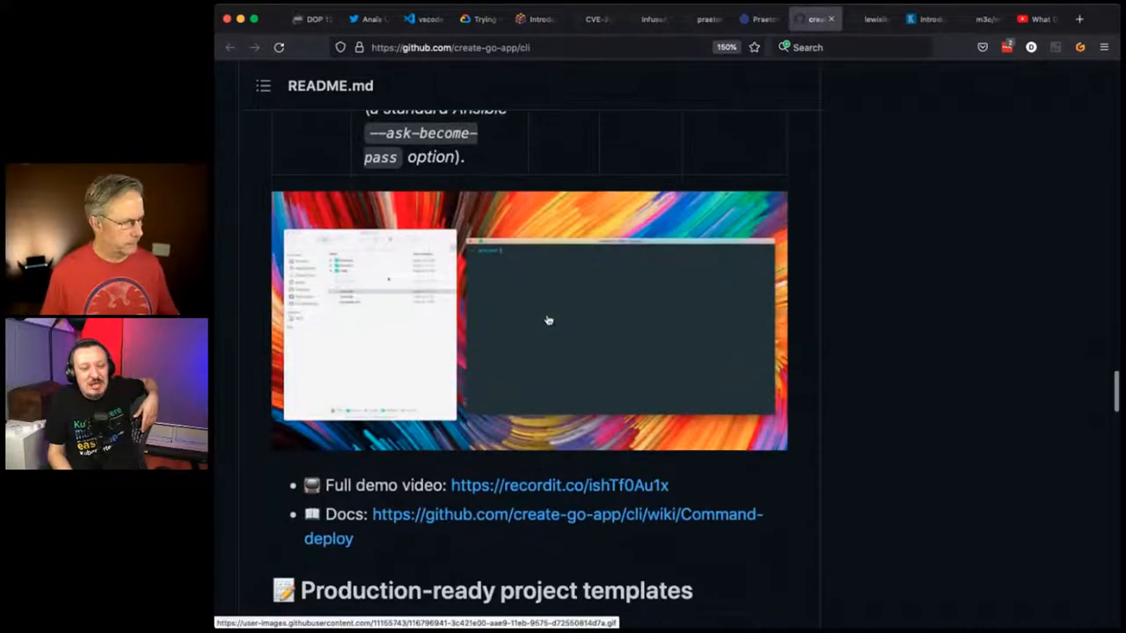
scroll("down", 3)
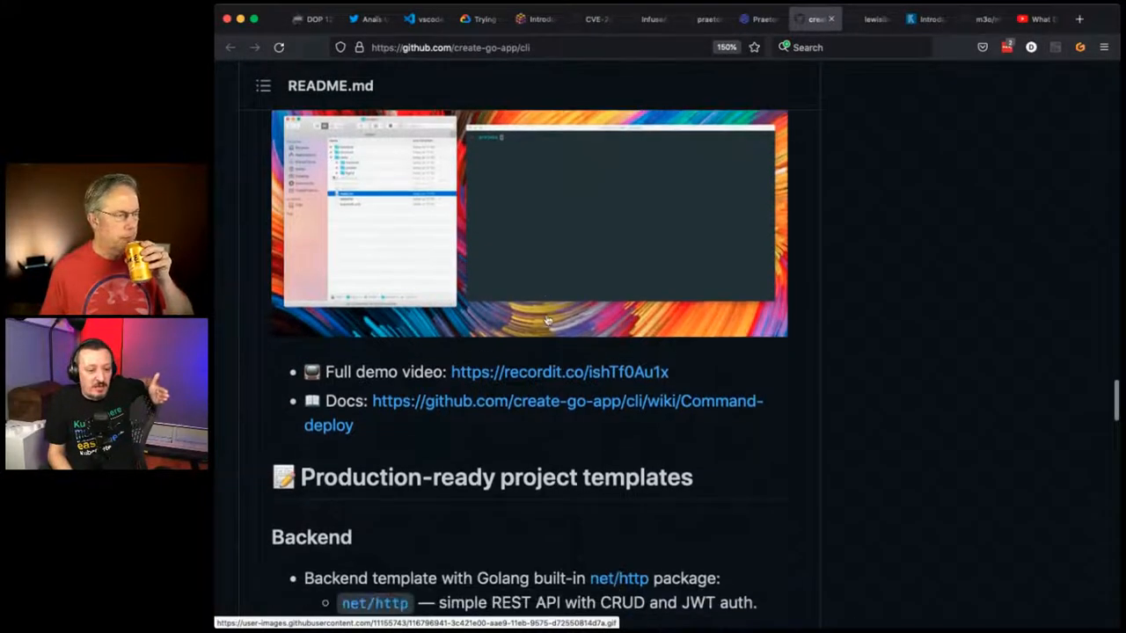
scroll("down", 3)
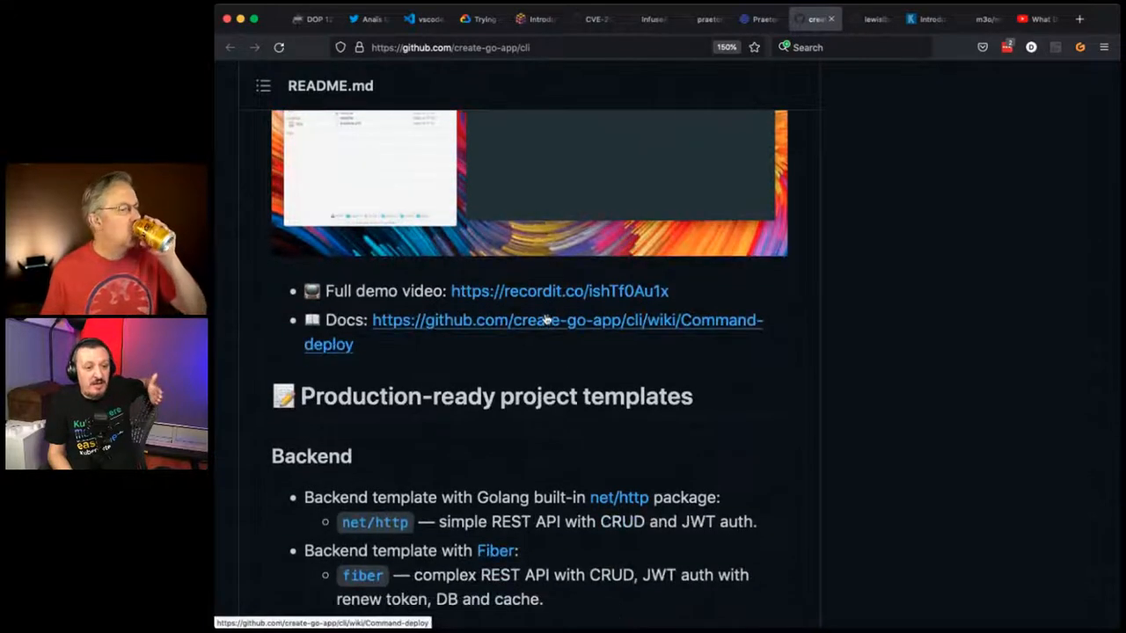
mouse_move(983, 475)
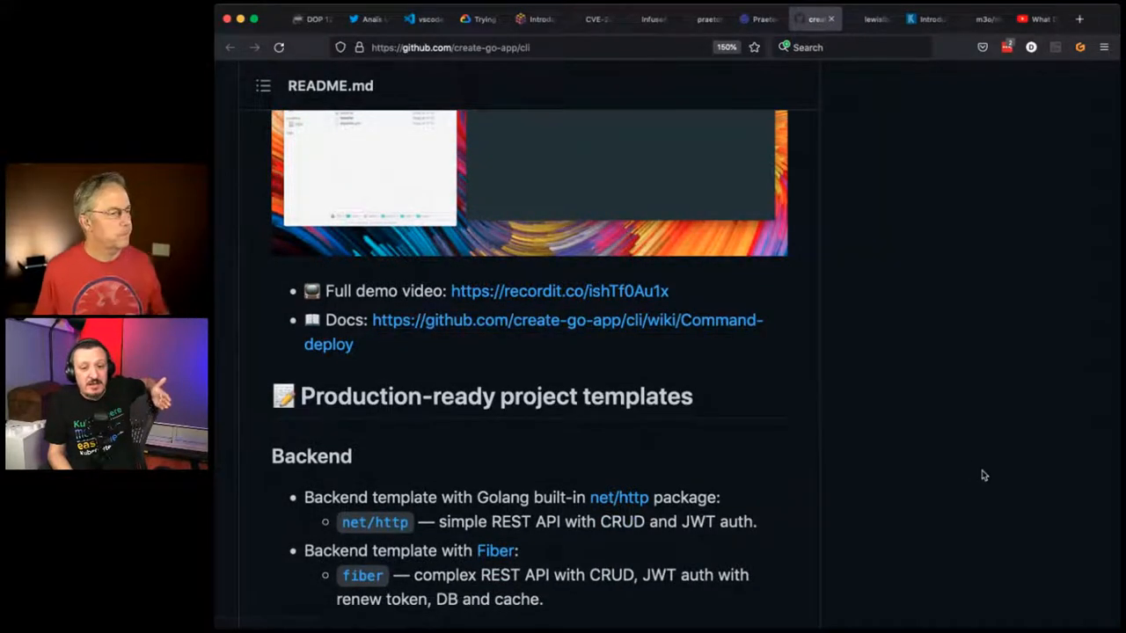
scroll("down", 3)
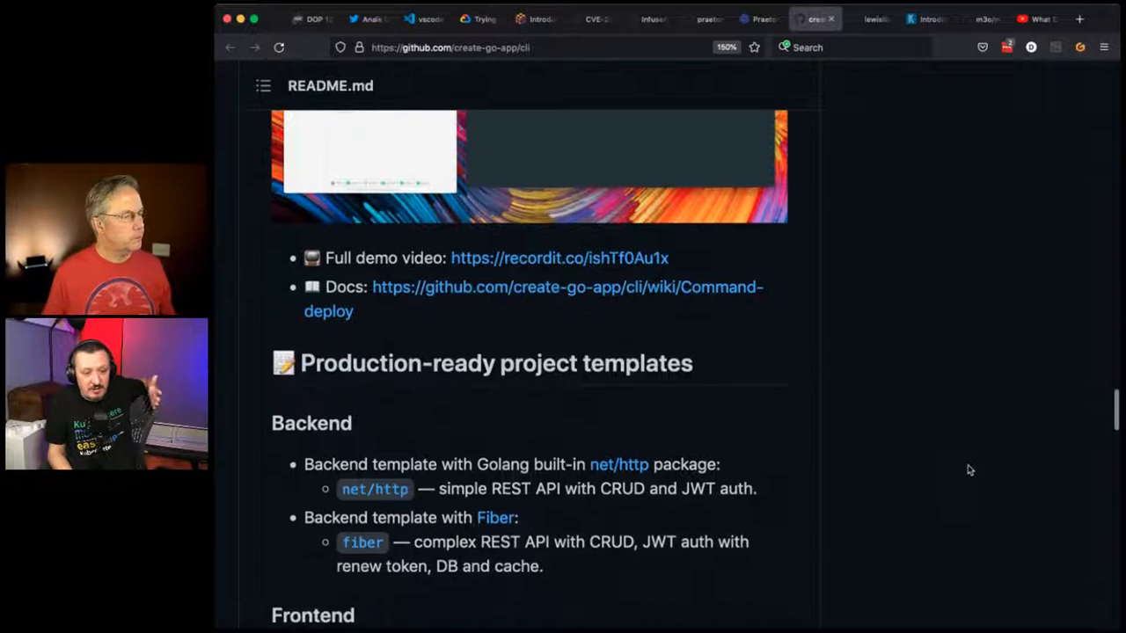
scroll("down", 3)
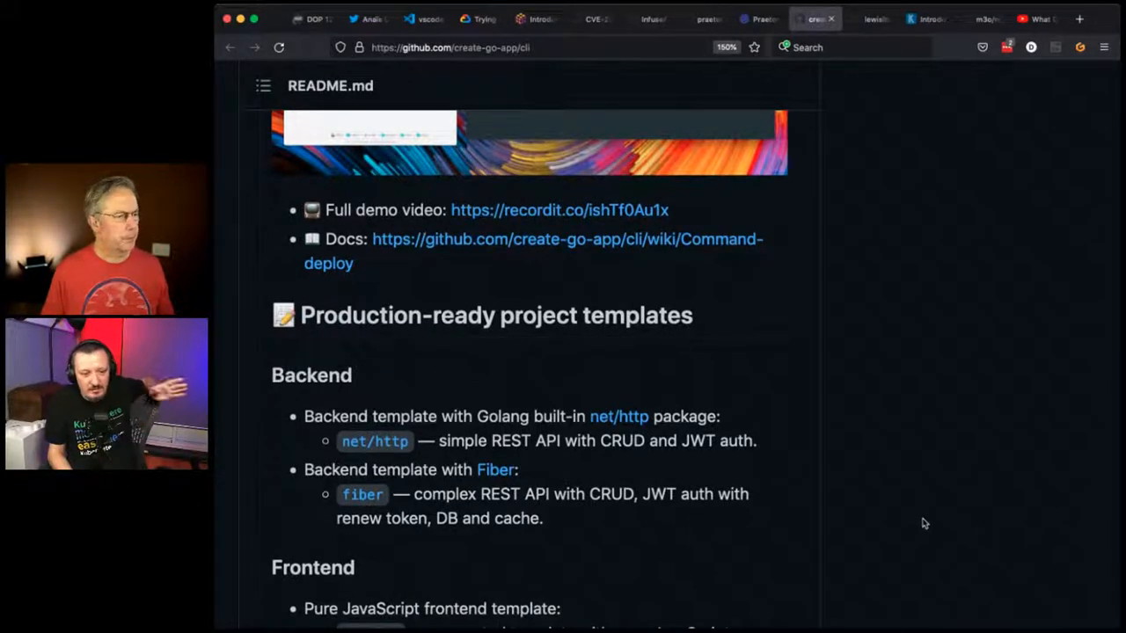
scroll("down", 3)
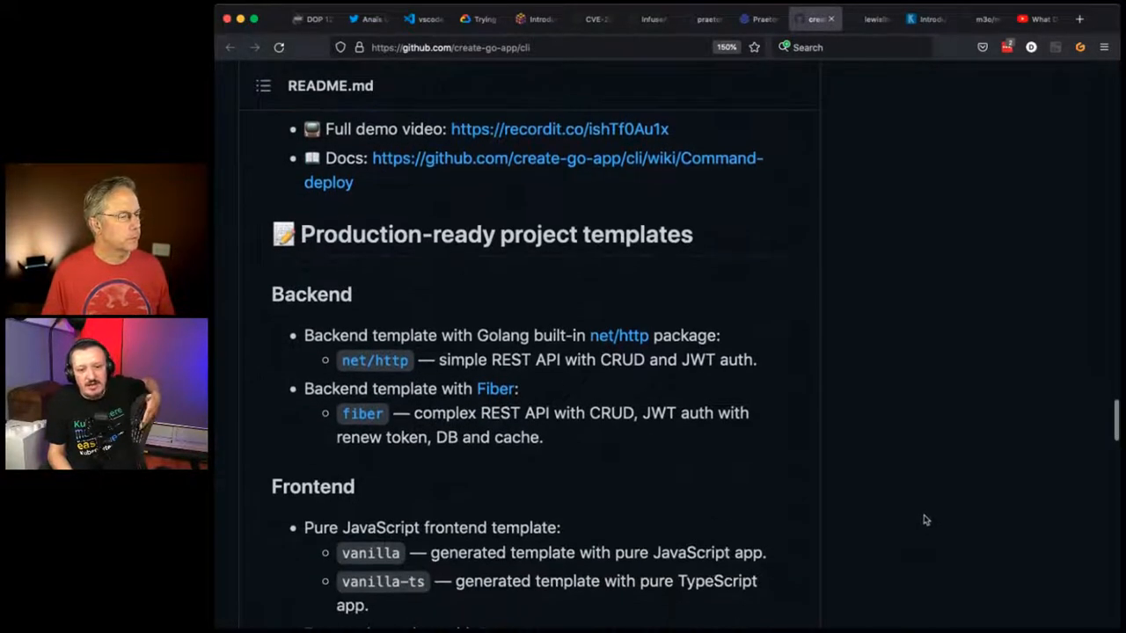
scroll("down", 3)
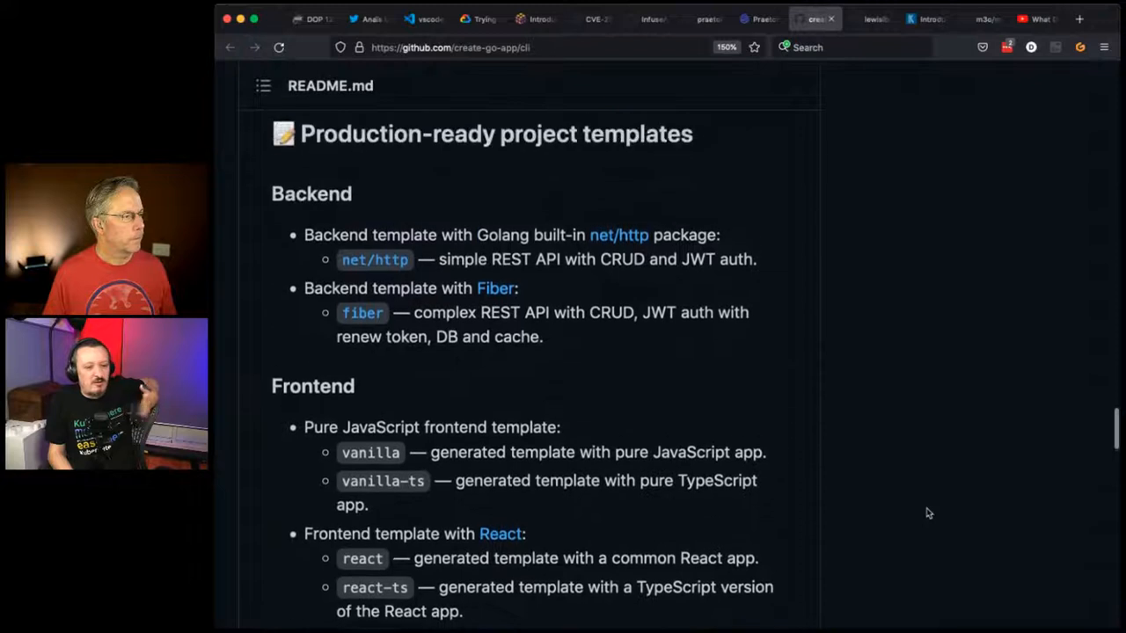
scroll("down", 3)
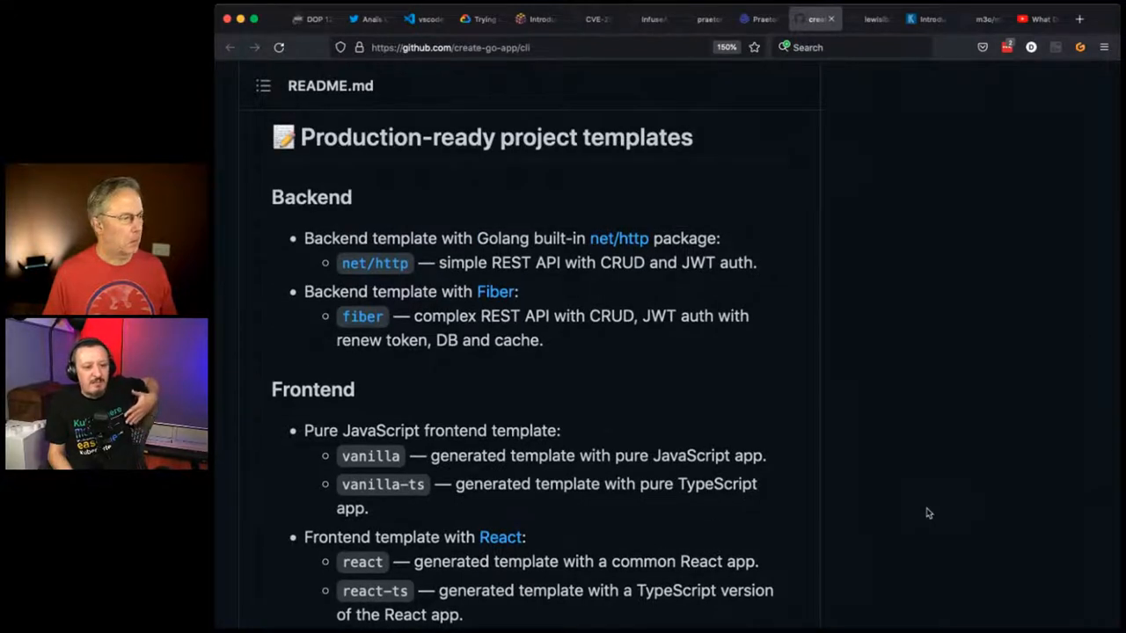
scroll("down", 3)
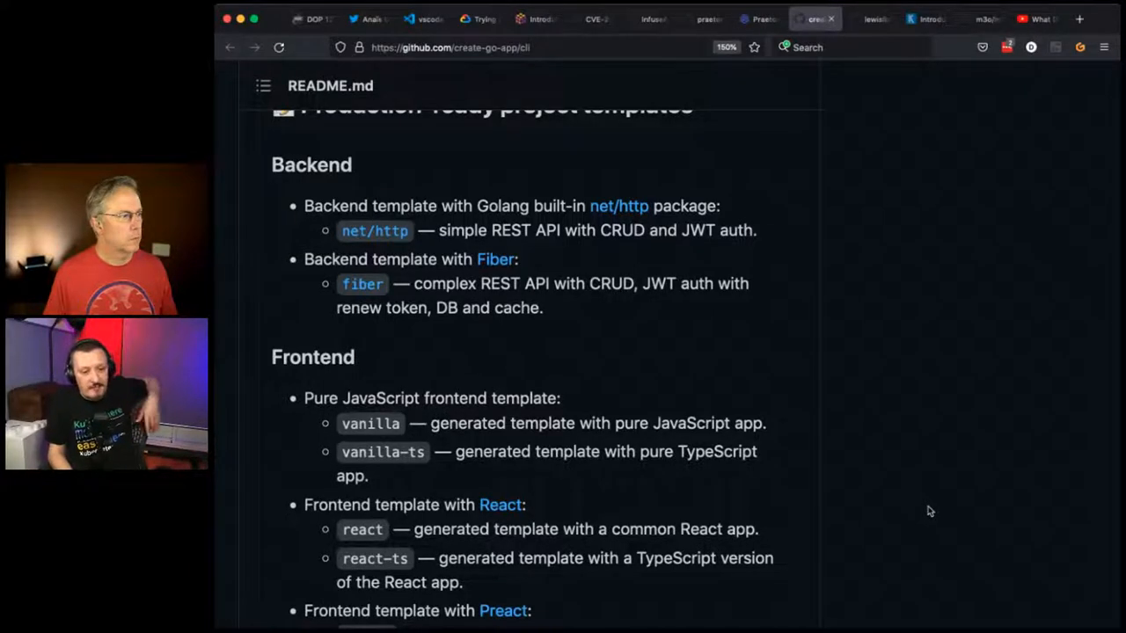
mouse_move(960, 521)
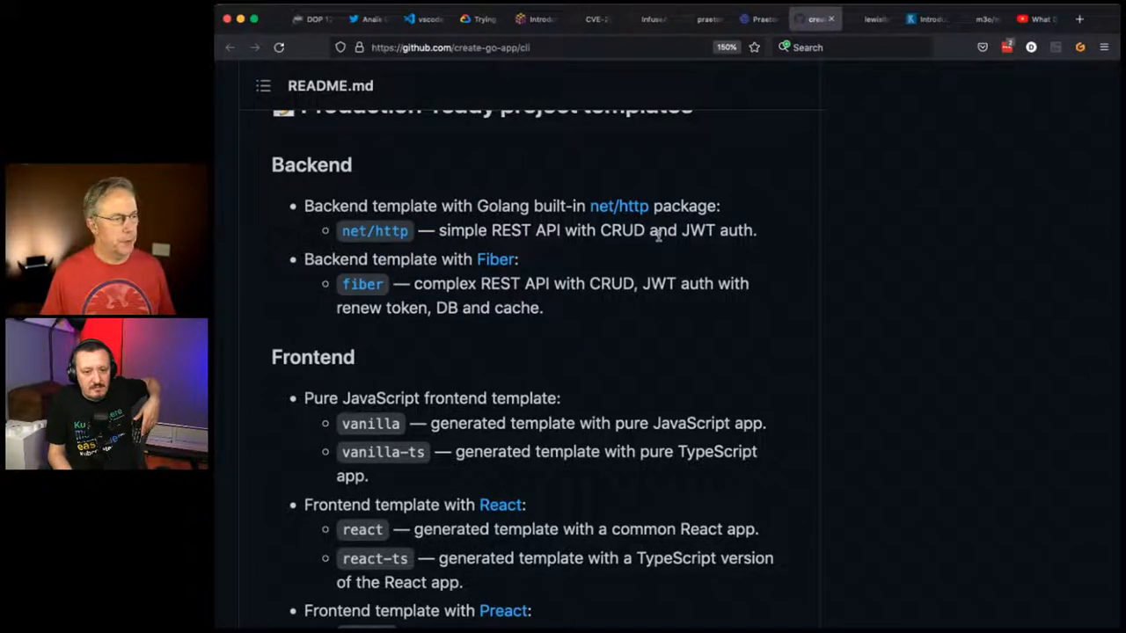
mouse_move(521, 272)
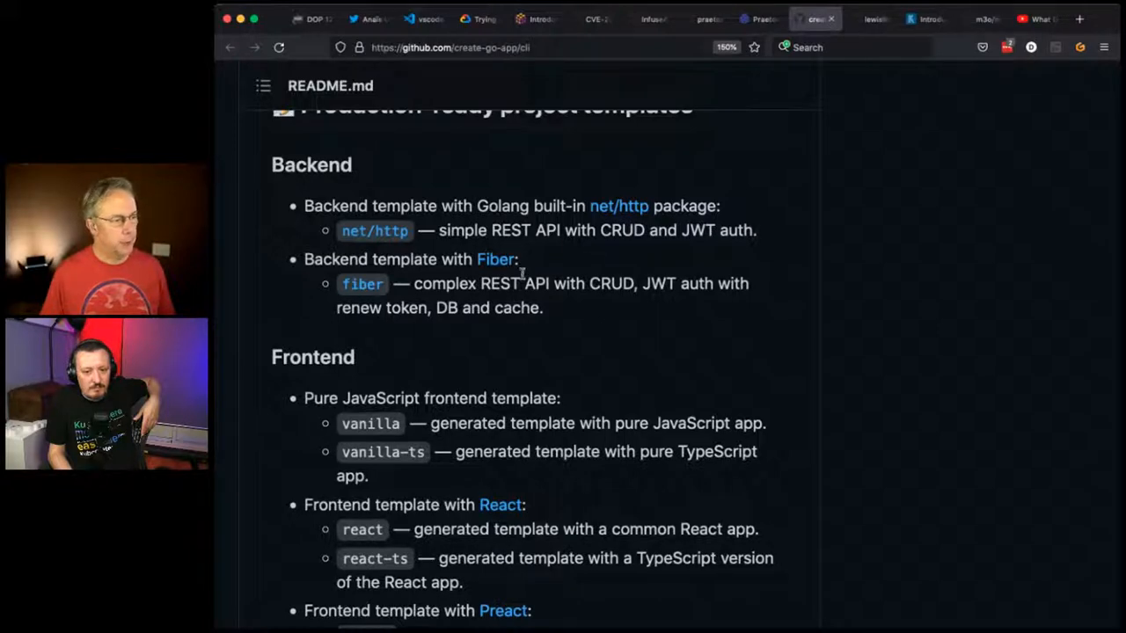
- Continue through the project assistance sections down to the License
scroll("down", 3)
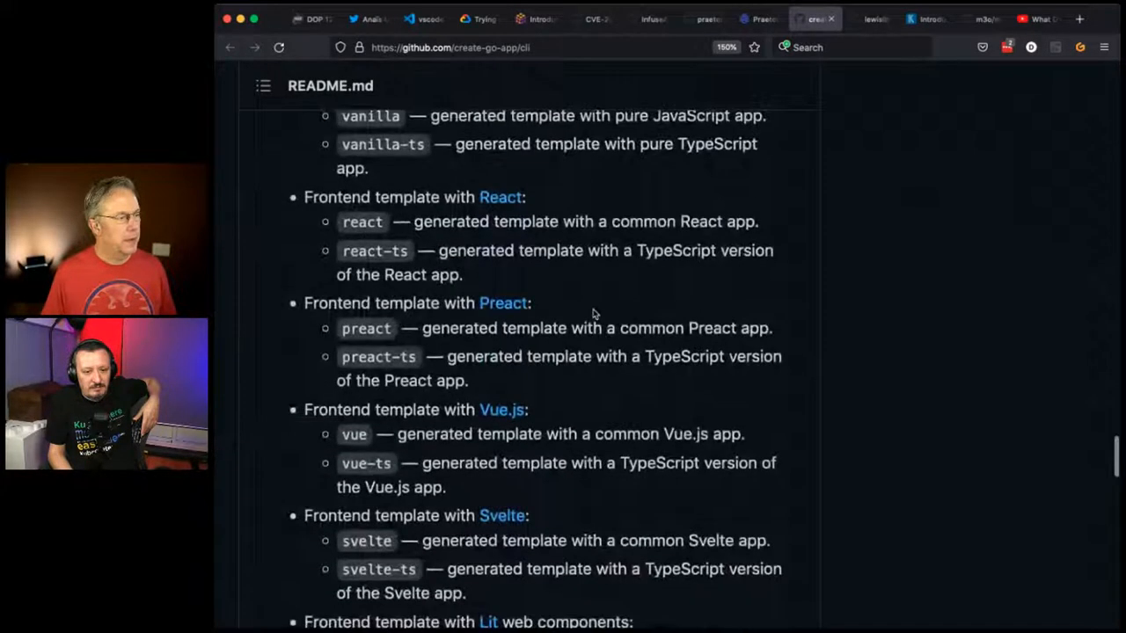
scroll("down", 3)
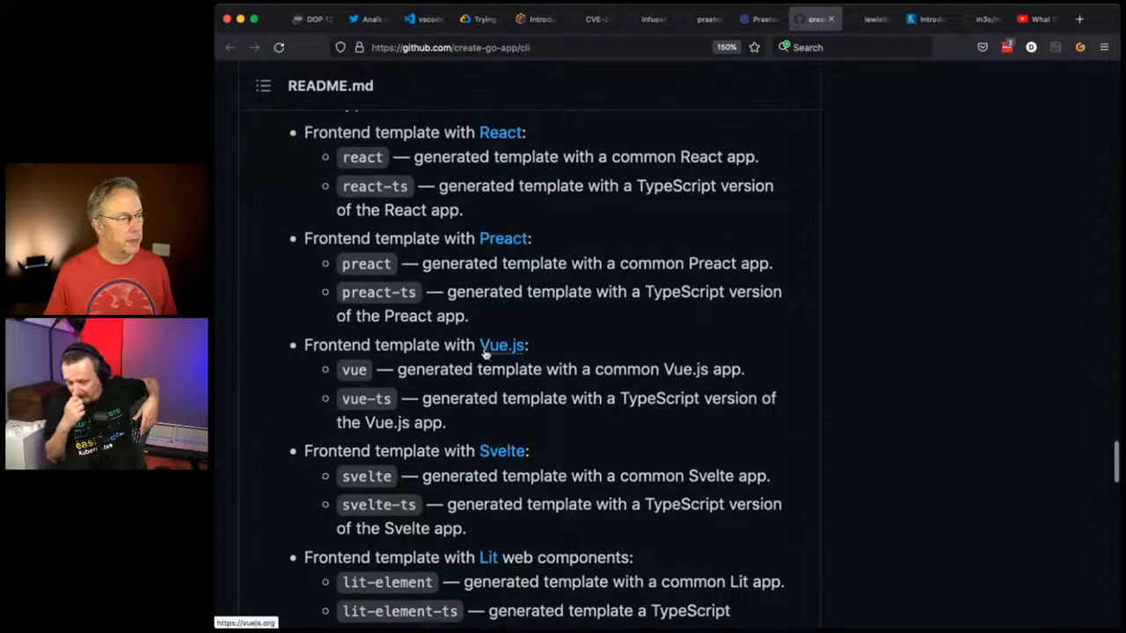
scroll("down", 3)
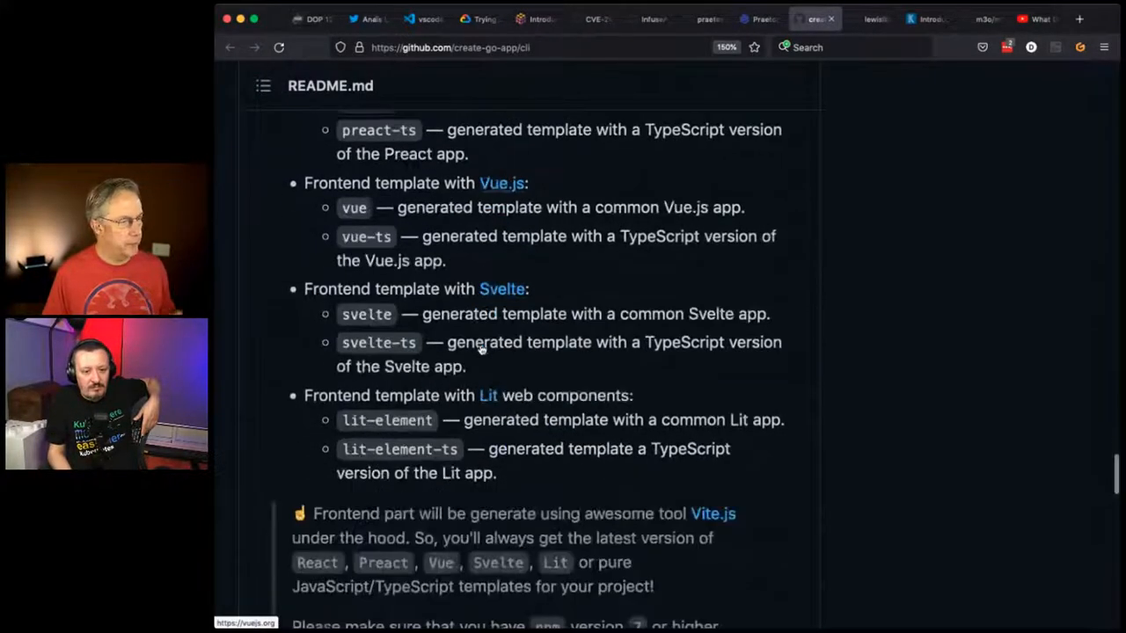
scroll("down", 3)
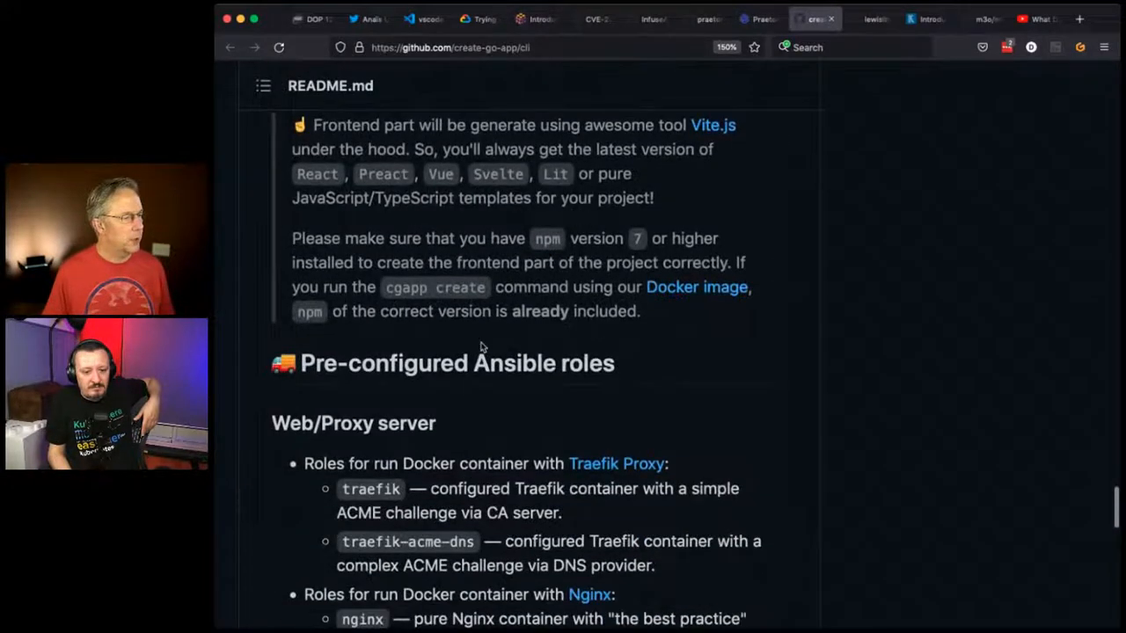
scroll("down", 3)
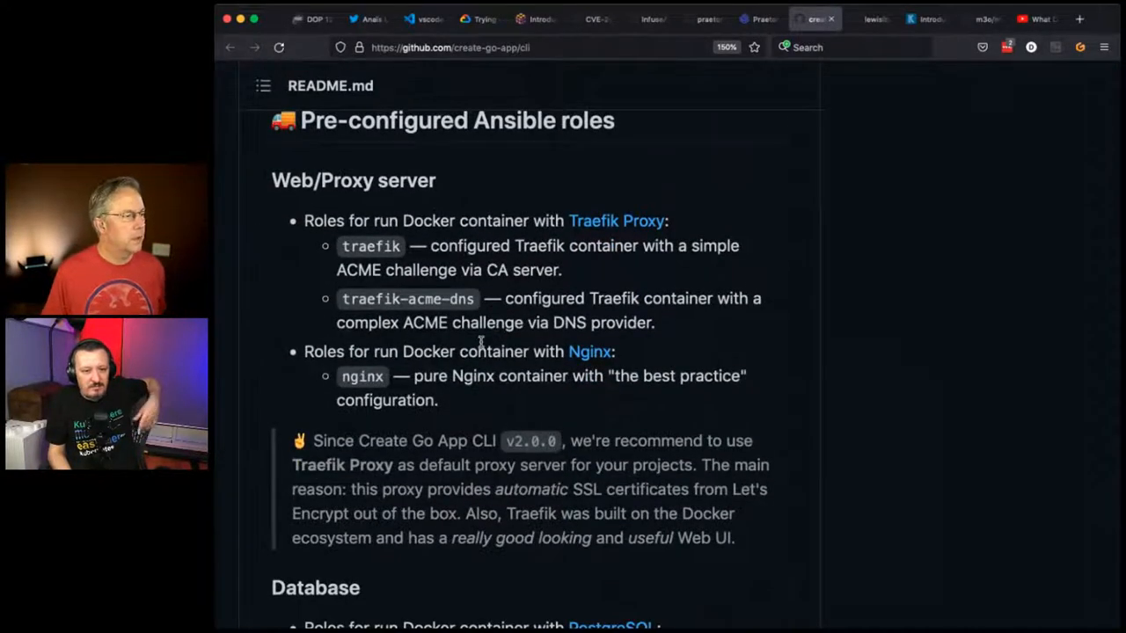
scroll("down", 3)
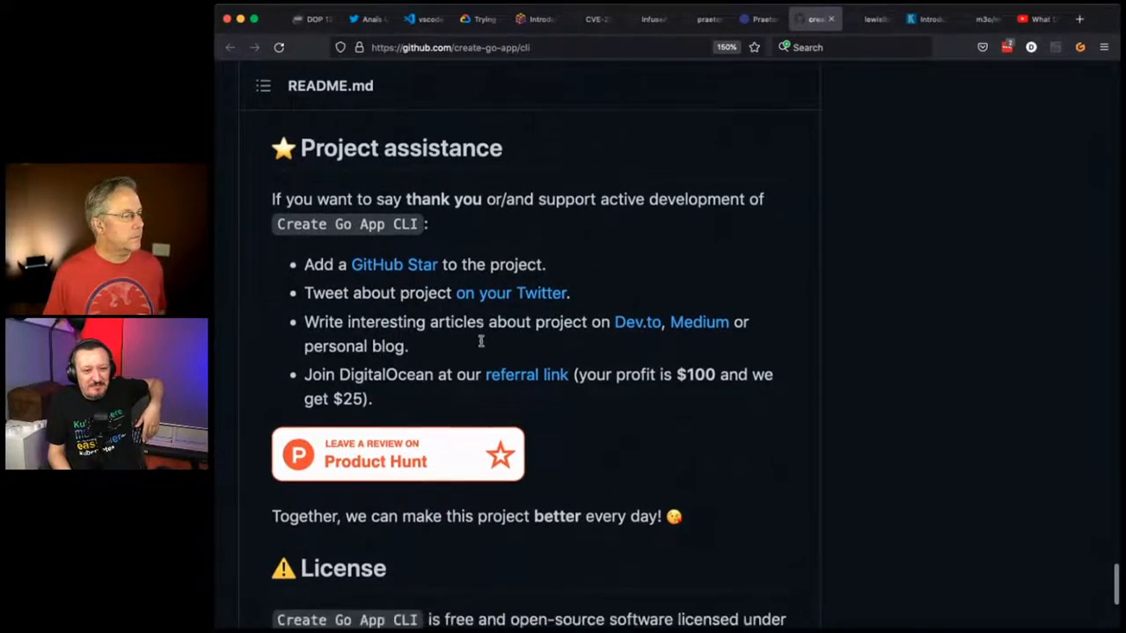
scroll("down", 3)
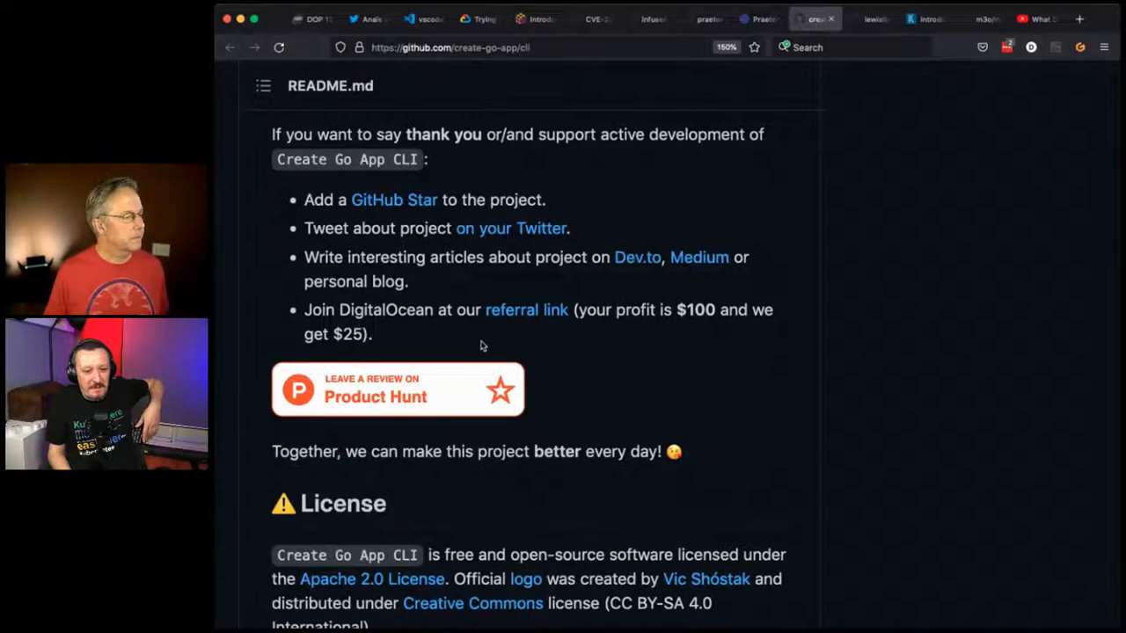
scroll("down", 3)
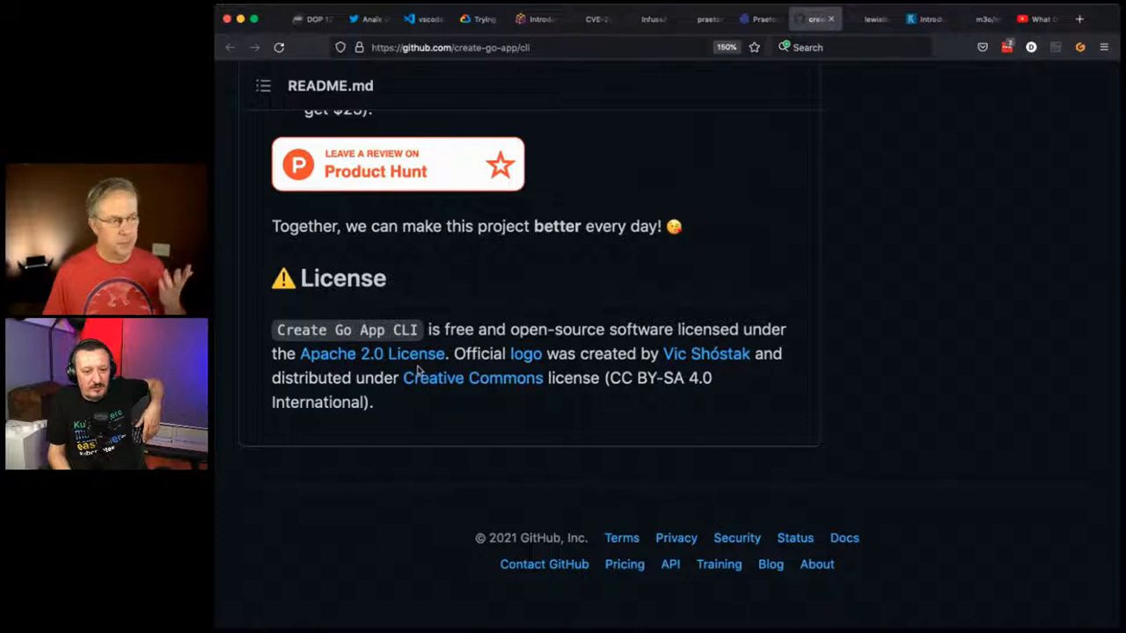
mouse_move(577, 370)
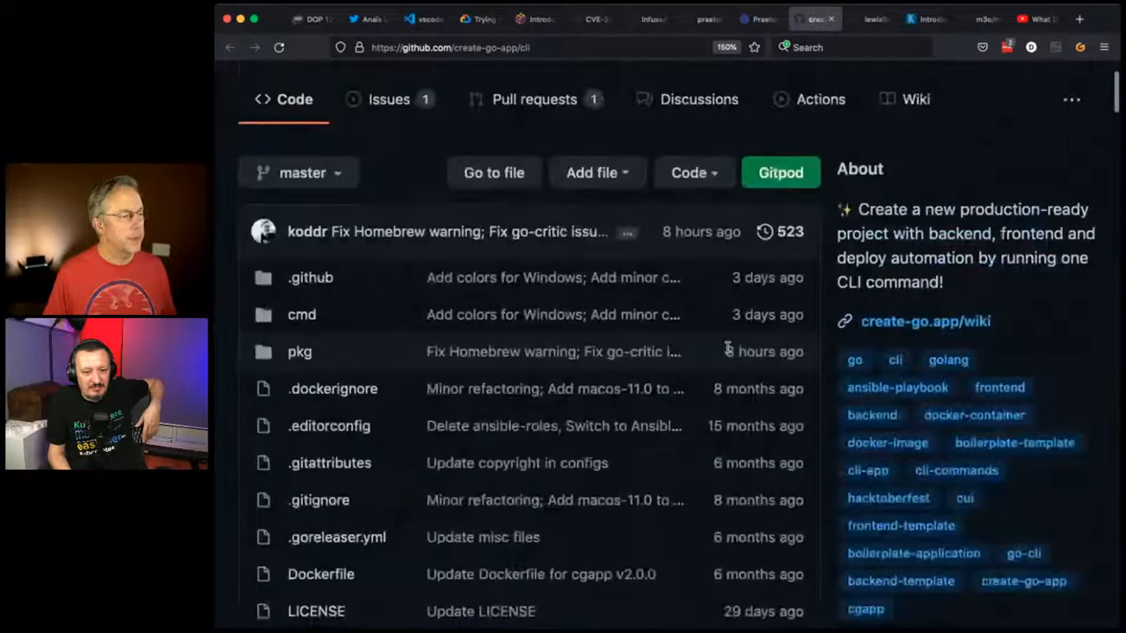
- Switch to the lewislbr/ready repository tab showing the Ready pre-commit hook README
scroll("down", 3)
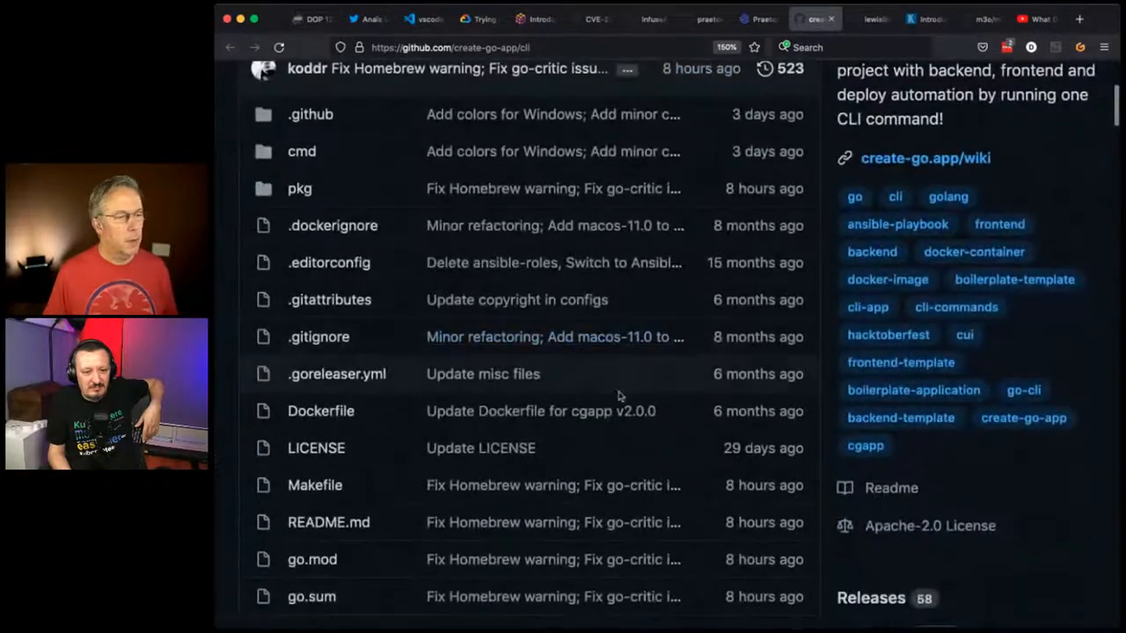
mouse_move(747, 408)
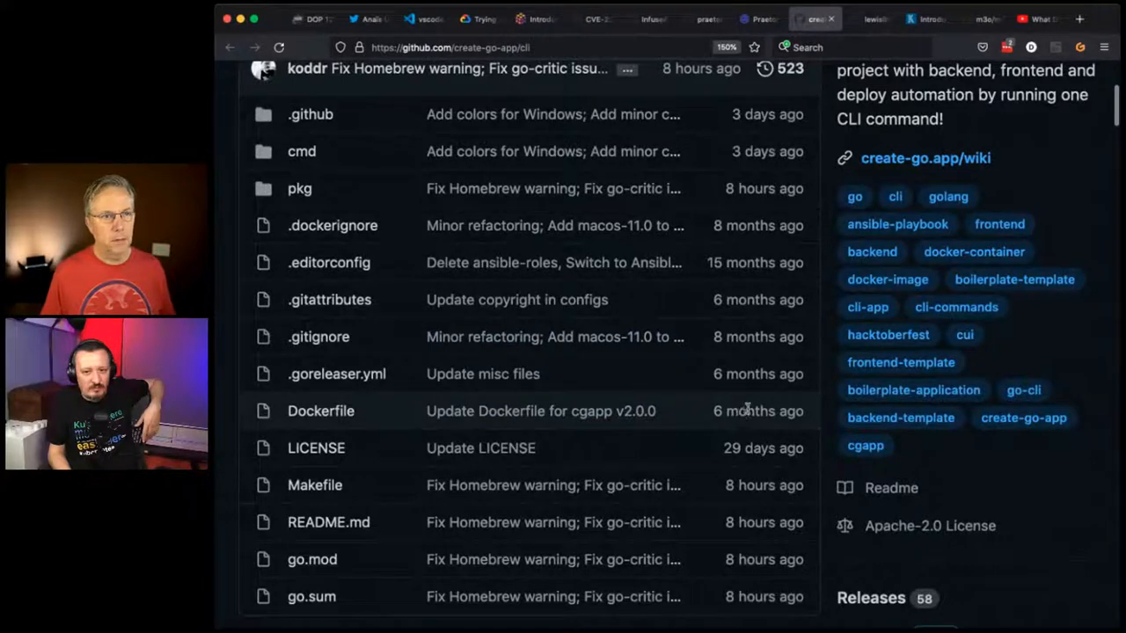
left_click(869, 17)
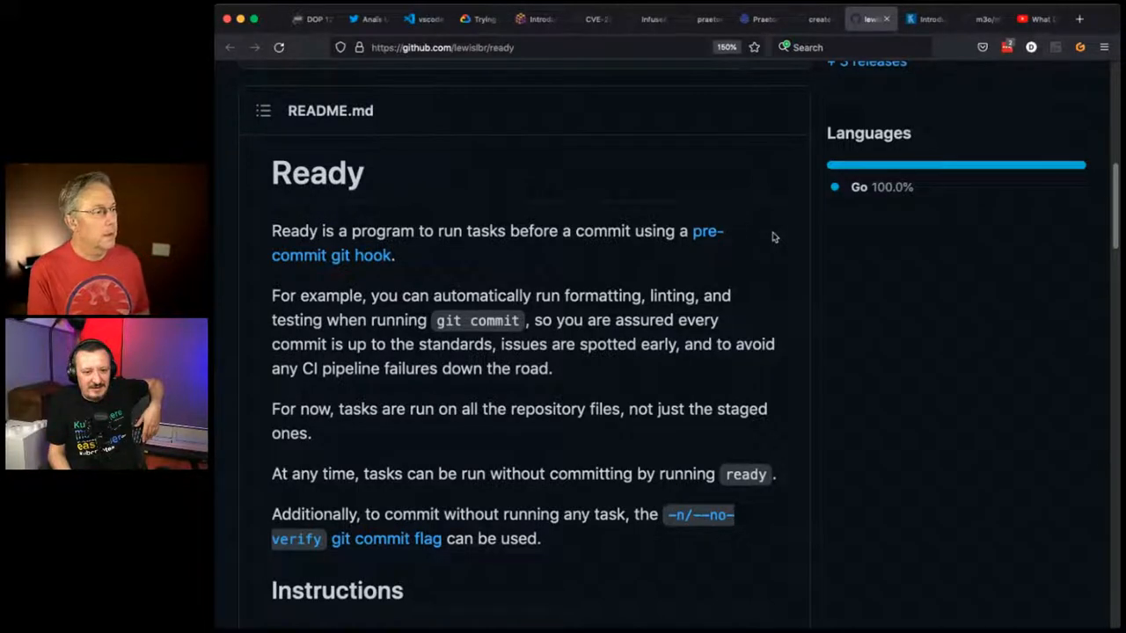
mouse_move(738, 267)
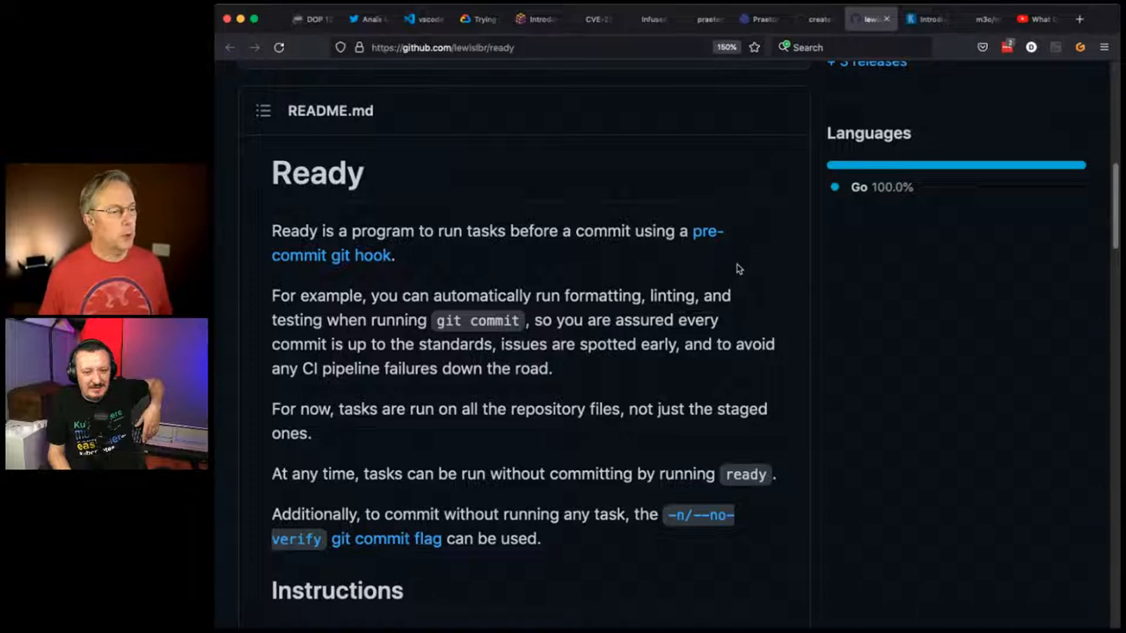
scroll("up", 3)
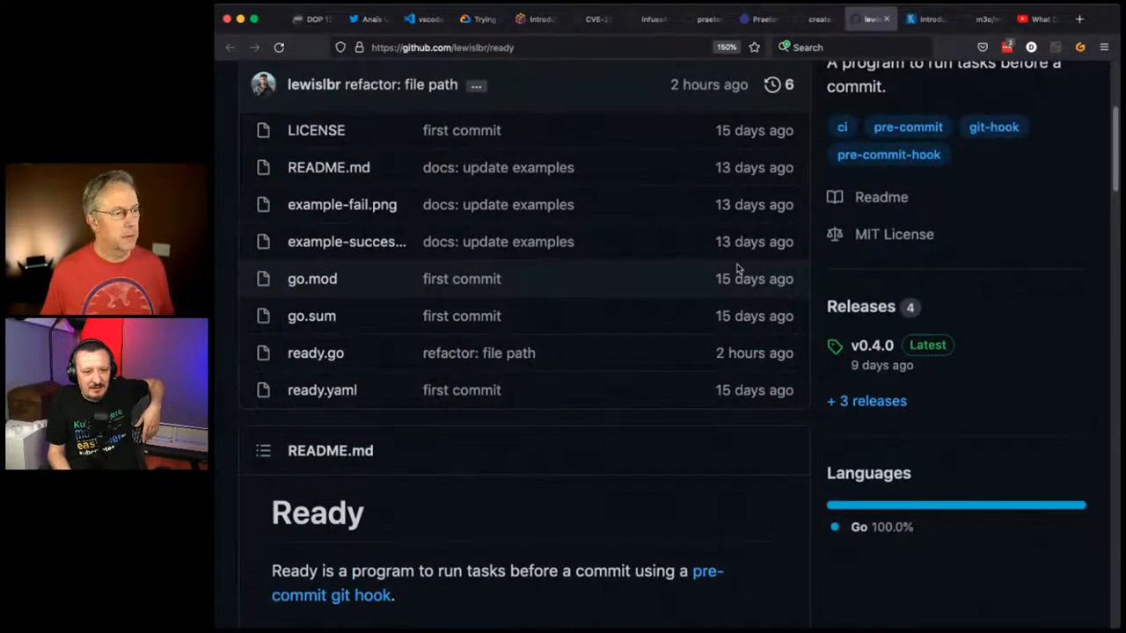
scroll("down", 3)
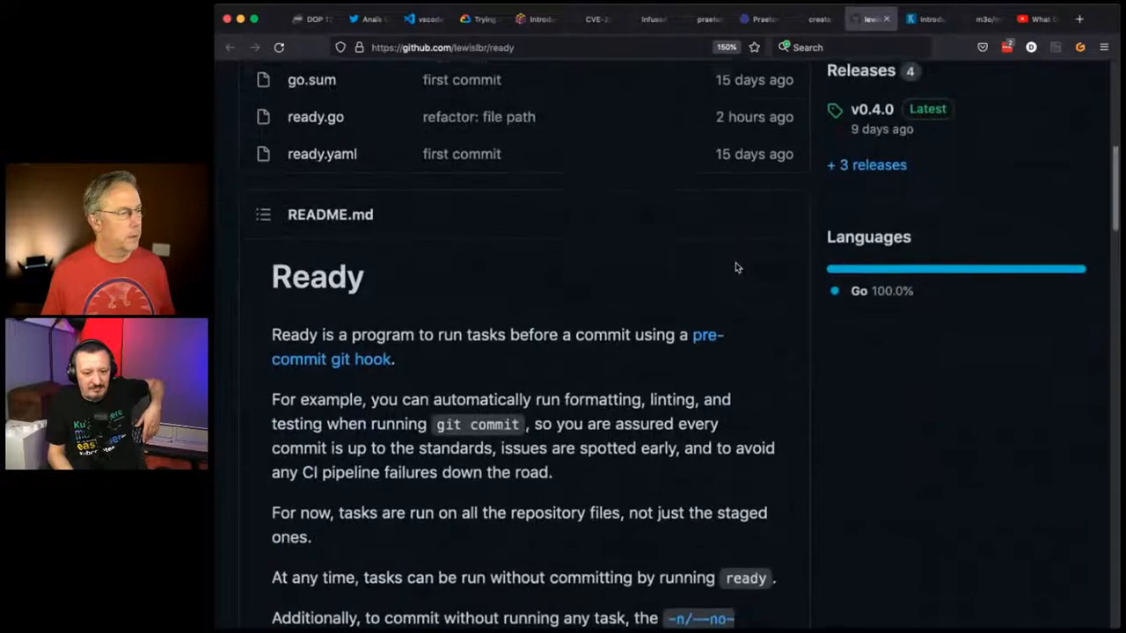
scroll("down", 3)
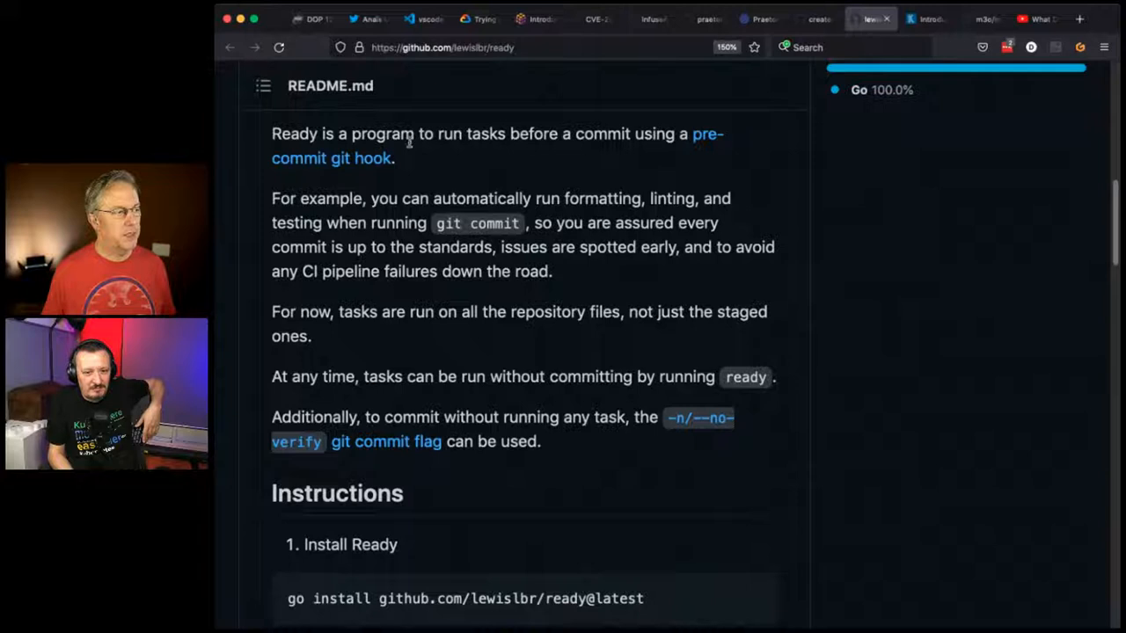
mouse_move(397, 165)
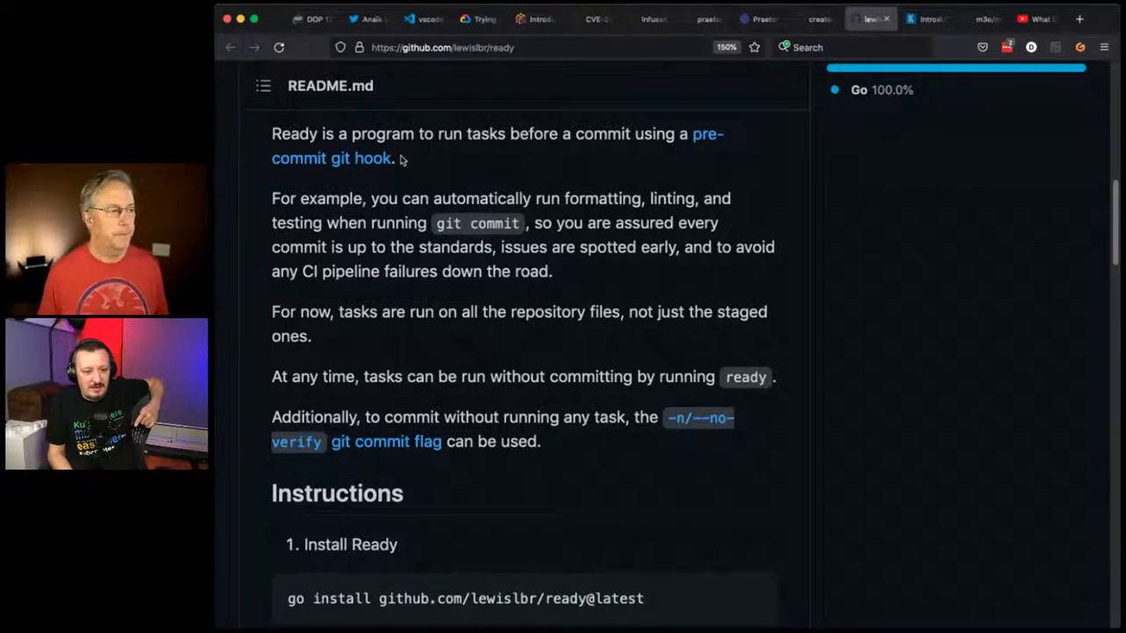
mouse_move(429, 188)
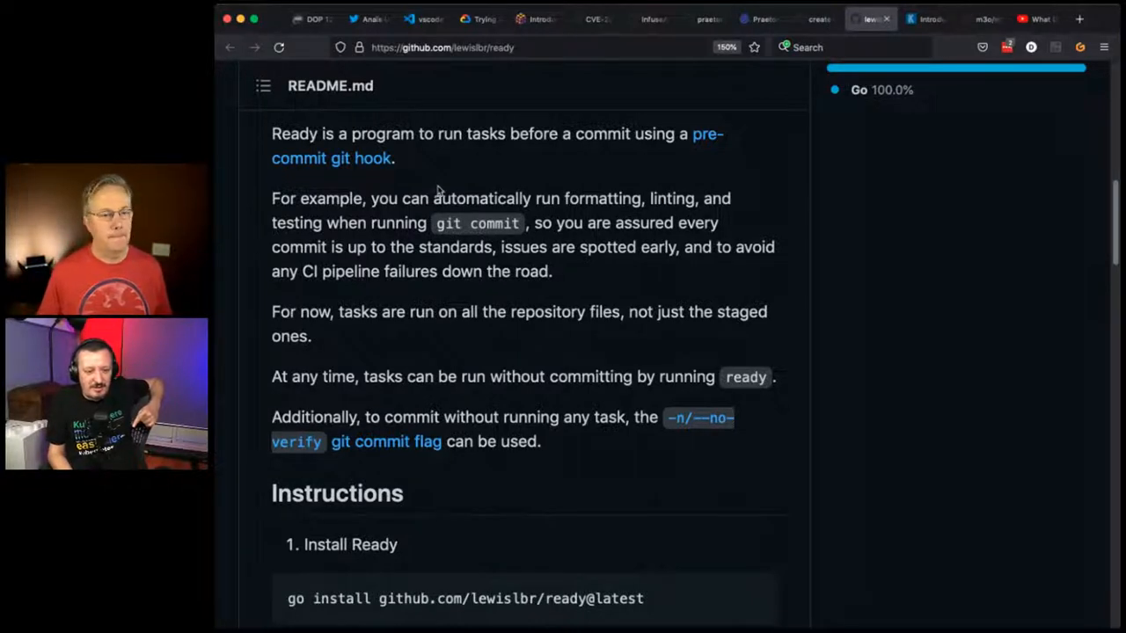
mouse_move(453, 238)
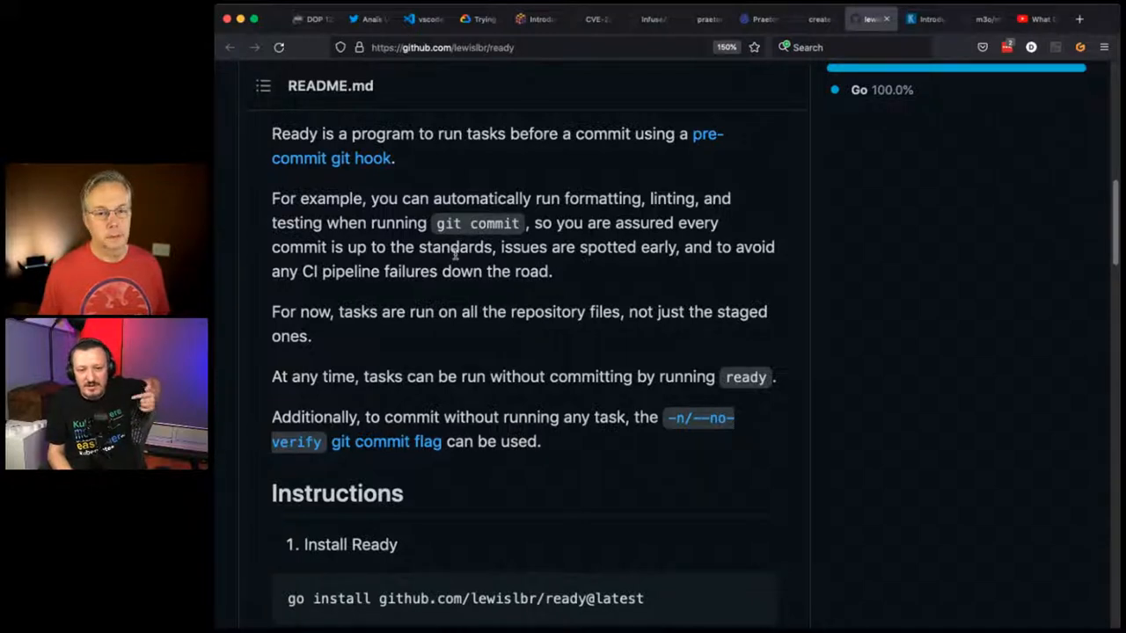
scroll("down", 3)
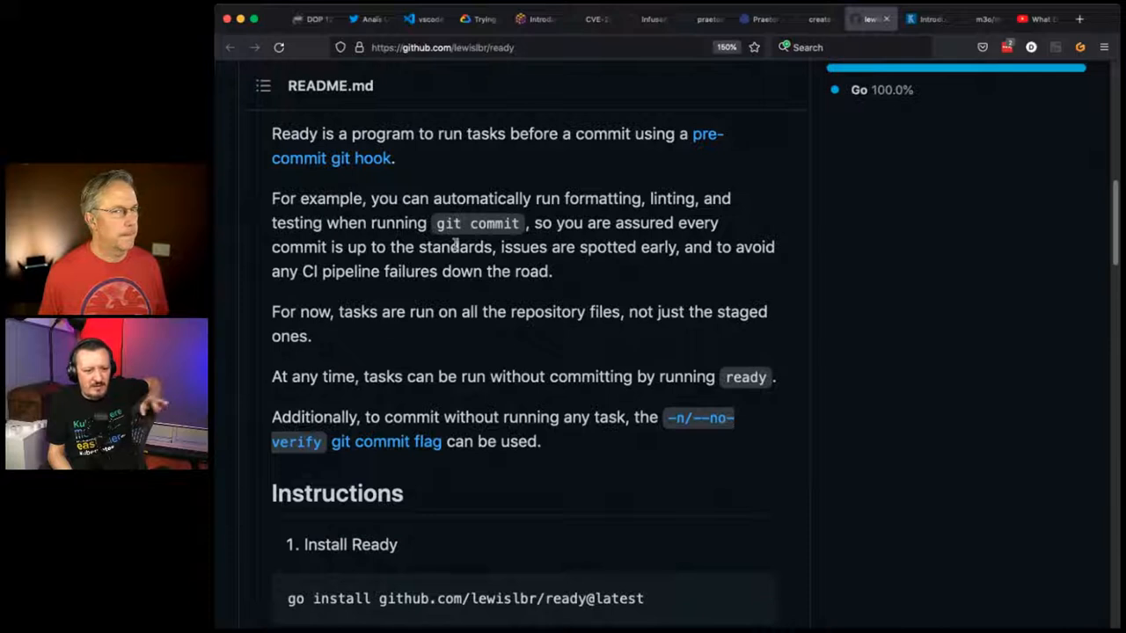
- Read the Ready README's Install hook section down to 'Create tasks file'
scroll("down", 3)
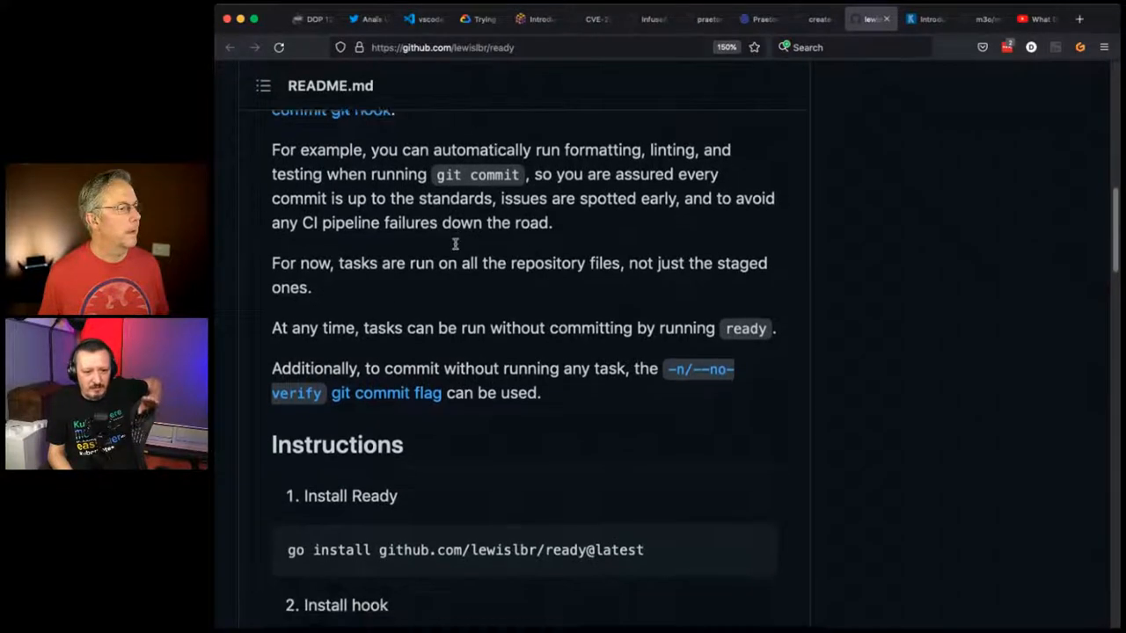
scroll("down", 3)
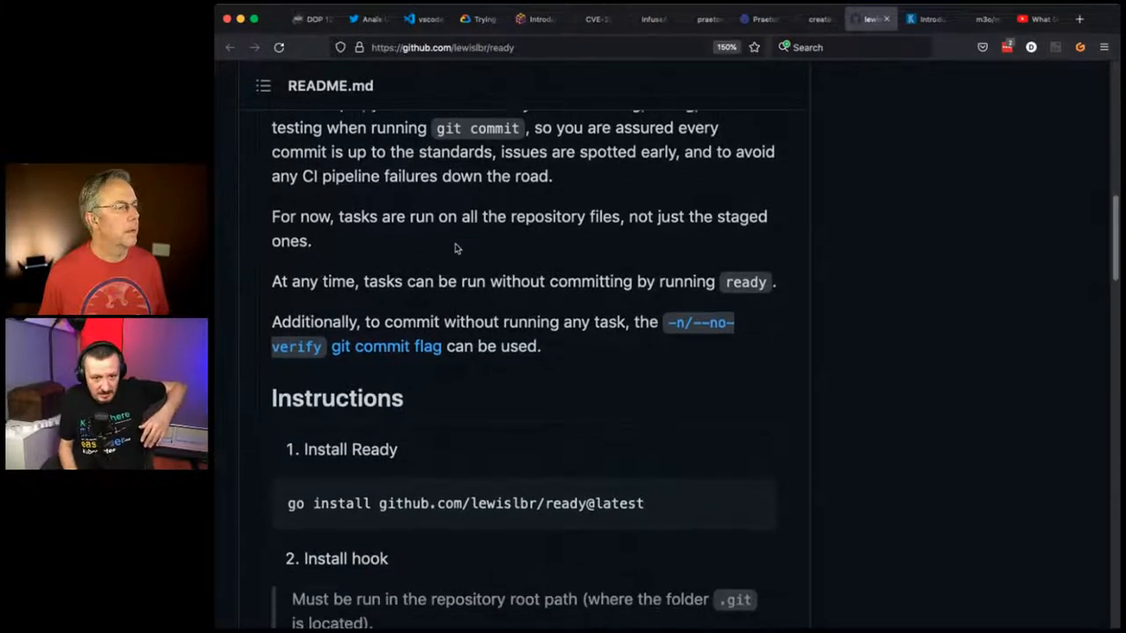
scroll("down", 3)
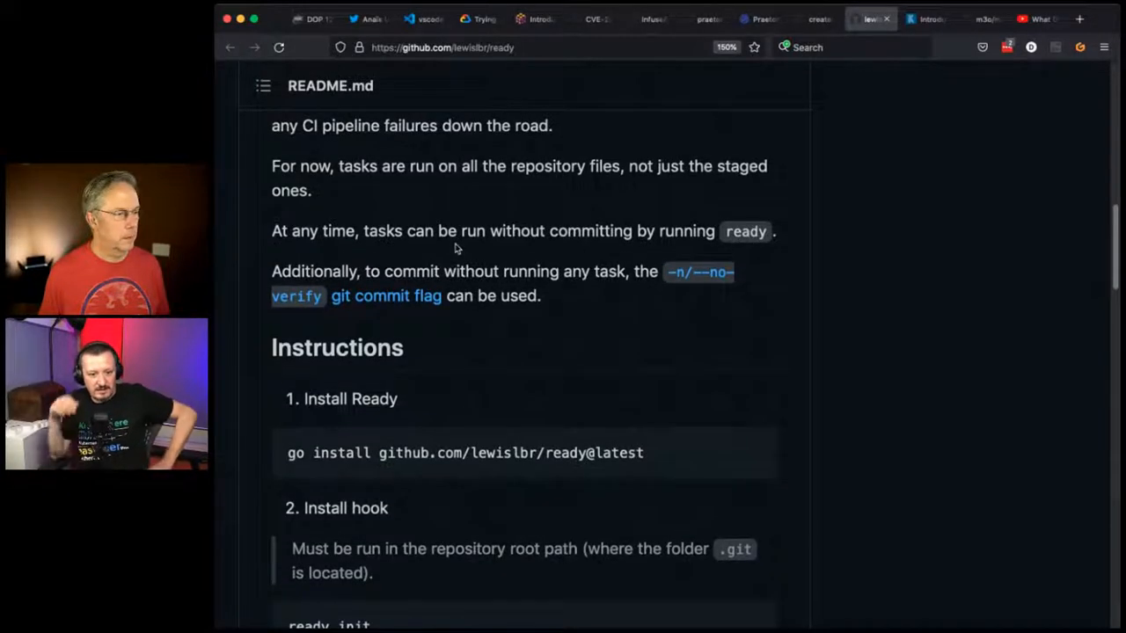
scroll("down", 3)
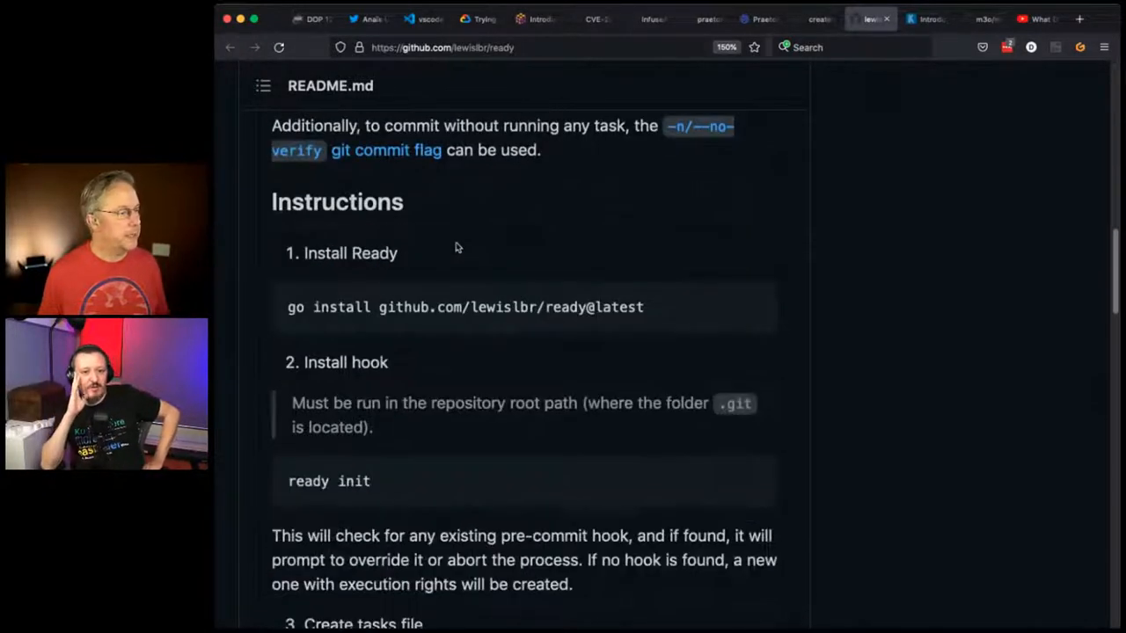
scroll("down", 3)
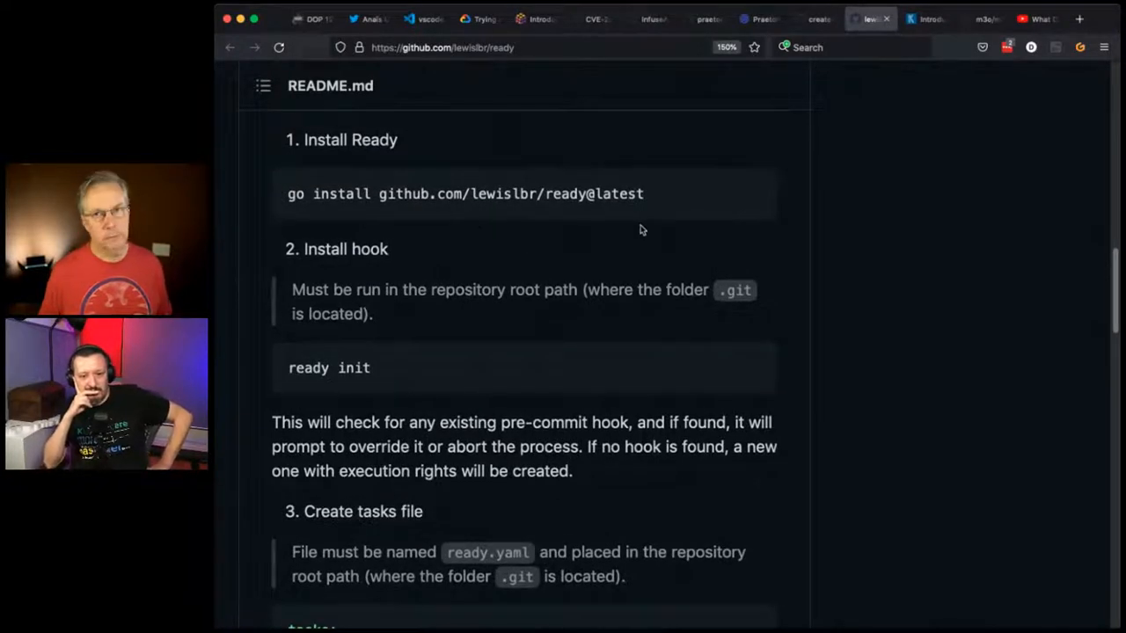
scroll("down", 3)
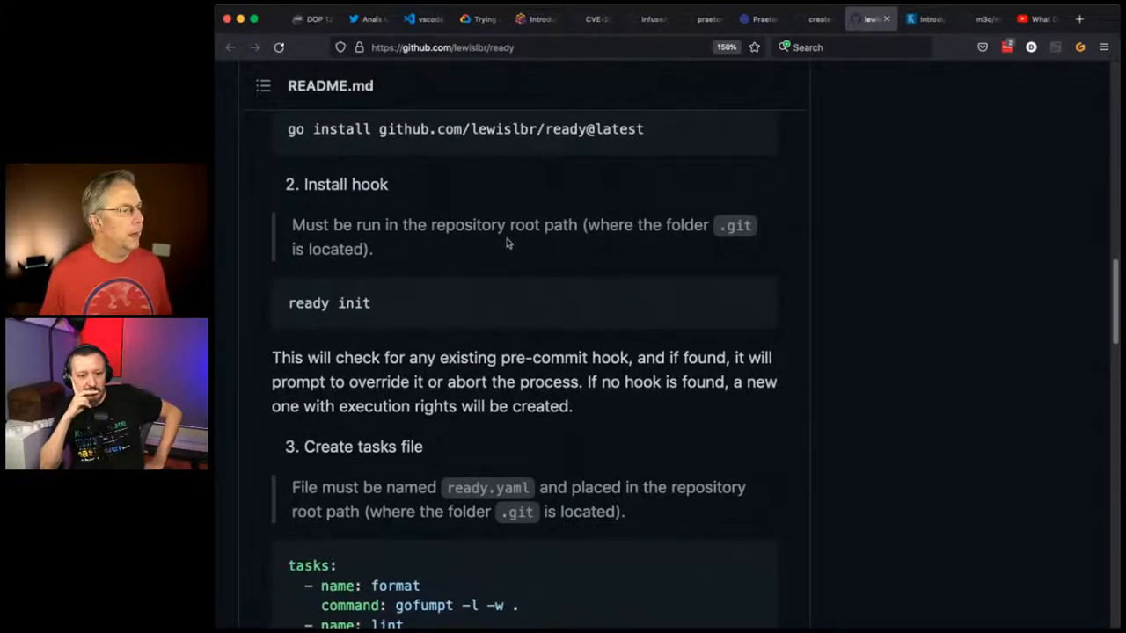
mouse_move(390, 208)
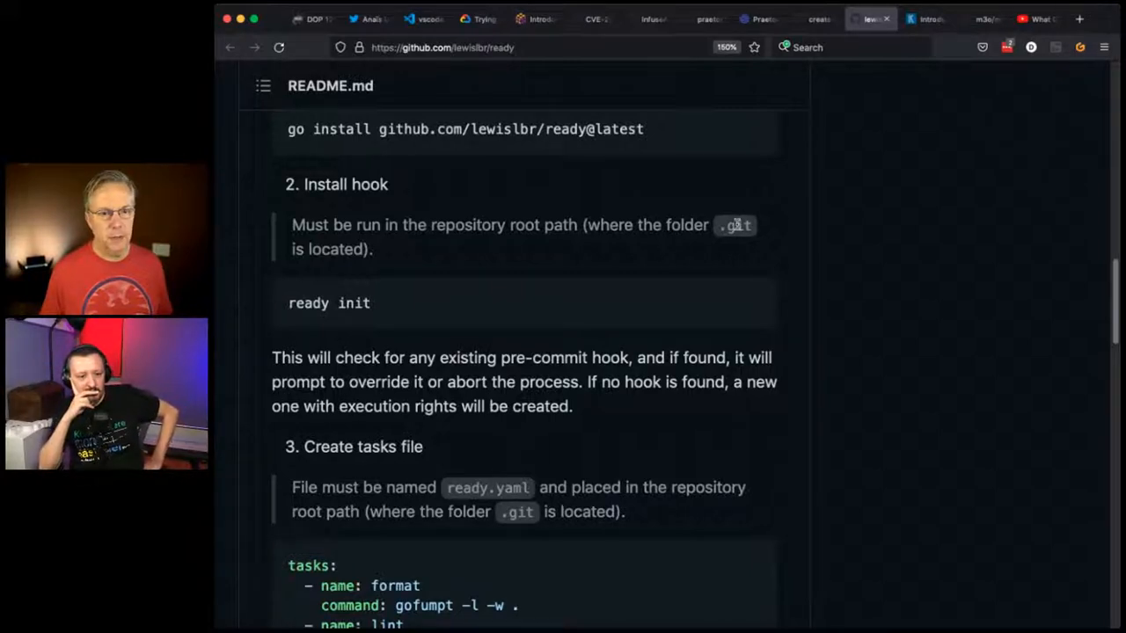
- View the ready.yaml examples including the nested-directory version, highlighting part, down to the YAML file reference
scroll("down", 3)
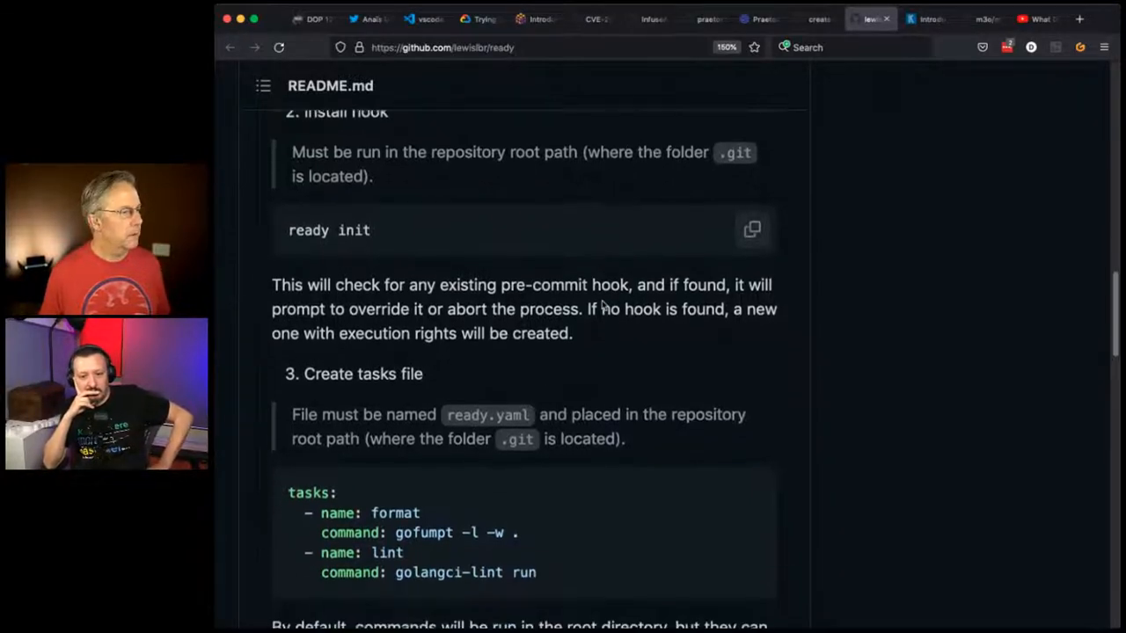
scroll("down", 3)
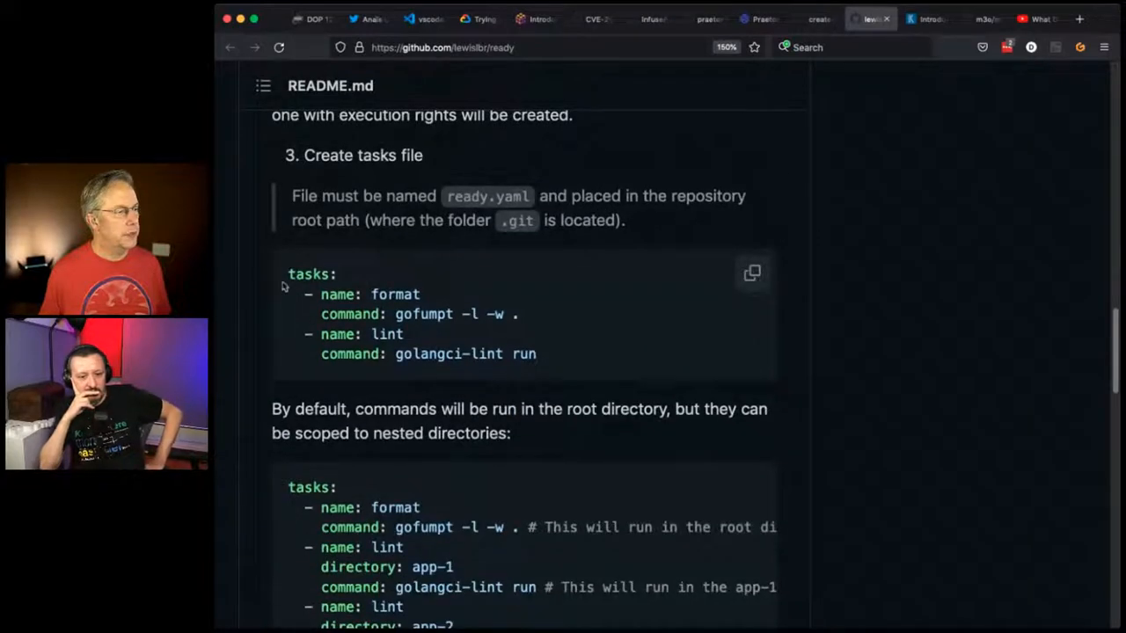
left_click_drag(289, 274, 535, 353)
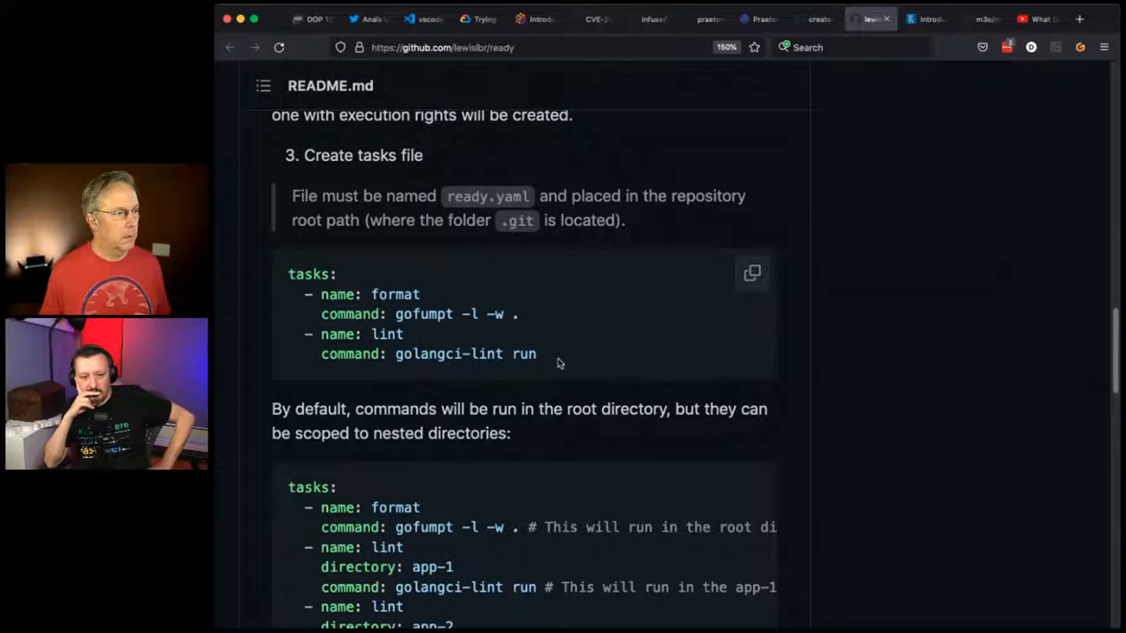
scroll("down", 3)
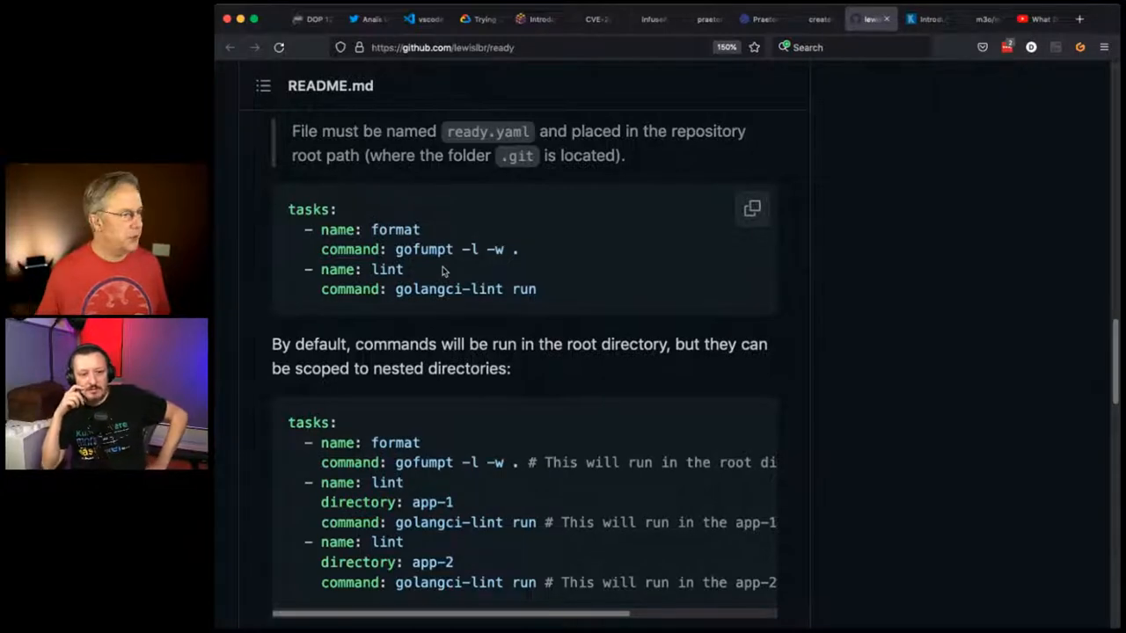
scroll("down", 3)
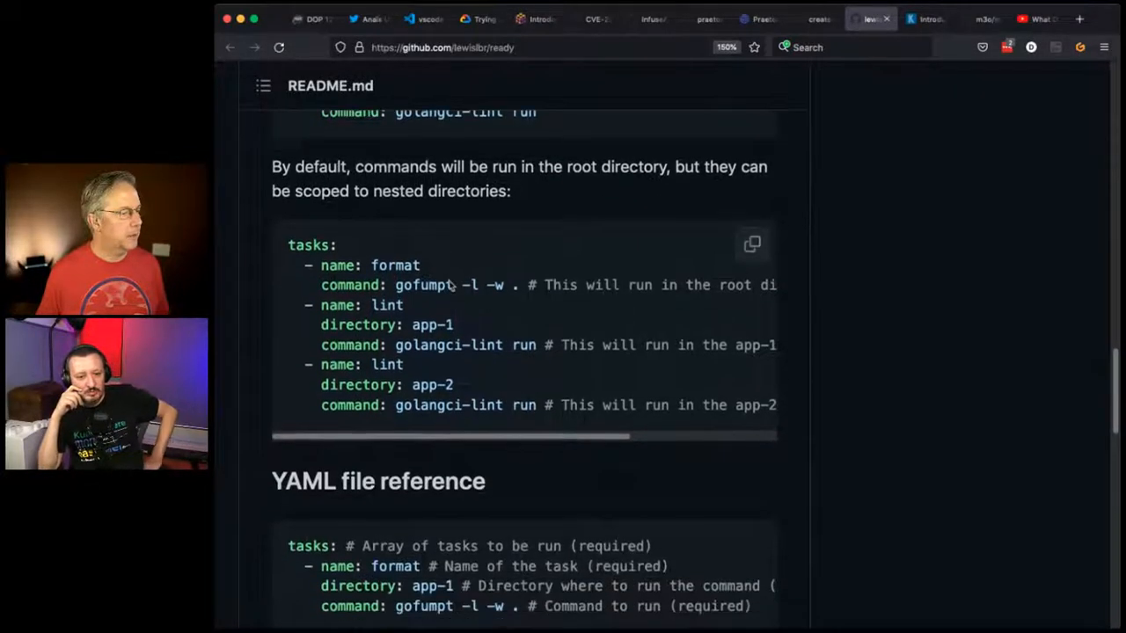
- Scroll past the YAML file reference to the Example screenshot of a commit failing on the test task
scroll("down", 3)
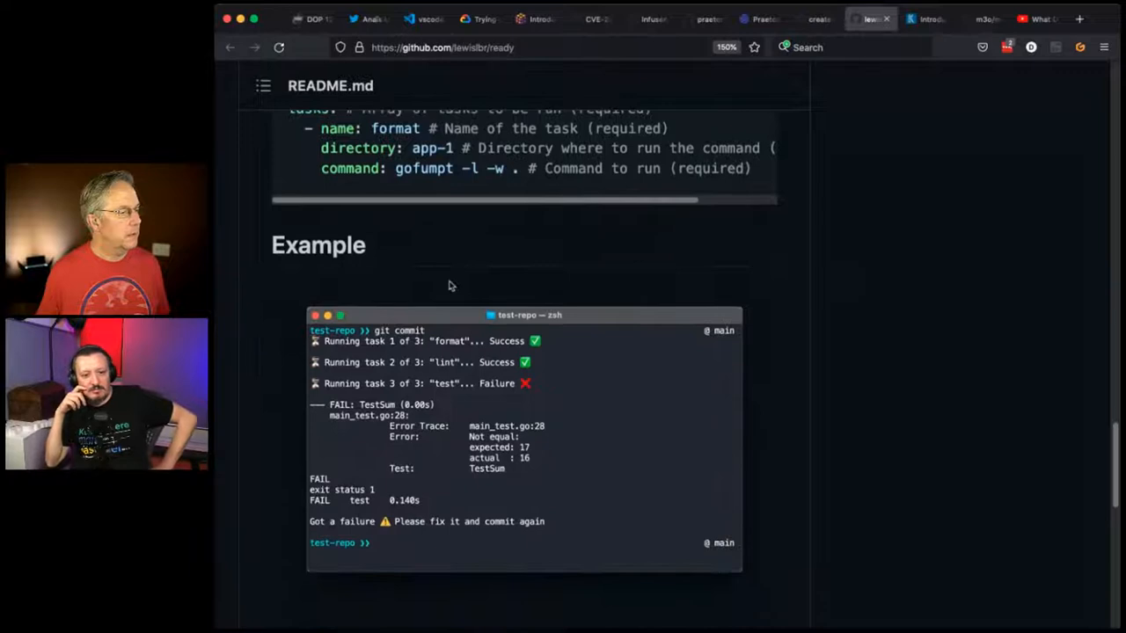
scroll("down", 3)
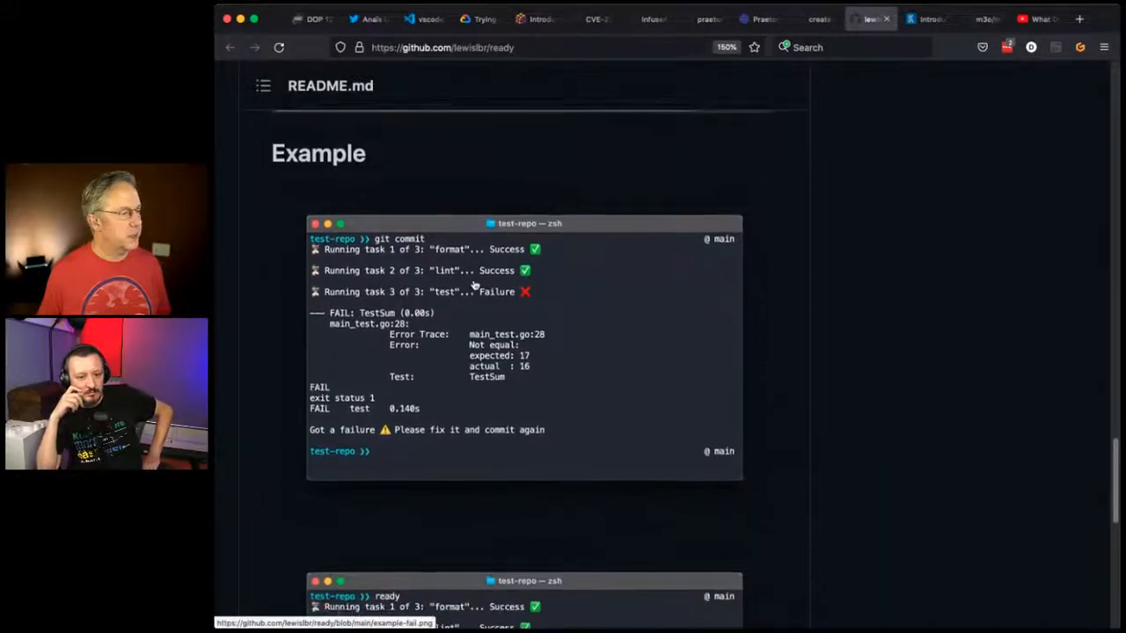
scroll("down", 3)
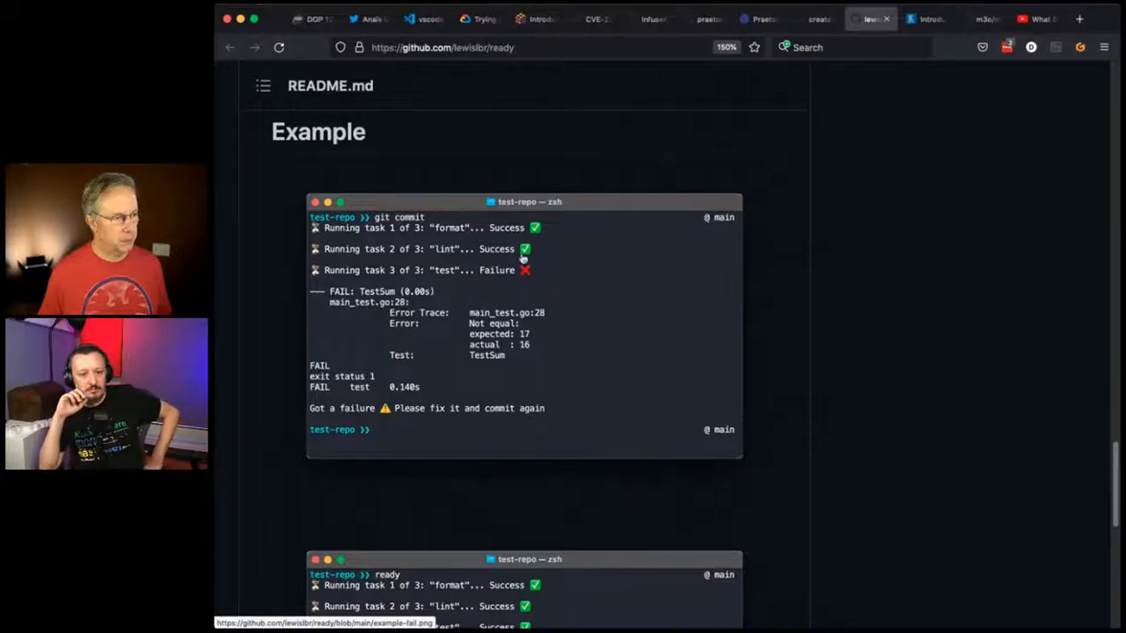
mouse_move(554, 282)
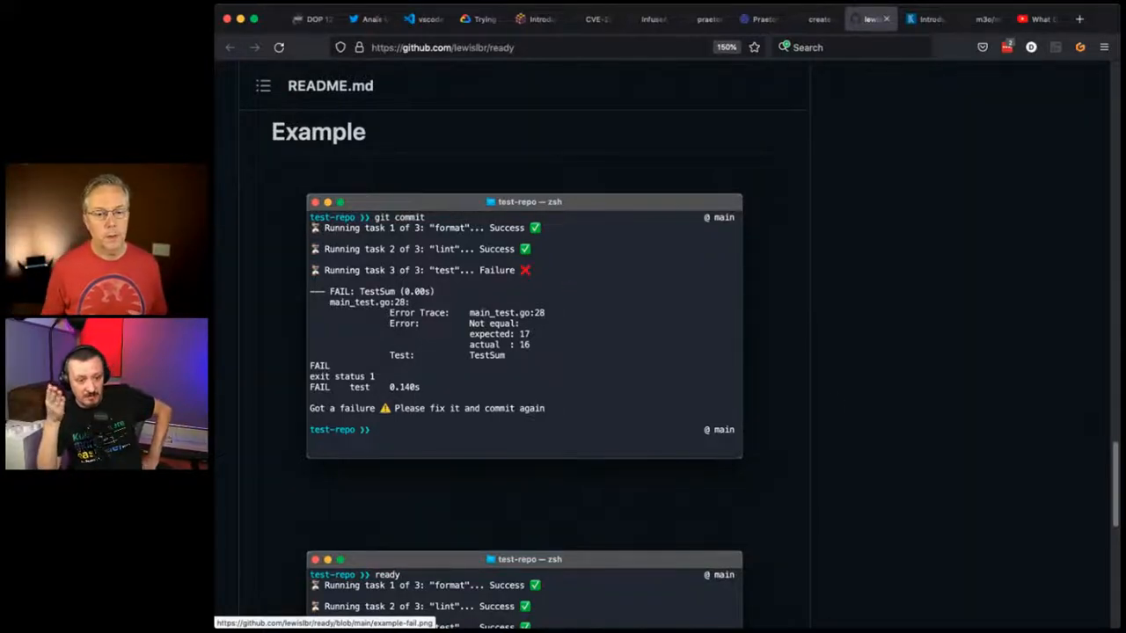
mouse_move(770, 450)
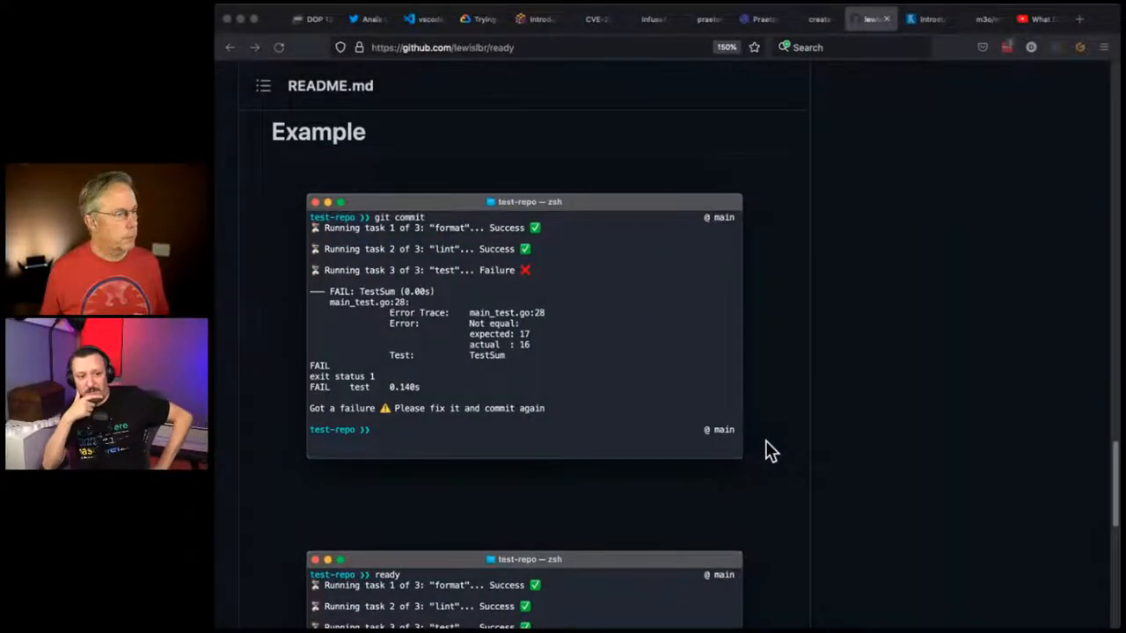
- Scroll the Ready README down to the second Example screenshot where all three tasks pass
scroll("down", 3)
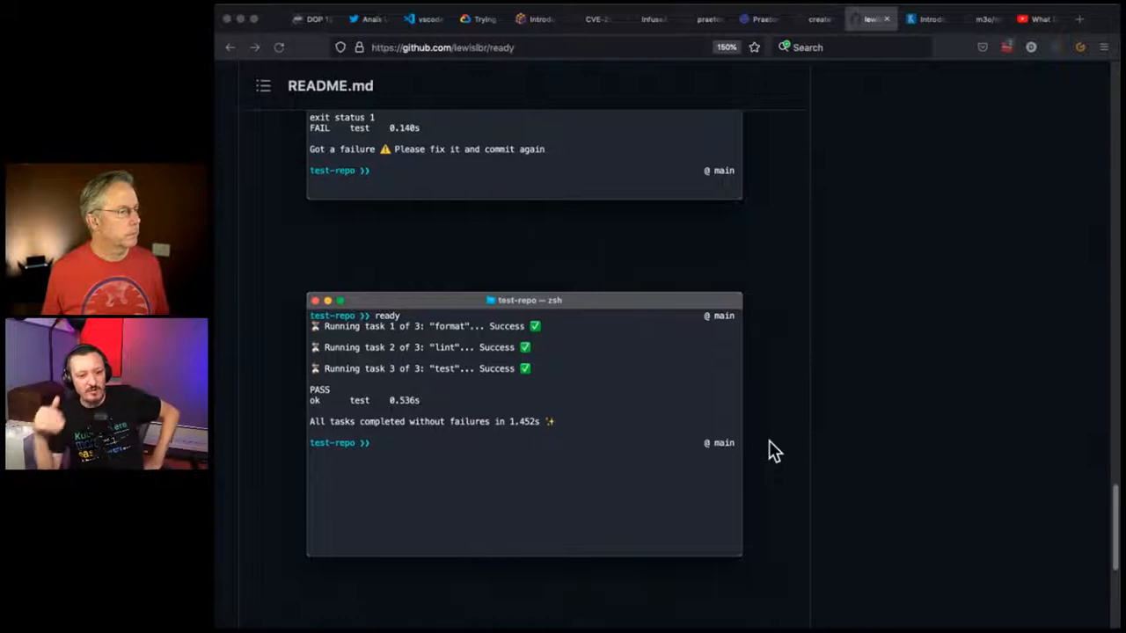
scroll("down", 3)
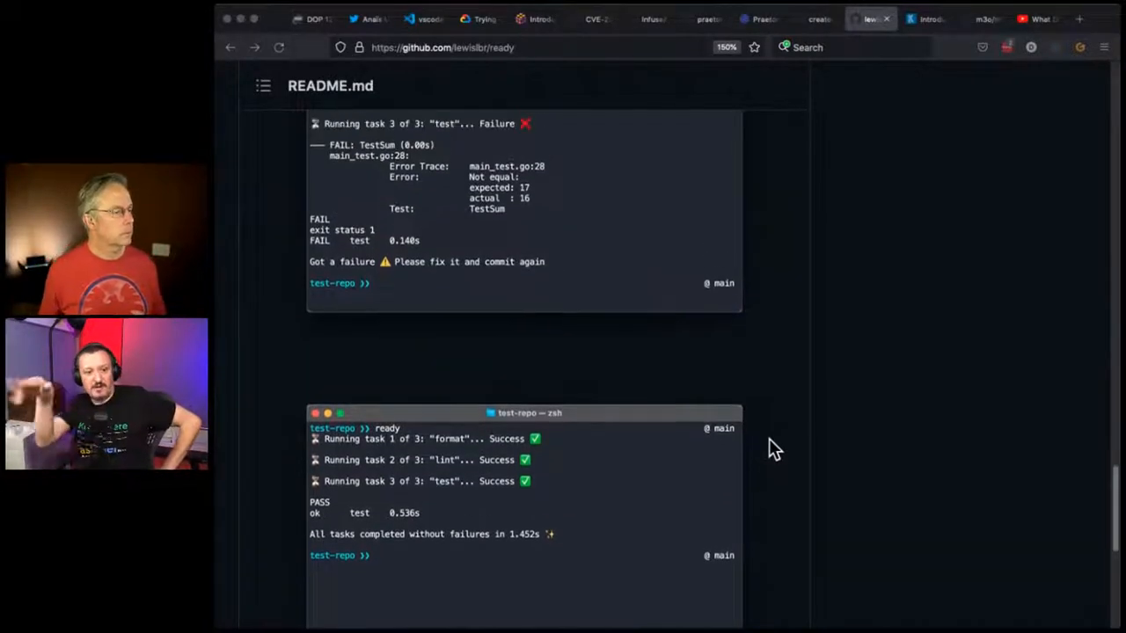
scroll("down", 3)
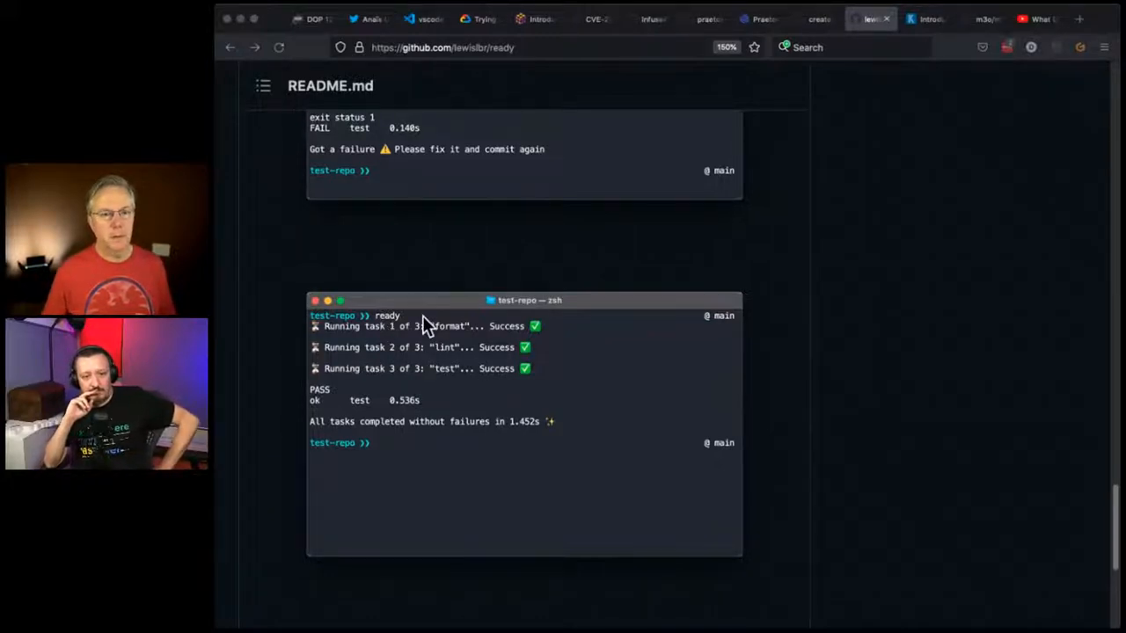
scroll("down", 3)
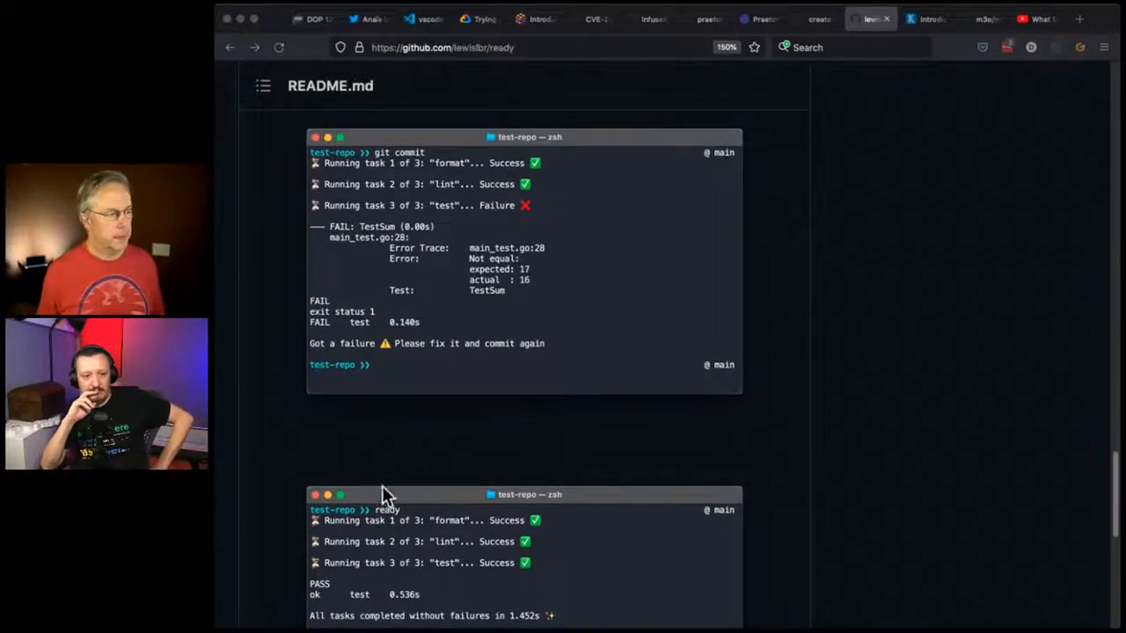
mouse_move(419, 492)
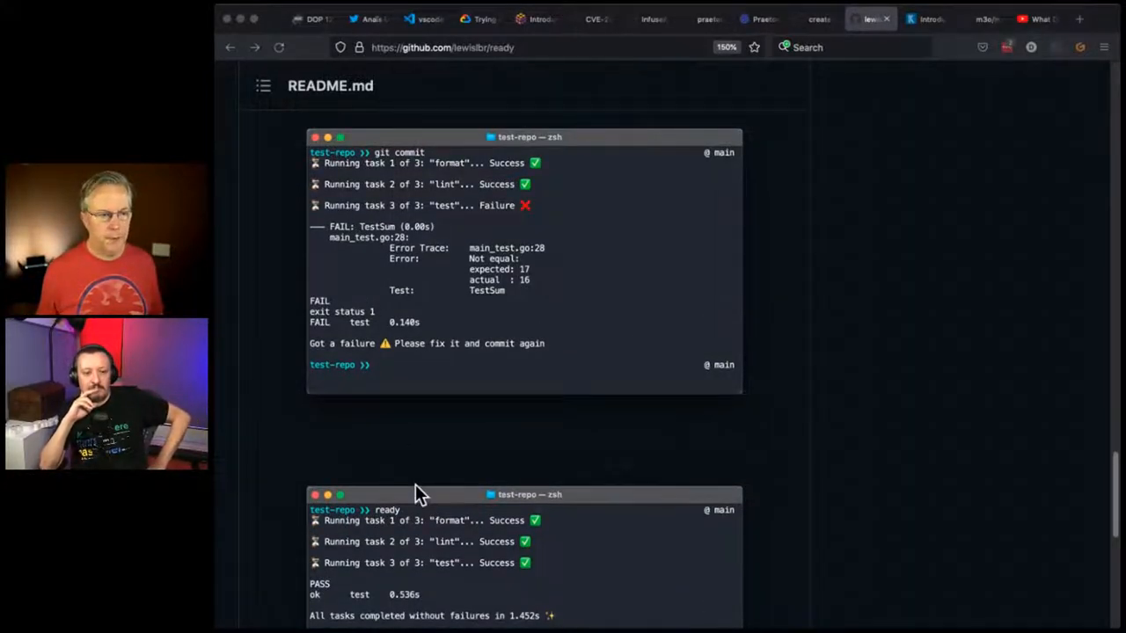
mouse_move(431, 484)
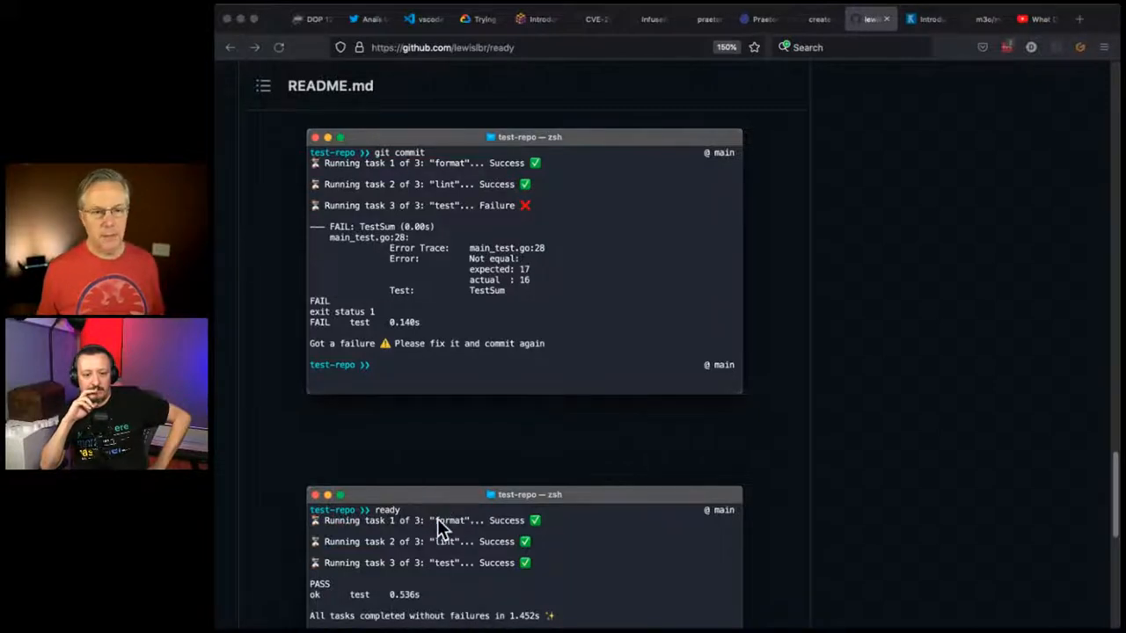
scroll("down", 3)
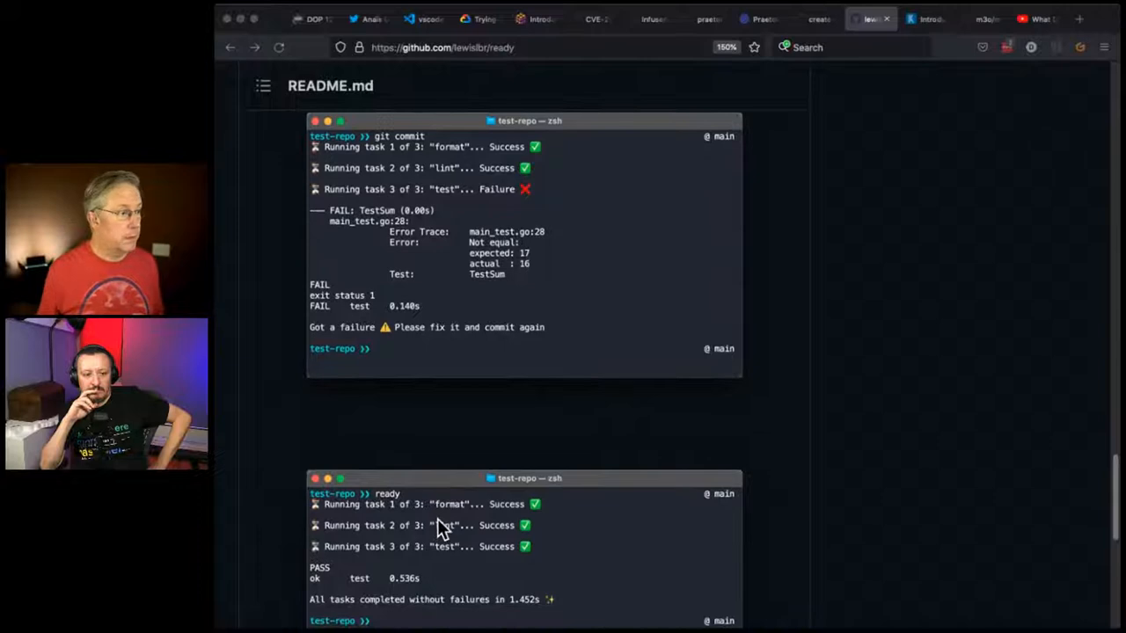
mouse_move(439, 242)
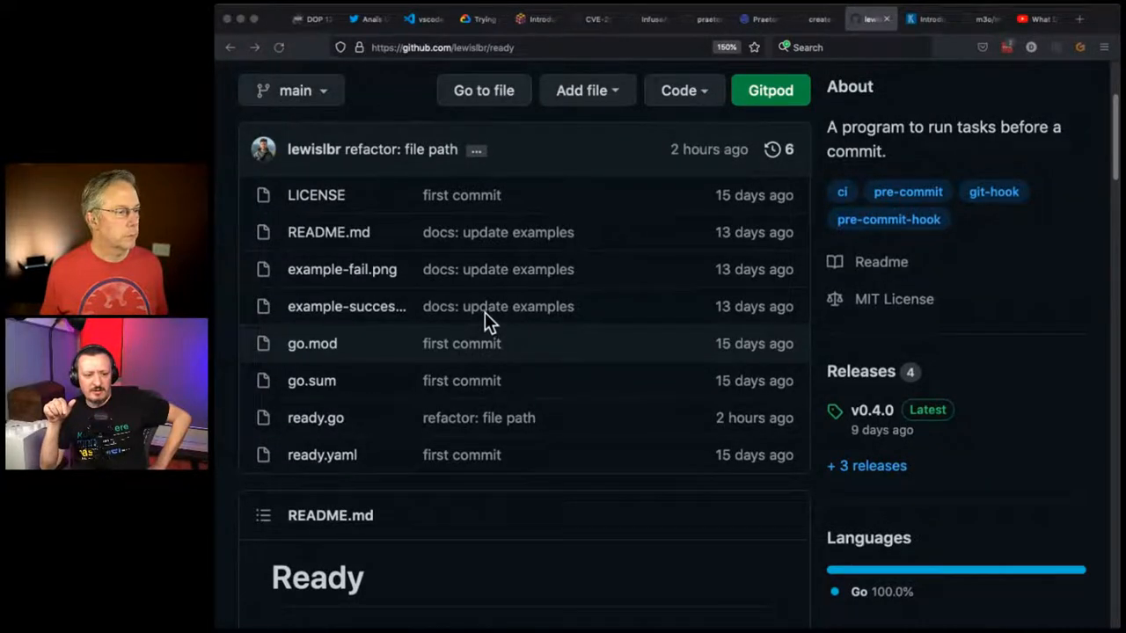
- Scroll the repository page to reach the v0.4.0 Latest release link in the sidebar
scroll("down", 3)
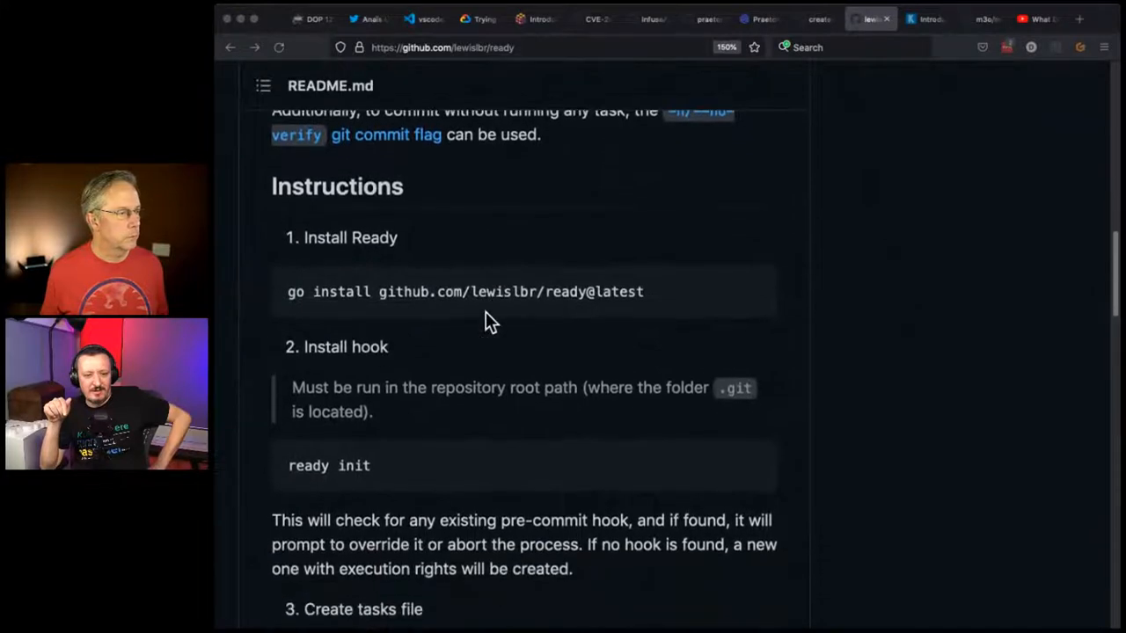
scroll("down", 3)
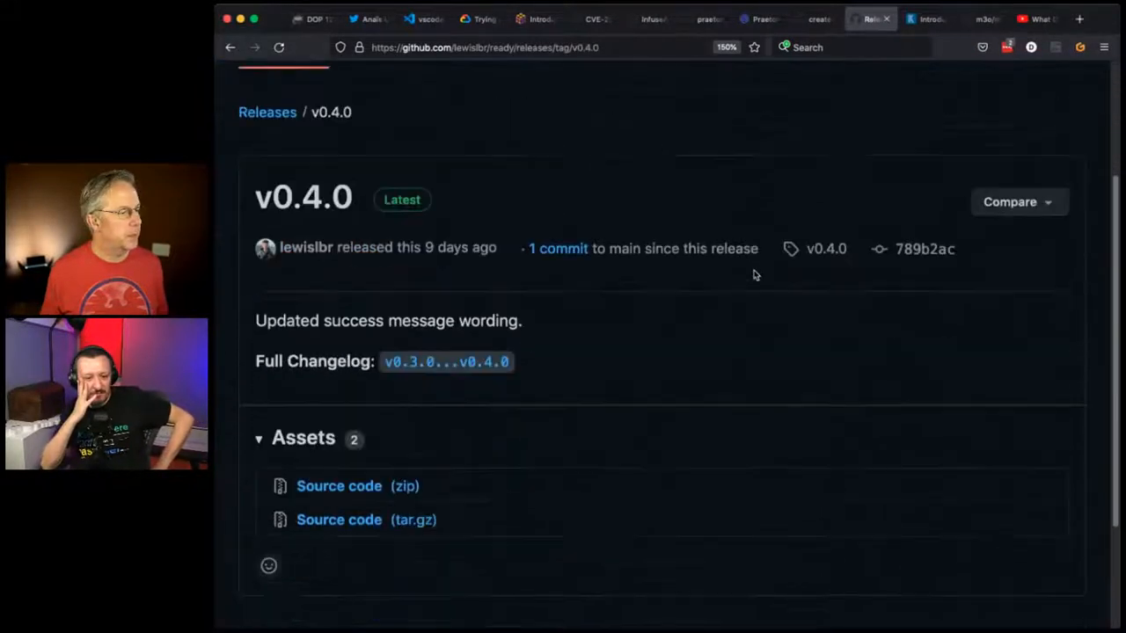
- Scroll through the v0.4.0 release notes and source code assets, then back over the repository home
scroll("down", 3)
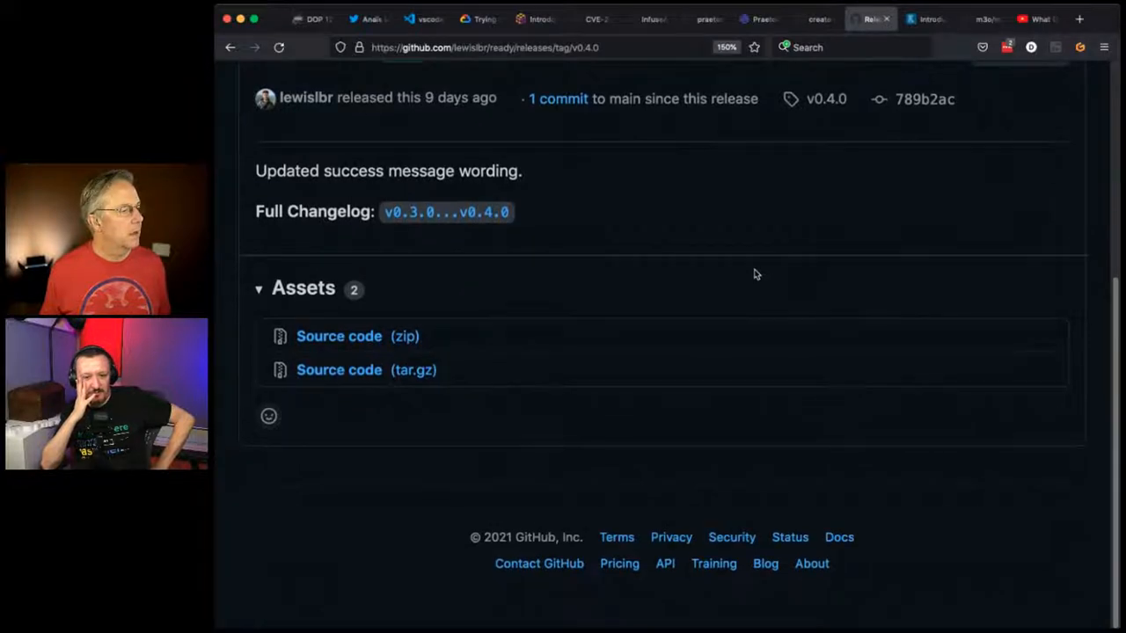
scroll("up", 3)
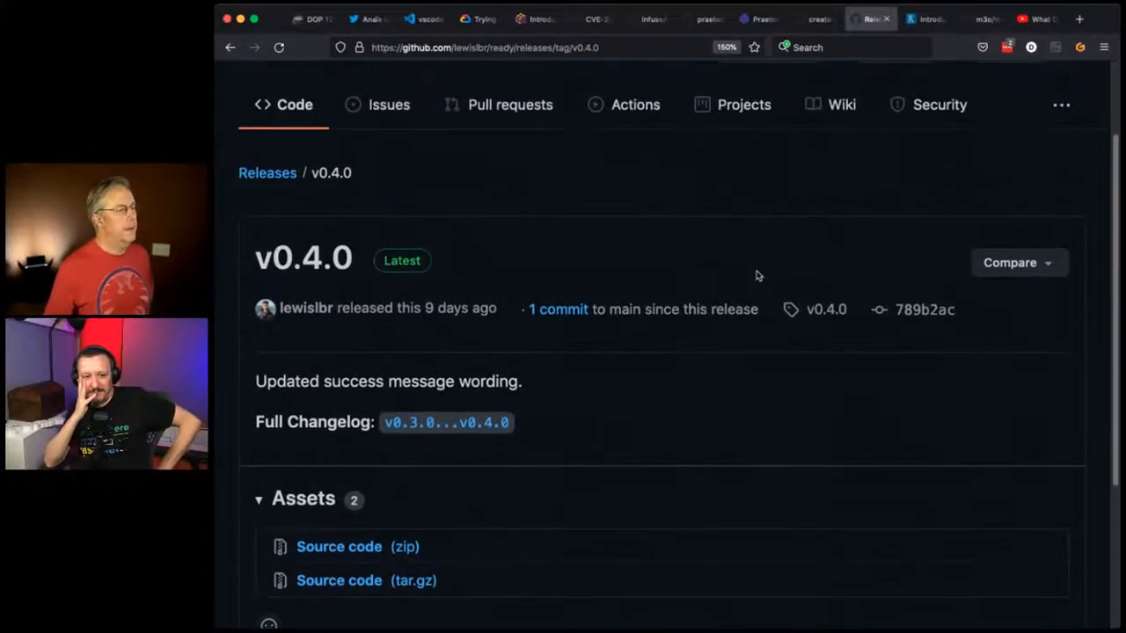
mouse_move(444, 207)
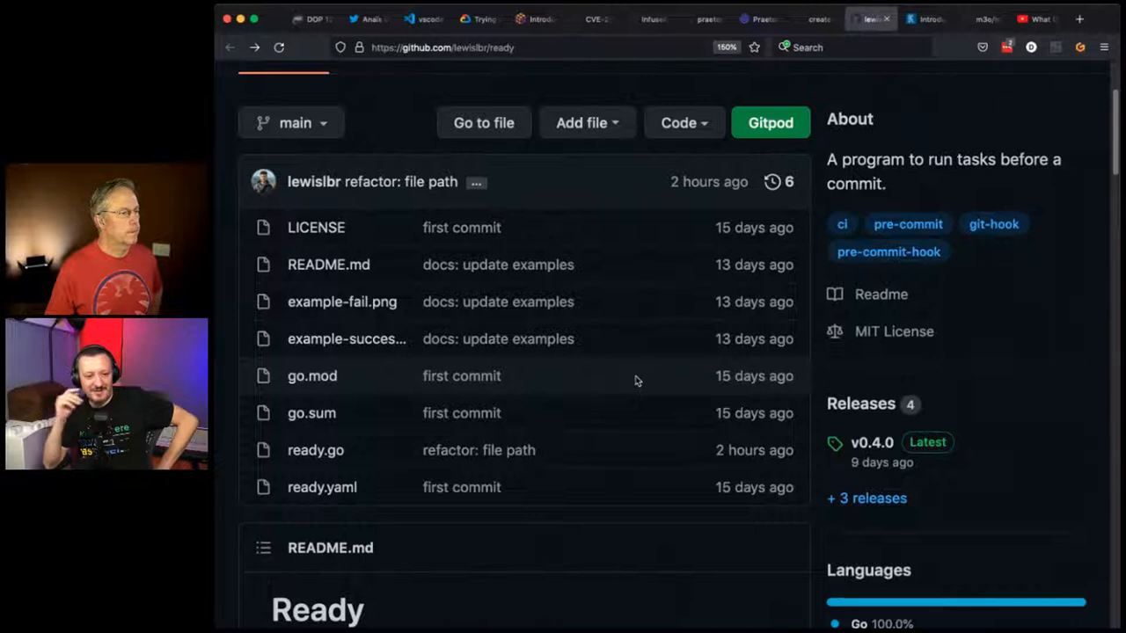
scroll("down", 3)
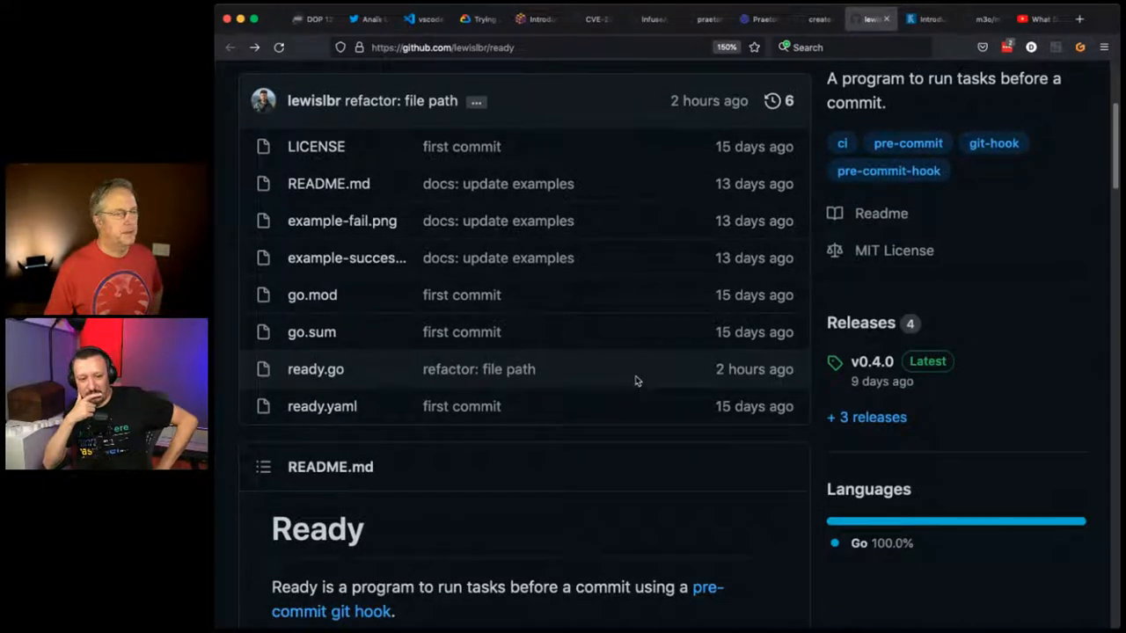
scroll("up", 3)
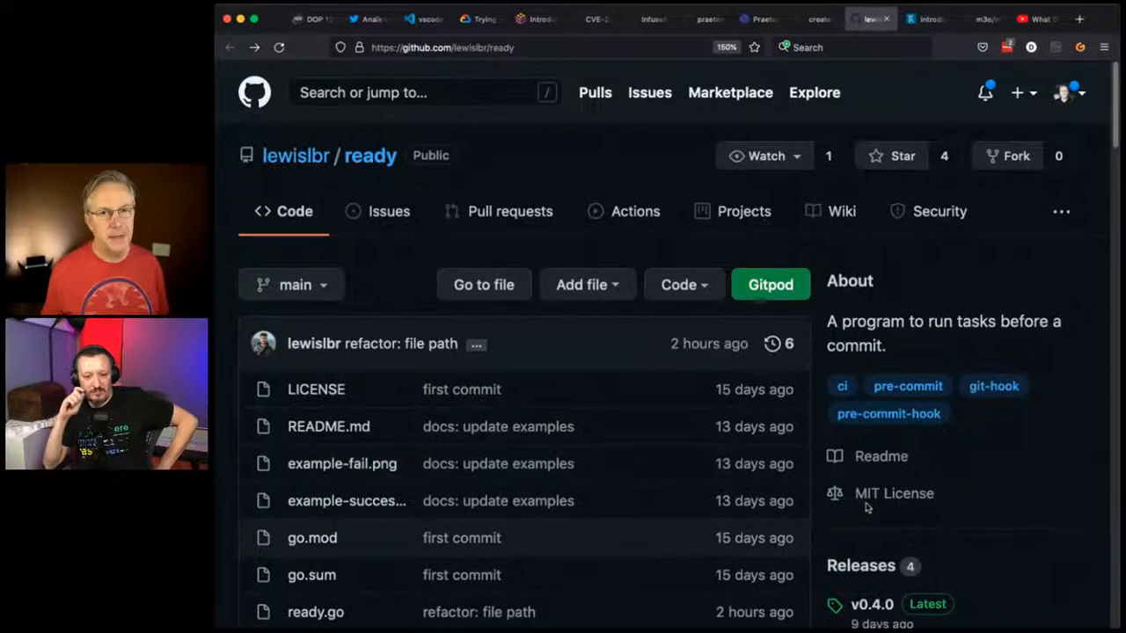
mouse_move(894, 492)
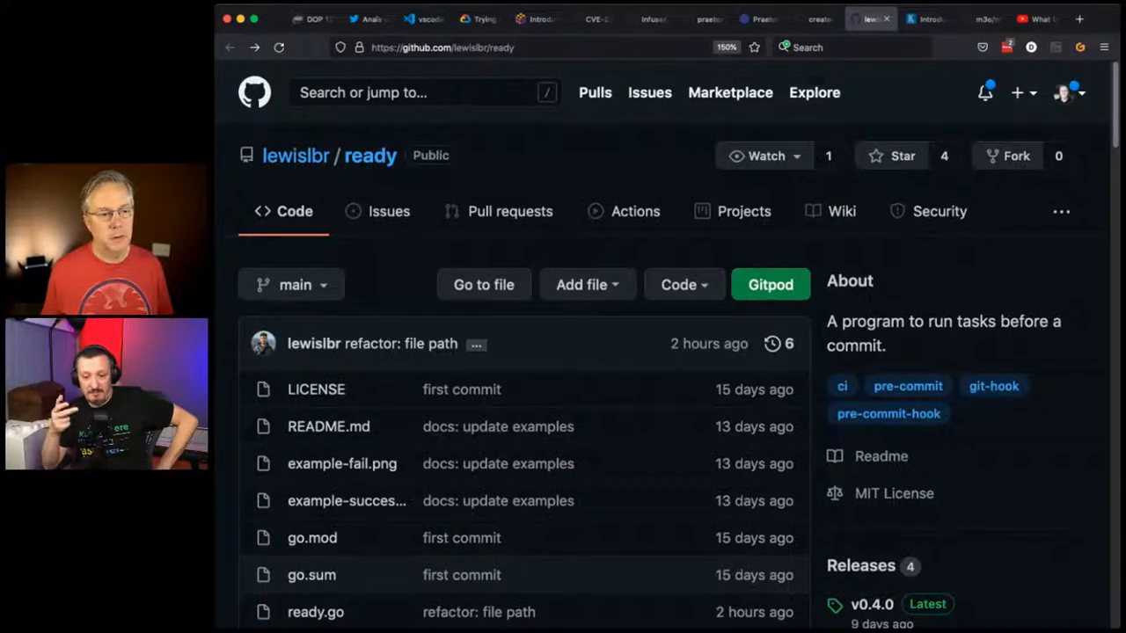
scroll("down", 3)
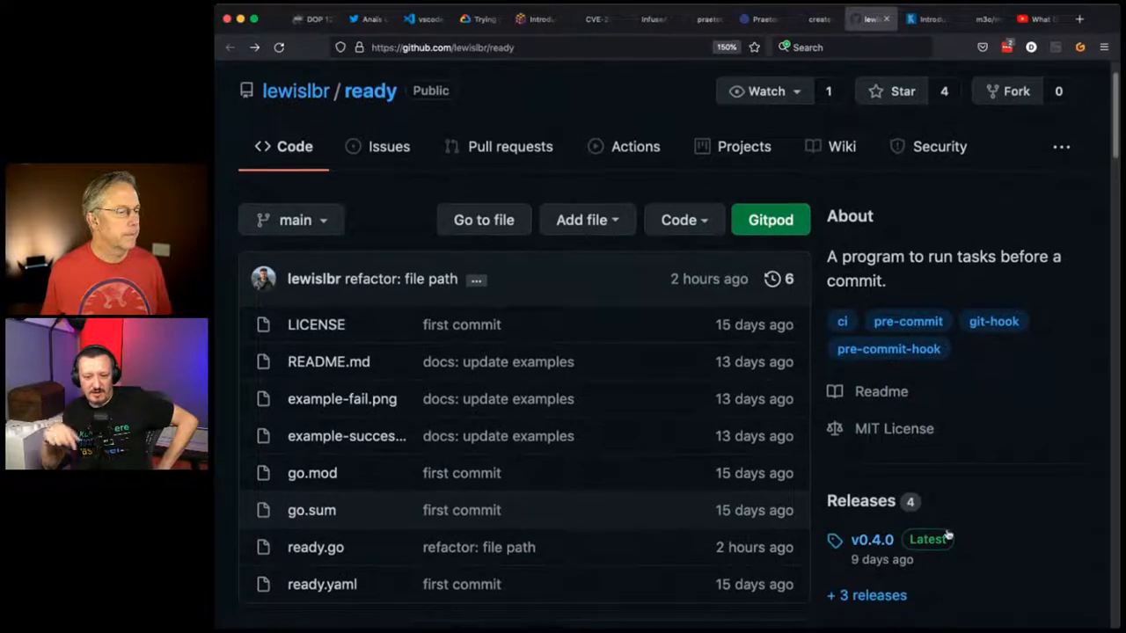
mouse_move(975, 553)
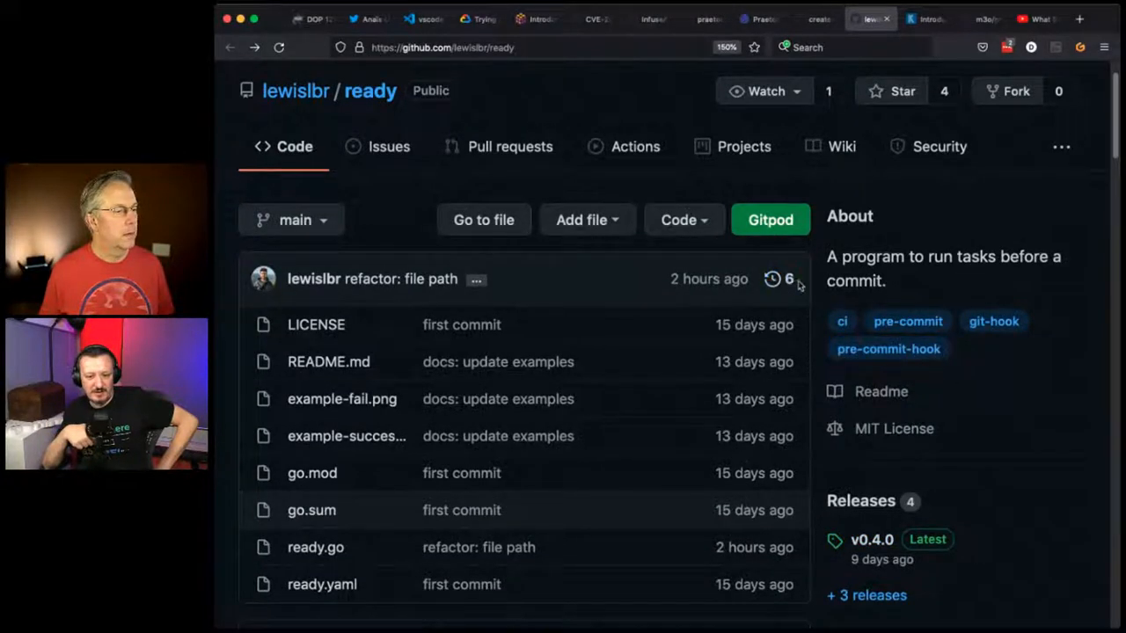
left_click(788, 278)
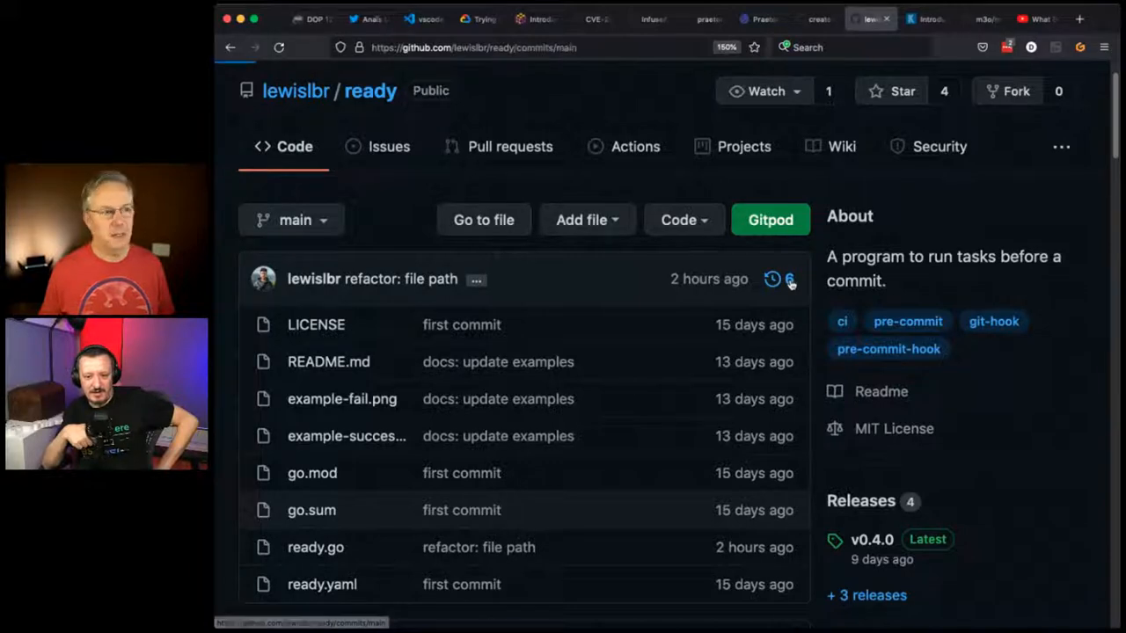
left_click(772, 278)
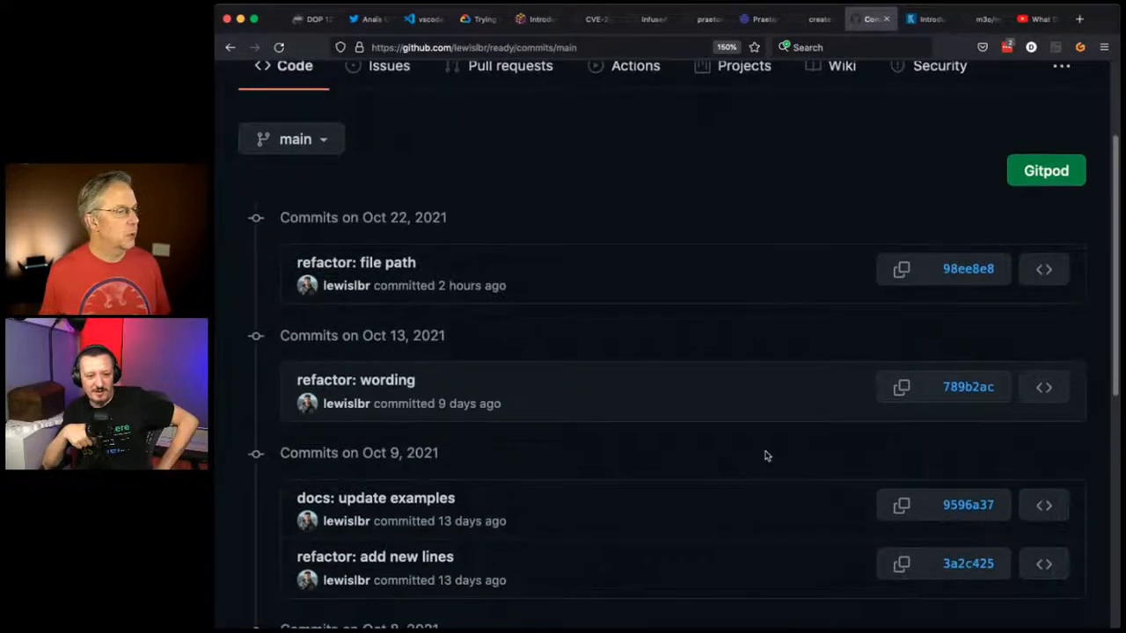
scroll("down", 3)
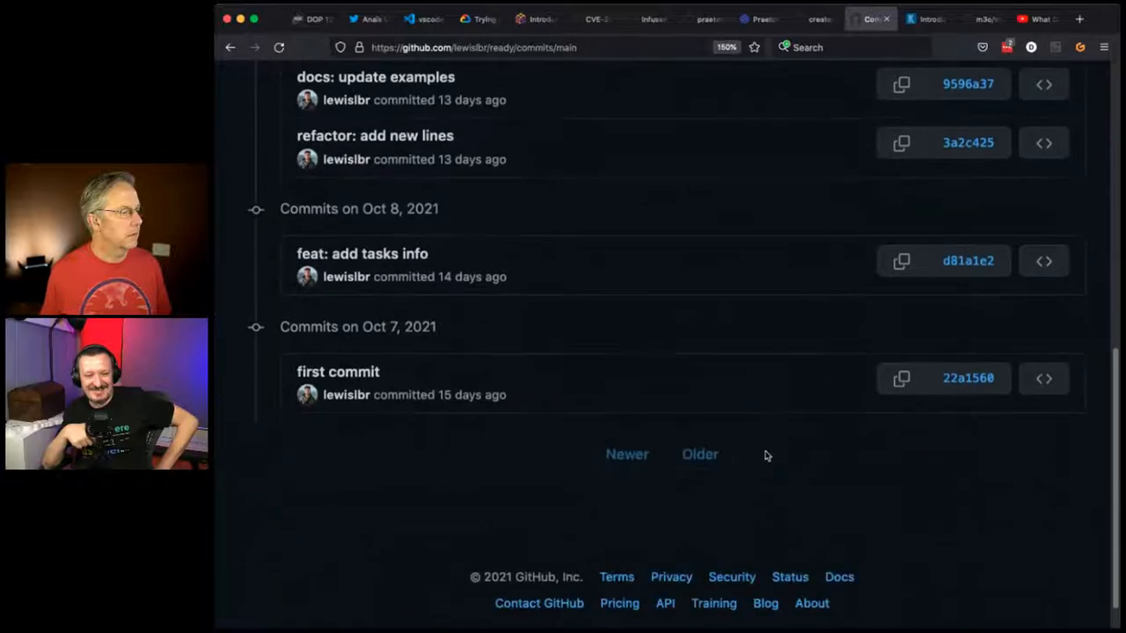
scroll("up", 3)
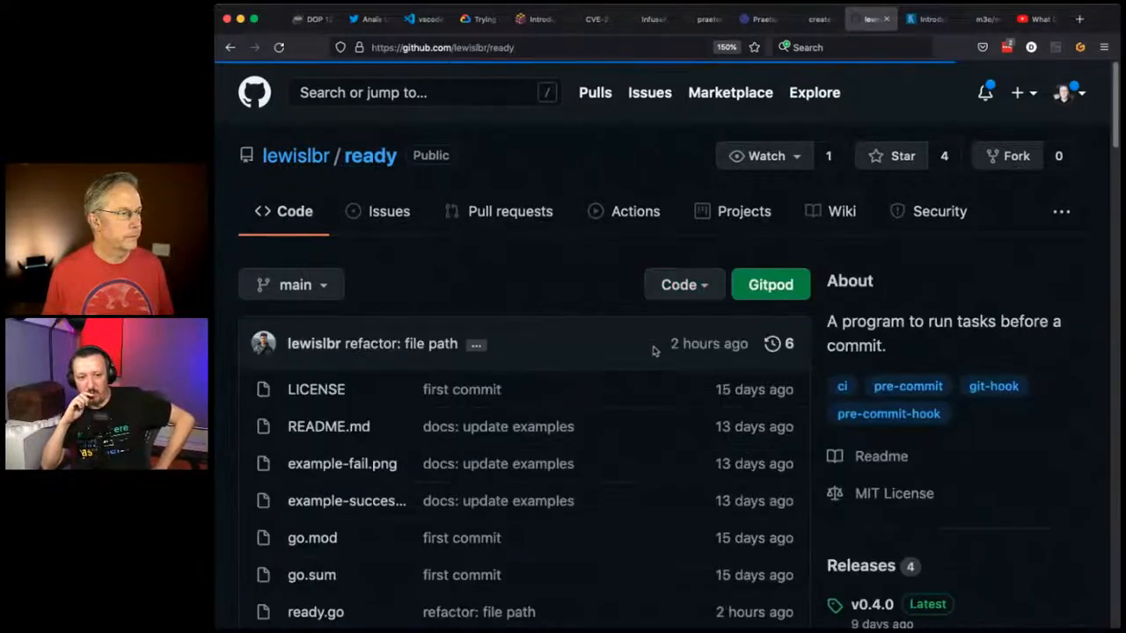
scroll("down", 3)
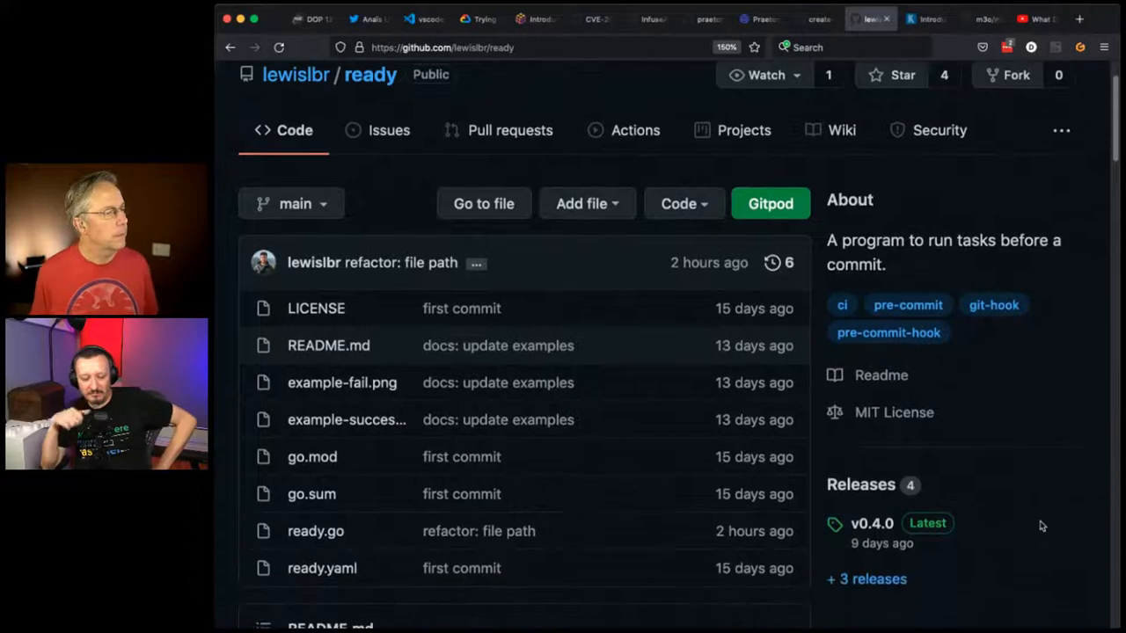
scroll("down", 3)
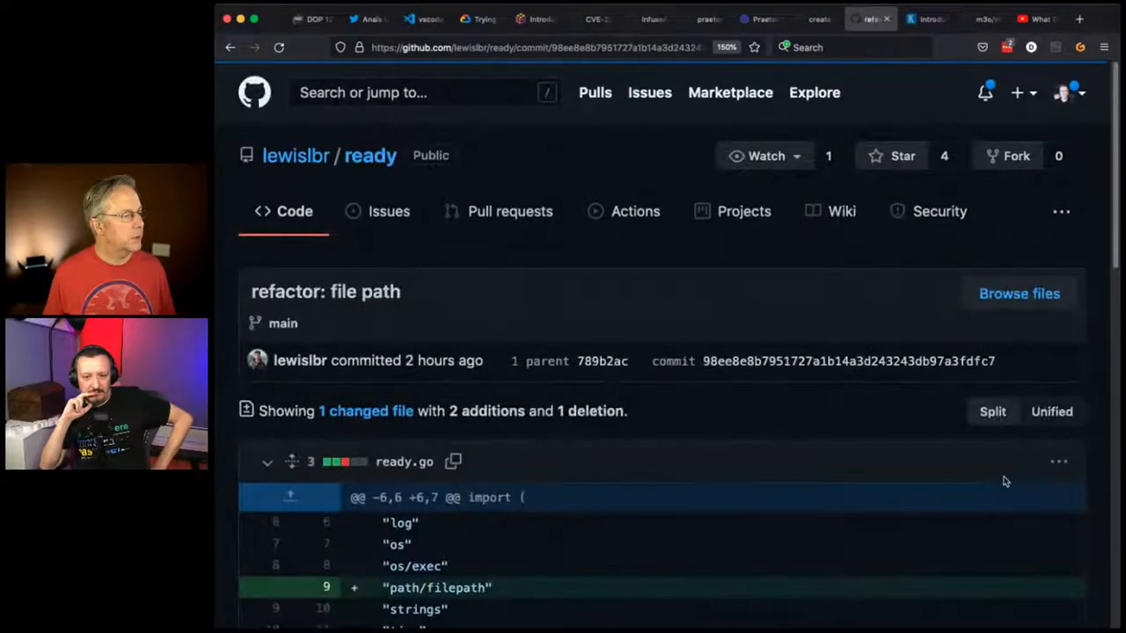
scroll("down", 3)
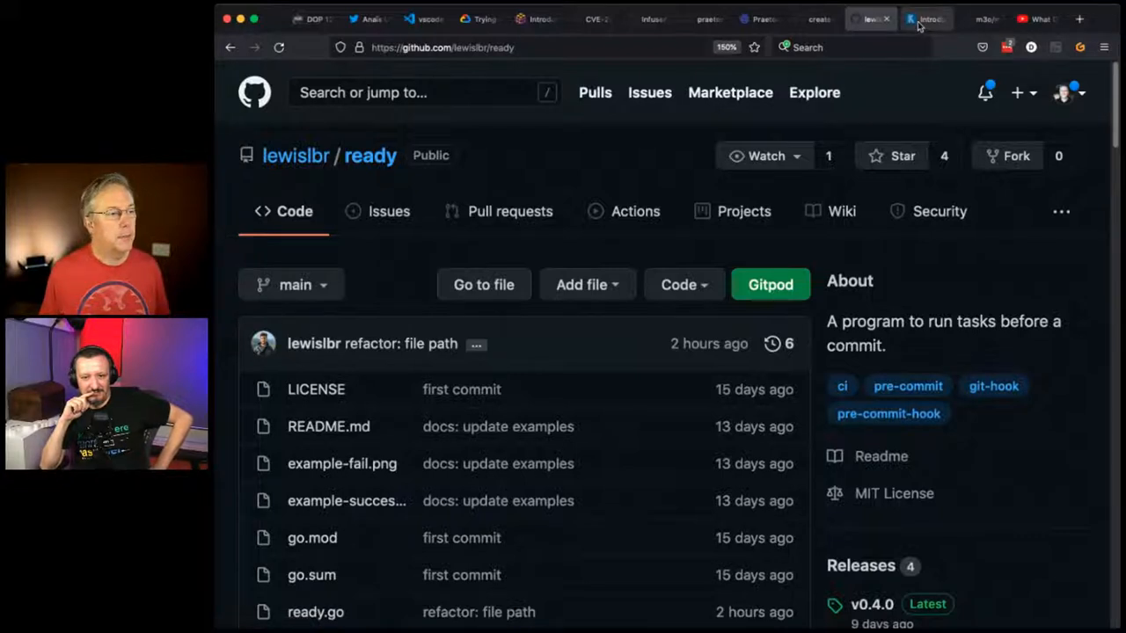
- Switch to the kubernate.dev tab and read the Introduction's Pulumi comparison
left_click(925, 18)
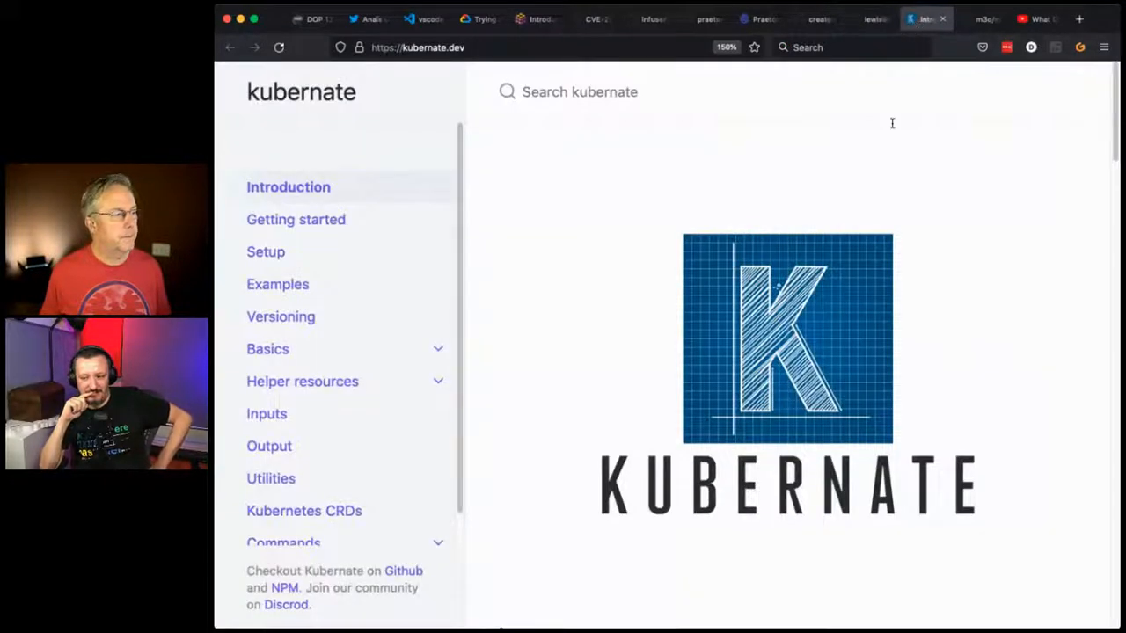
mouse_move(886, 169)
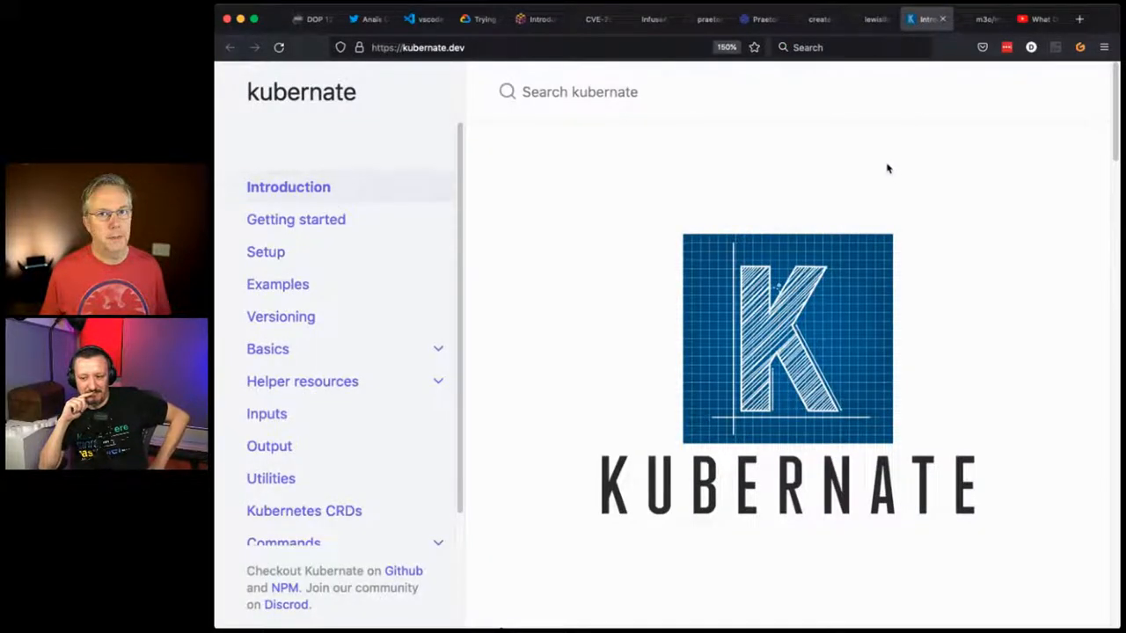
scroll("down", 3)
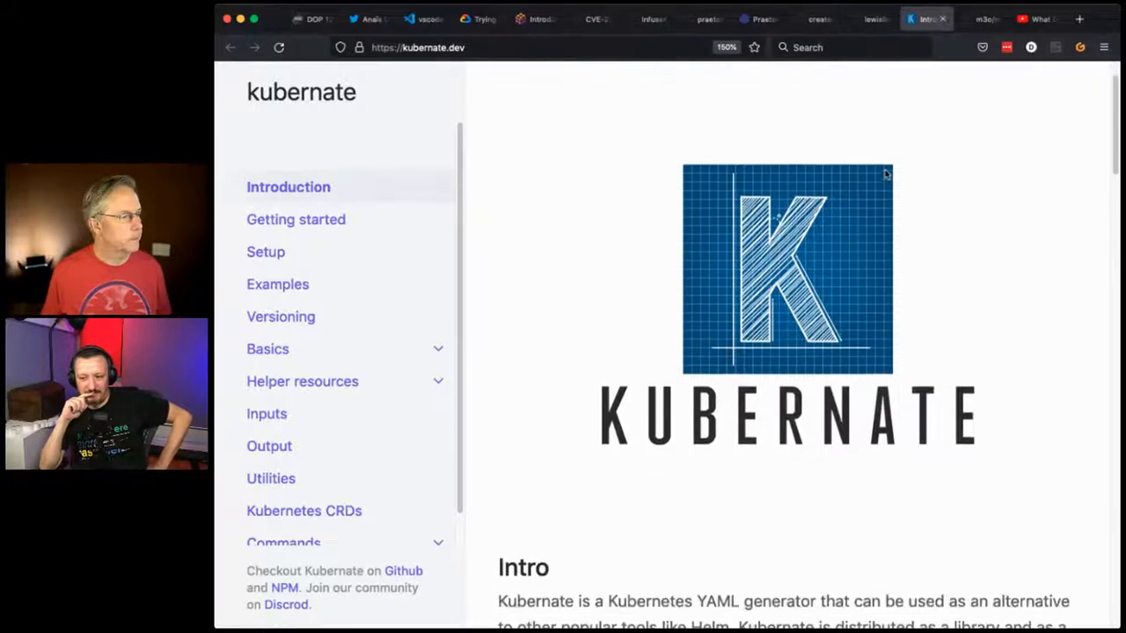
scroll("down", 3)
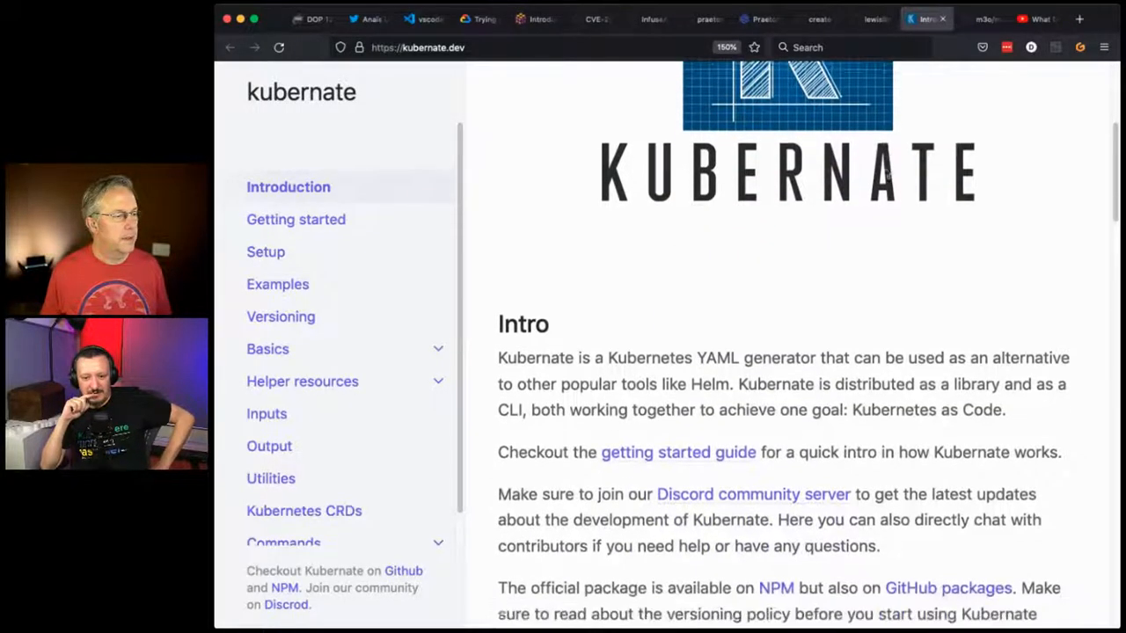
scroll("down", 3)
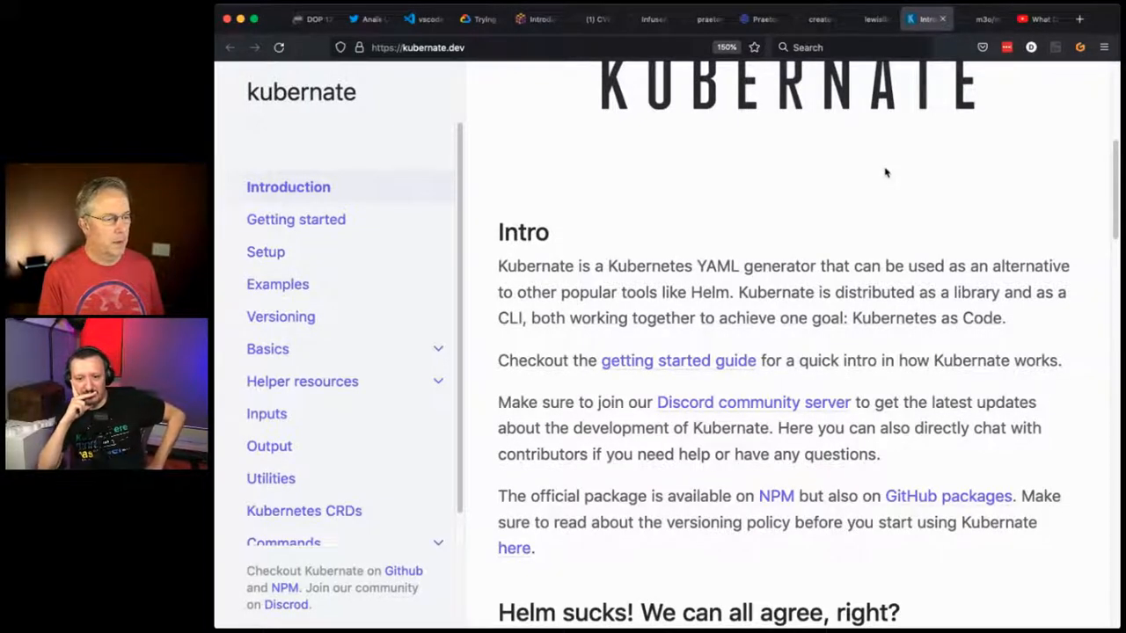
scroll("down", 3)
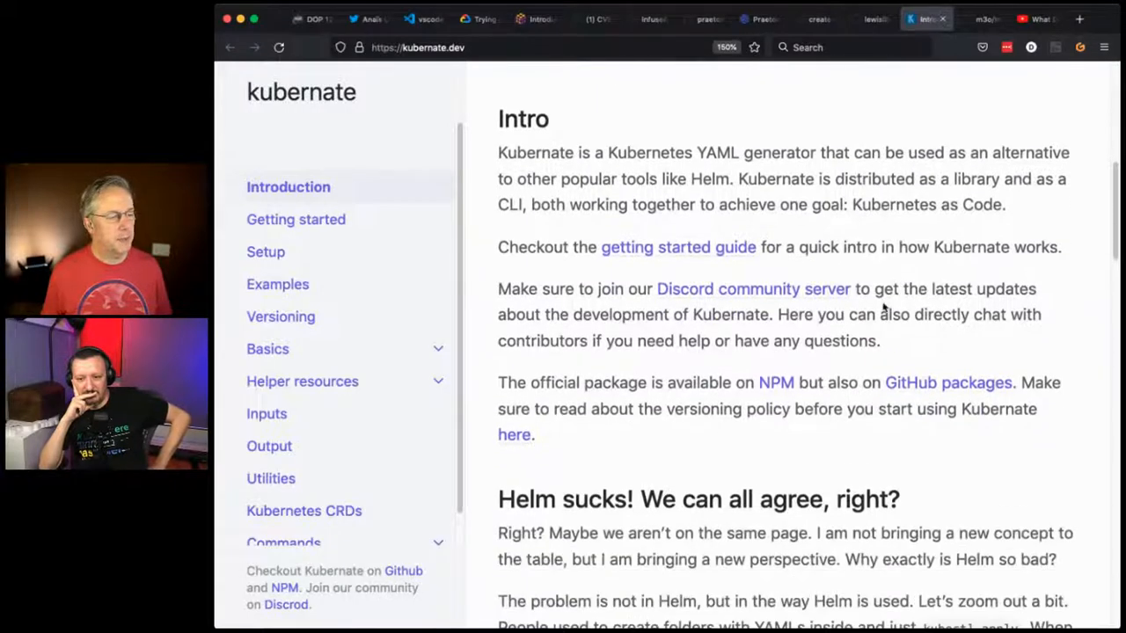
scroll("down", 3)
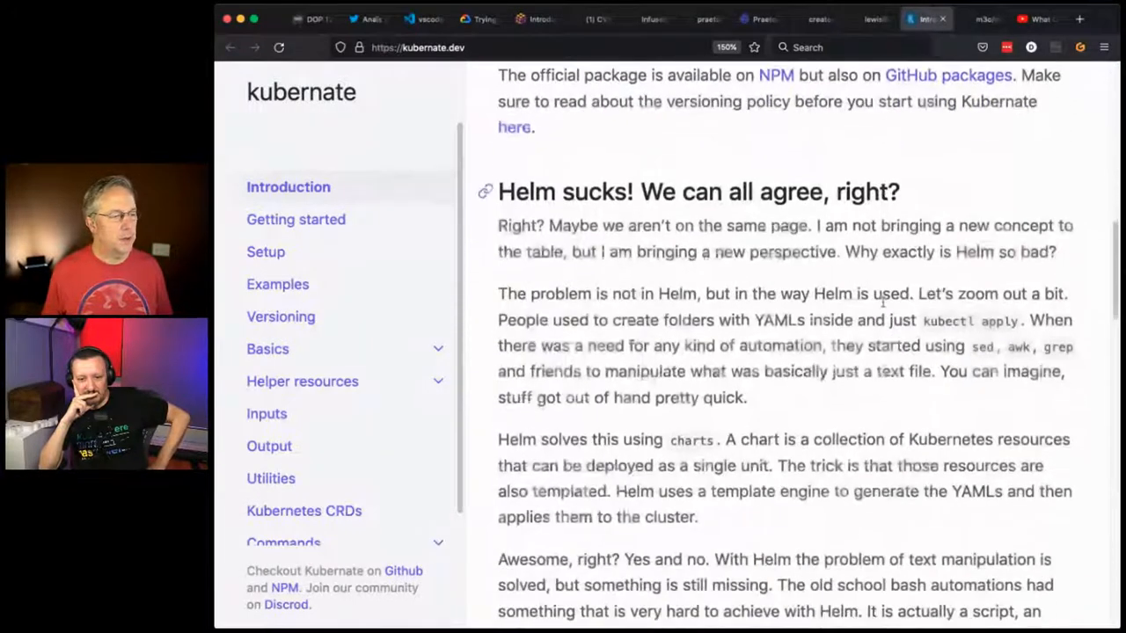
scroll("down", 3)
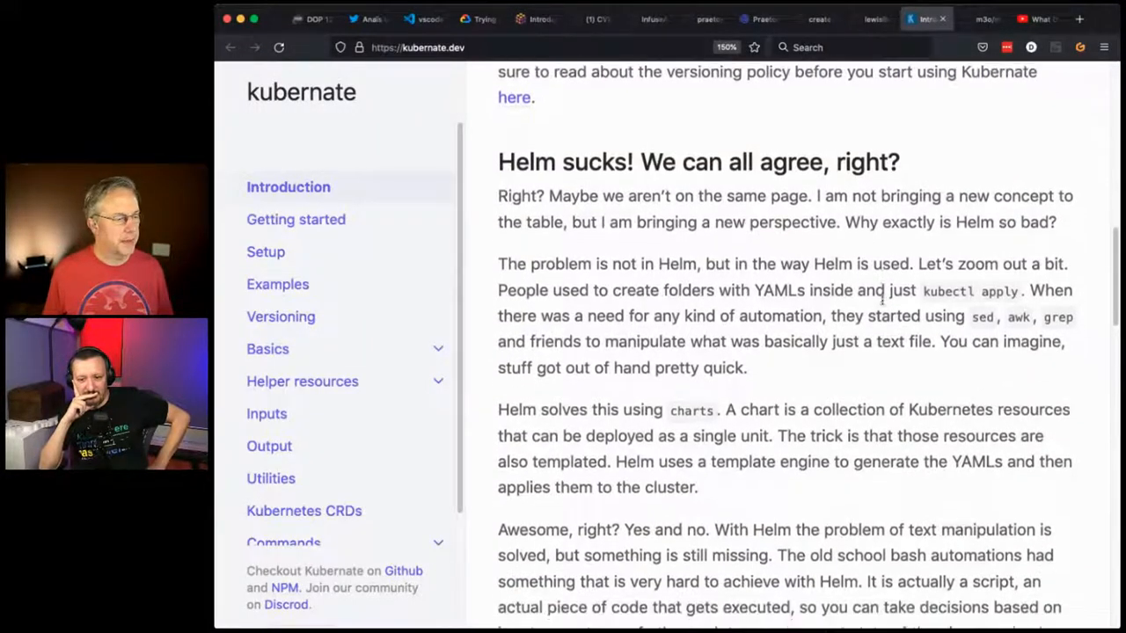
- Continue down through What is Kubernate to the Let's go! section
scroll("down", 3)
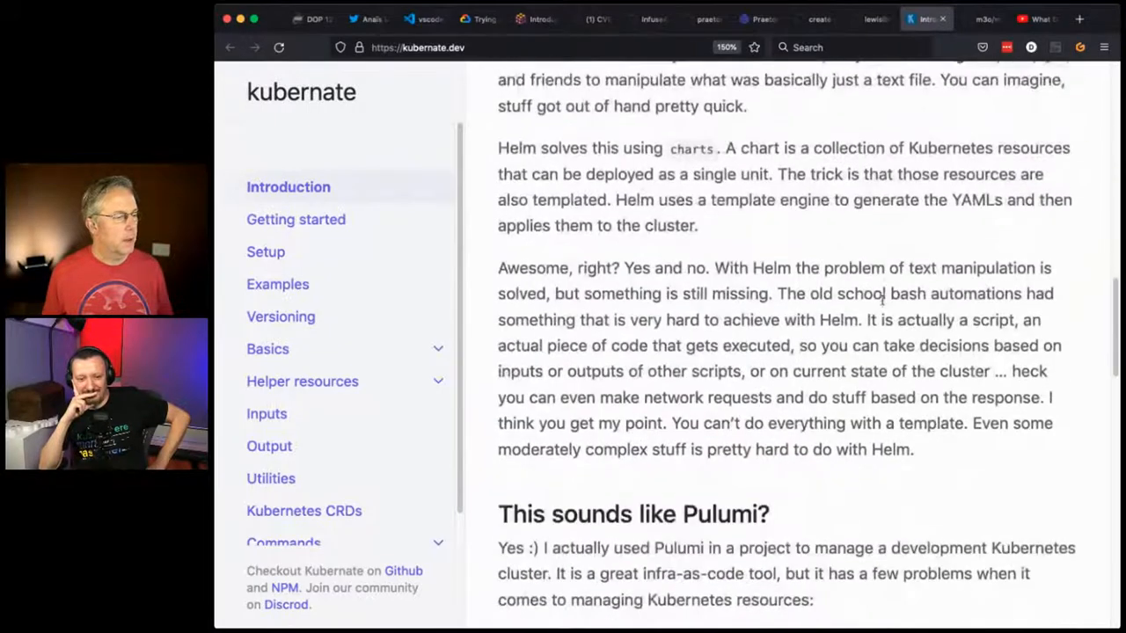
scroll("down", 3)
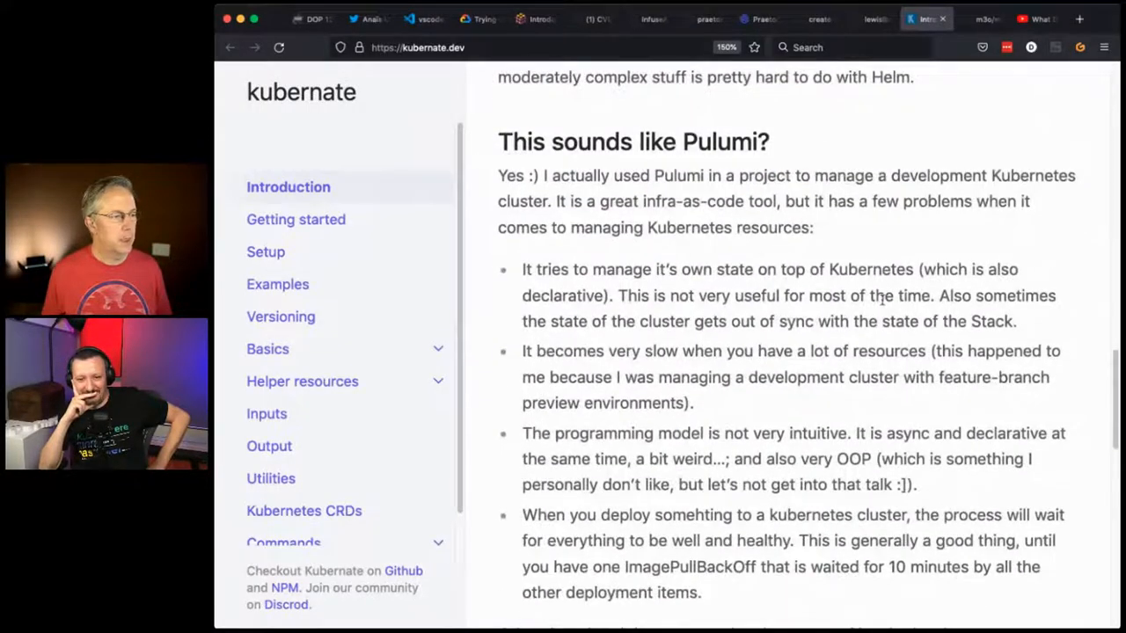
scroll("down", 3)
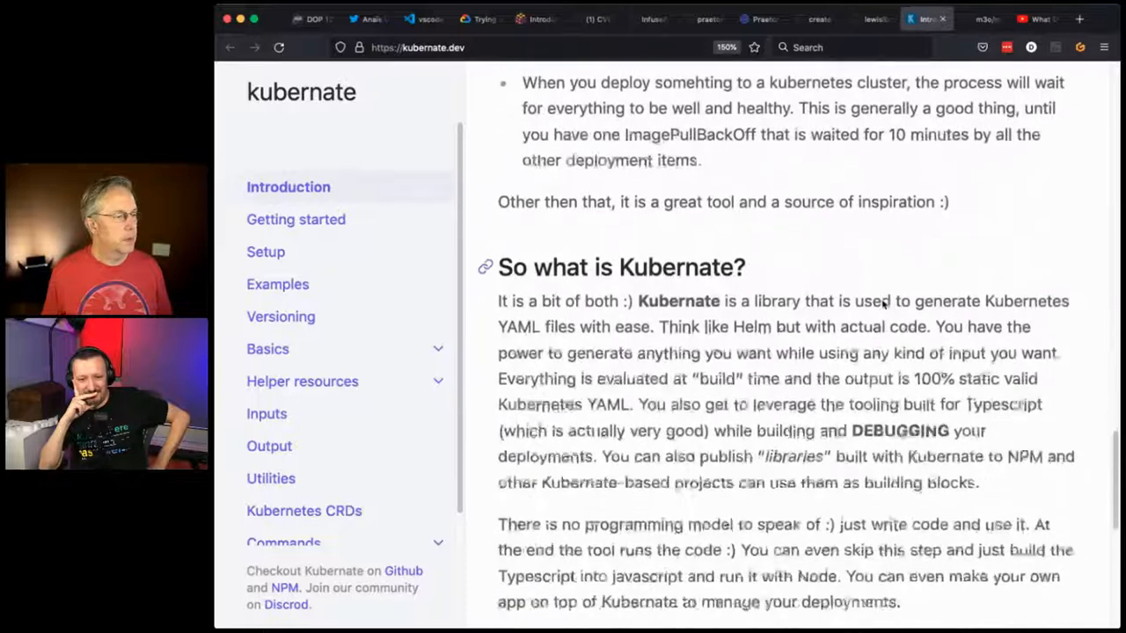
scroll("down", 3)
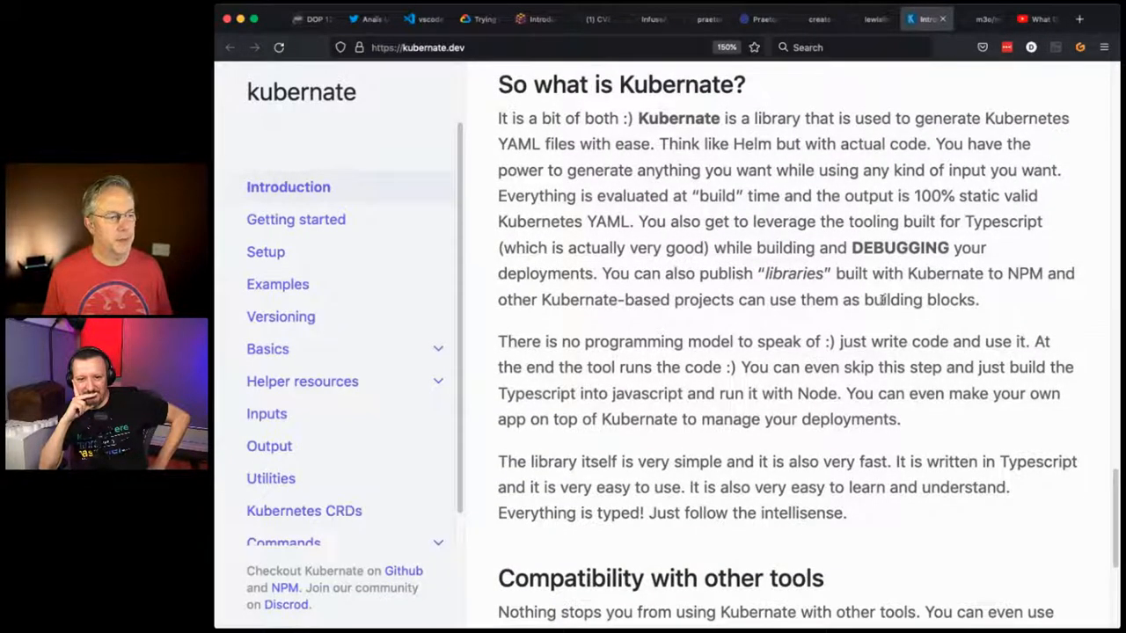
scroll("down", 3)
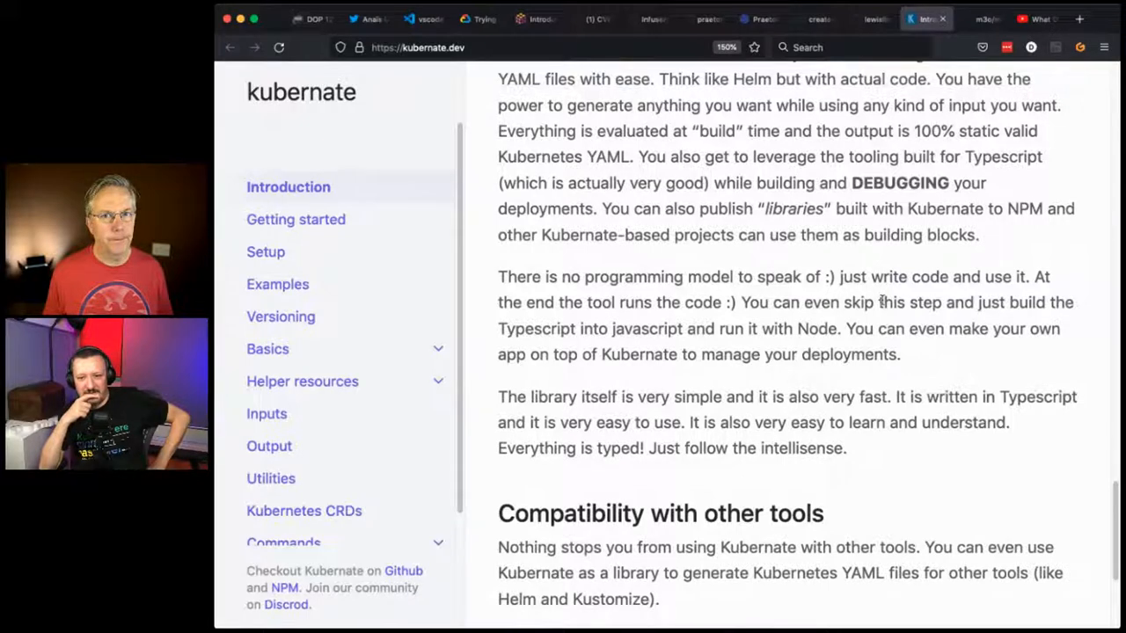
scroll("down", 3)
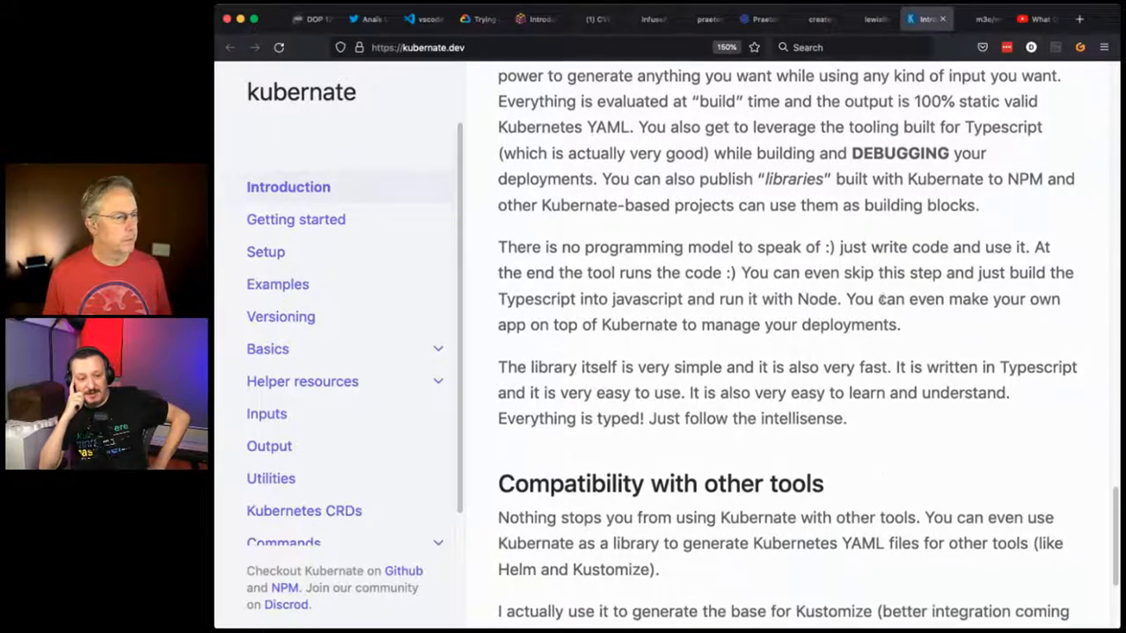
scroll("down", 3)
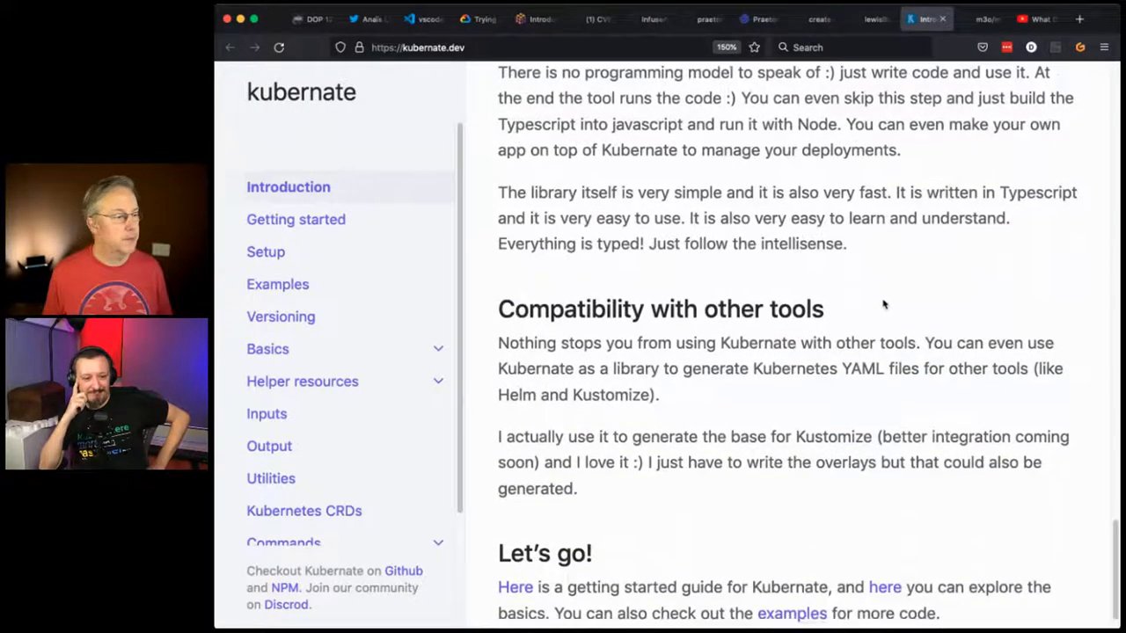
scroll("down", 3)
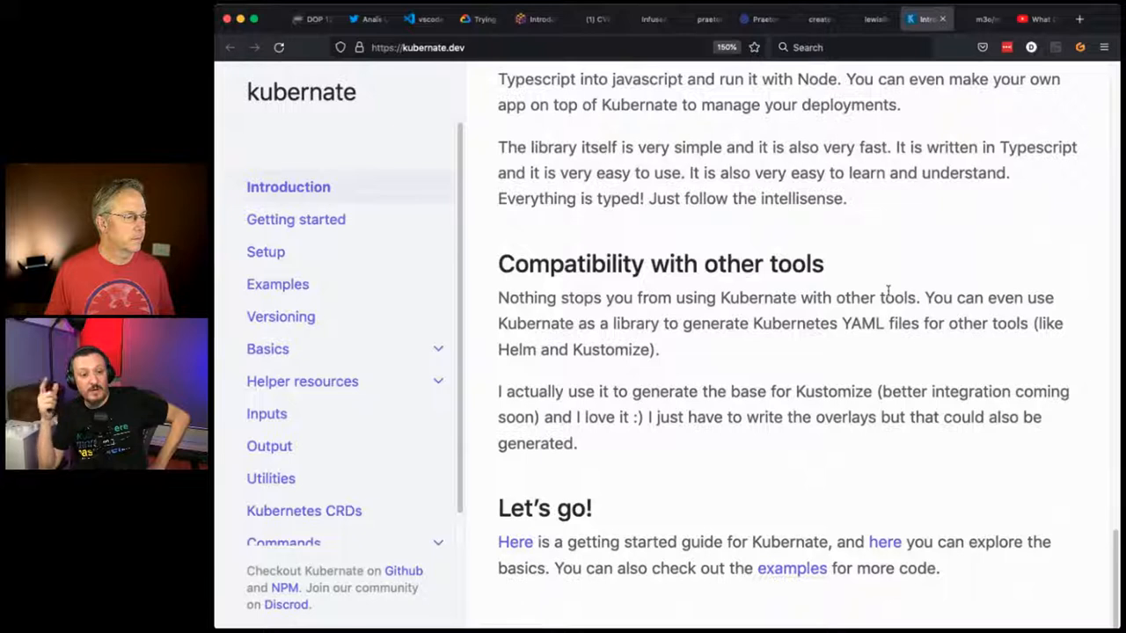
mouse_move(482, 264)
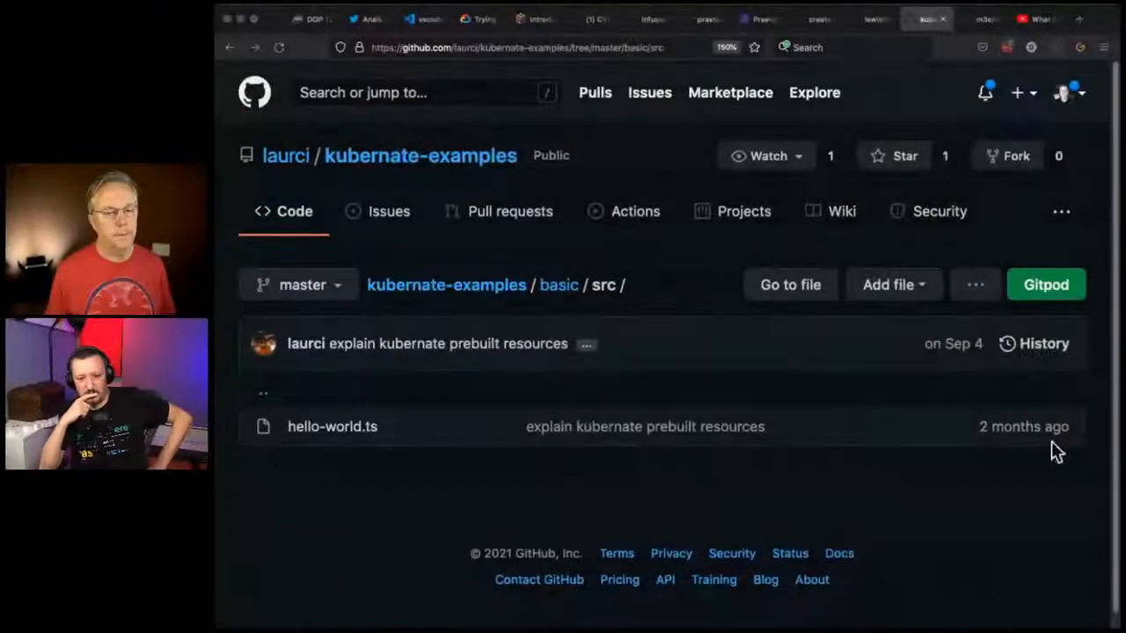
- Open hello-world.ts in kubernate-examples and read the namespace and pod template code
left_click(332, 427)
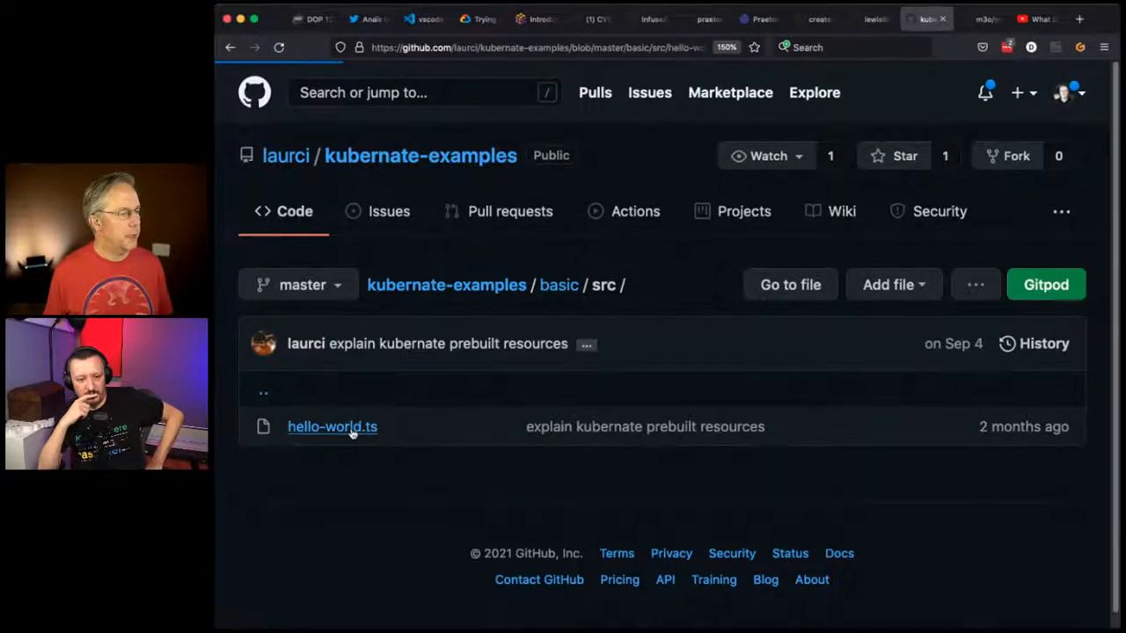
left_click(332, 428)
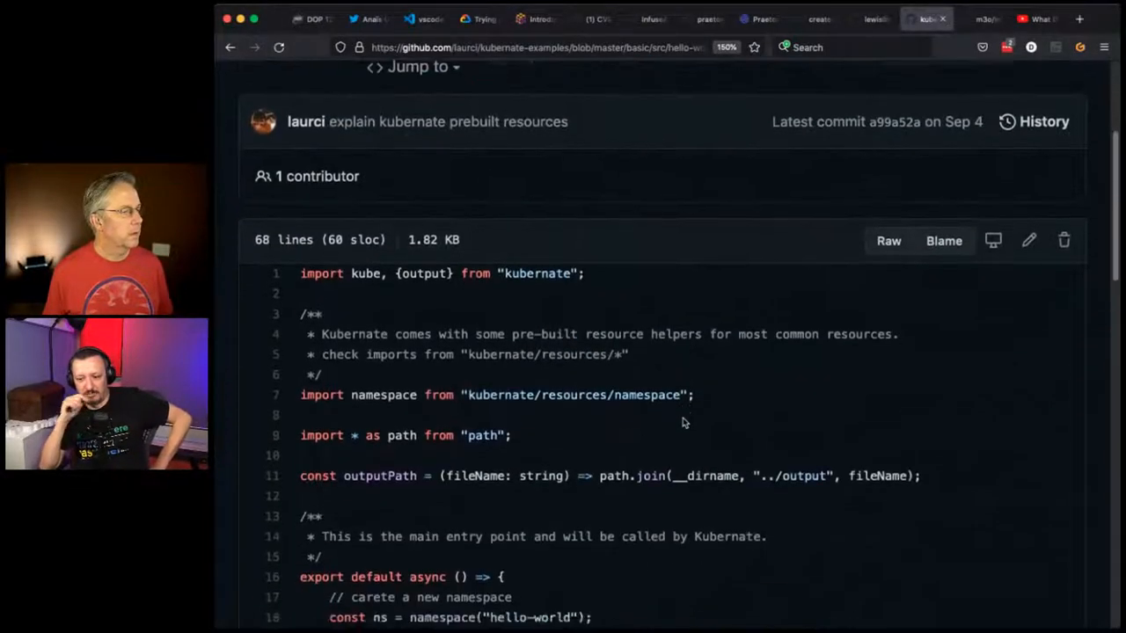
scroll("down", 3)
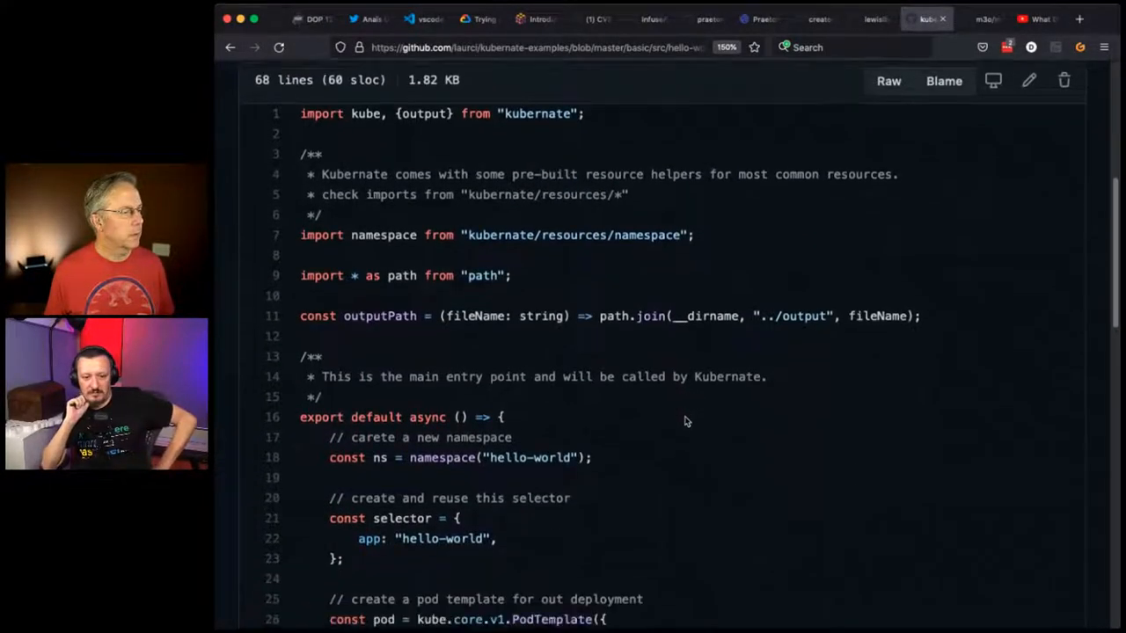
scroll("down", 3)
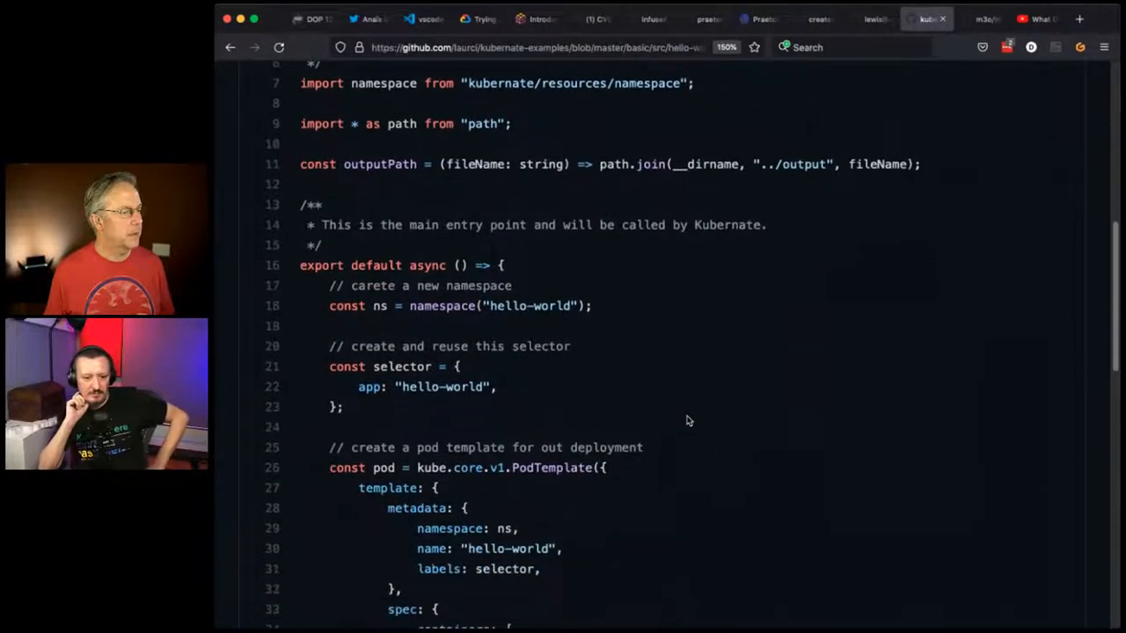
scroll("down", 3)
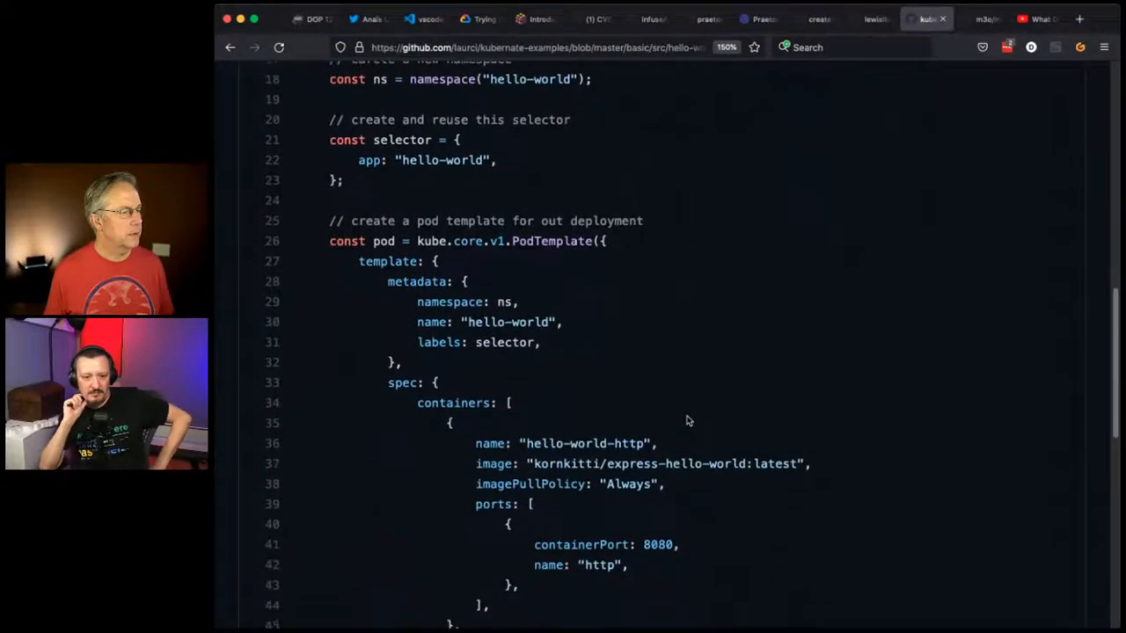
scroll("down", 3)
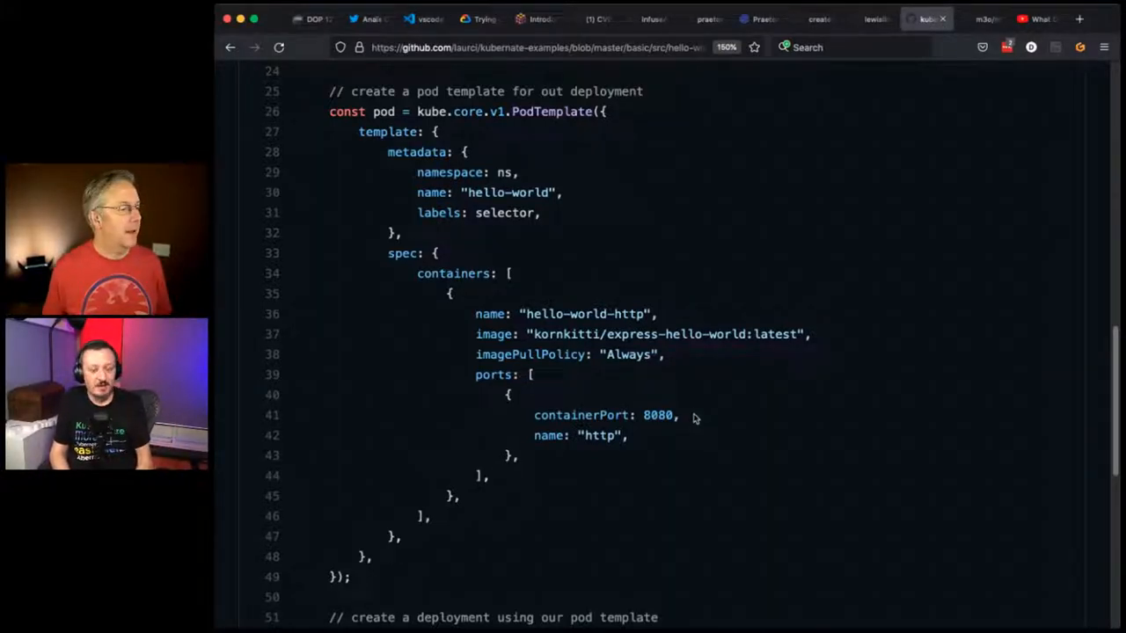
scroll("down", 3)
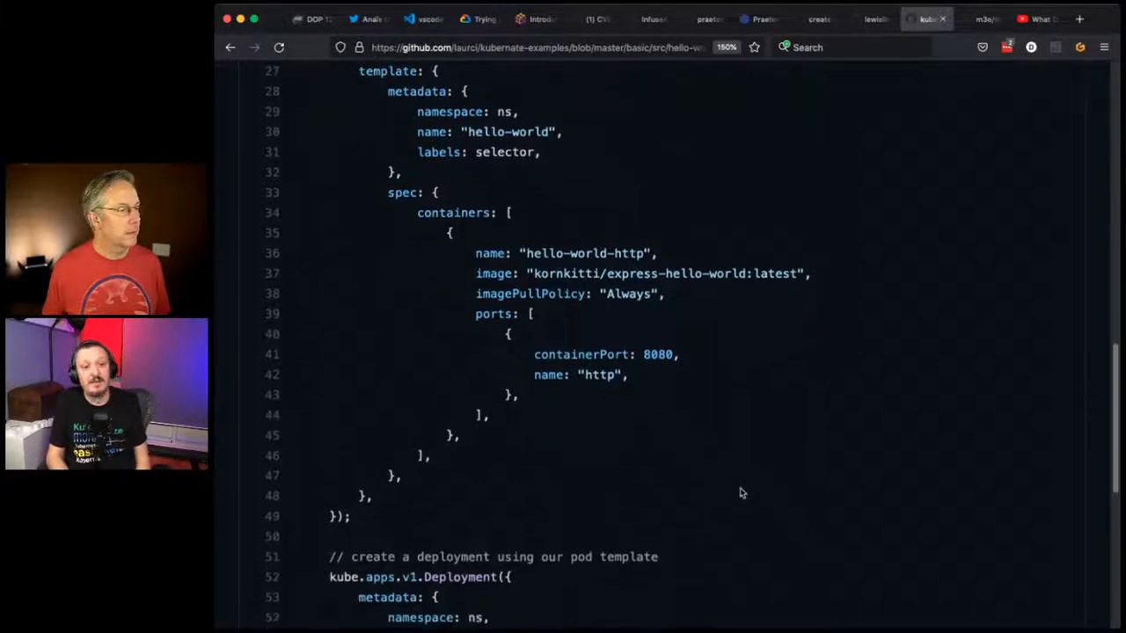
scroll("down", 3)
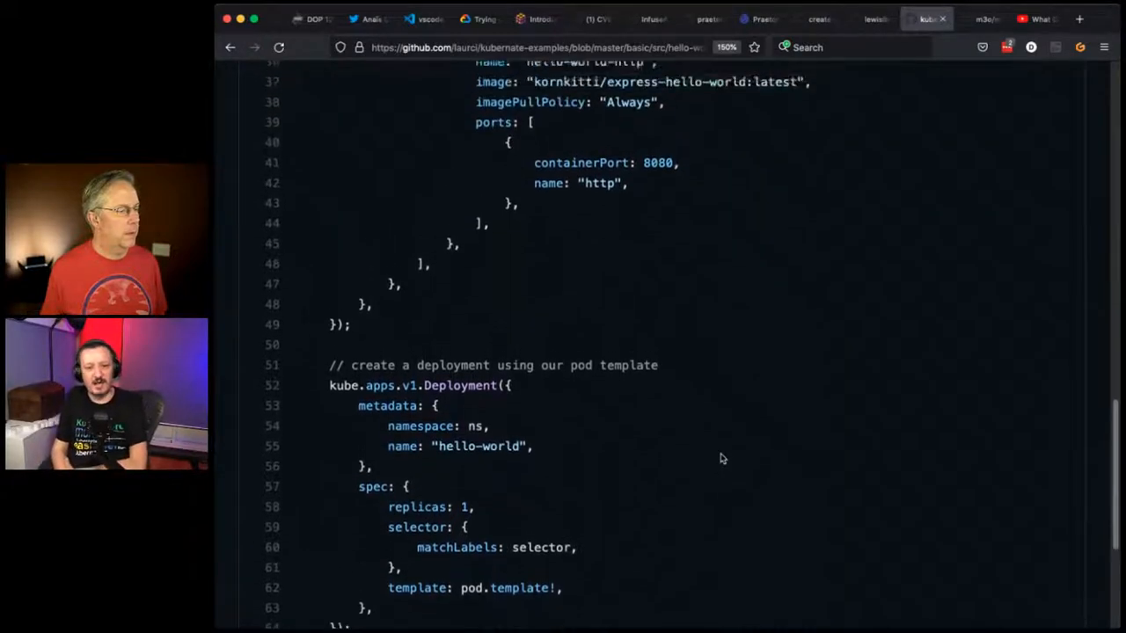
- Scroll up and down through the deployment creation and the YAML write-to-disk code
scroll("up", 3)
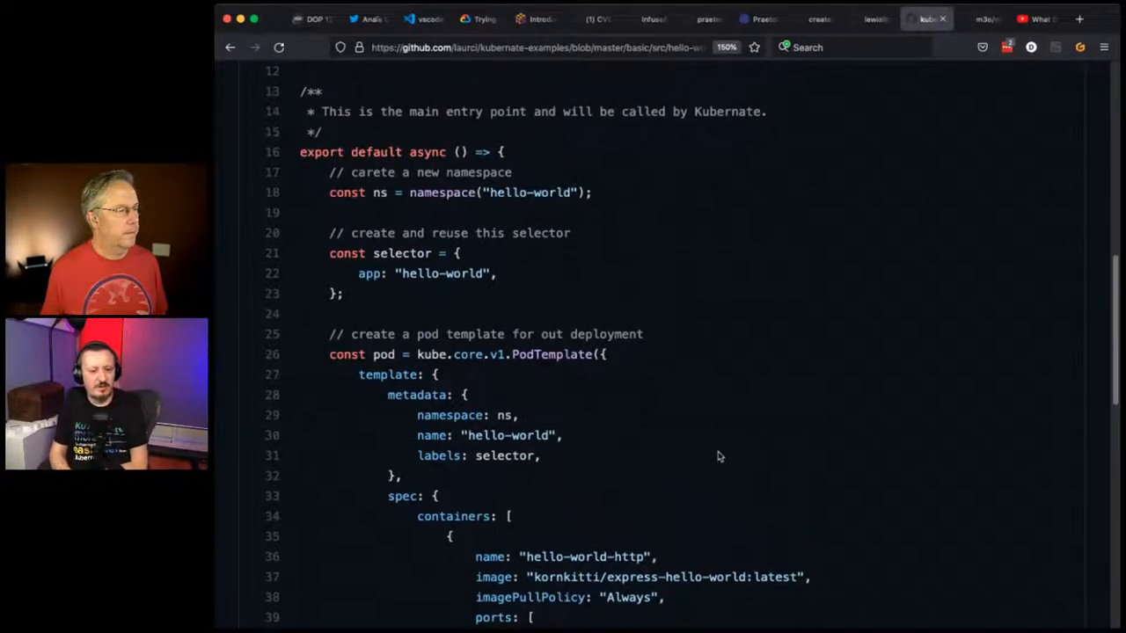
scroll("down", 3)
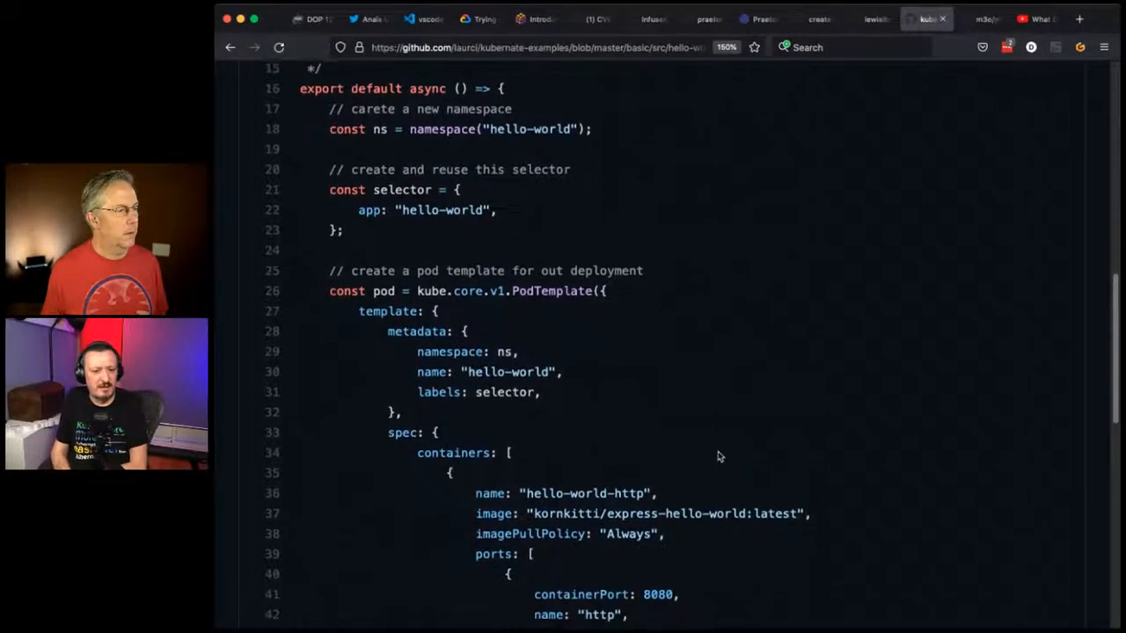
scroll("down", 3)
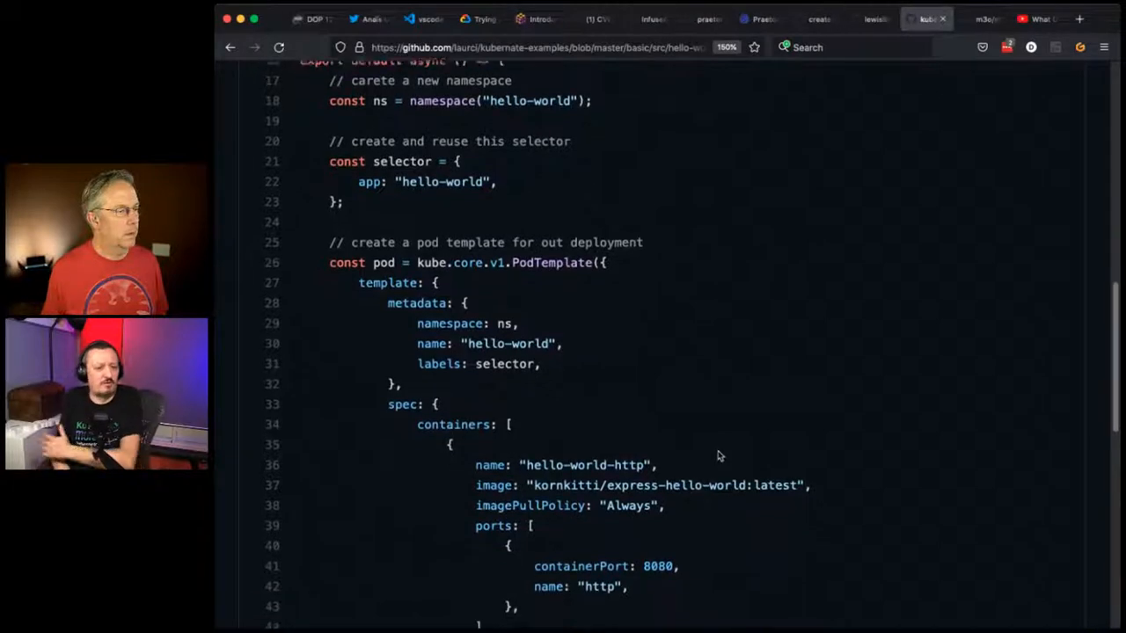
scroll("down", 3)
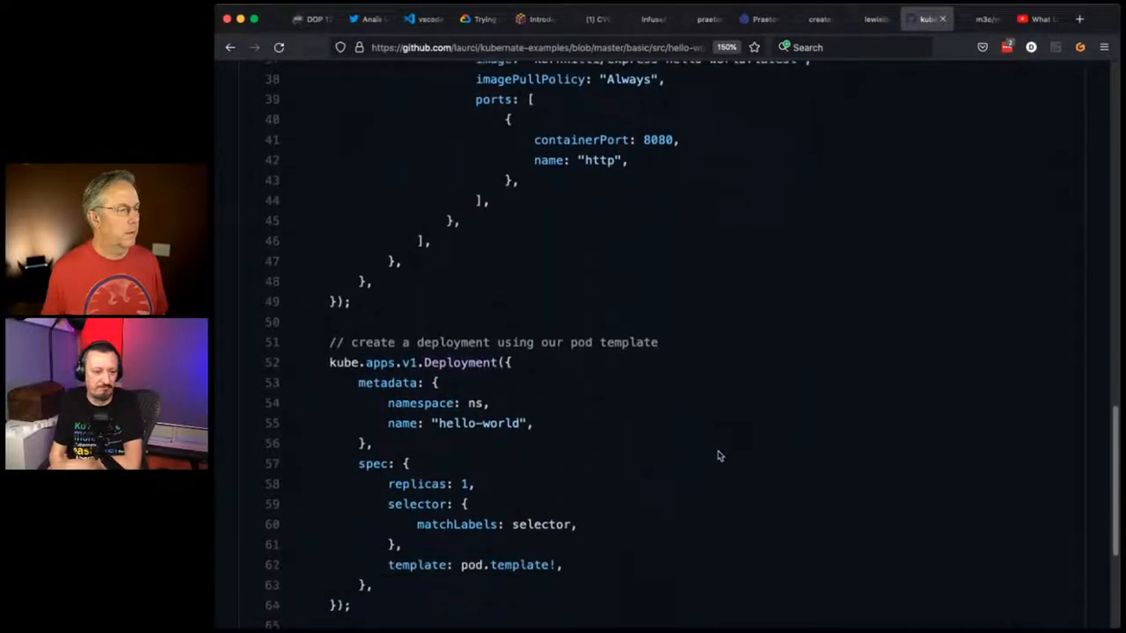
scroll("down", 3)
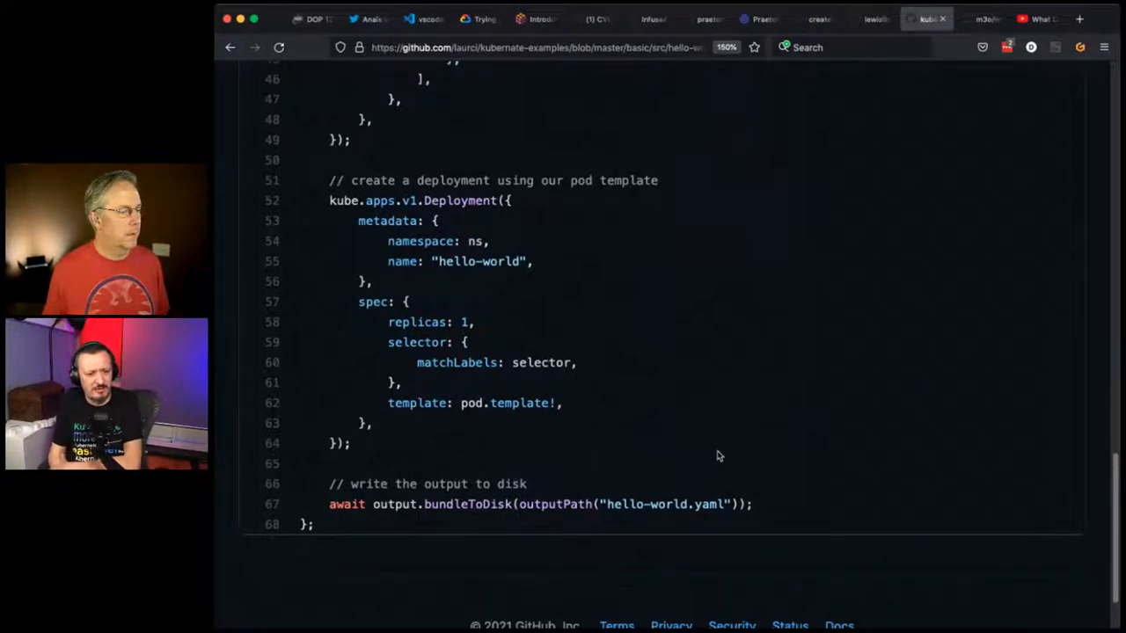
scroll("up", 3)
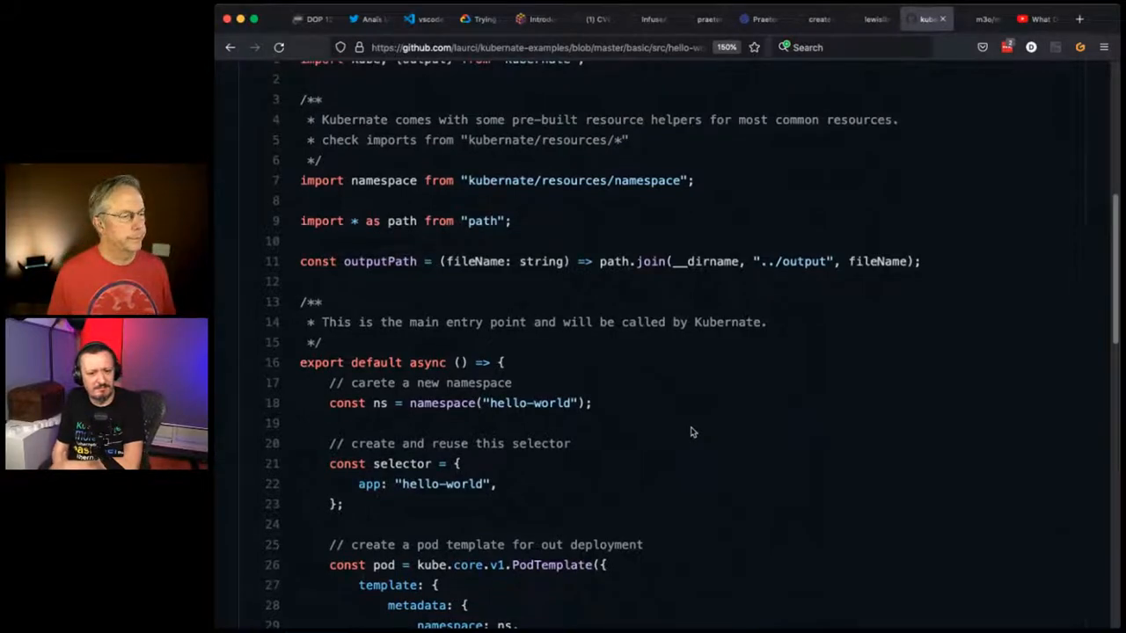
scroll("down", 3)
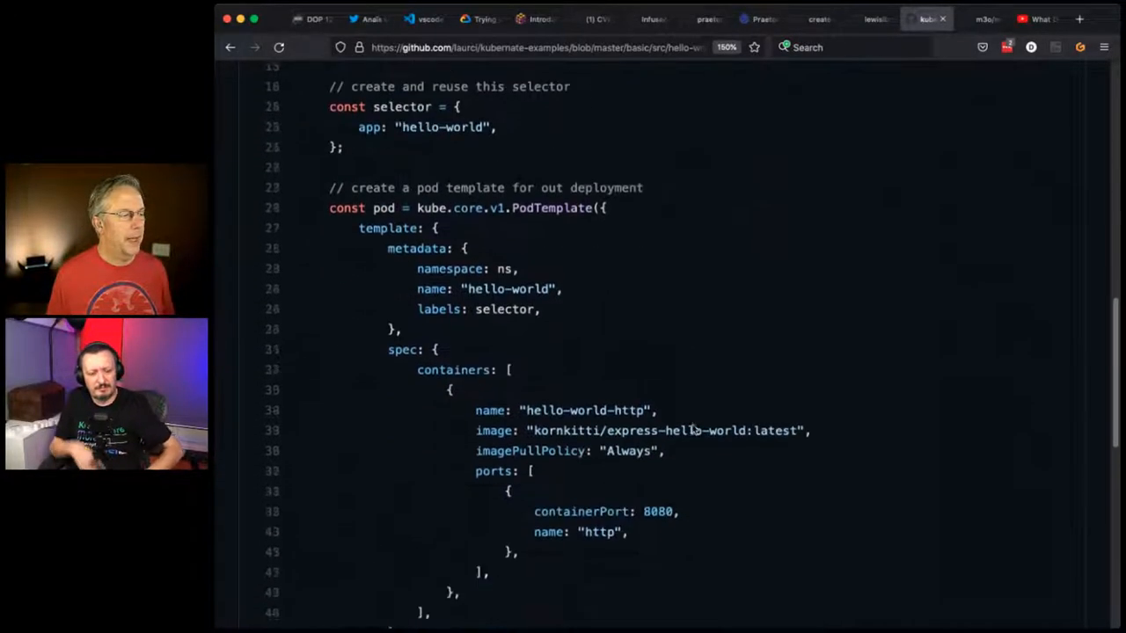
scroll("down", 3)
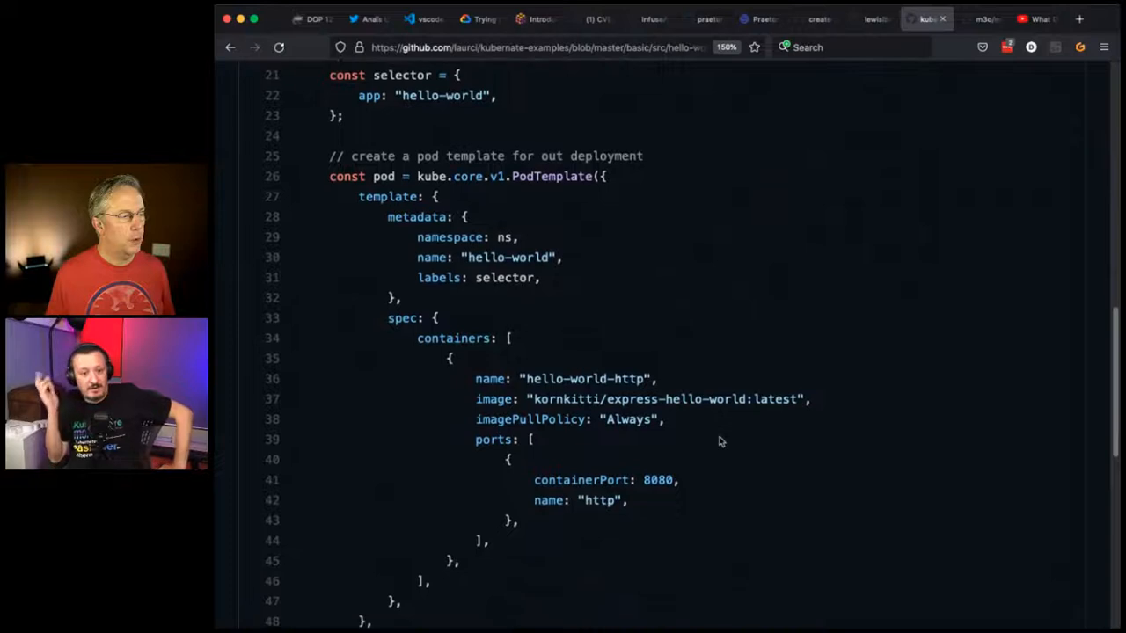
scroll("up", 3)
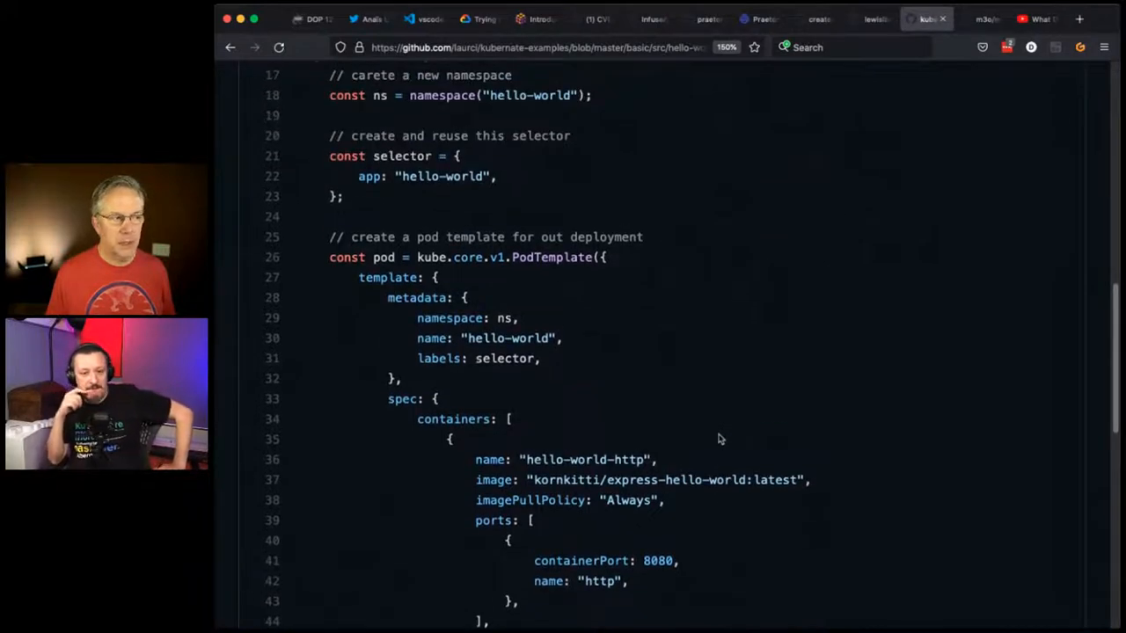
scroll("down", 3)
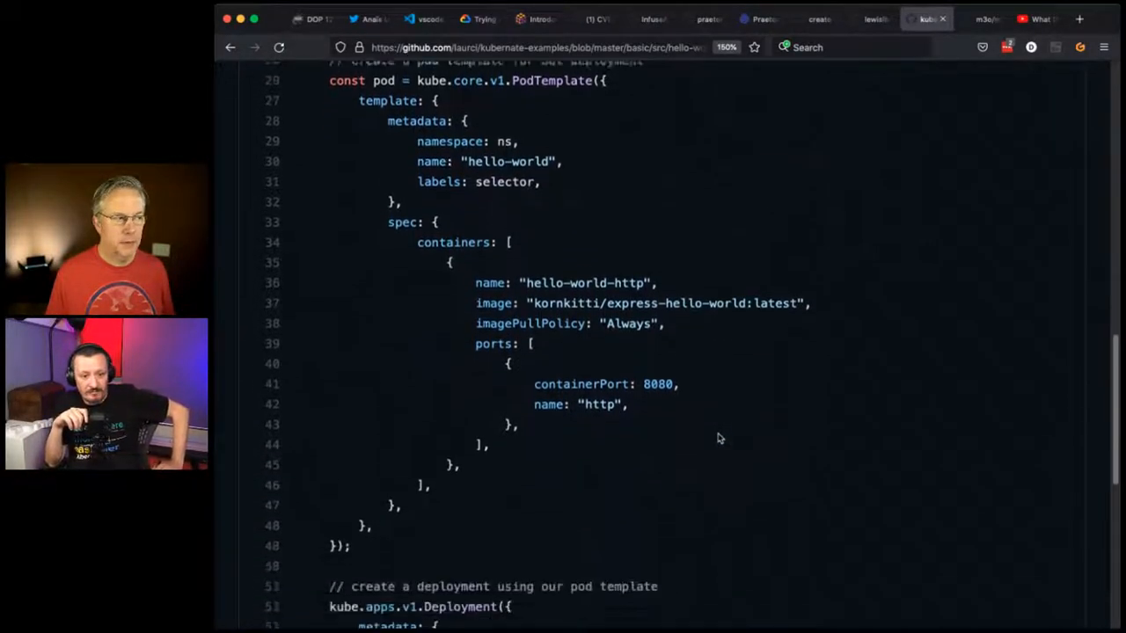
scroll("down", 3)
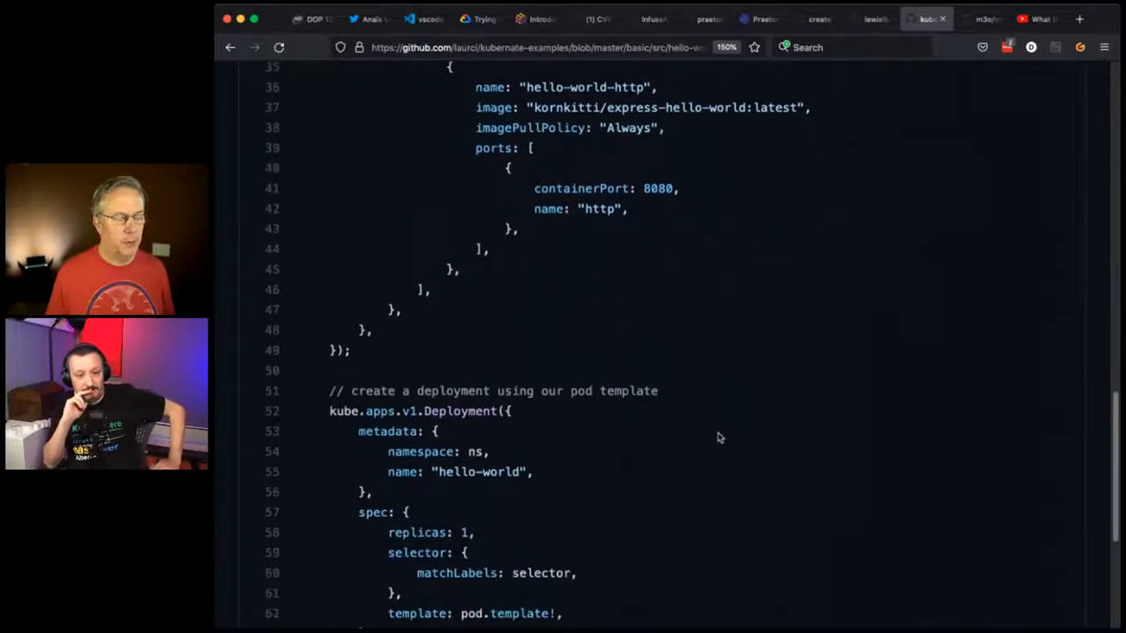
scroll("down", 3)
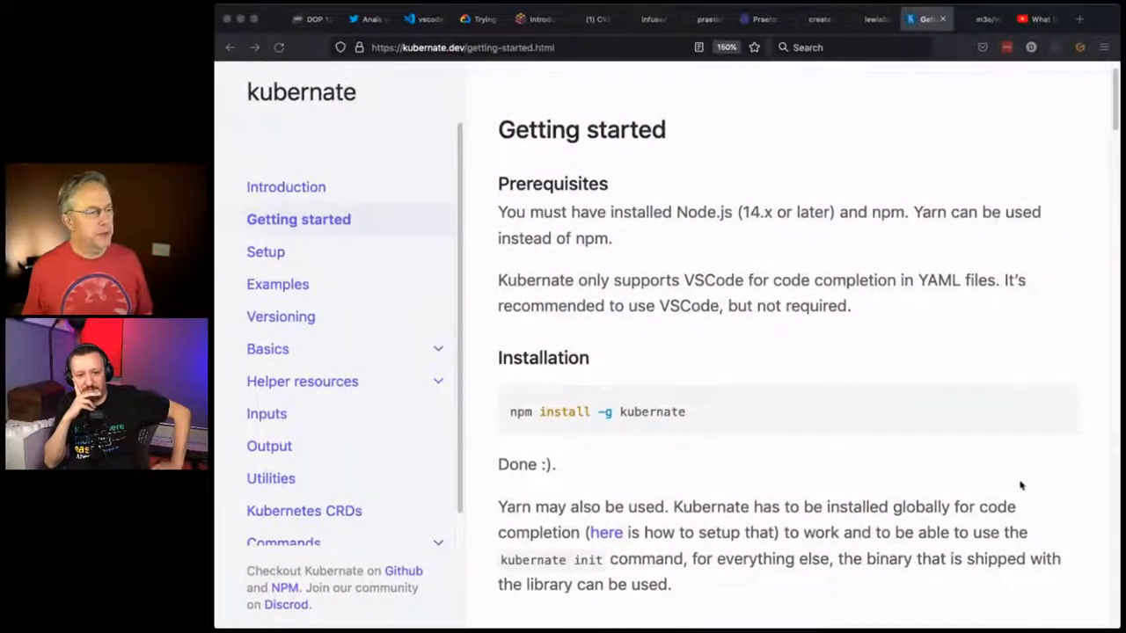
mouse_move(959, 449)
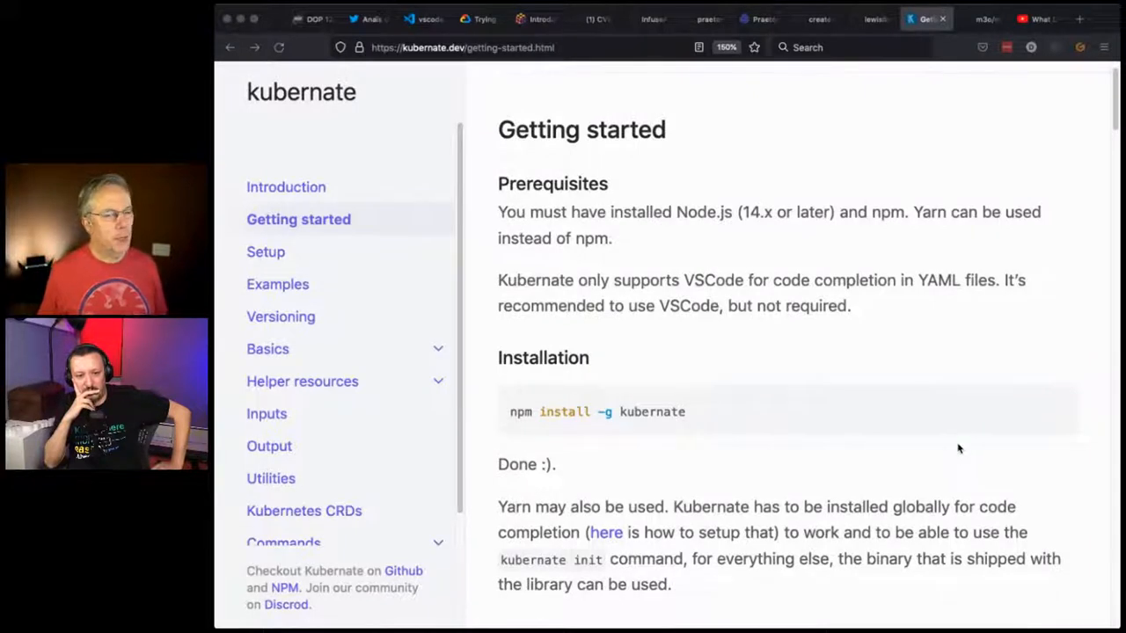
mouse_move(899, 348)
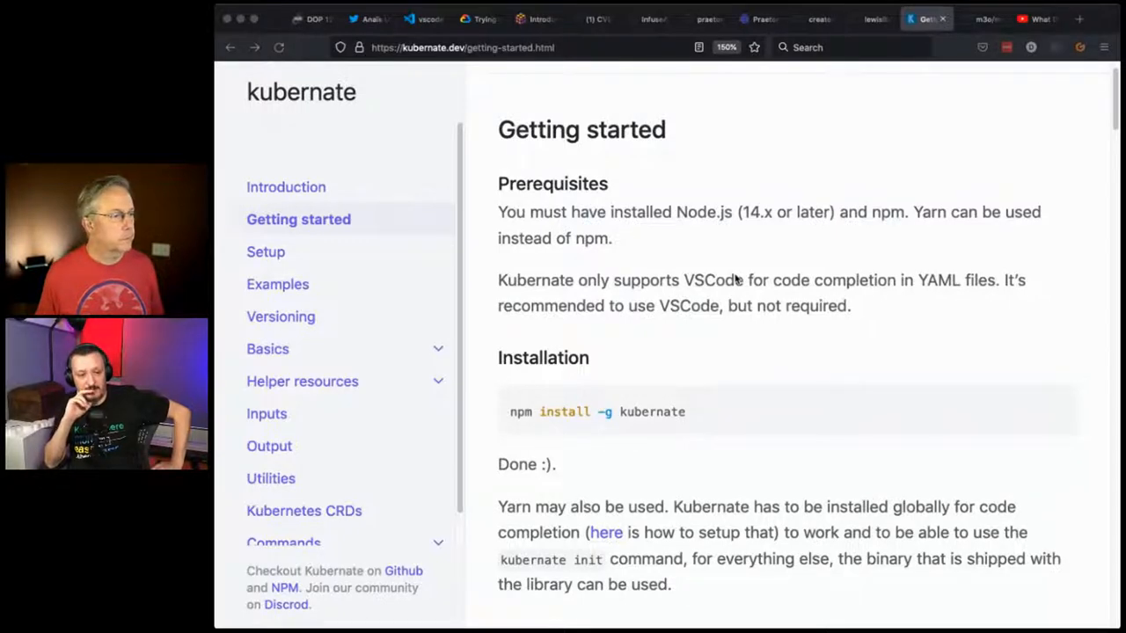
- Read the Getting started Installation and Creating a Kubernate project sections down to the namespace helper code
scroll("down", 3)
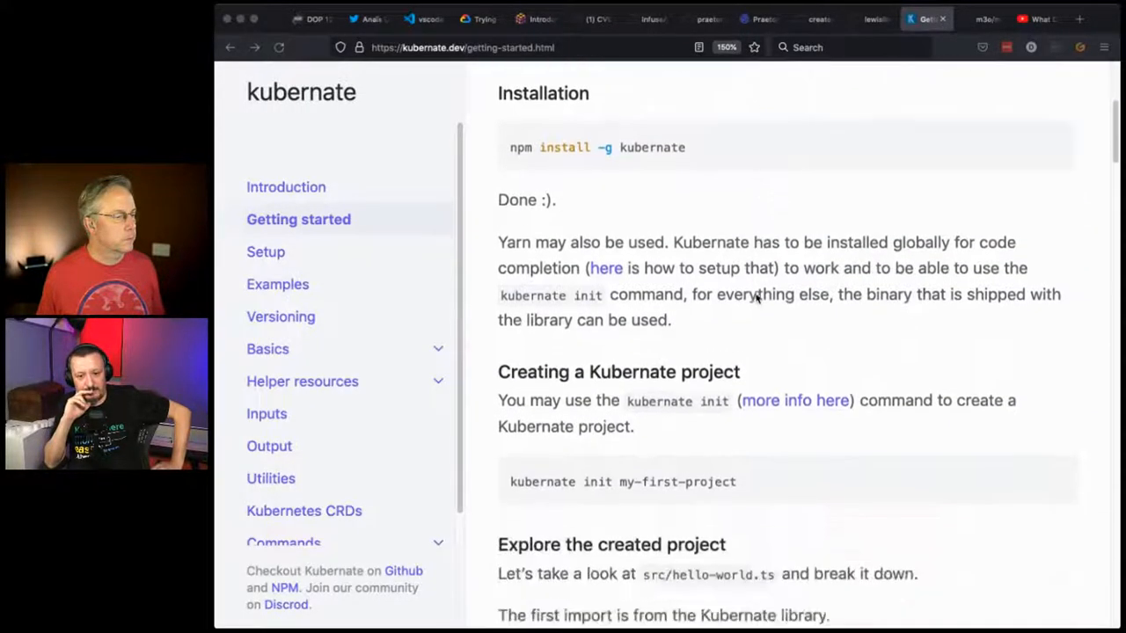
scroll("down", 3)
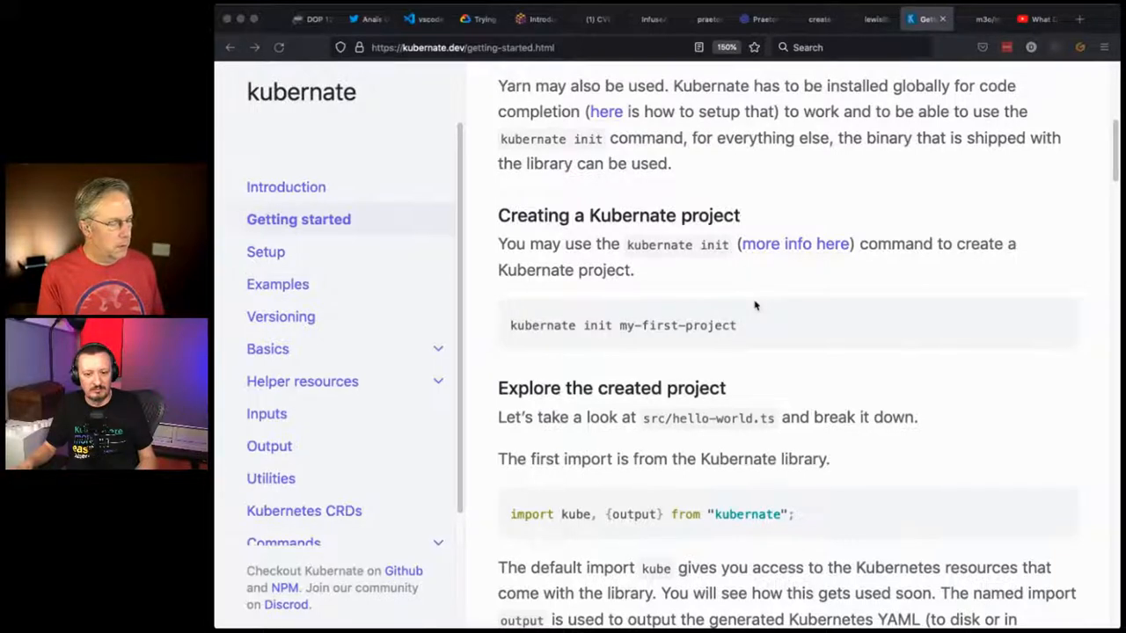
mouse_move(770, 296)
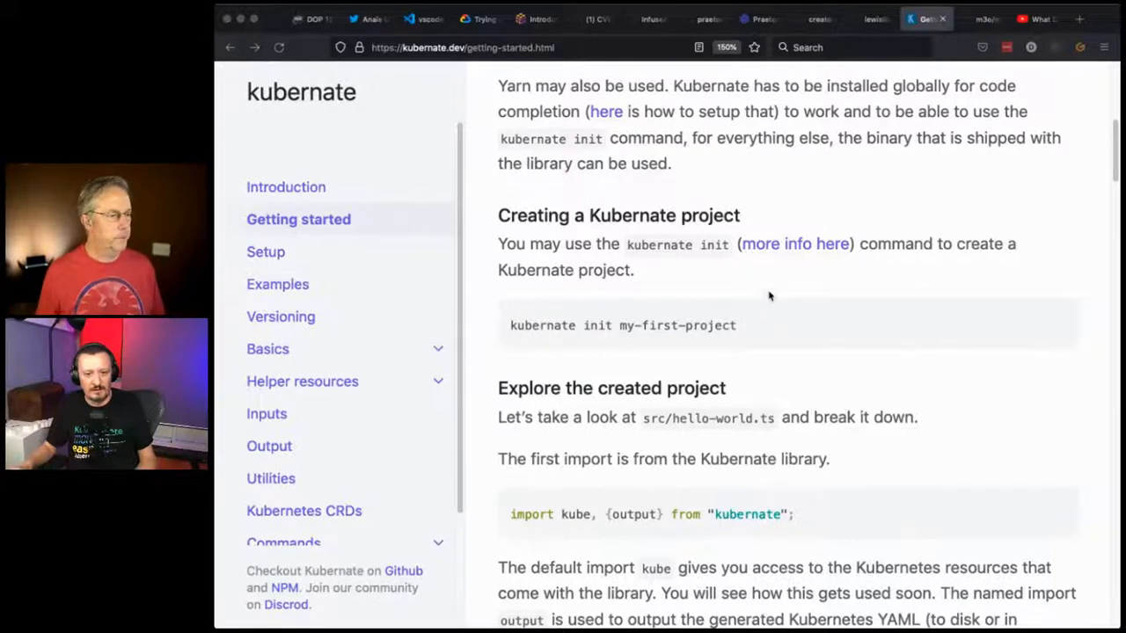
scroll("down", 3)
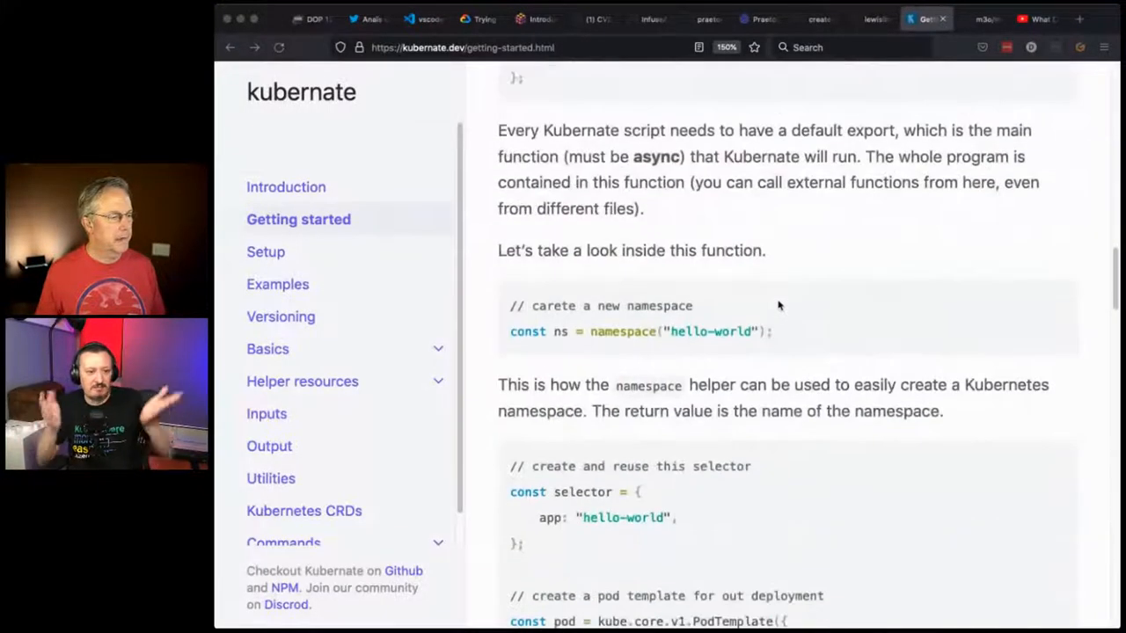
scroll("down", 3)
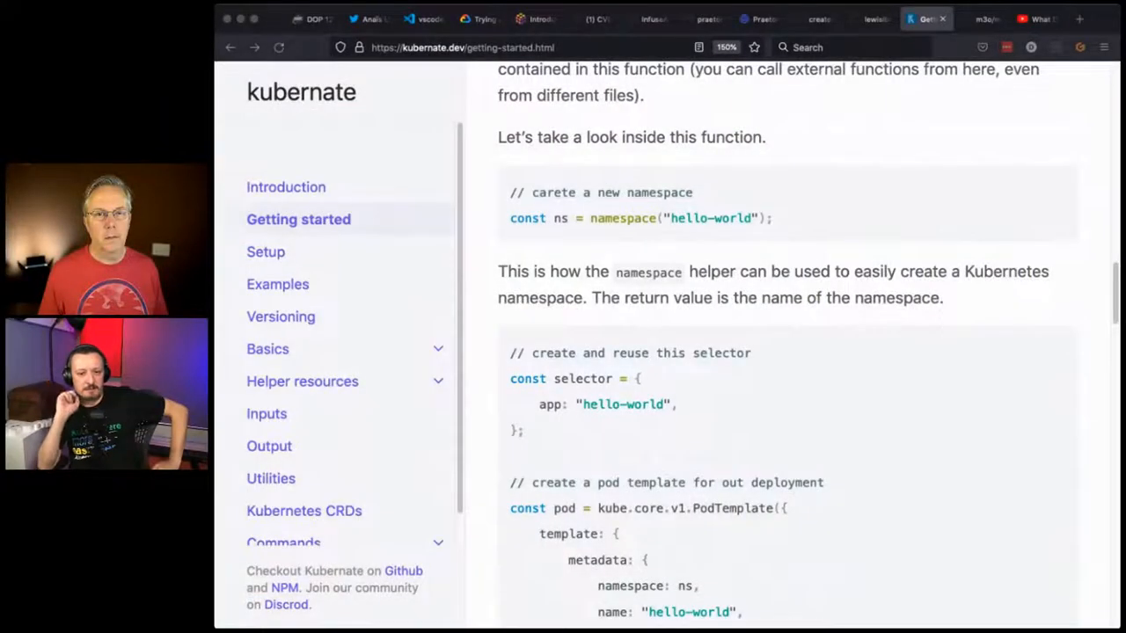
mouse_move(858, 95)
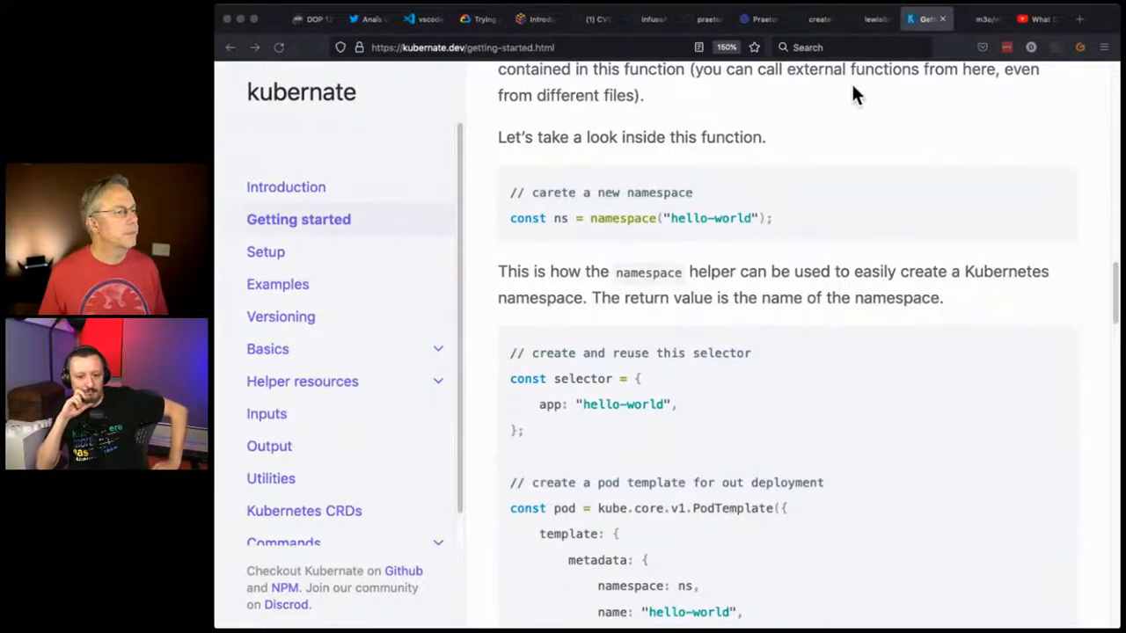
mouse_move(876, 50)
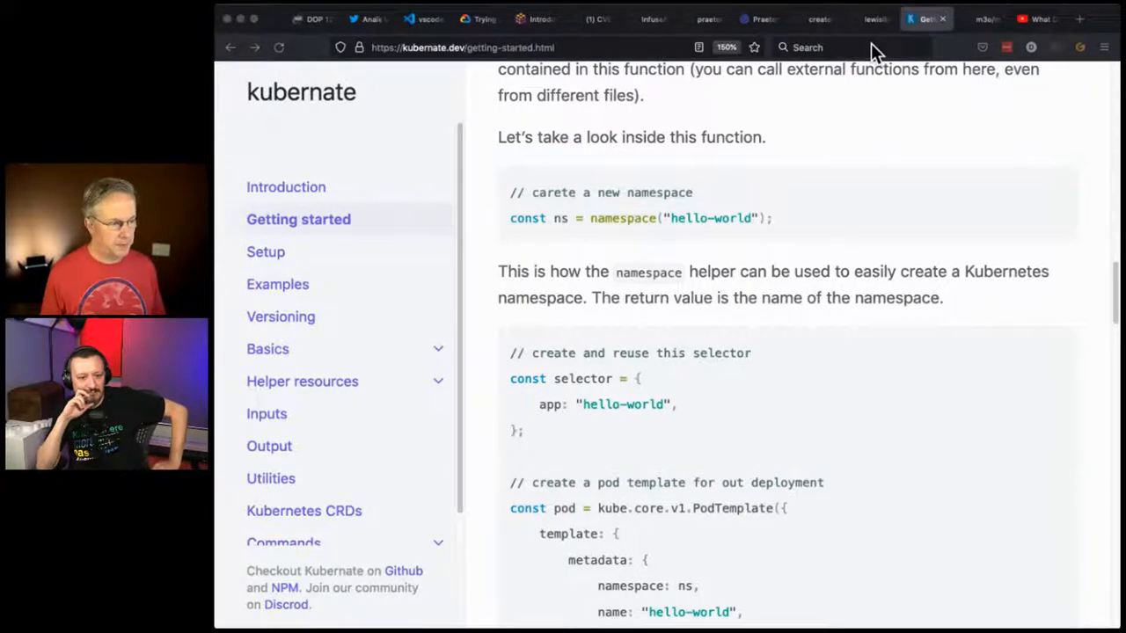
mouse_move(338, 210)
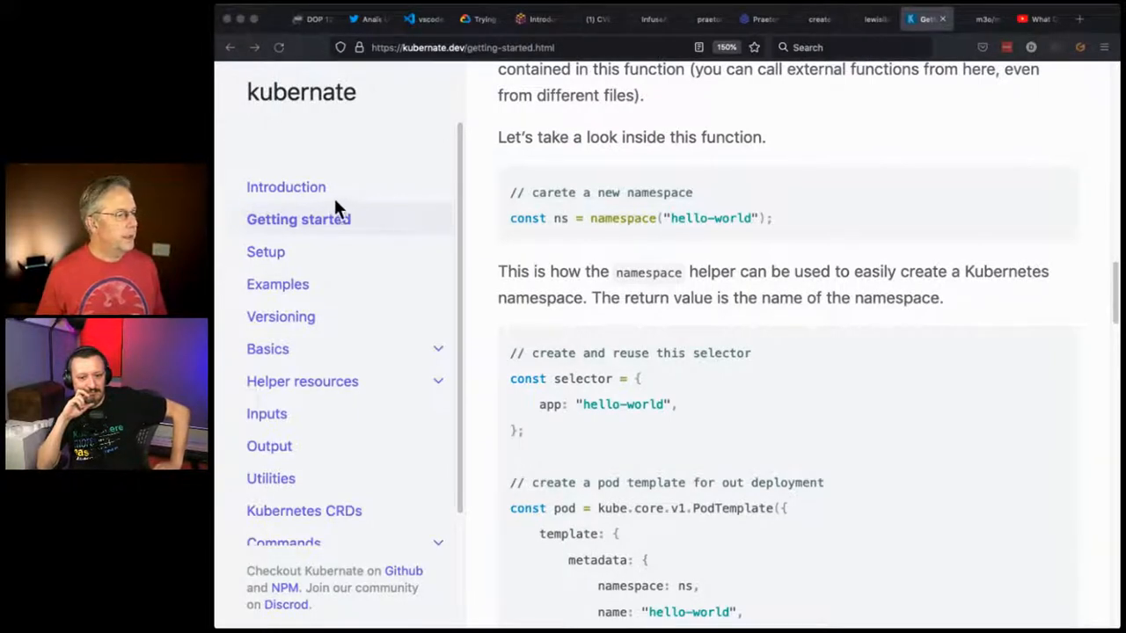
- View the Kubernate Introduction page with its logo, then switch to the M3O GitHub tab
left_click(288, 187)
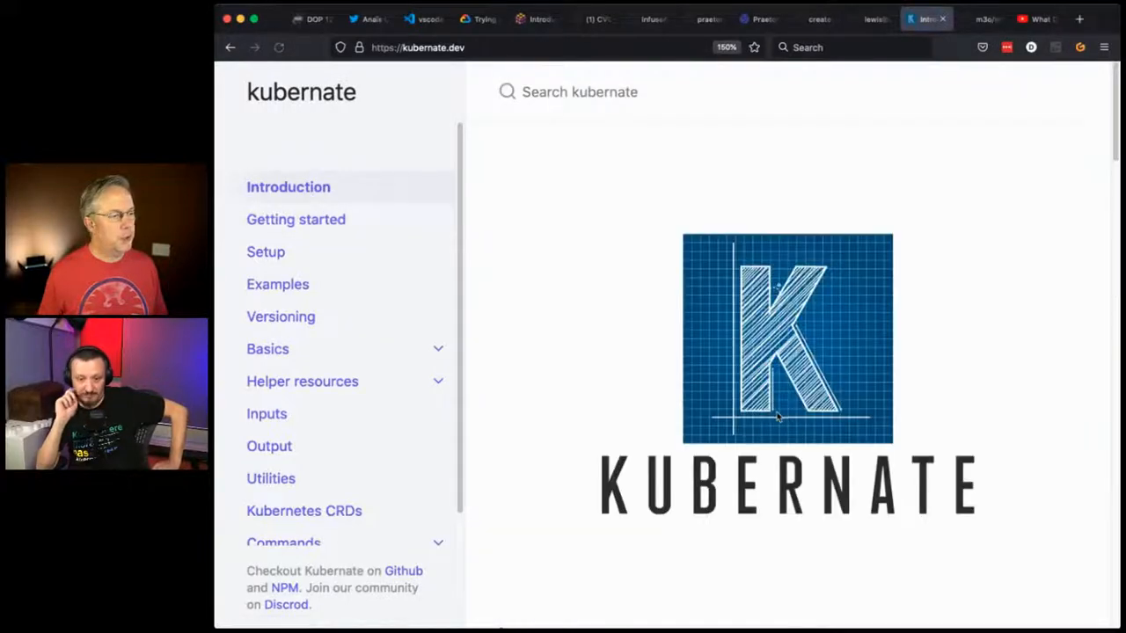
scroll("down", 3)
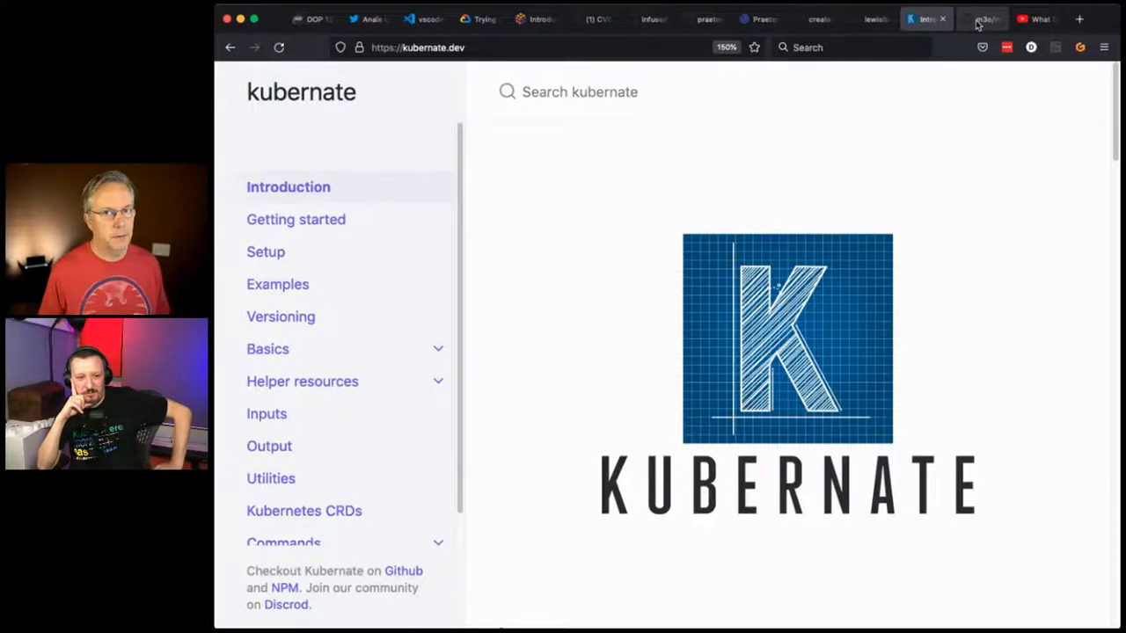
left_click(977, 18)
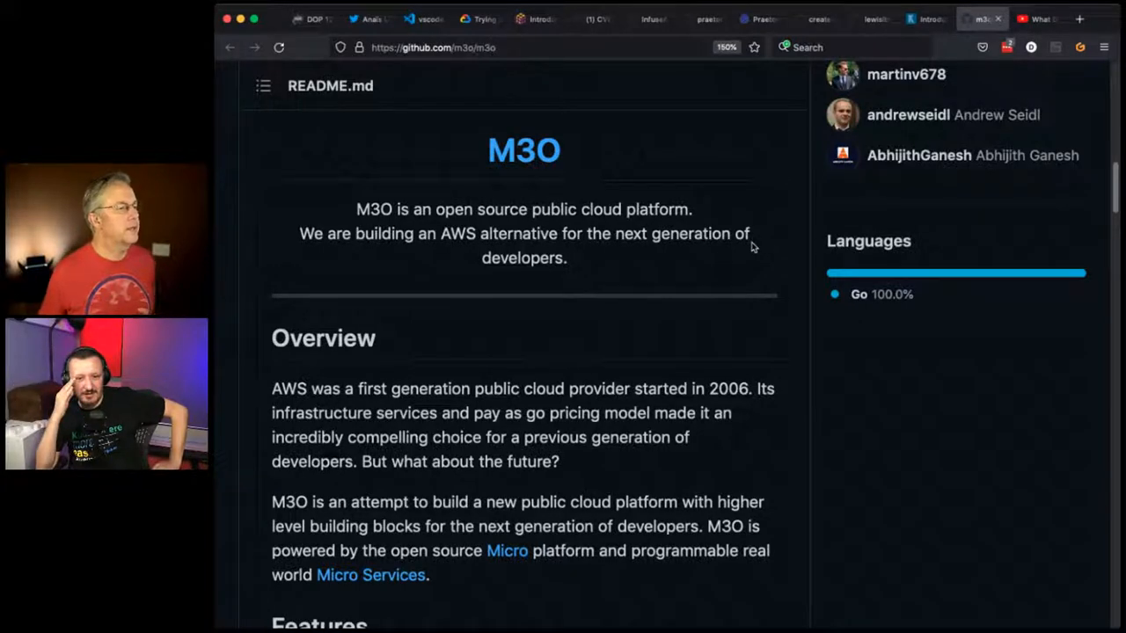
- Scroll into the M3O README Features and highlight the 'A slick new UX' sentence
left_click(484, 47)
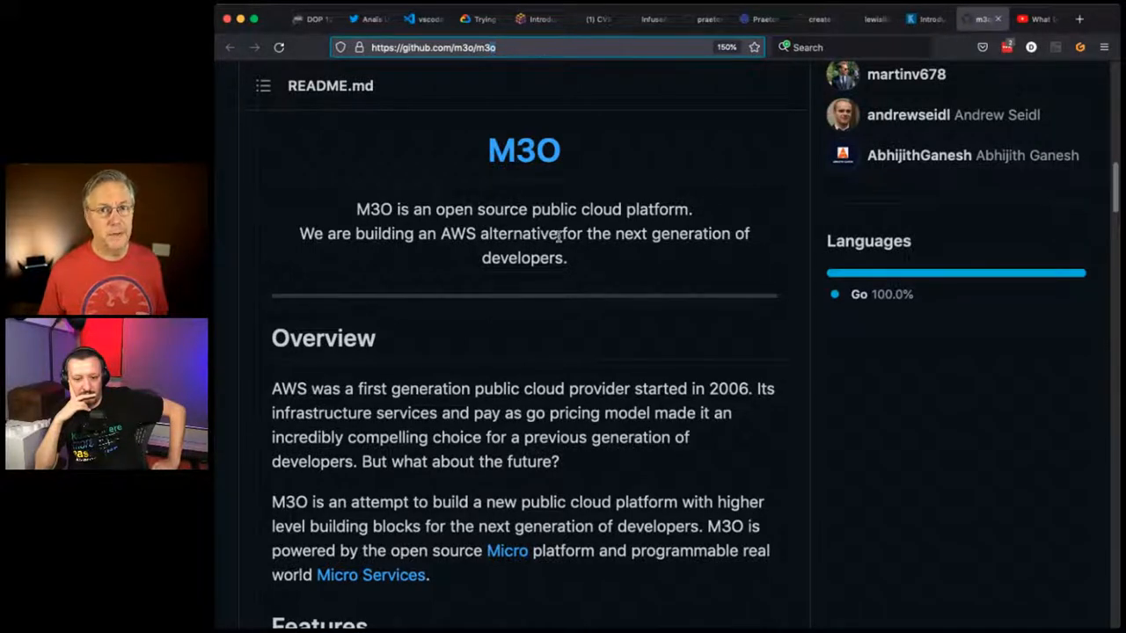
scroll("down", 3)
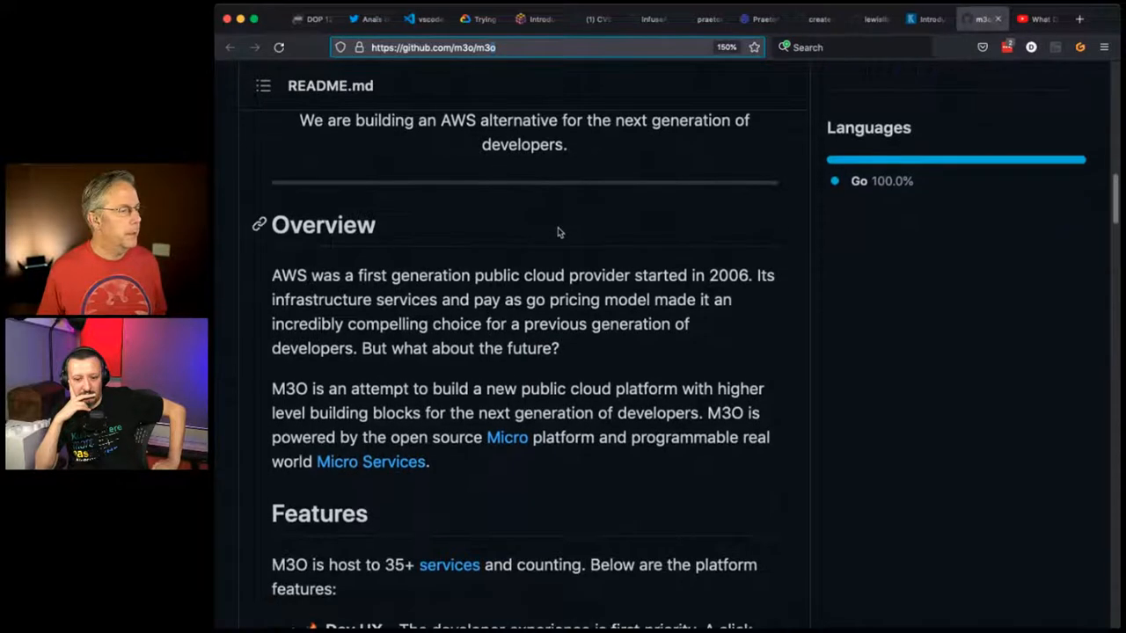
scroll("down", 3)
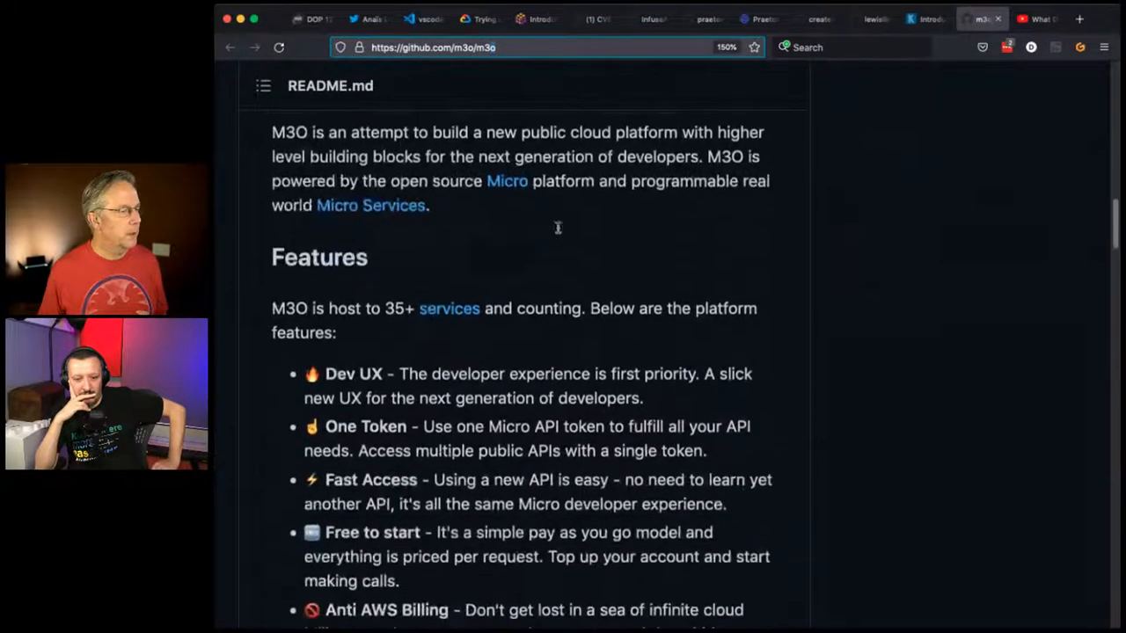
scroll("down", 3)
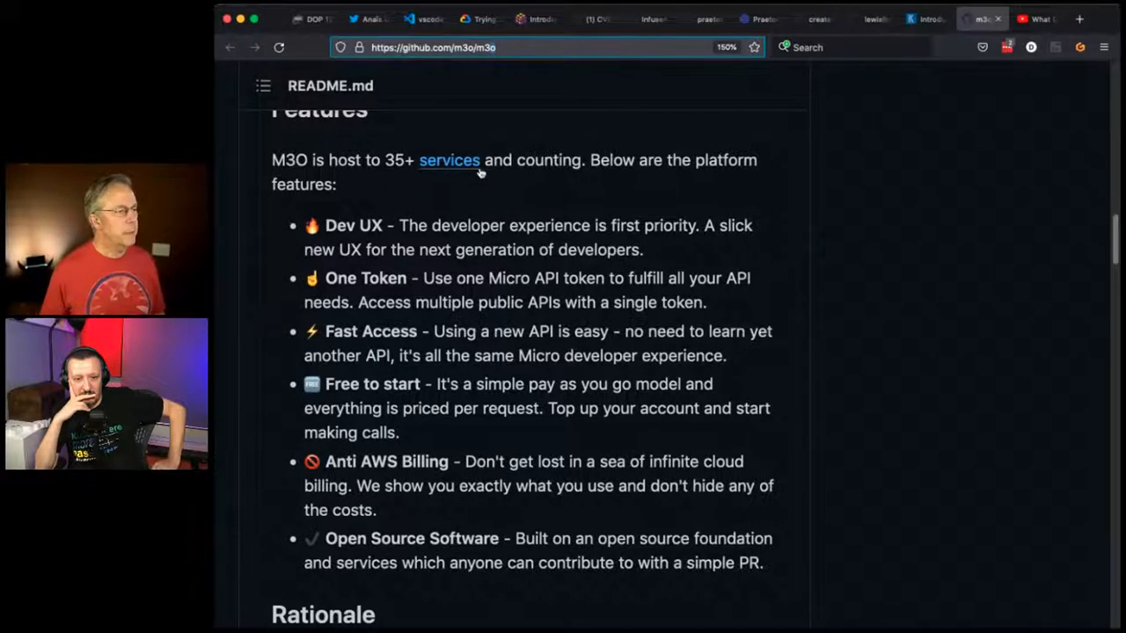
mouse_move(408, 214)
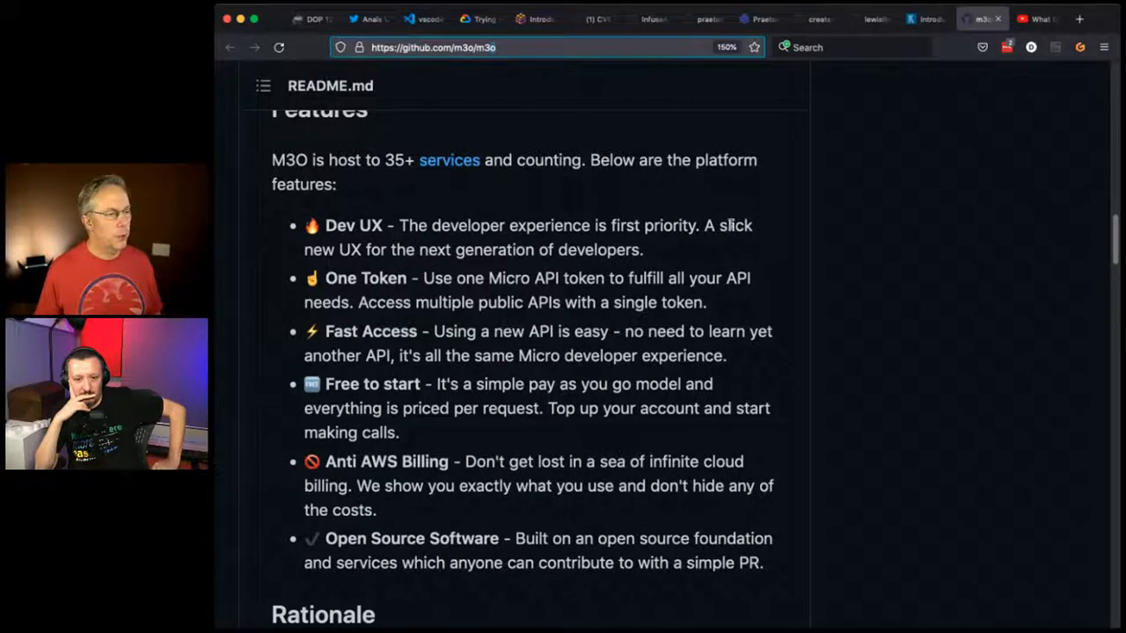
left_click_drag(704, 225, 644, 250)
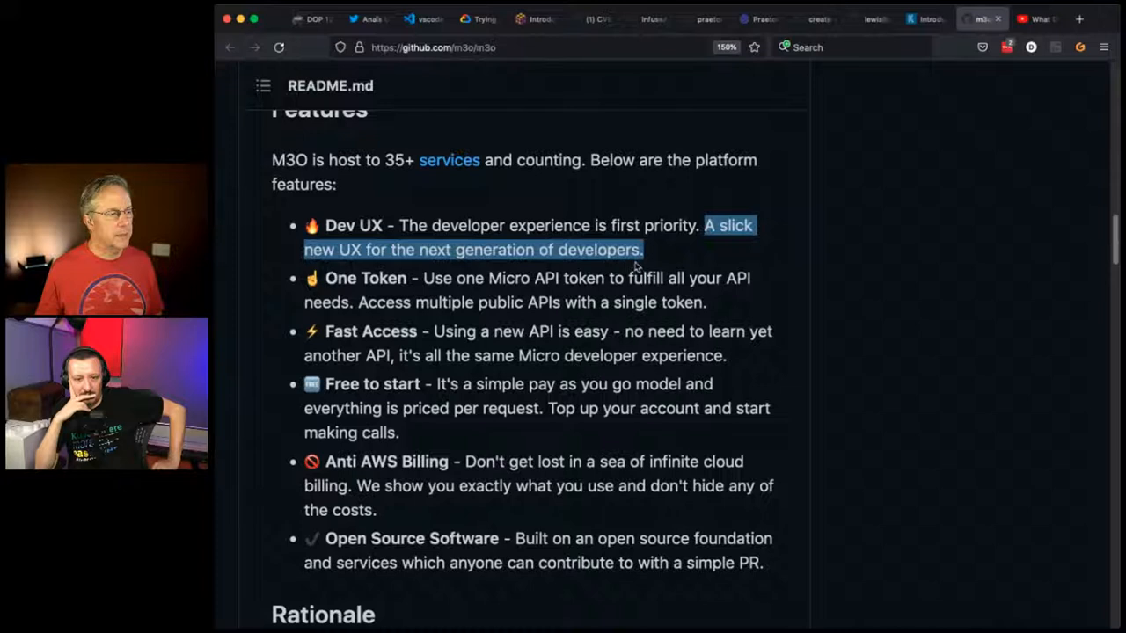
scroll("down", 3)
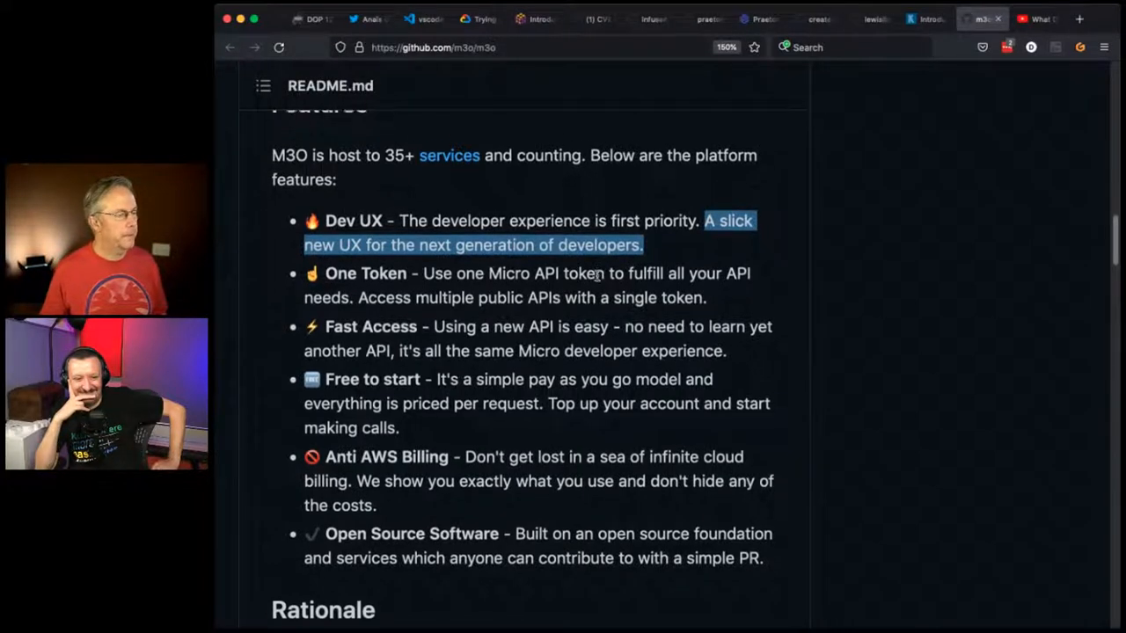
scroll("down", 3)
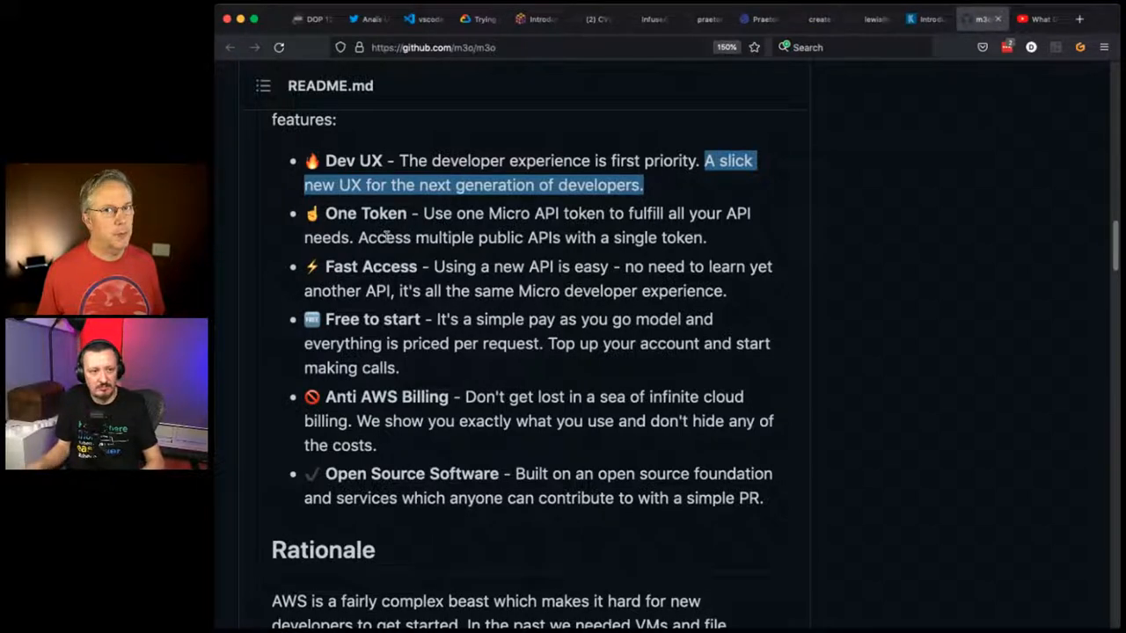
mouse_move(406, 257)
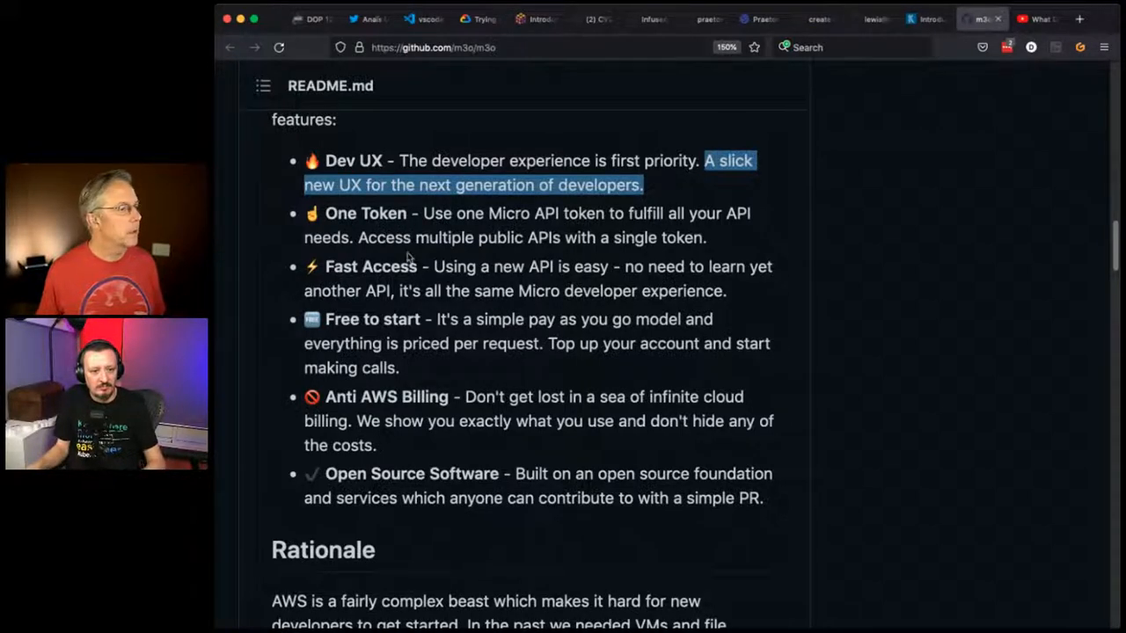
mouse_move(373, 338)
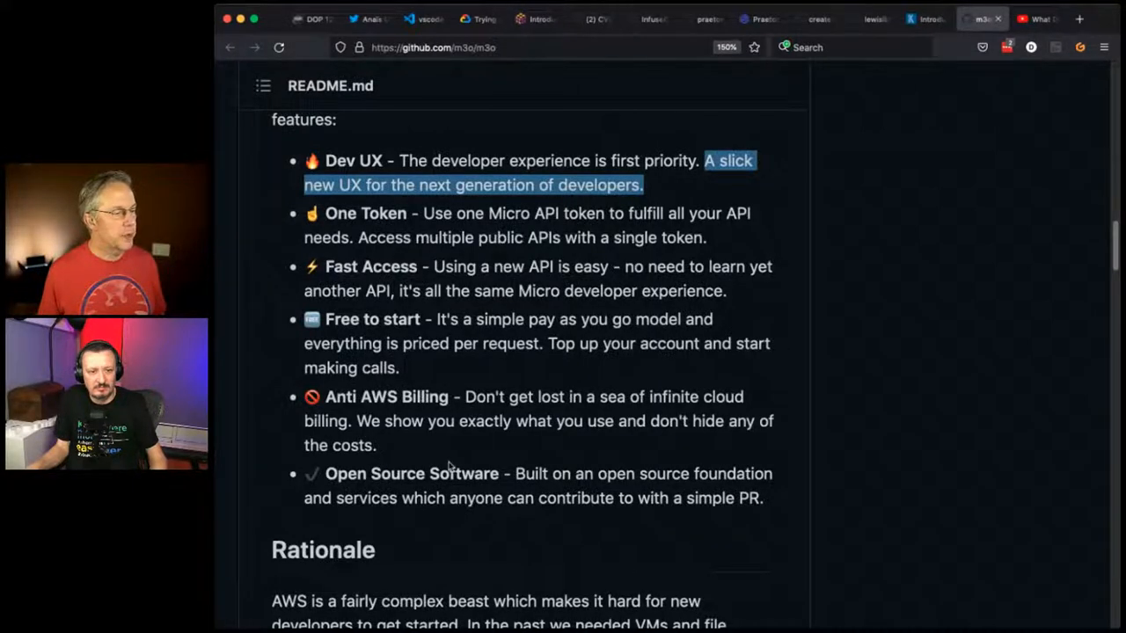
- Read on through Rationale and the Backend, Logistics and Web services lists to Getting Started
scroll("down", 3)
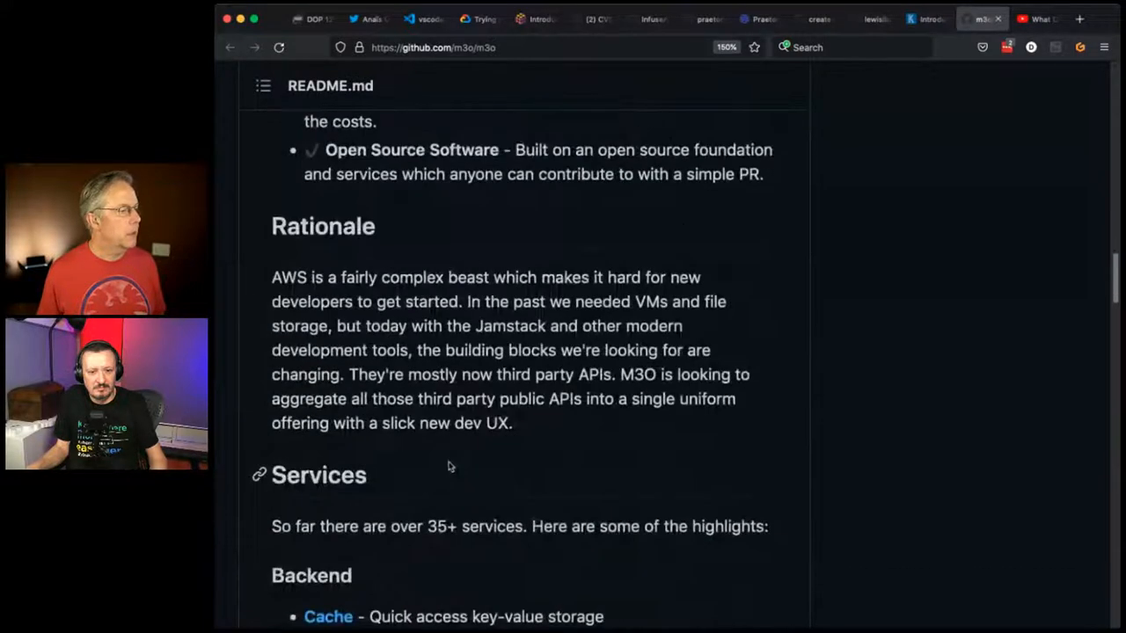
scroll("down", 3)
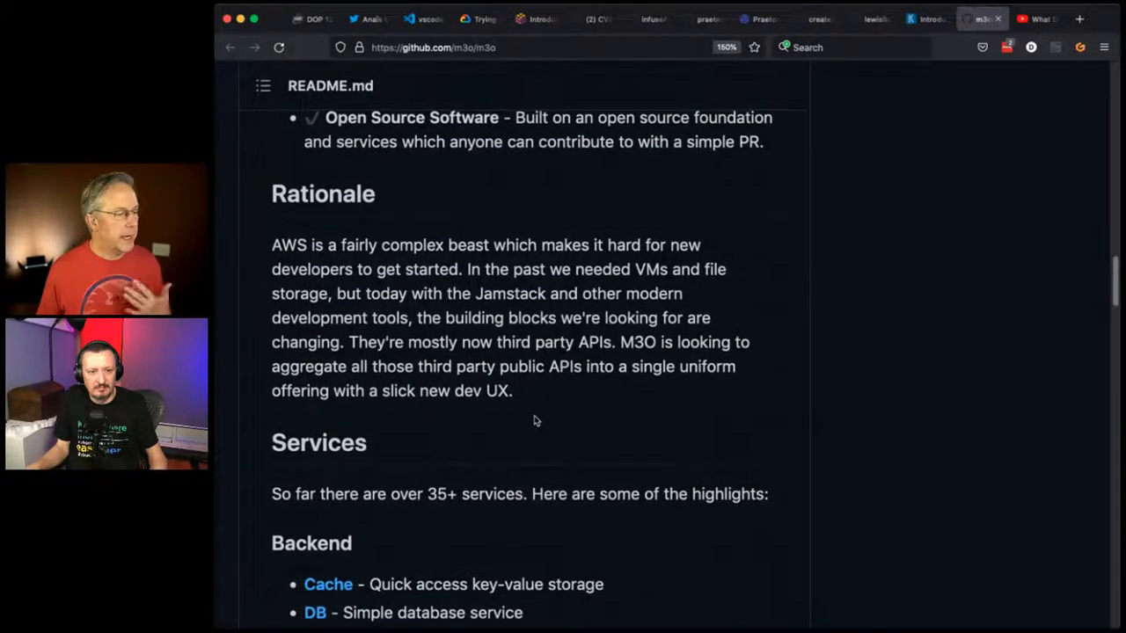
scroll("down", 3)
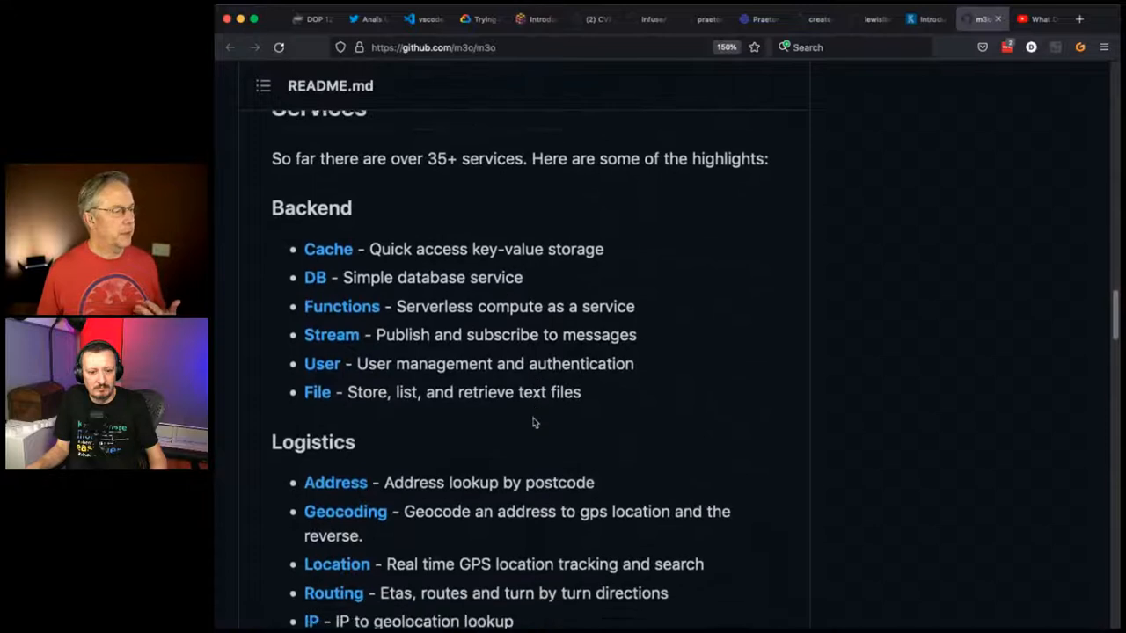
scroll("down", 3)
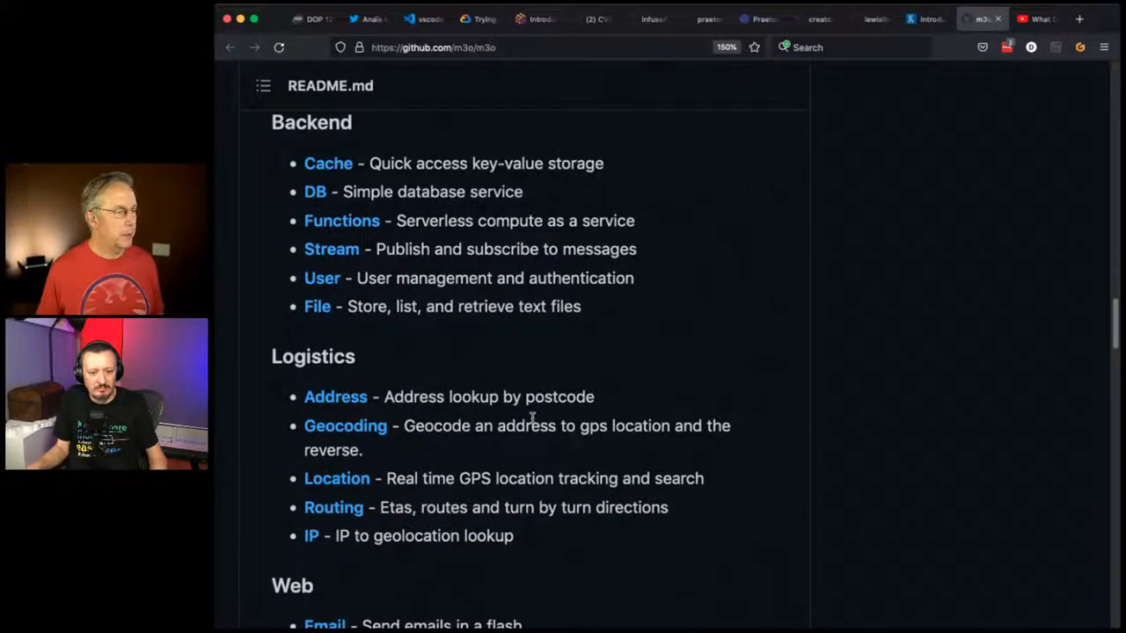
mouse_move(324, 204)
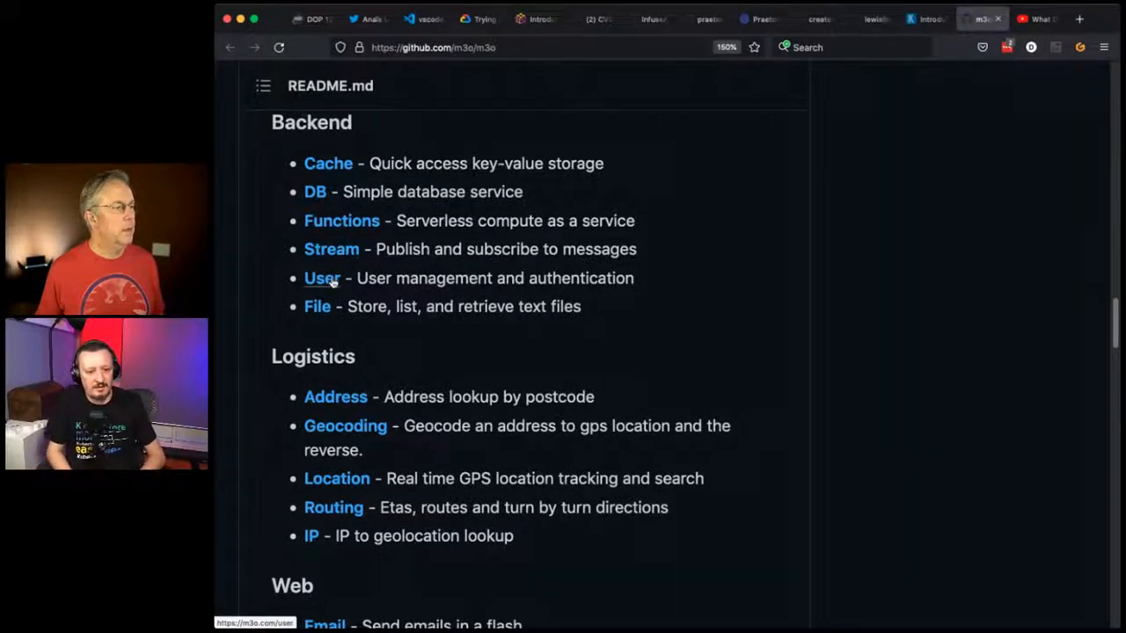
mouse_move(316, 306)
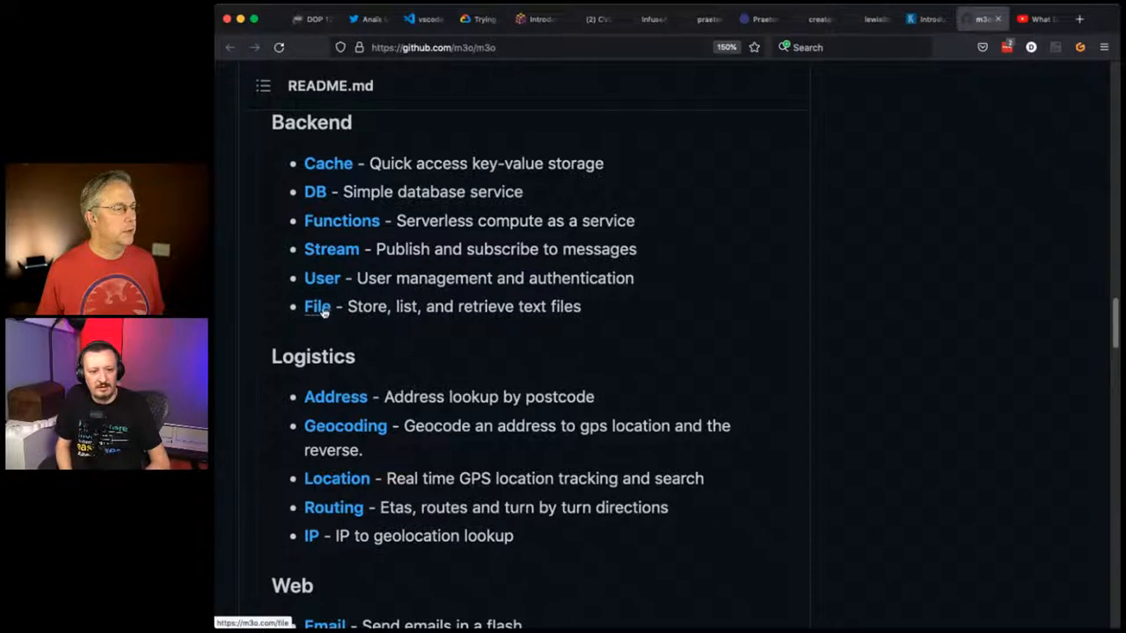
scroll("down", 3)
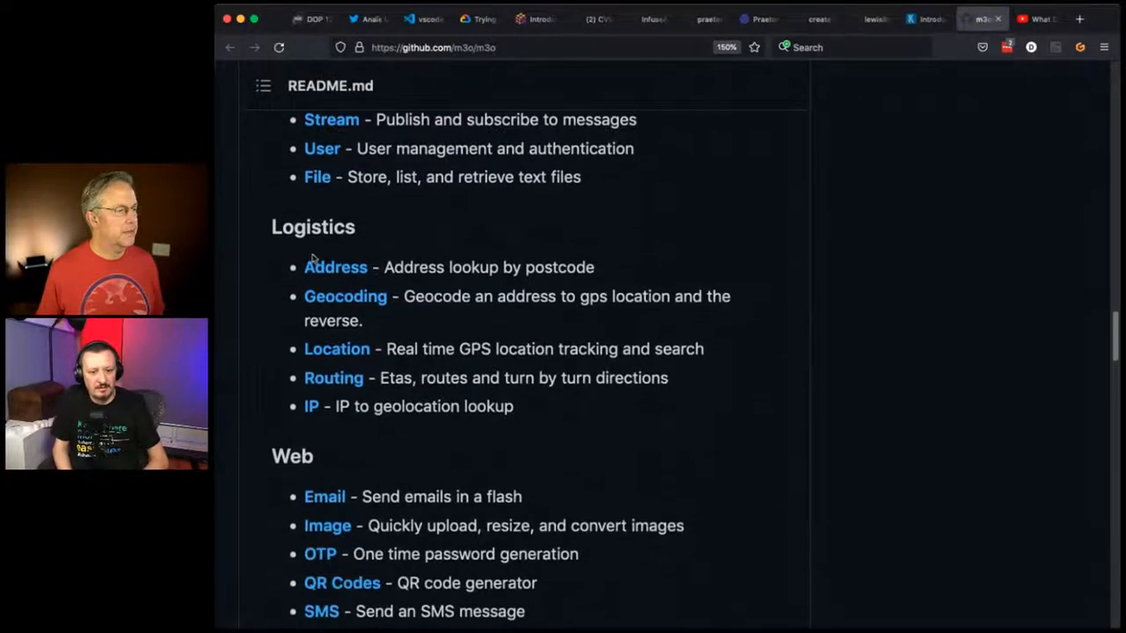
scroll("down", 3)
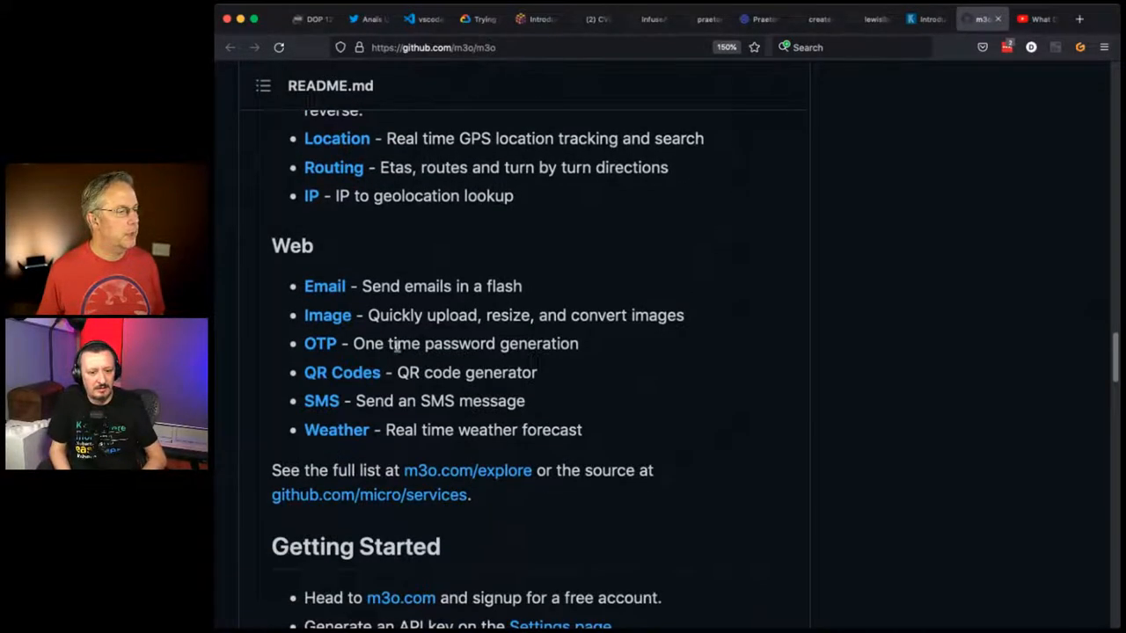
mouse_move(372, 391)
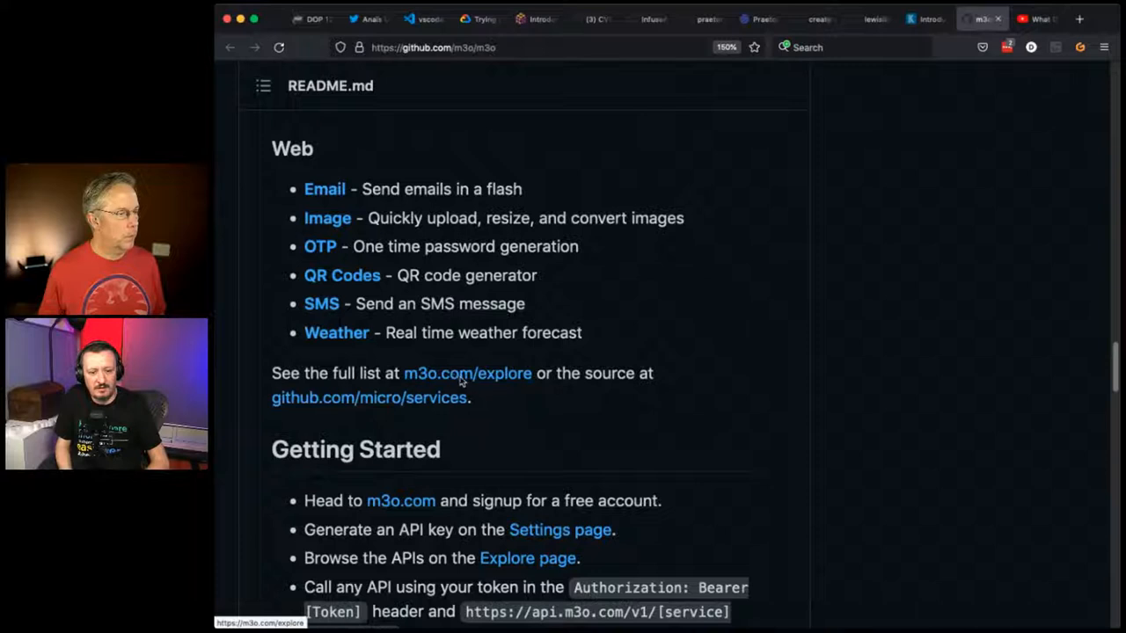
- Follow the m3o.com/explore link and browse the API cards from Address and Cache down to QR Codes
left_click(468, 373)
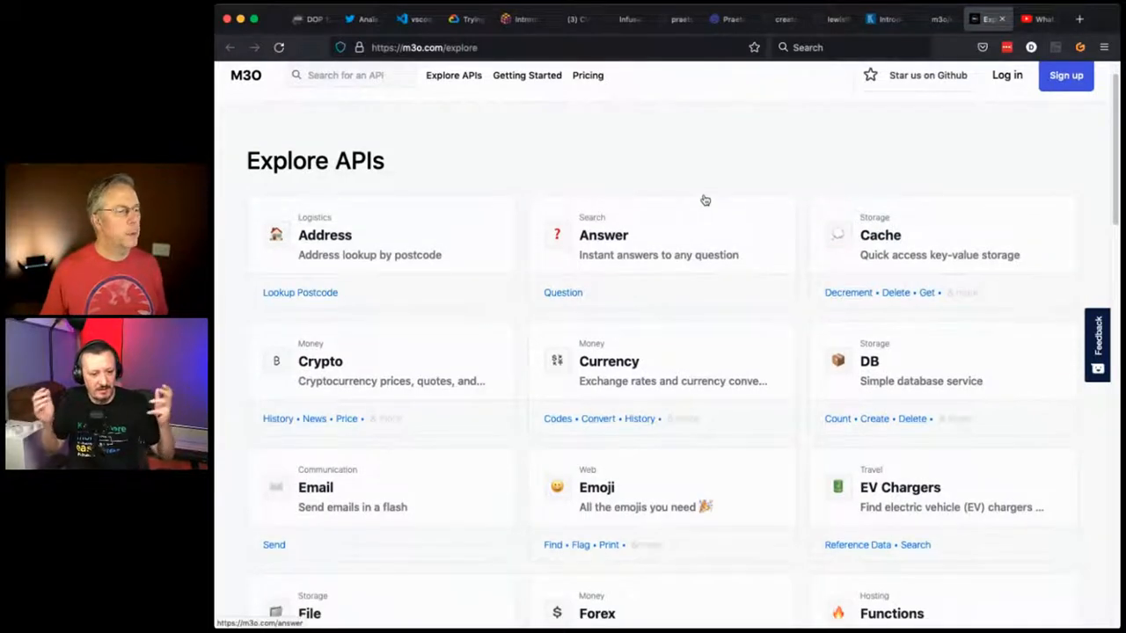
scroll("down", 3)
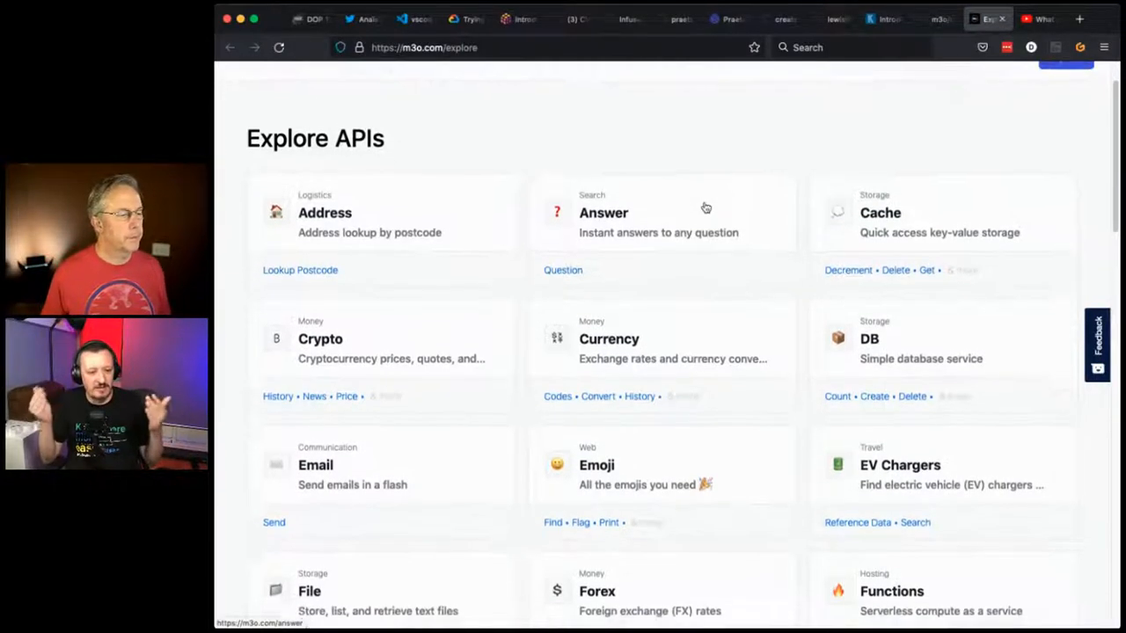
scroll("up", 3)
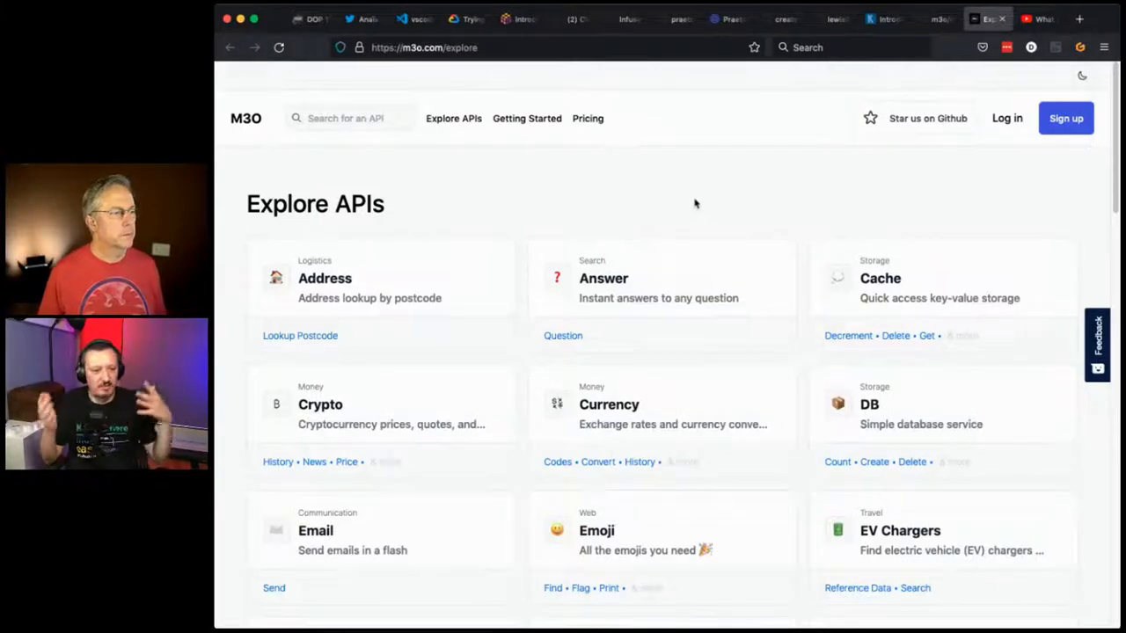
scroll("down", 3)
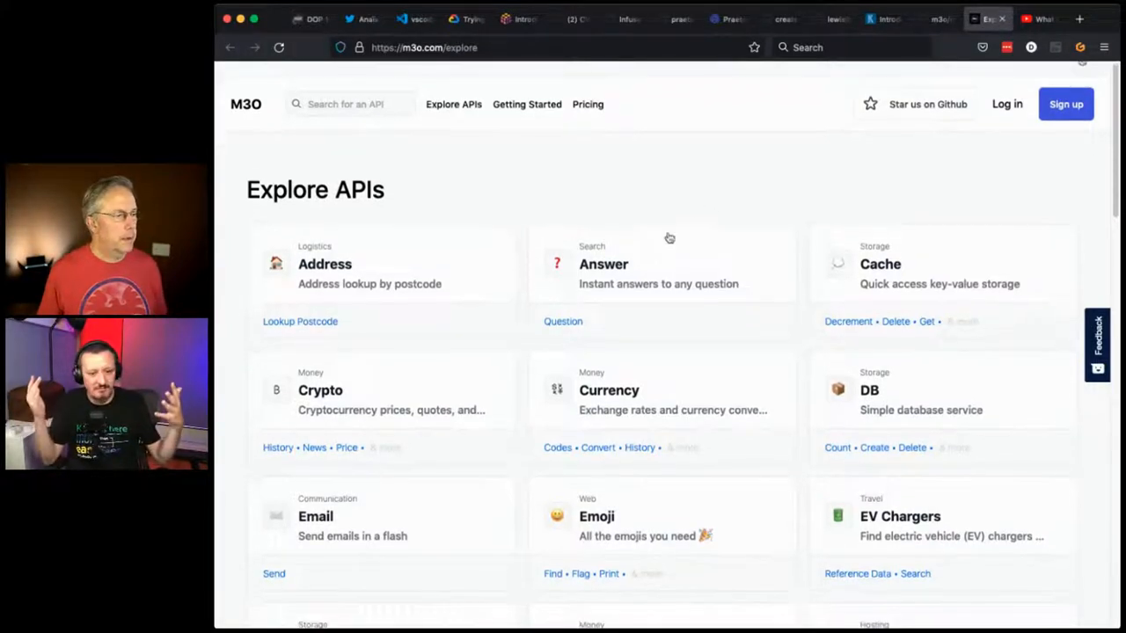
scroll("down", 3)
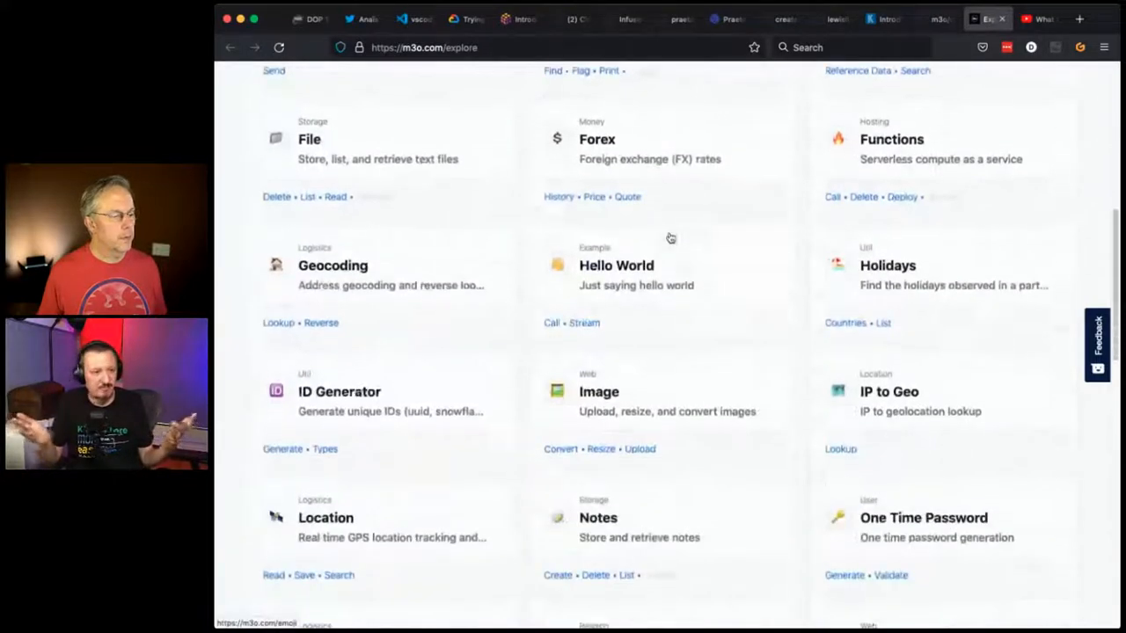
scroll("down", 3)
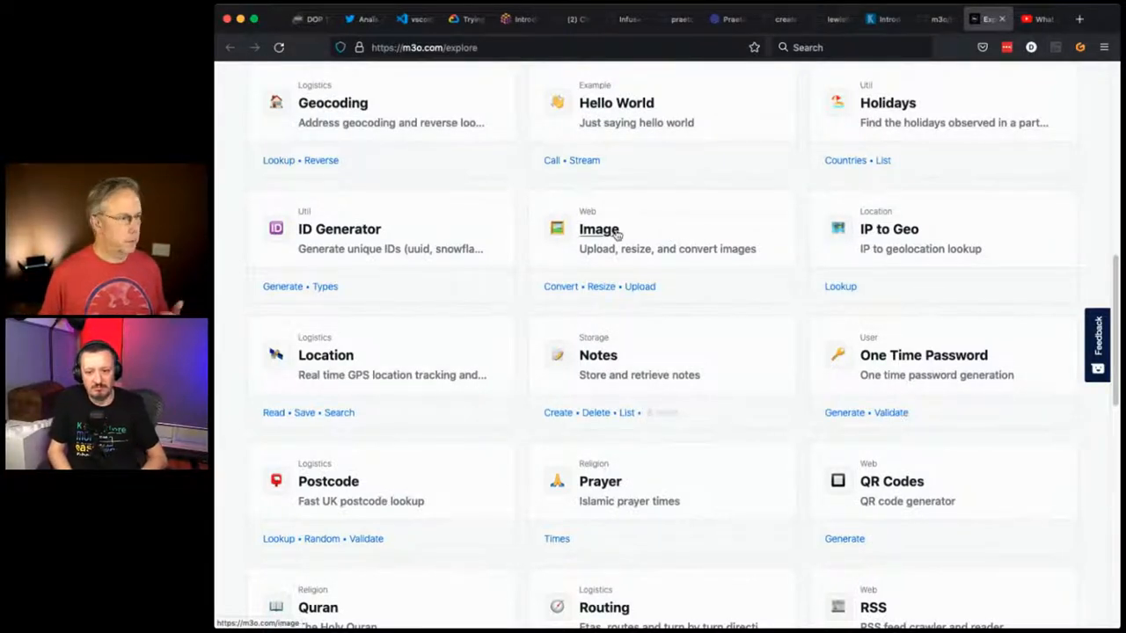
left_click(599, 229)
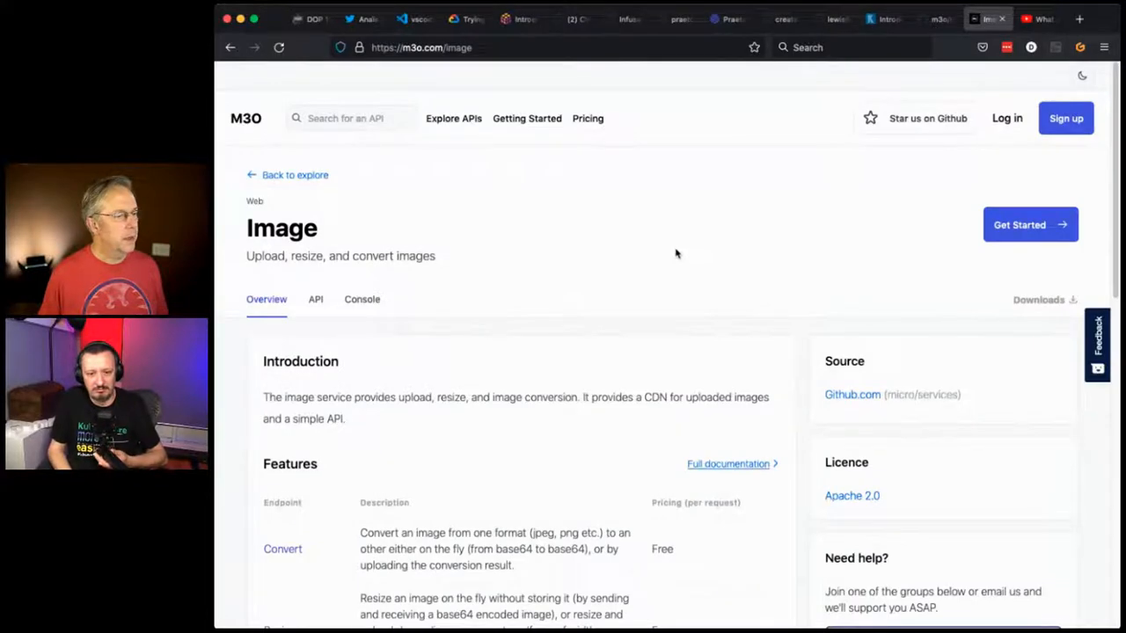
scroll("down", 3)
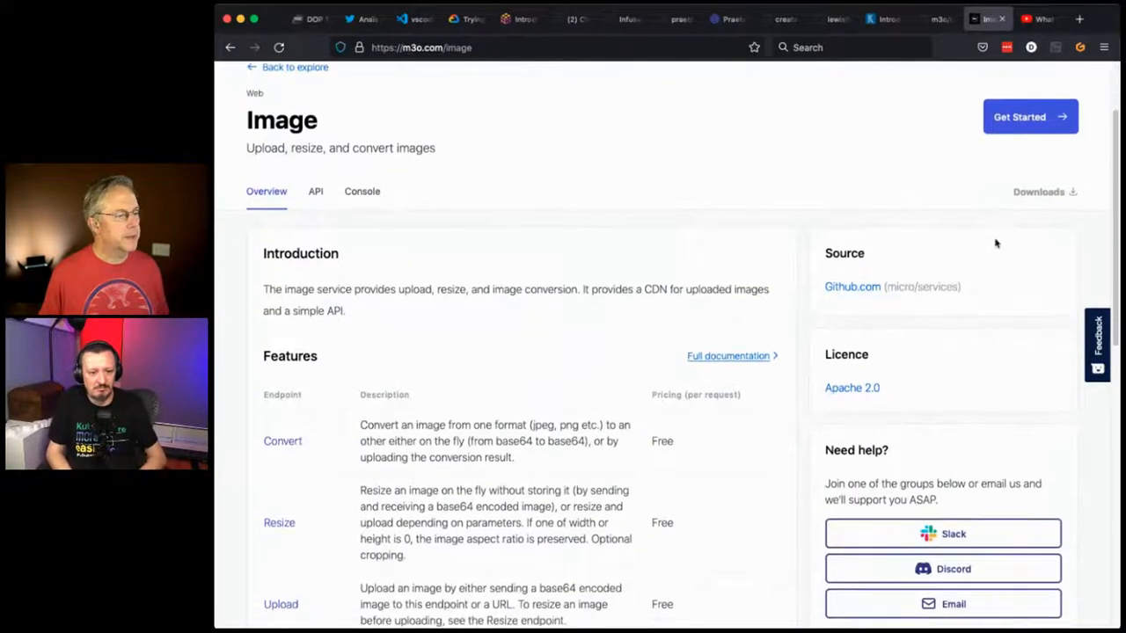
mouse_move(893, 287)
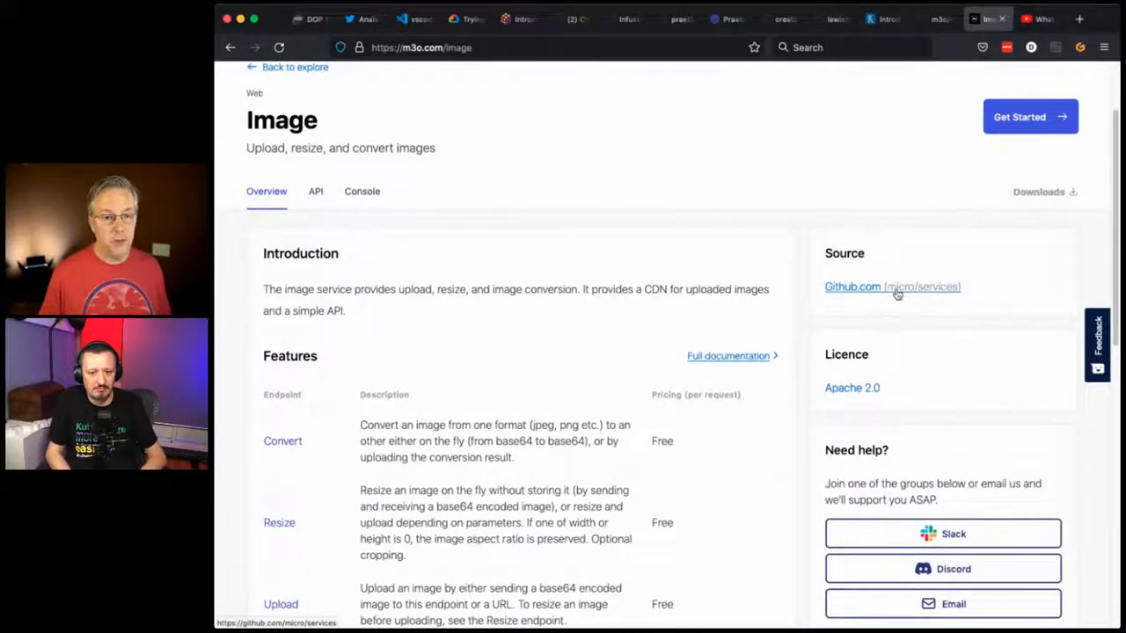
scroll("down", 3)
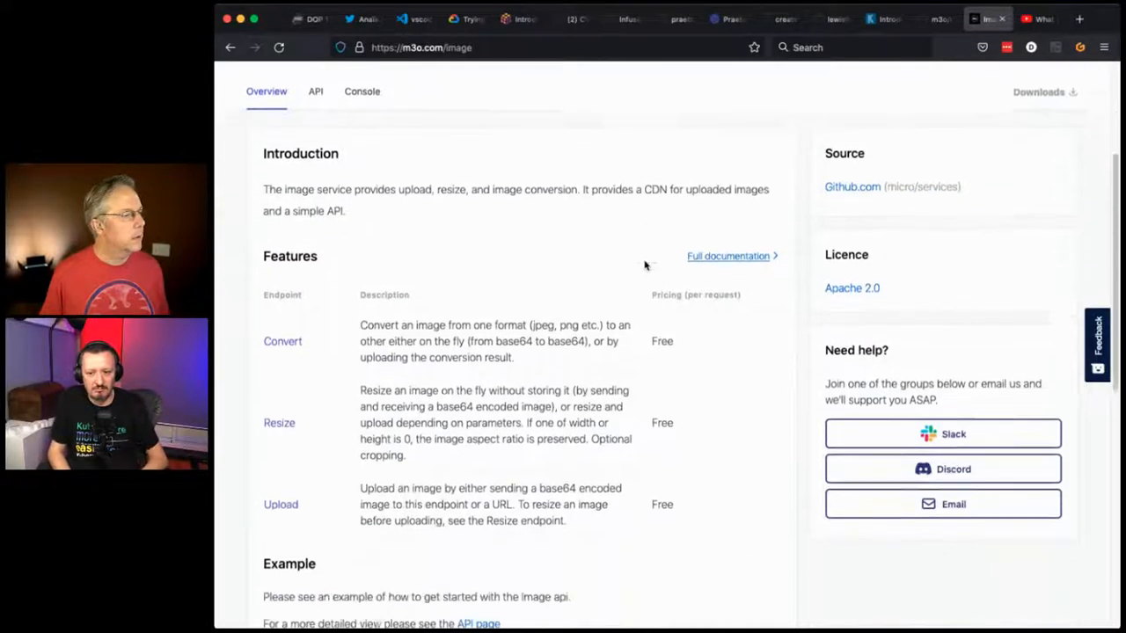
scroll("down", 3)
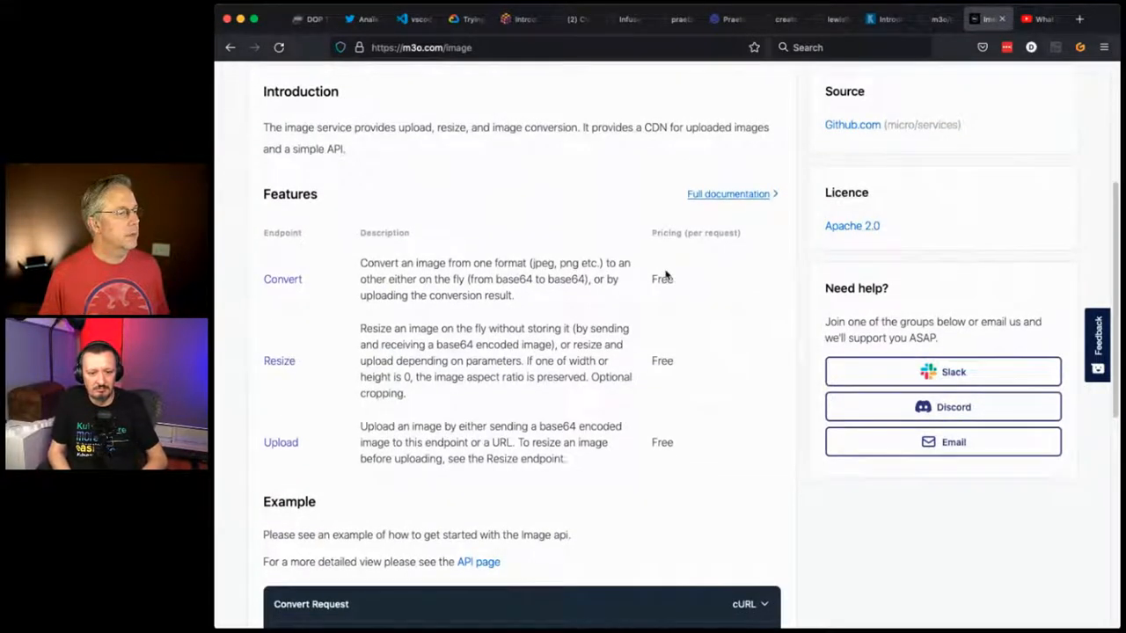
mouse_move(677, 403)
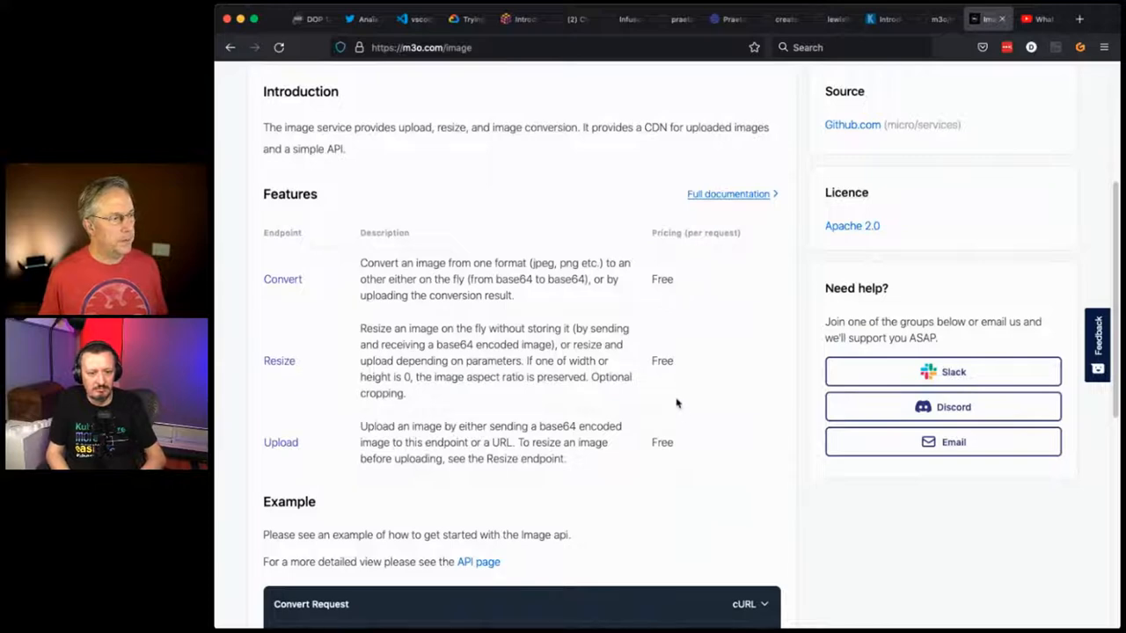
scroll("down", 3)
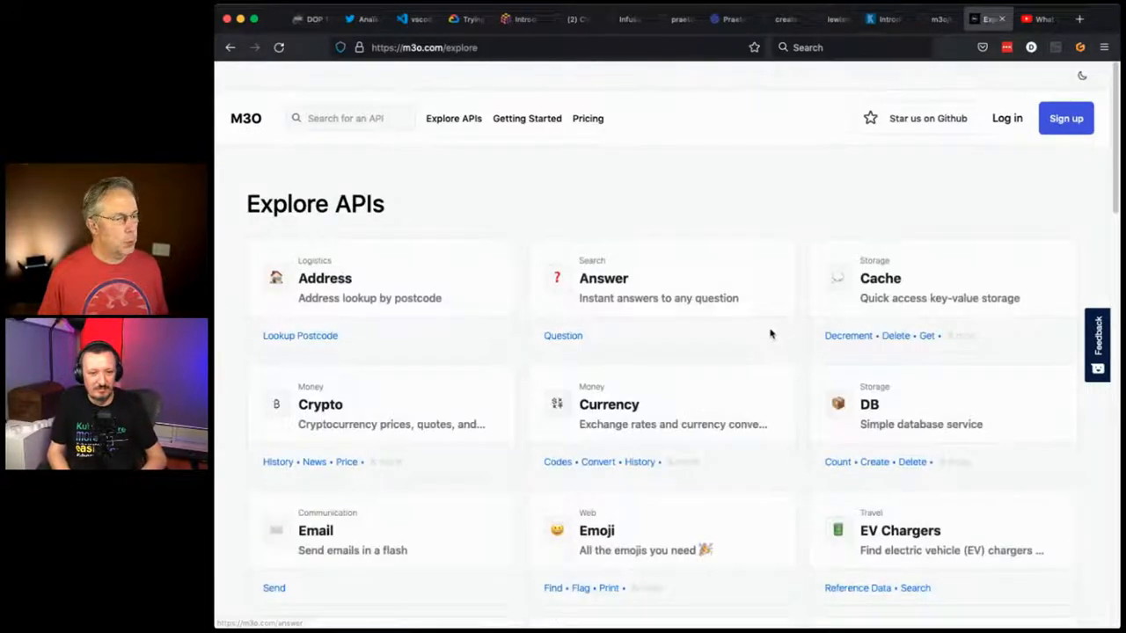
left_click(869, 404)
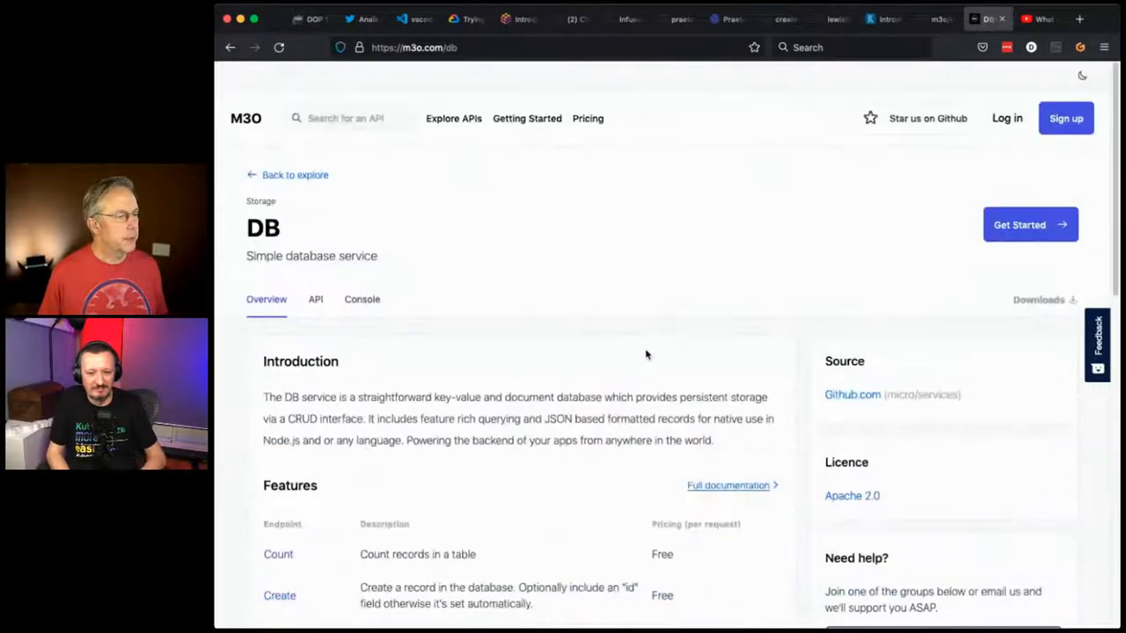
scroll("down", 3)
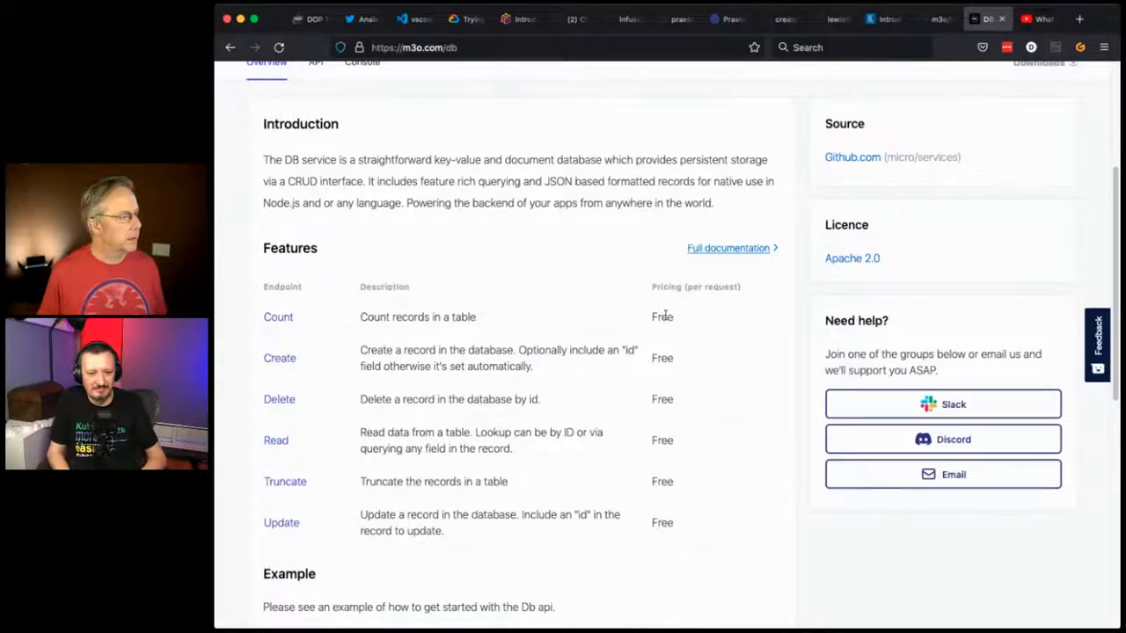
scroll("down", 3)
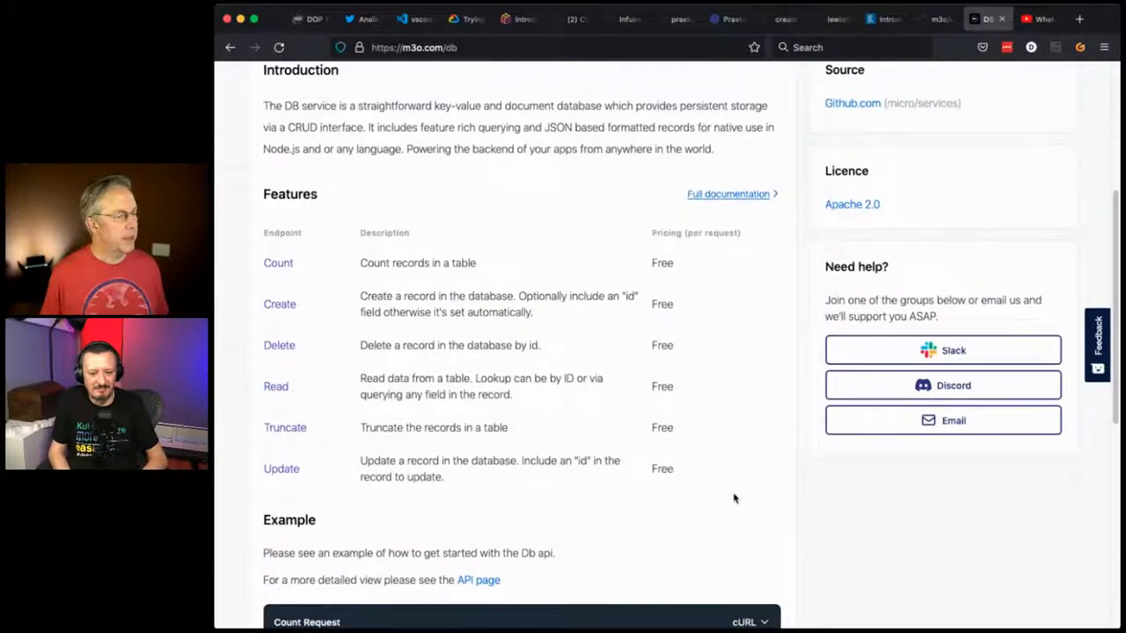
scroll("down", 3)
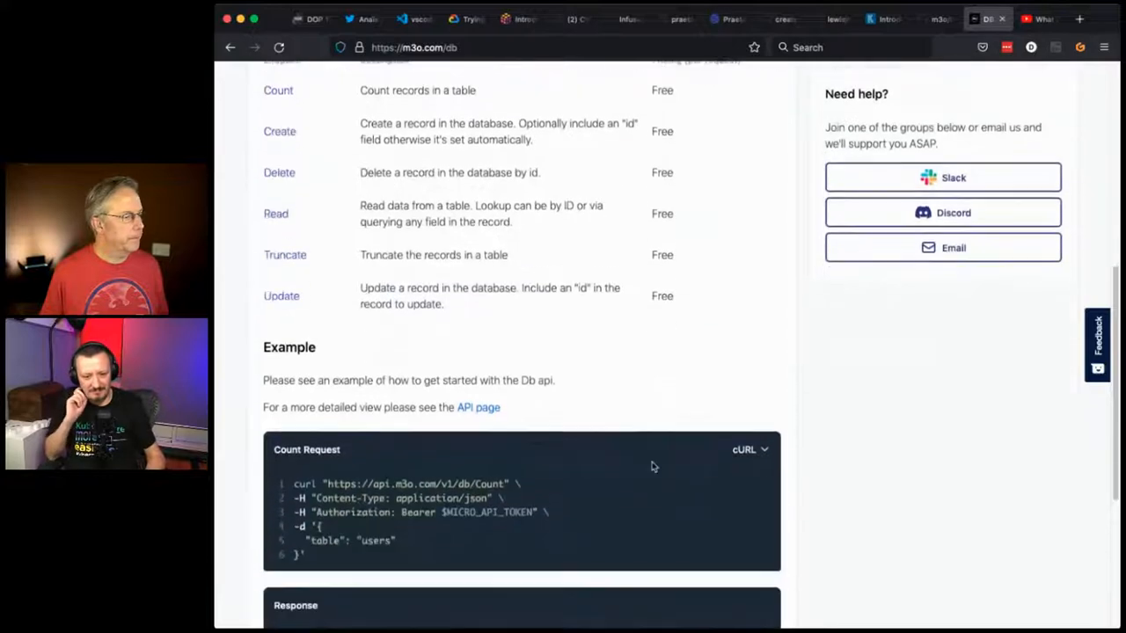
scroll("down", 3)
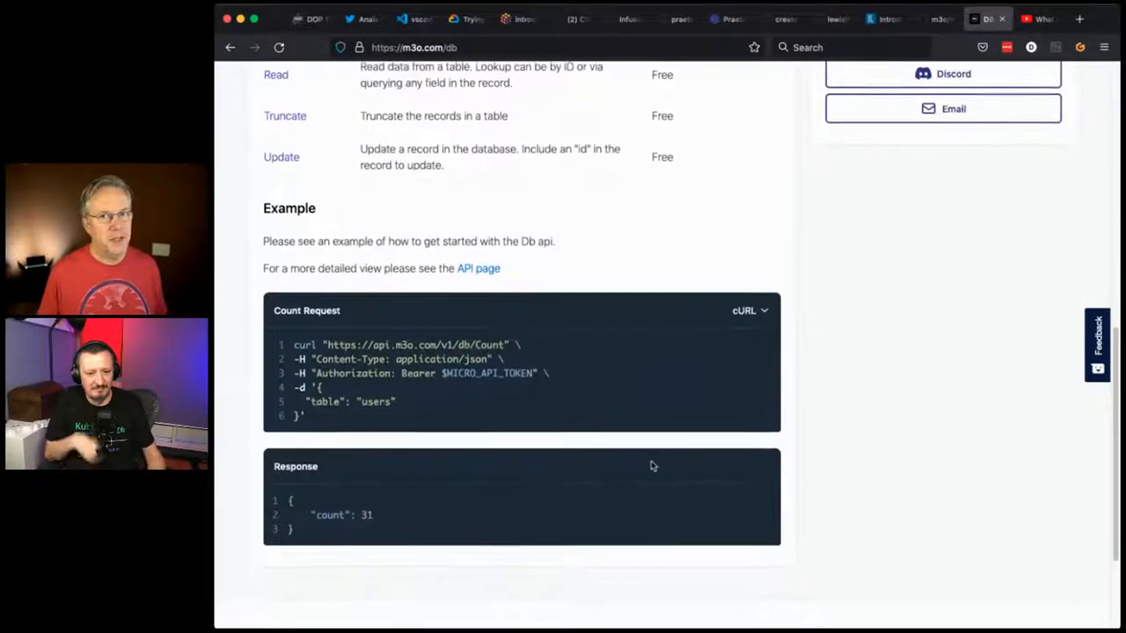
scroll("down", 3)
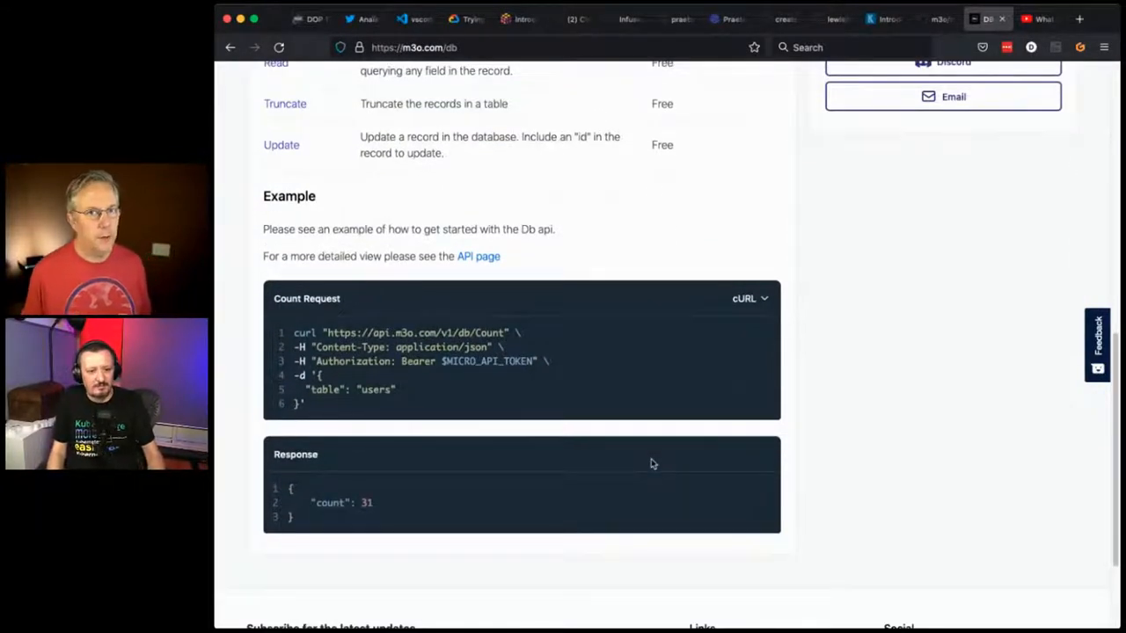
scroll("down", 3)
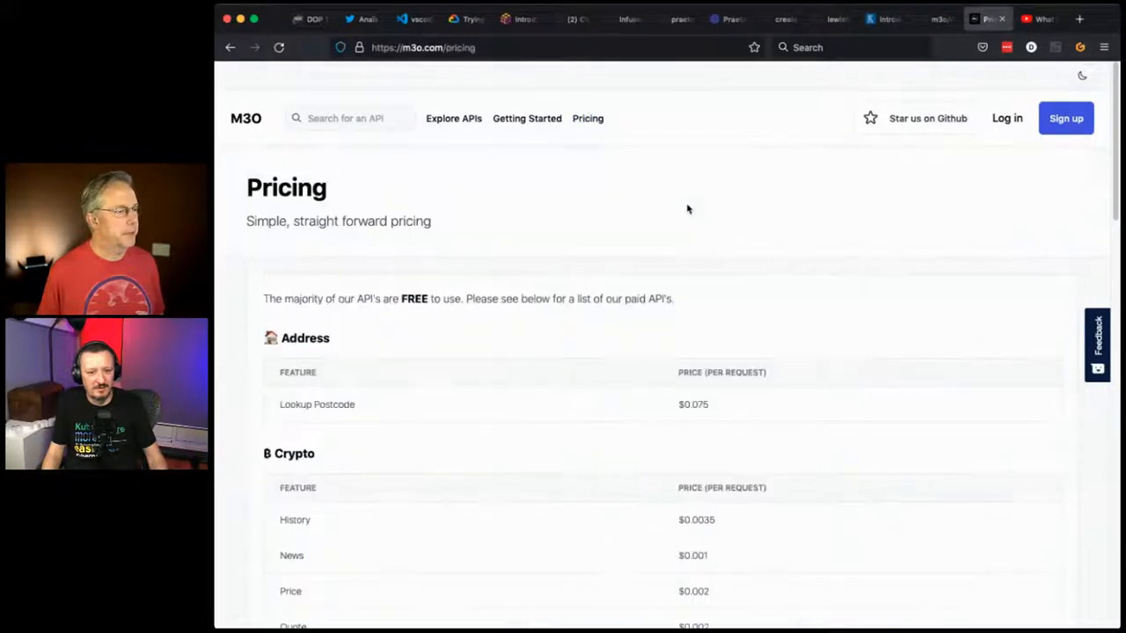
- Scroll the M3O Pricing page through the first paid API tables starting at Address
scroll("down", 3)
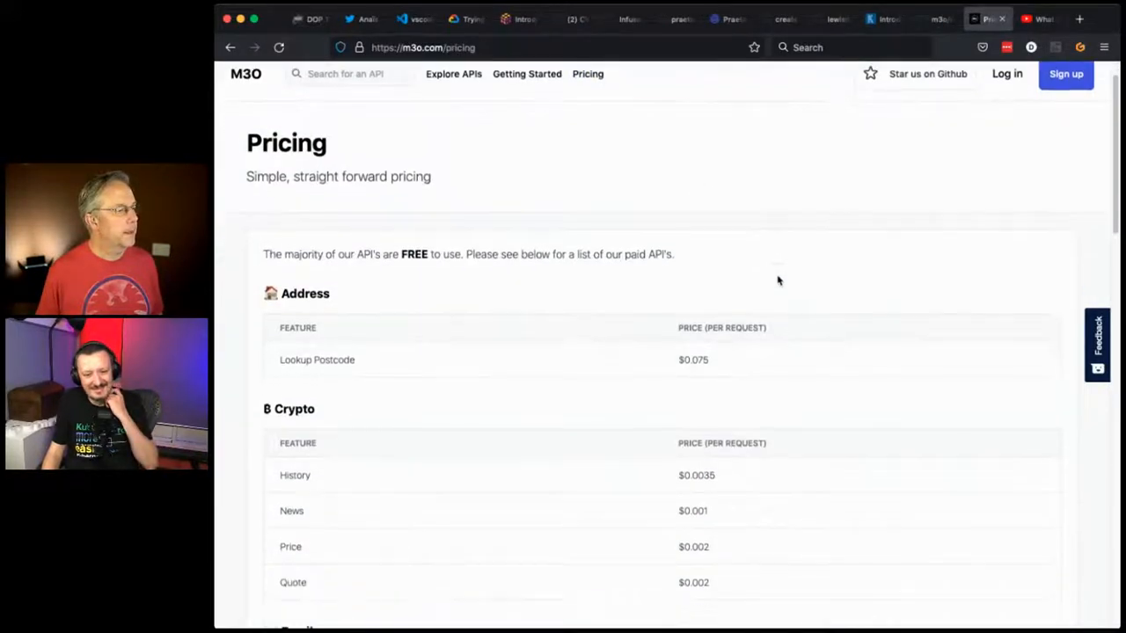
scroll("down", 3)
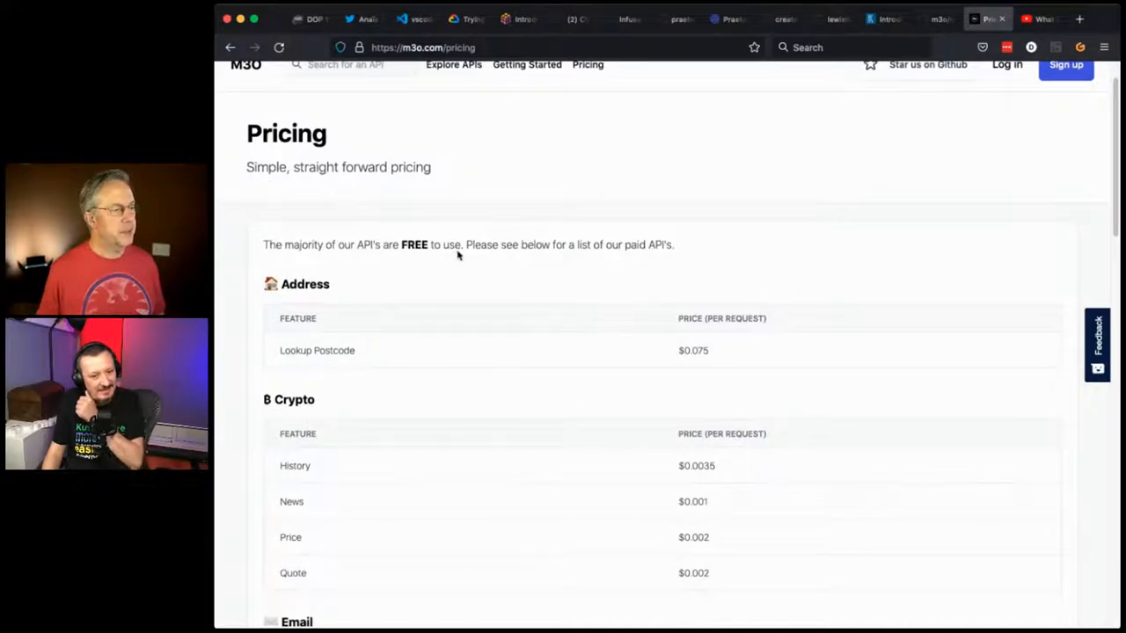
mouse_move(492, 257)
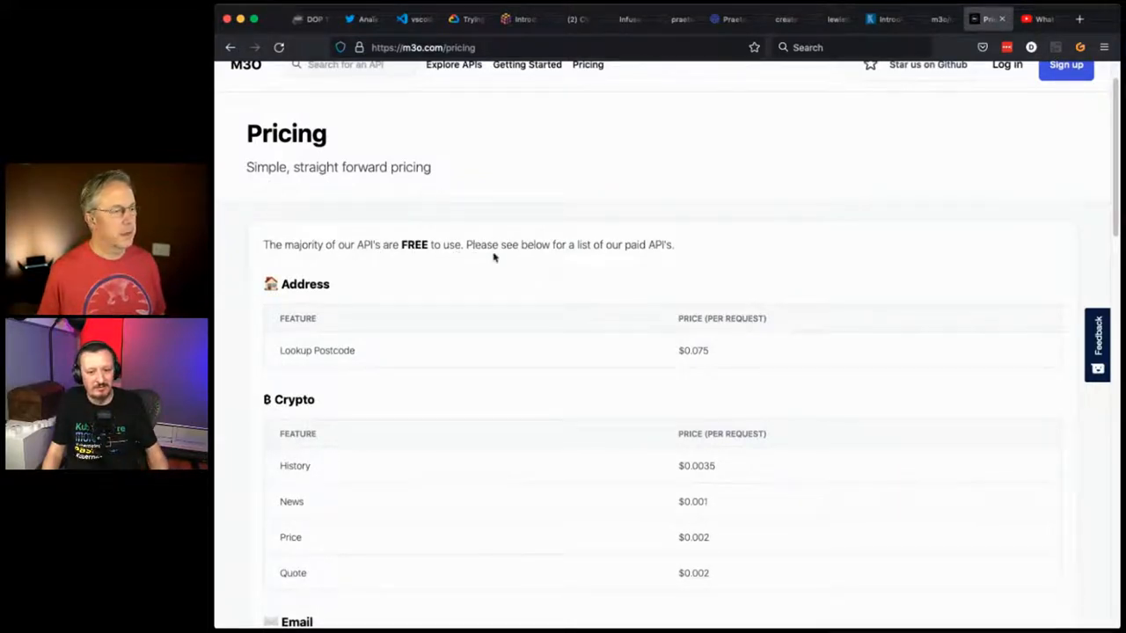
scroll("down", 3)
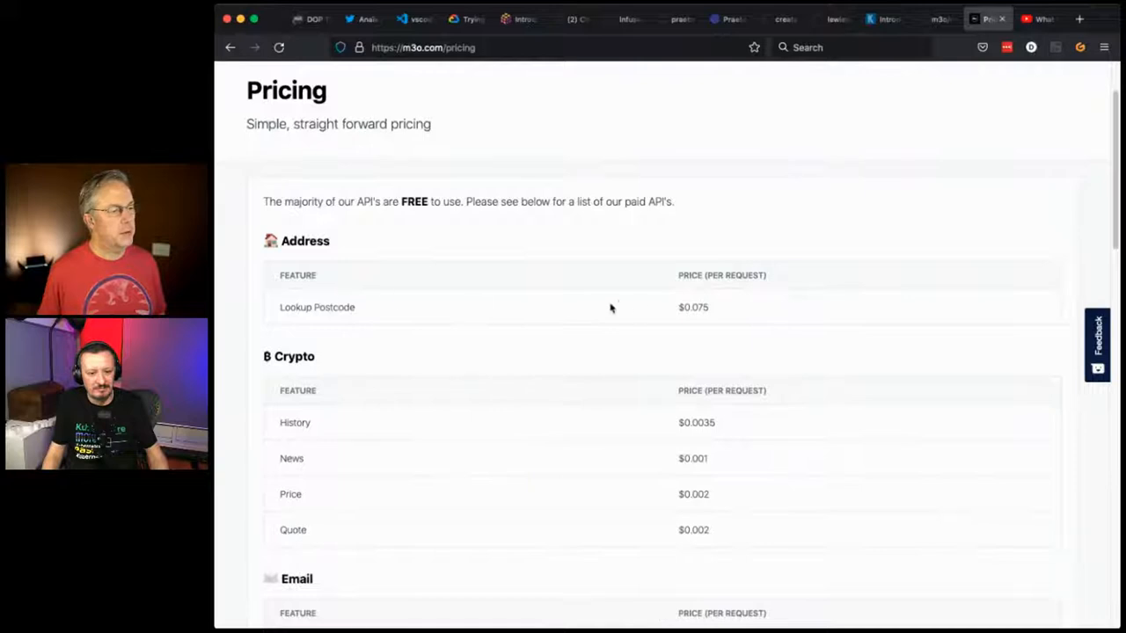
mouse_move(714, 317)
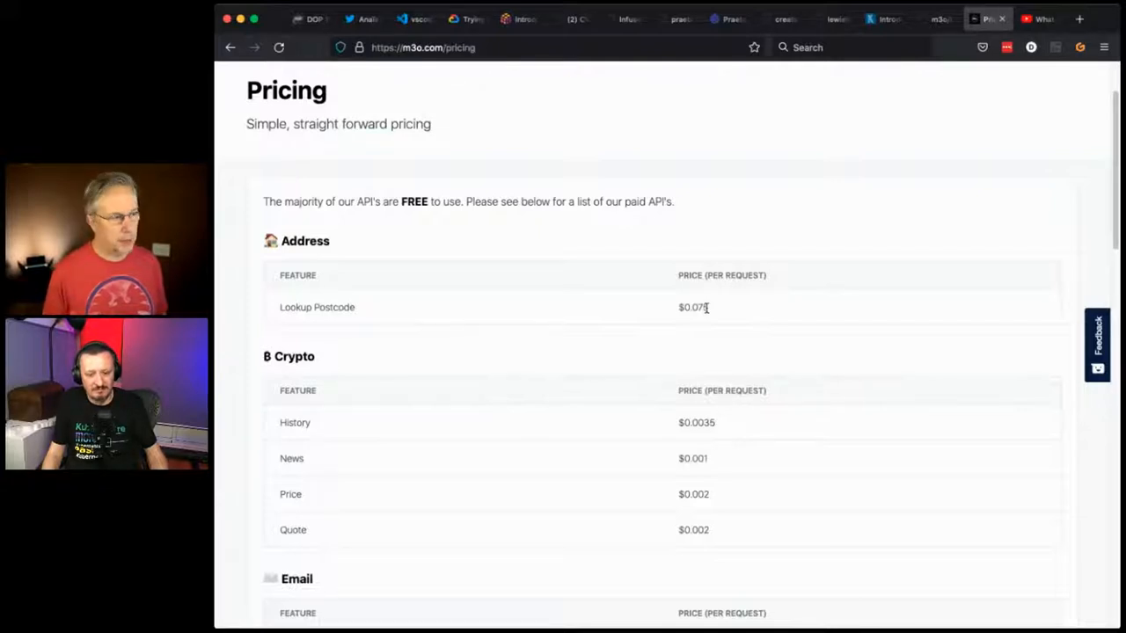
mouse_move(820, 329)
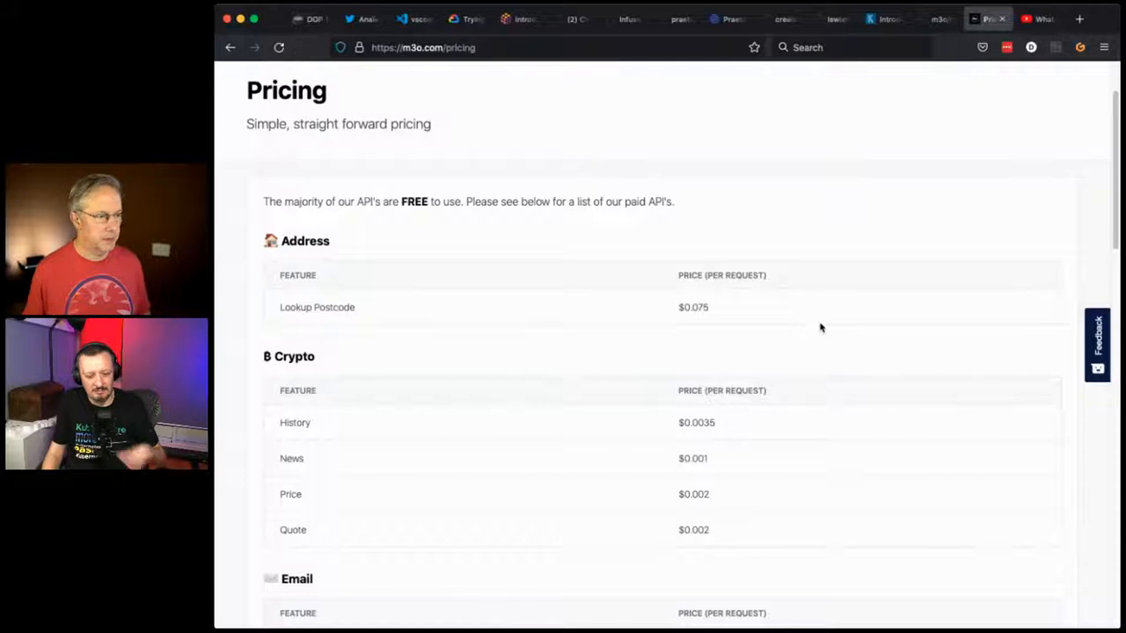
scroll("down", 3)
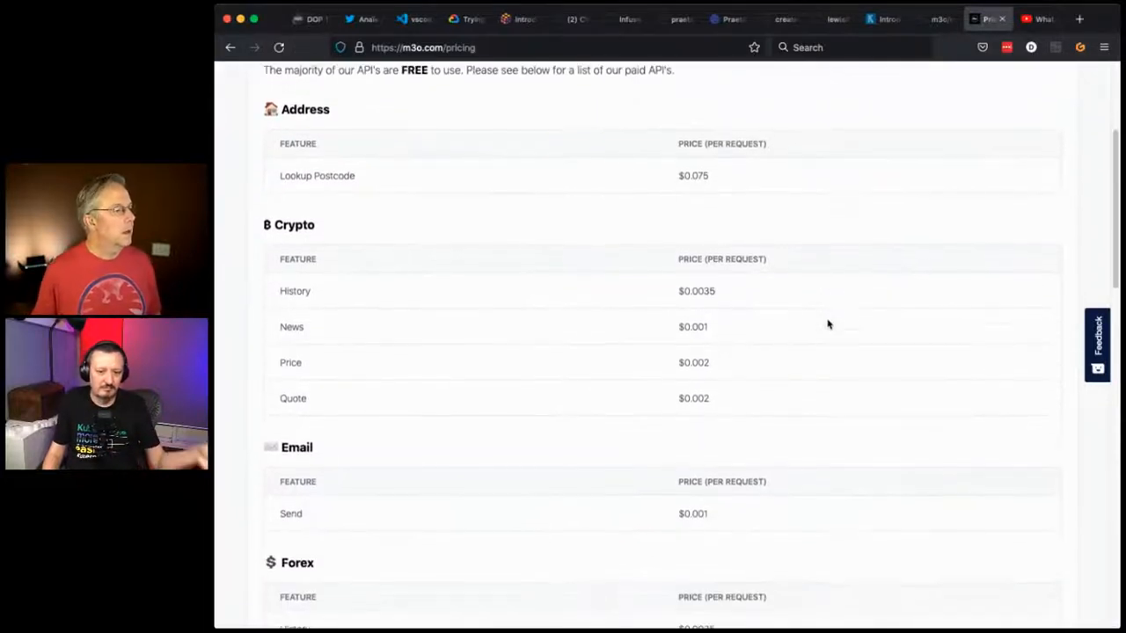
scroll("down", 3)
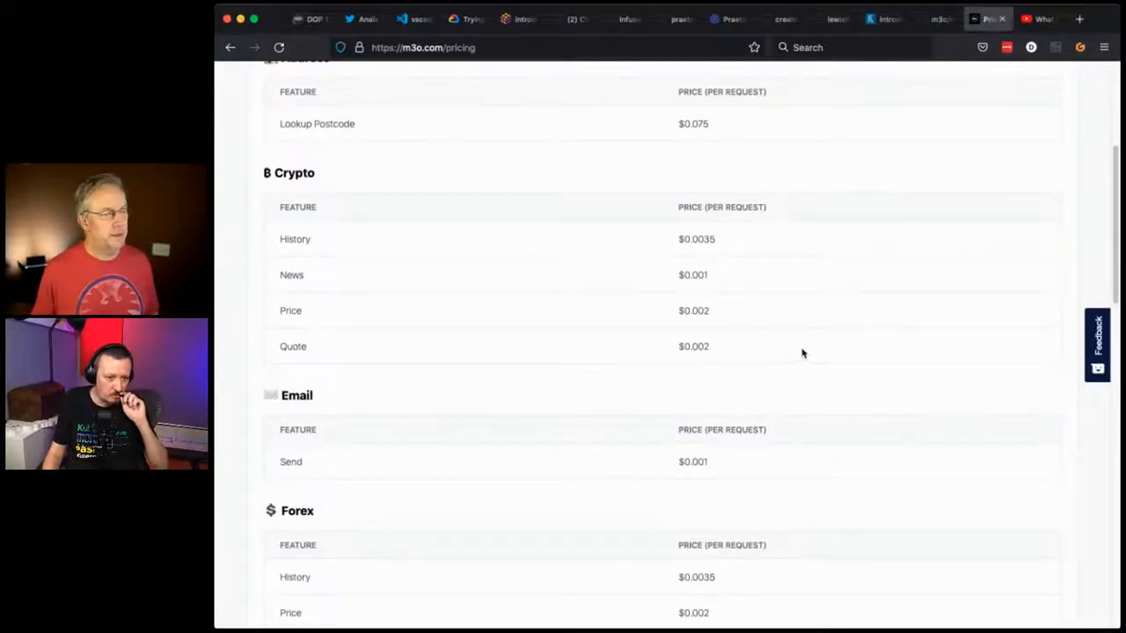
scroll("down", 3)
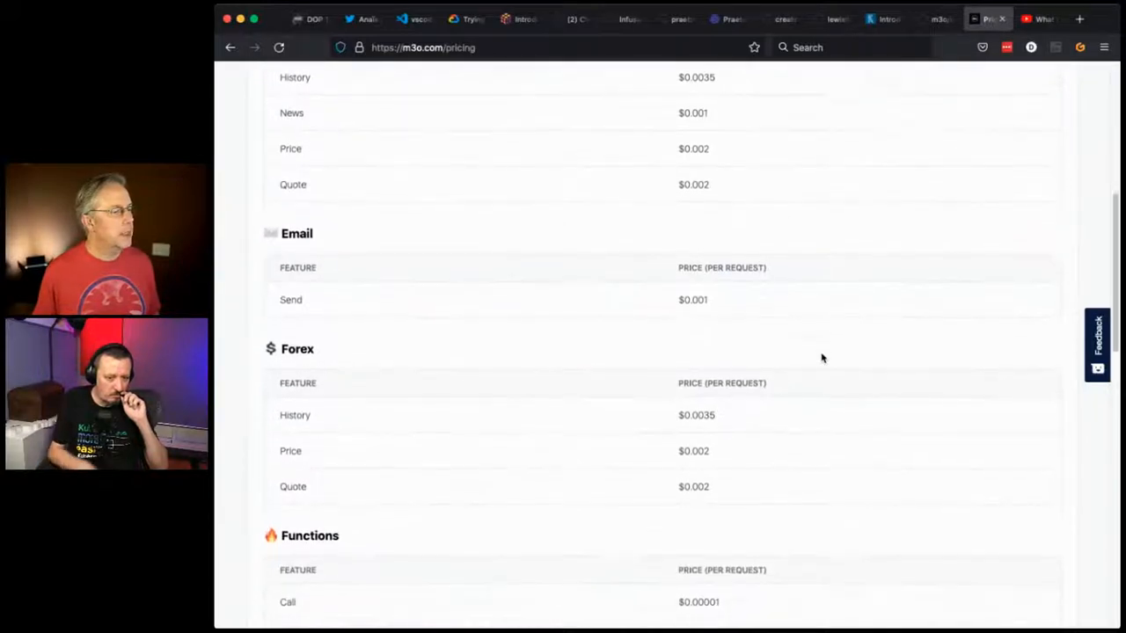
mouse_move(725, 299)
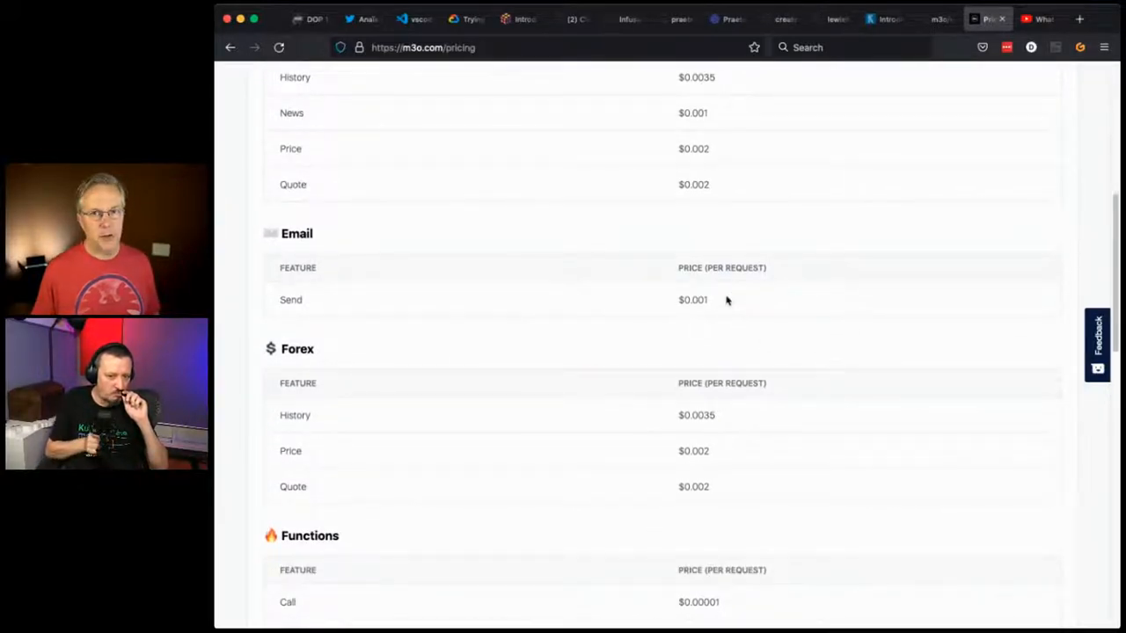
- Continue down the pricing tables to Stocks, then scroll back toward the top
scroll("down", 3)
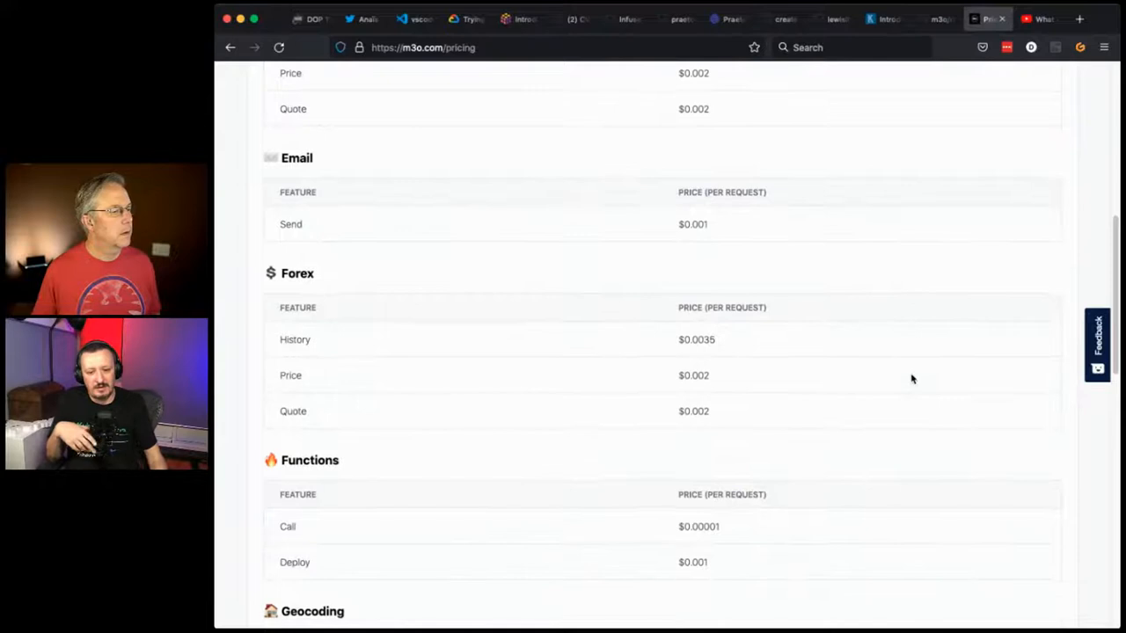
scroll("down", 3)
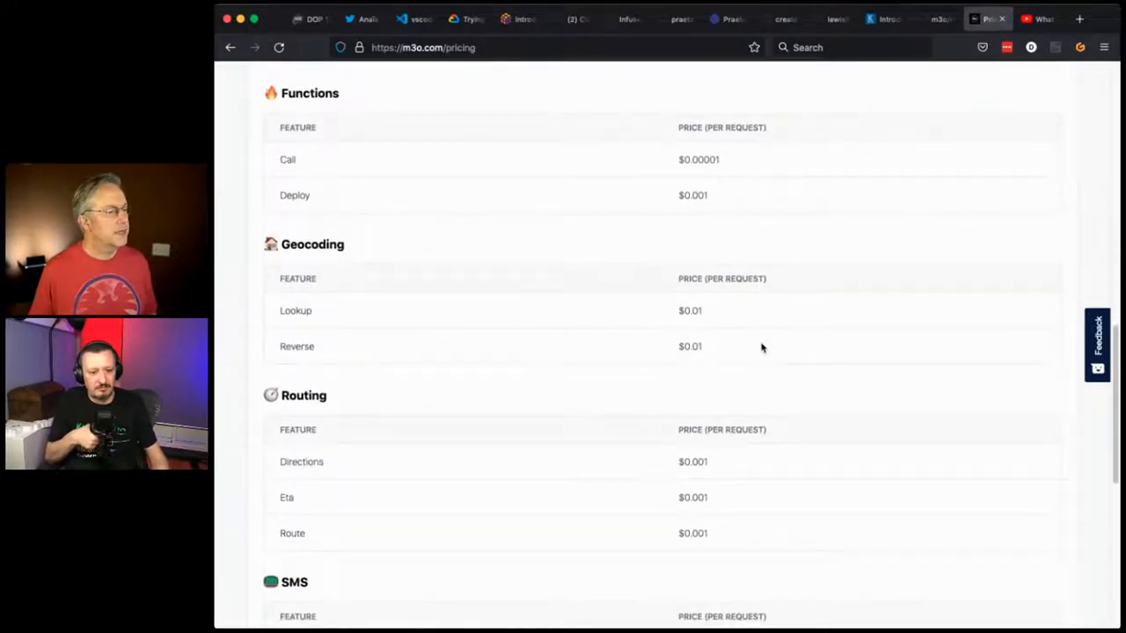
scroll("down", 3)
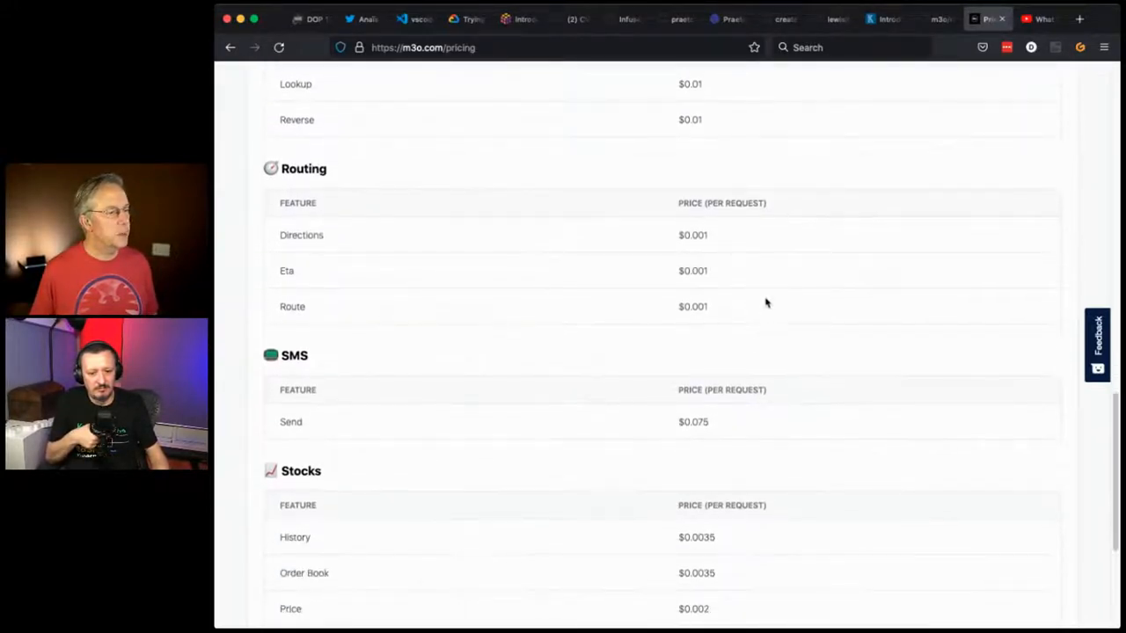
scroll("down", 3)
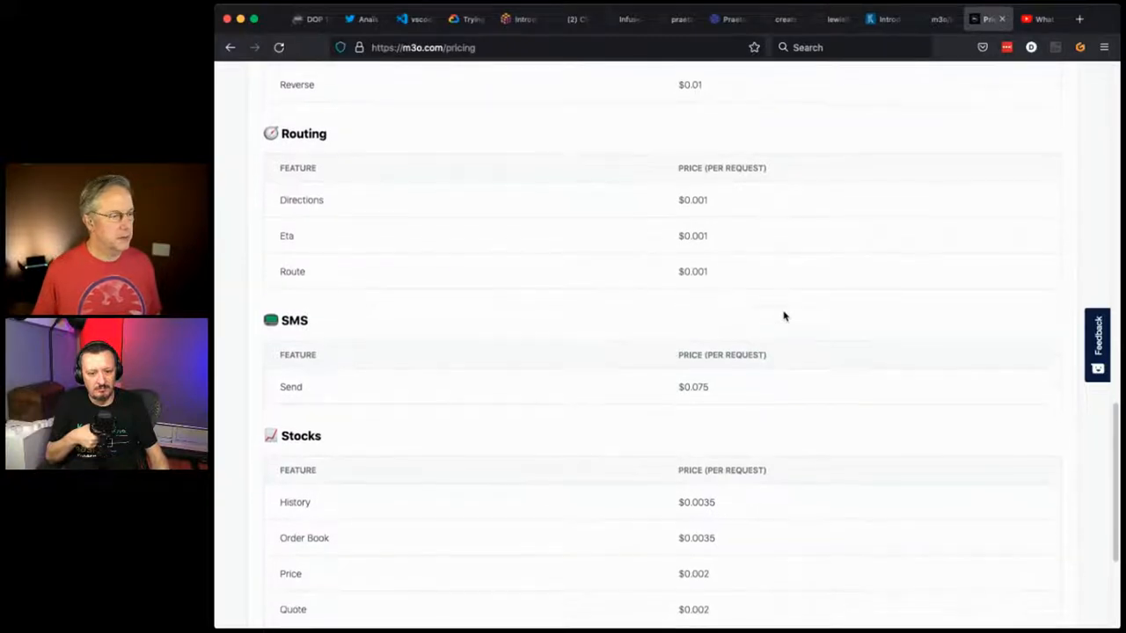
scroll("down", 3)
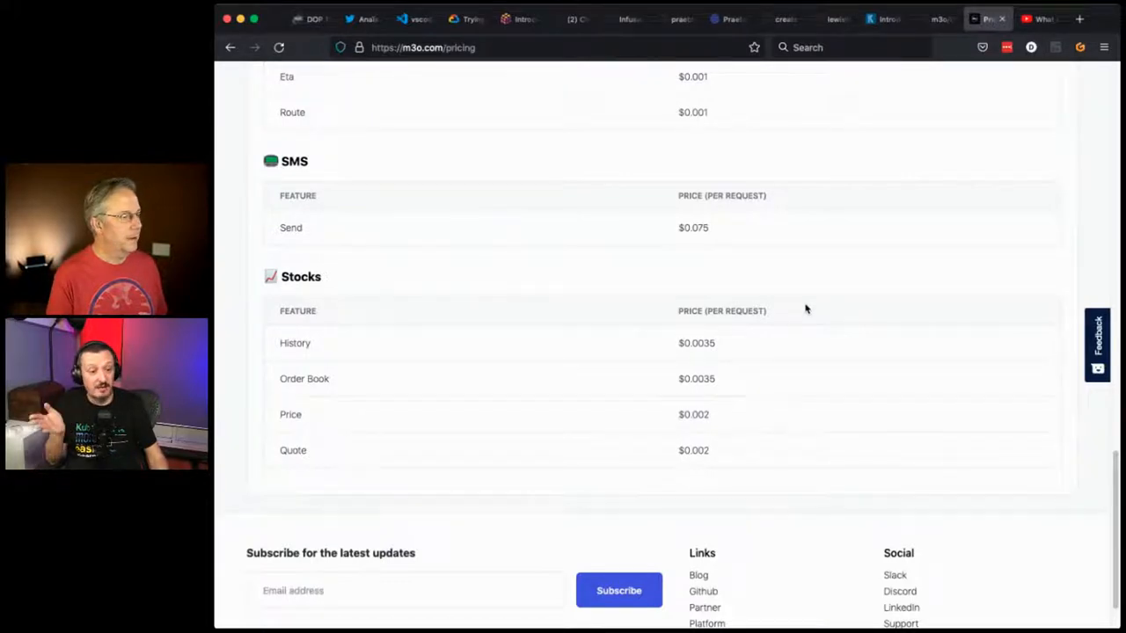
scroll("up", 3)
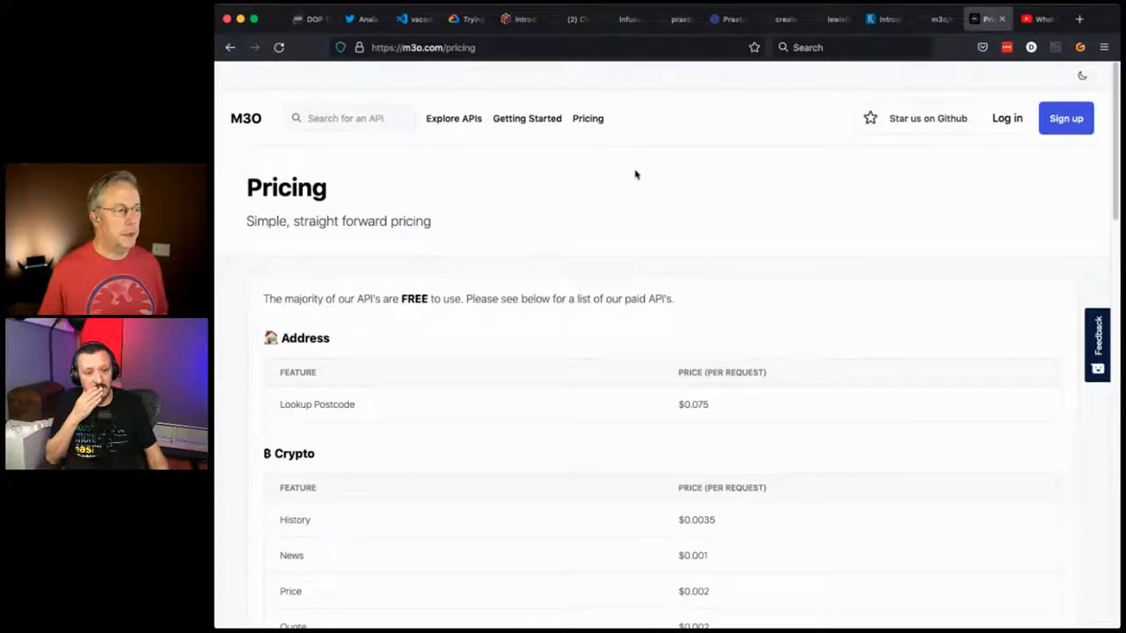
- Scroll the getting-started guide past the Hello World example to the Generate an API token section
left_click(528, 118)
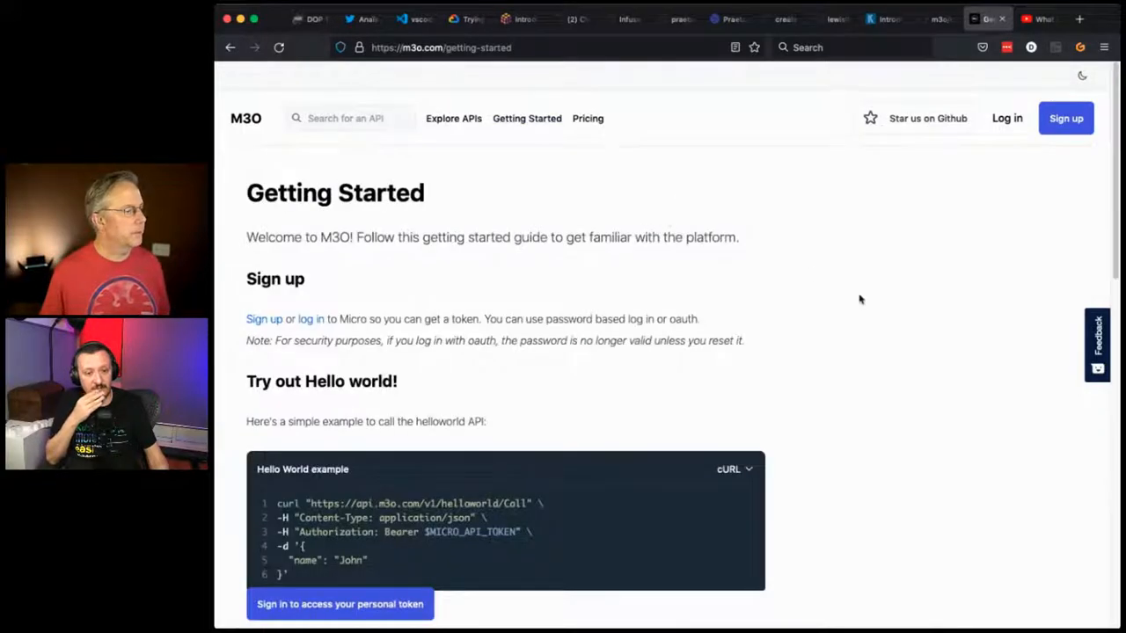
scroll("down", 3)
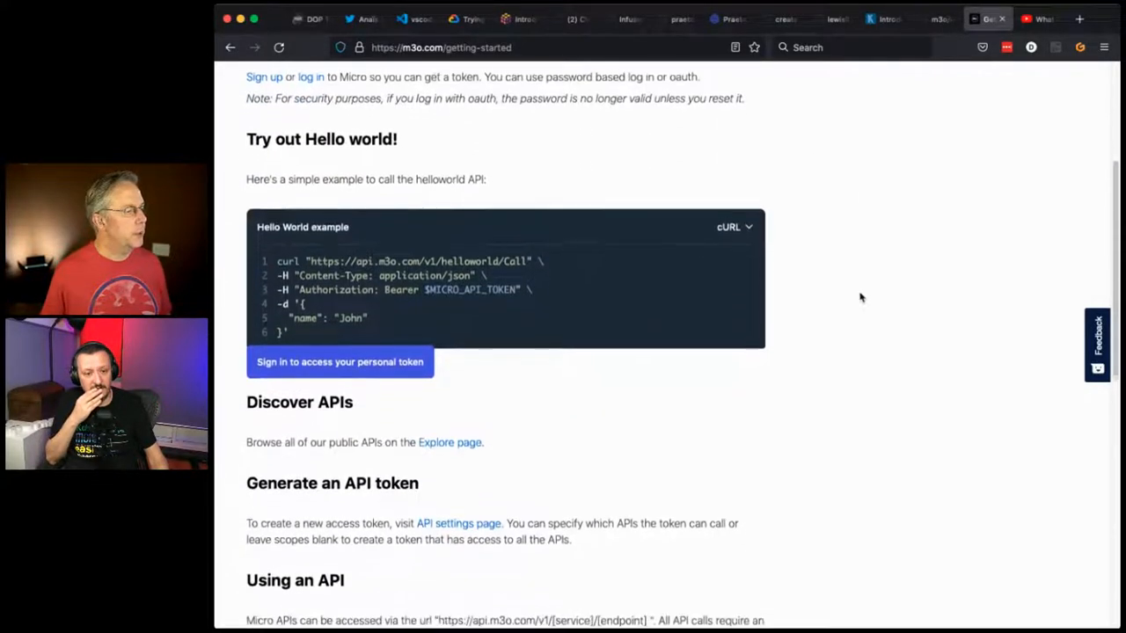
scroll("down", 3)
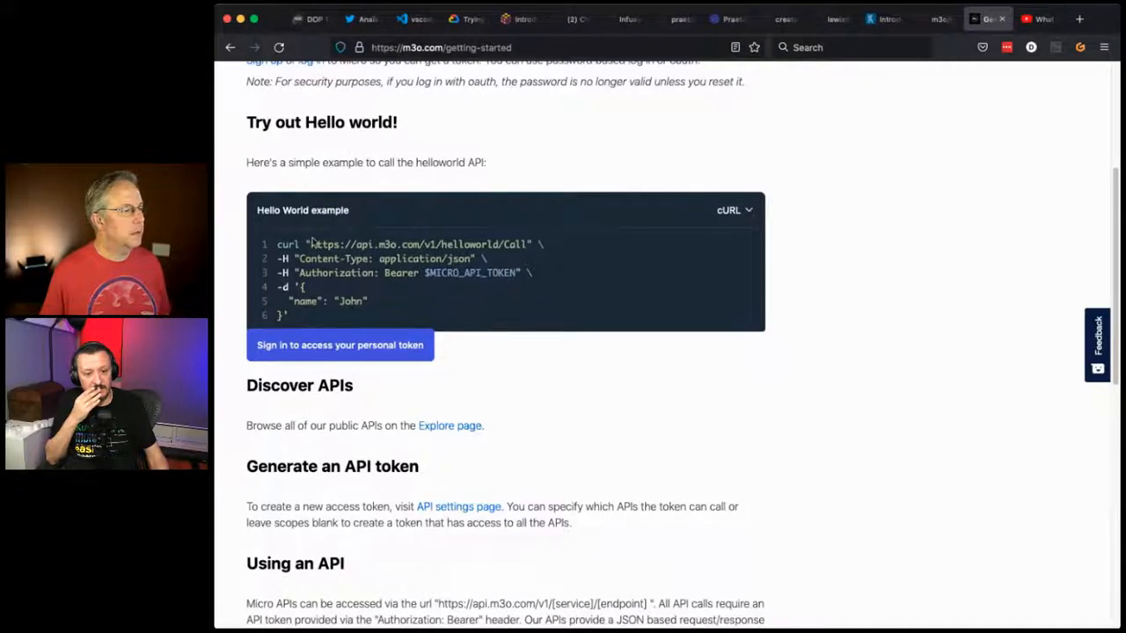
scroll("down", 3)
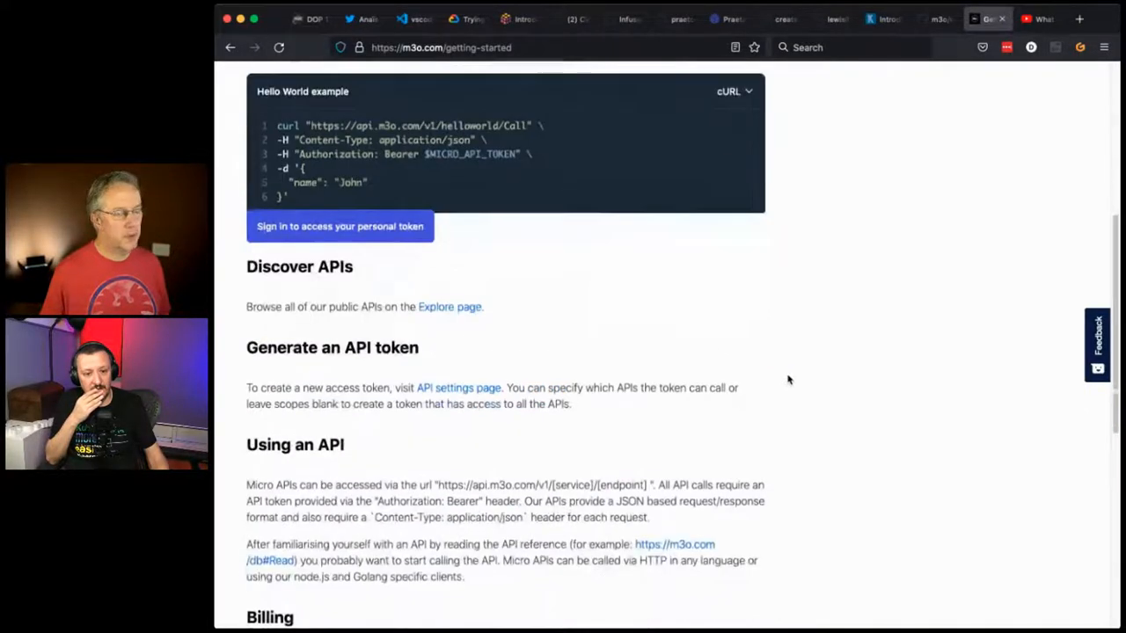
scroll("down", 3)
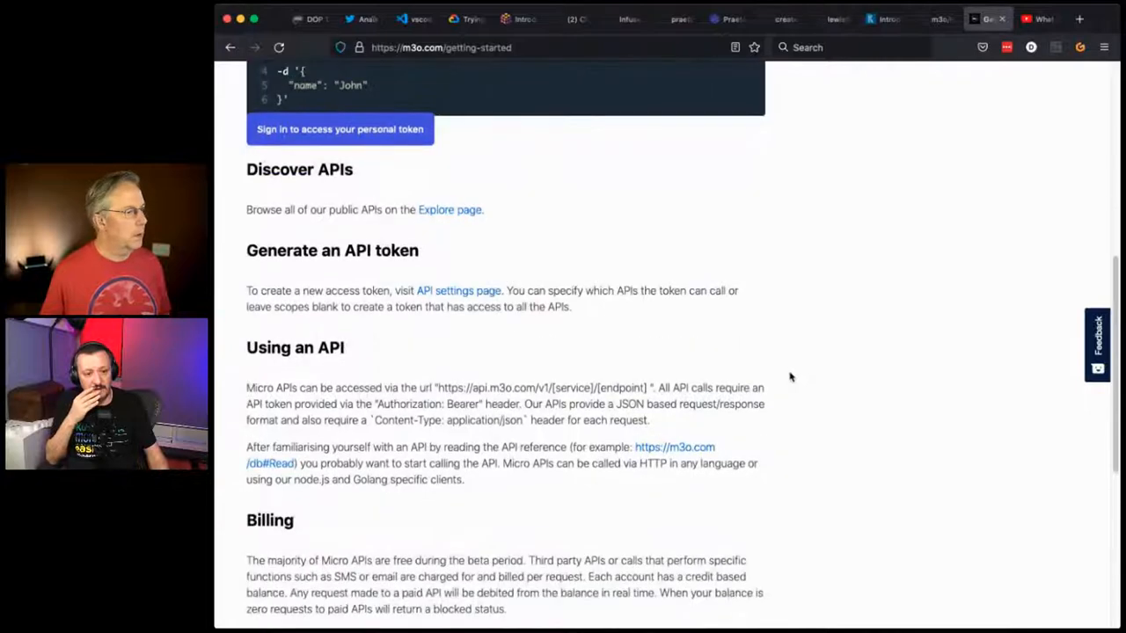
- Continue down the guide through the Using an API and Billing sections
scroll("down", 3)
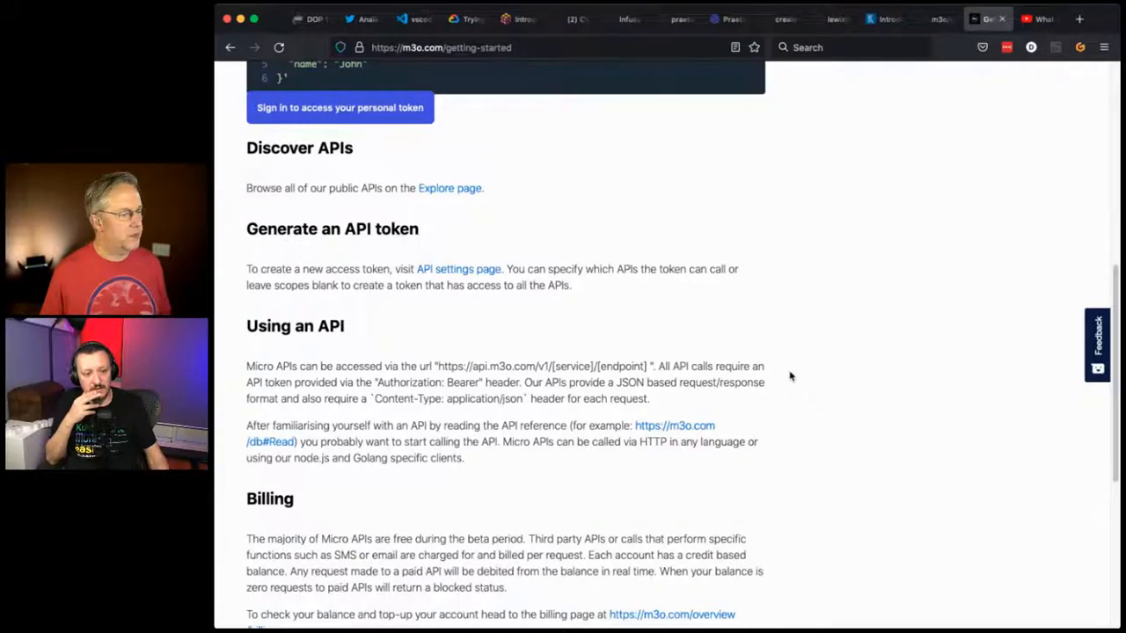
scroll("down", 3)
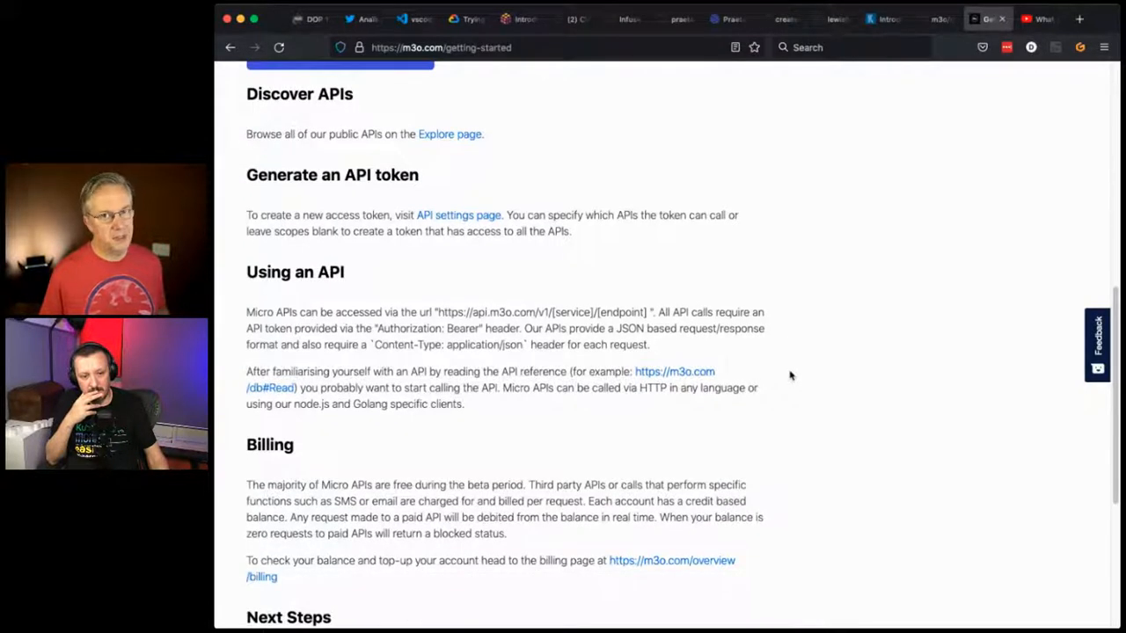
mouse_move(788, 373)
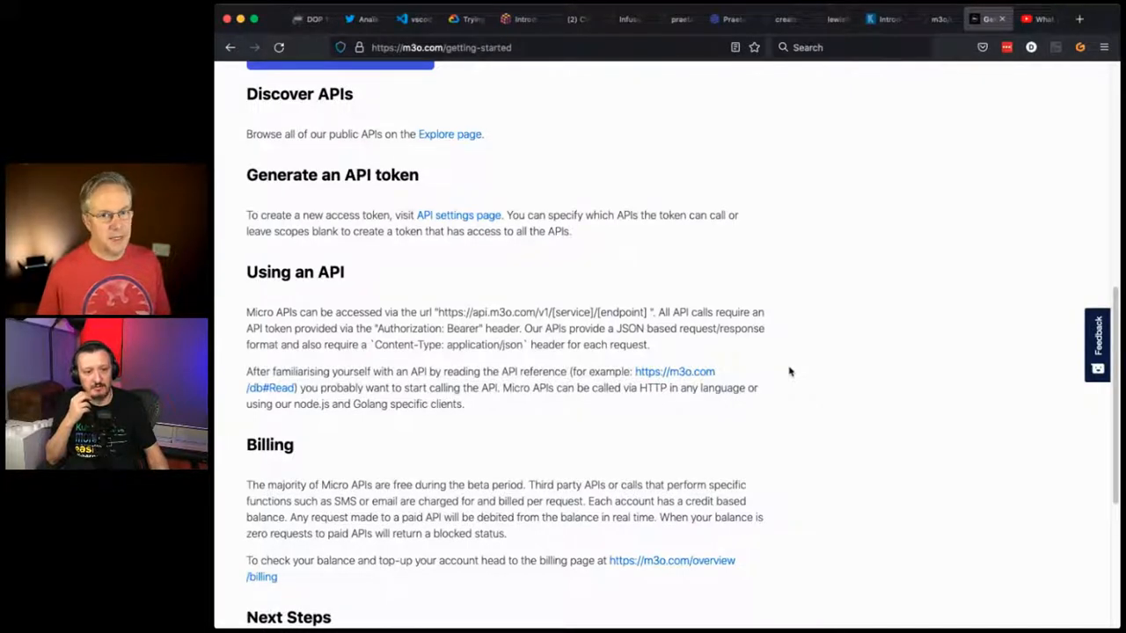
scroll("down", 3)
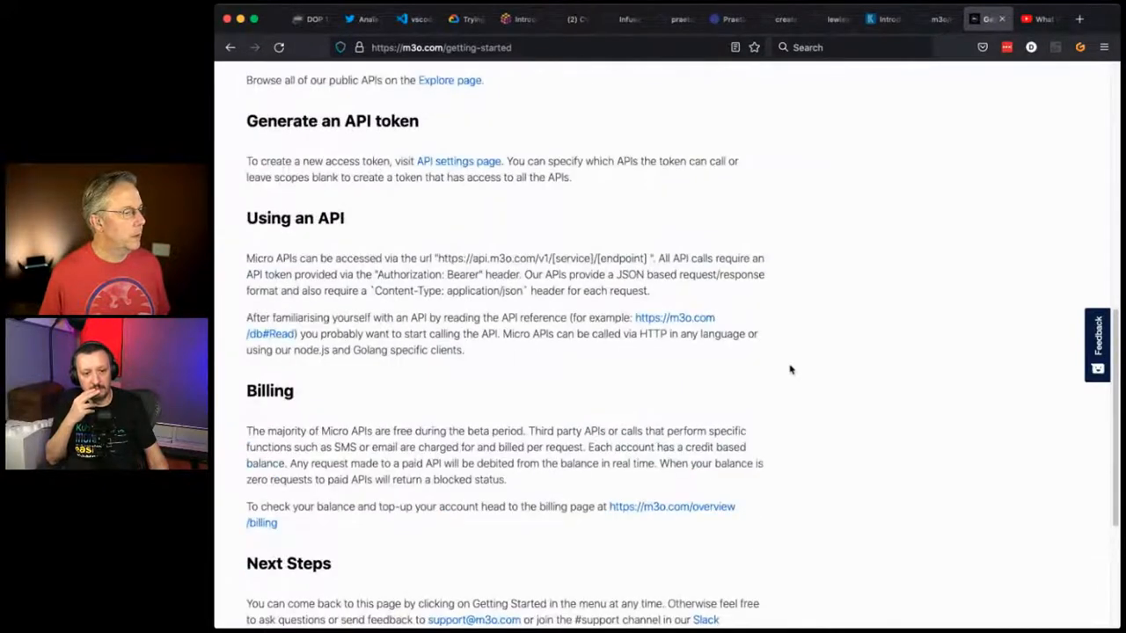
scroll("down", 3)
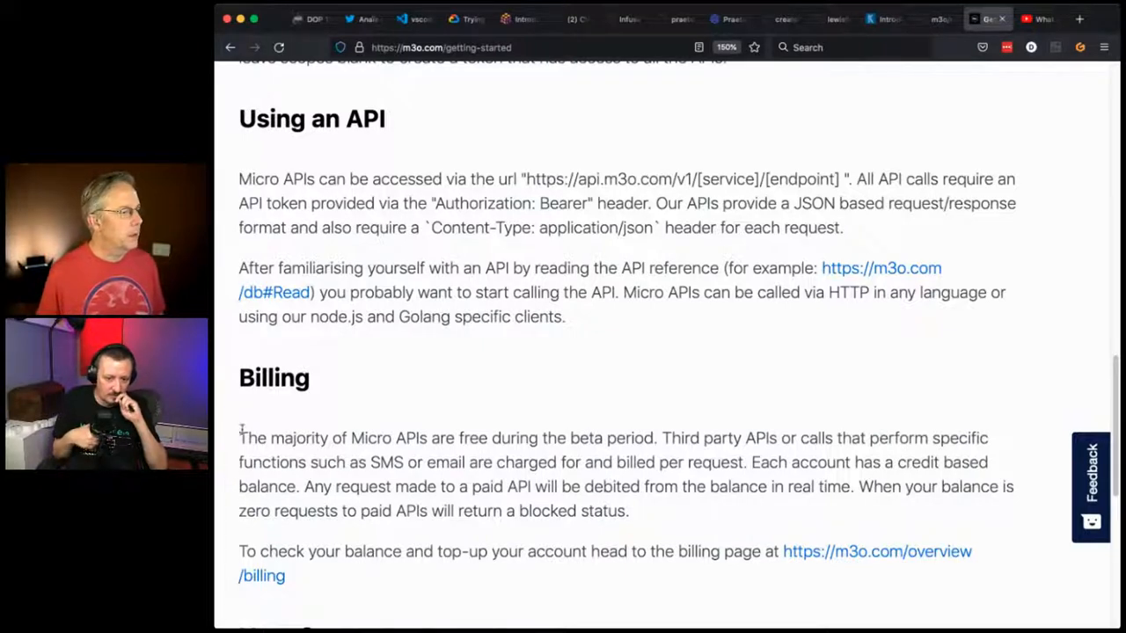
- Highlight the 'billed per request' phrase in the Billing paragraph and scroll toward Hello world
left_click_drag(239, 438, 655, 438)
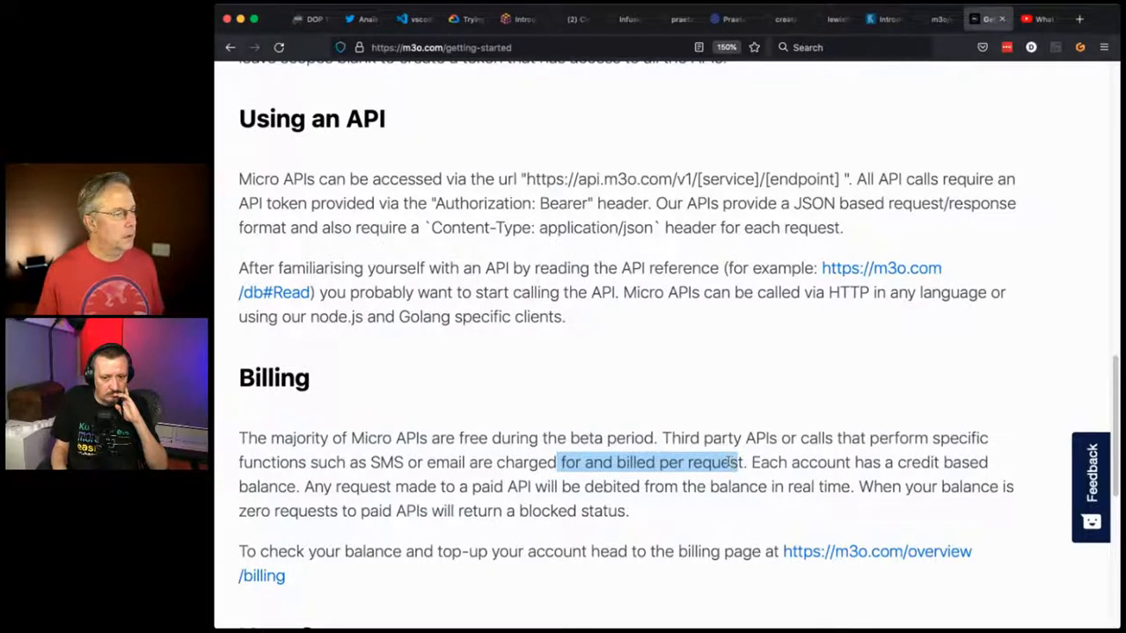
mouse_move(648, 501)
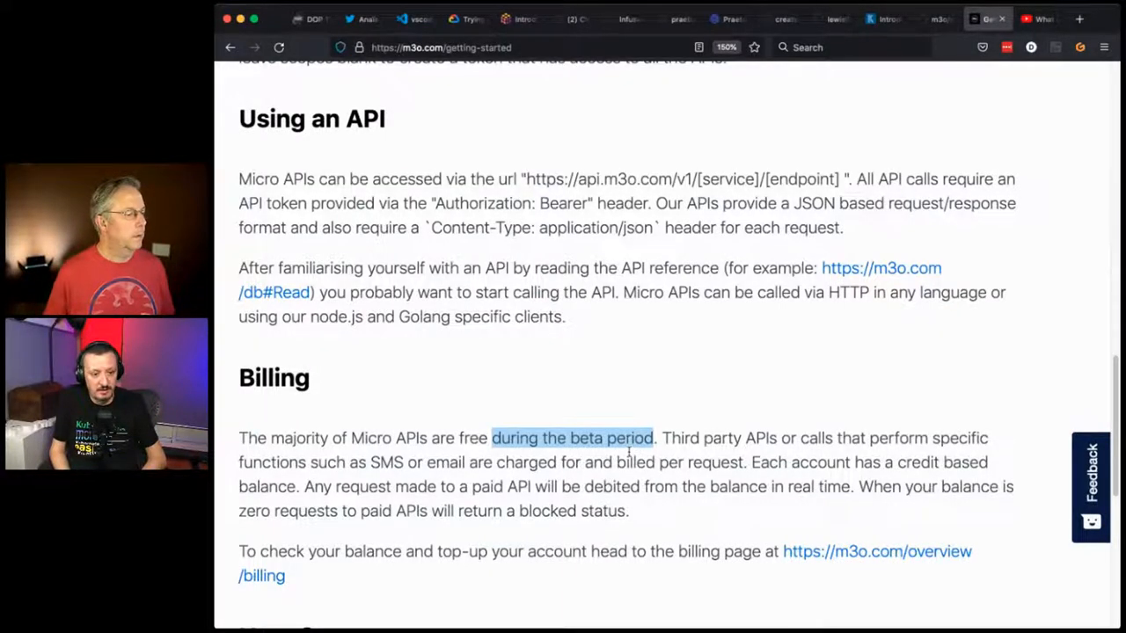
scroll("down", 3)
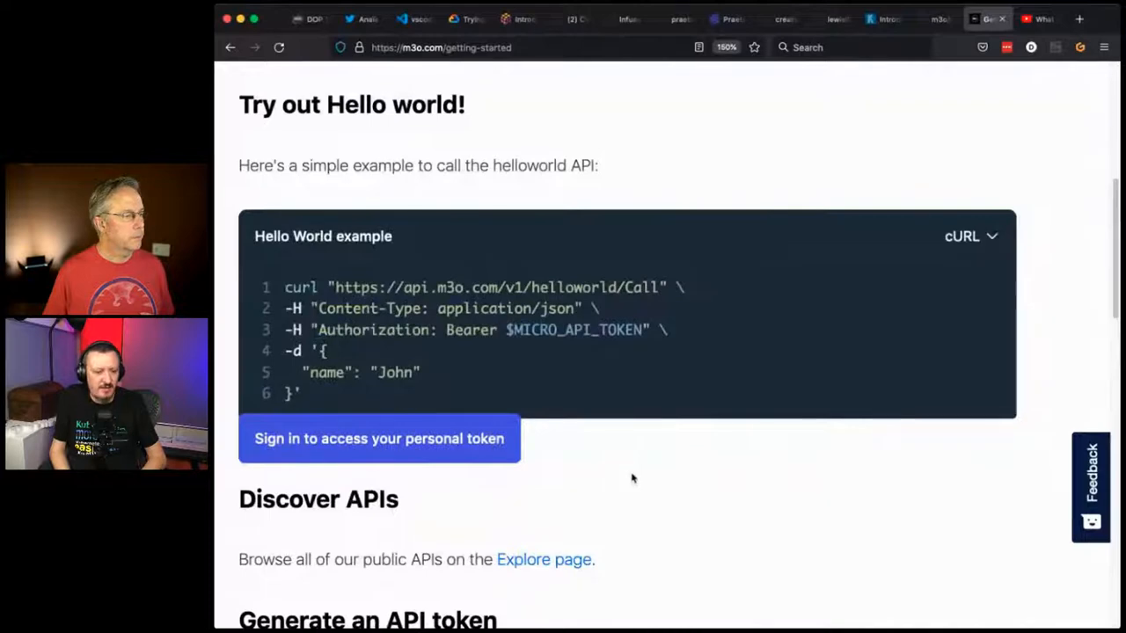
- Navigate via the menu to the M3O homepage and highlight 'open source AWS alternative' in the tagline
scroll("down", 3)
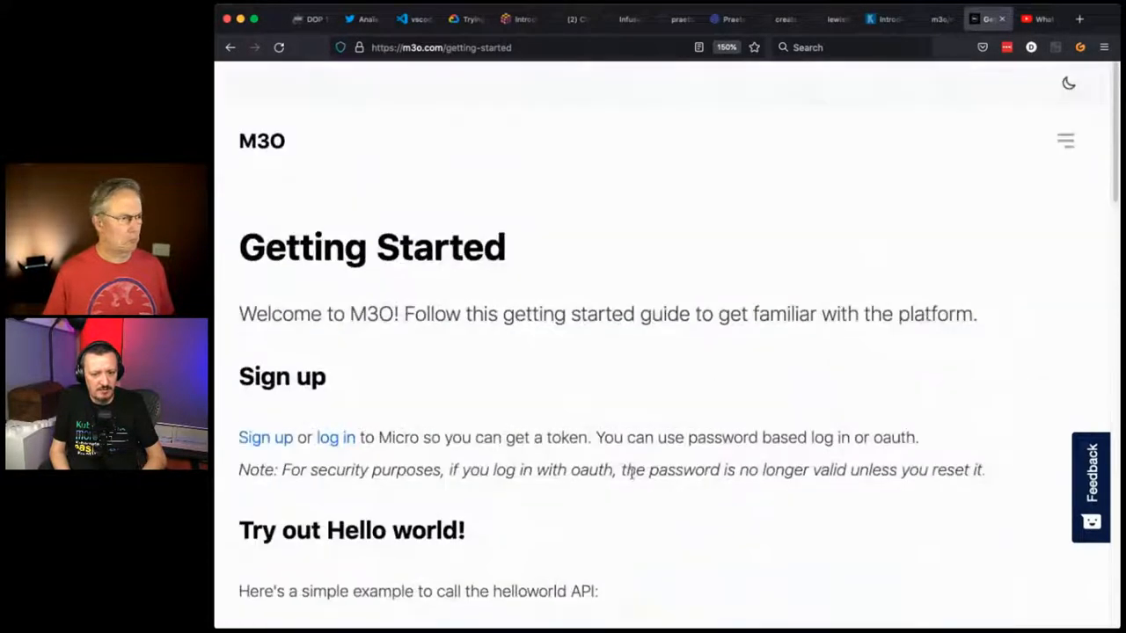
left_click(1066, 141)
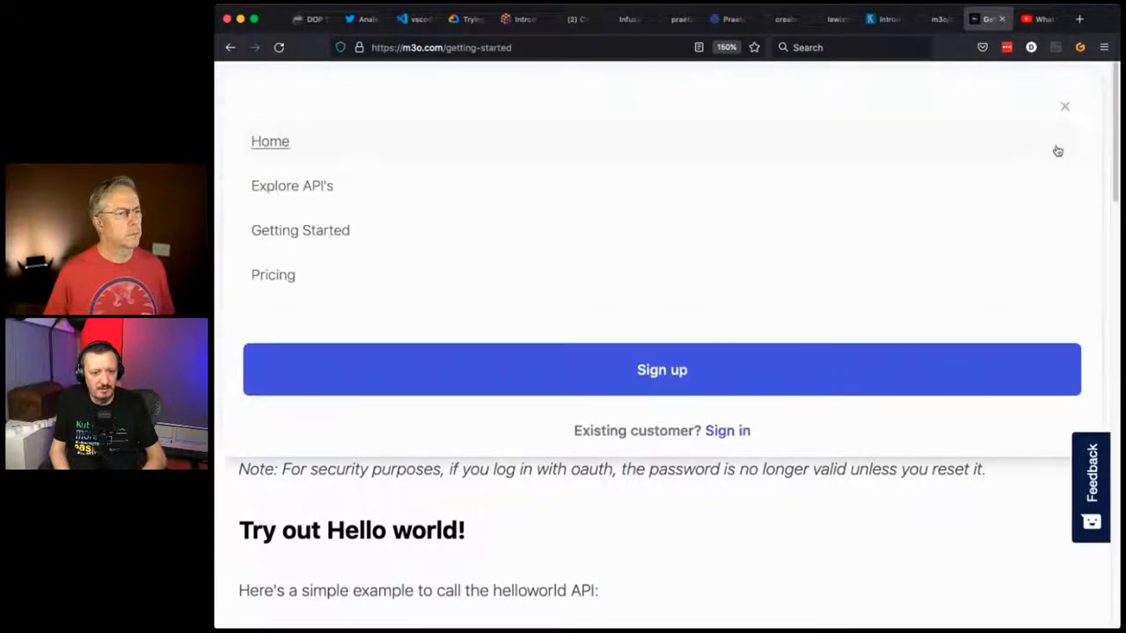
left_click(1064, 107)
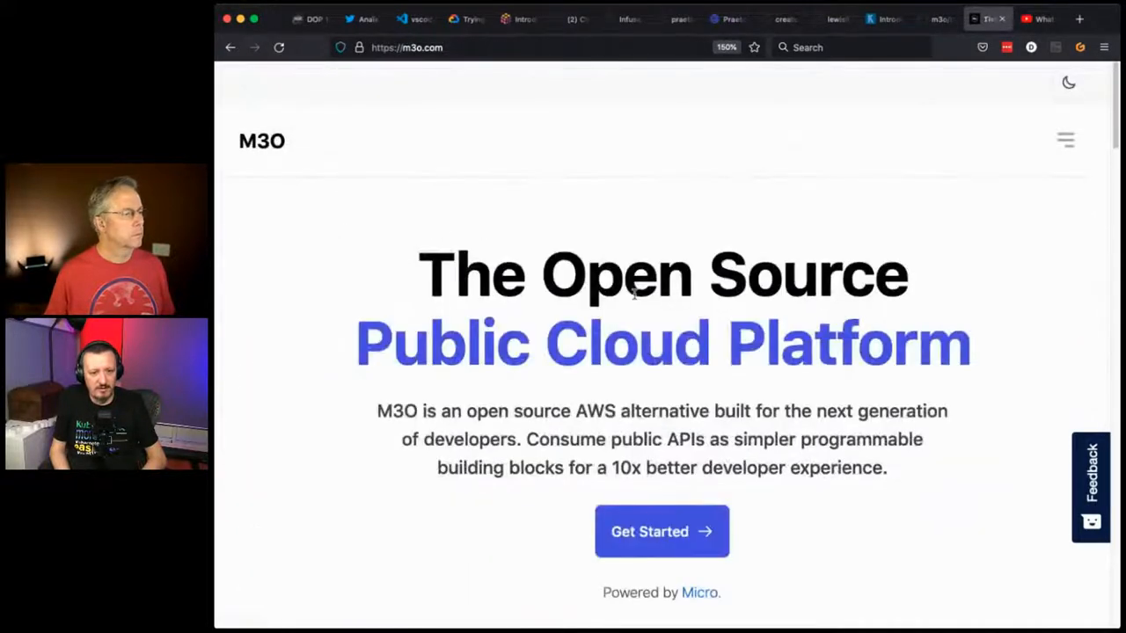
scroll("down", 3)
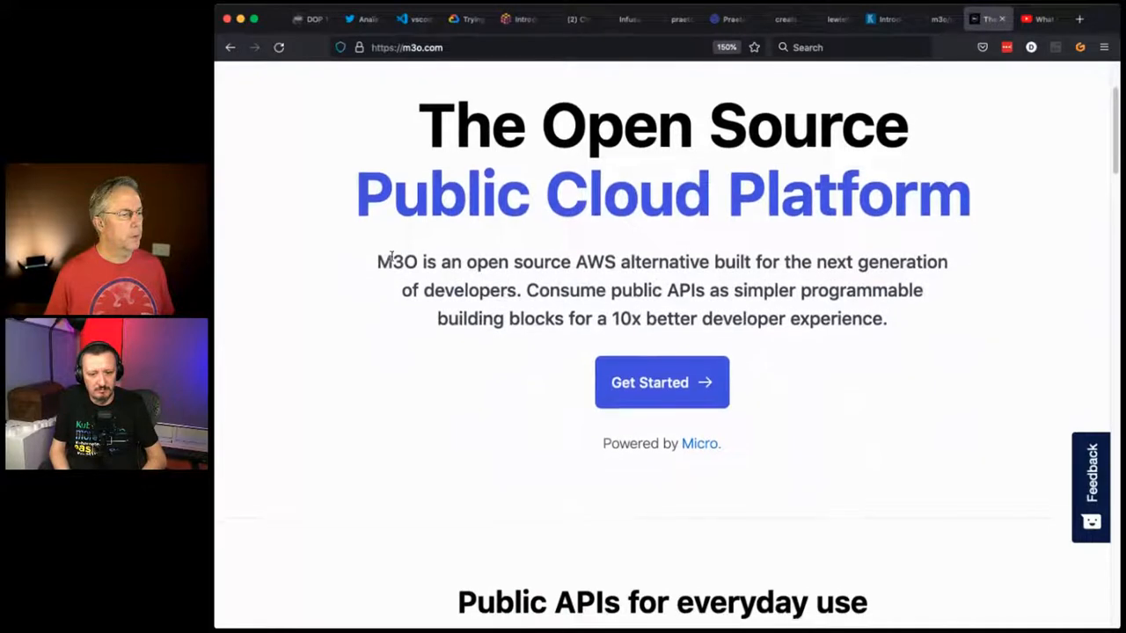
scroll("down", 3)
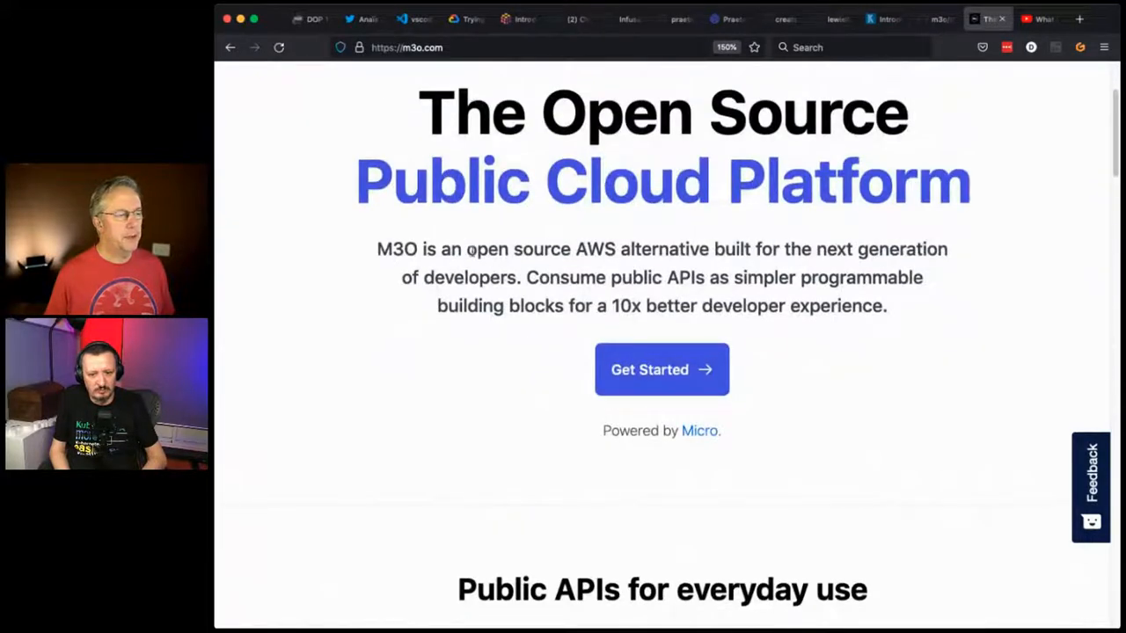
left_click_drag(471, 250, 707, 250)
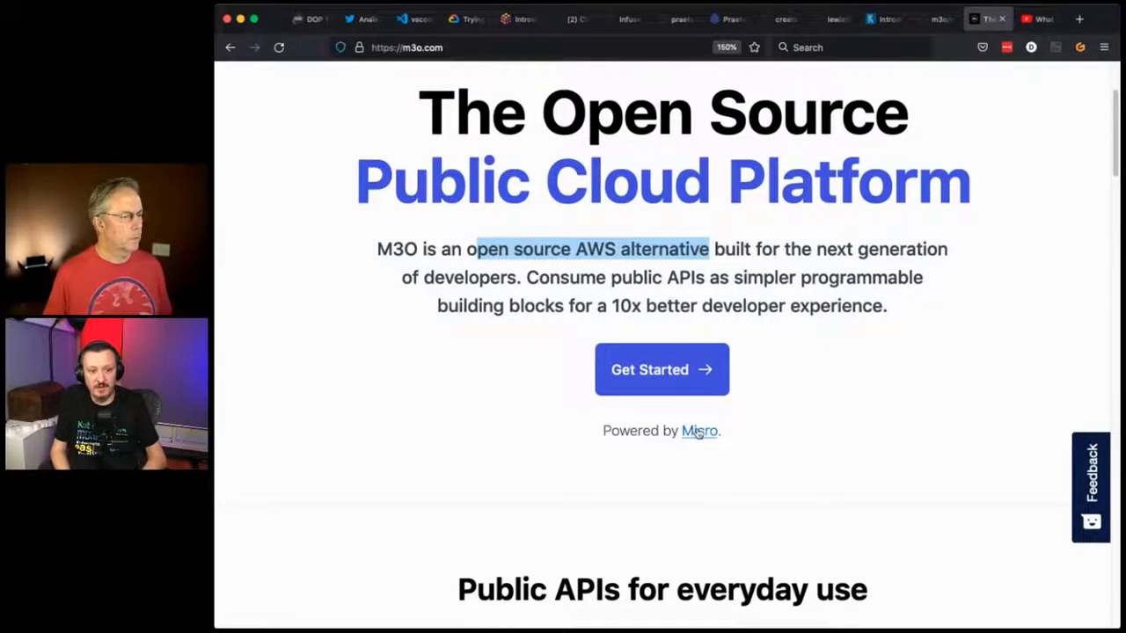
mouse_move(700, 431)
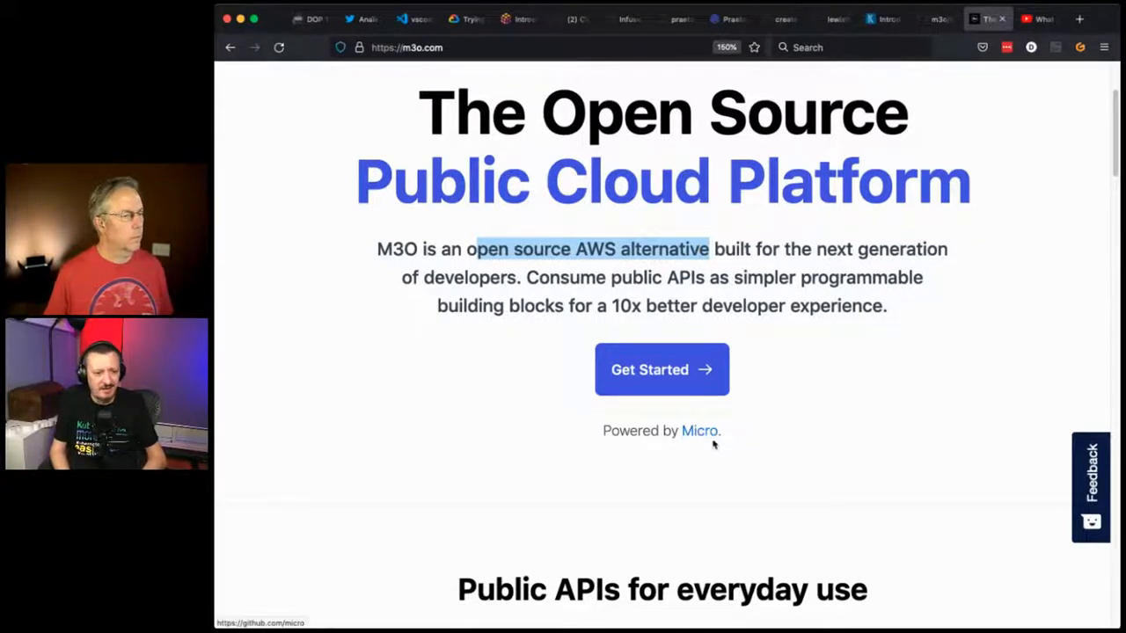
- Follow the Powered by Micro link to micro.mu and scroll its overview, source and docs links
left_click(700, 431)
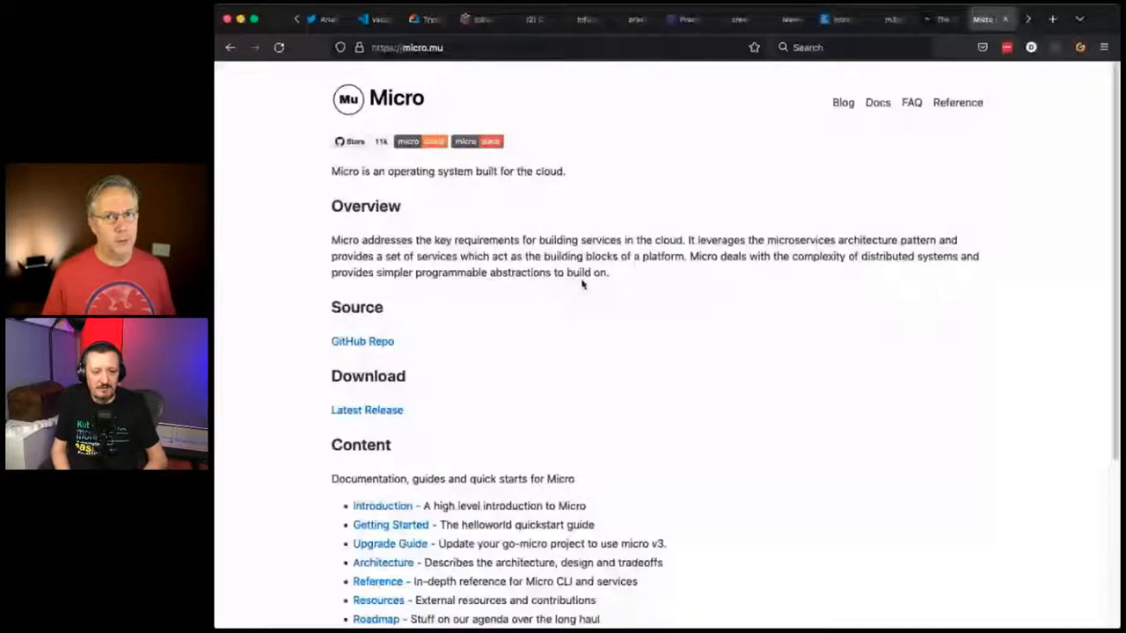
mouse_move(560, 182)
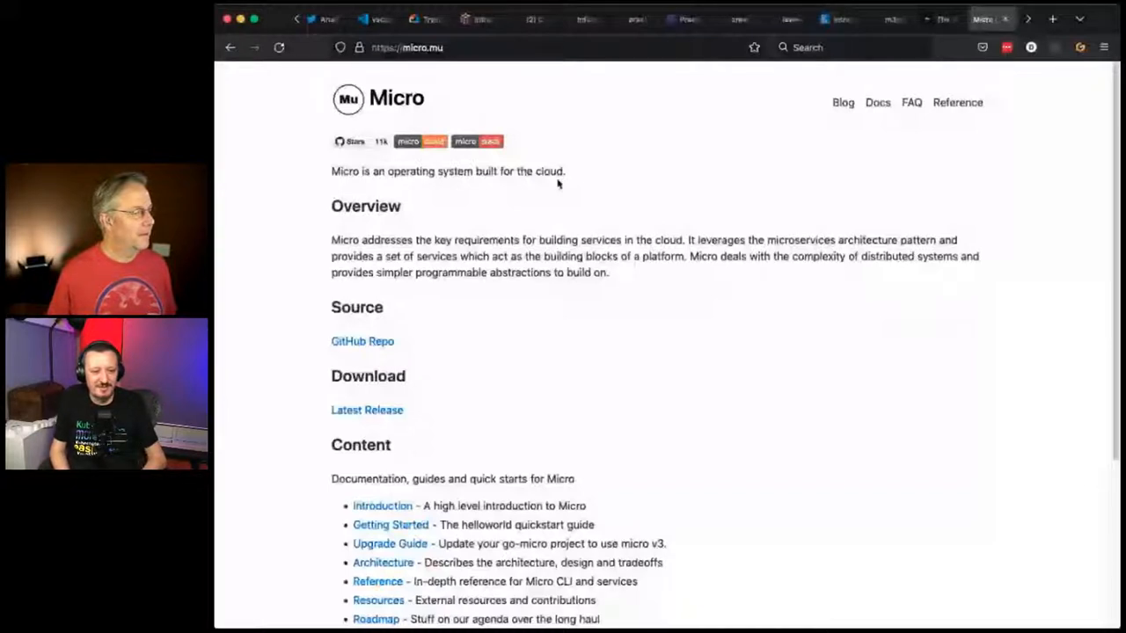
scroll("down", 3)
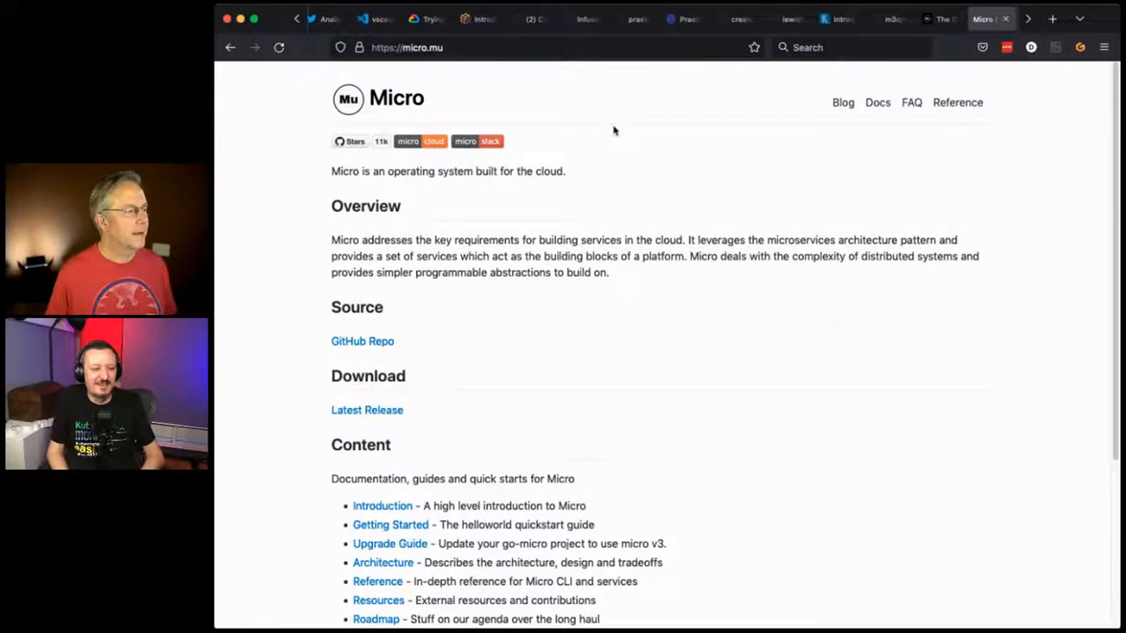
mouse_move(616, 134)
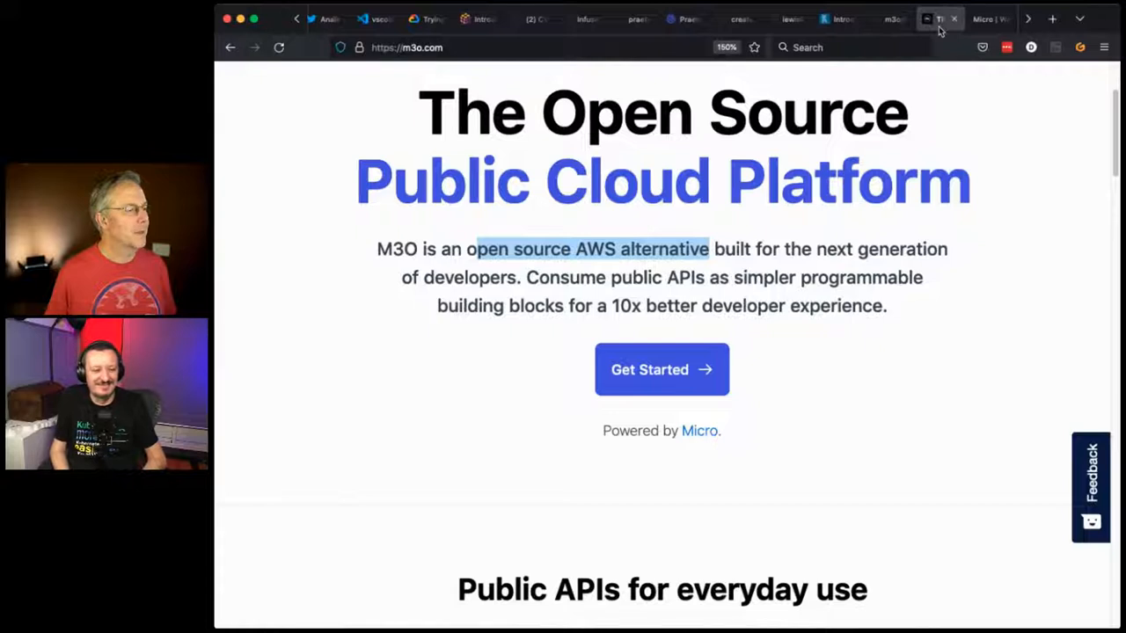
mouse_move(841, 264)
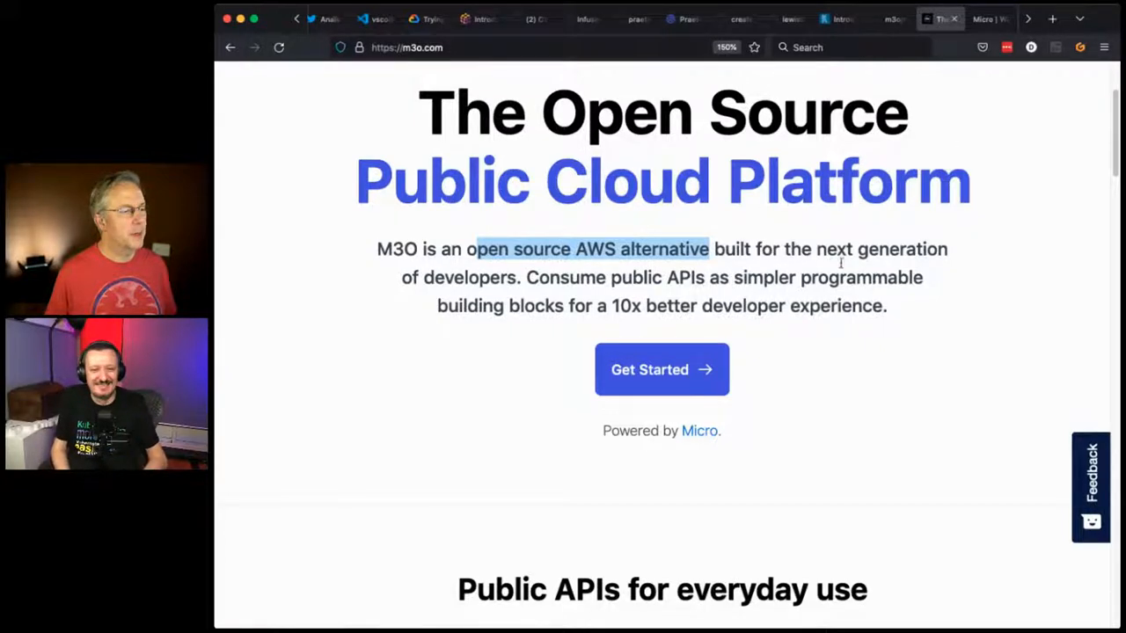
- Scroll the M3O homepage to the Public APIs cards, then switch to the YouTube 'What Do Developers Really Need' tab
scroll("down", 3)
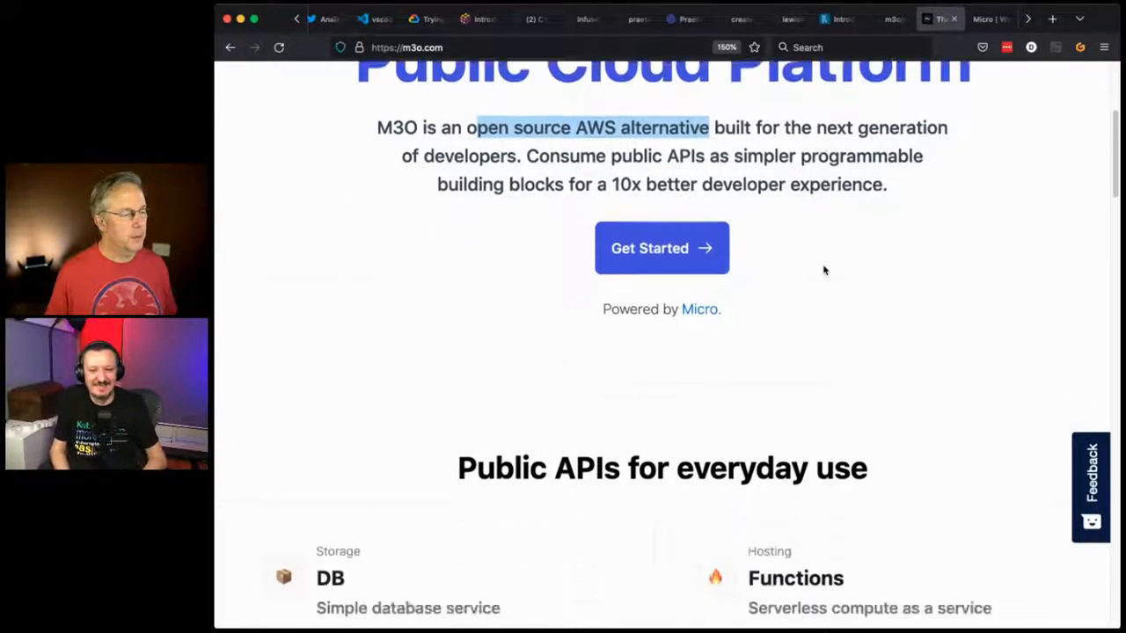
scroll("down", 3)
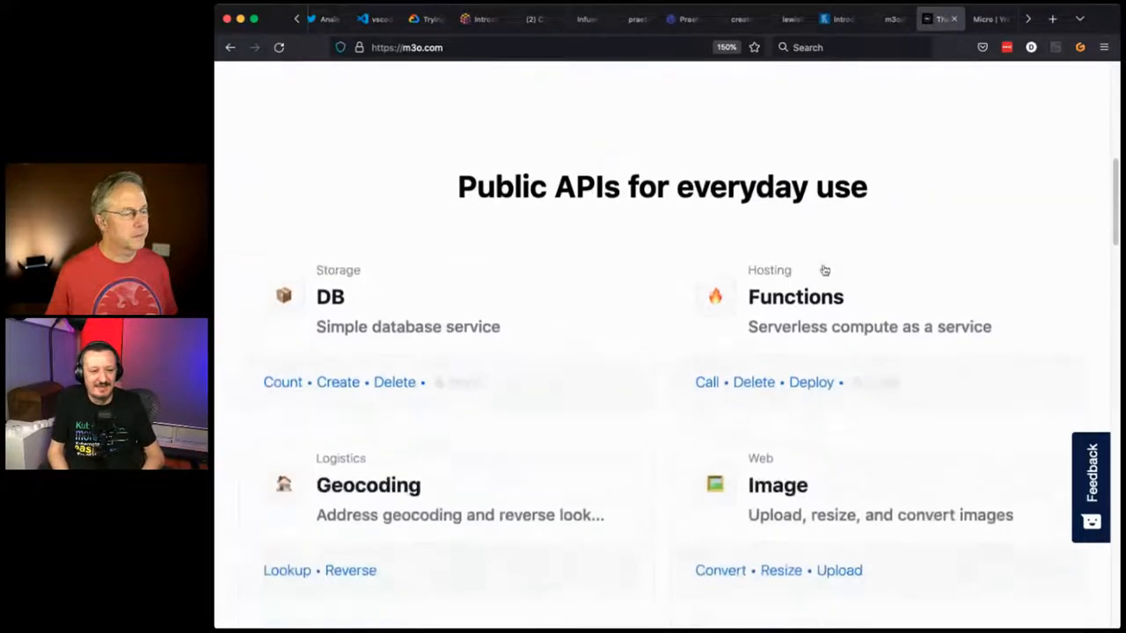
scroll("down", 3)
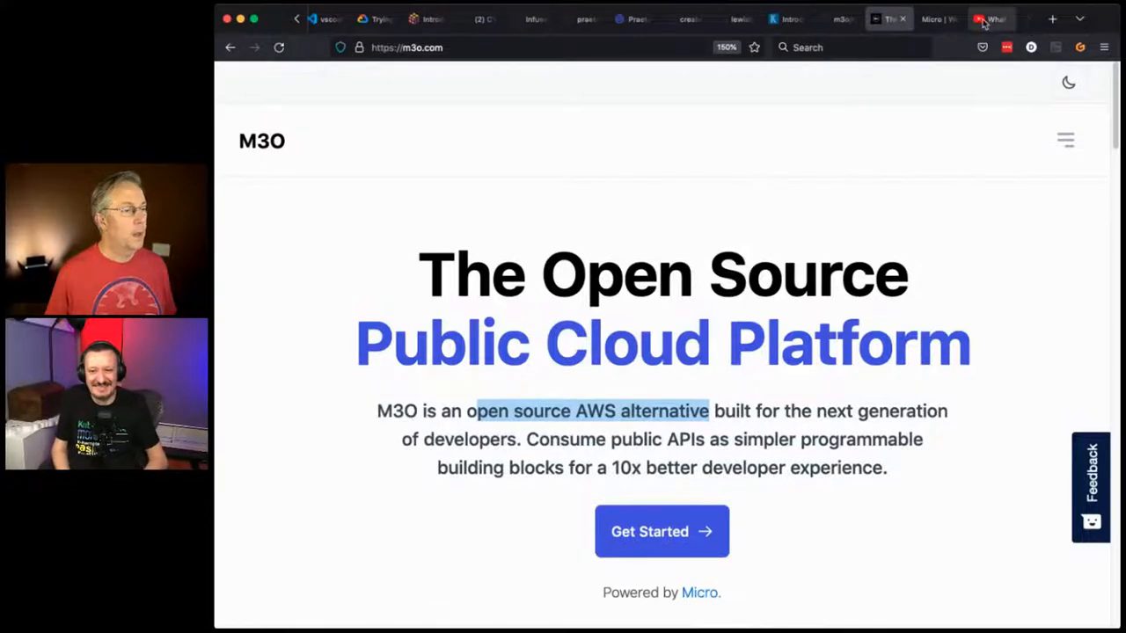
left_click(992, 18)
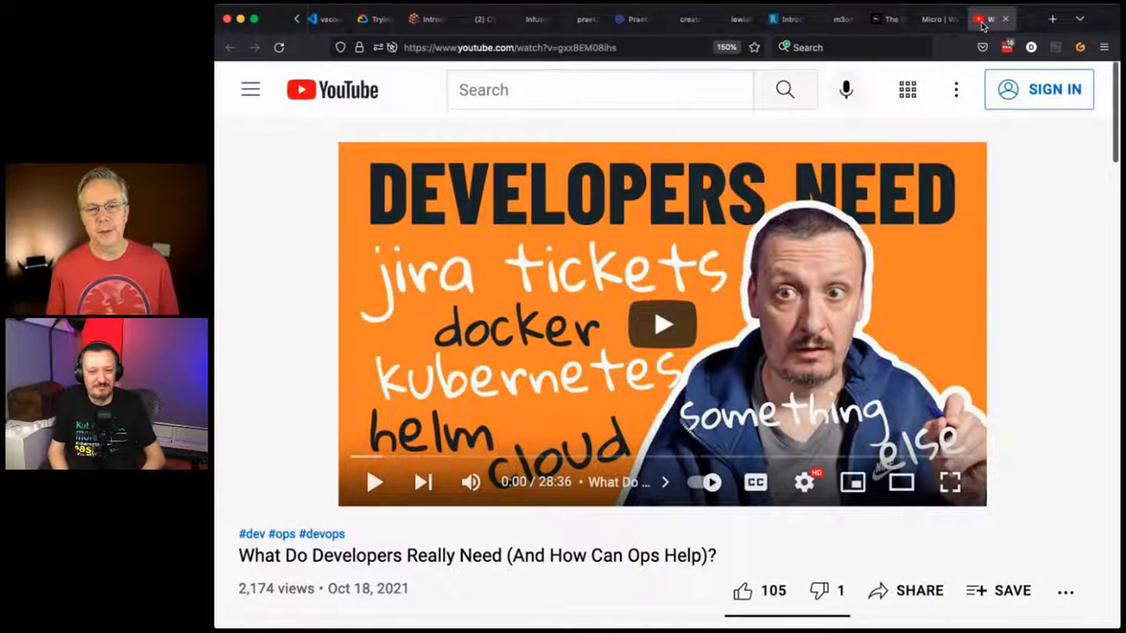